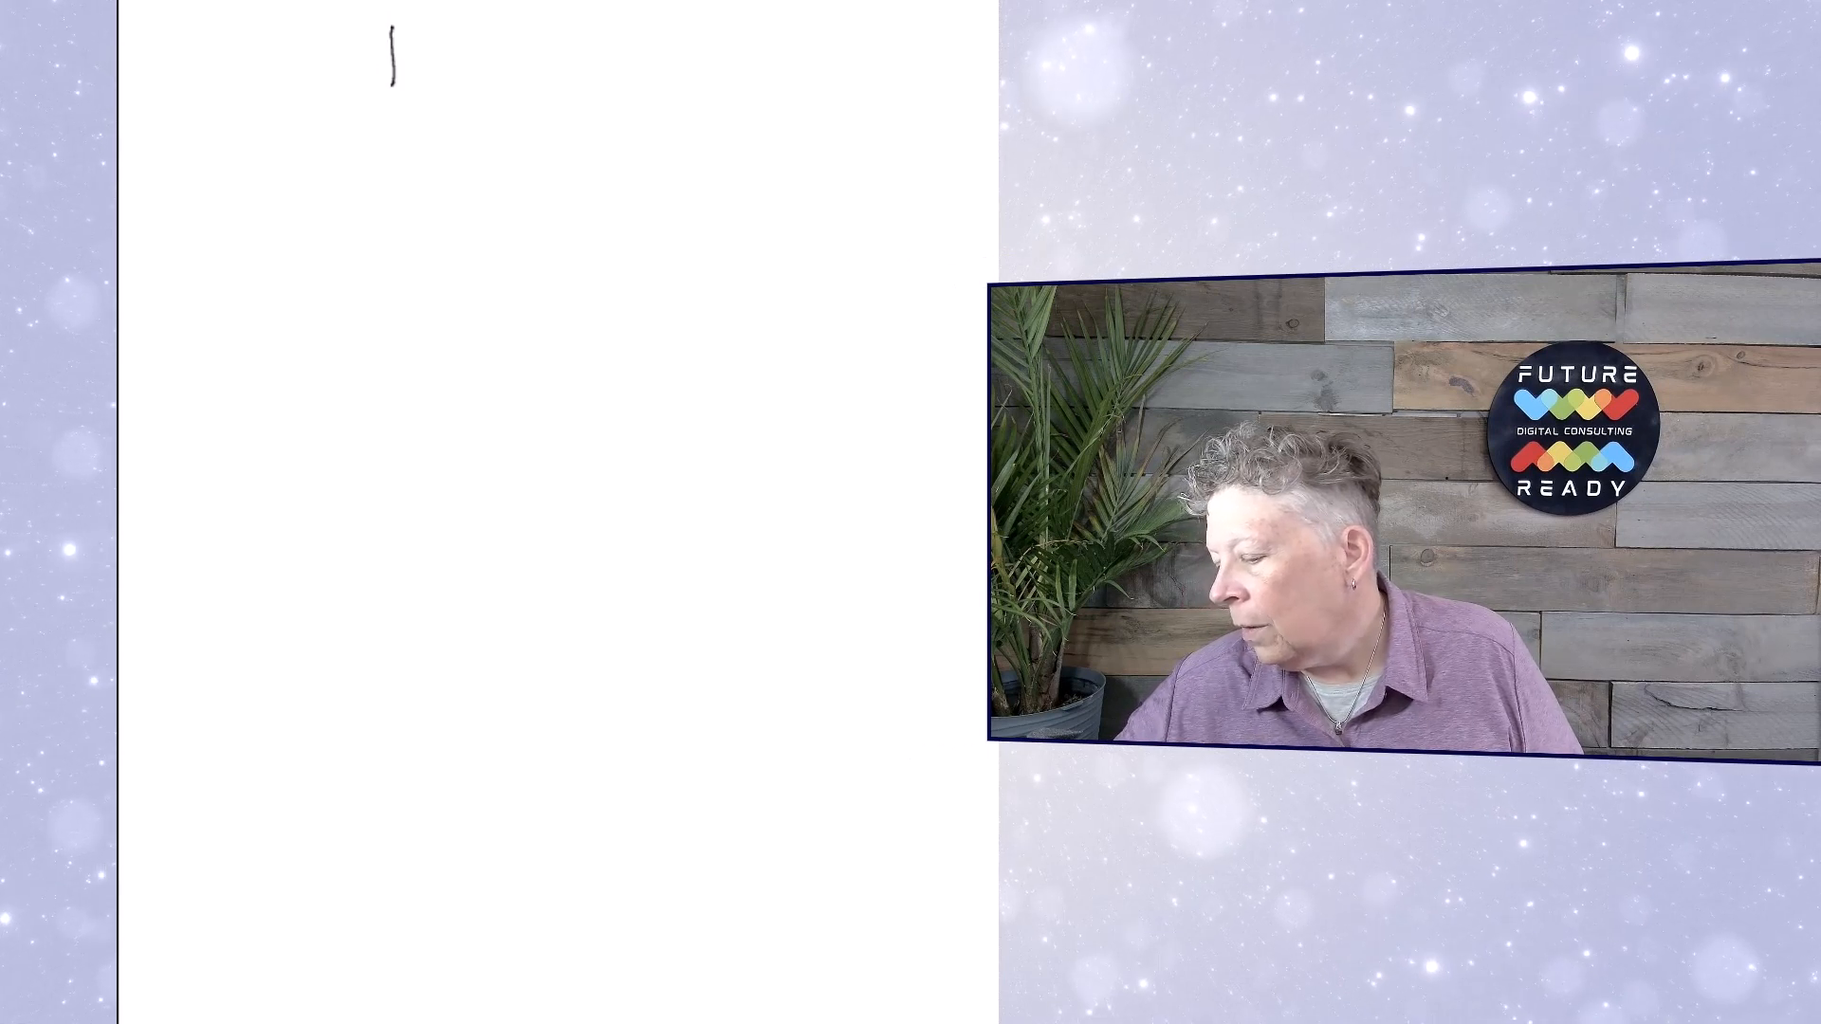
Step: Sketch a rectangle and write Trigger inside it
drag(391, 29, 628, 127)
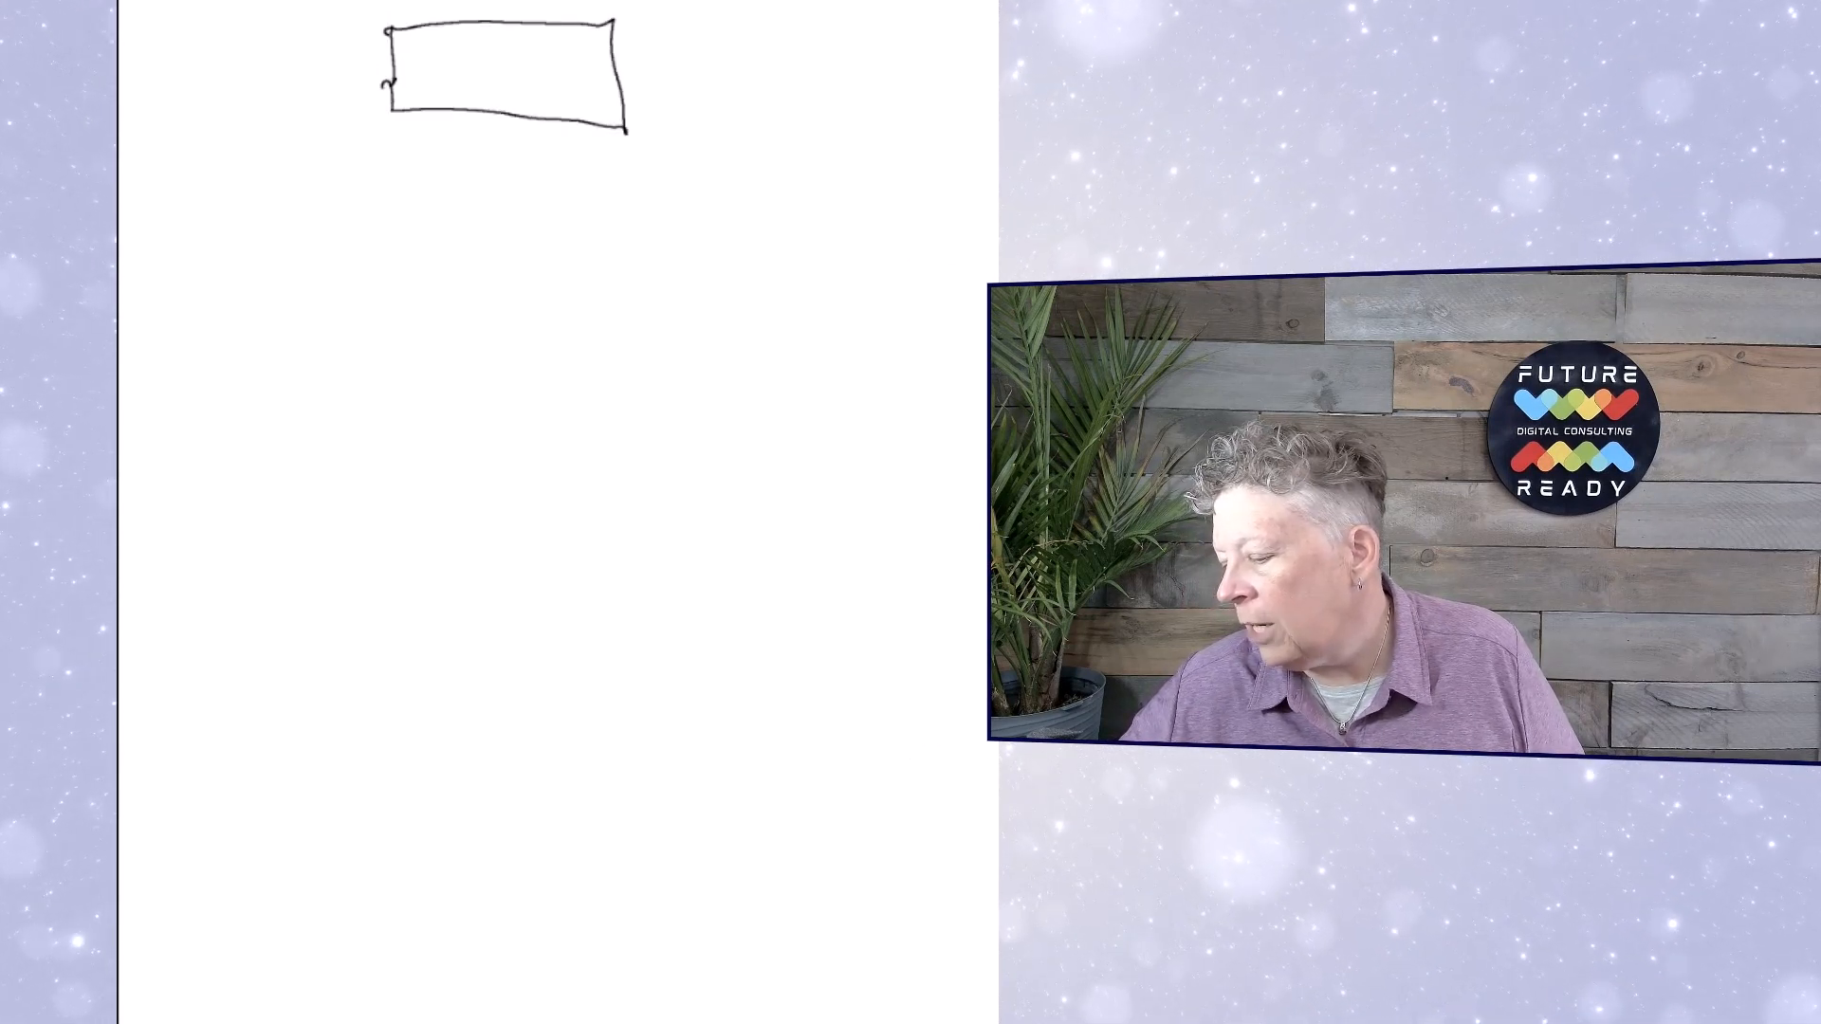
text(Trig)
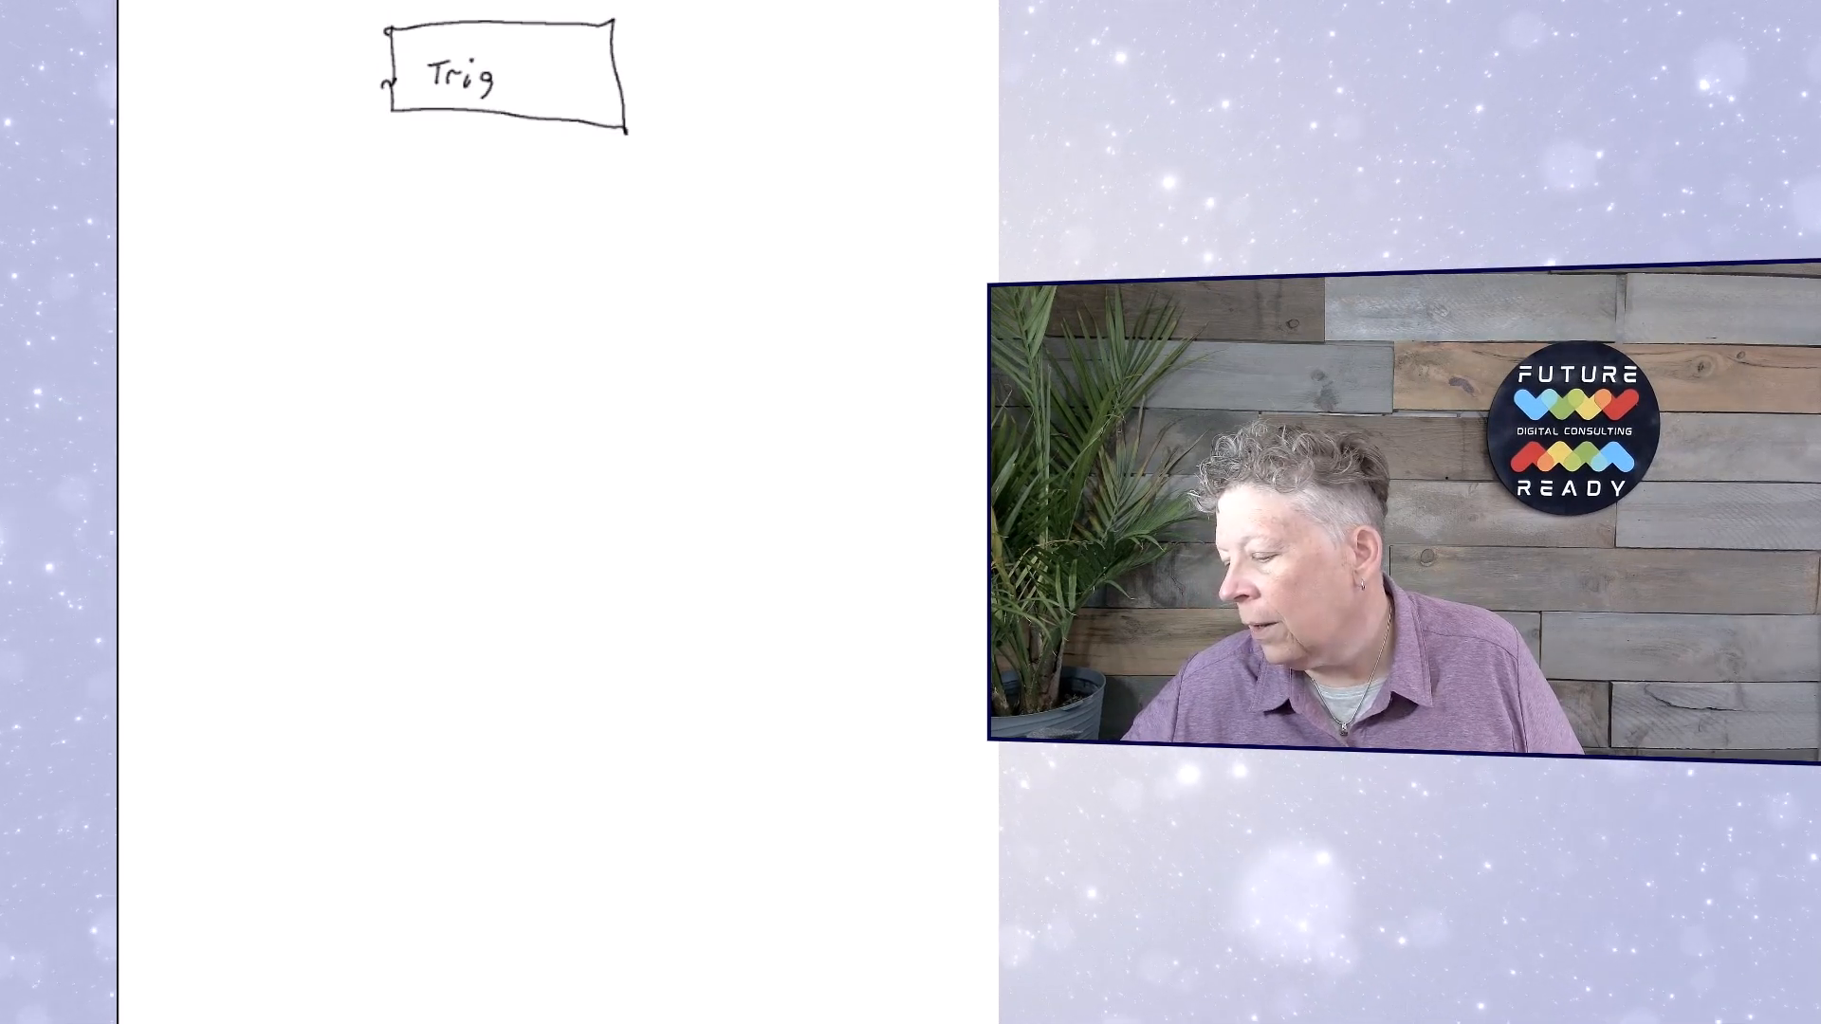
text(ger)
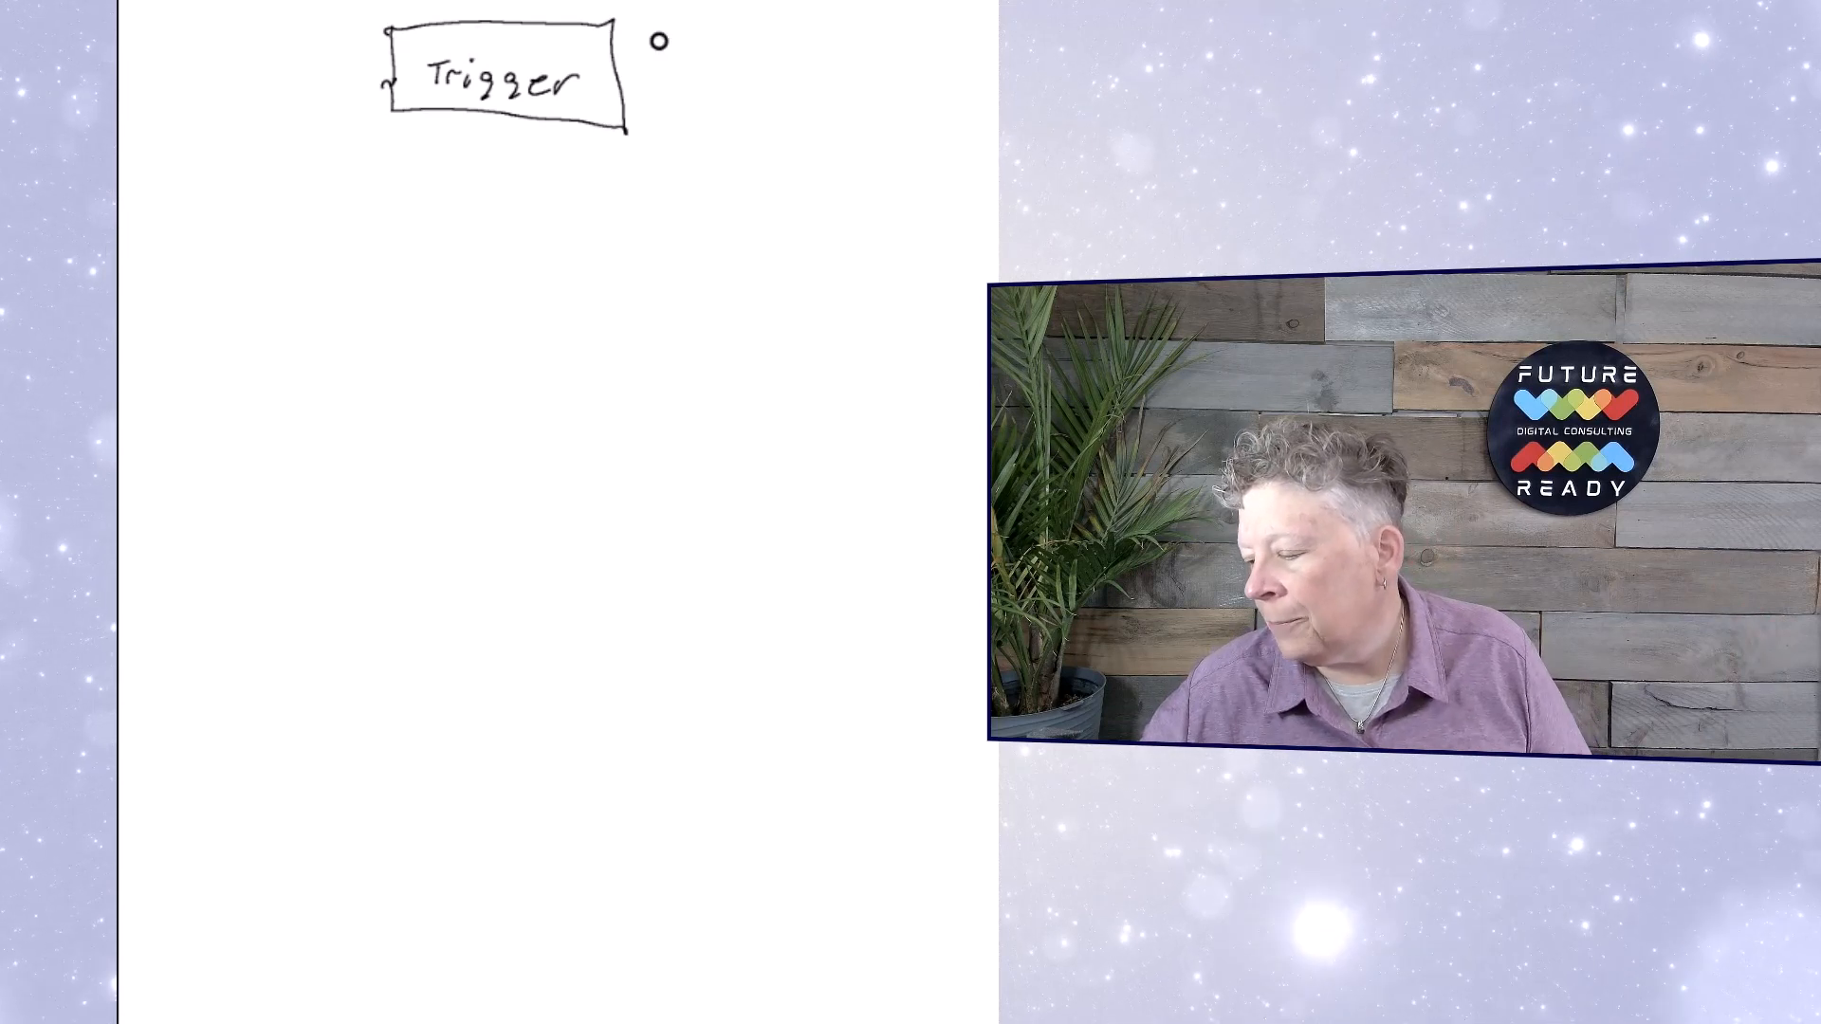
Step: Handwrite form and call beside the Trigger box as example triggers
text(for)
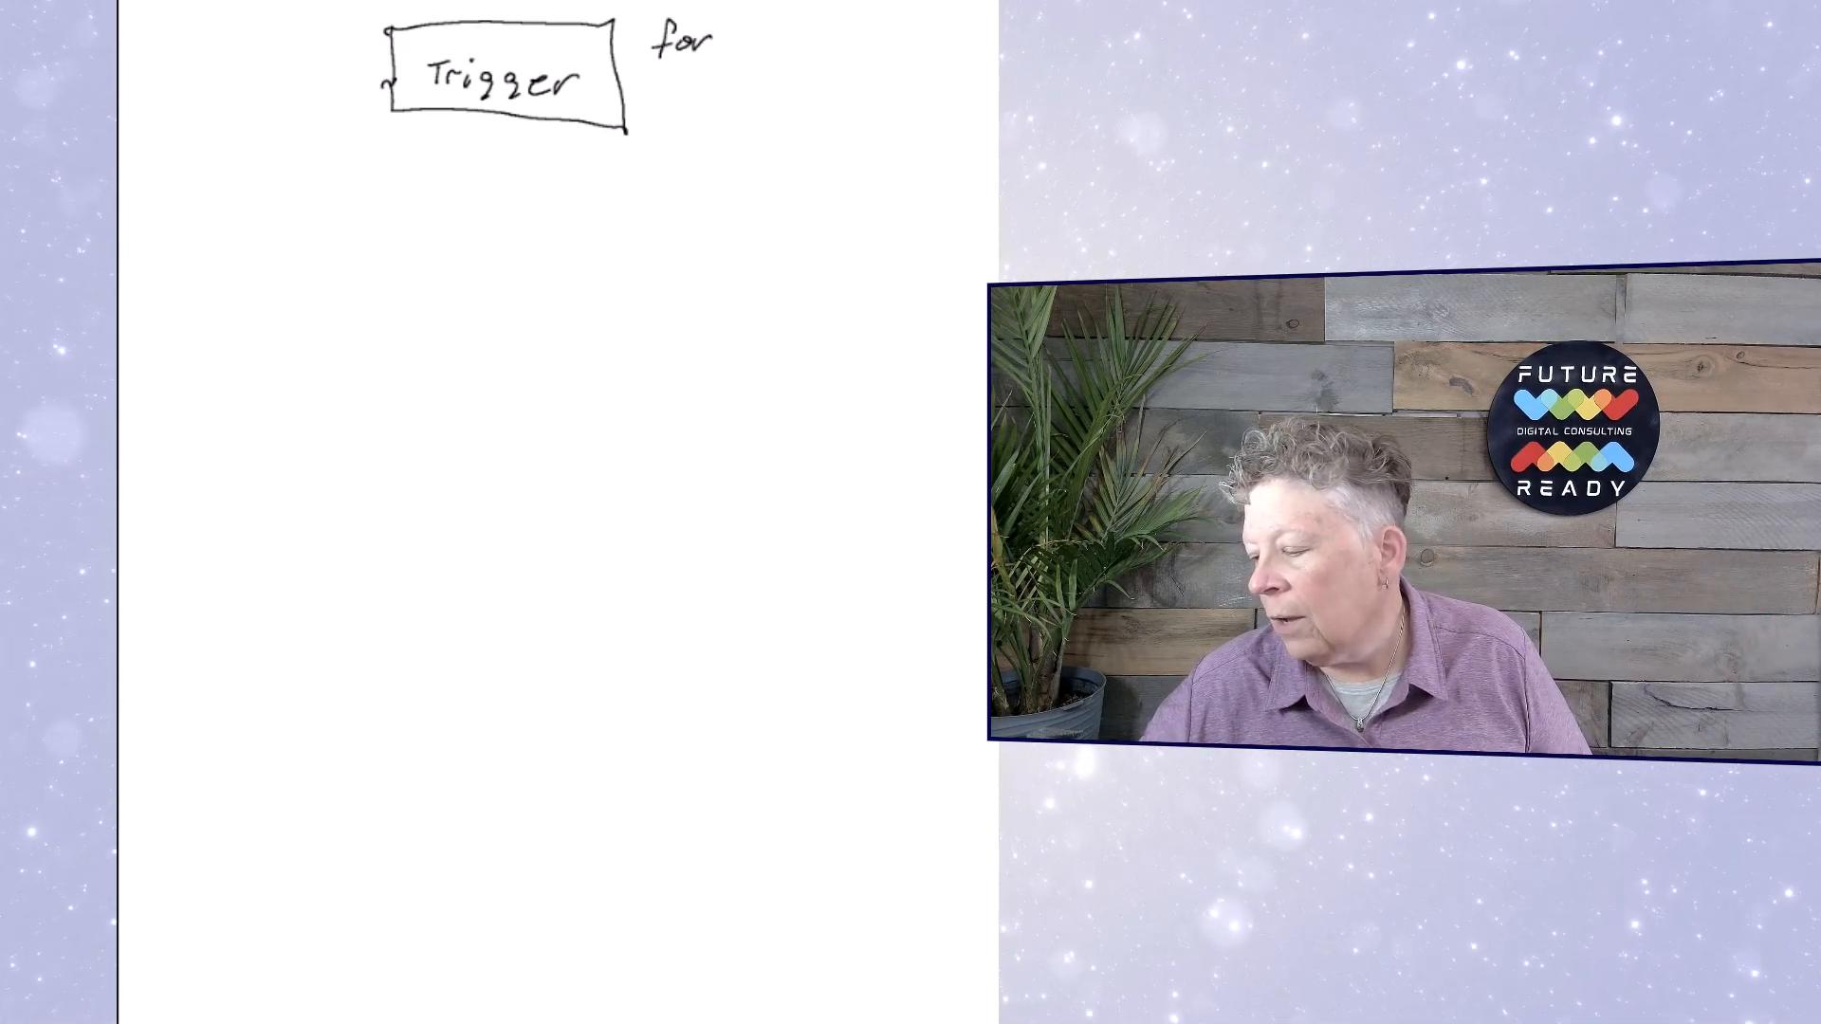
text(form)
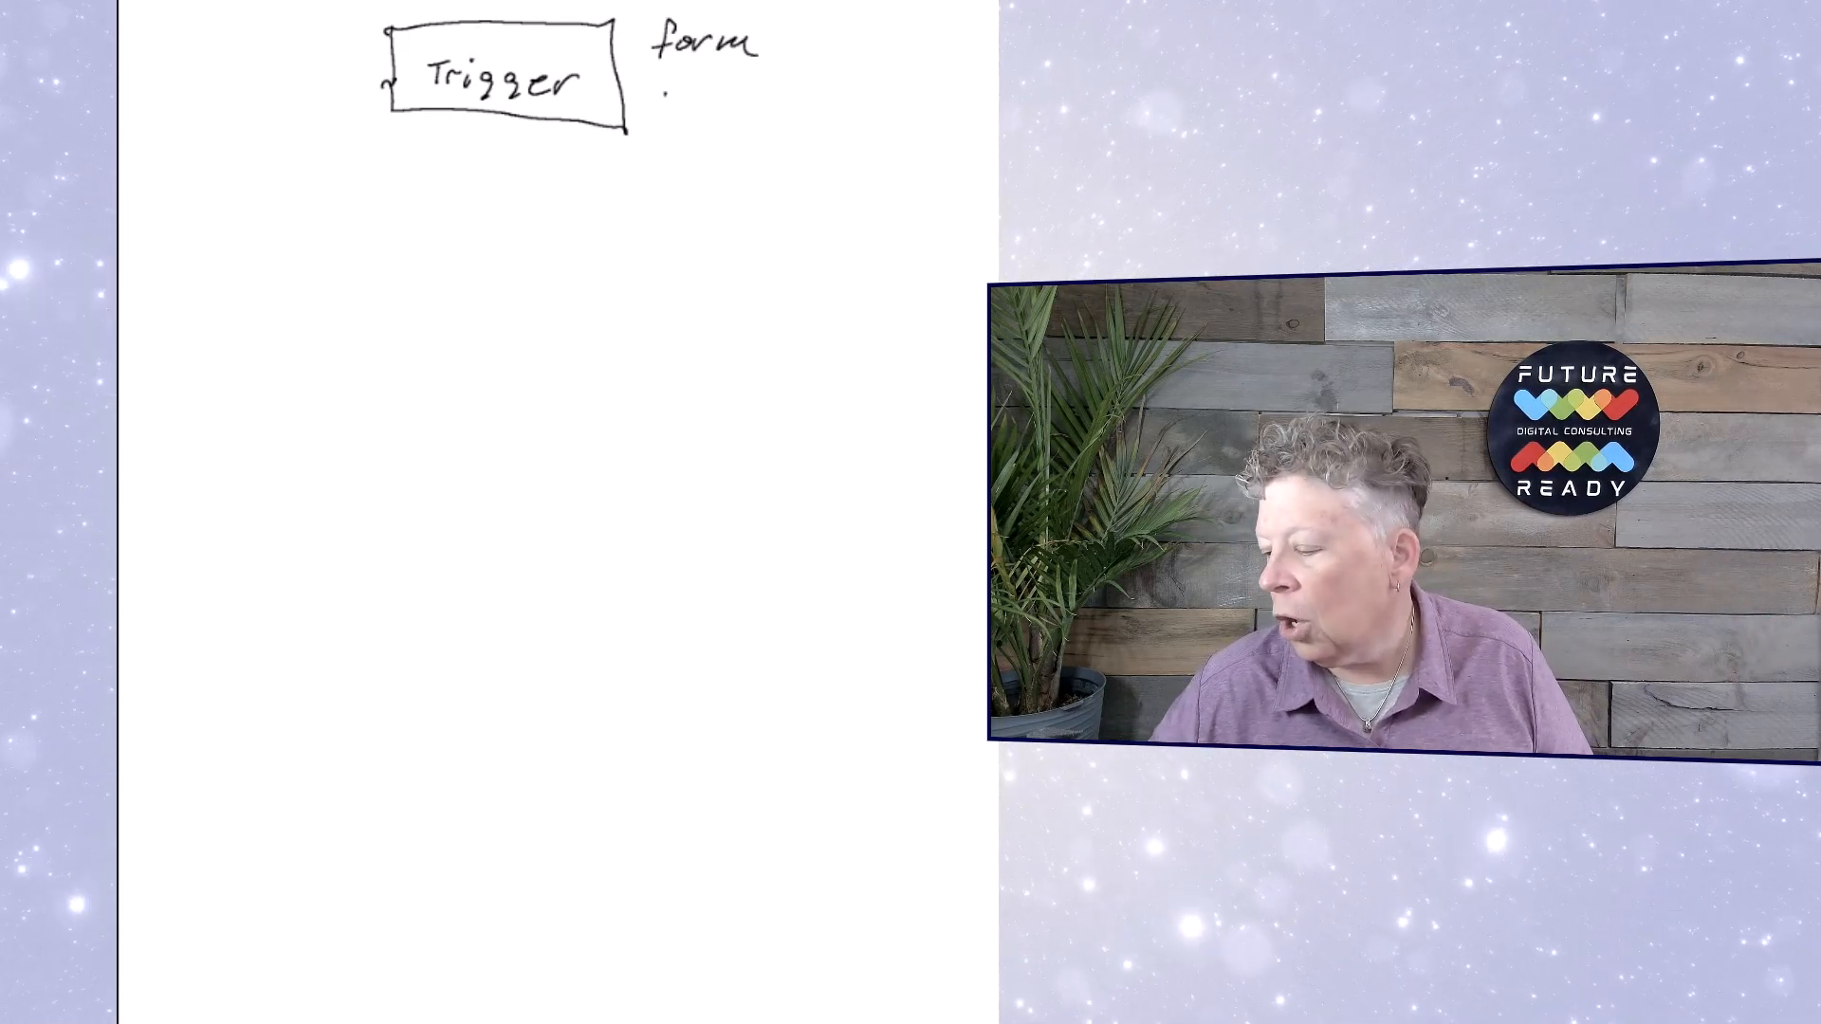
text(call)
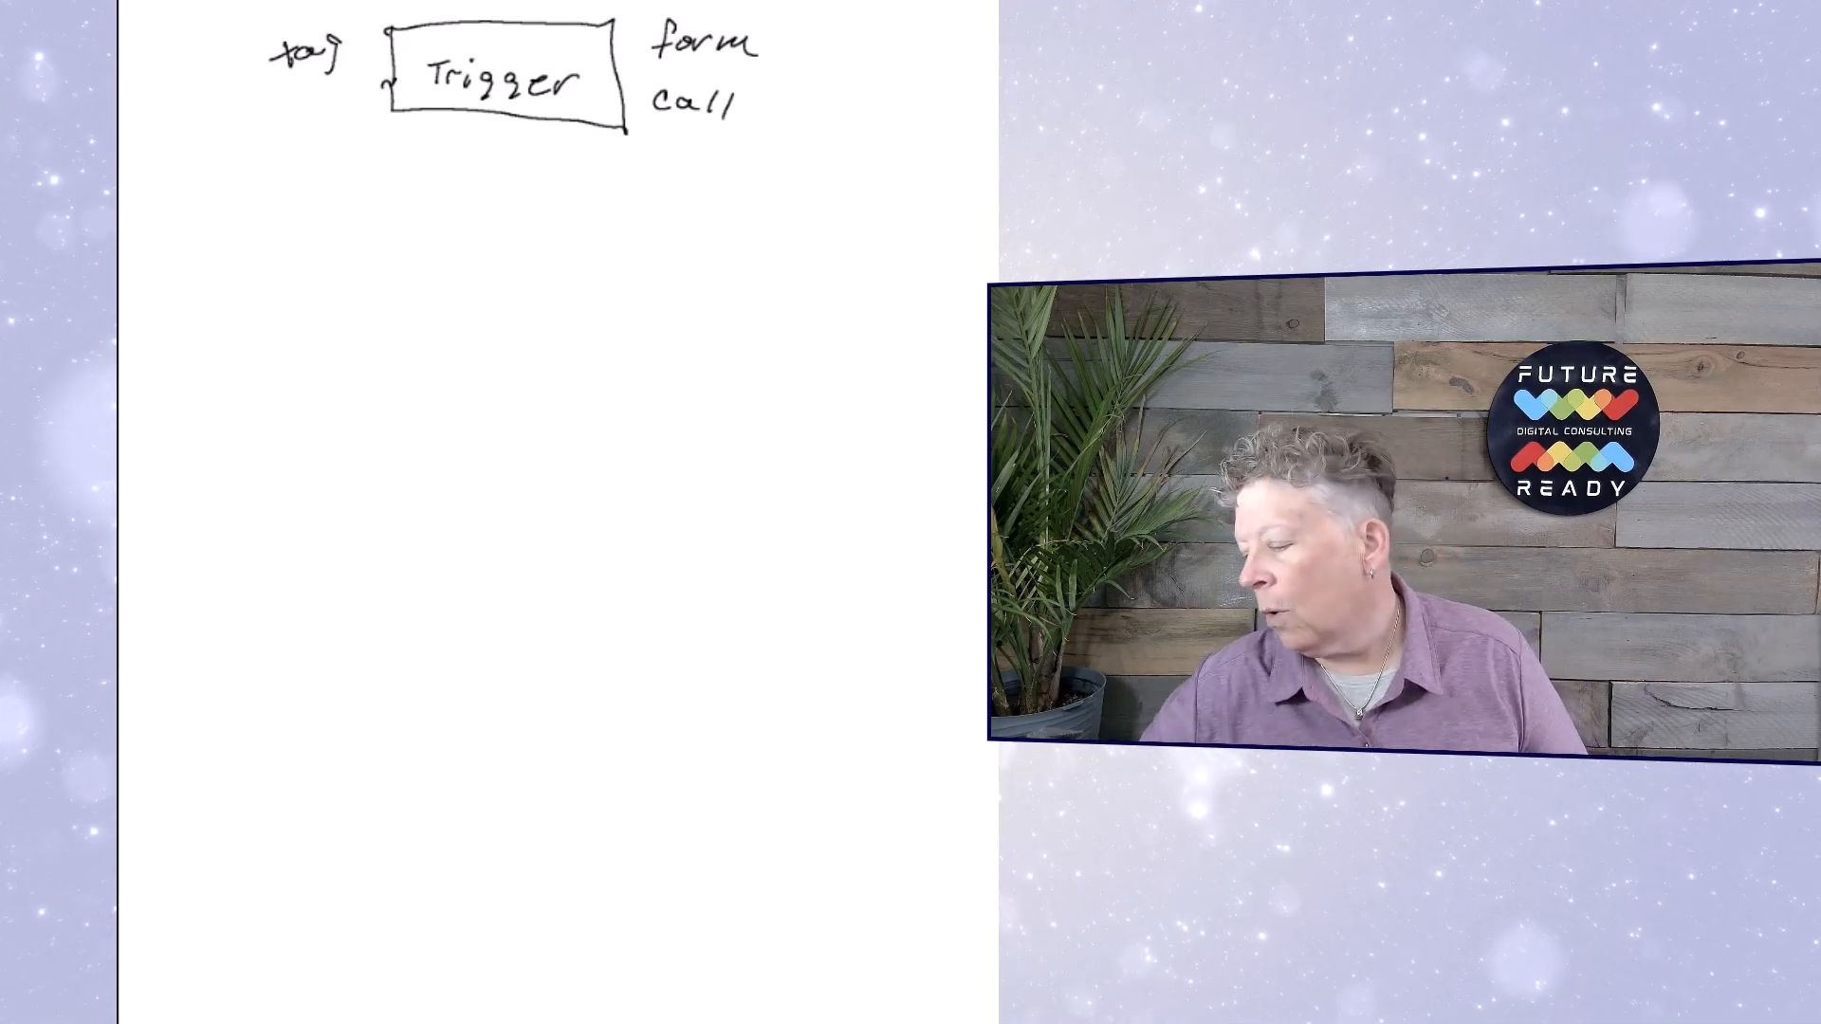
Step: Write FB under the left label as a further trigger source
text(FB)
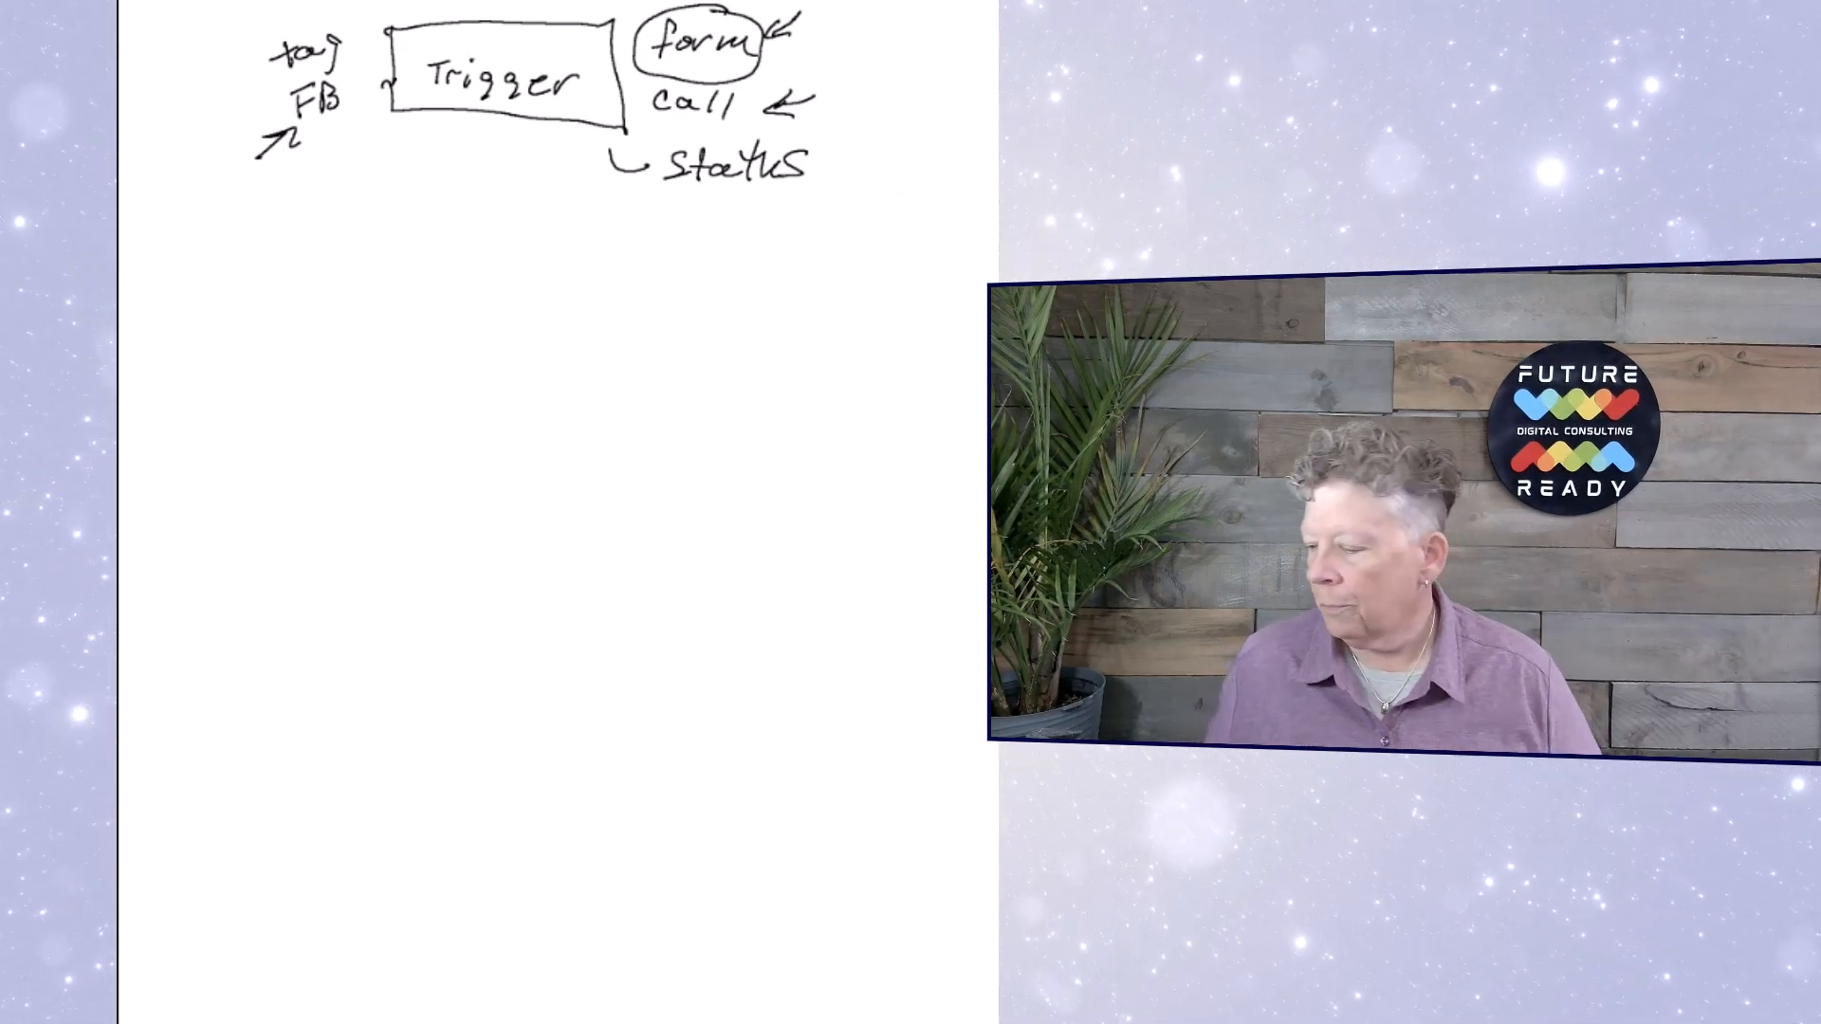
Step: Draw an arrow down from Trigger to a new box labelled wait
drag(482, 116, 482, 169)
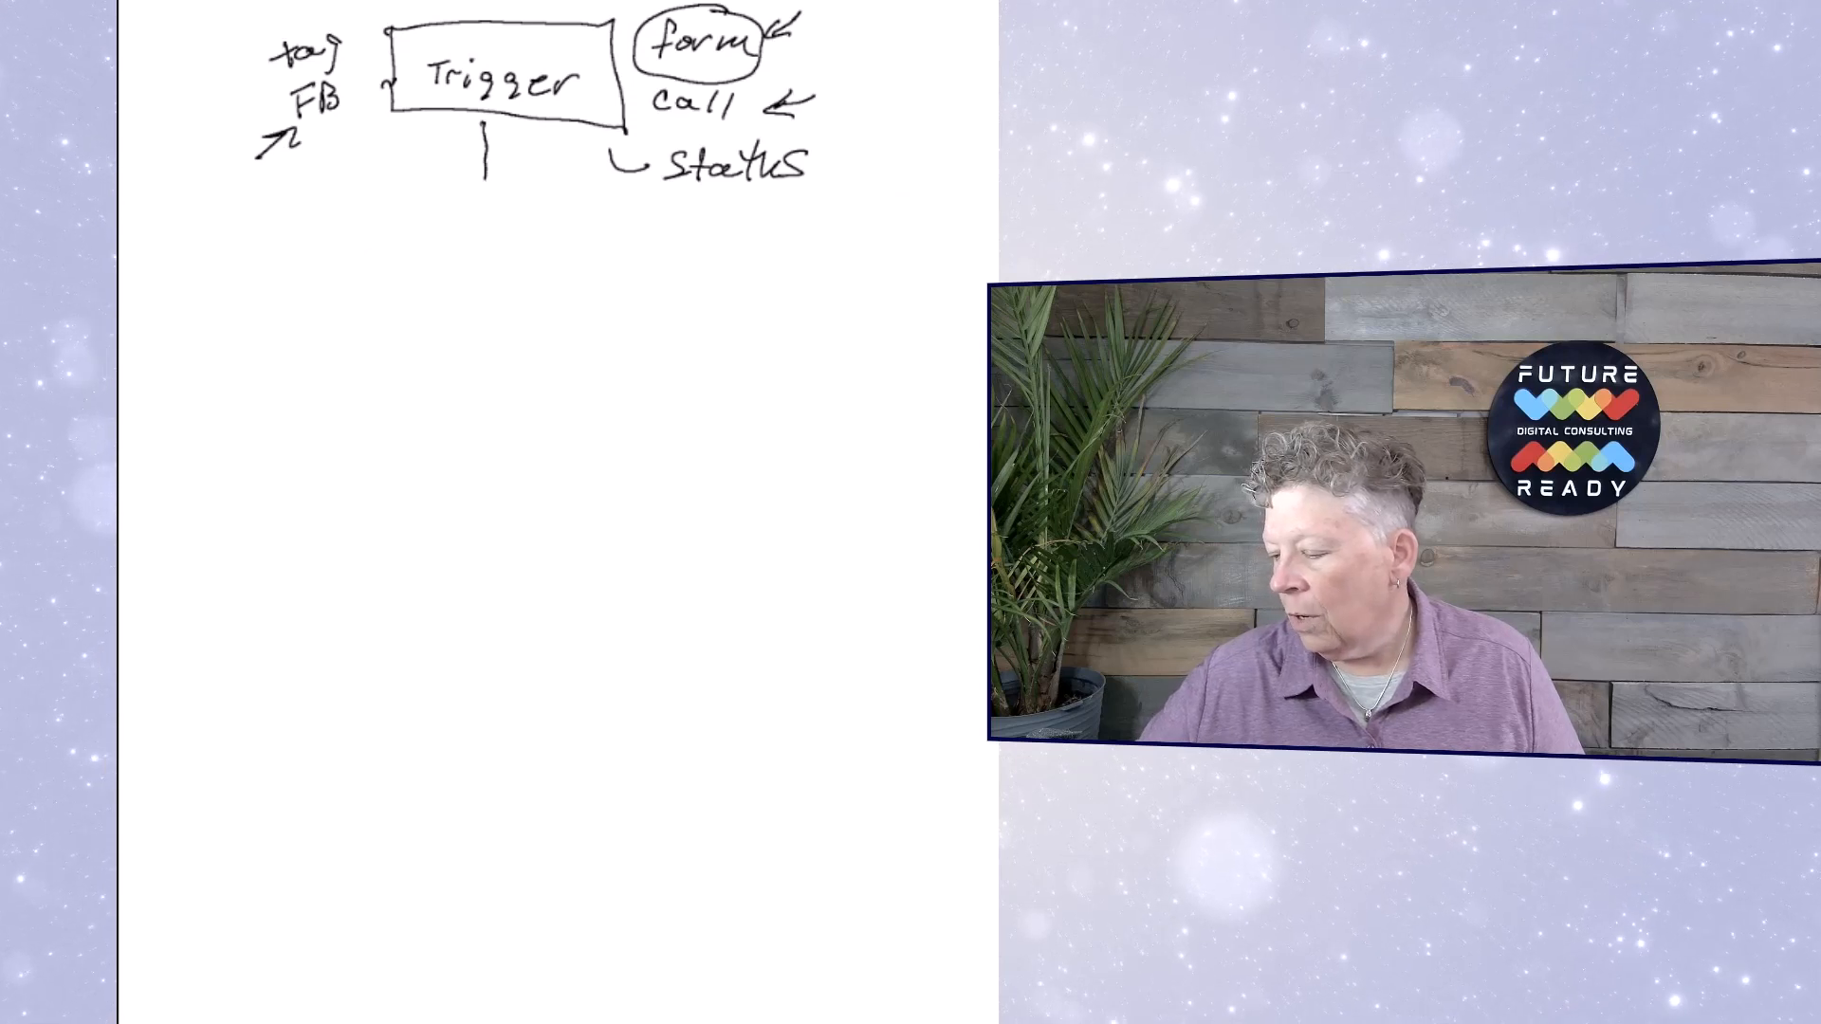
drag(481, 152, 487, 268)
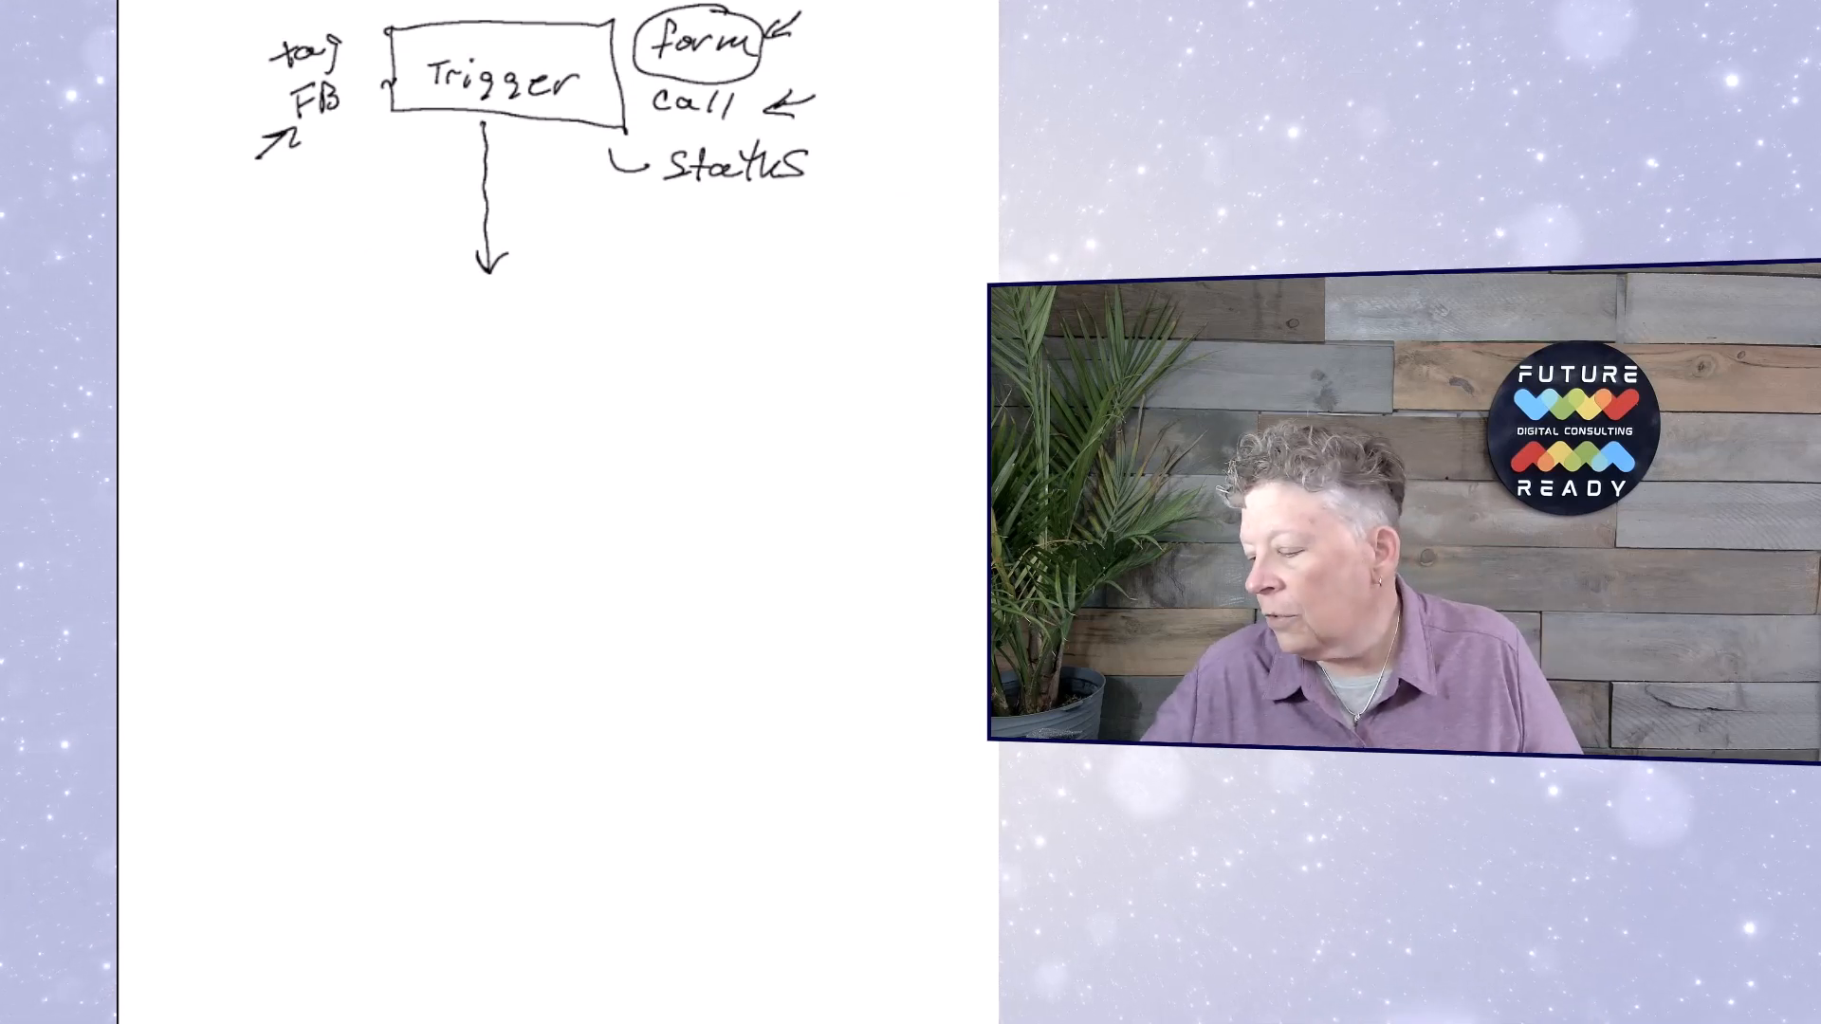
drag(417, 267, 546, 319)
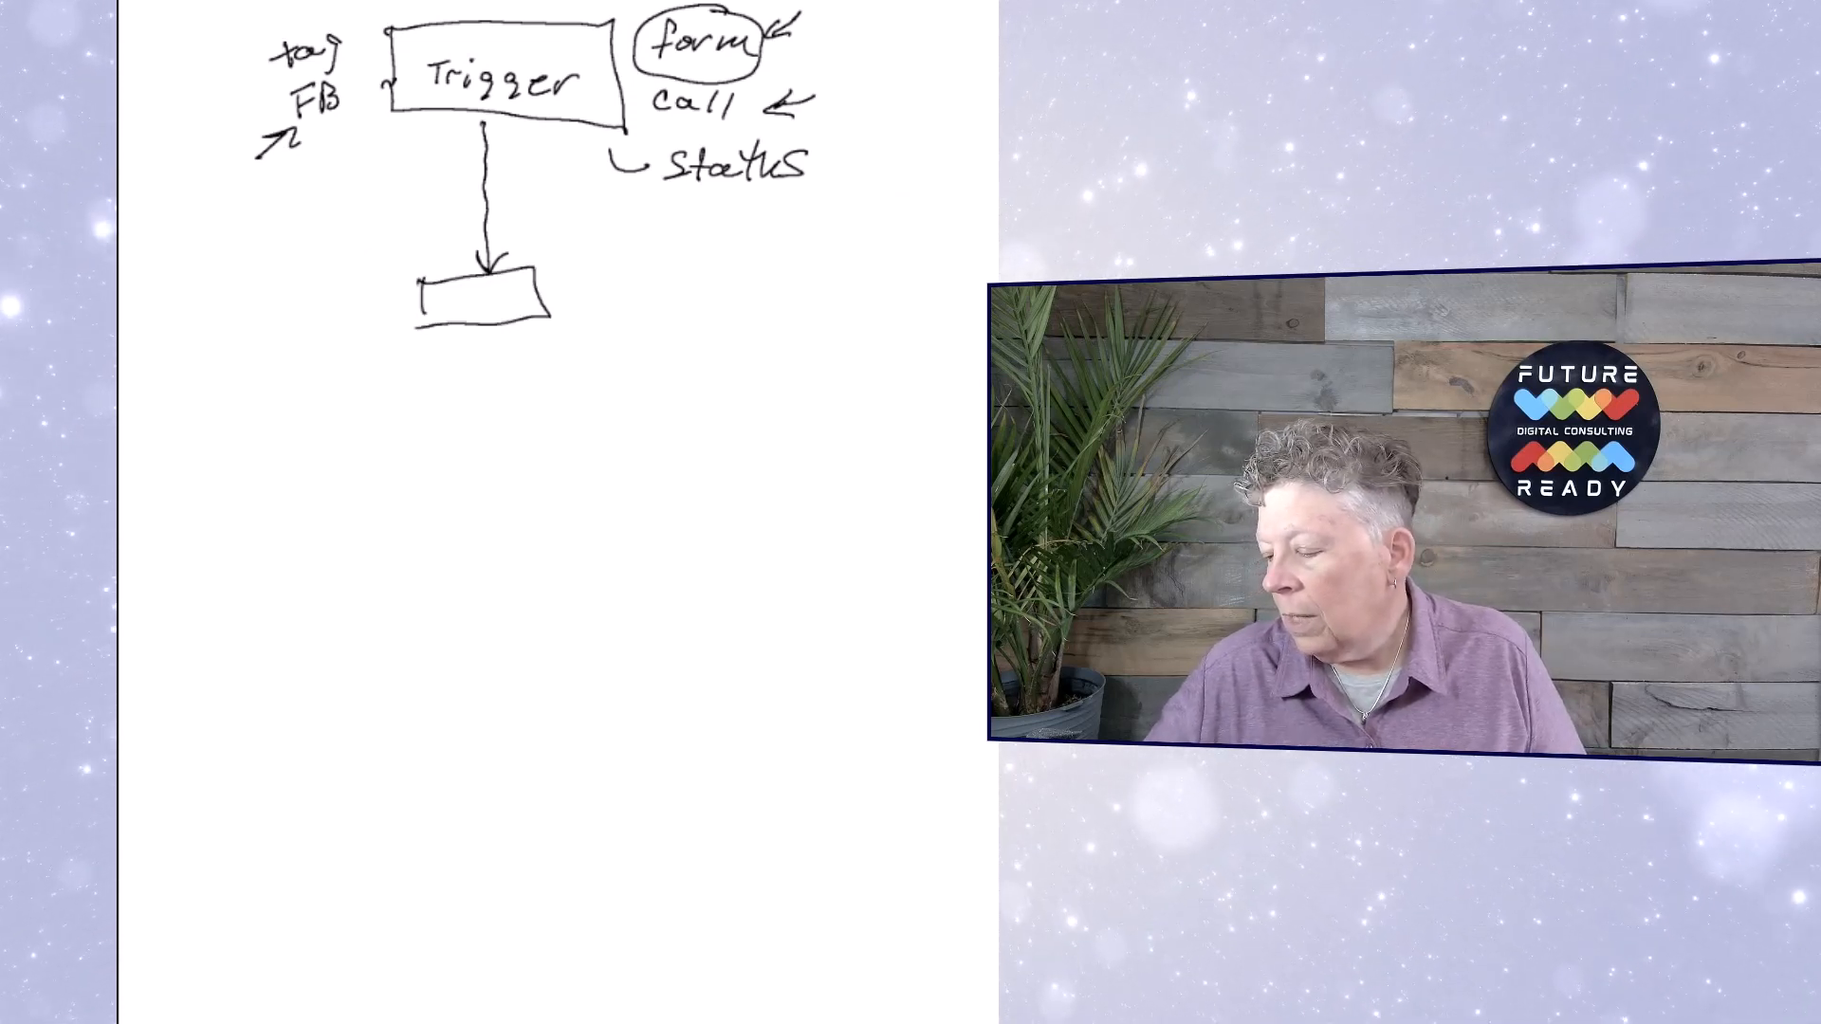
text(wait)
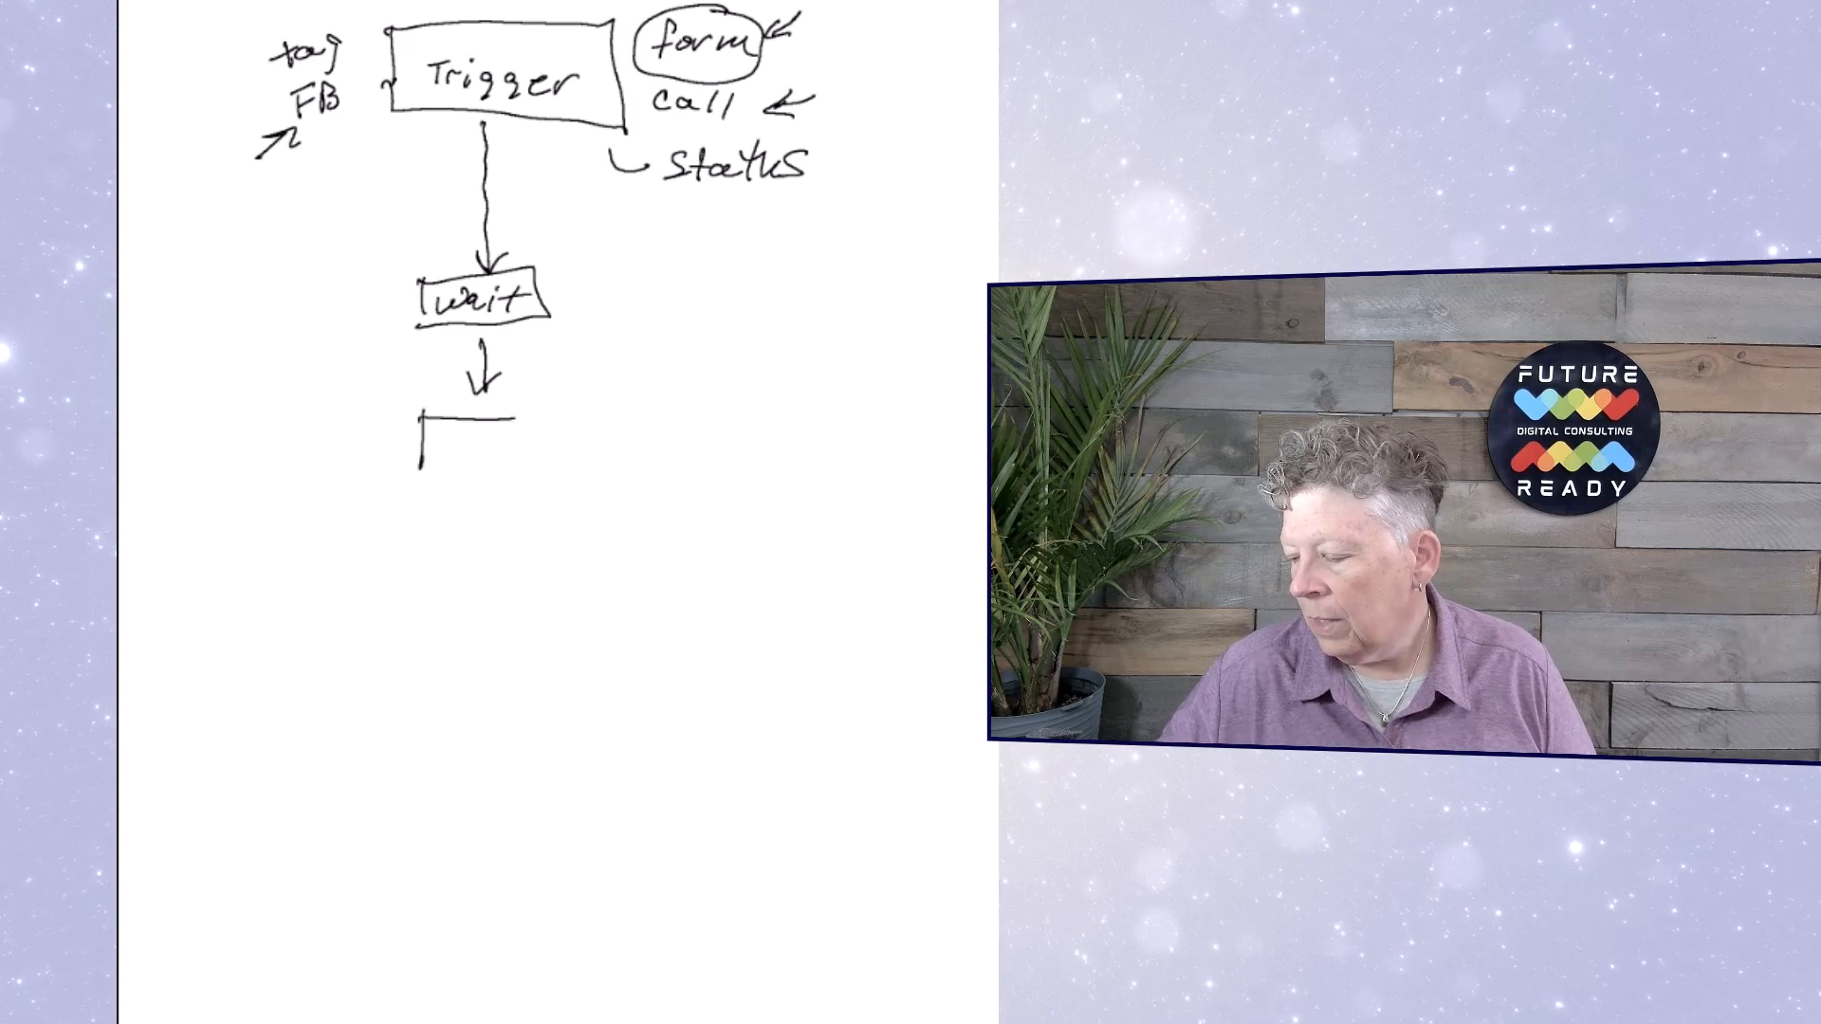
Step: Draw a boxed SMS step and a boxed email step below the wait box
drag(394, 417, 586, 481)
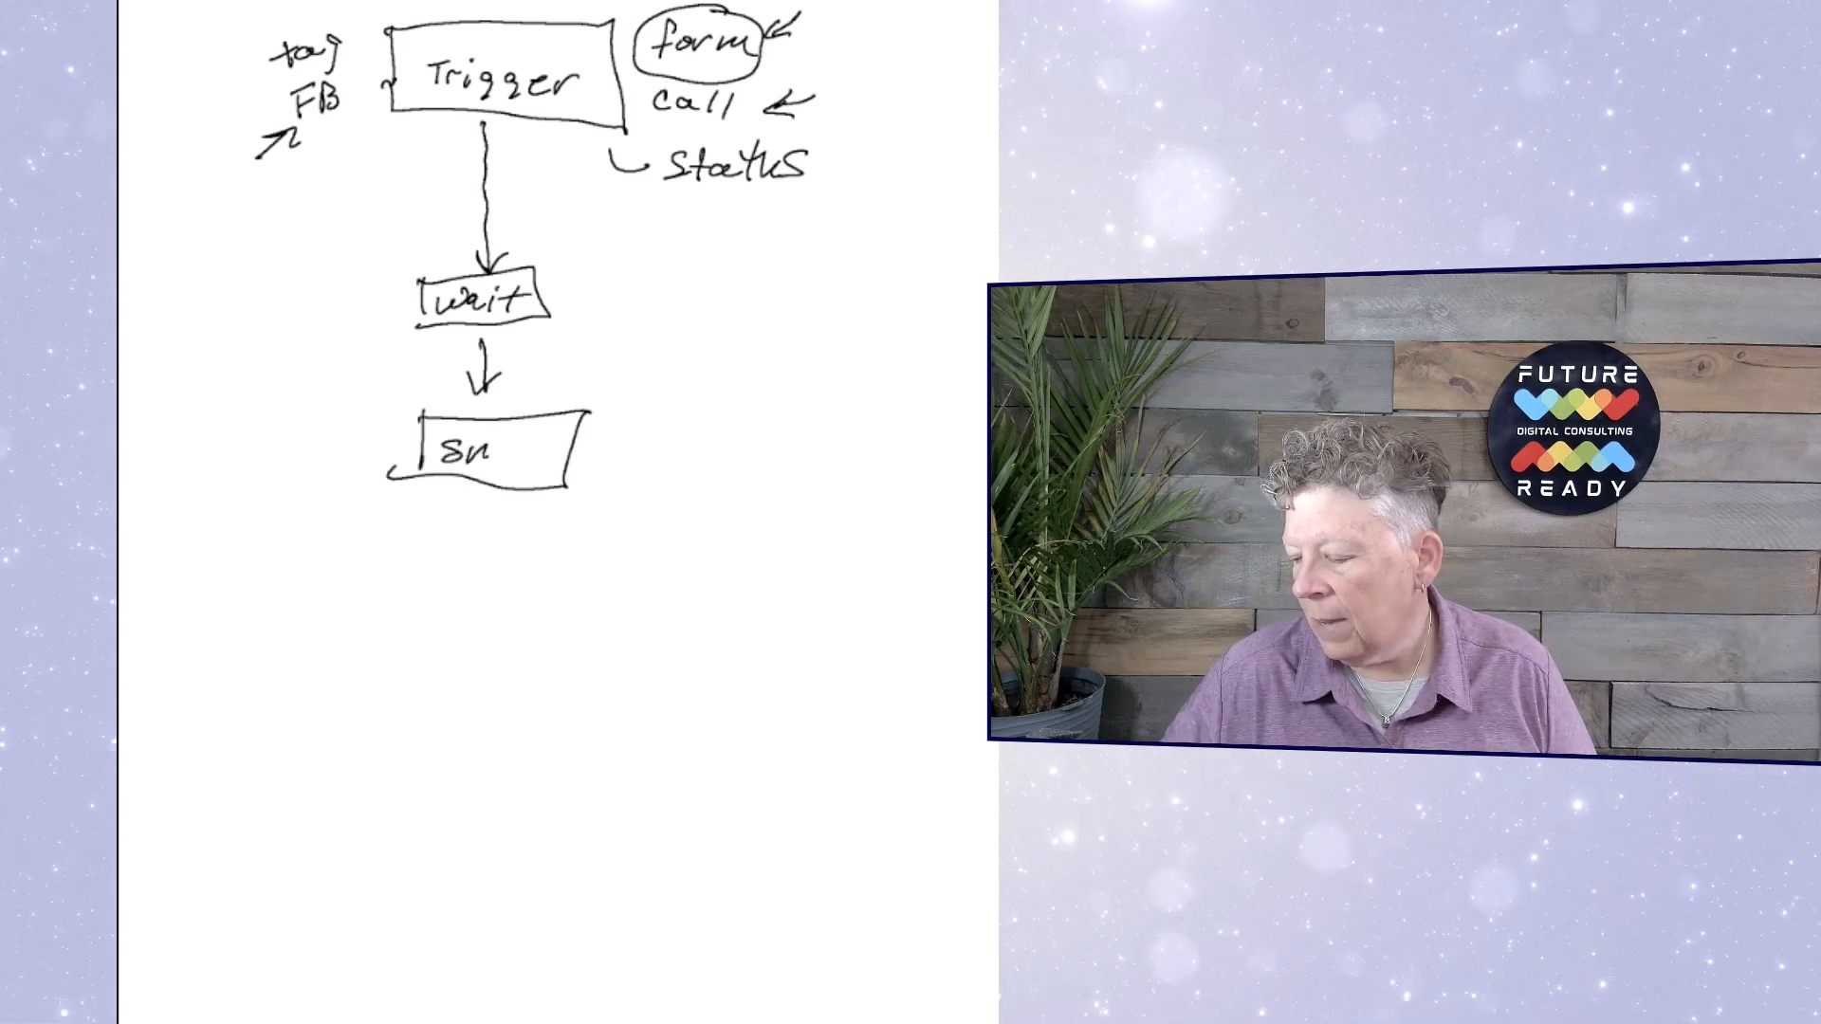
text(MS)
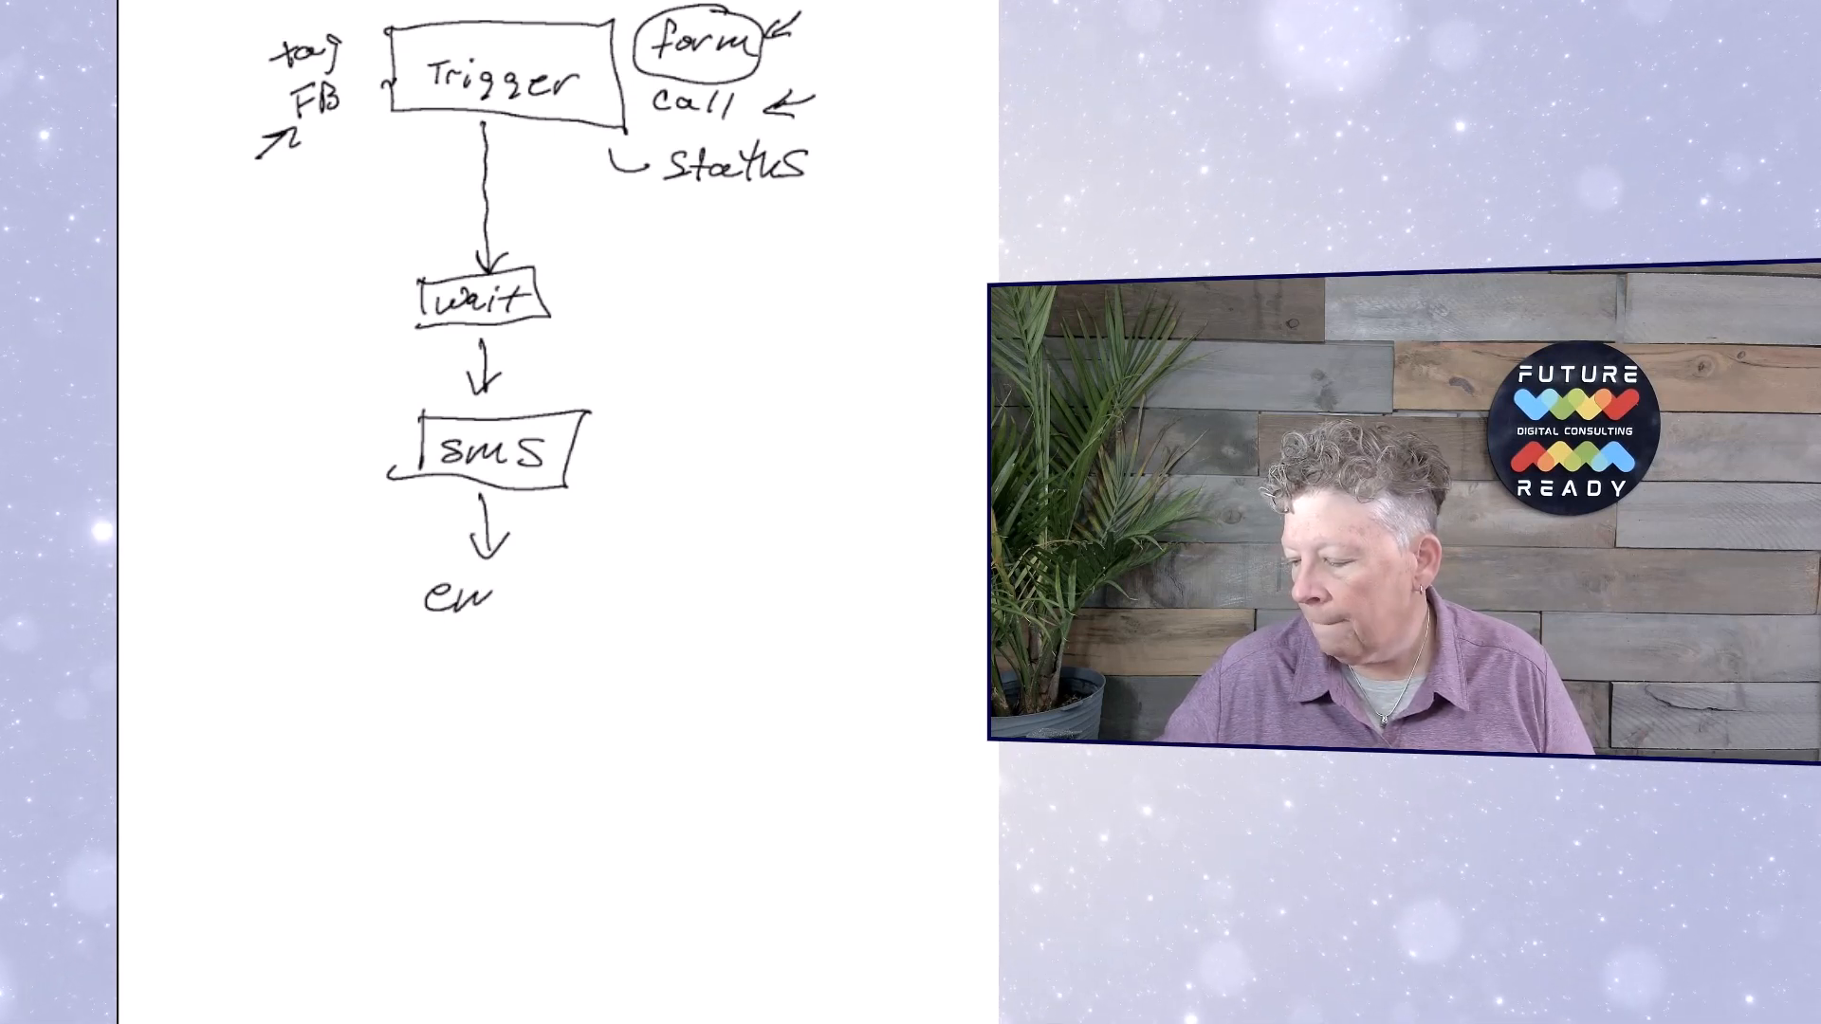
text(email)
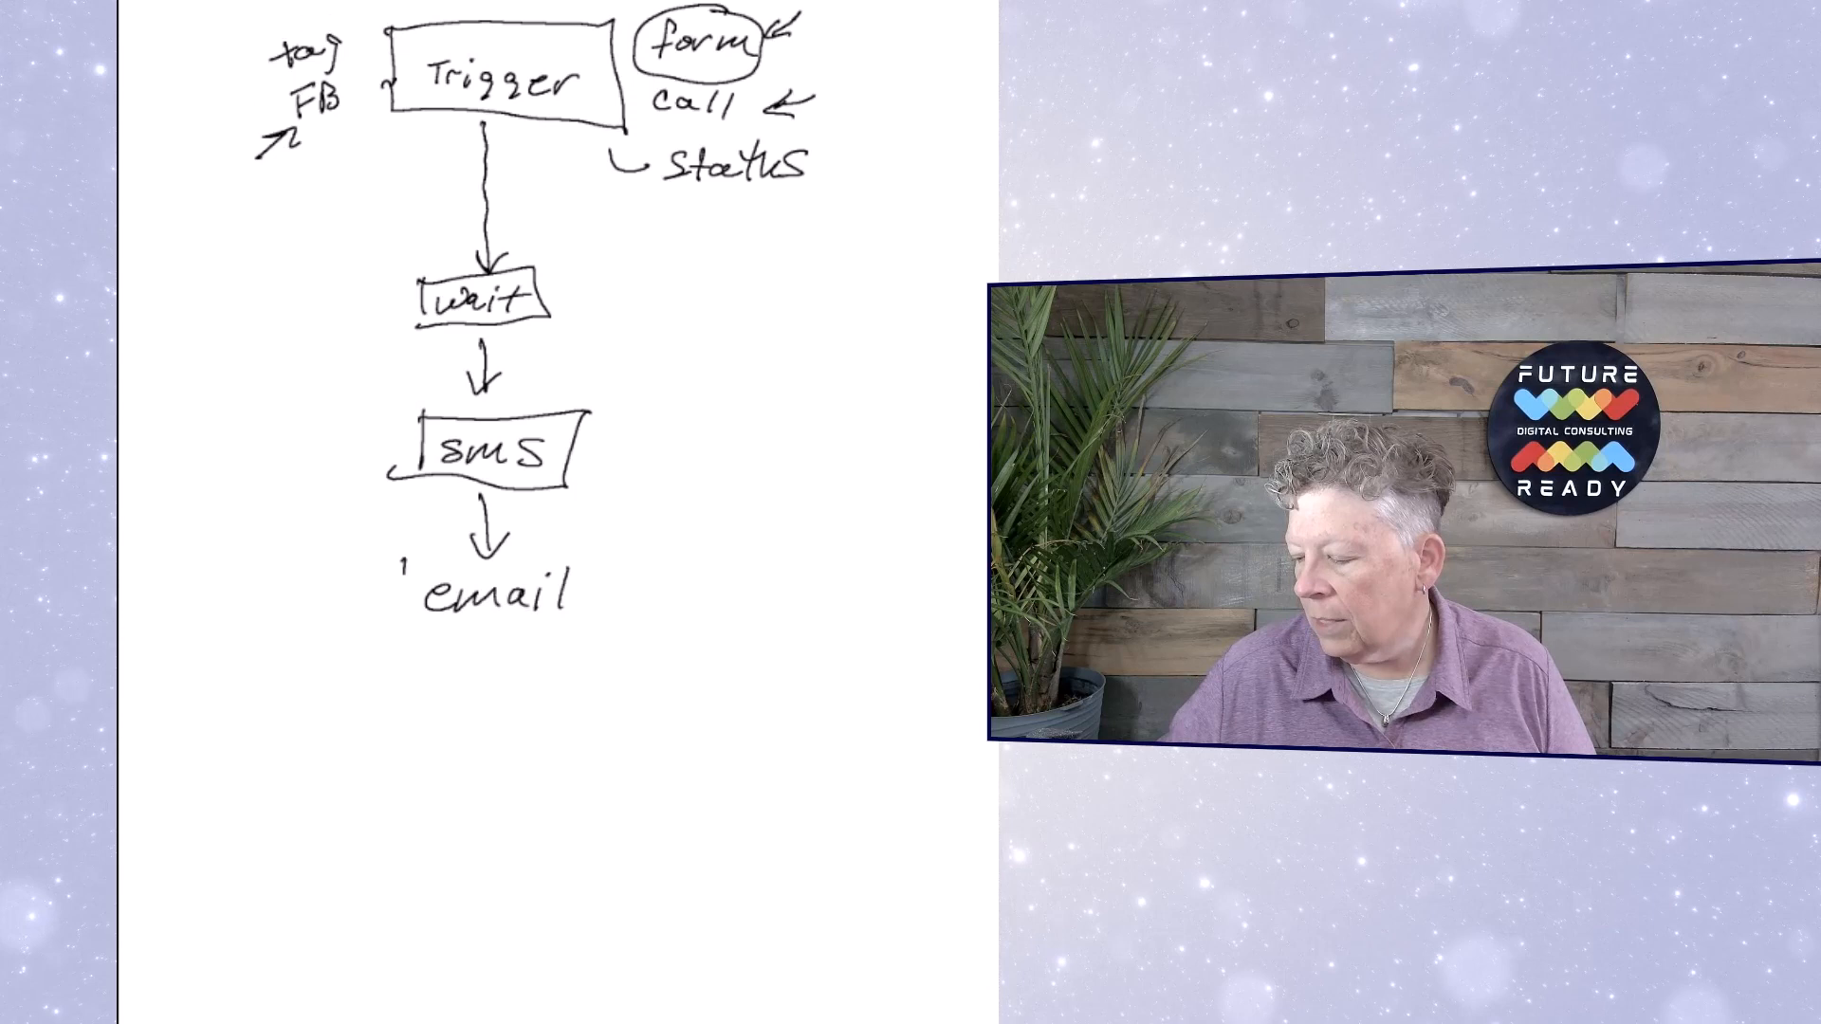
drag(400, 558, 591, 633)
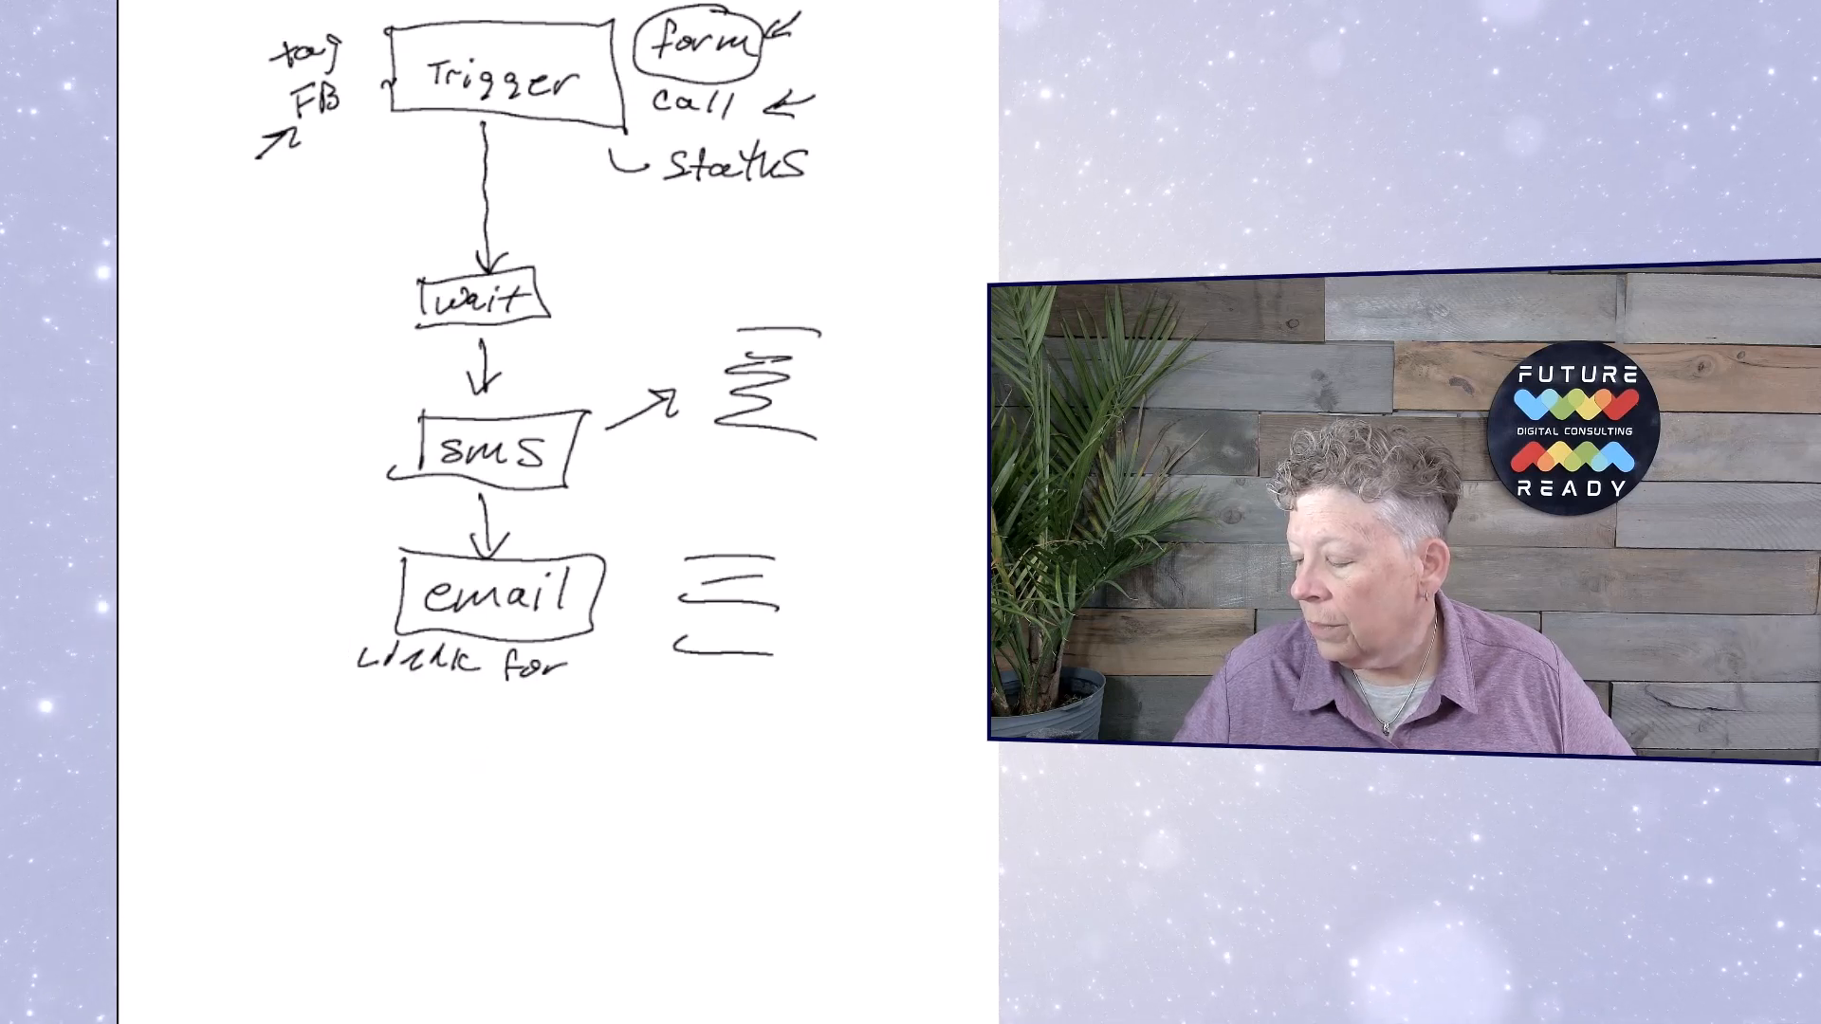
Step: Write the schedule note, label the Booked branch, and draw an arrow continuing below it
text(schedule)
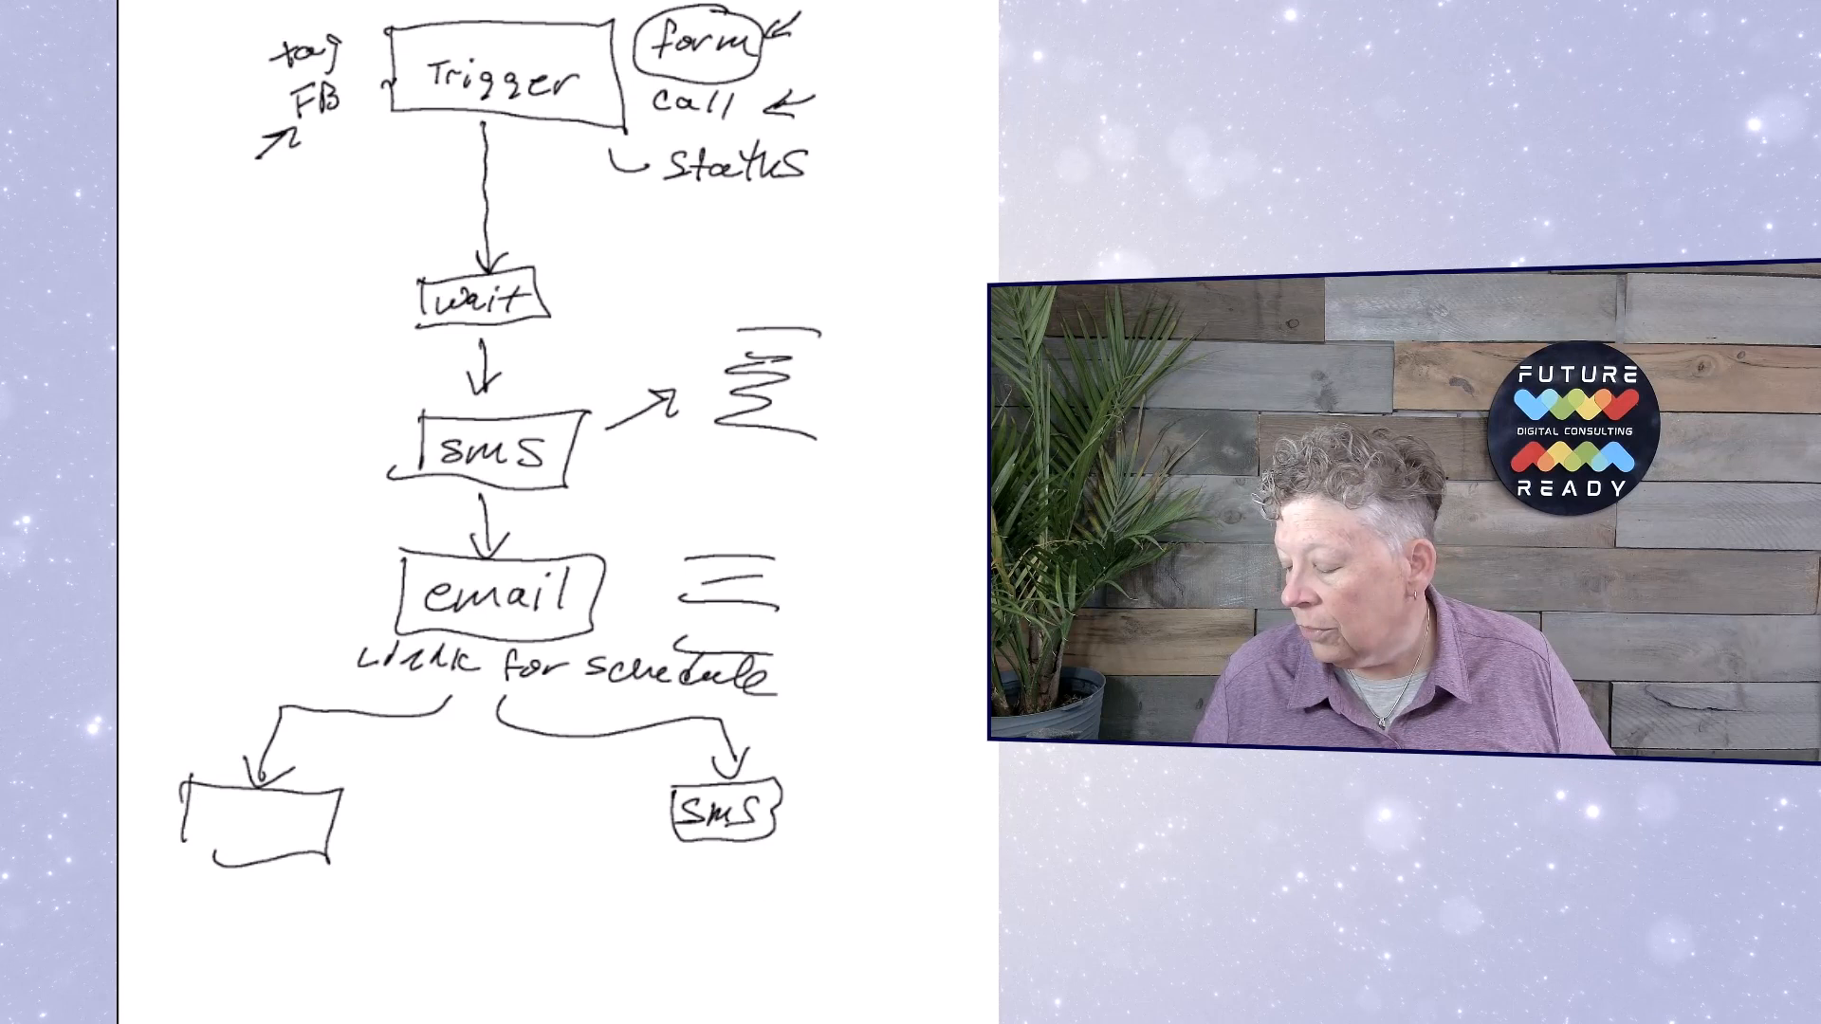
text(Booked)
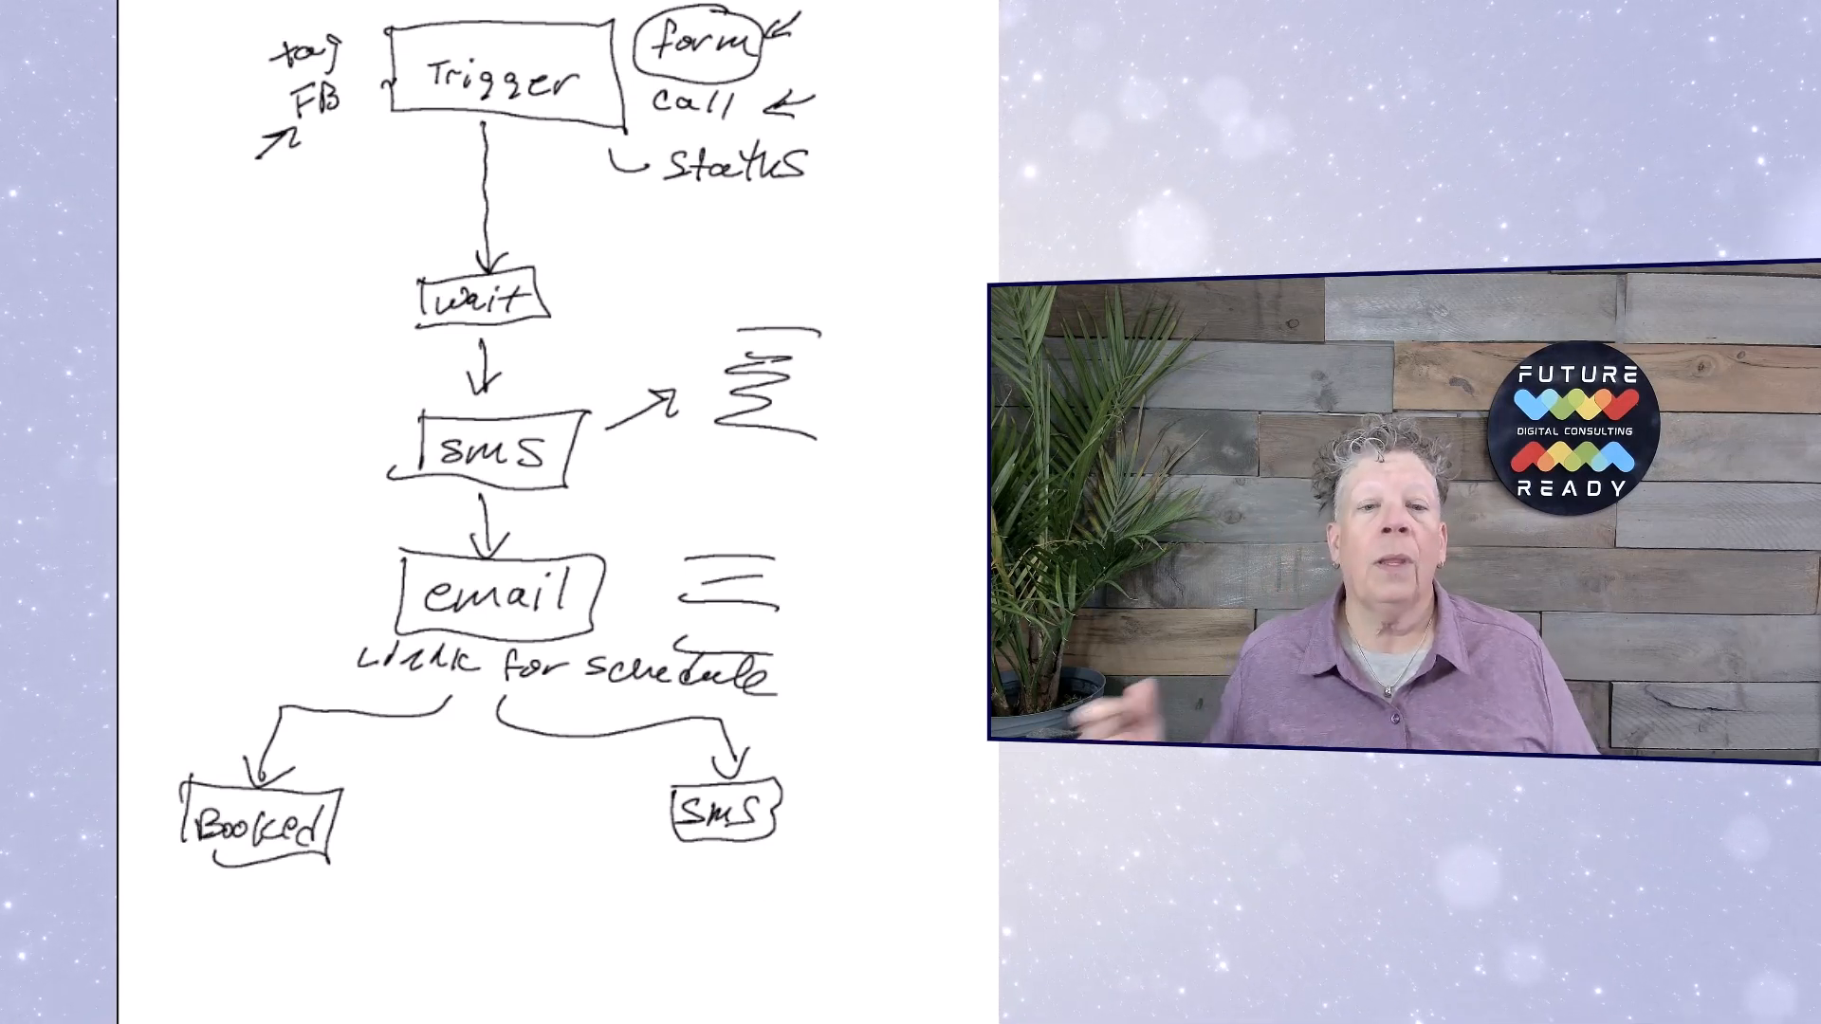
drag(278, 871, 465, 975)
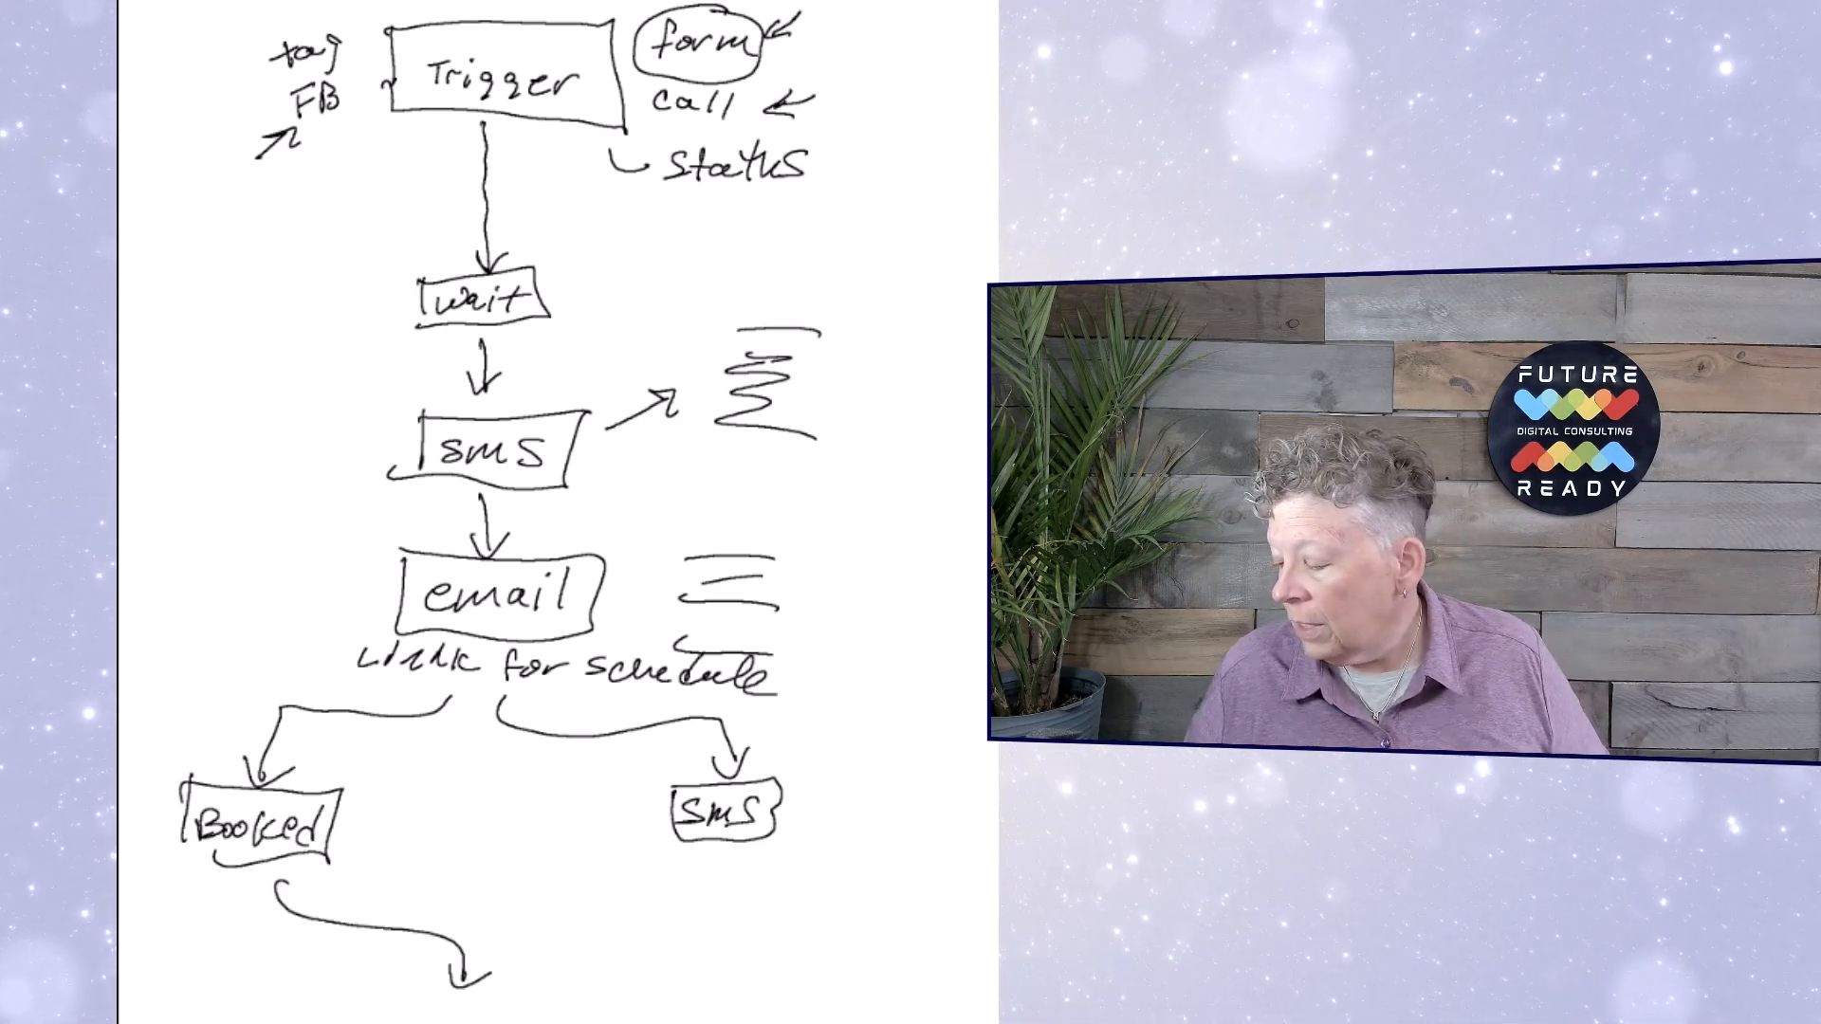
text(anoth)
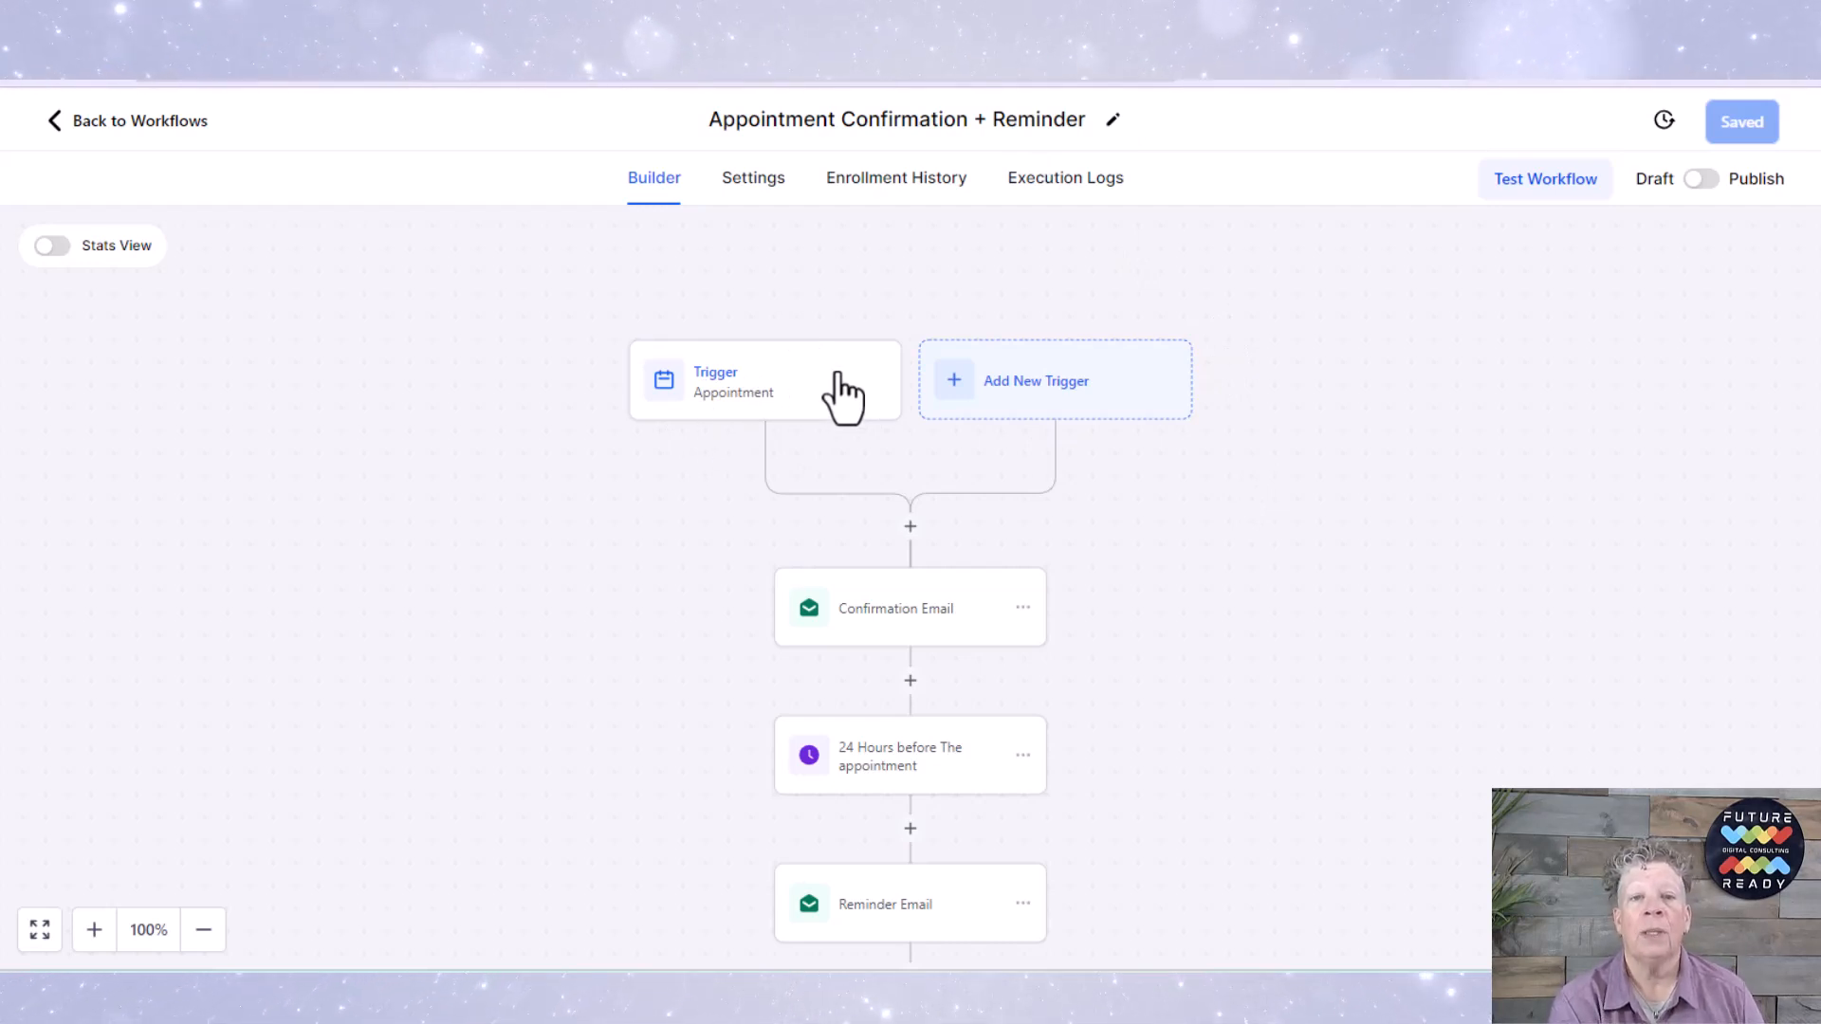
click(736, 379)
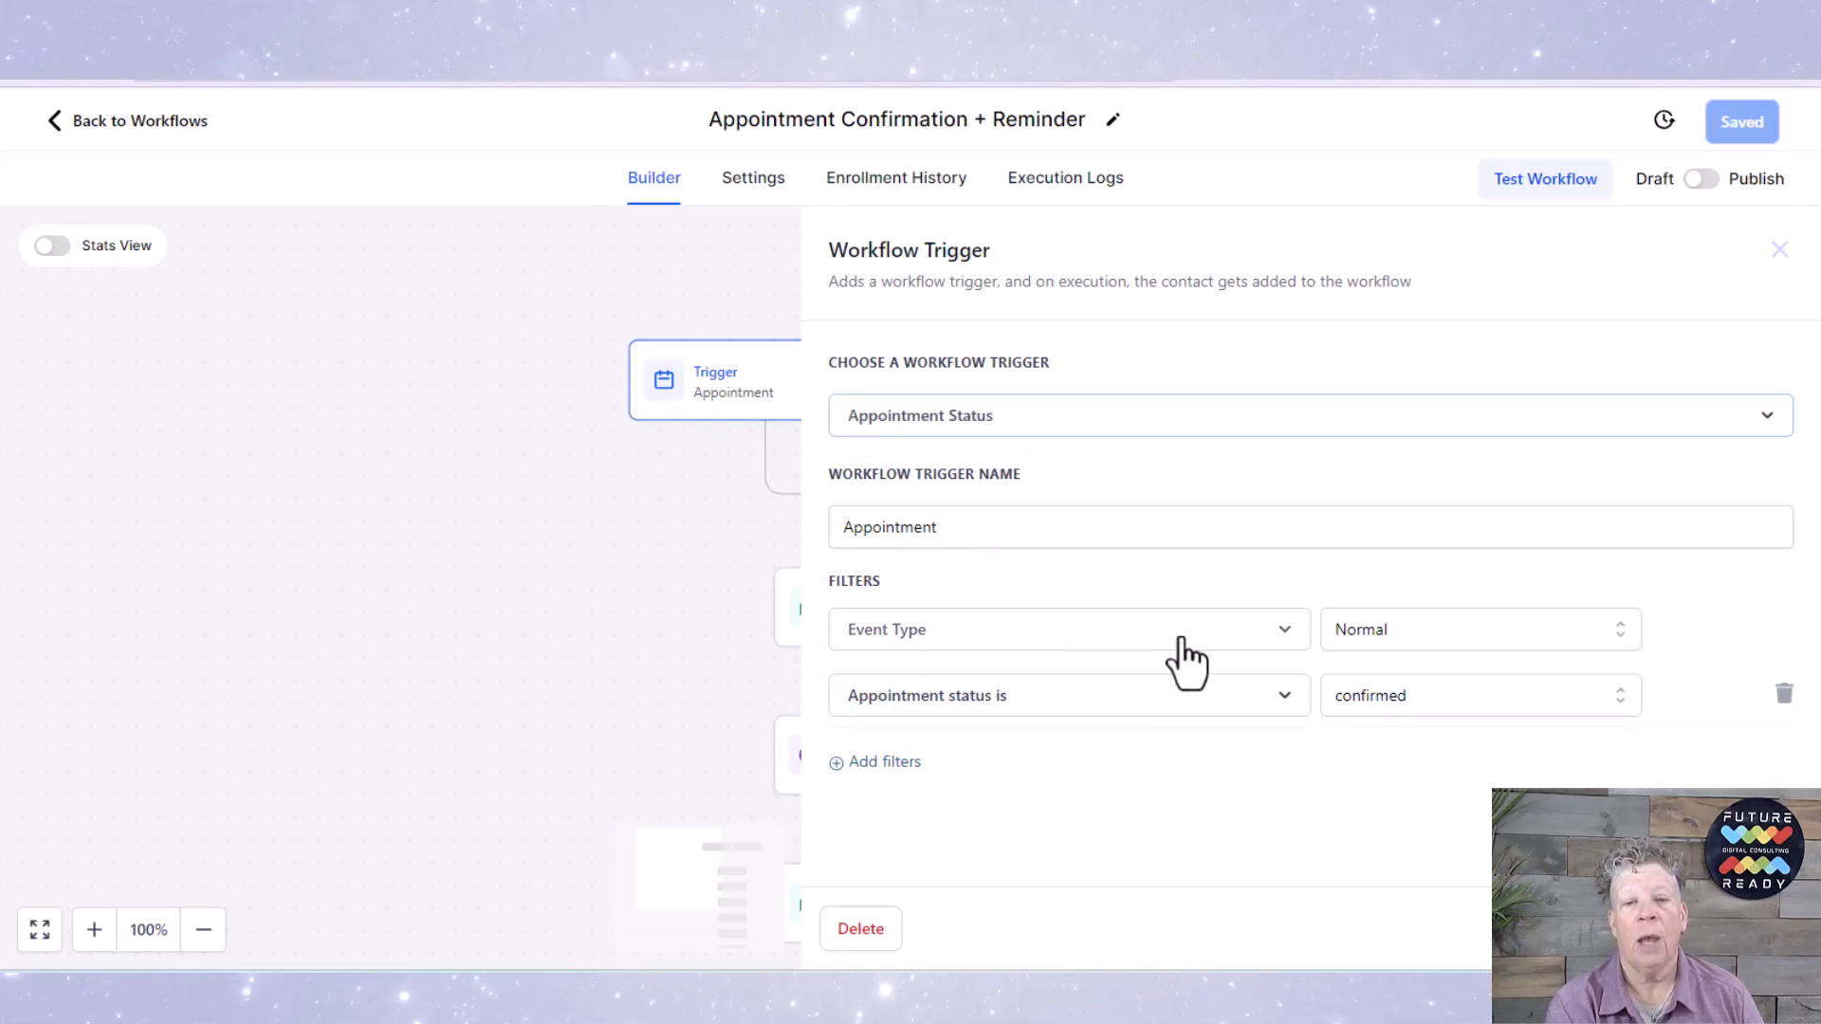
mouse_move(1191, 718)
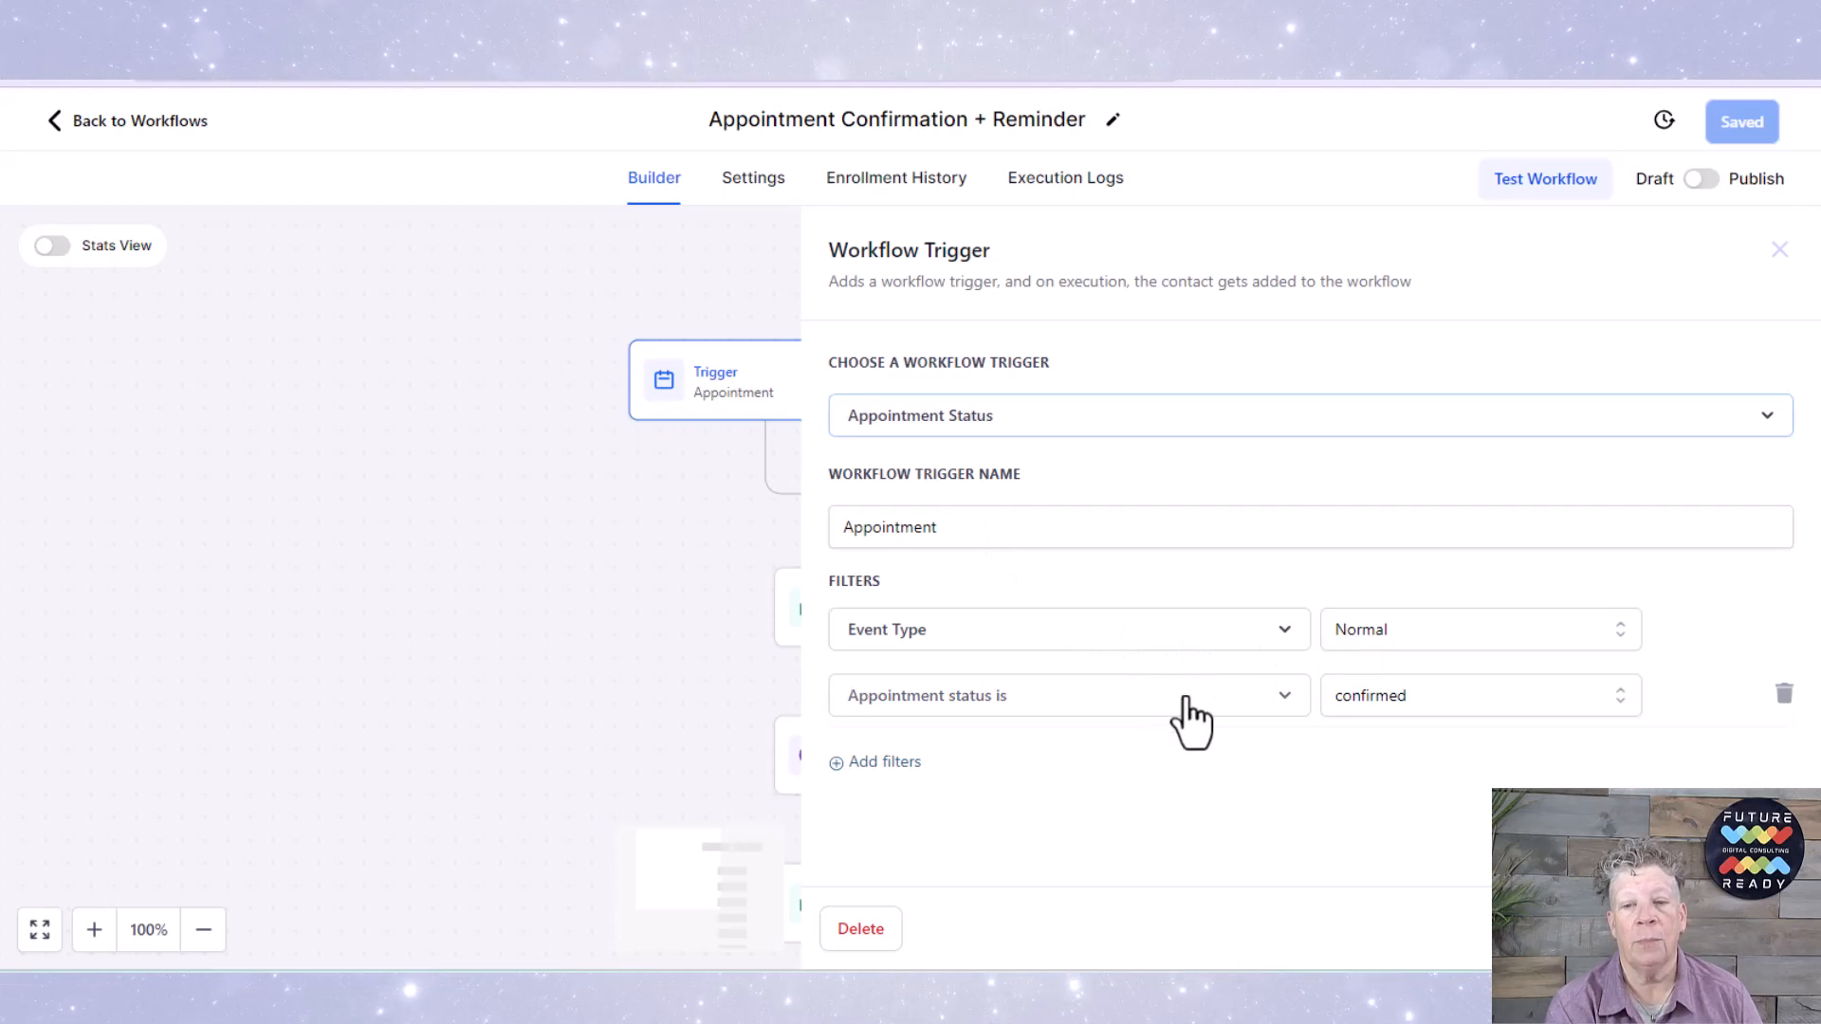
mouse_move(1470, 728)
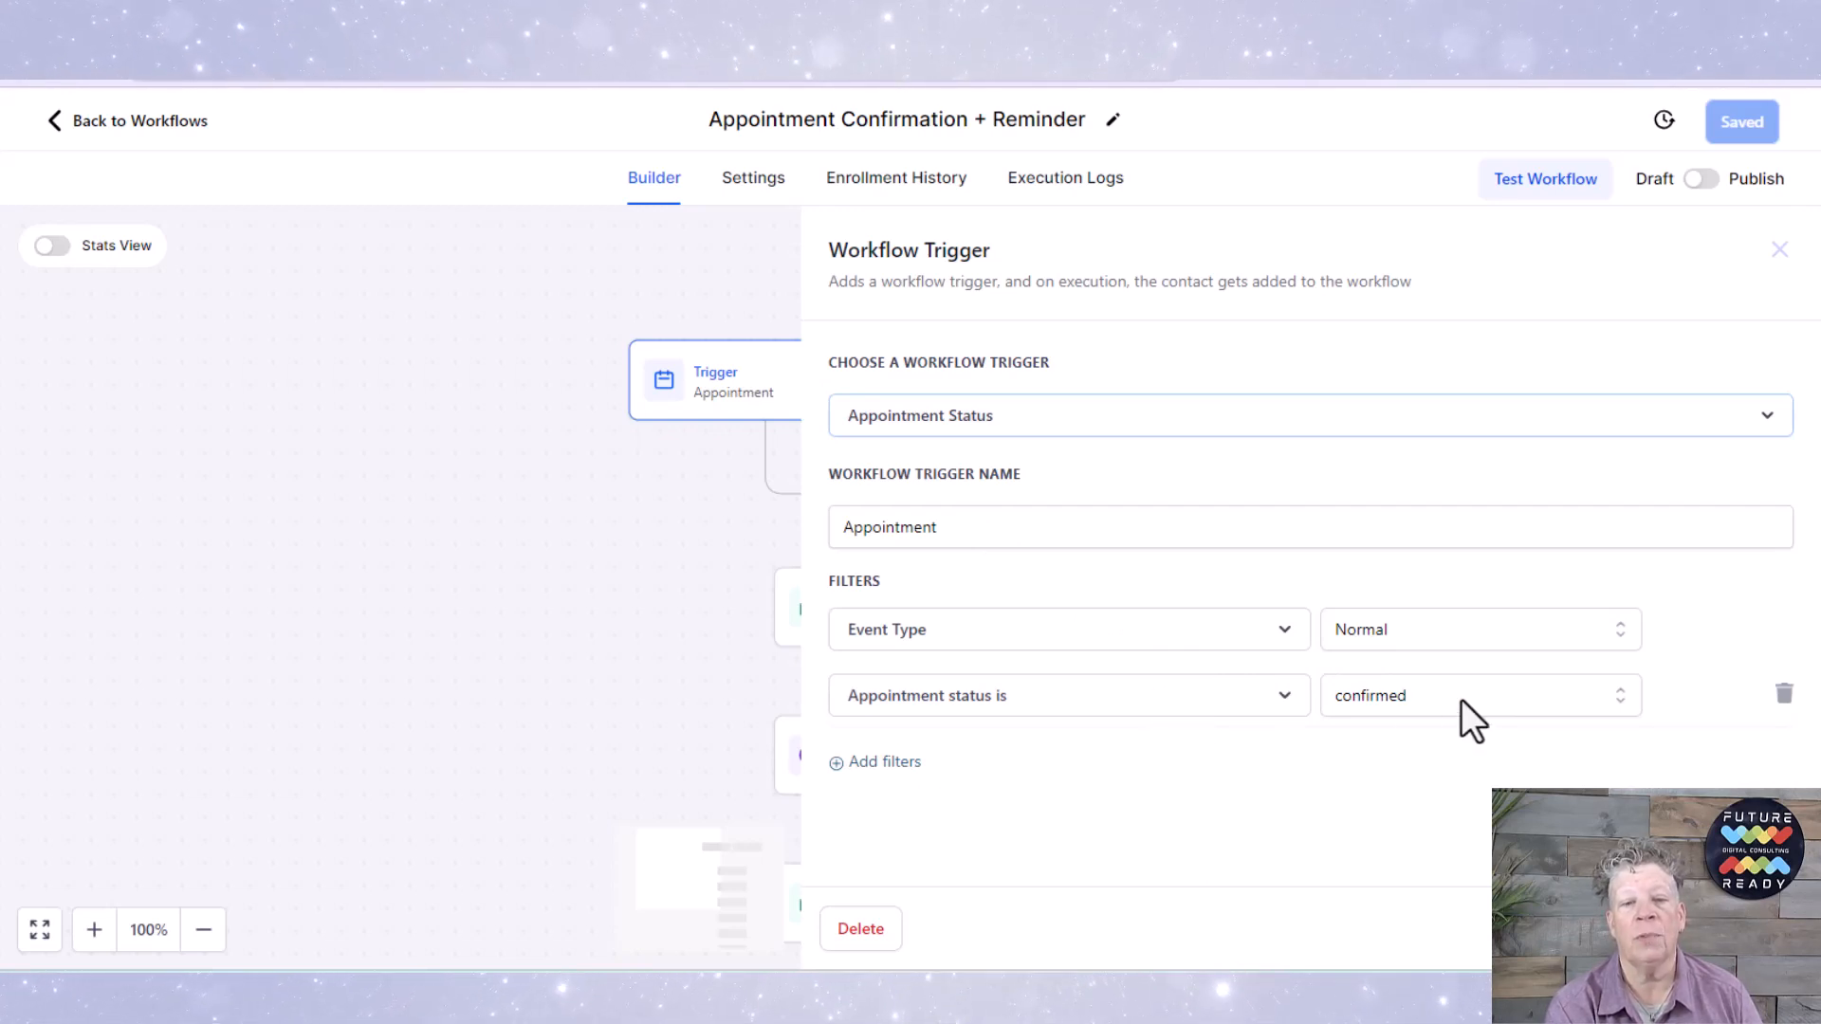
mouse_move(1380, 817)
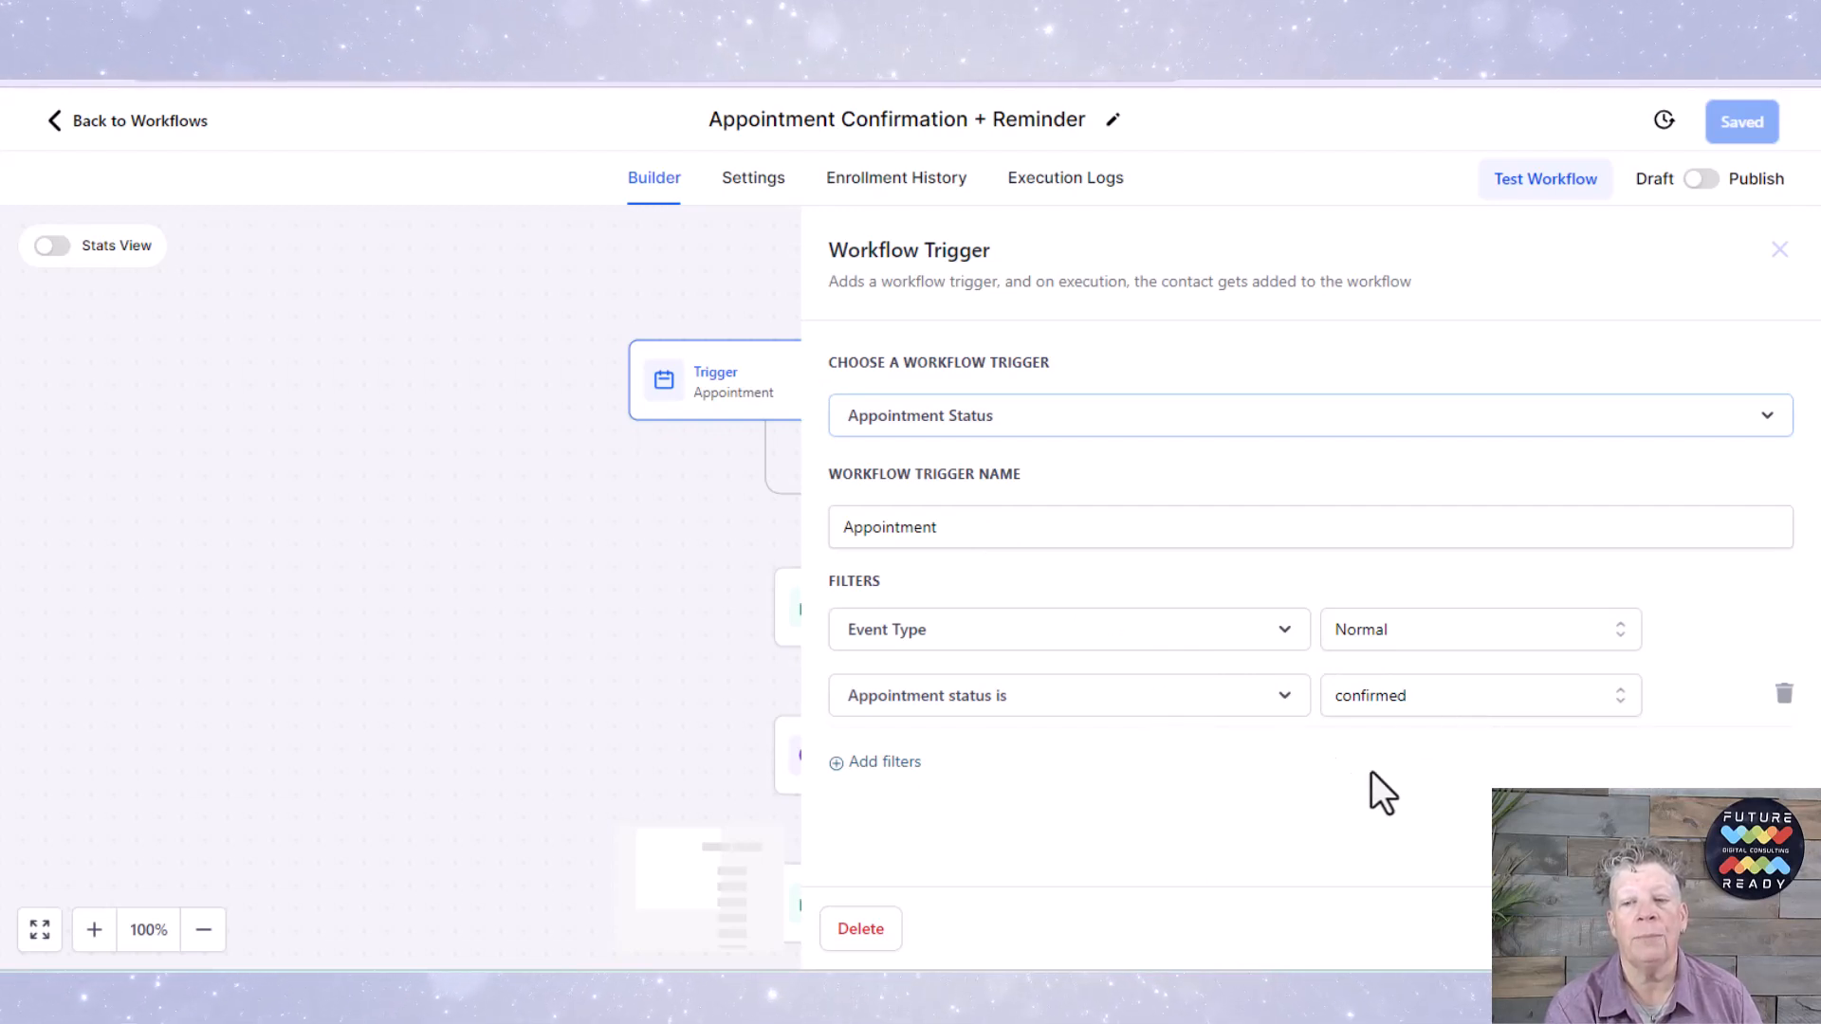
click(1779, 248)
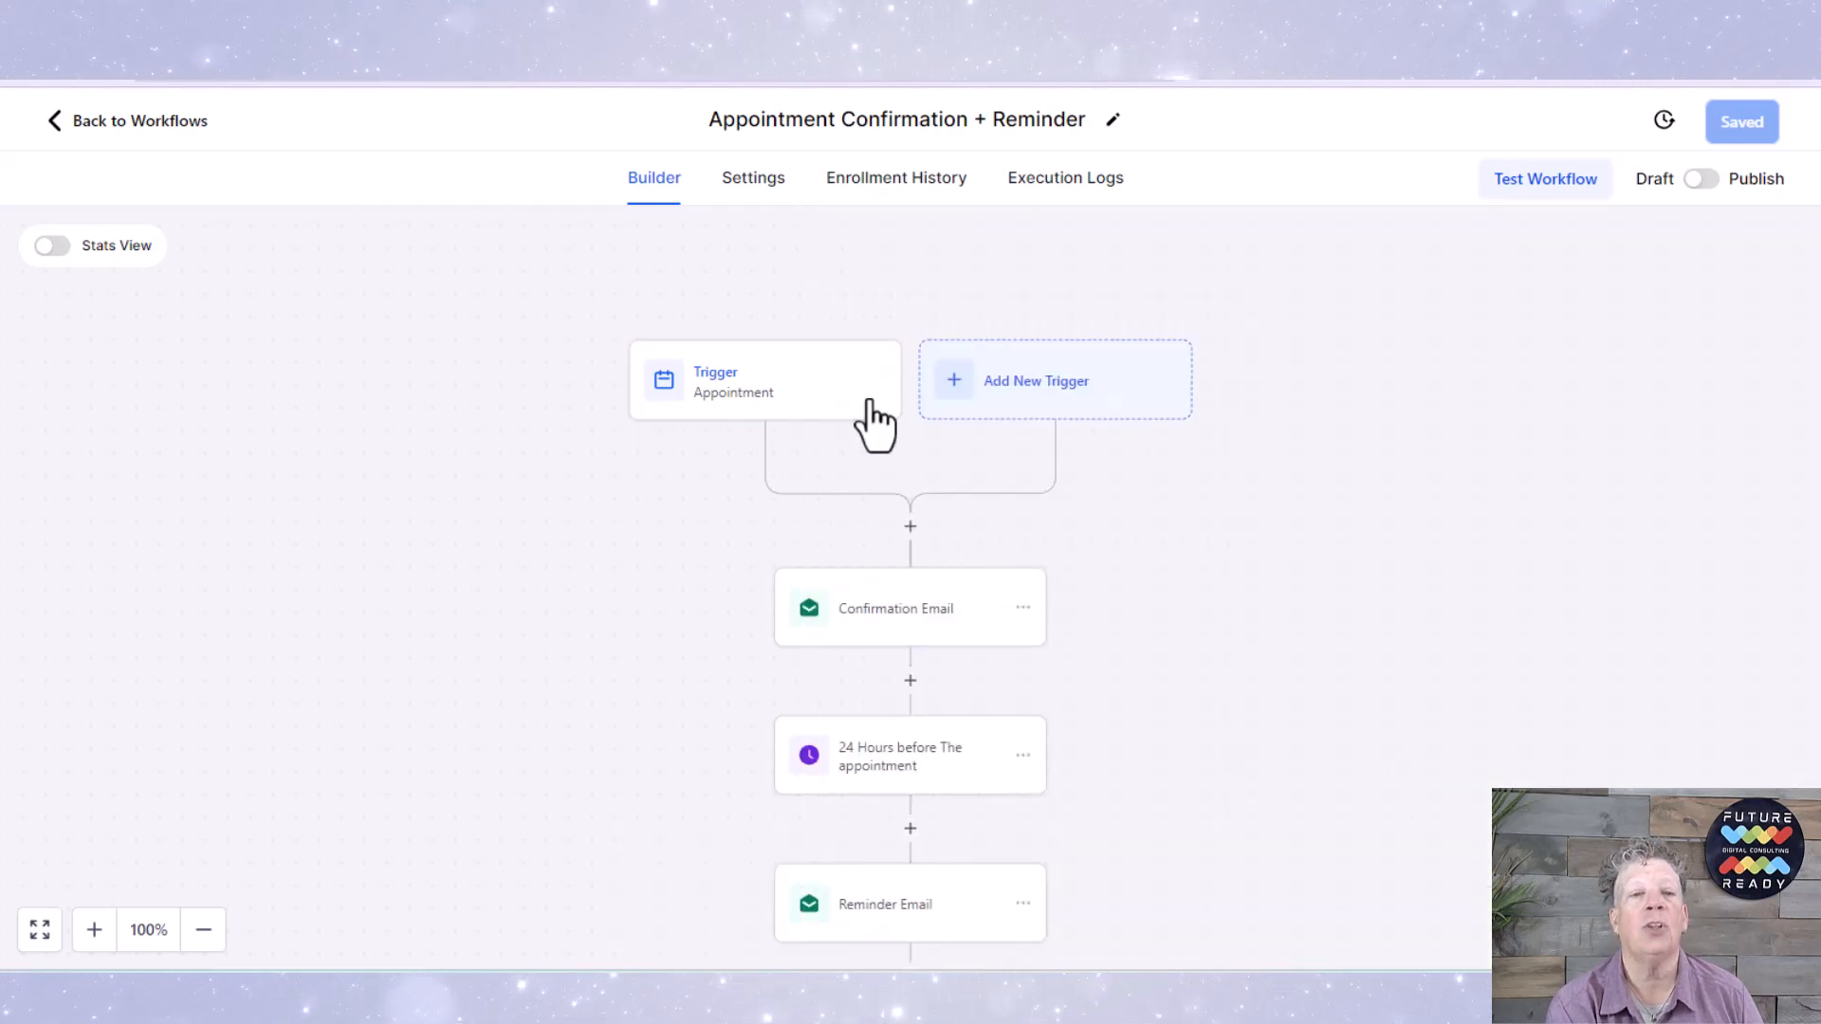
mouse_move(730, 495)
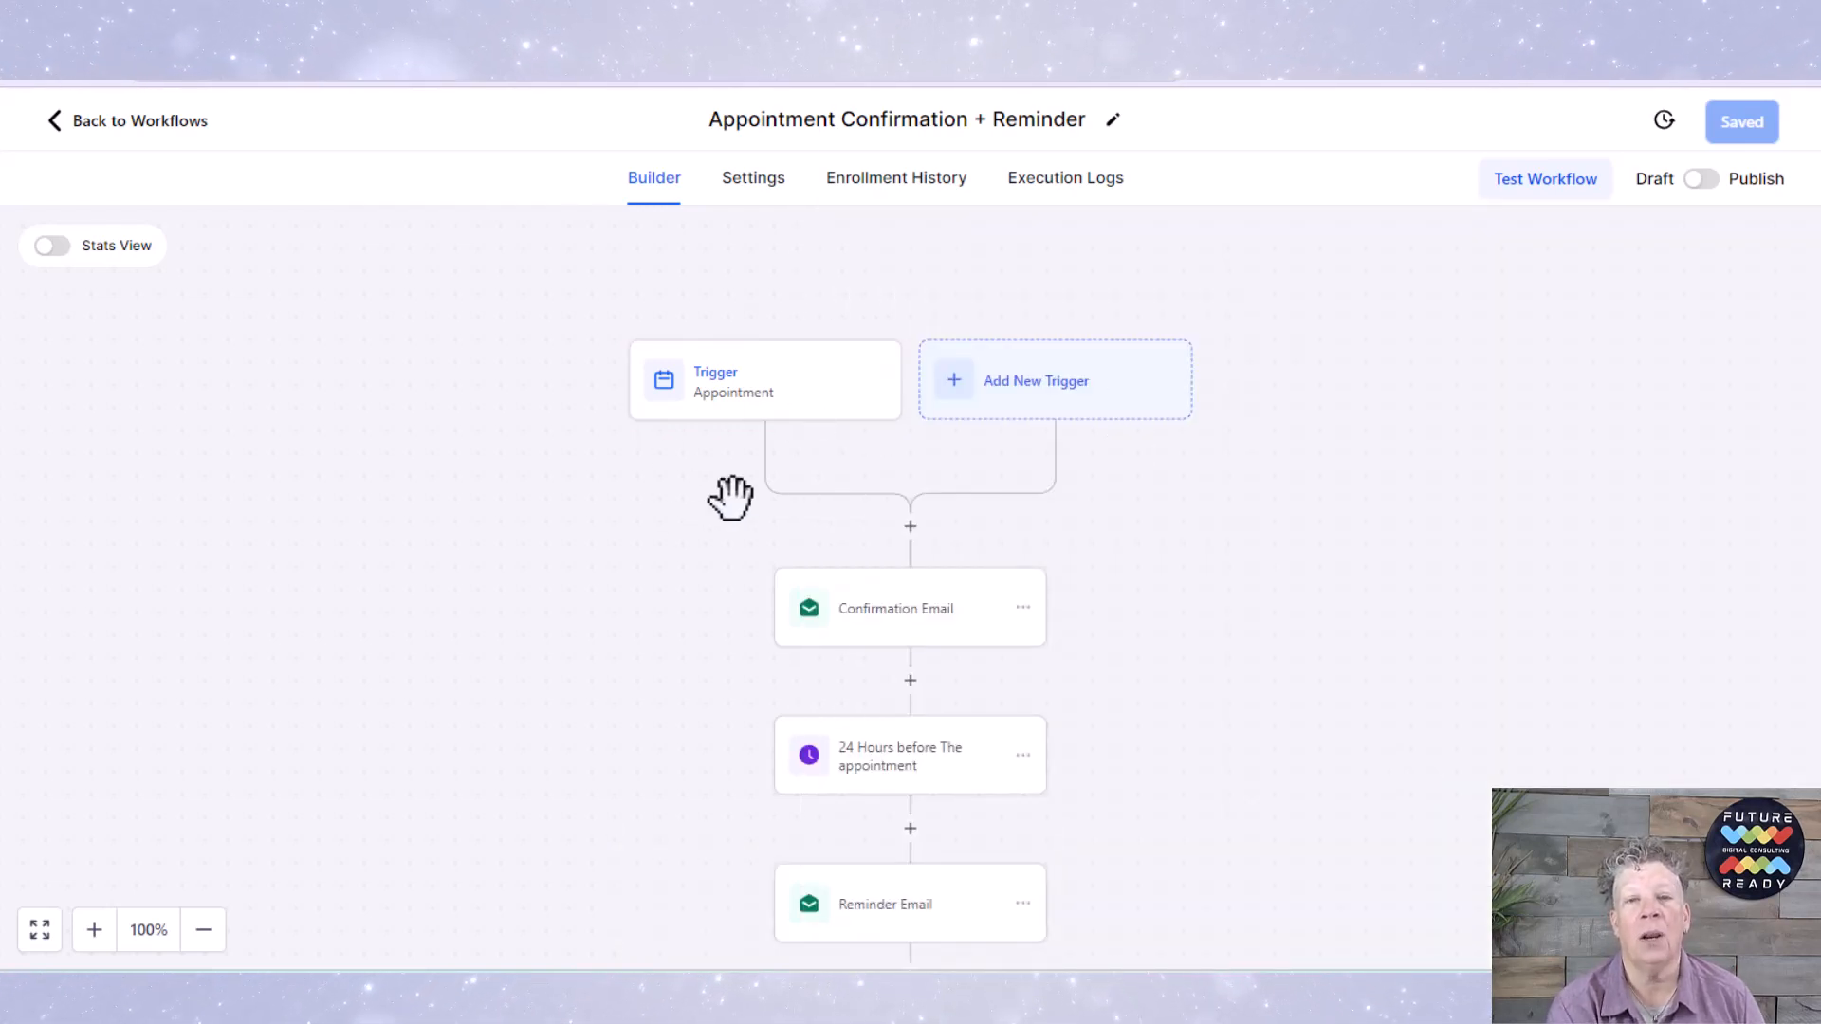
mouse_move(1123, 574)
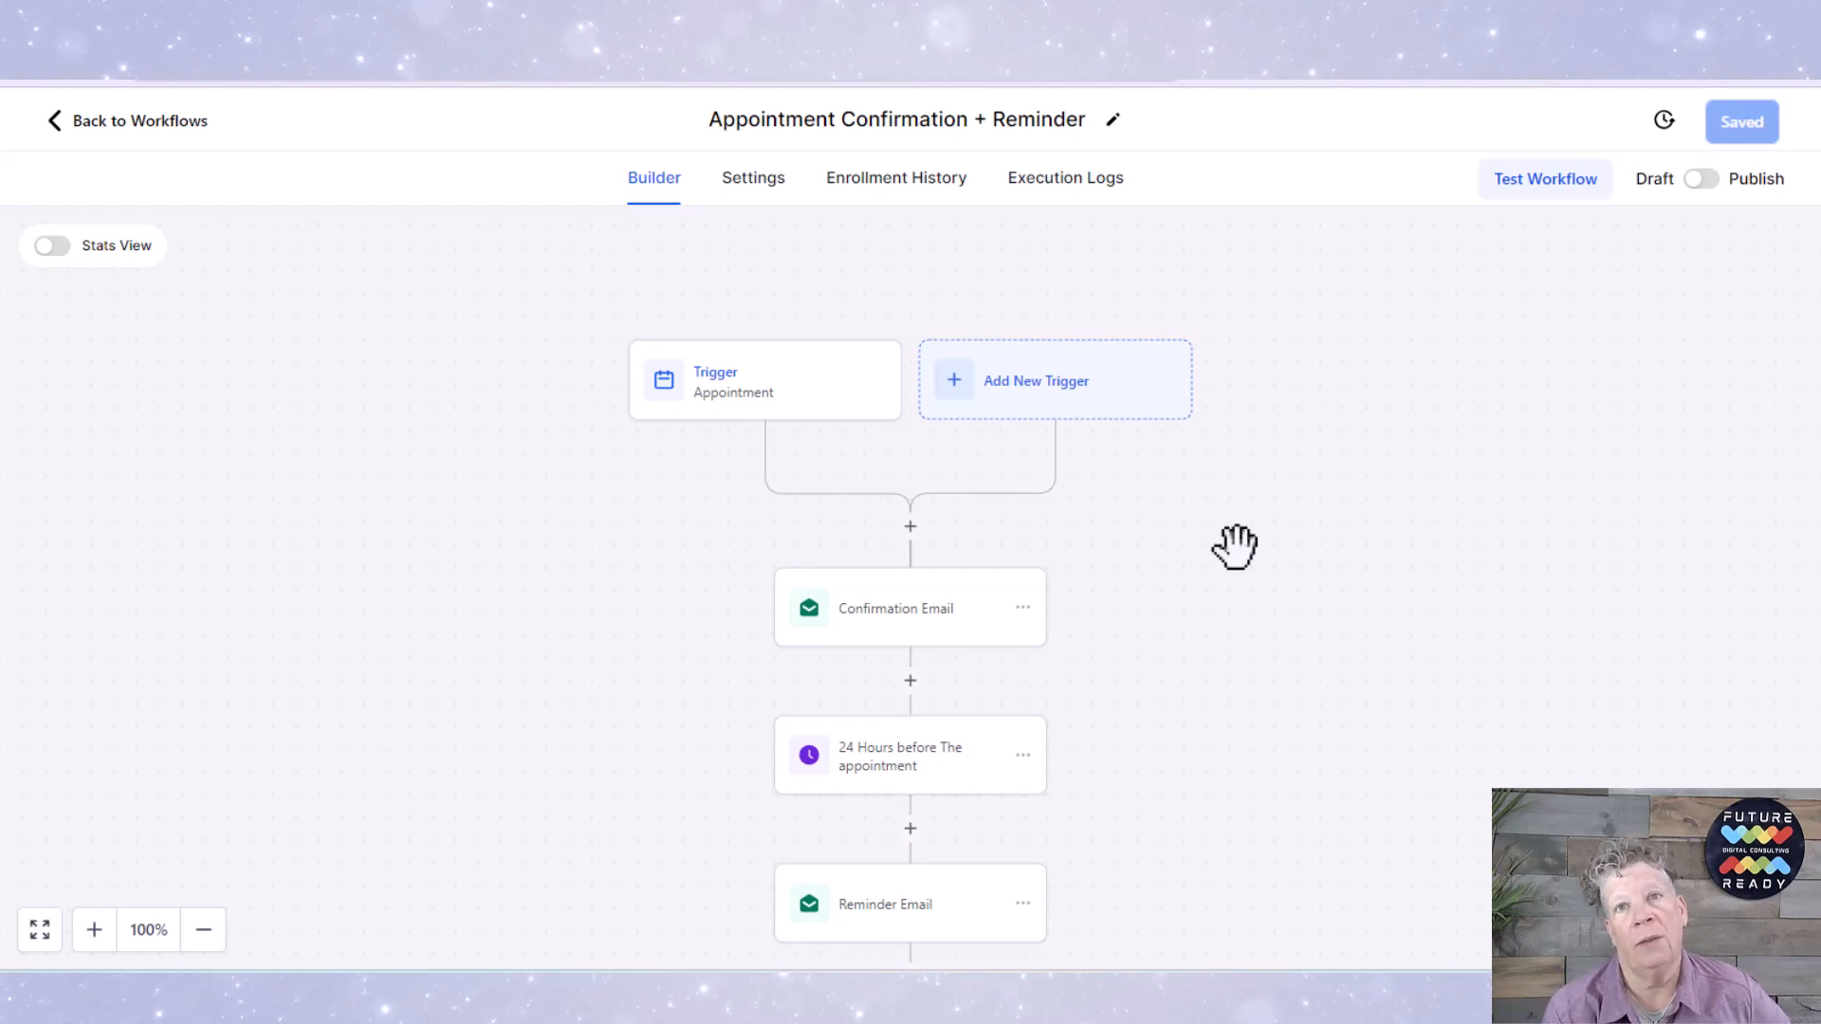
Step: Scroll down the workflow canvas to reveal the 1-hour wait step below the reminder email
scroll(down, 3)
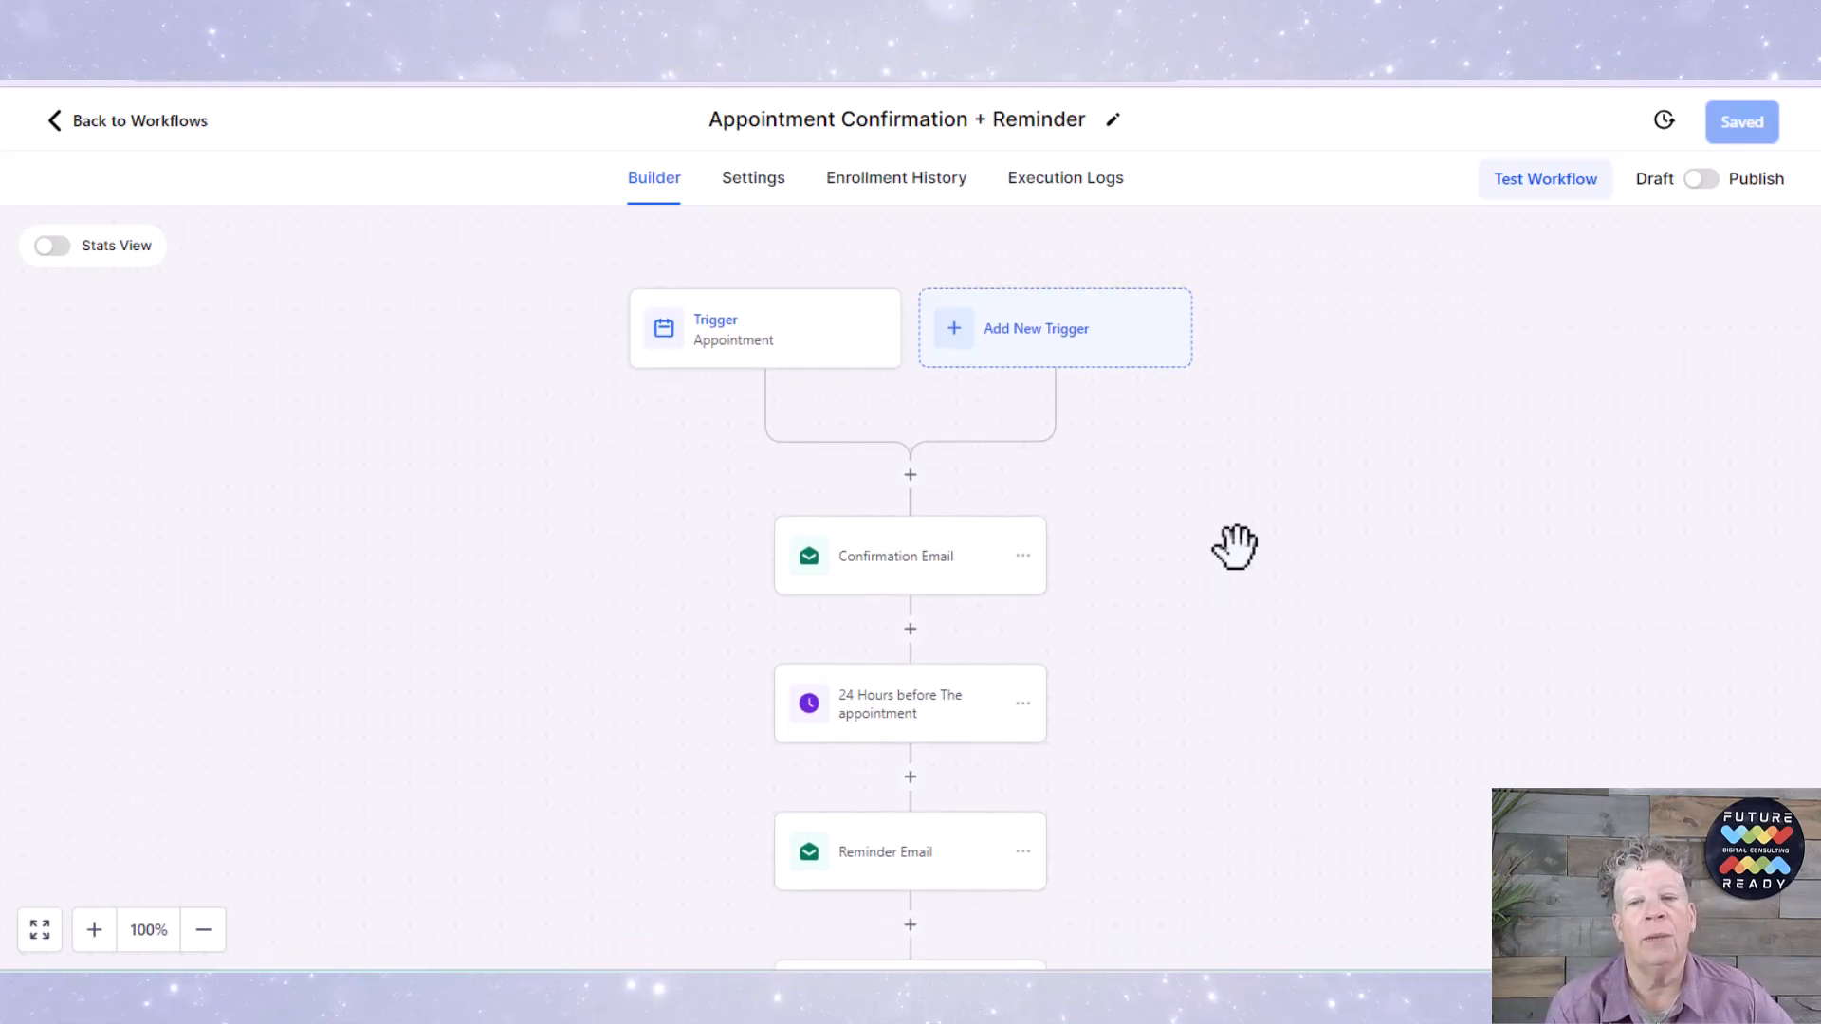
scroll(down, 3)
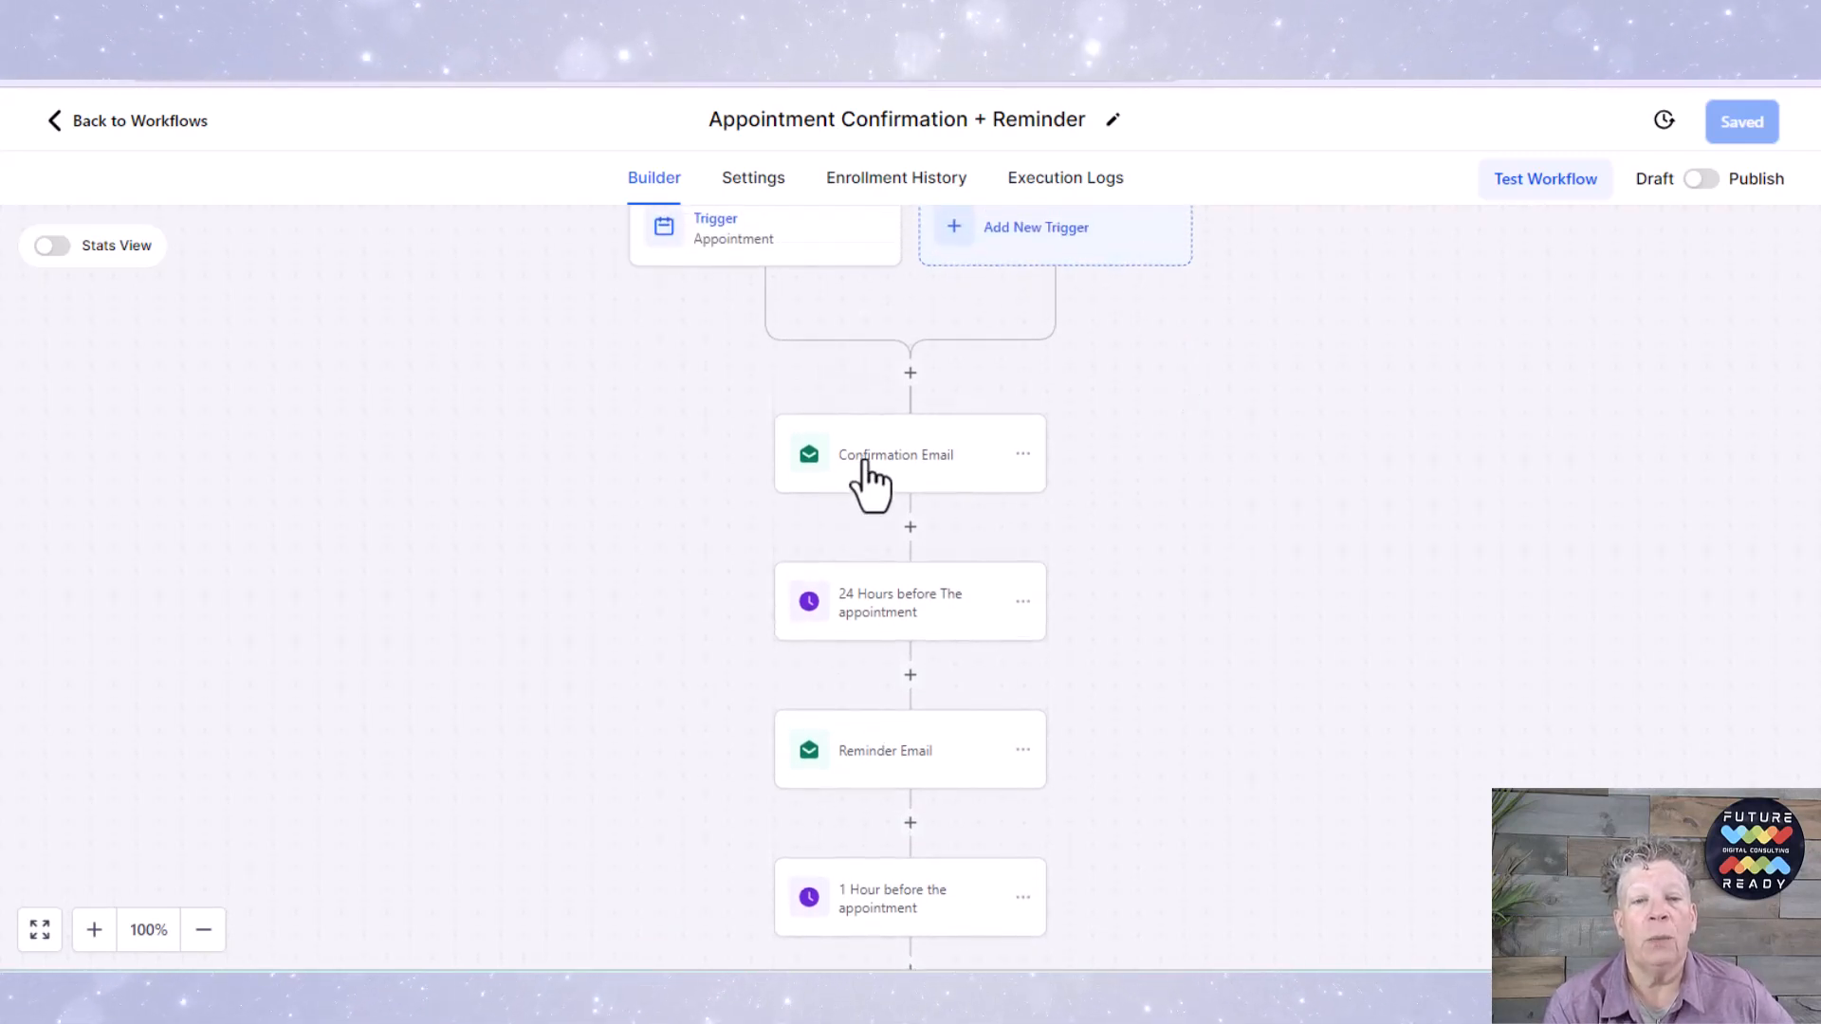
Step: Show the Confirmation Email step's subject and message with its placeholders
click(895, 455)
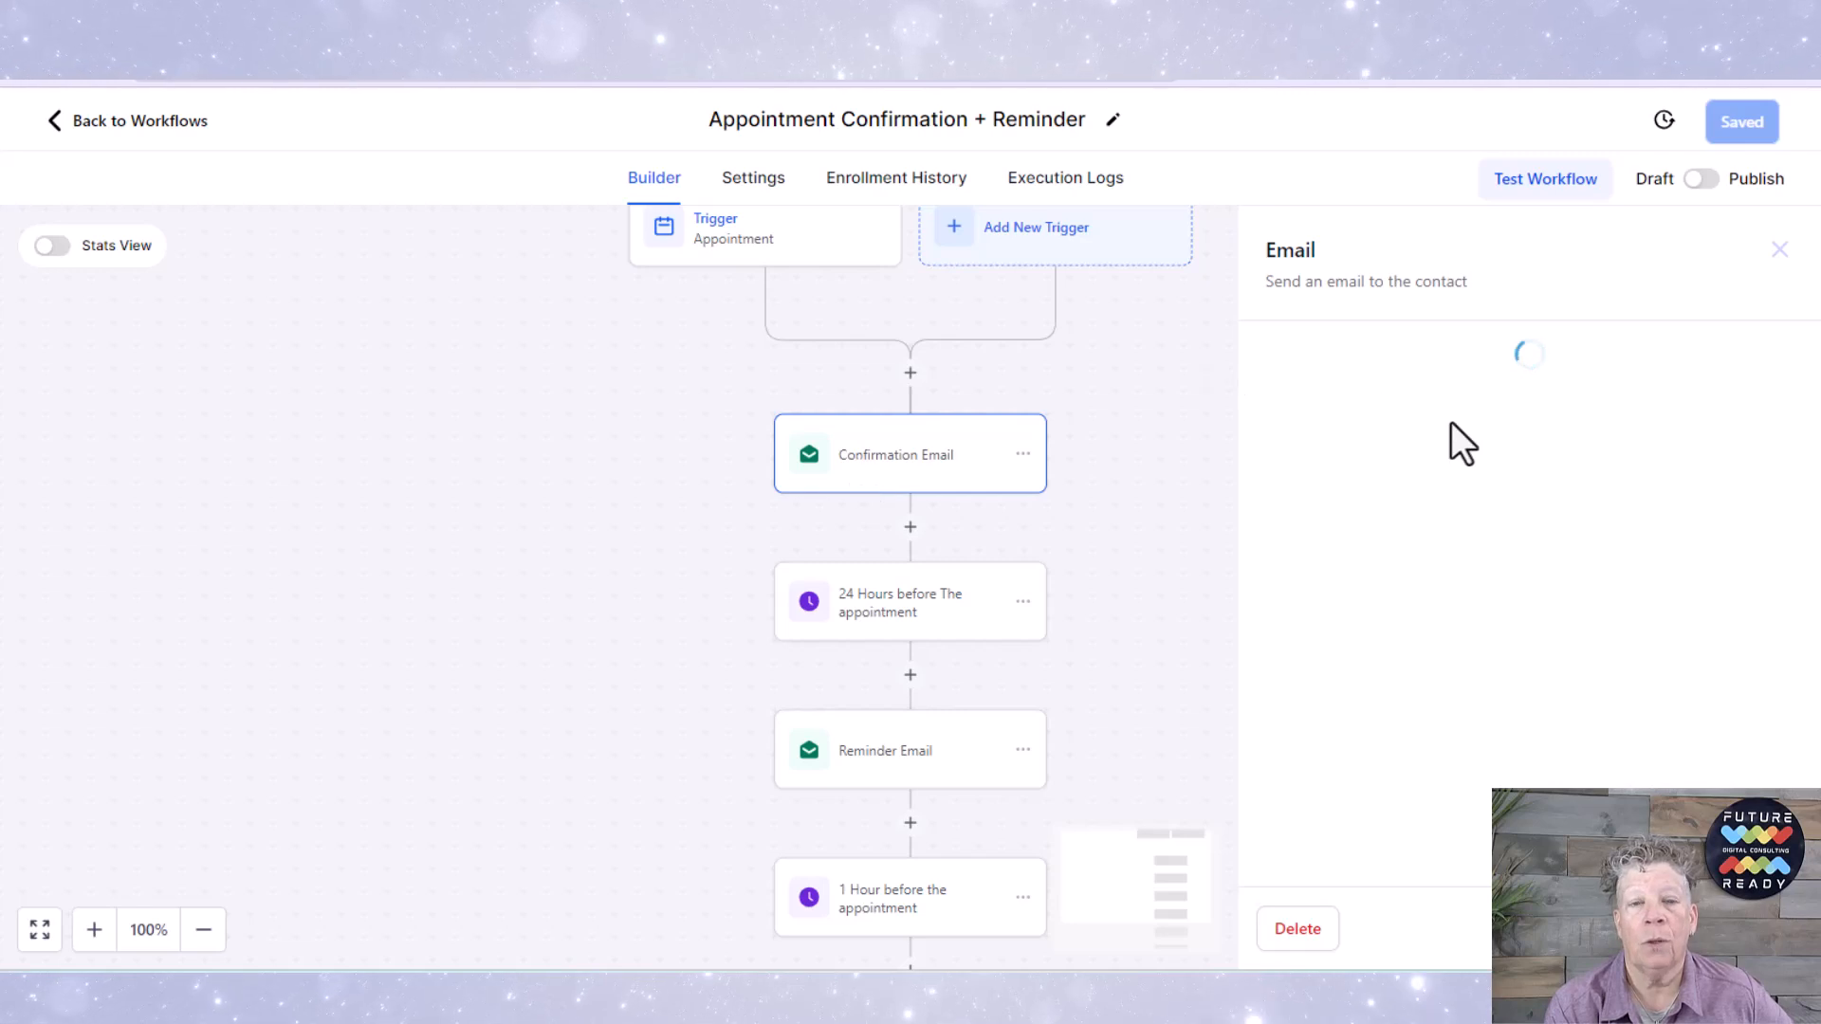
mouse_move(917, 474)
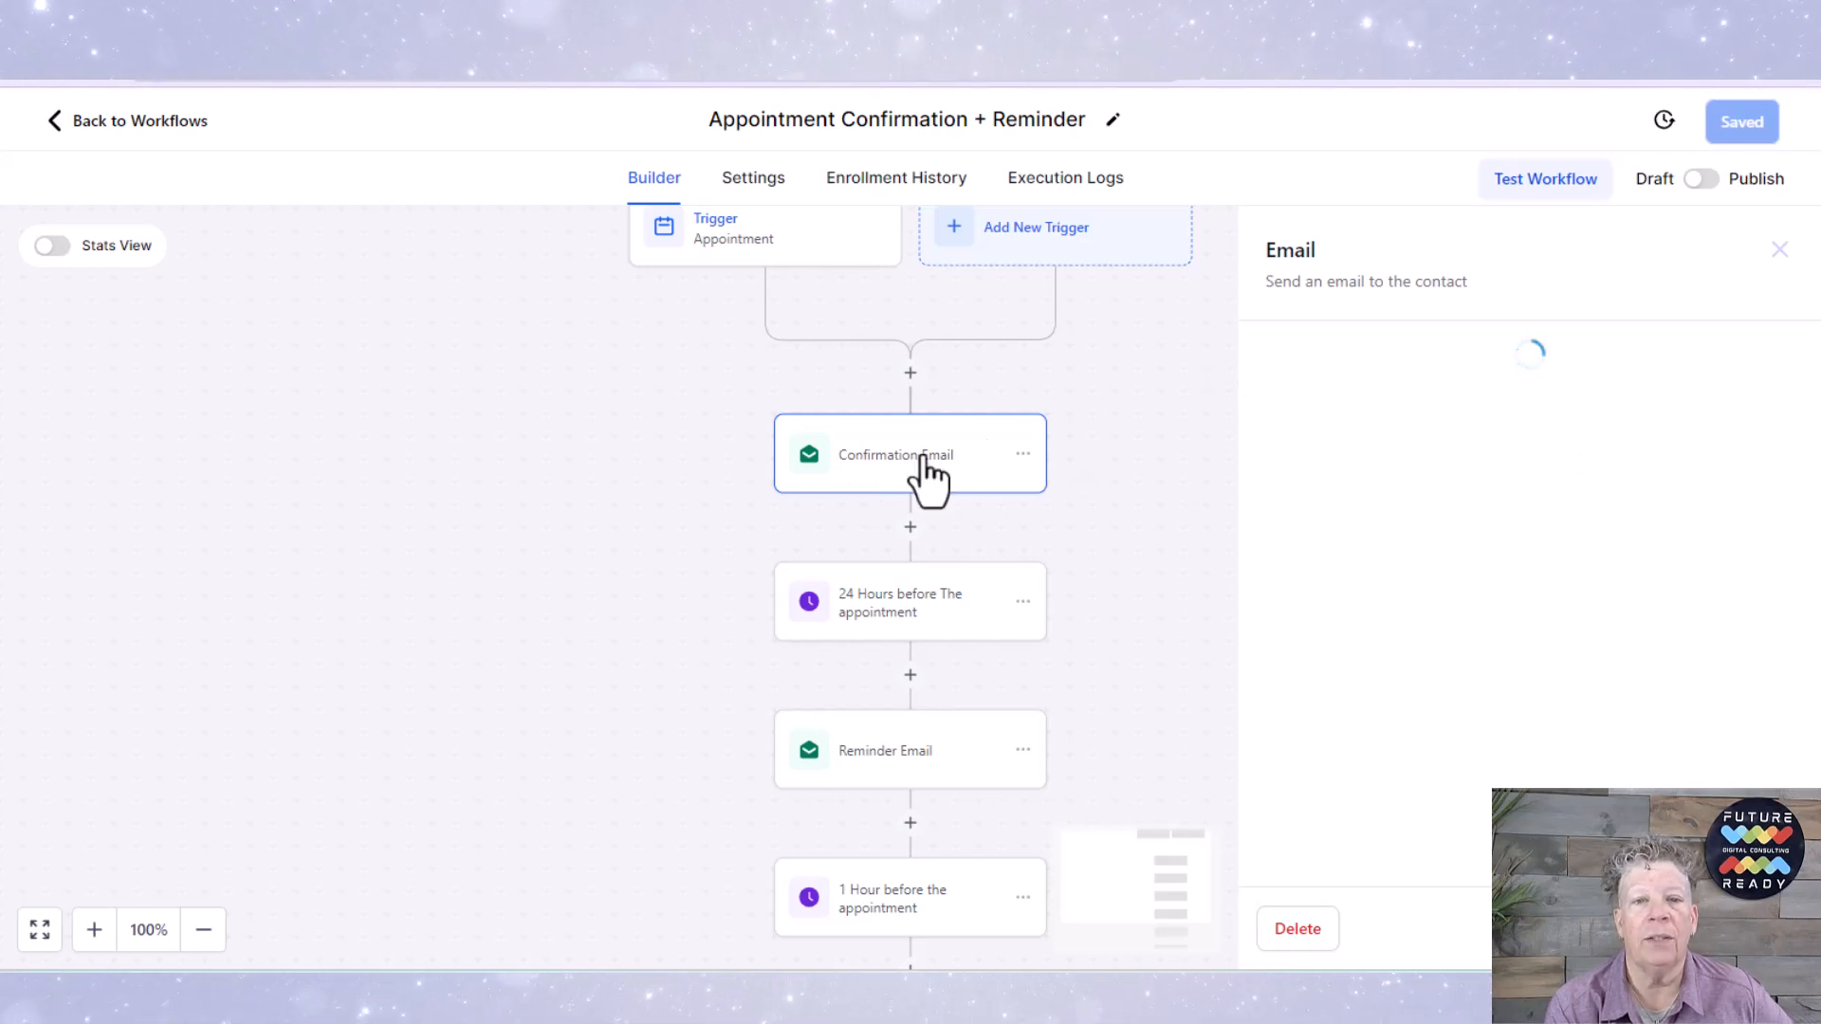
mouse_move(1087, 360)
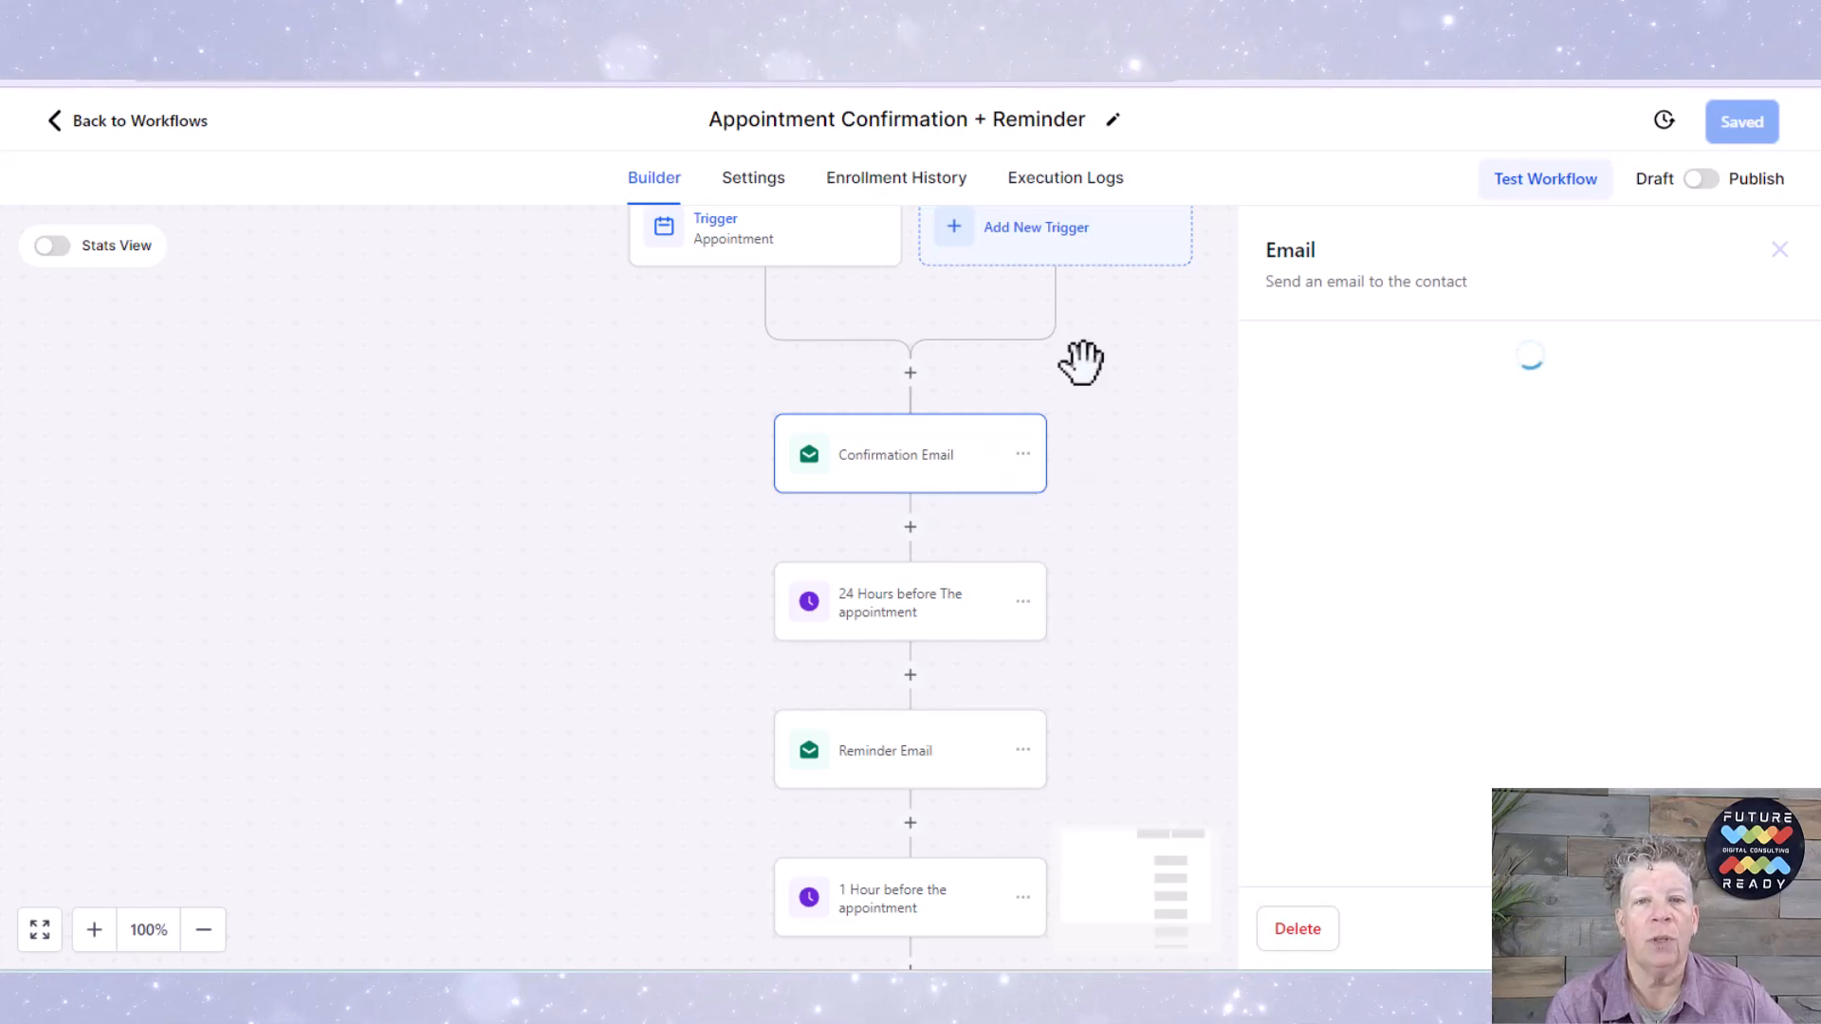
click(908, 455)
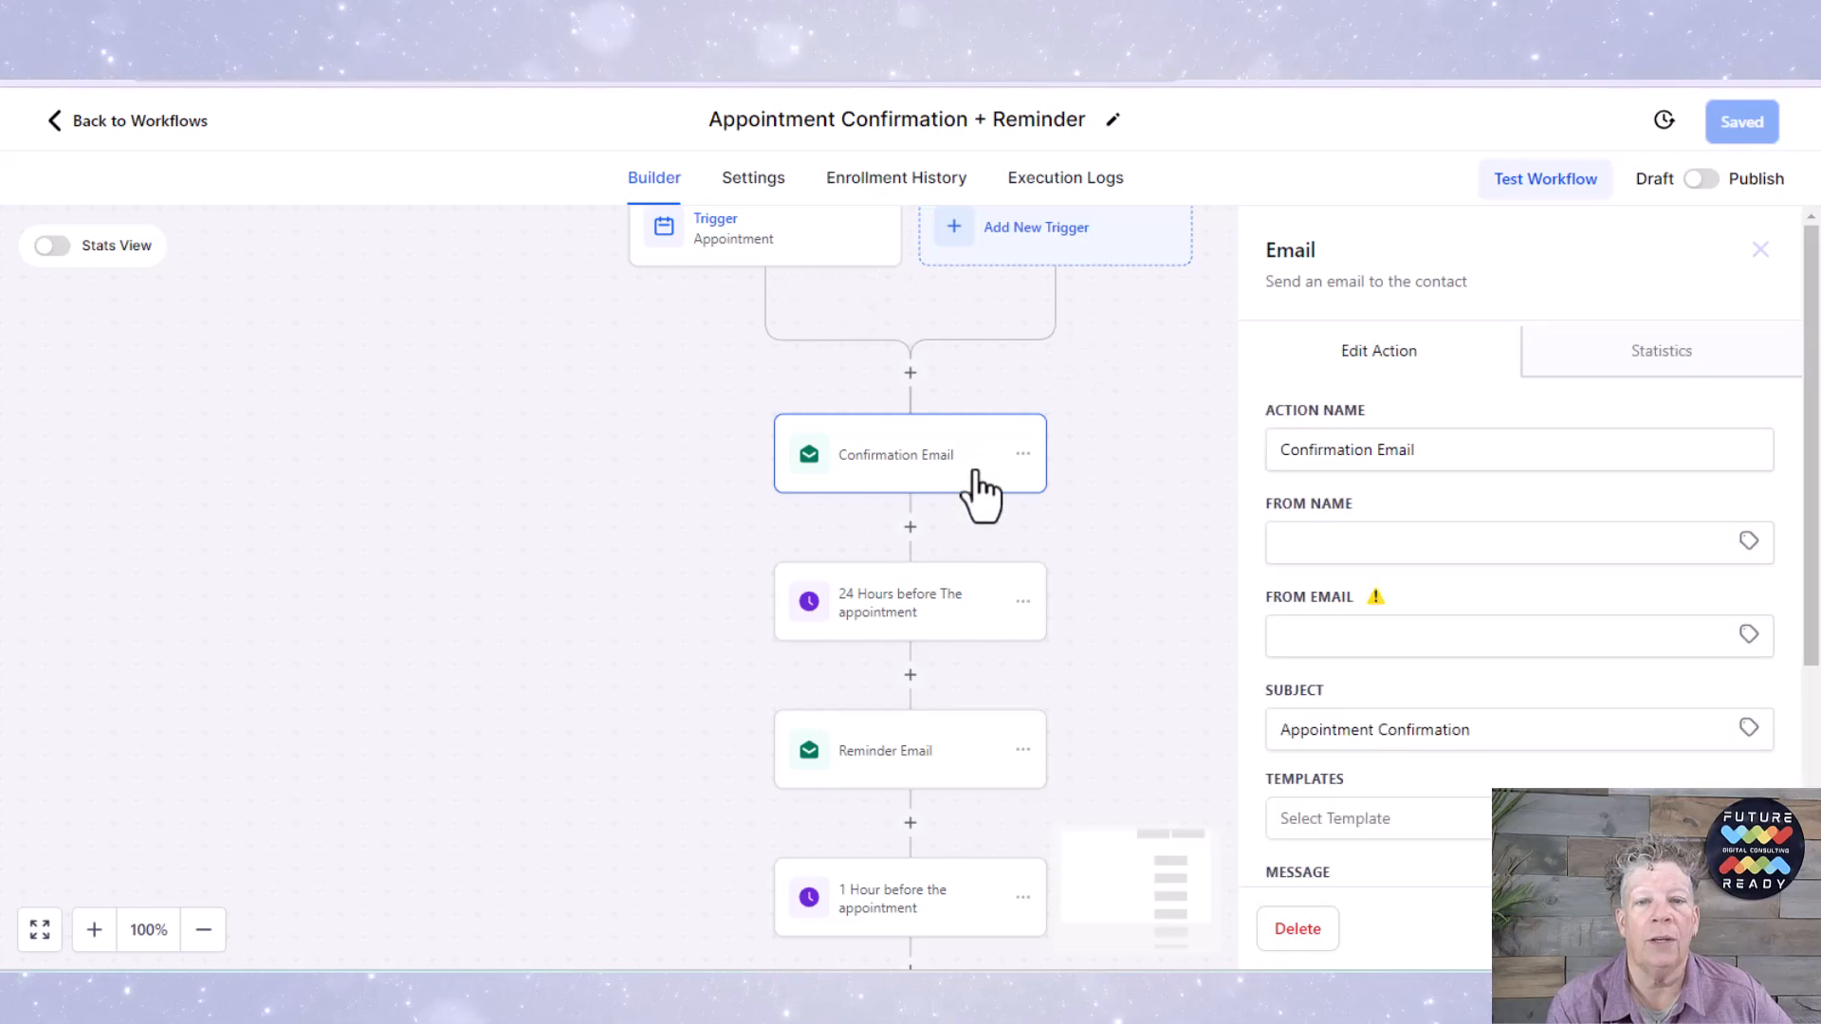
mouse_move(1589, 444)
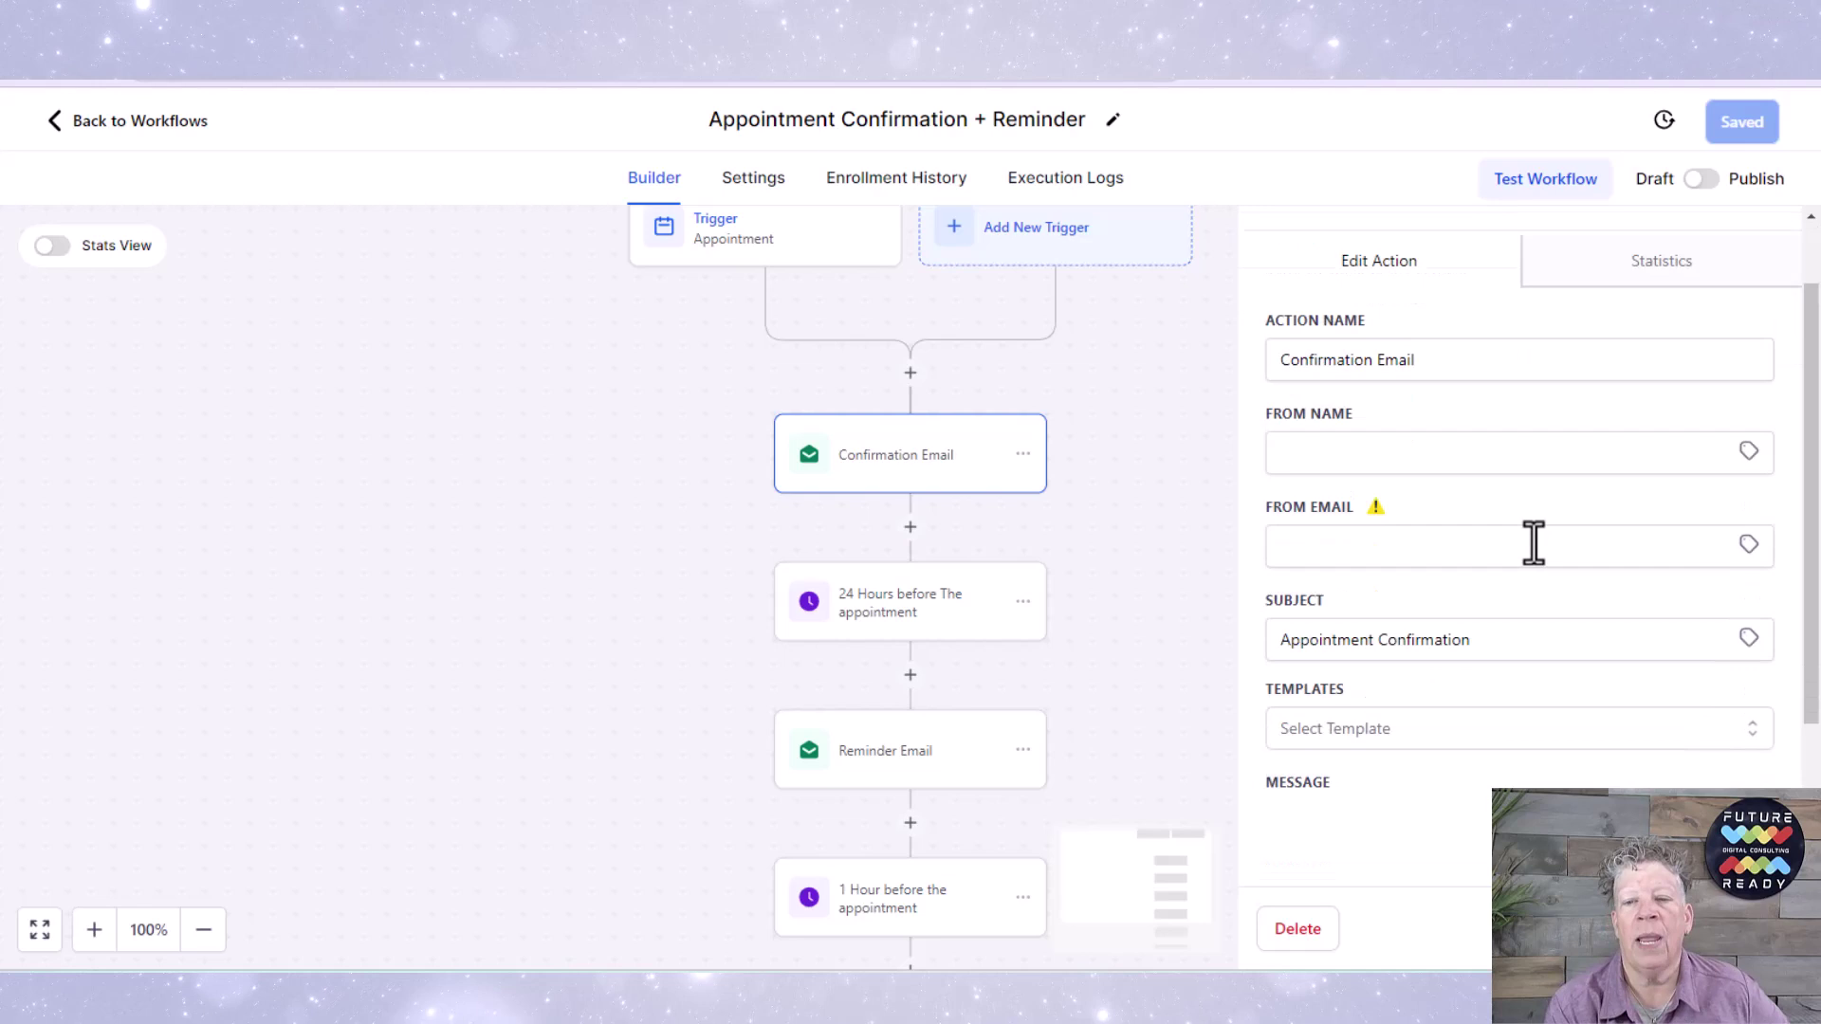
scroll(down, 3)
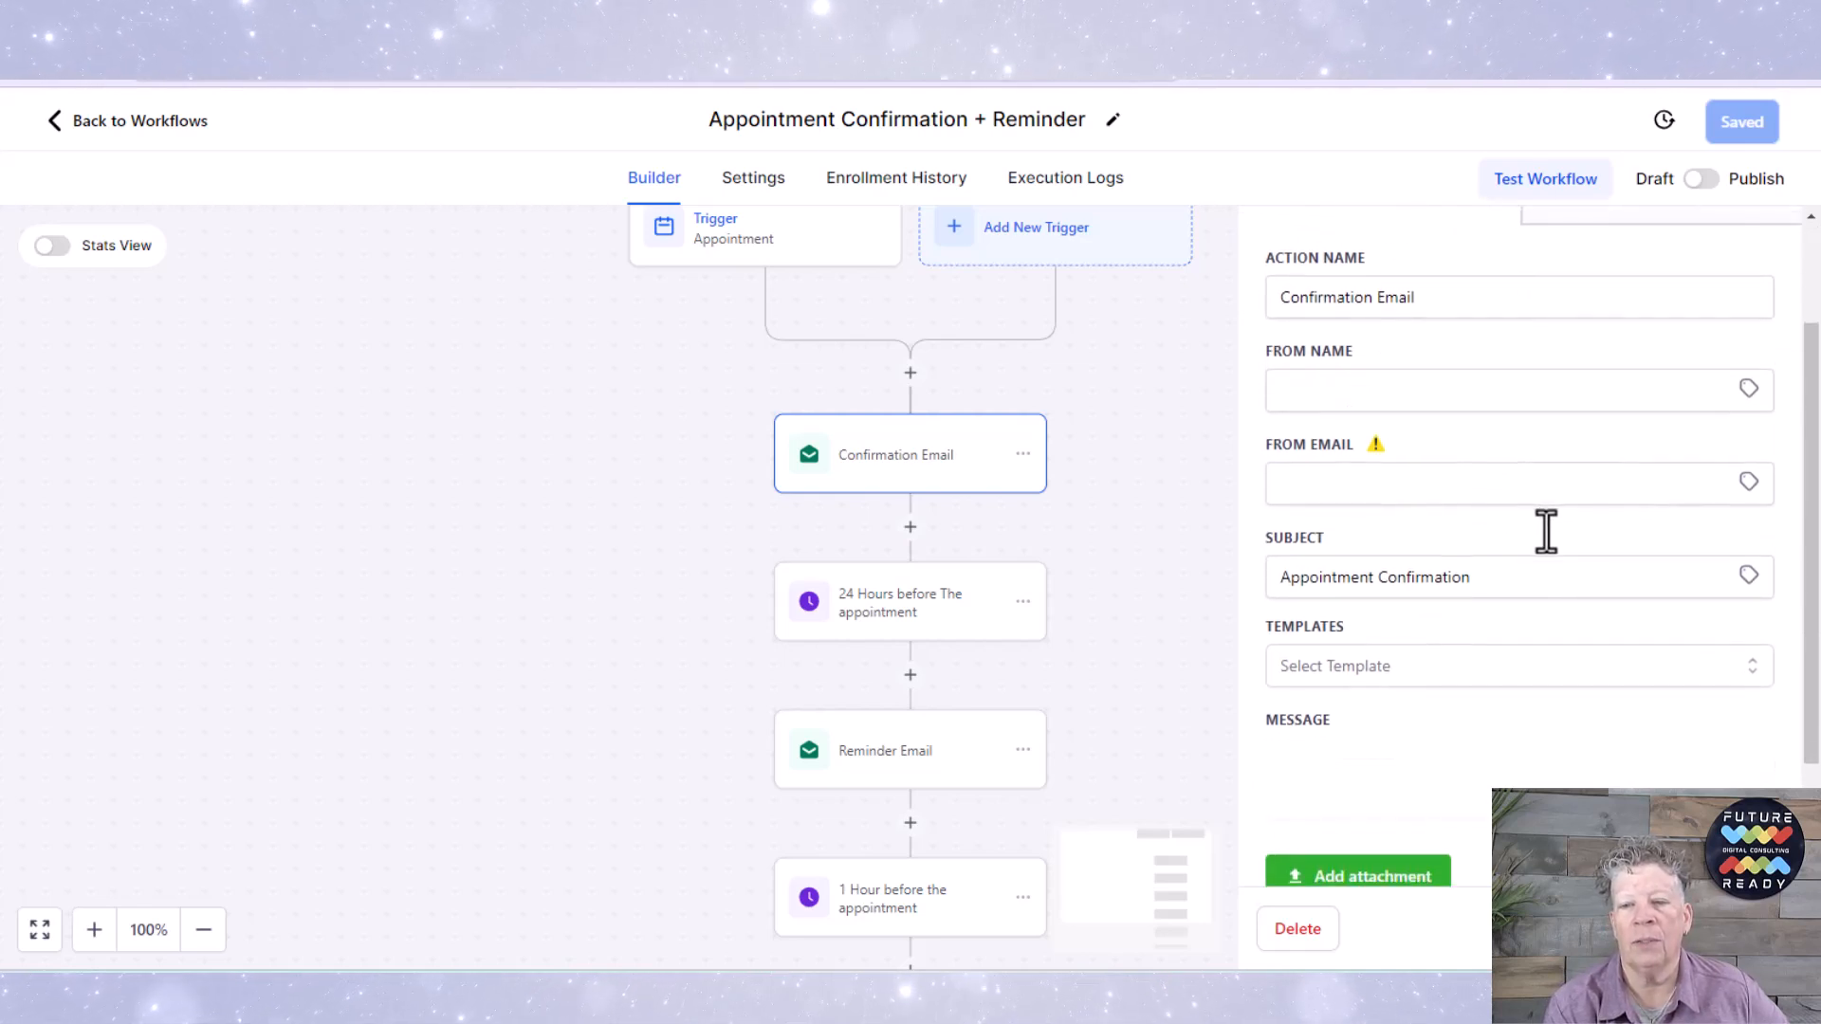
mouse_move(1475, 706)
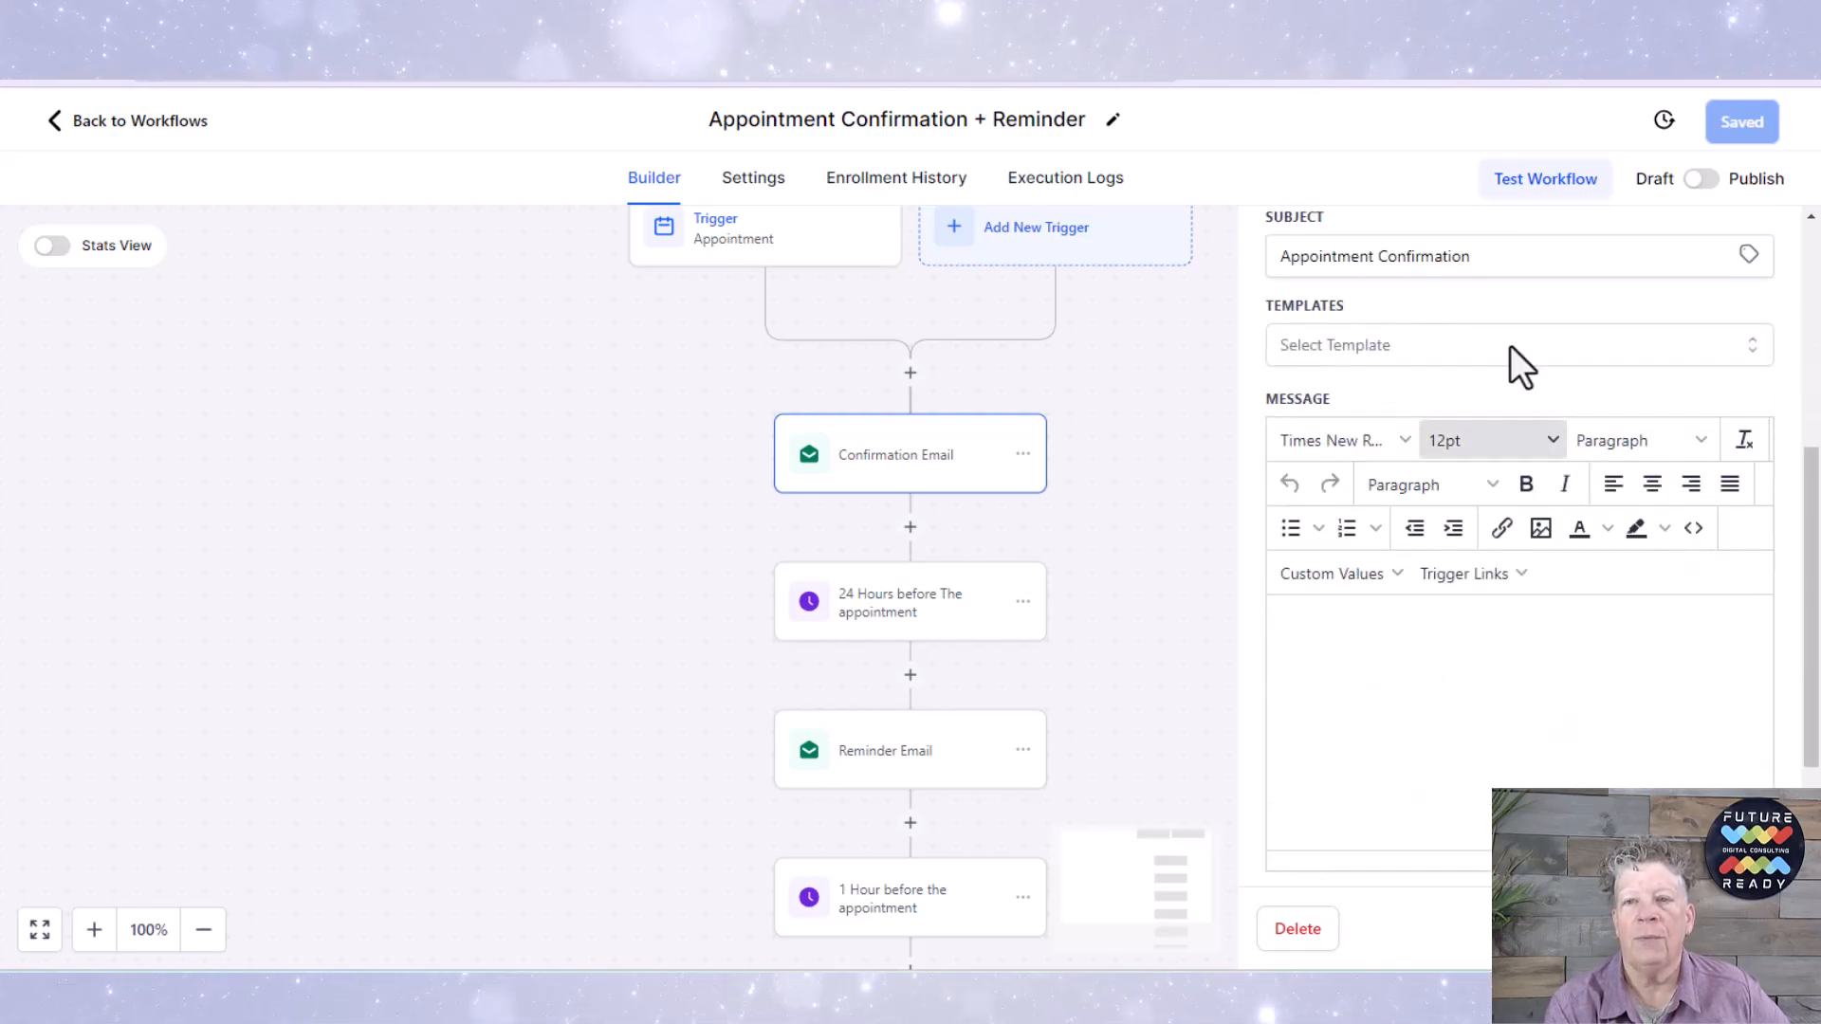
mouse_move(1514, 711)
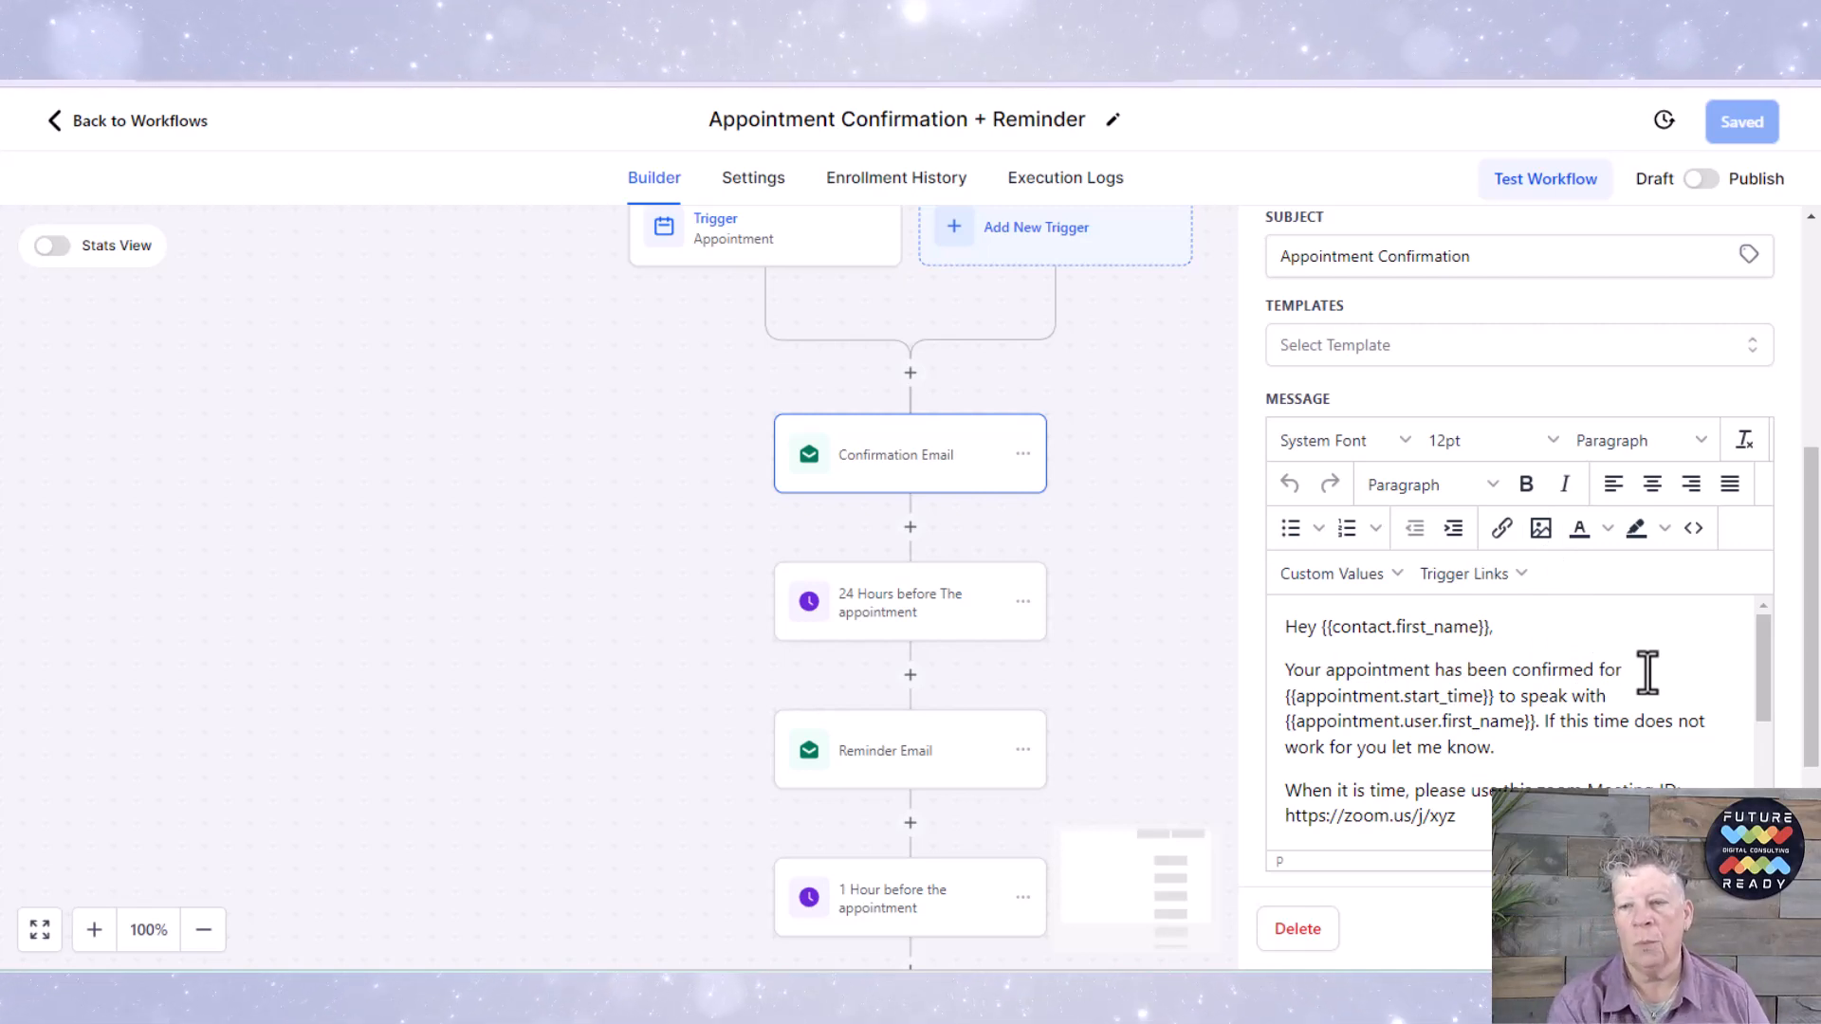
mouse_move(1320, 655)
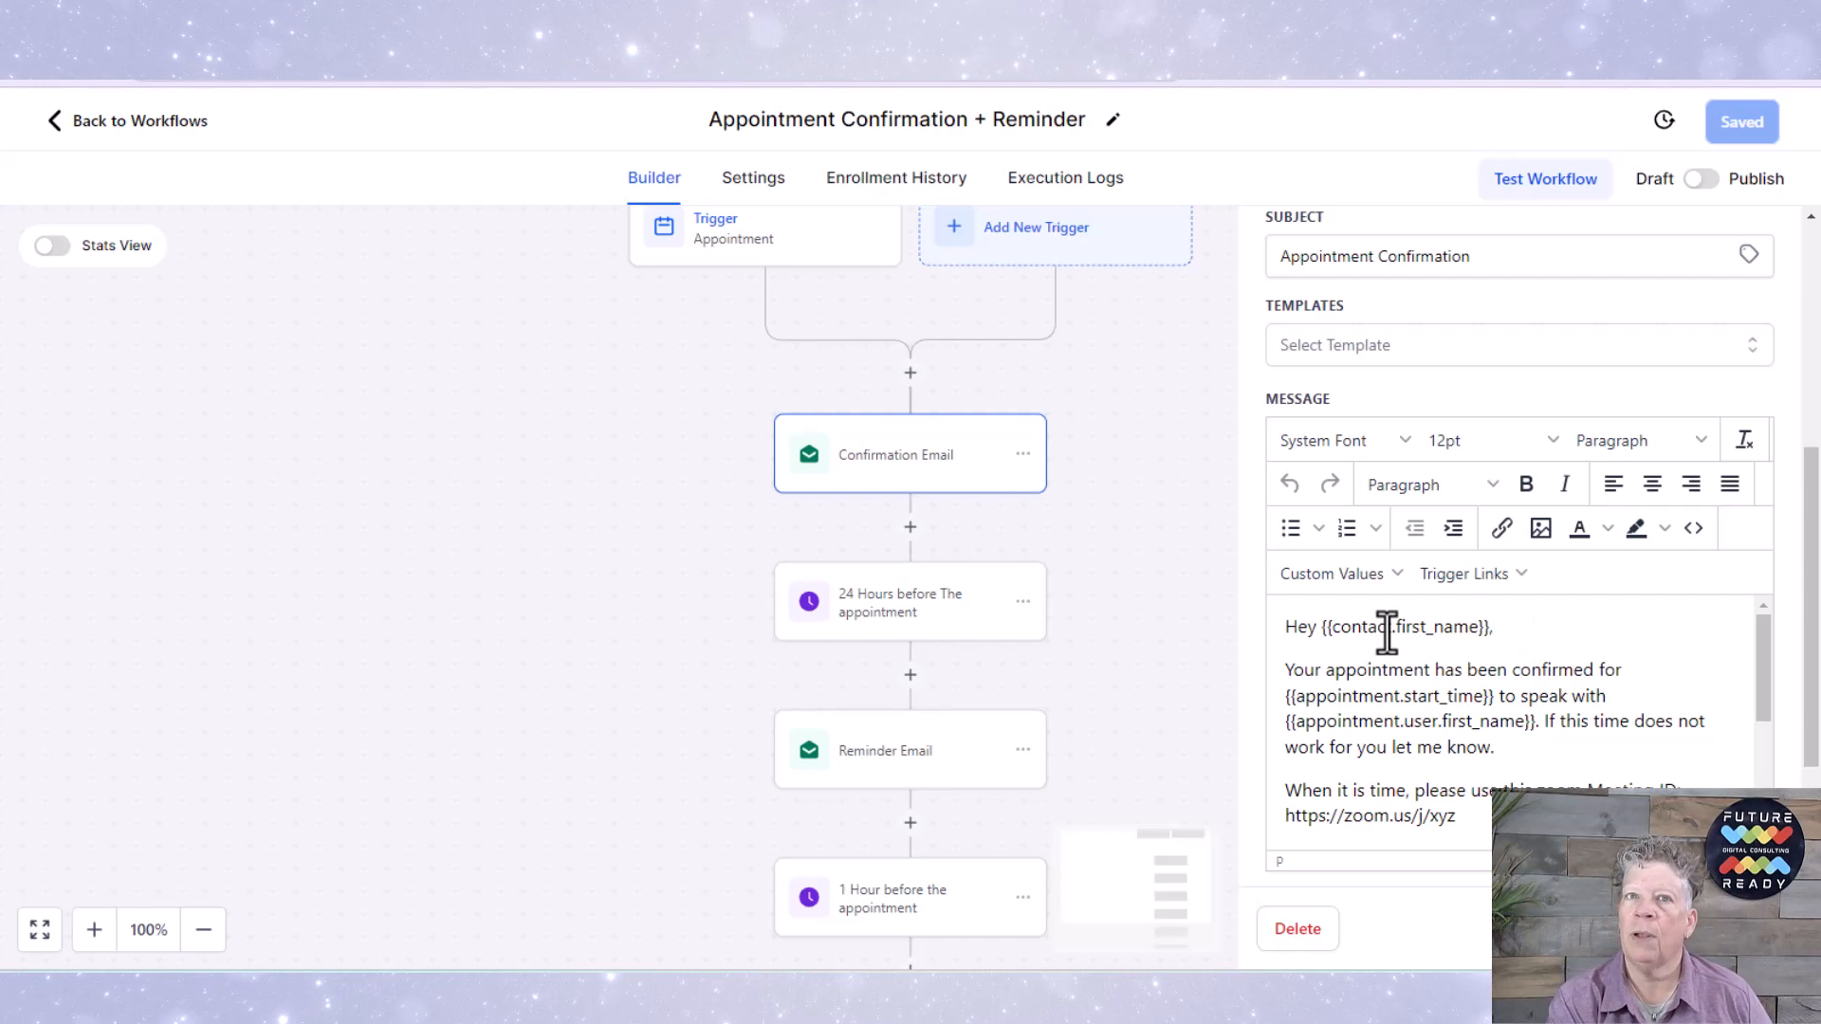
mouse_move(1442, 670)
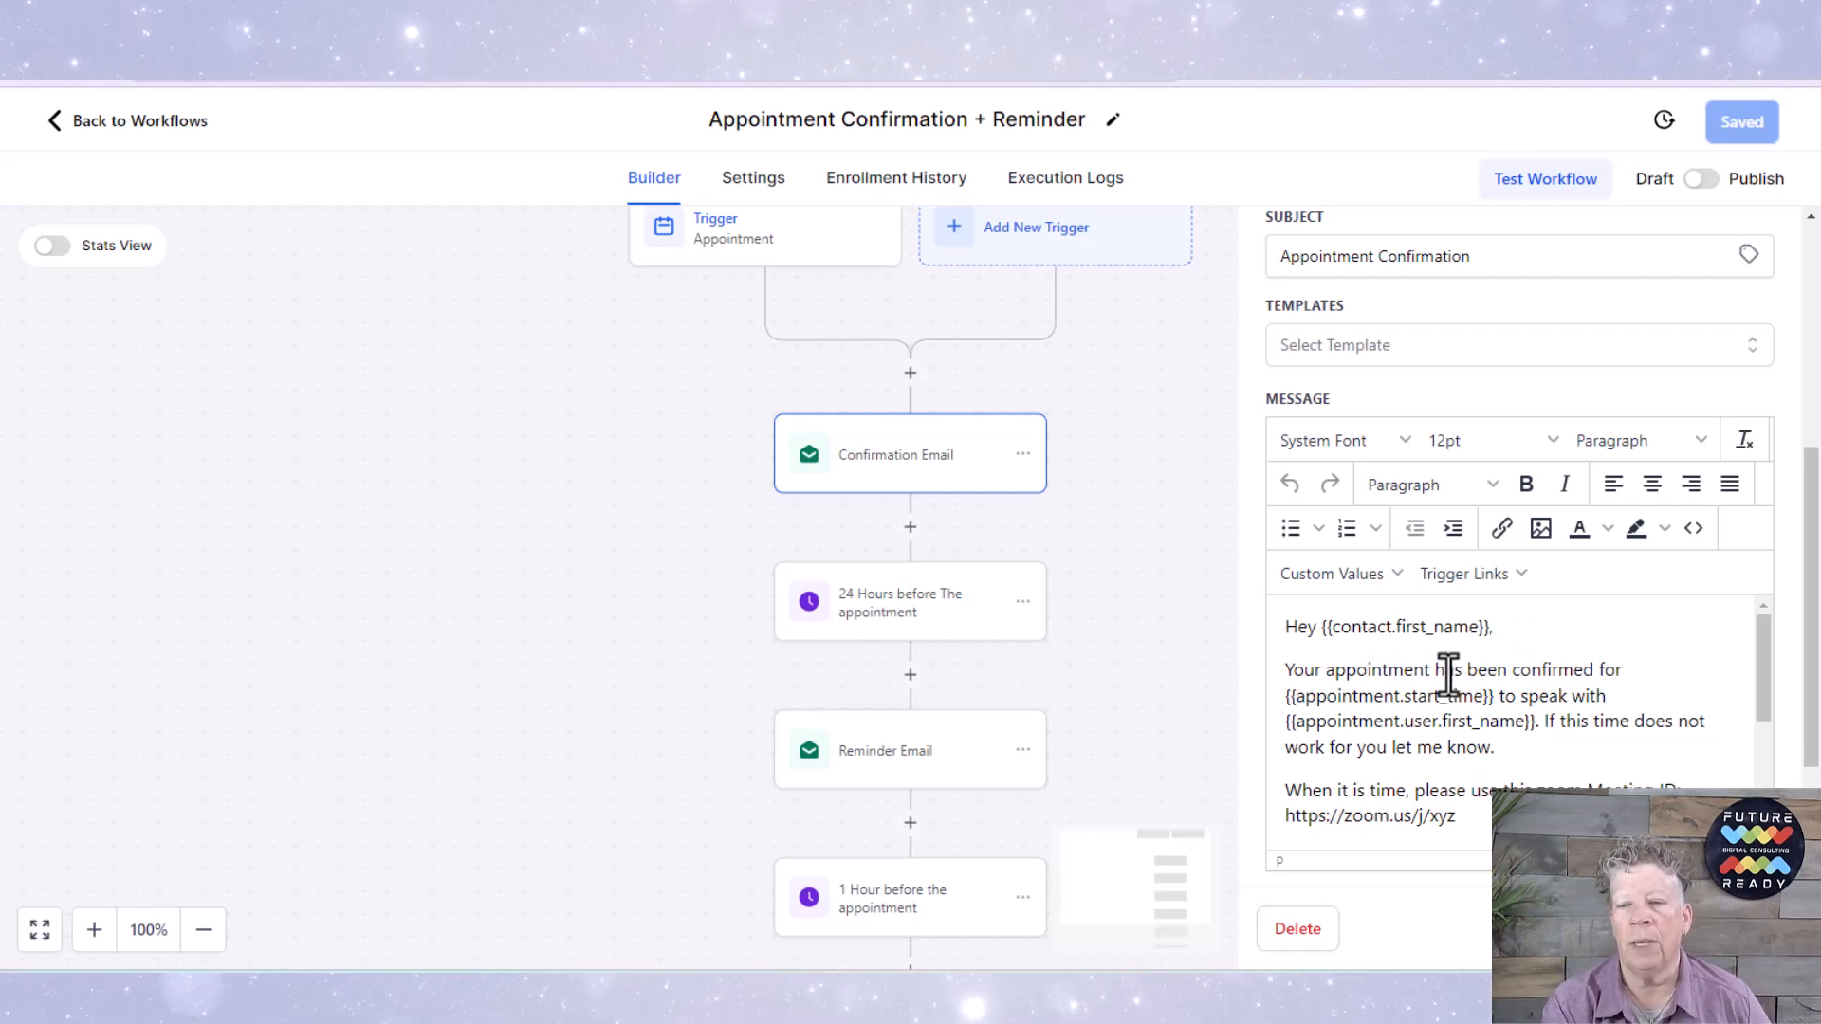
mouse_move(1448, 720)
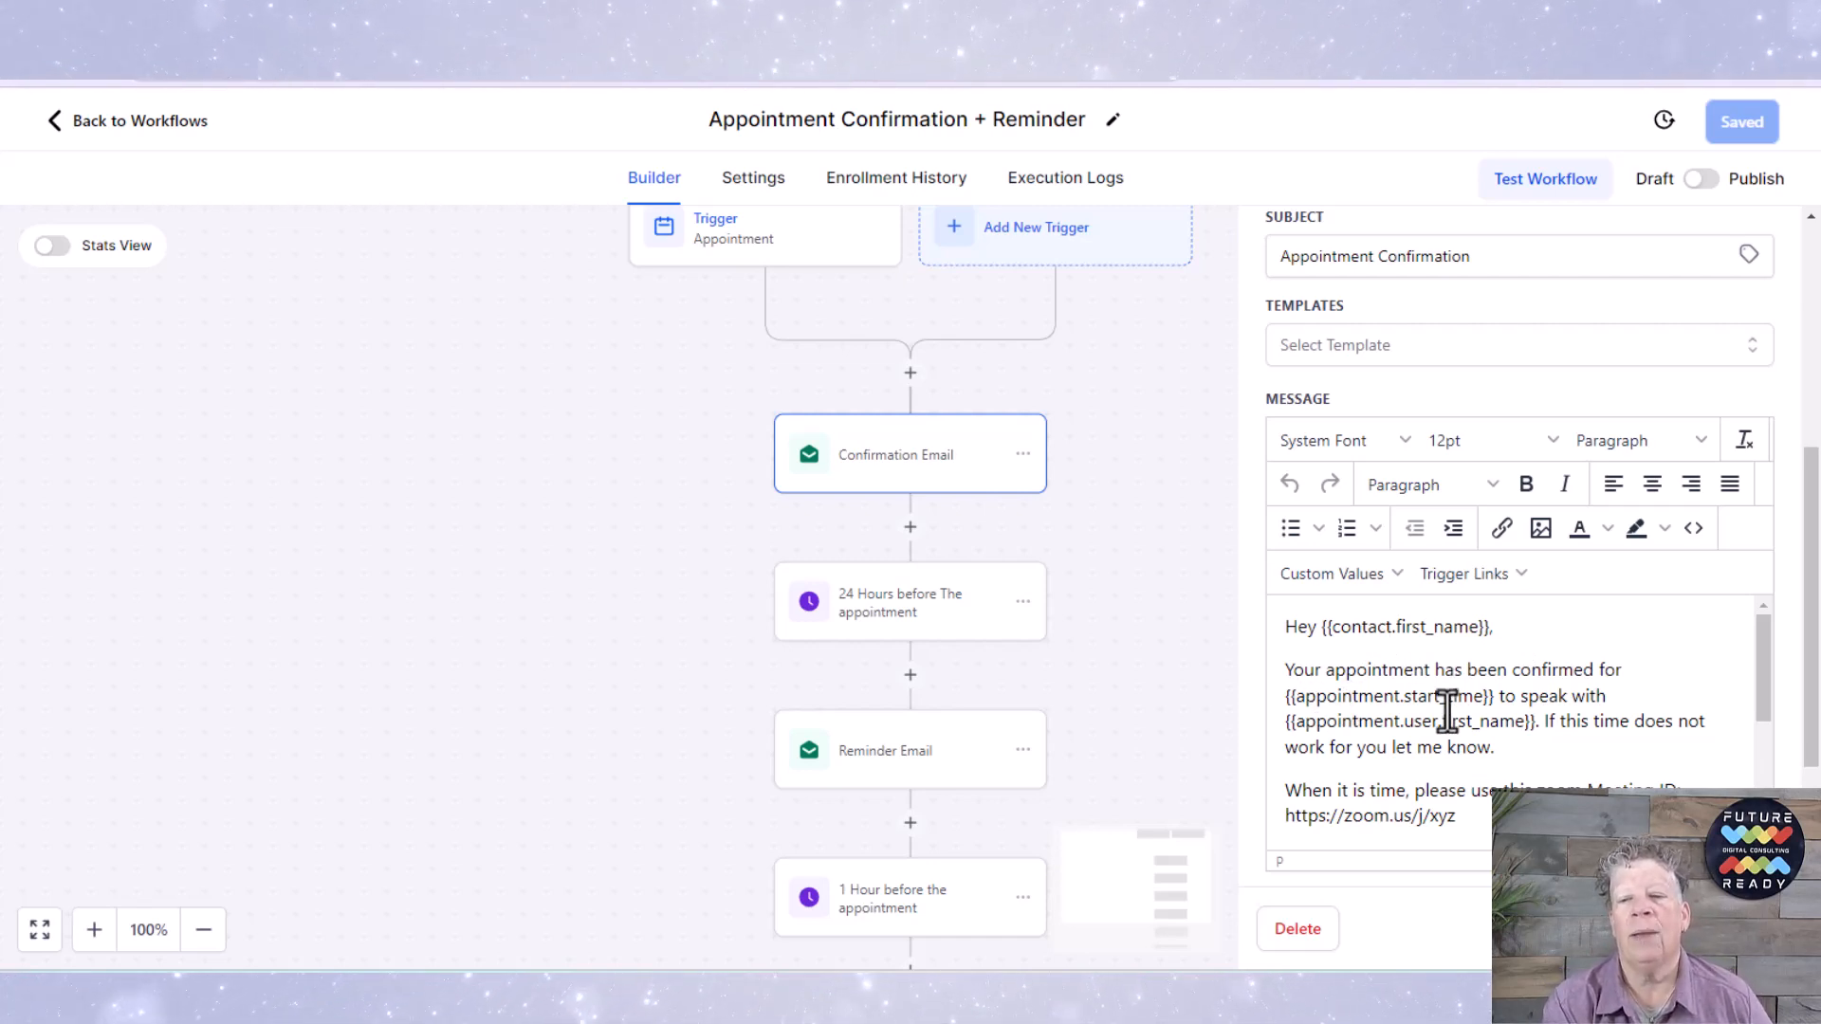
mouse_move(1487, 732)
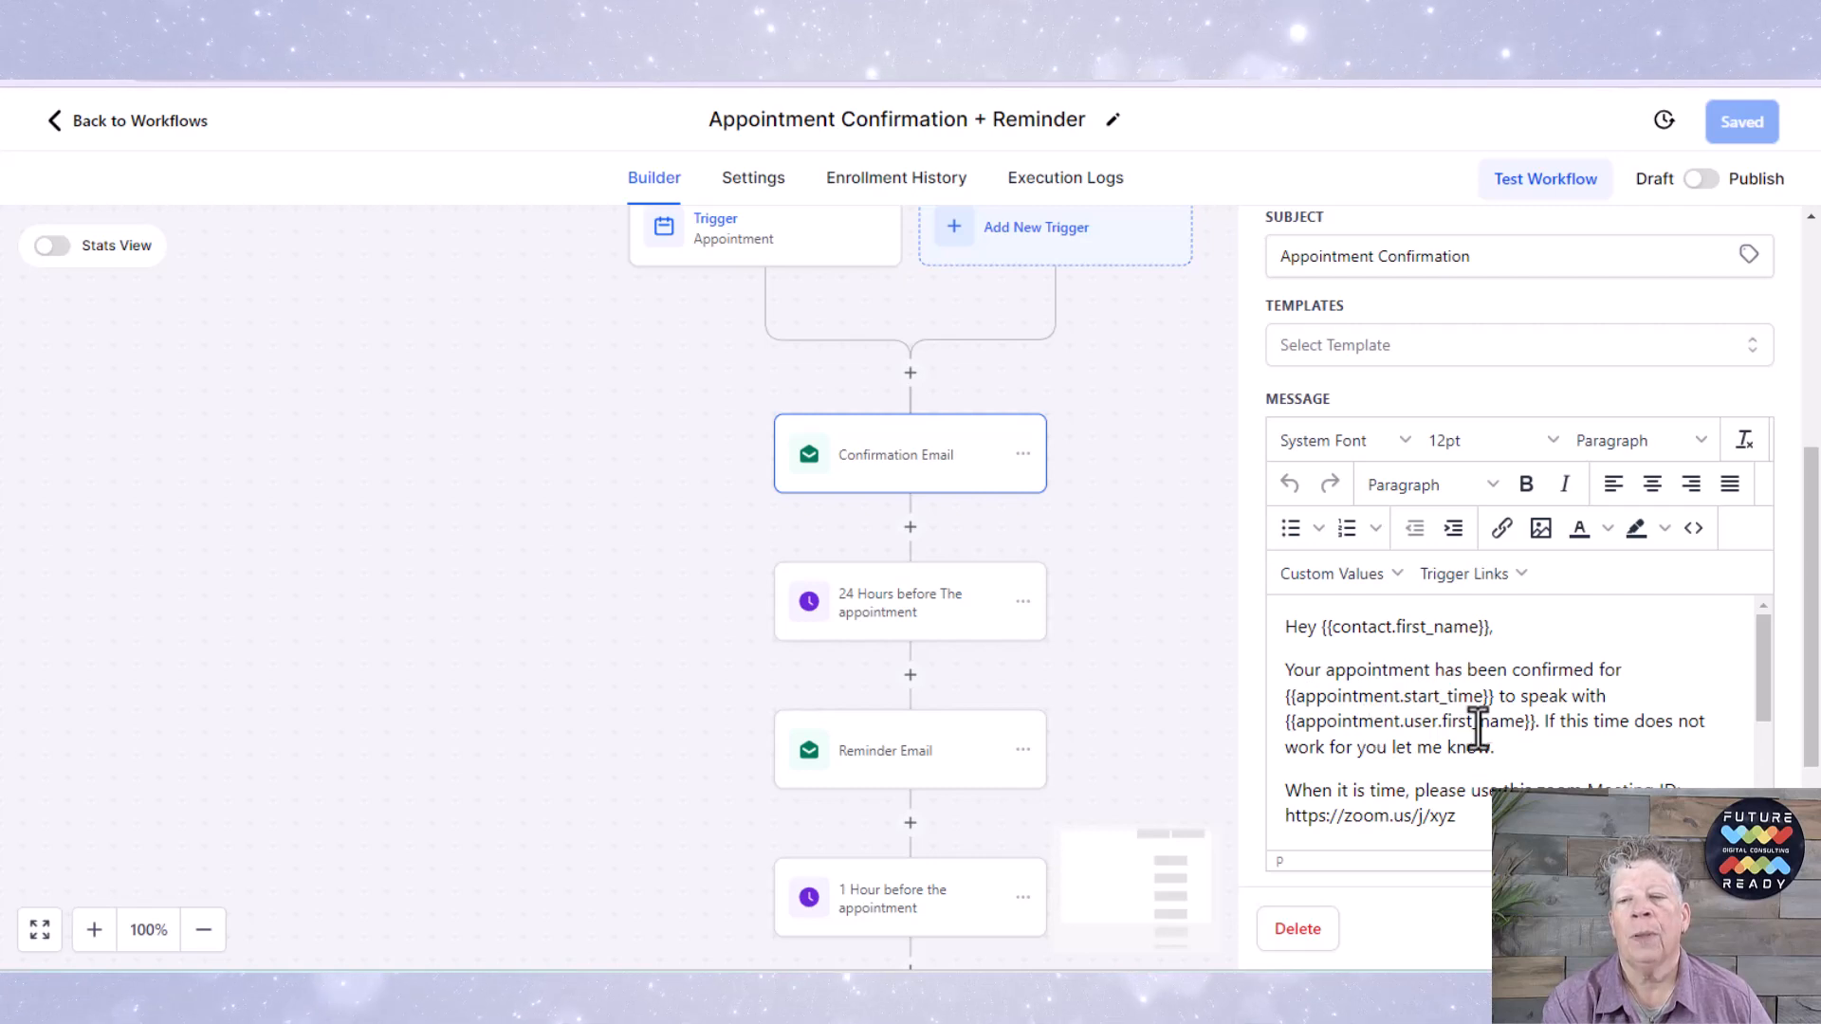
Step: Scroll to the end of the message and finish the sign-off under Thanks
scroll(down, 3)
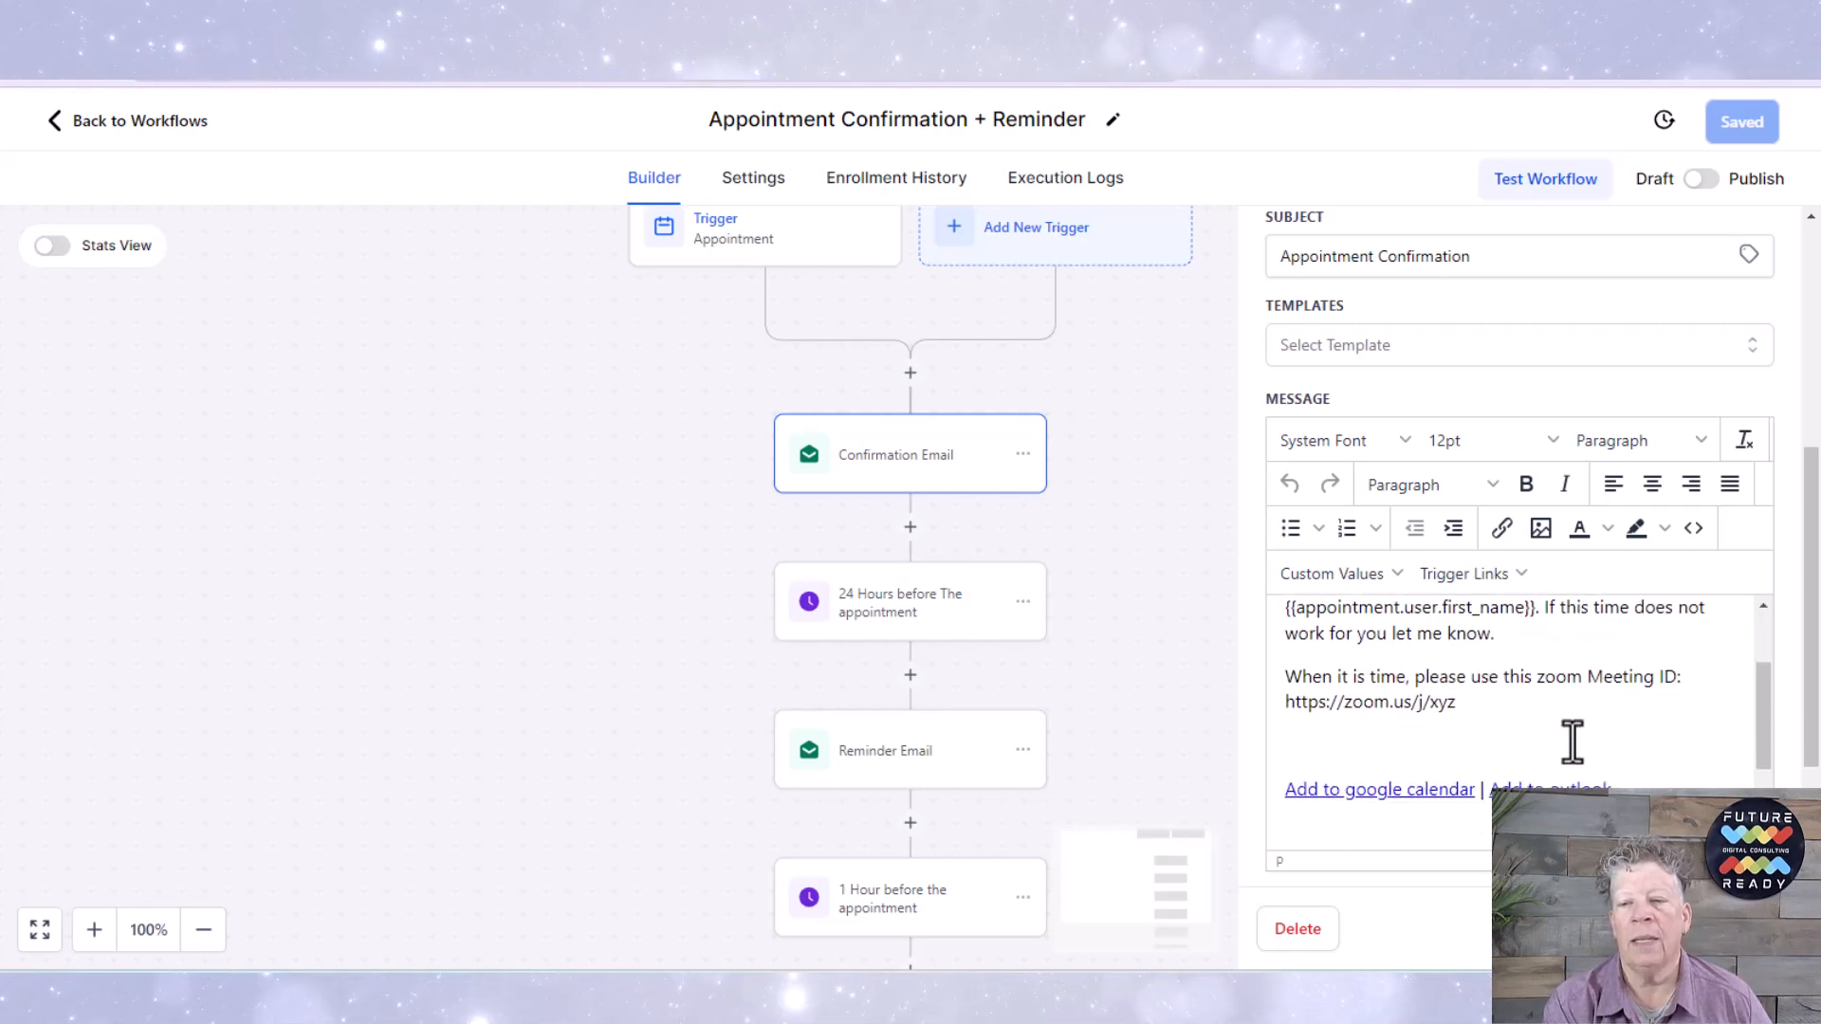
mouse_move(1581, 707)
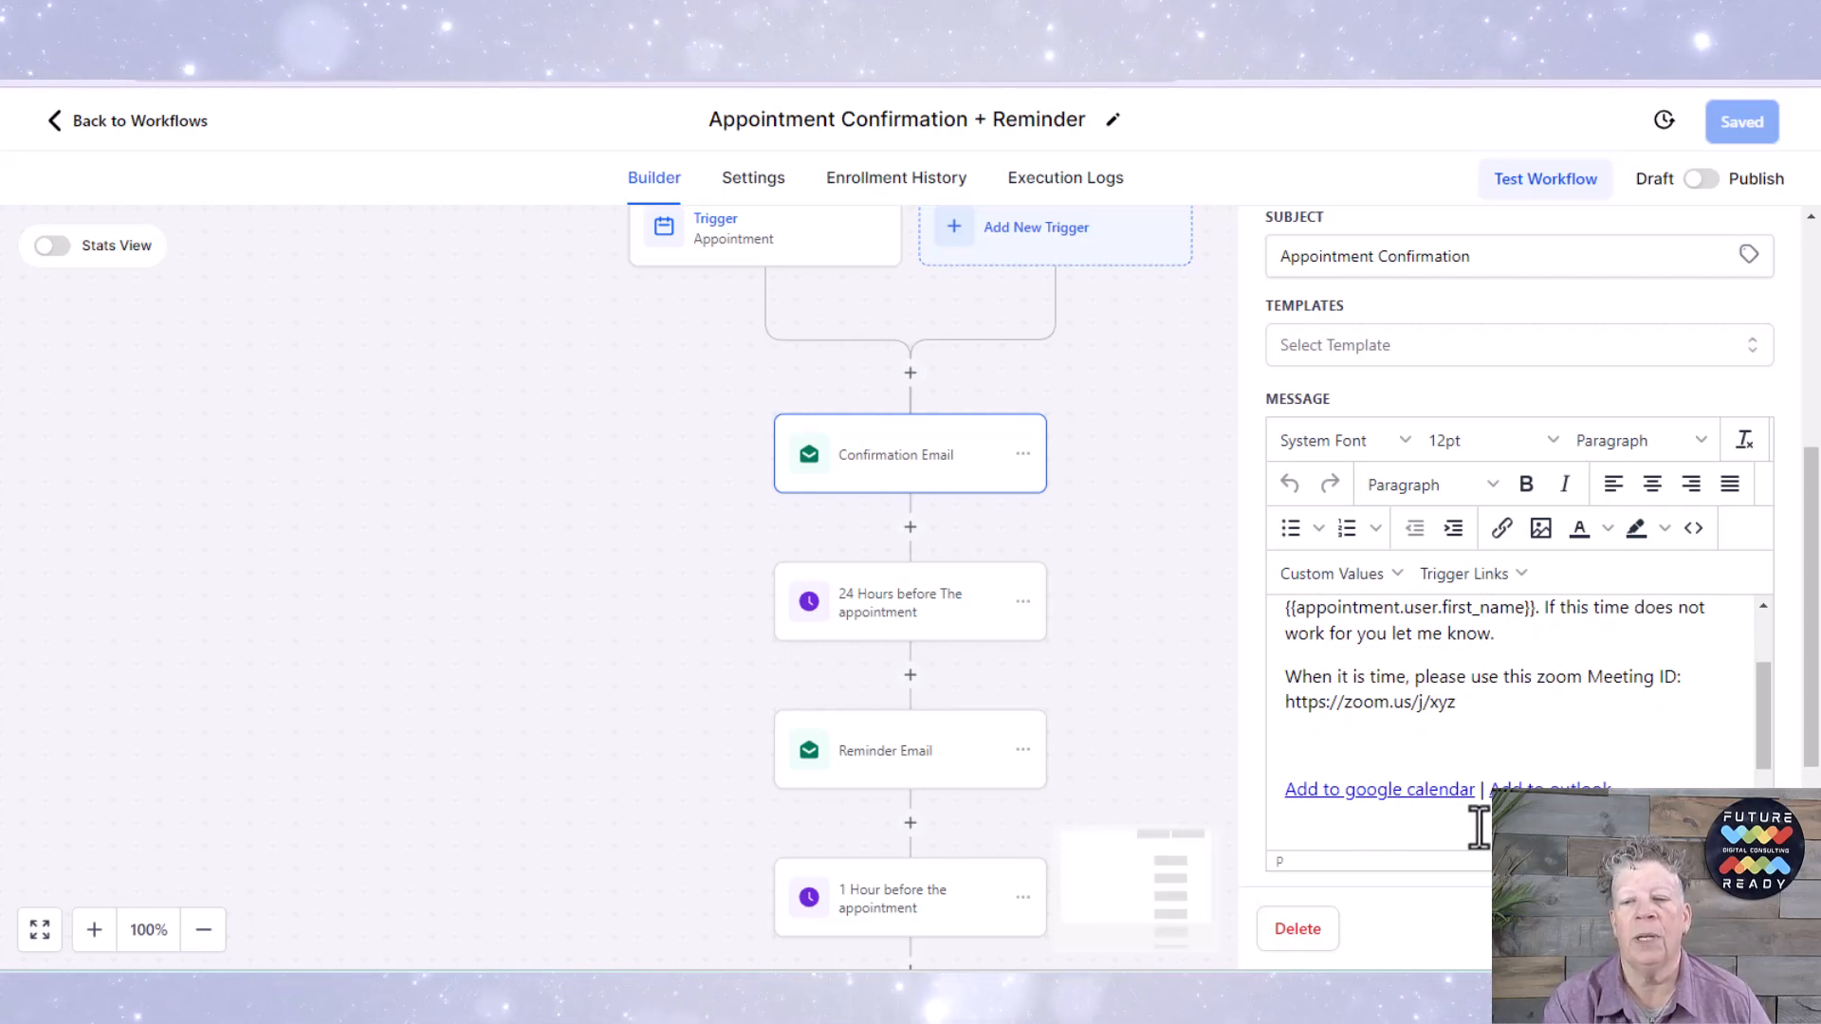
scroll(down, 3)
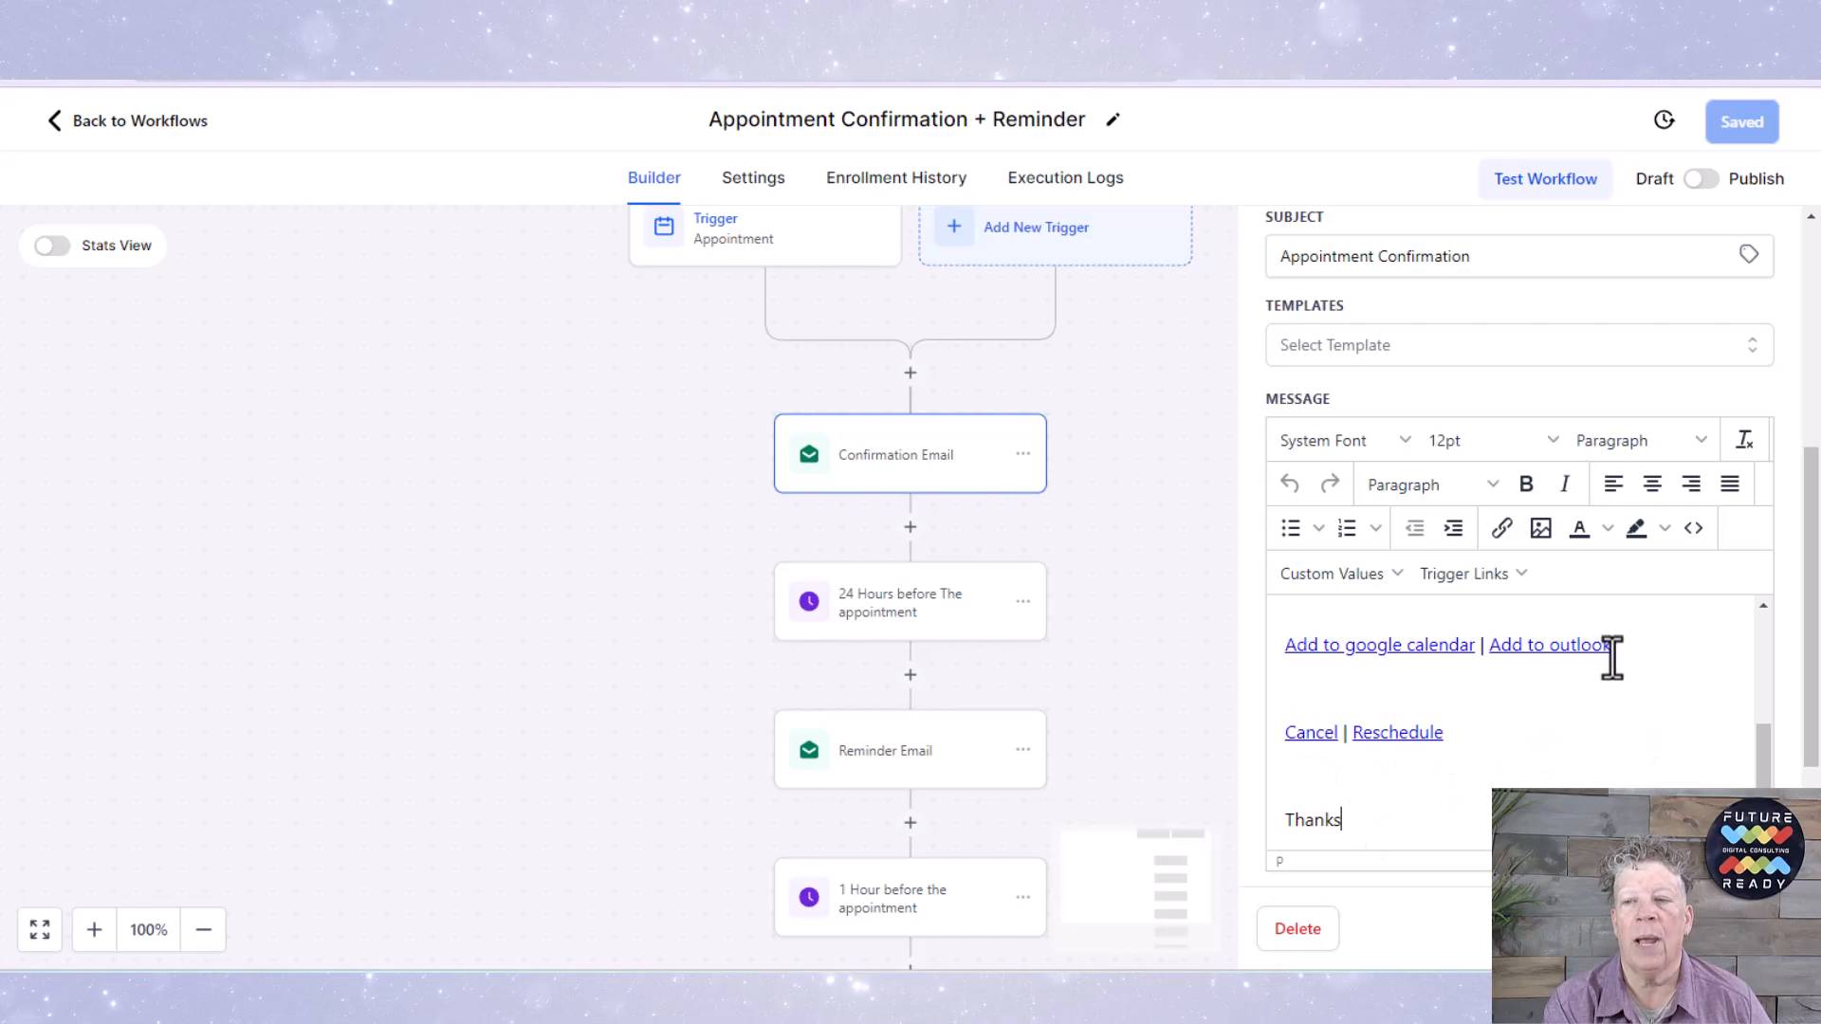
text(.)
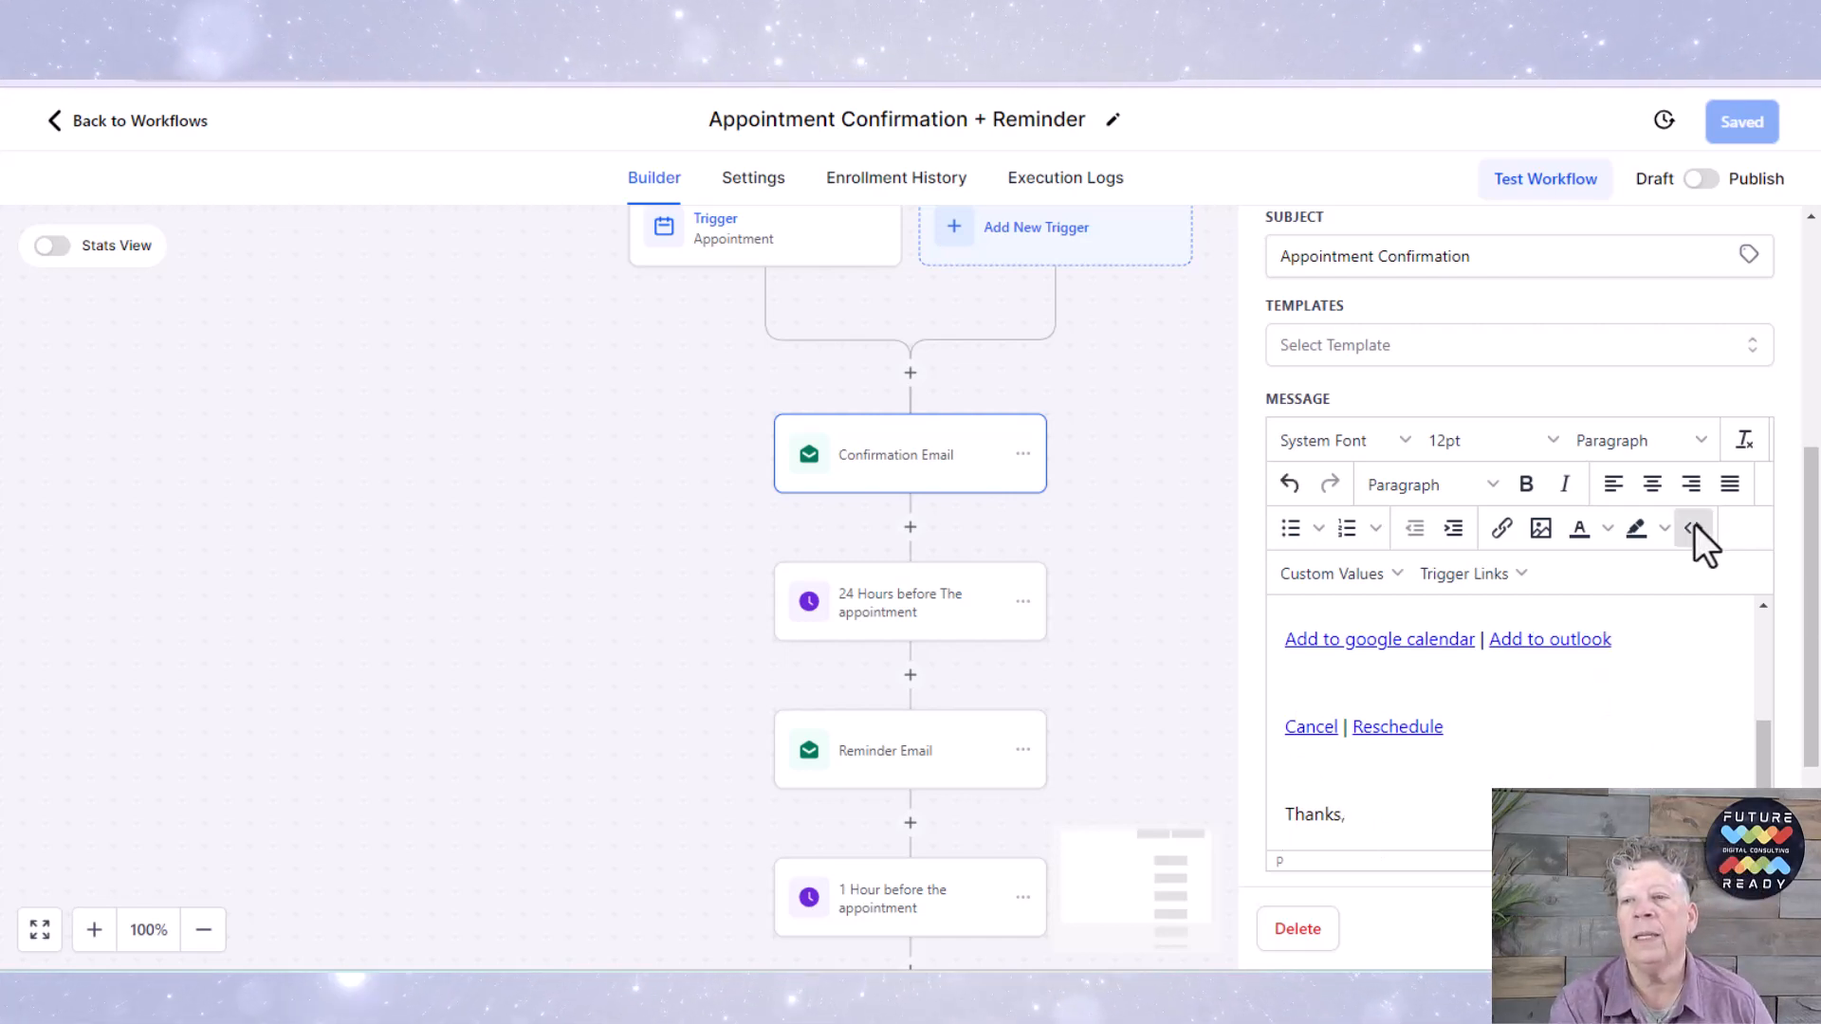
mouse_move(1691, 527)
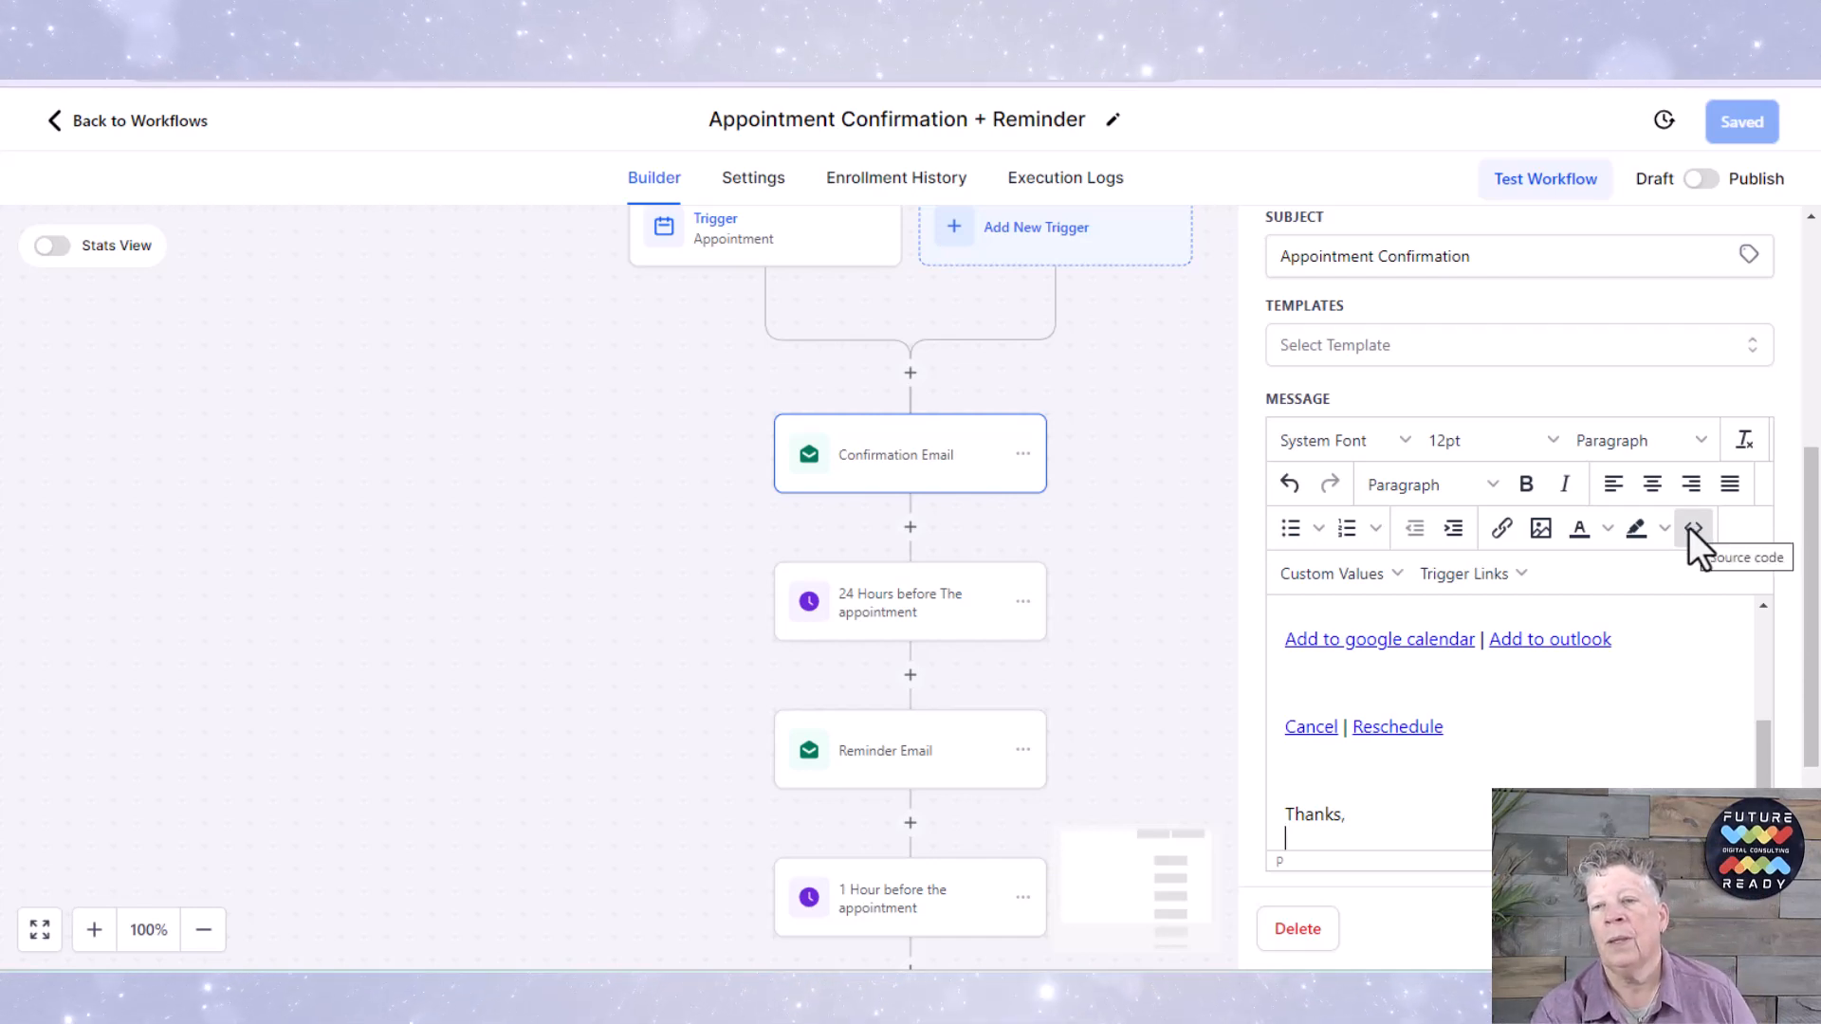
mouse_move(1665, 641)
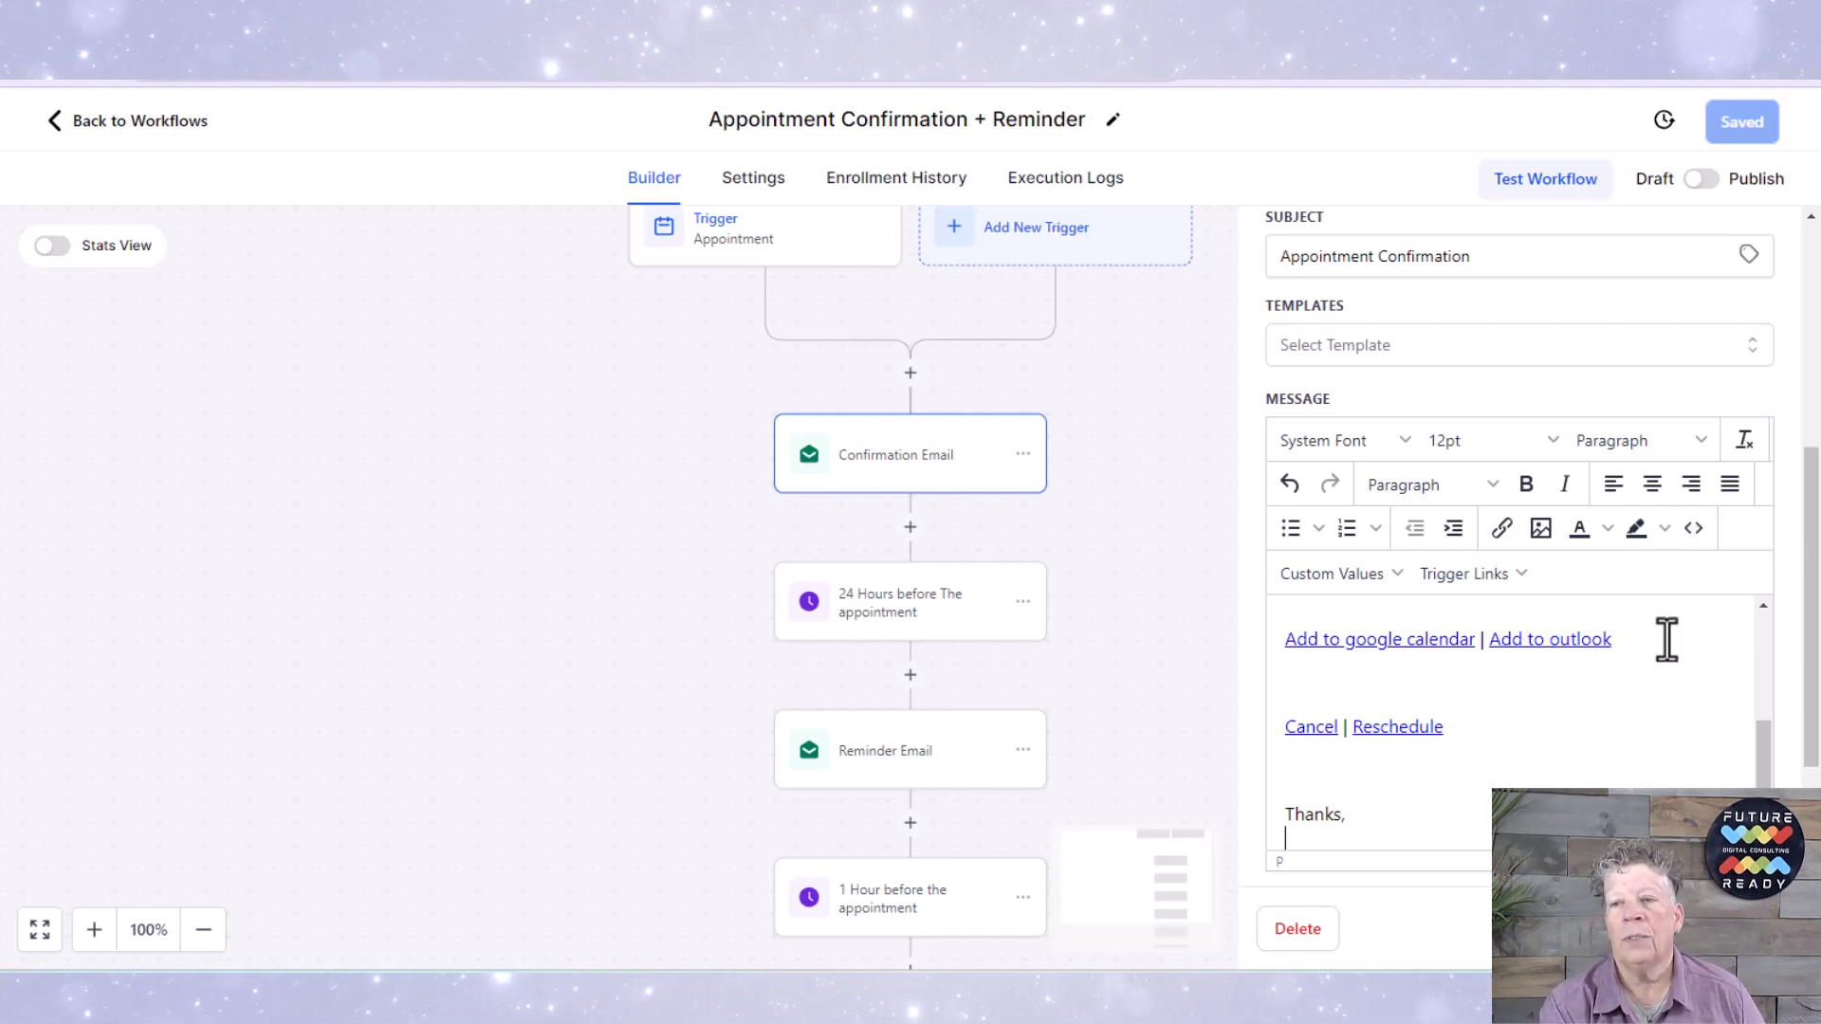
mouse_move(1460, 573)
text({{user.first_name}})
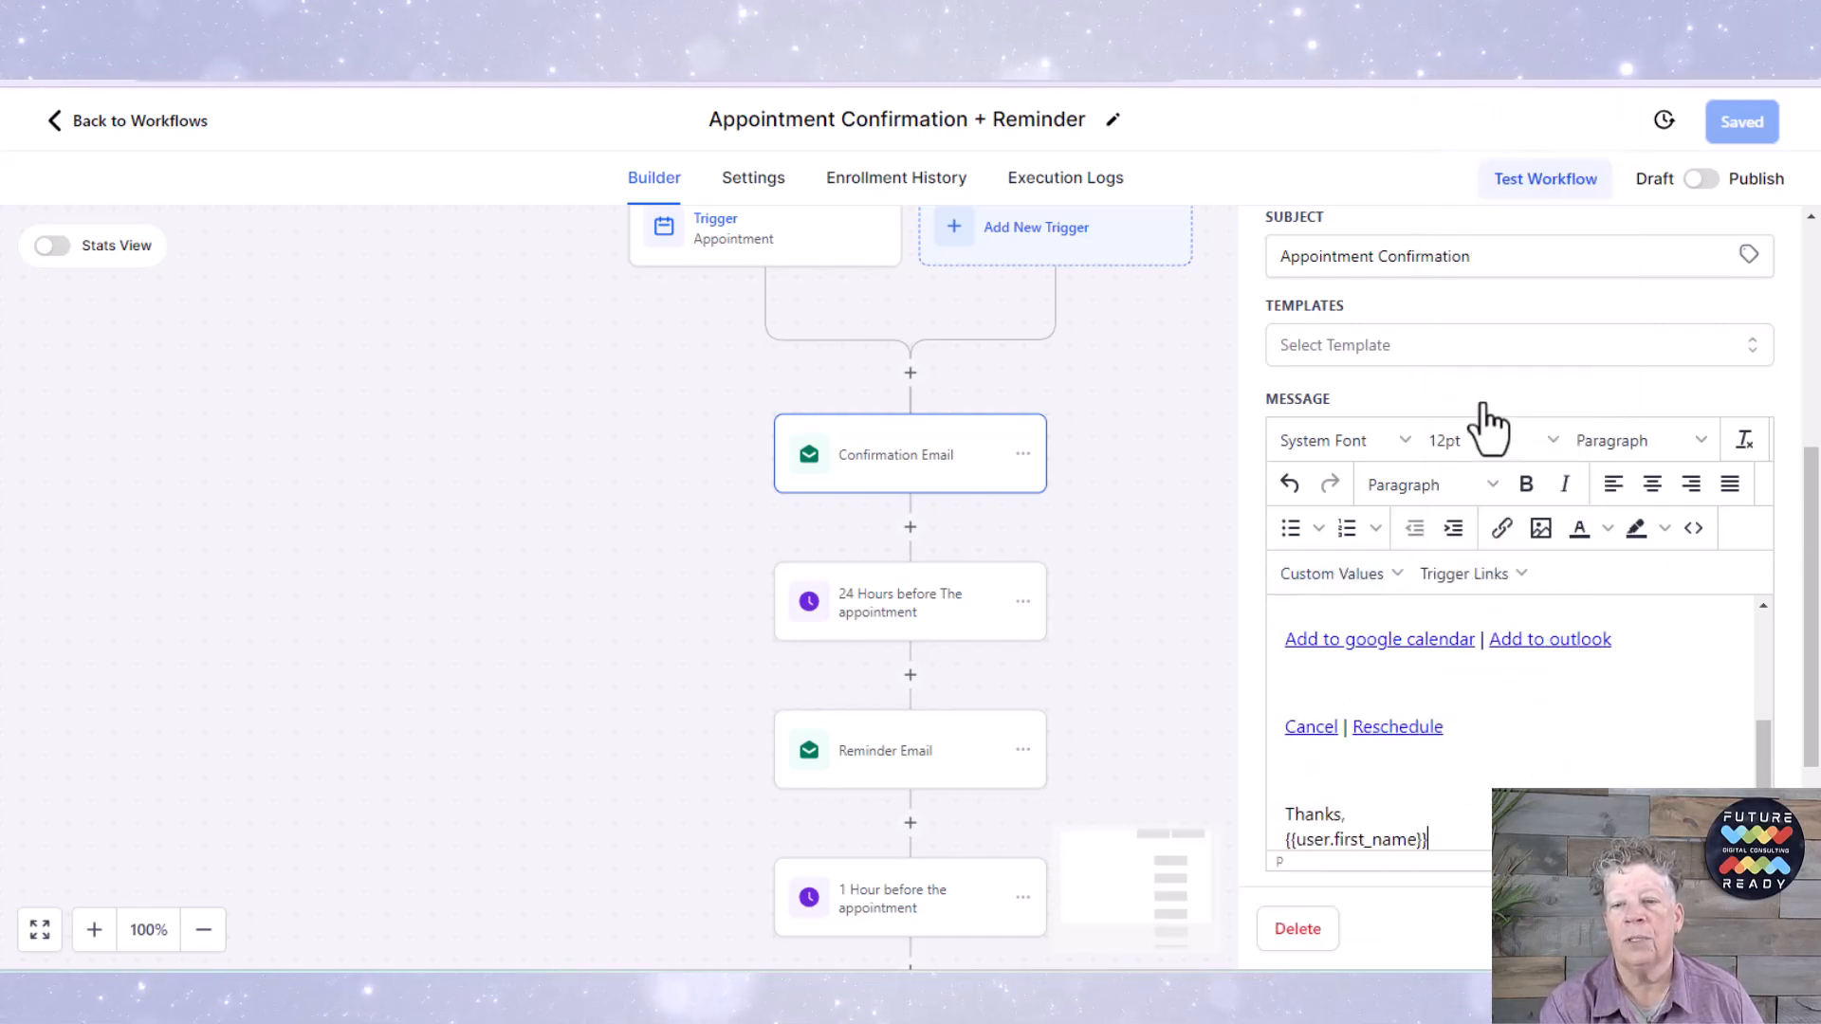
mouse_move(1544, 721)
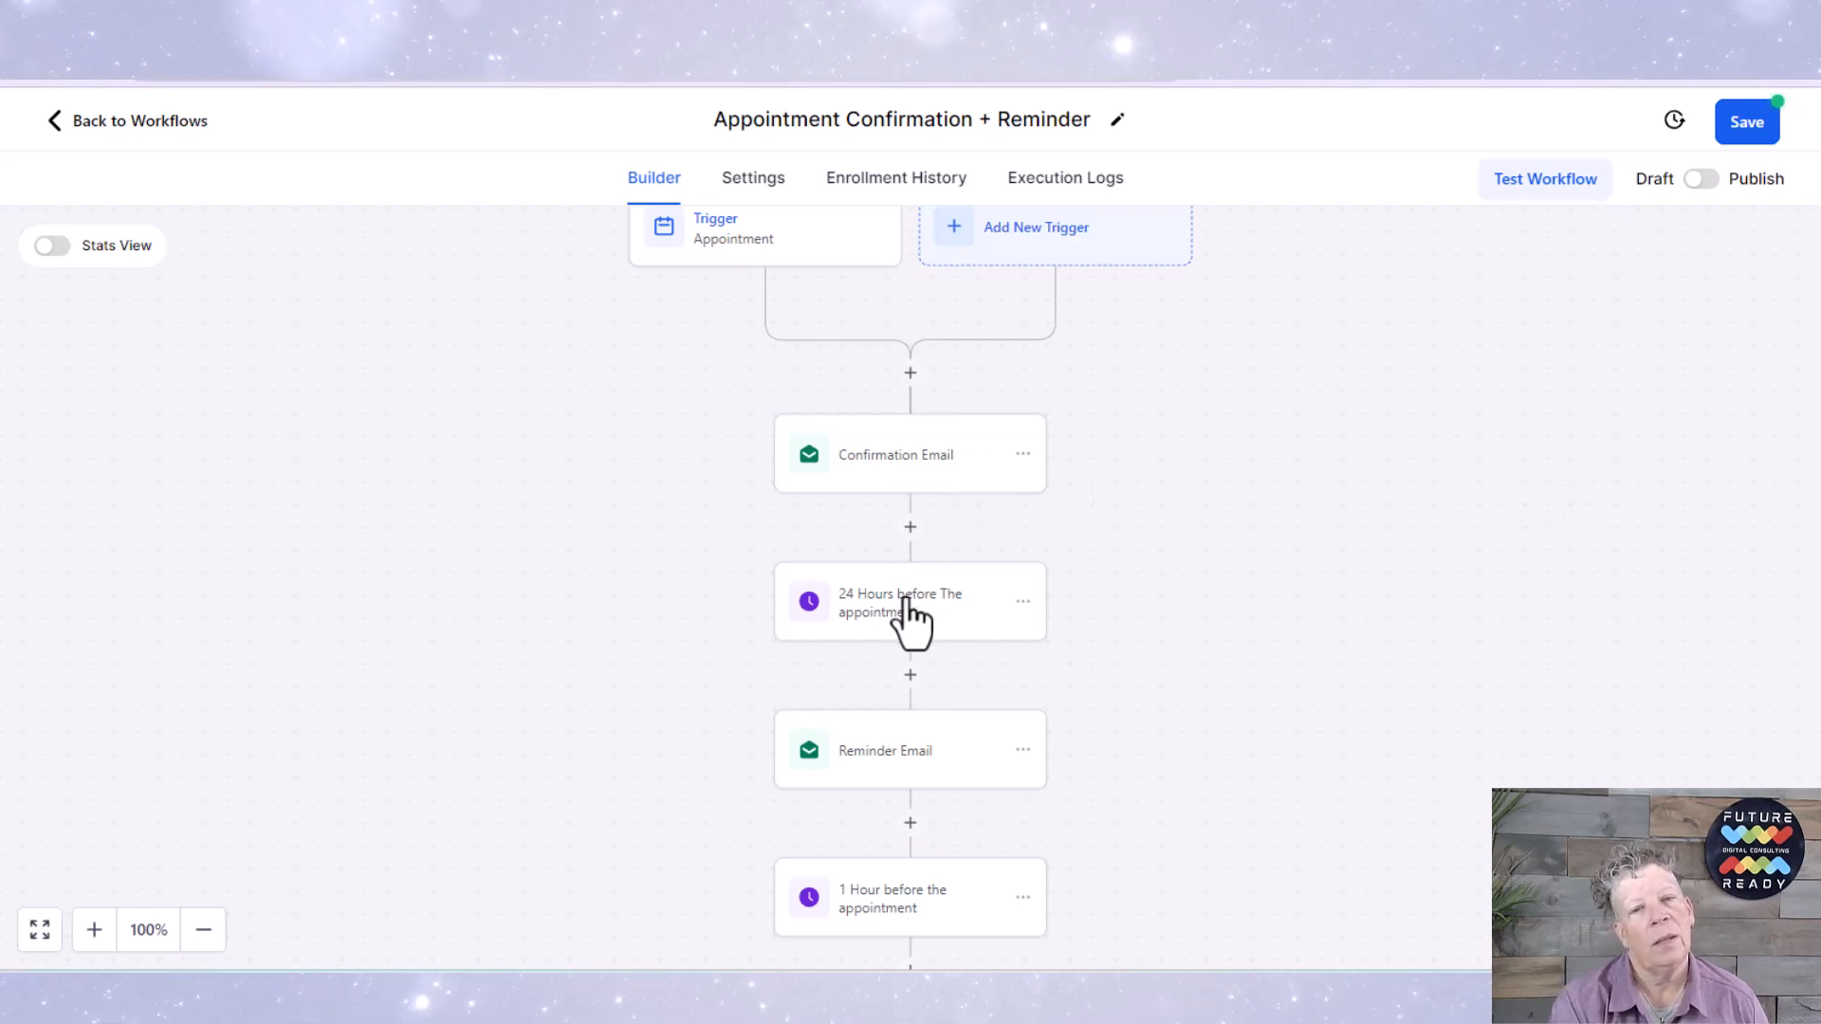
click(909, 599)
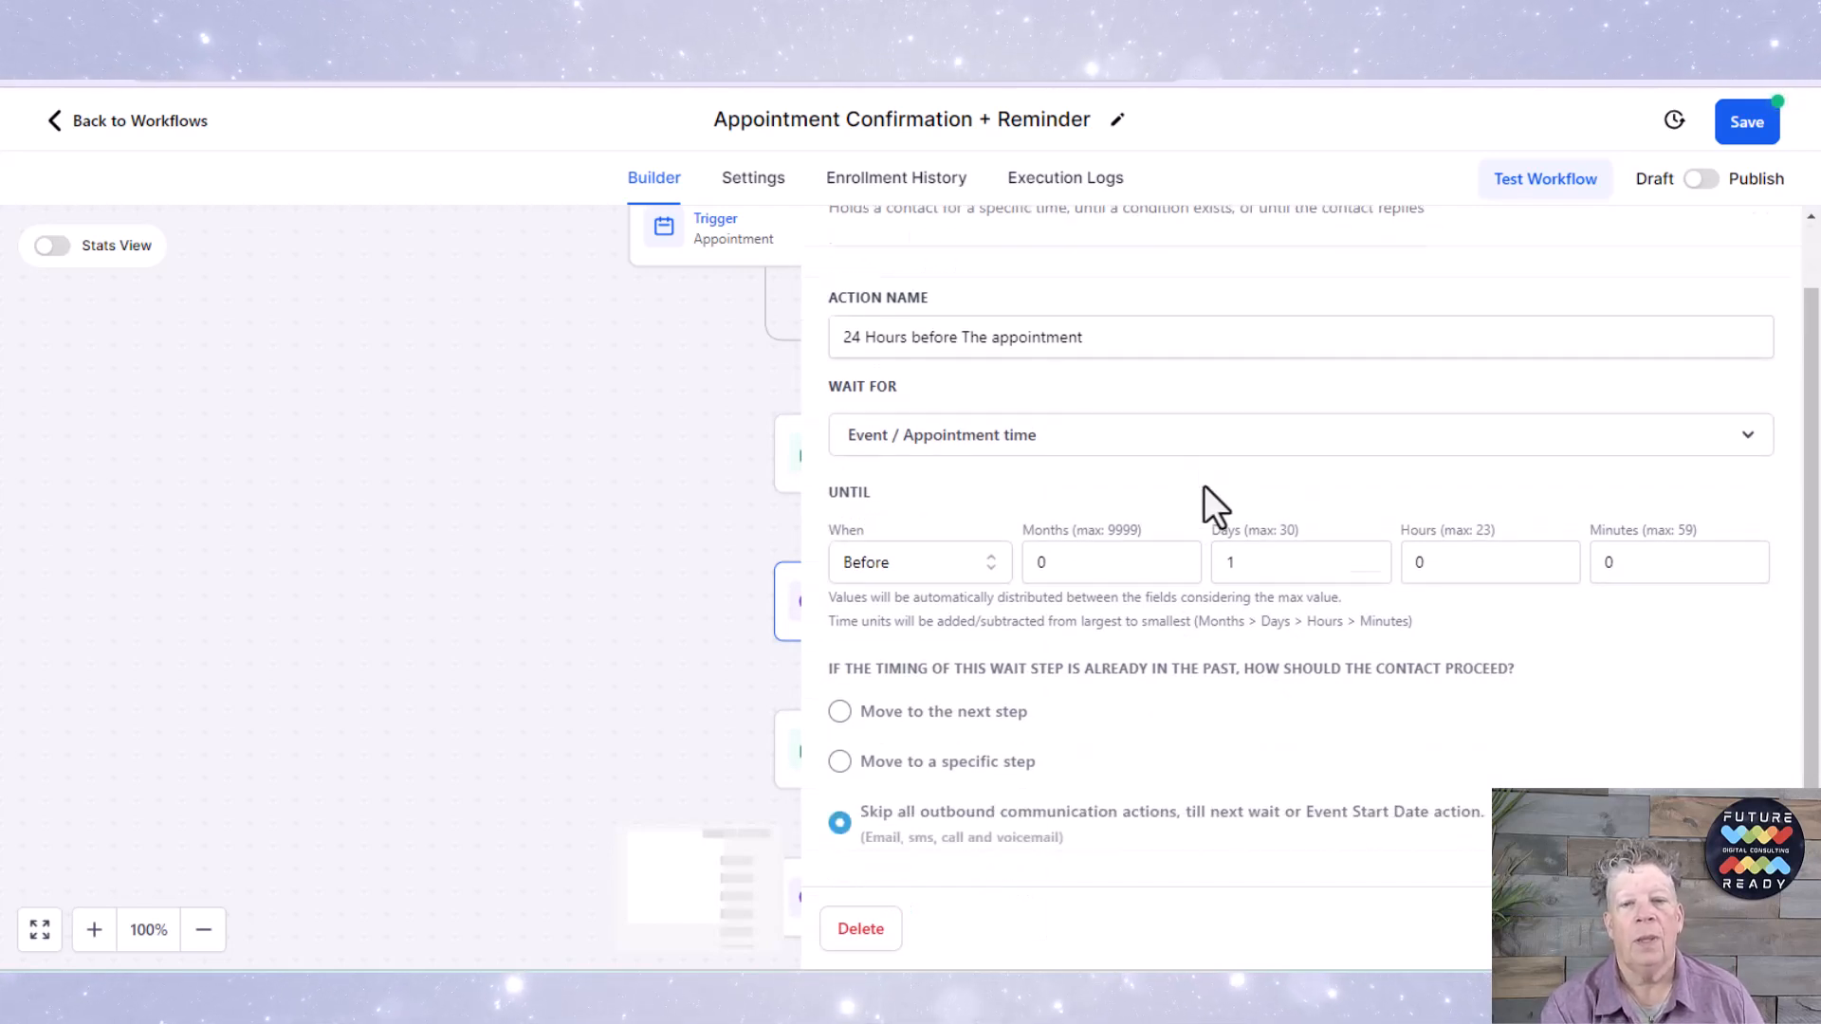
mouse_move(1331, 631)
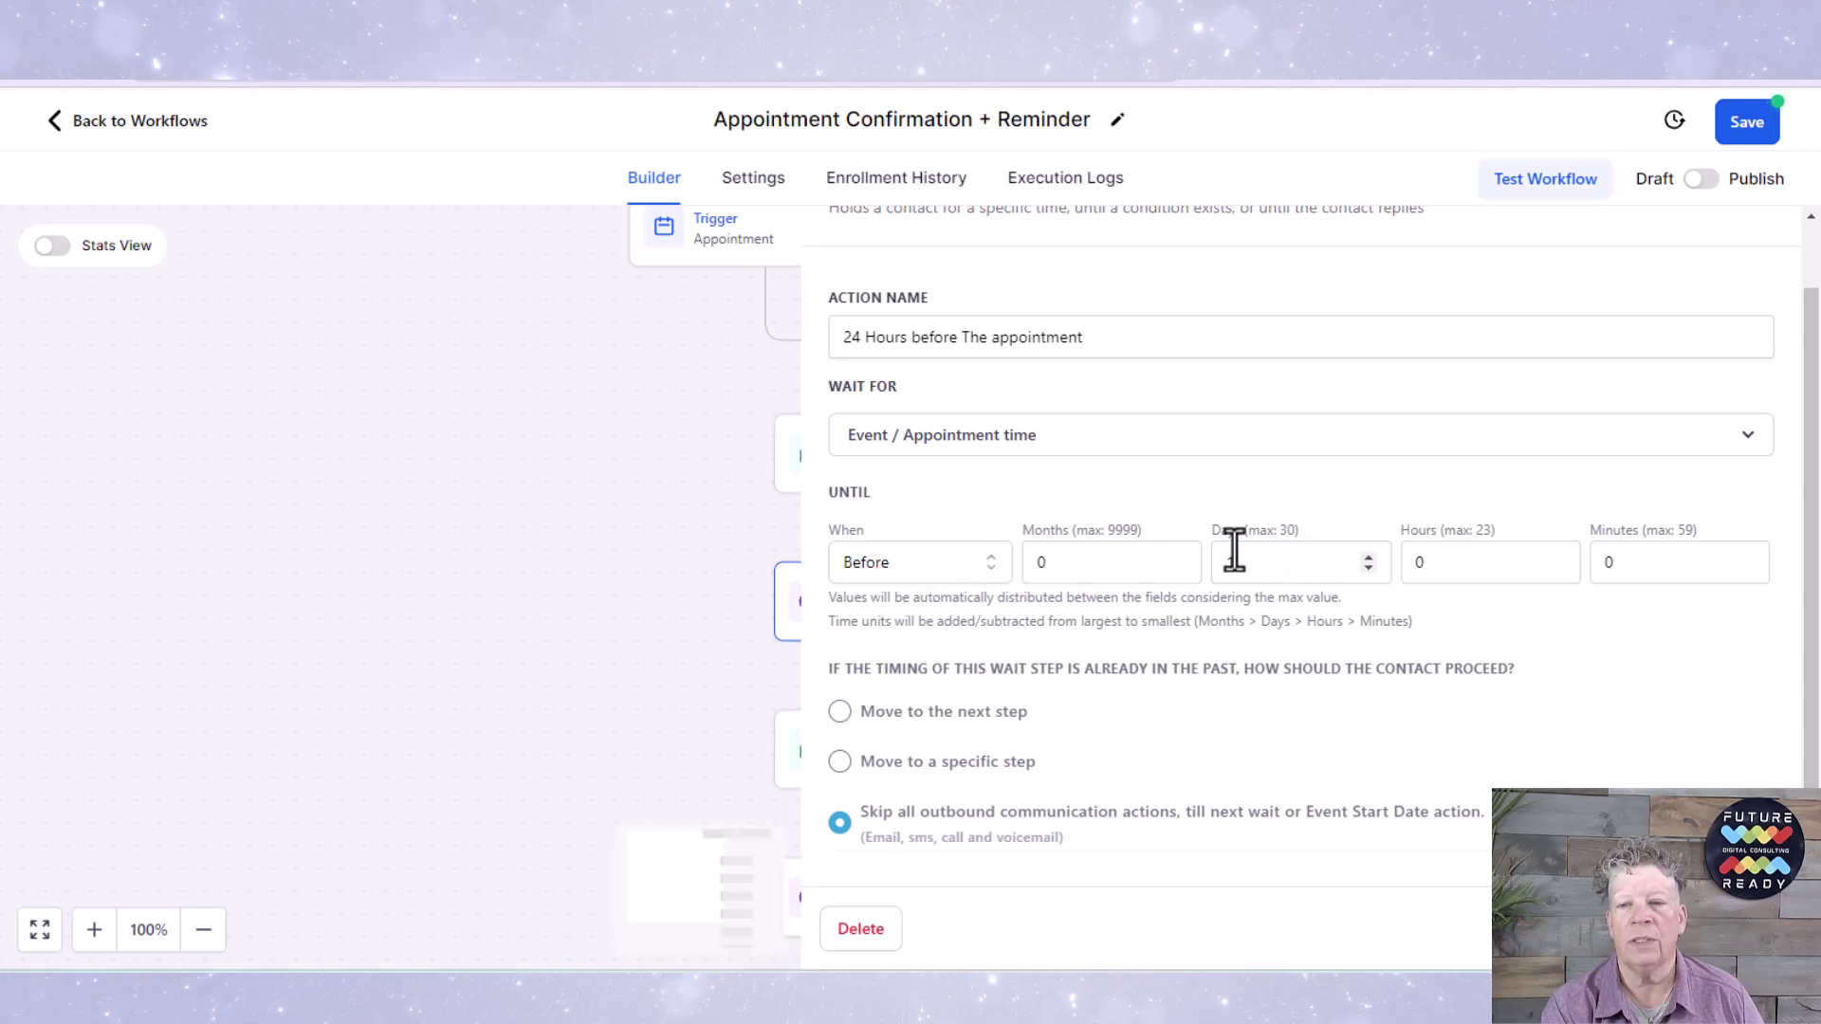
text(1)
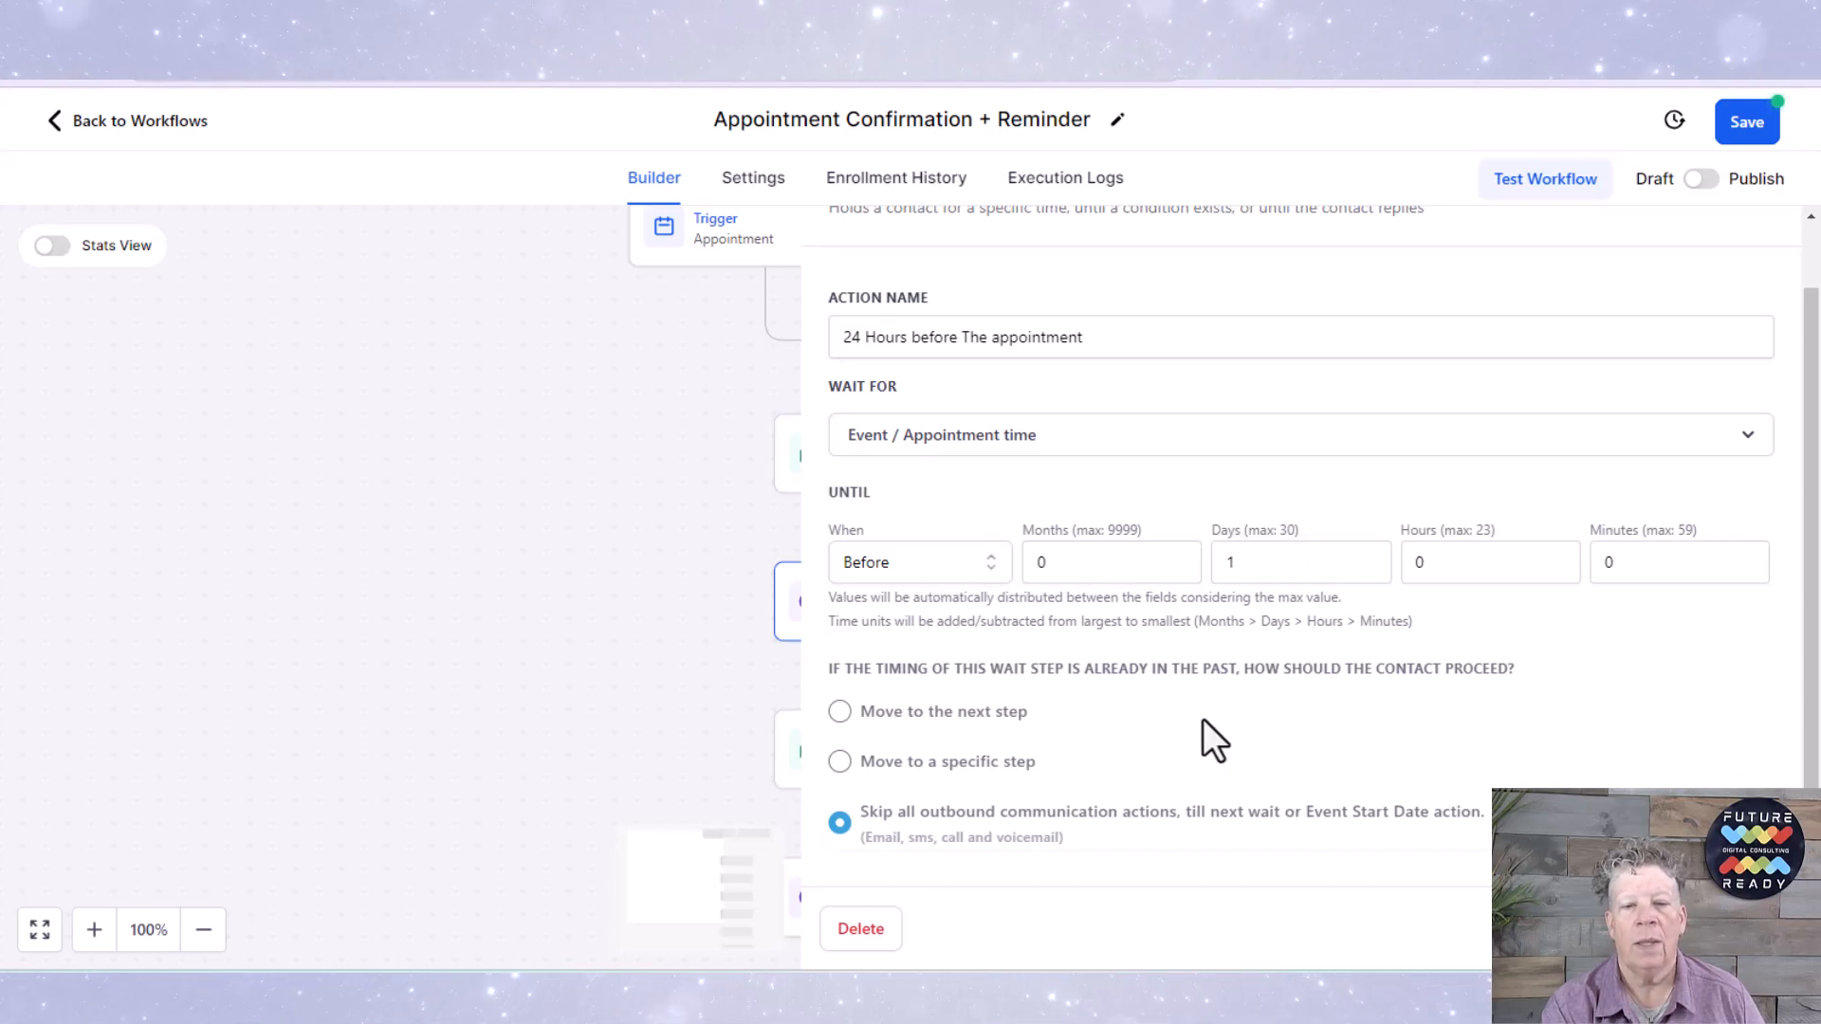
mouse_move(1384, 744)
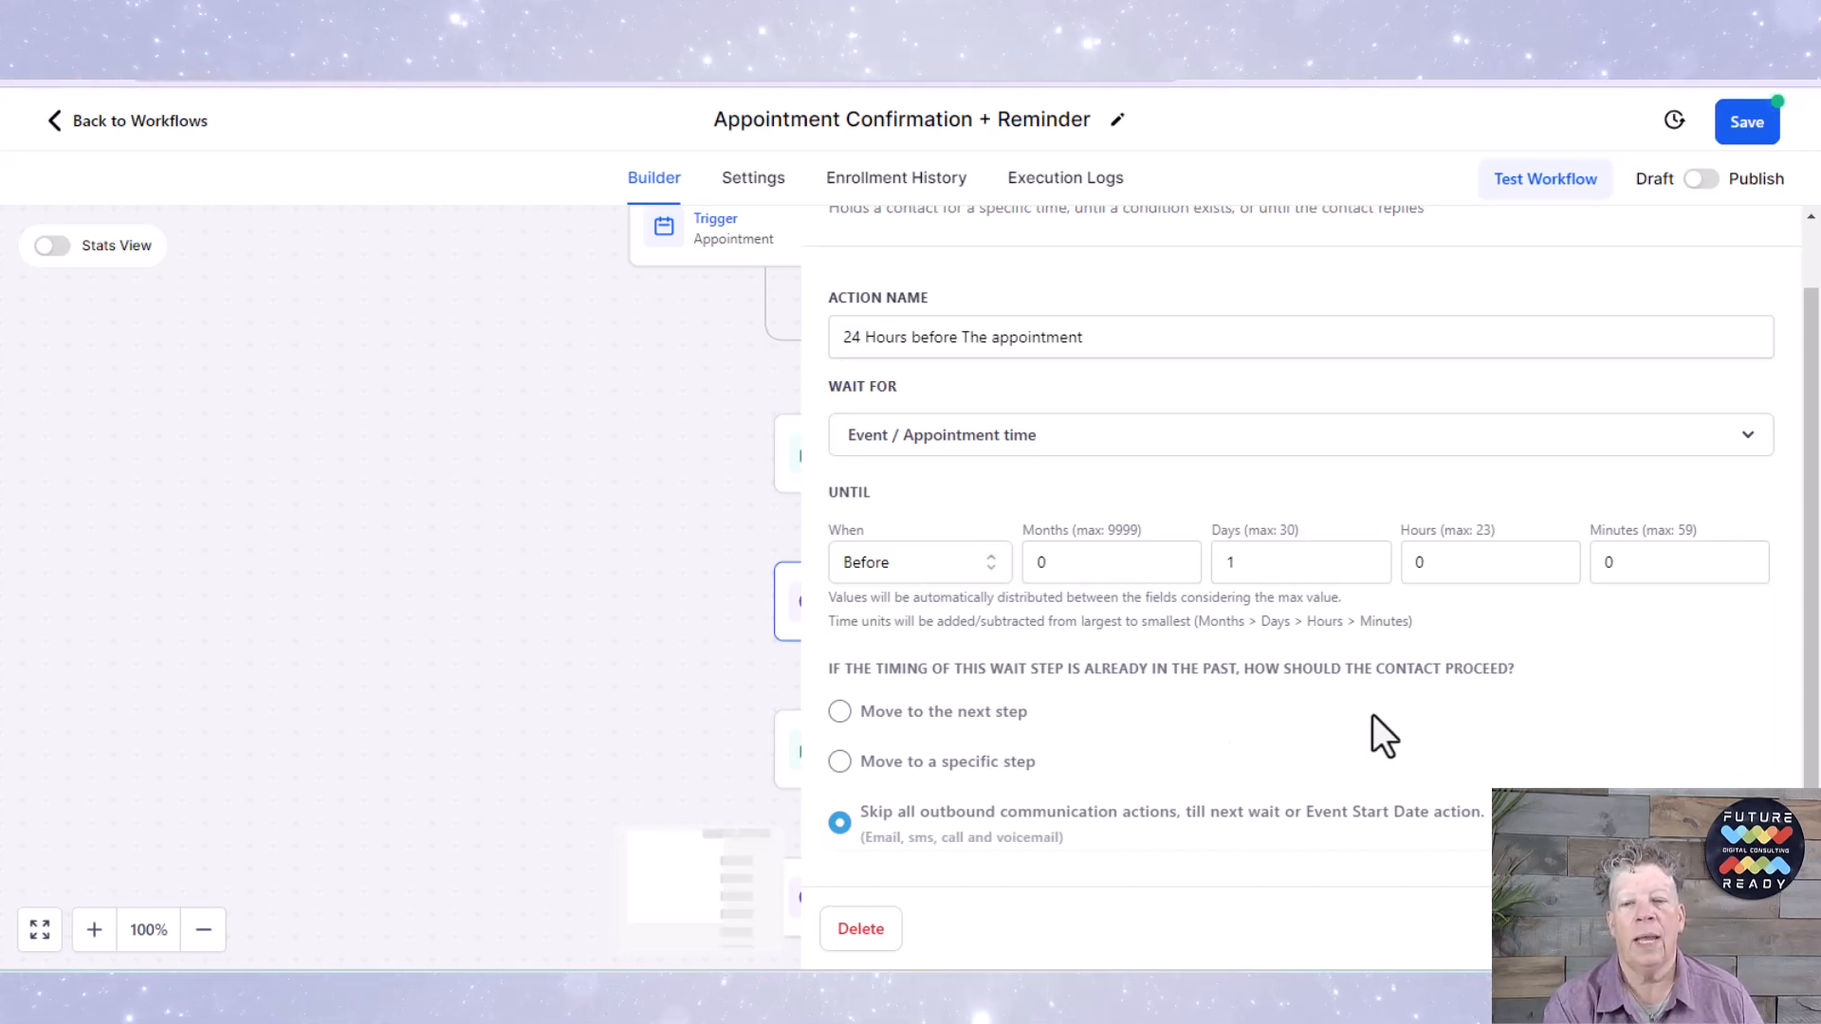
mouse_move(1627, 749)
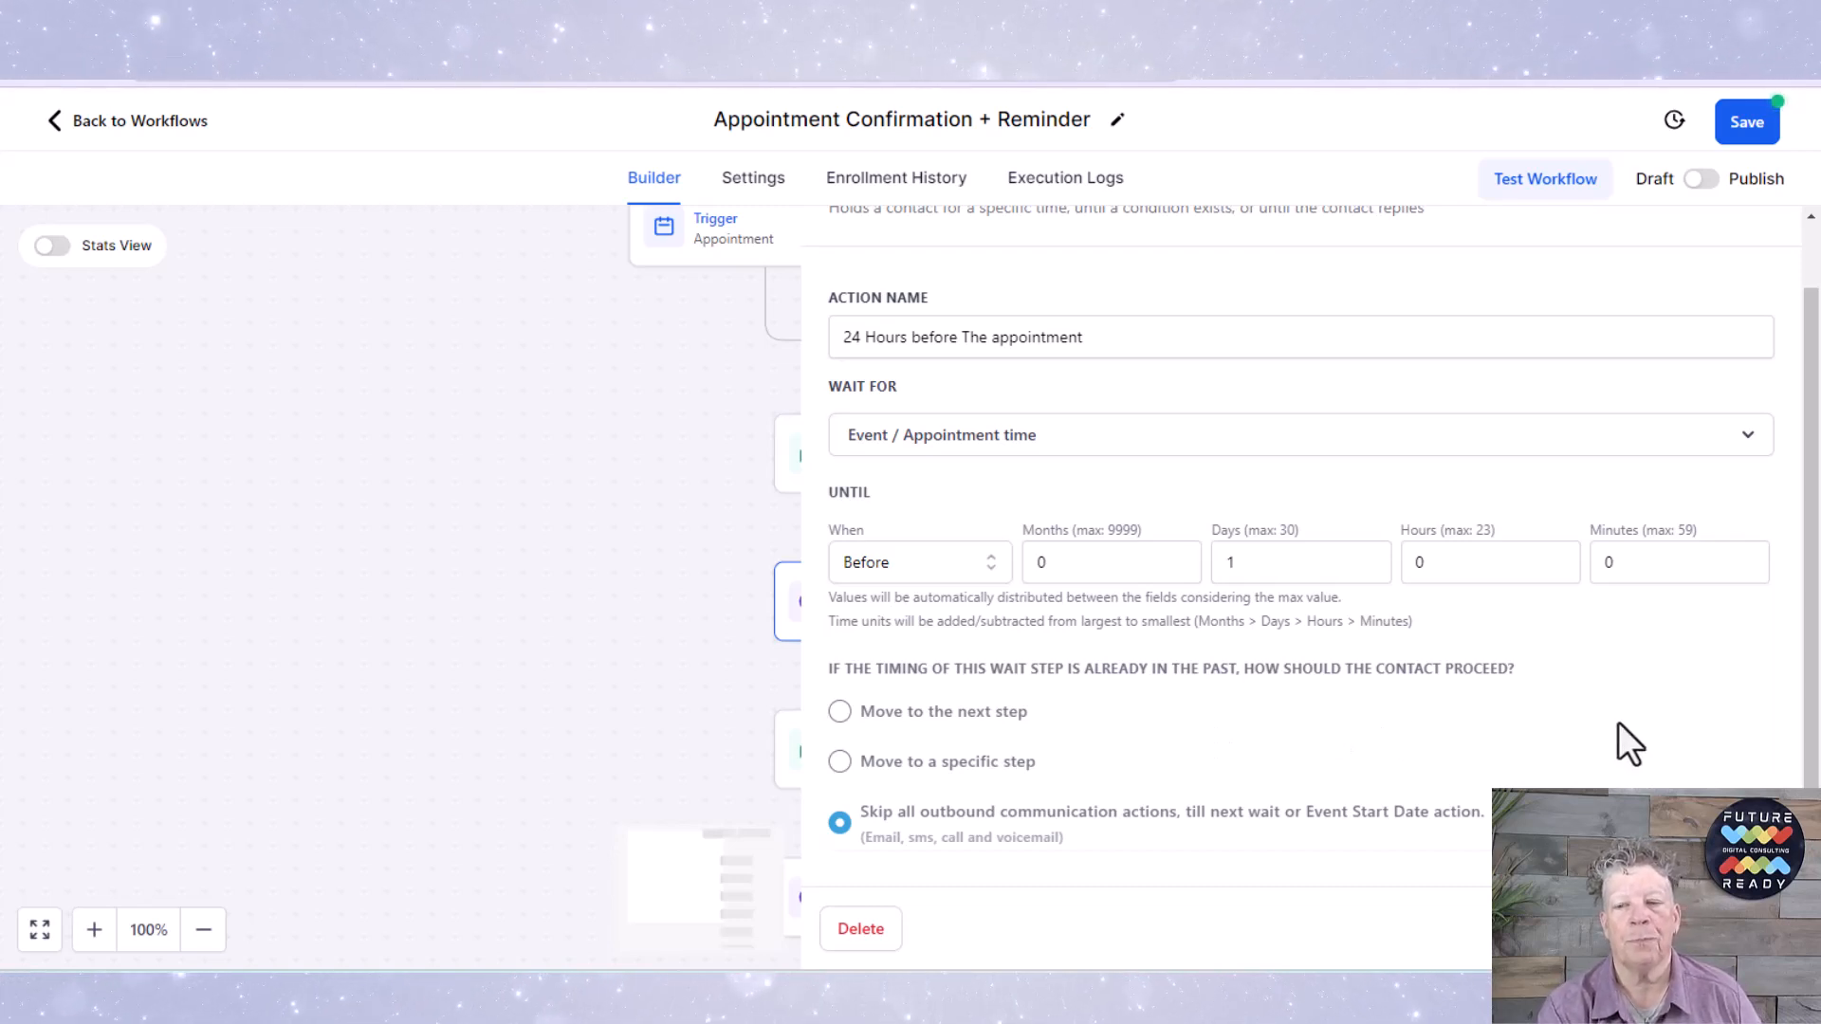
mouse_move(1703, 702)
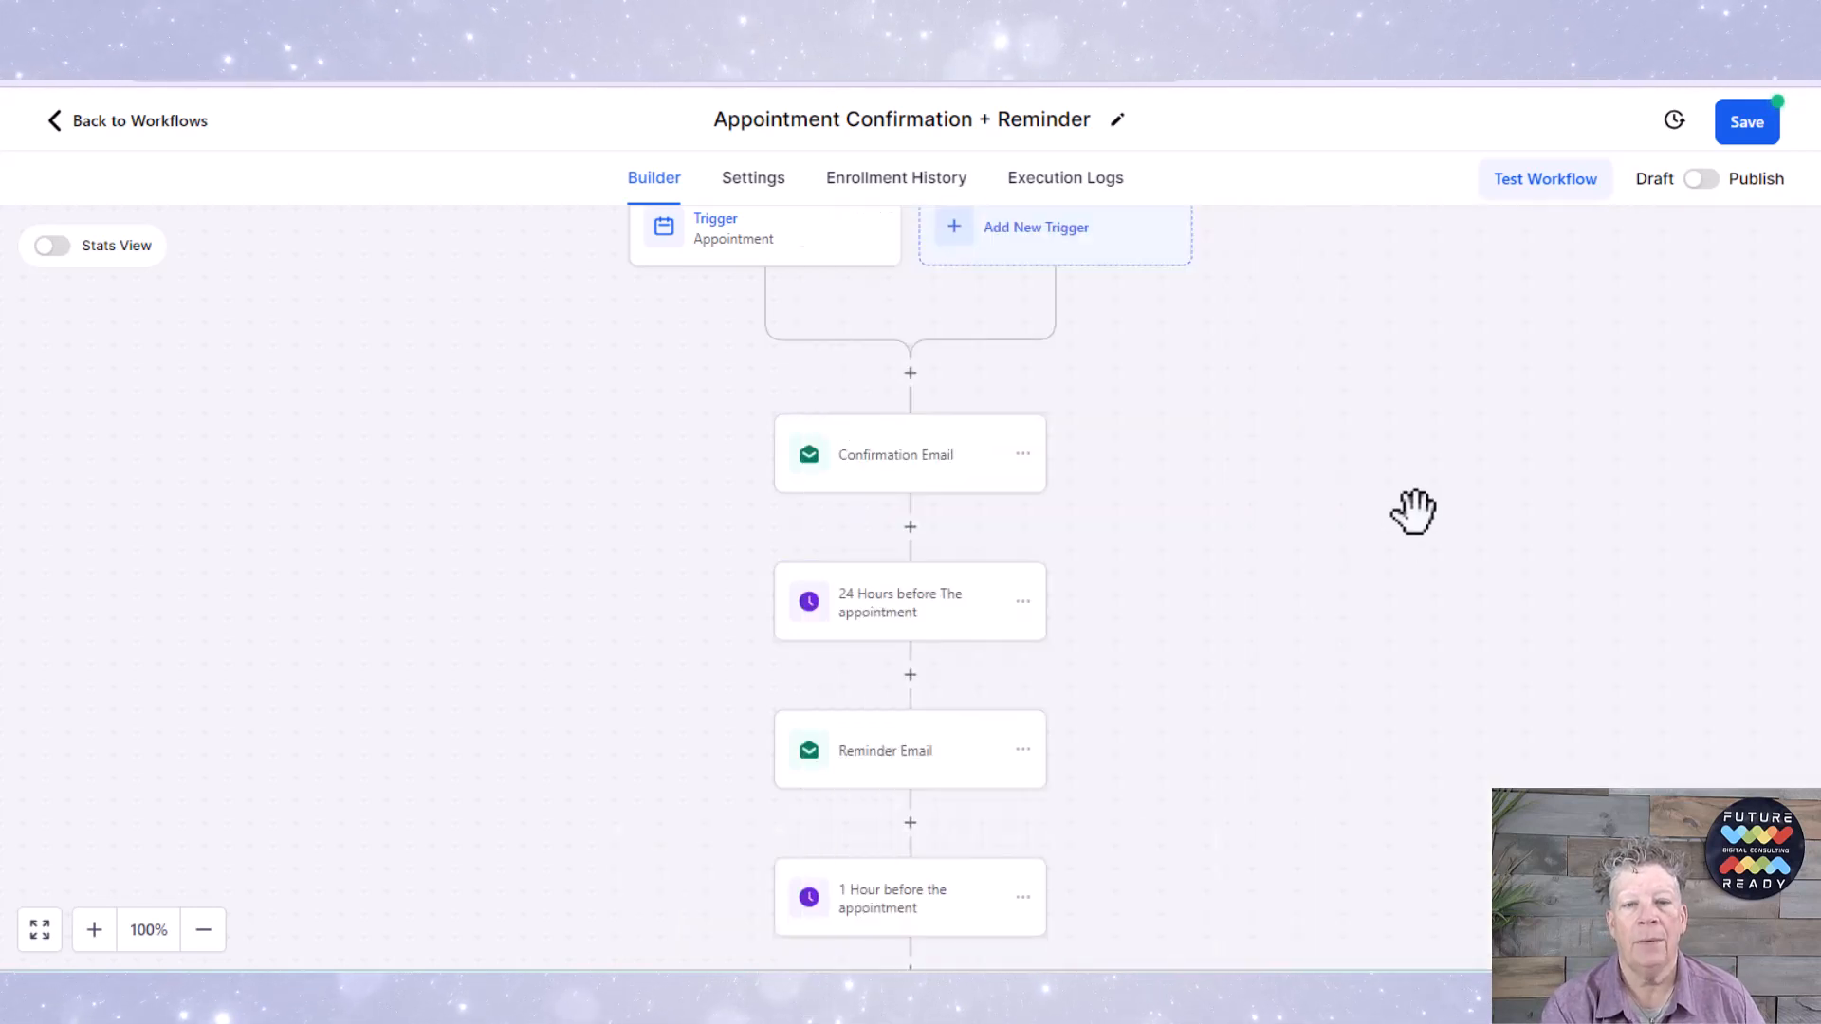
scroll(down, 3)
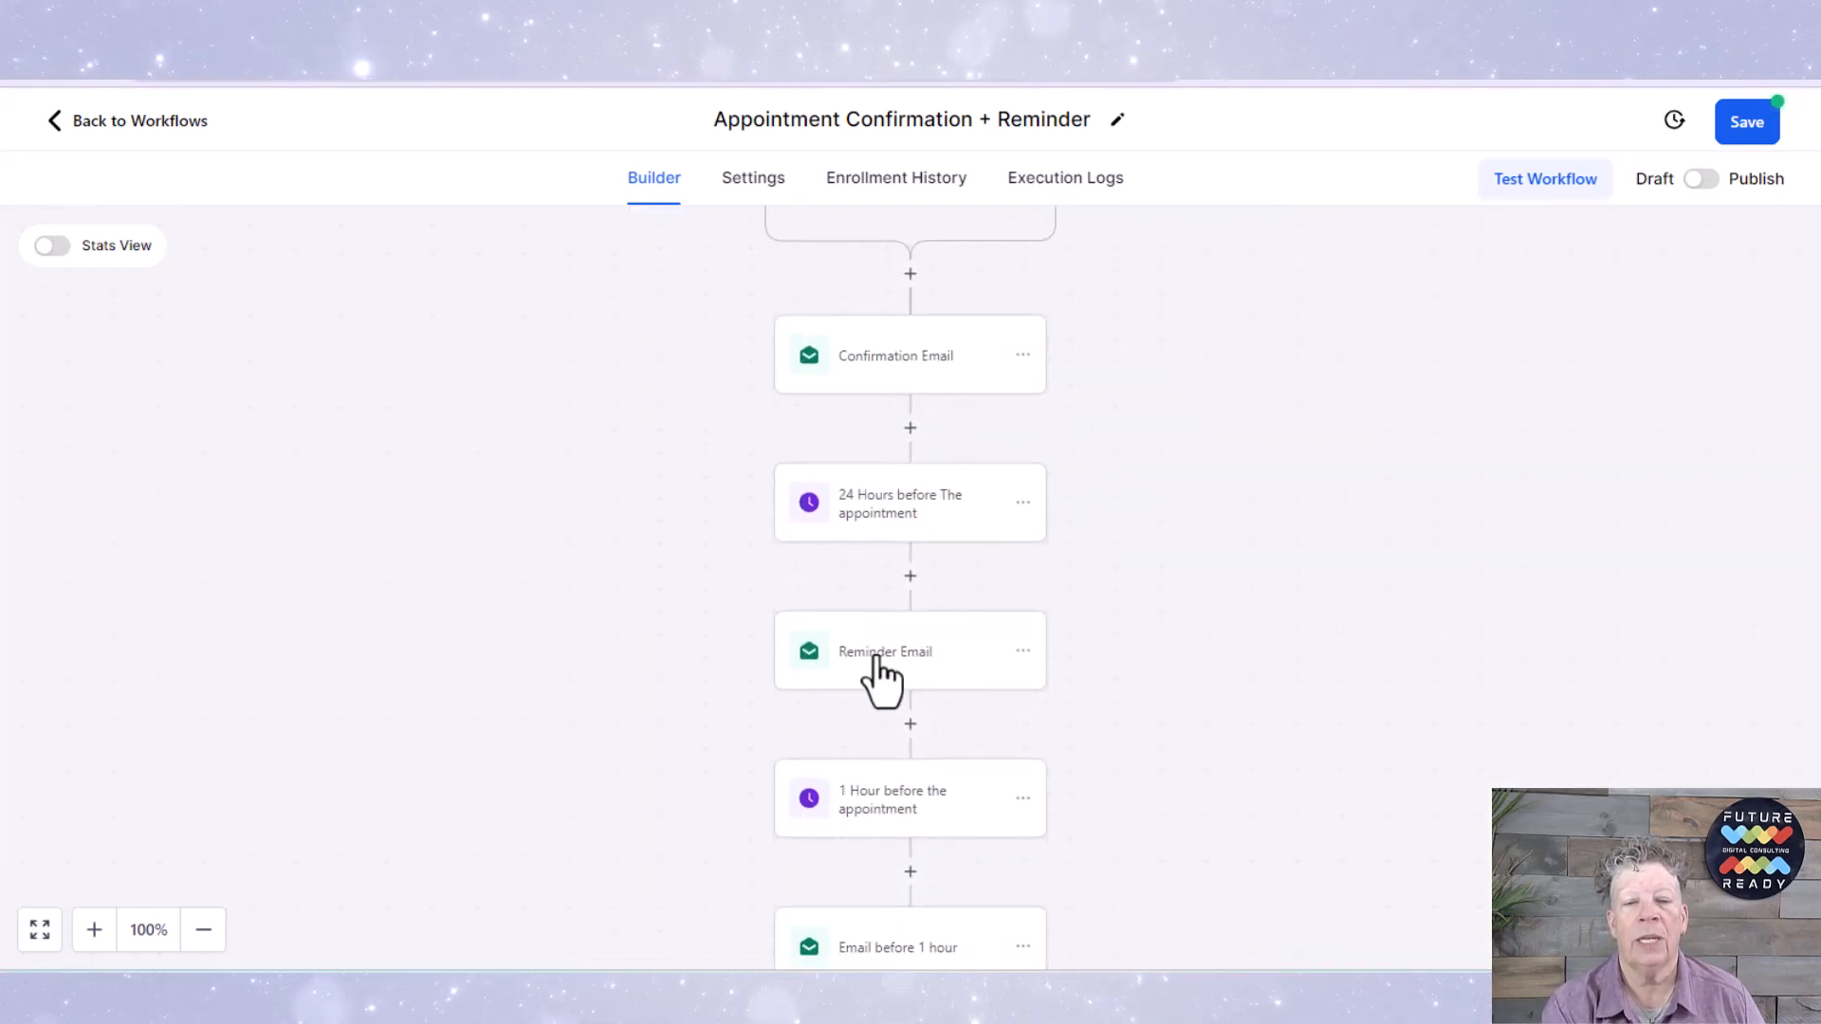
Step: Review the Reminder Email step's 24-hours message with its Zoom link
click(908, 652)
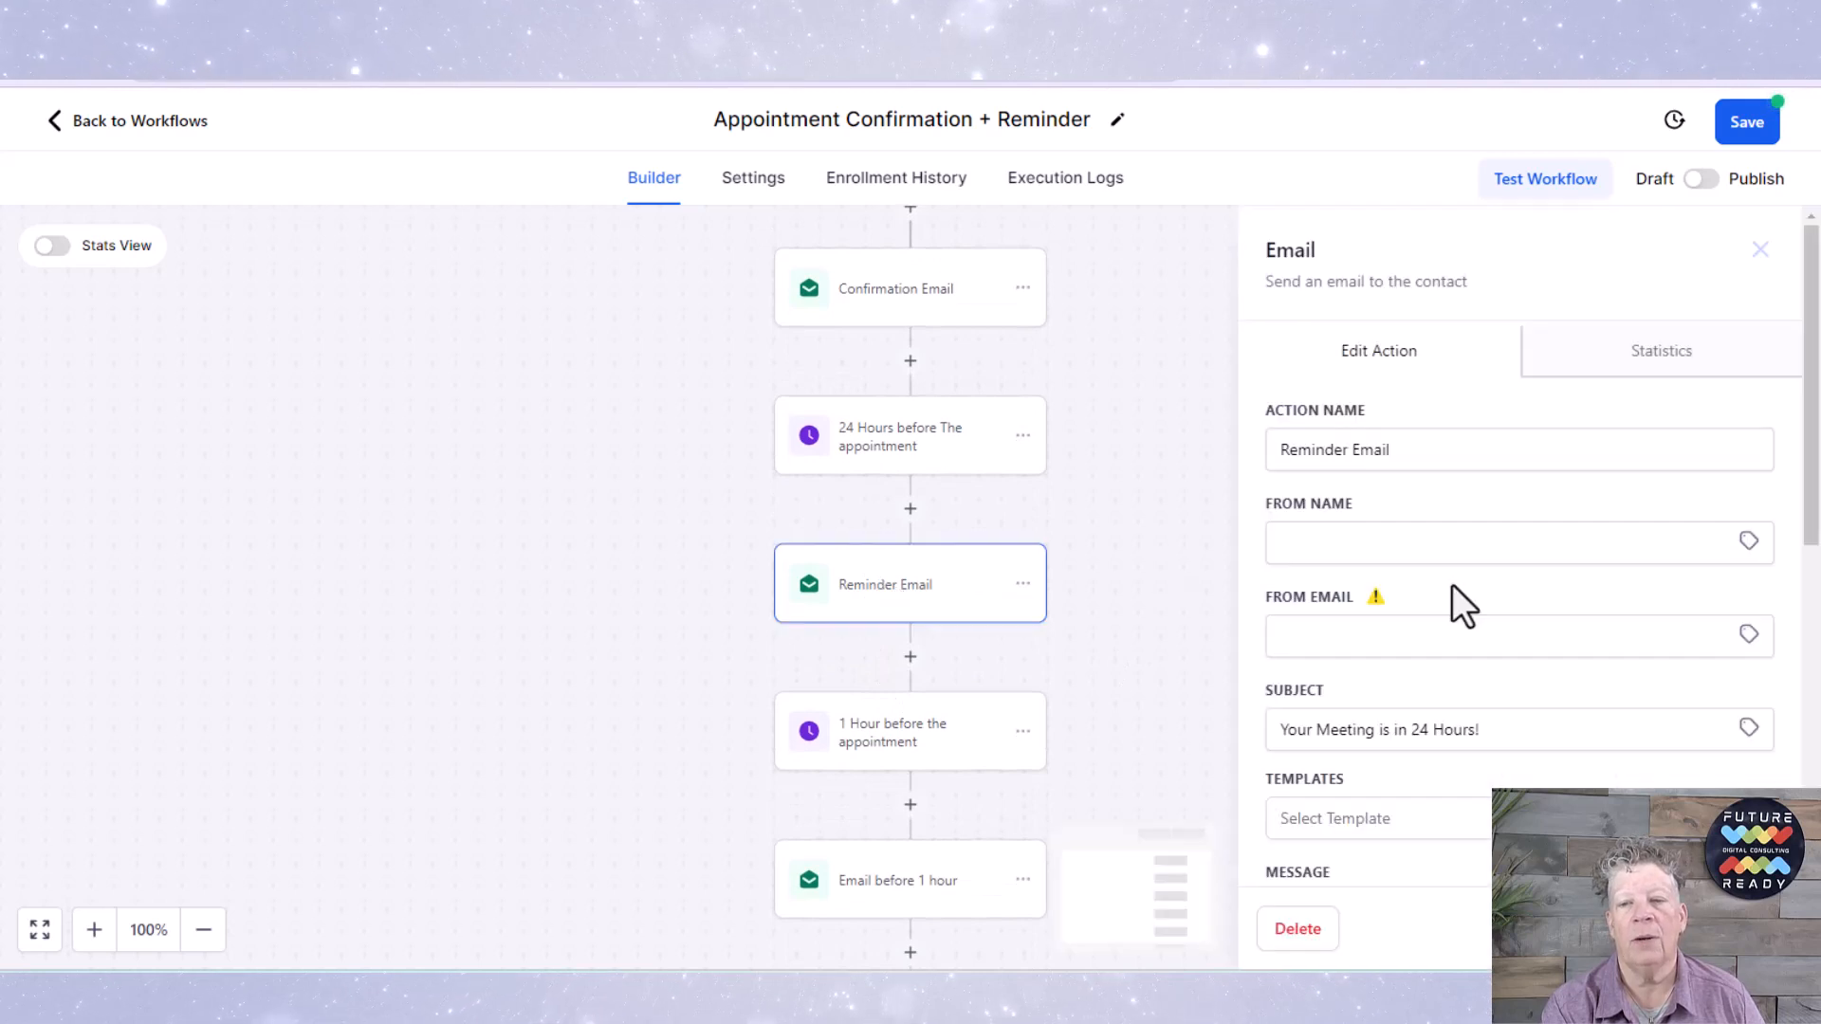
scroll(down, 3)
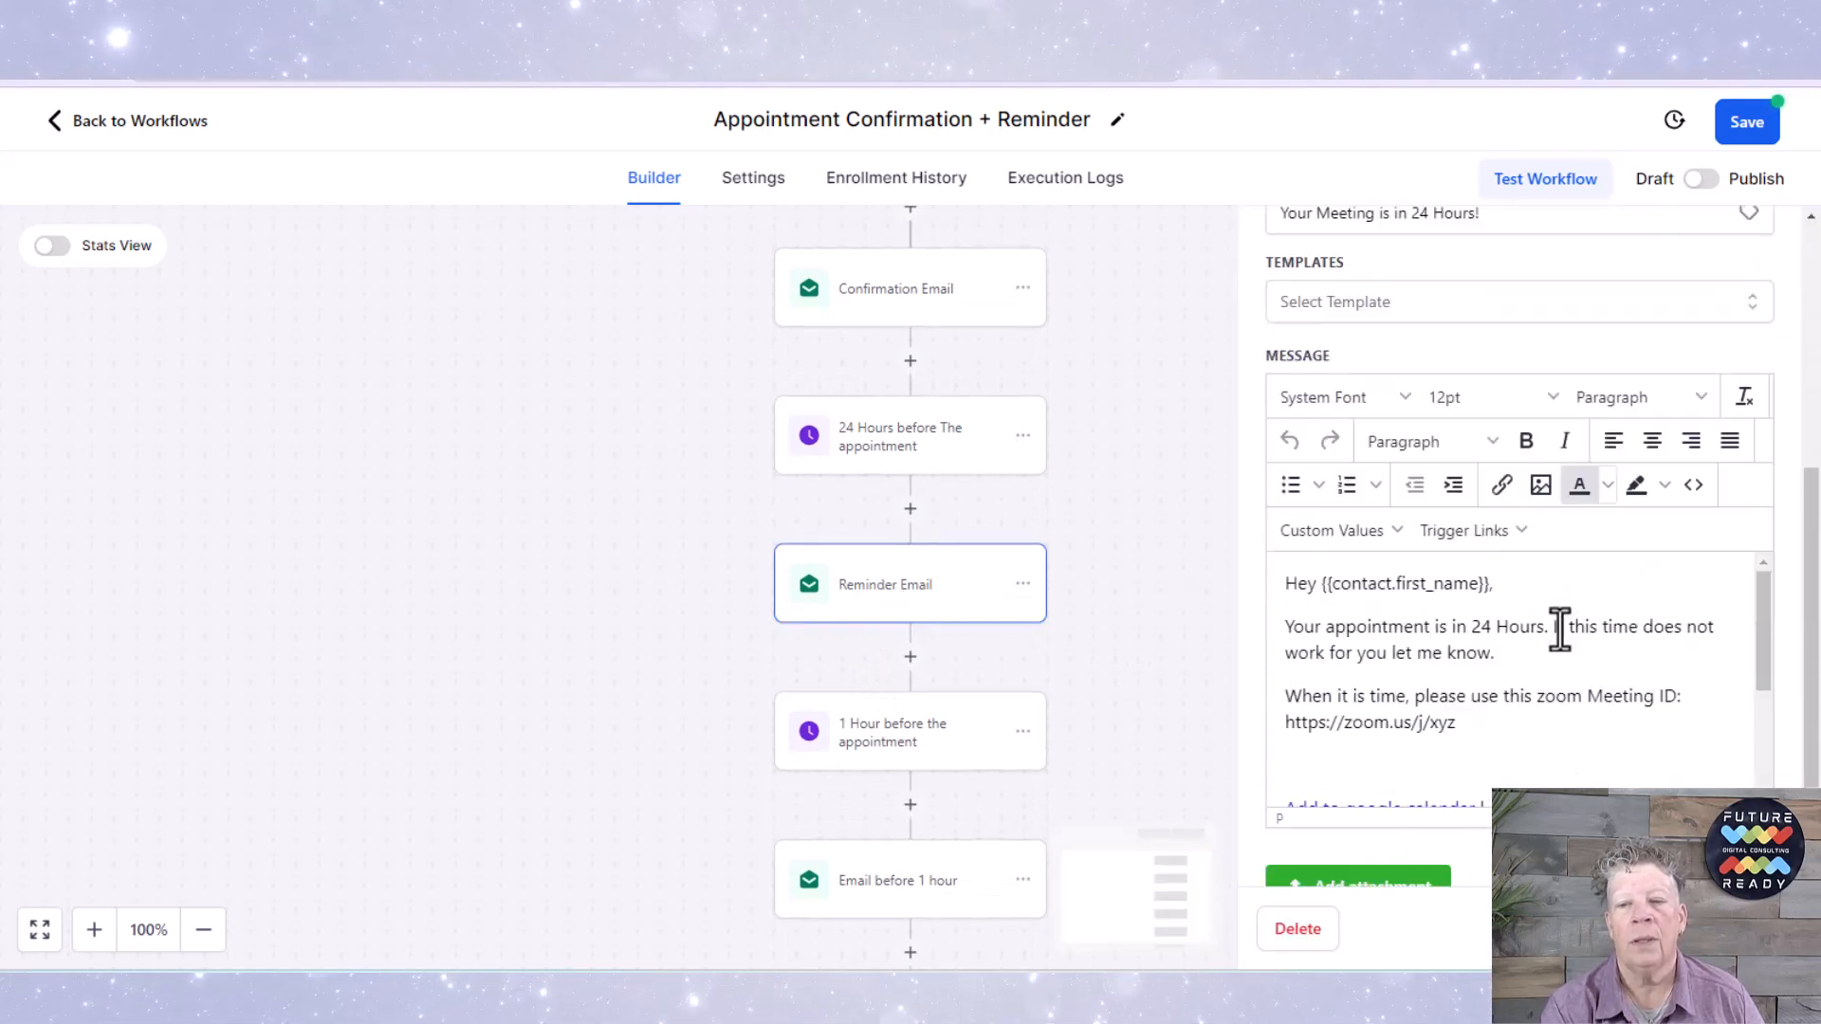
scroll(down, 3)
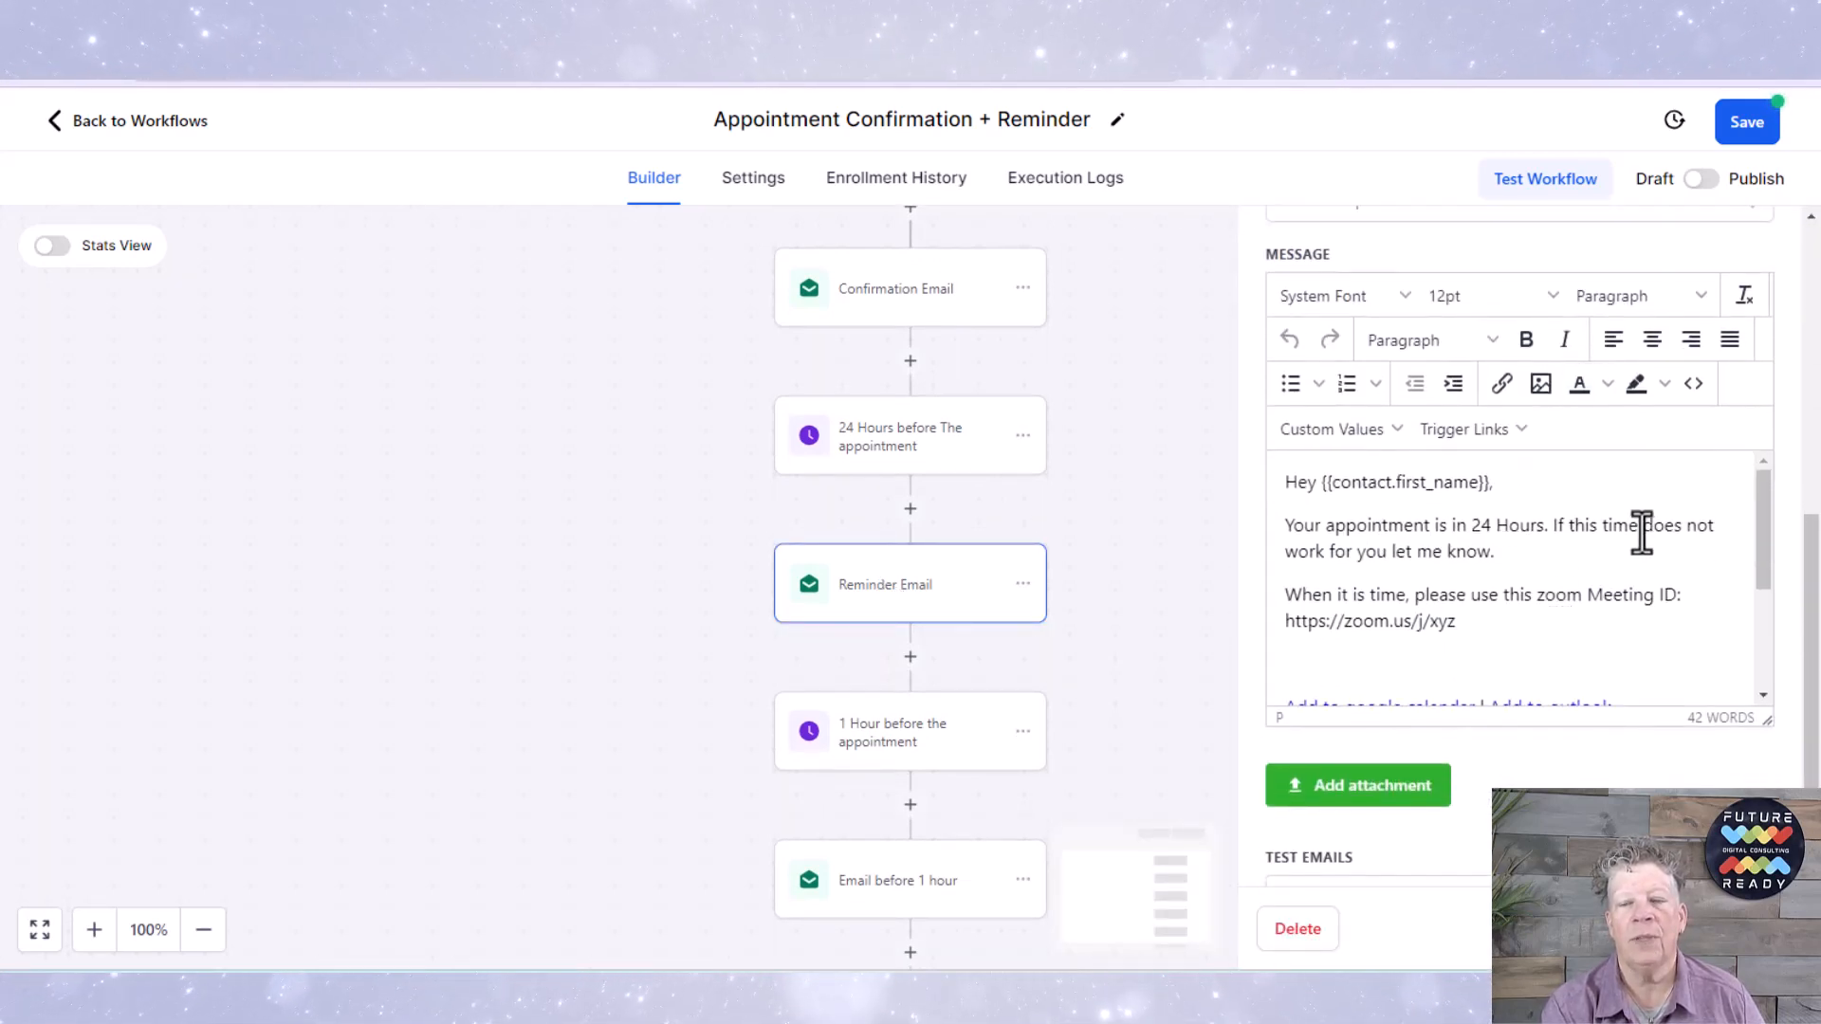
scroll(down, 3)
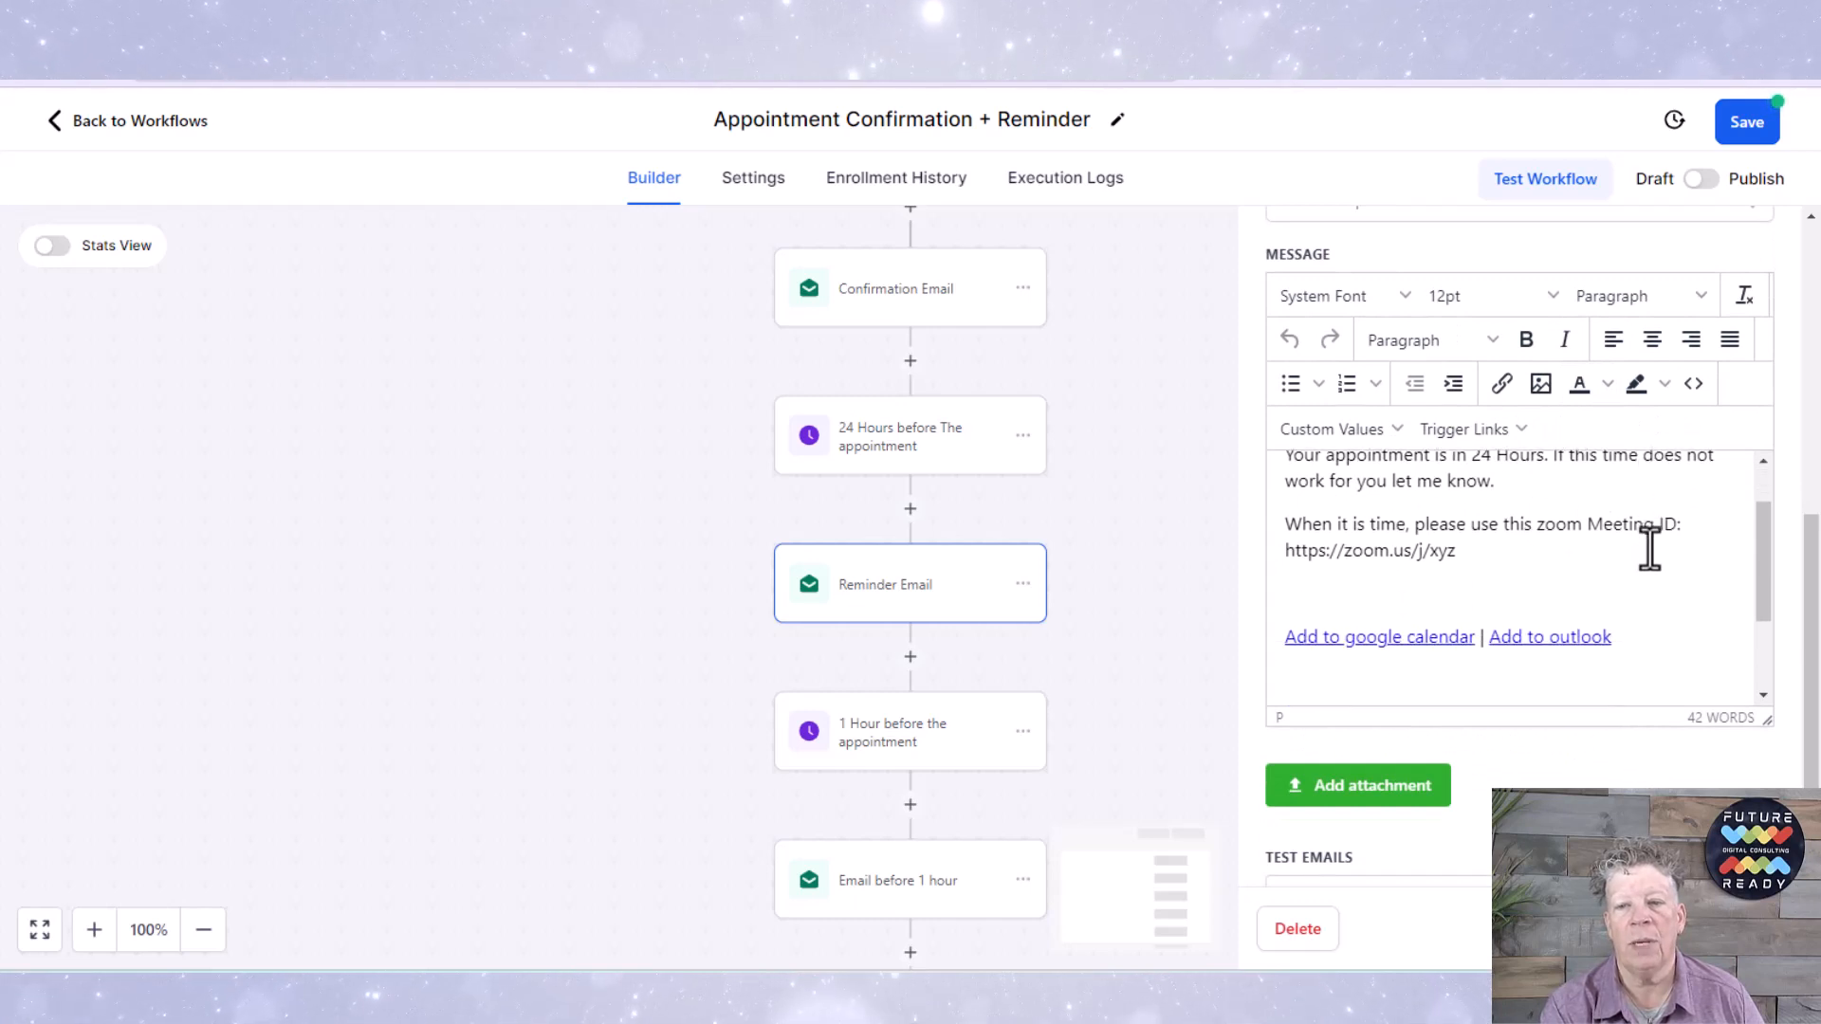
scroll(down, 3)
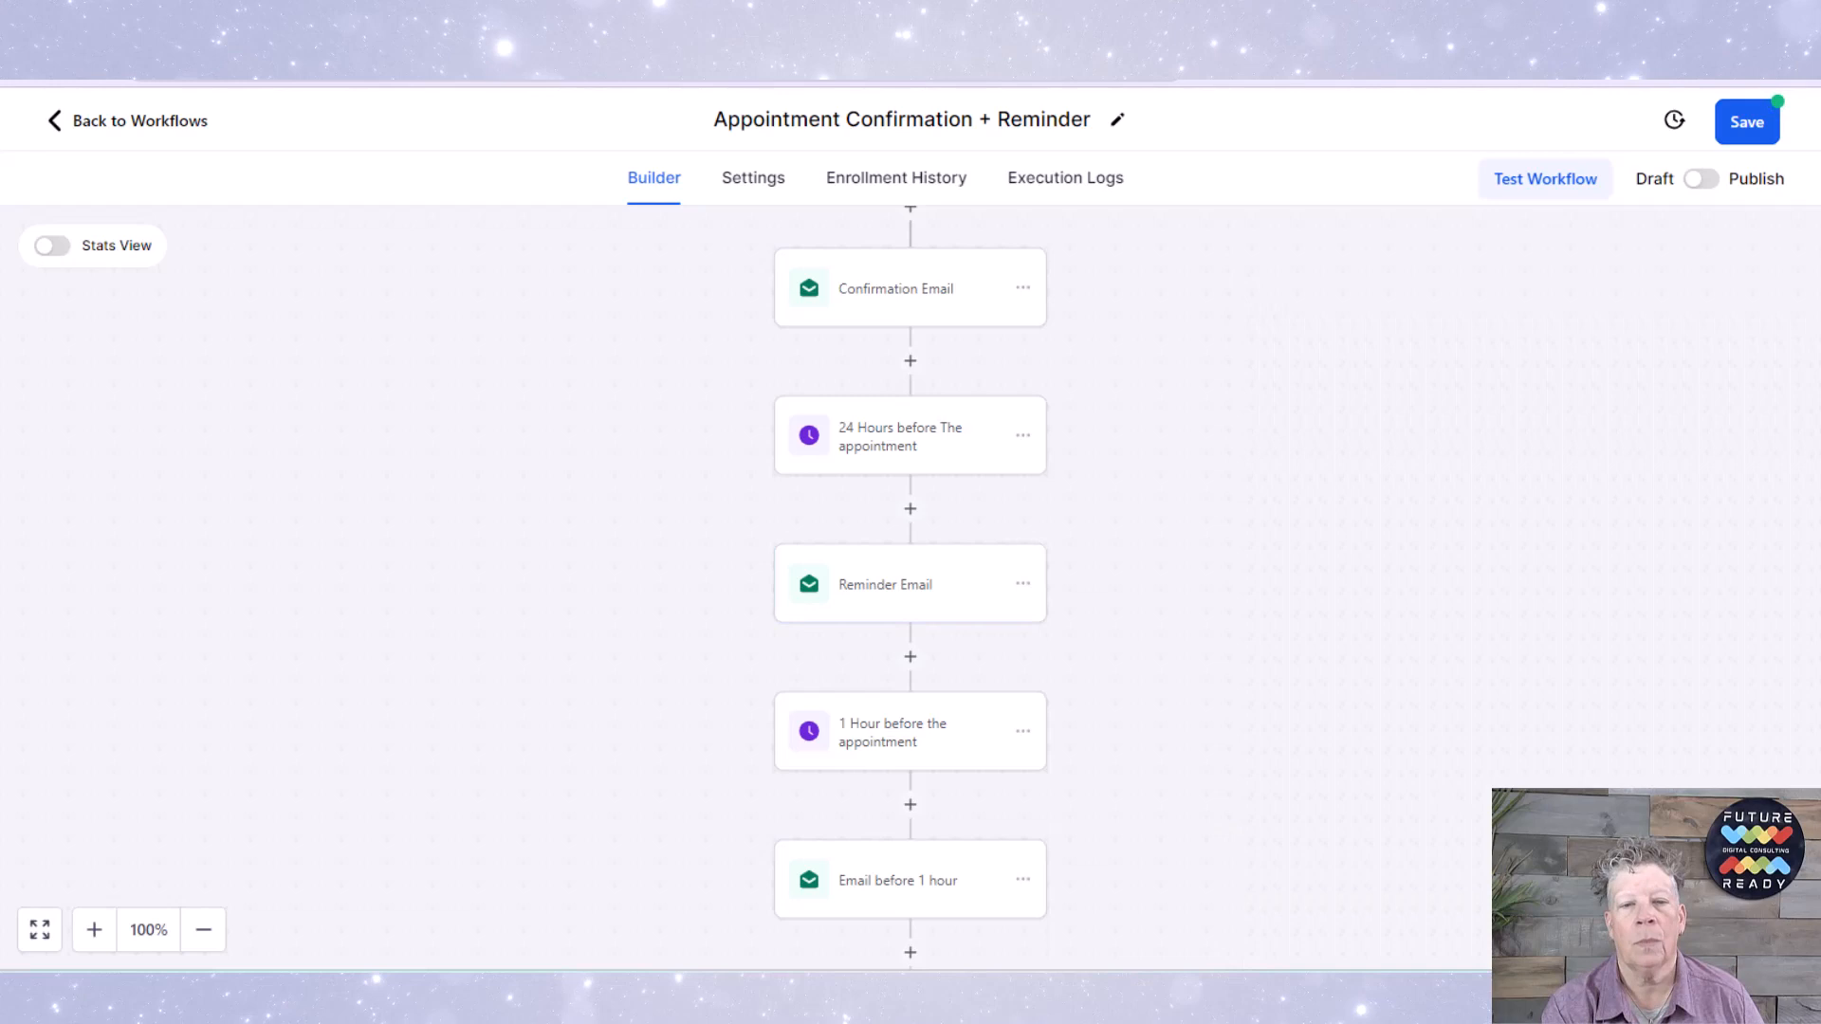
scroll(down, 3)
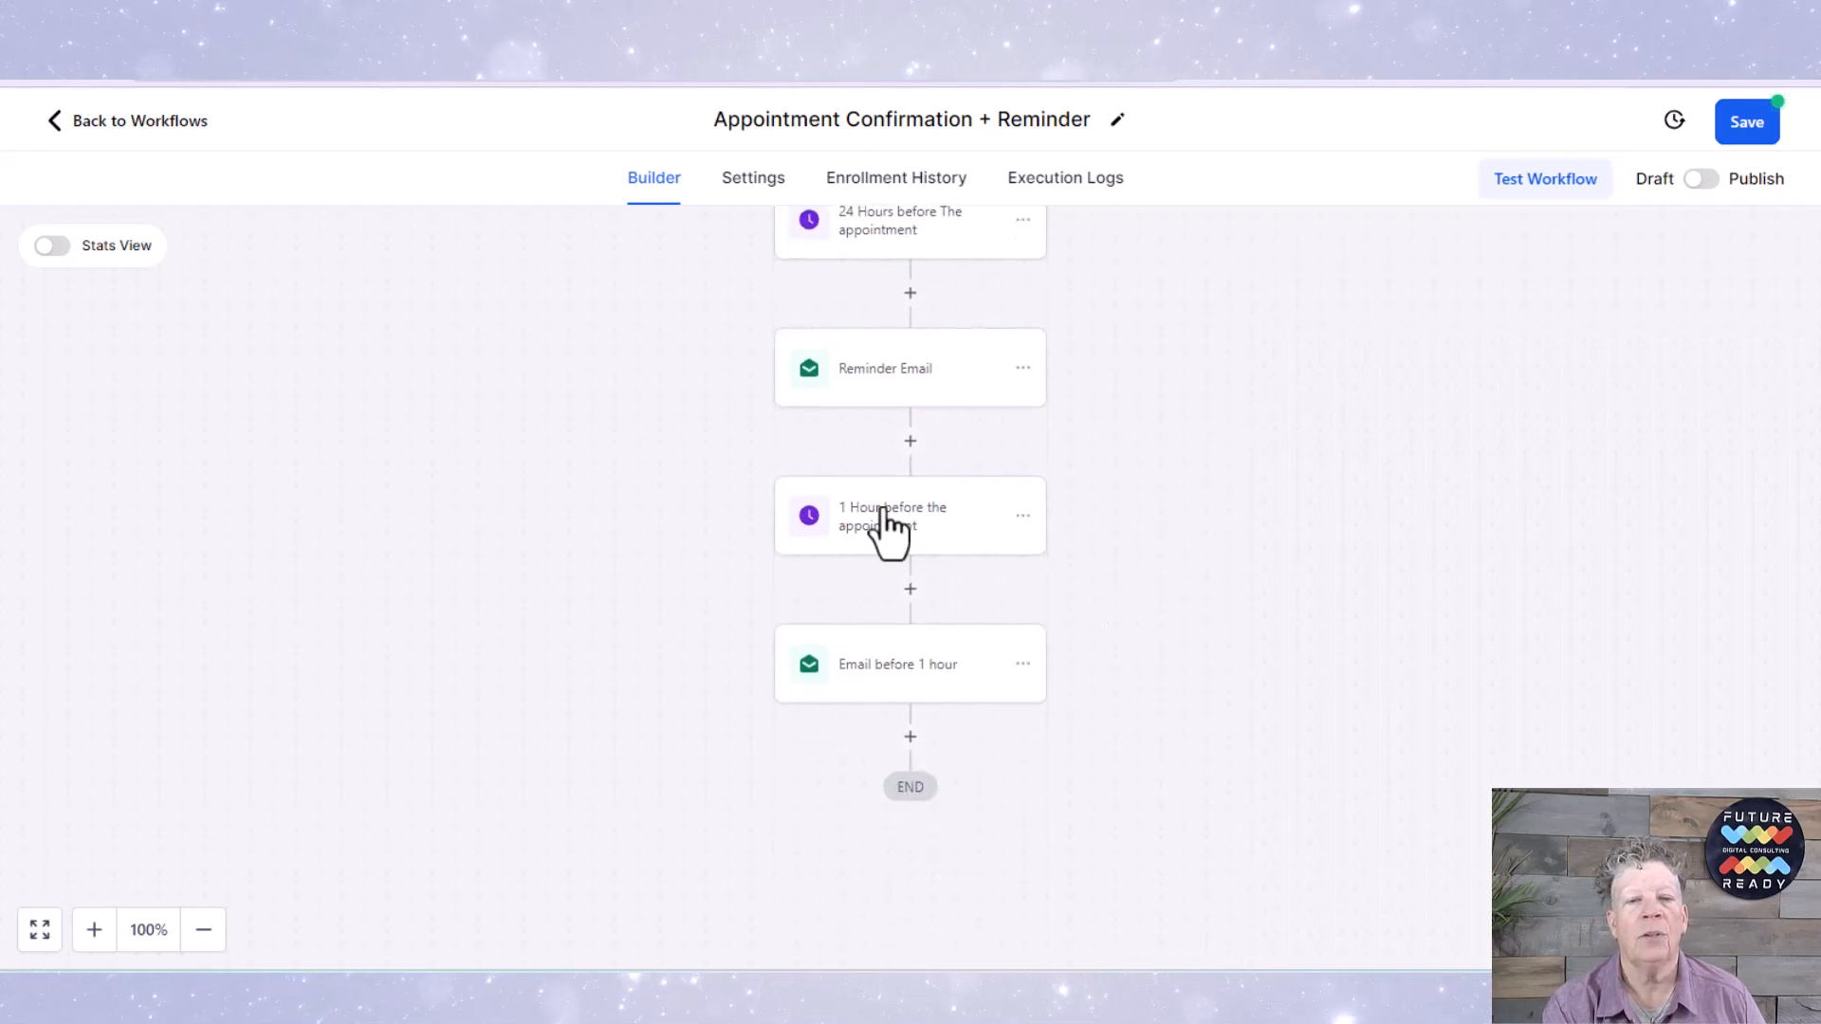
mouse_move(872, 546)
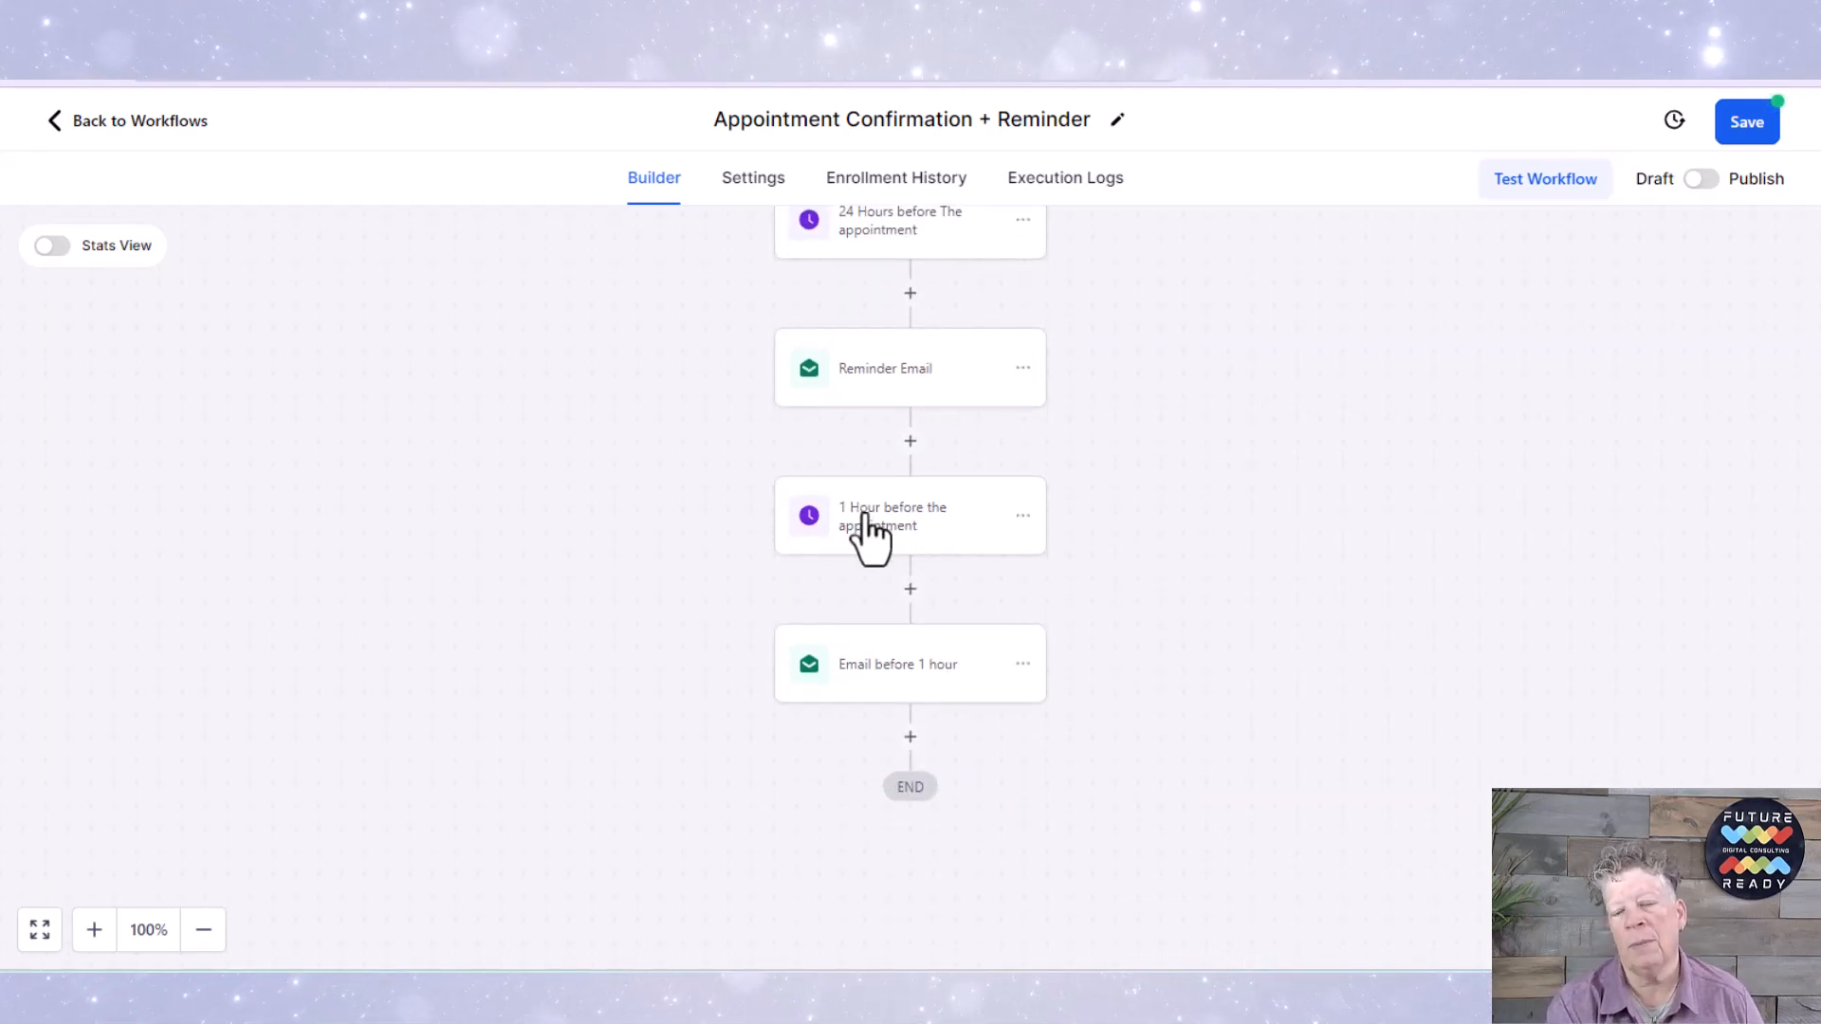
mouse_move(948, 608)
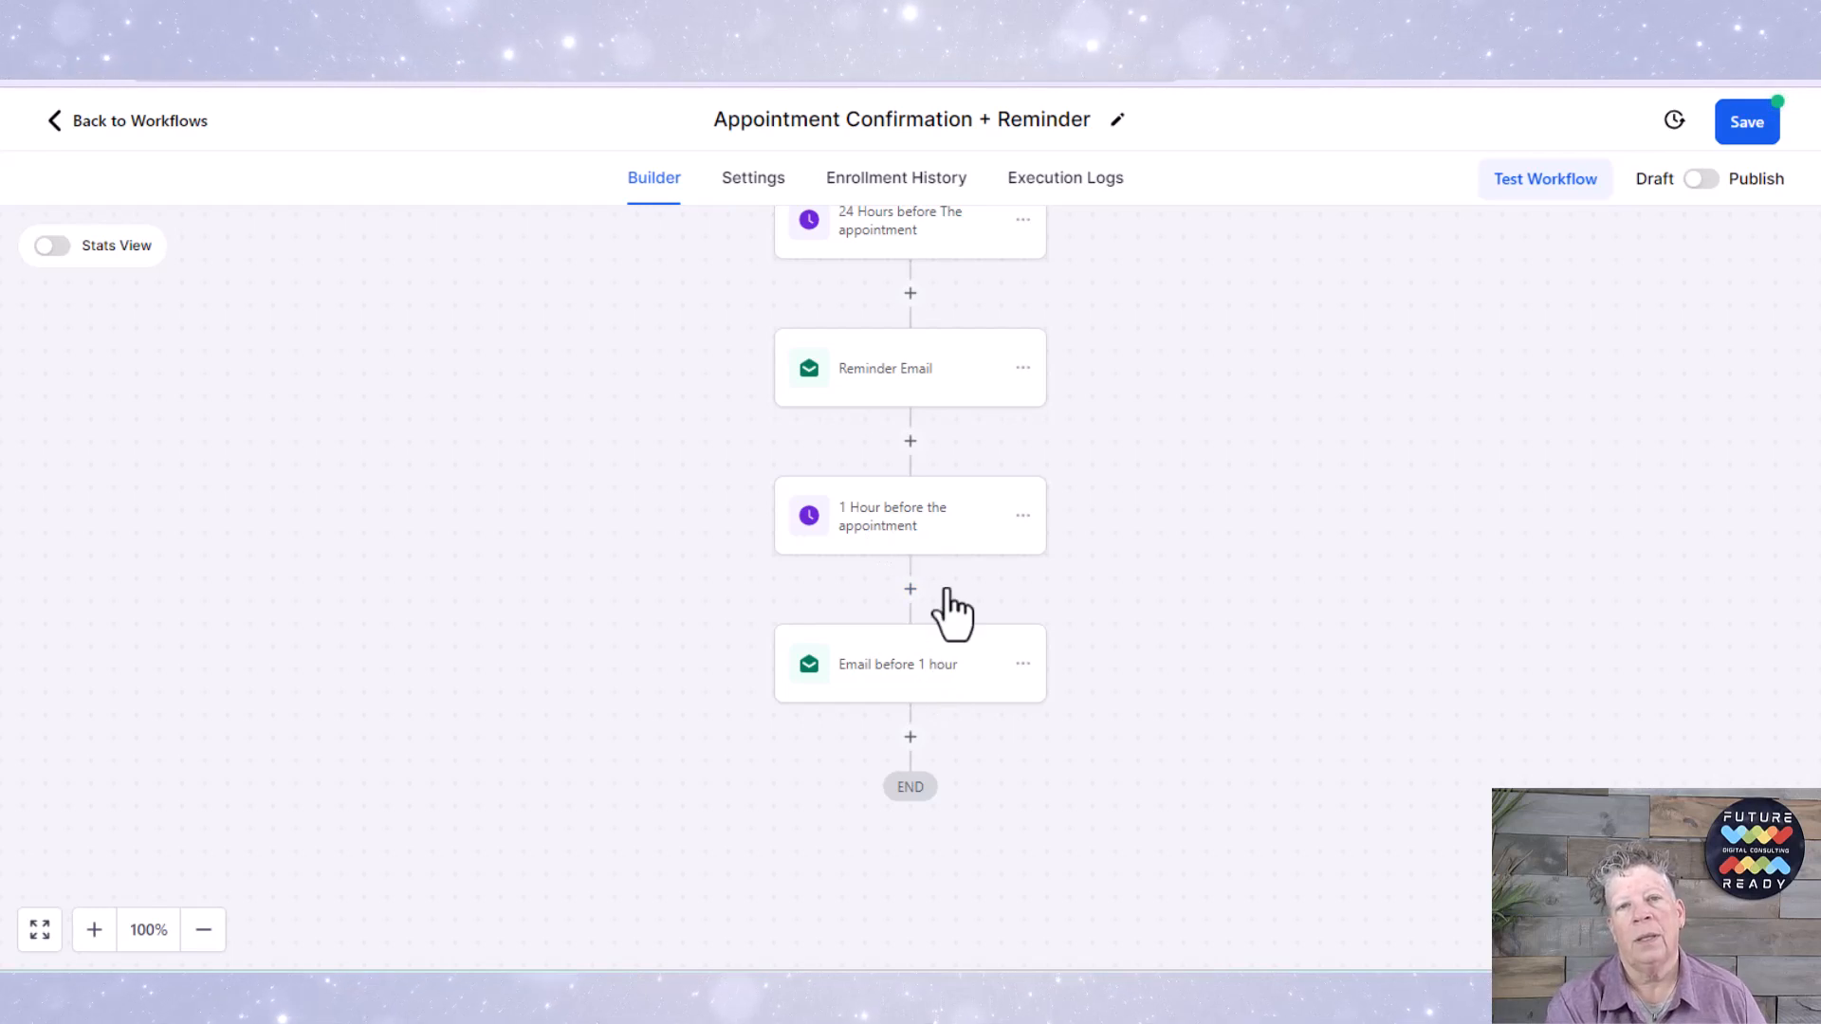
Step: Review the Email before 1 hour step, then close its details
click(911, 663)
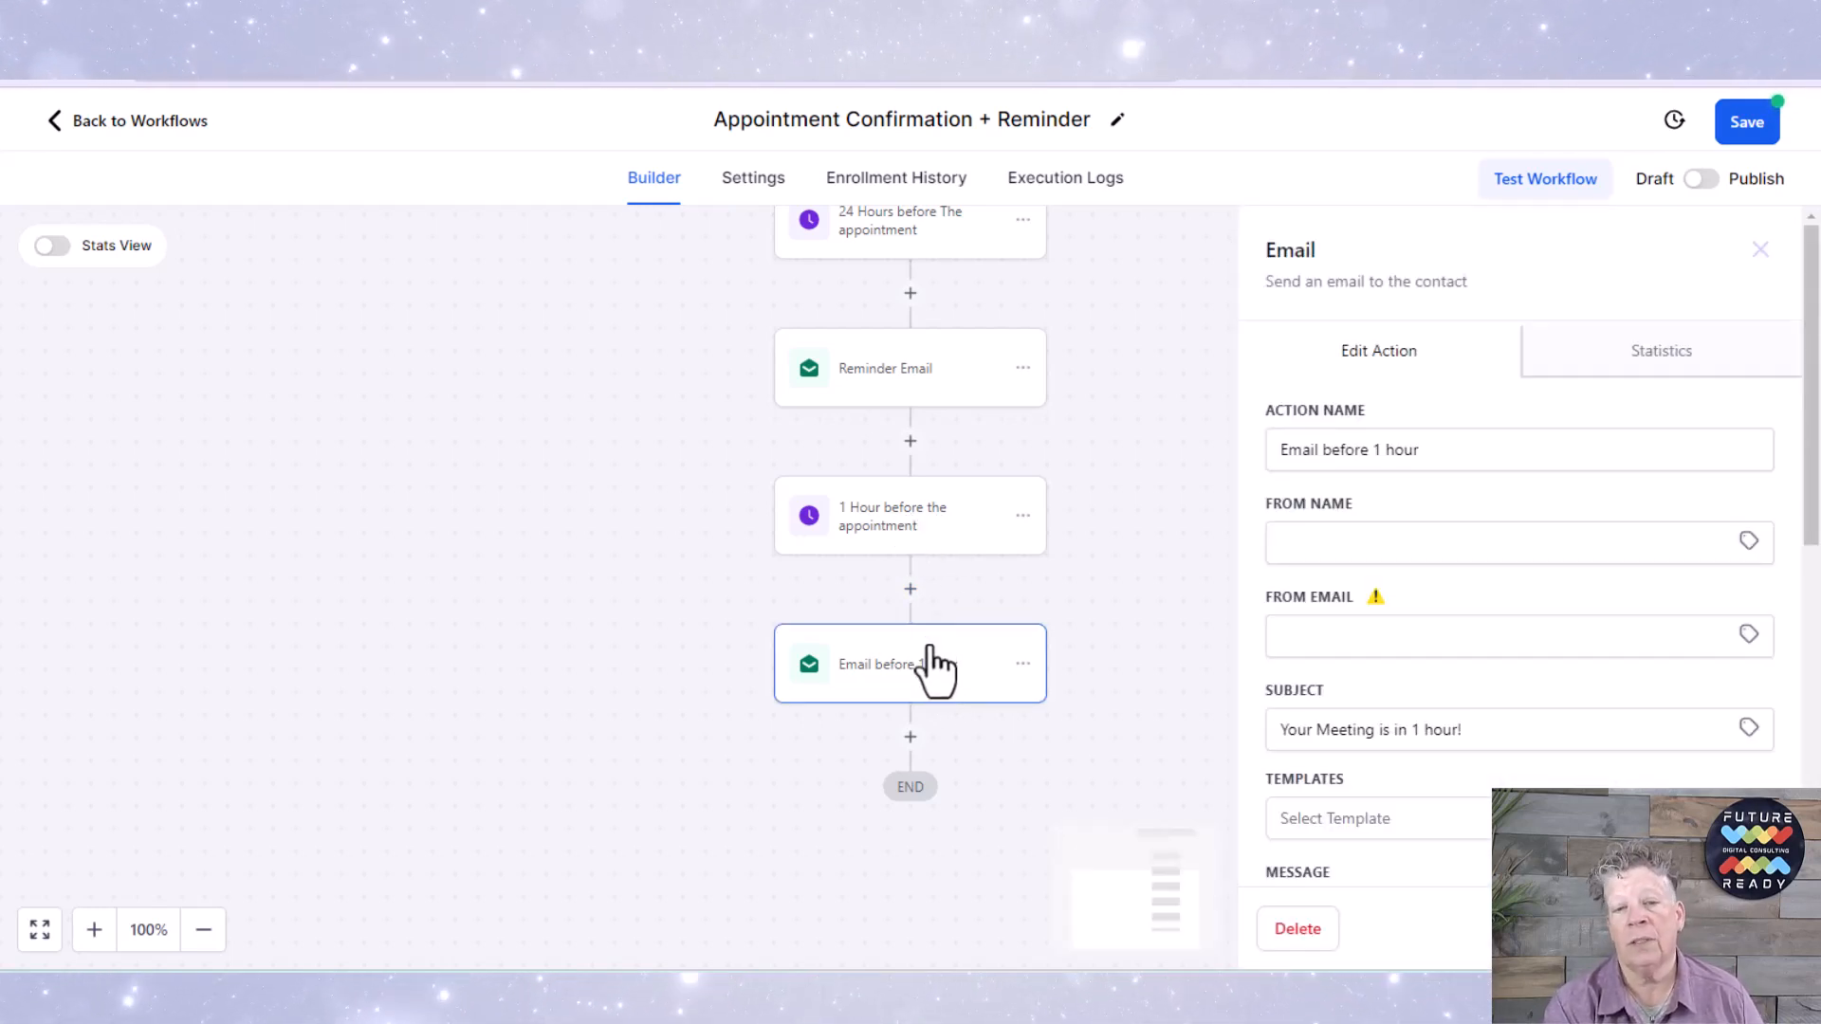
click(1760, 249)
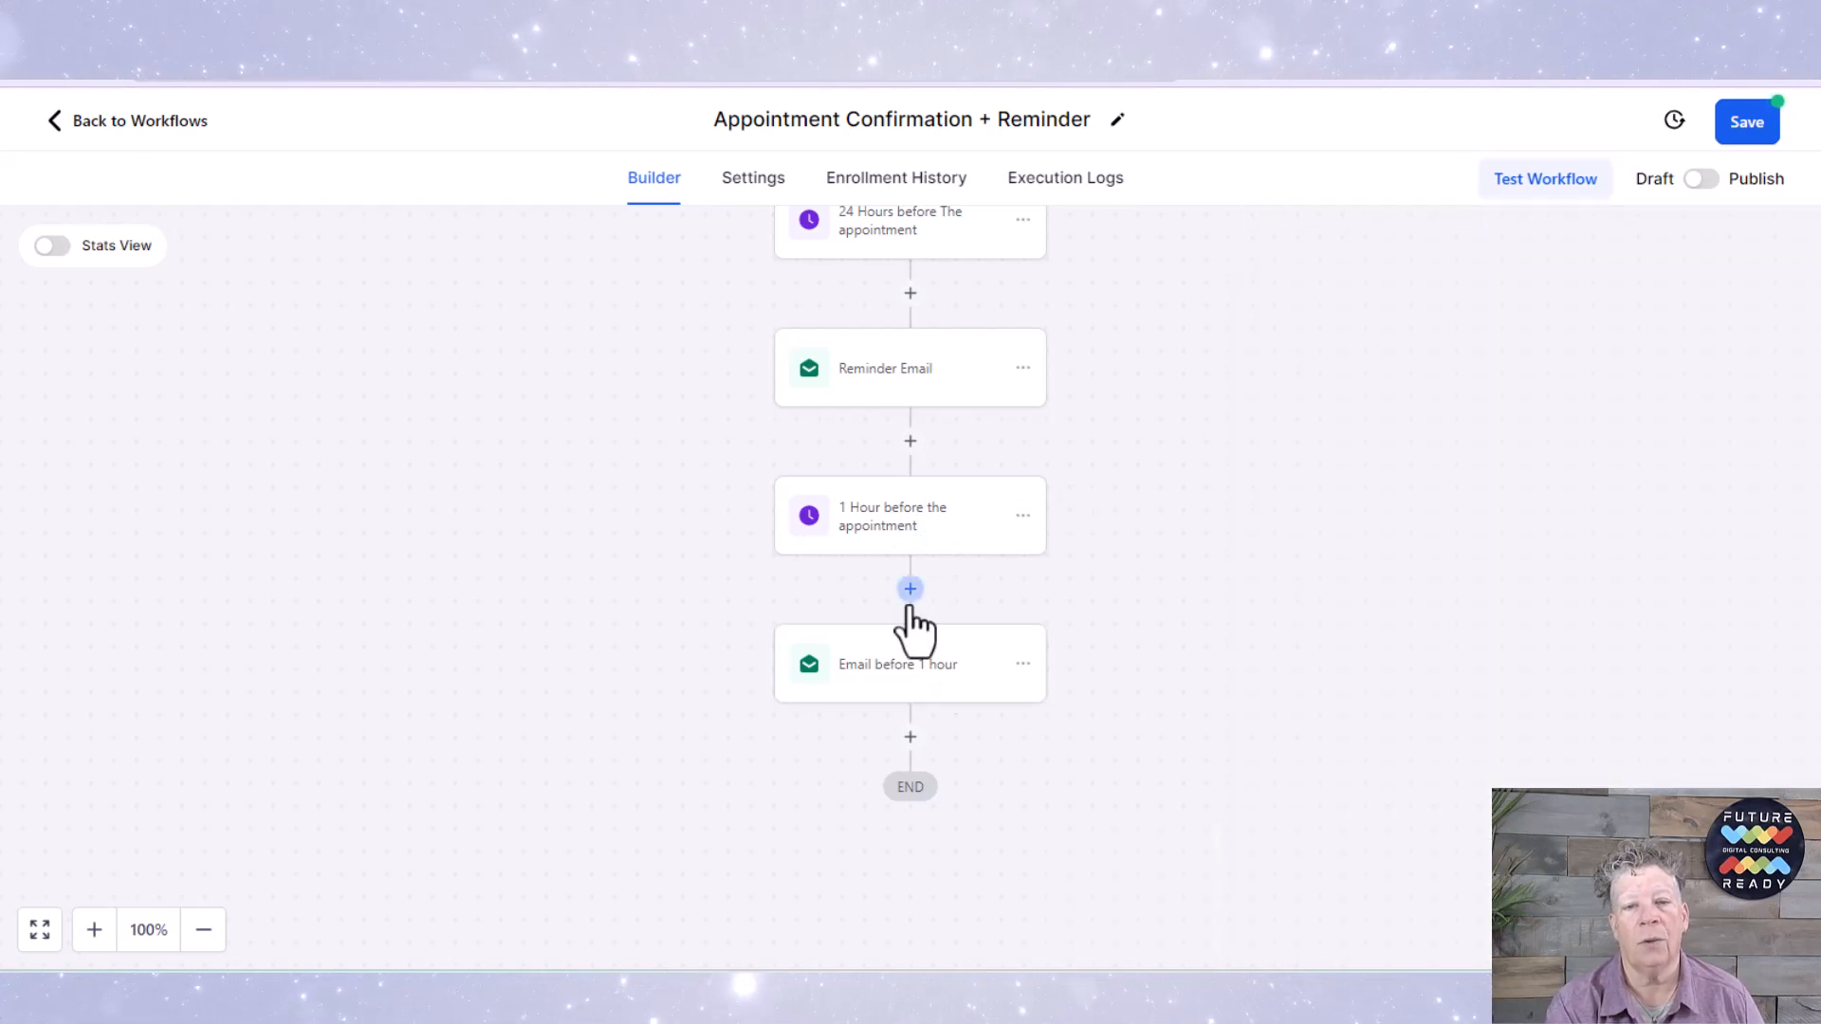
Step: Insert a Send SMS action after the 1-hour wait, leaving its message empty
click(910, 588)
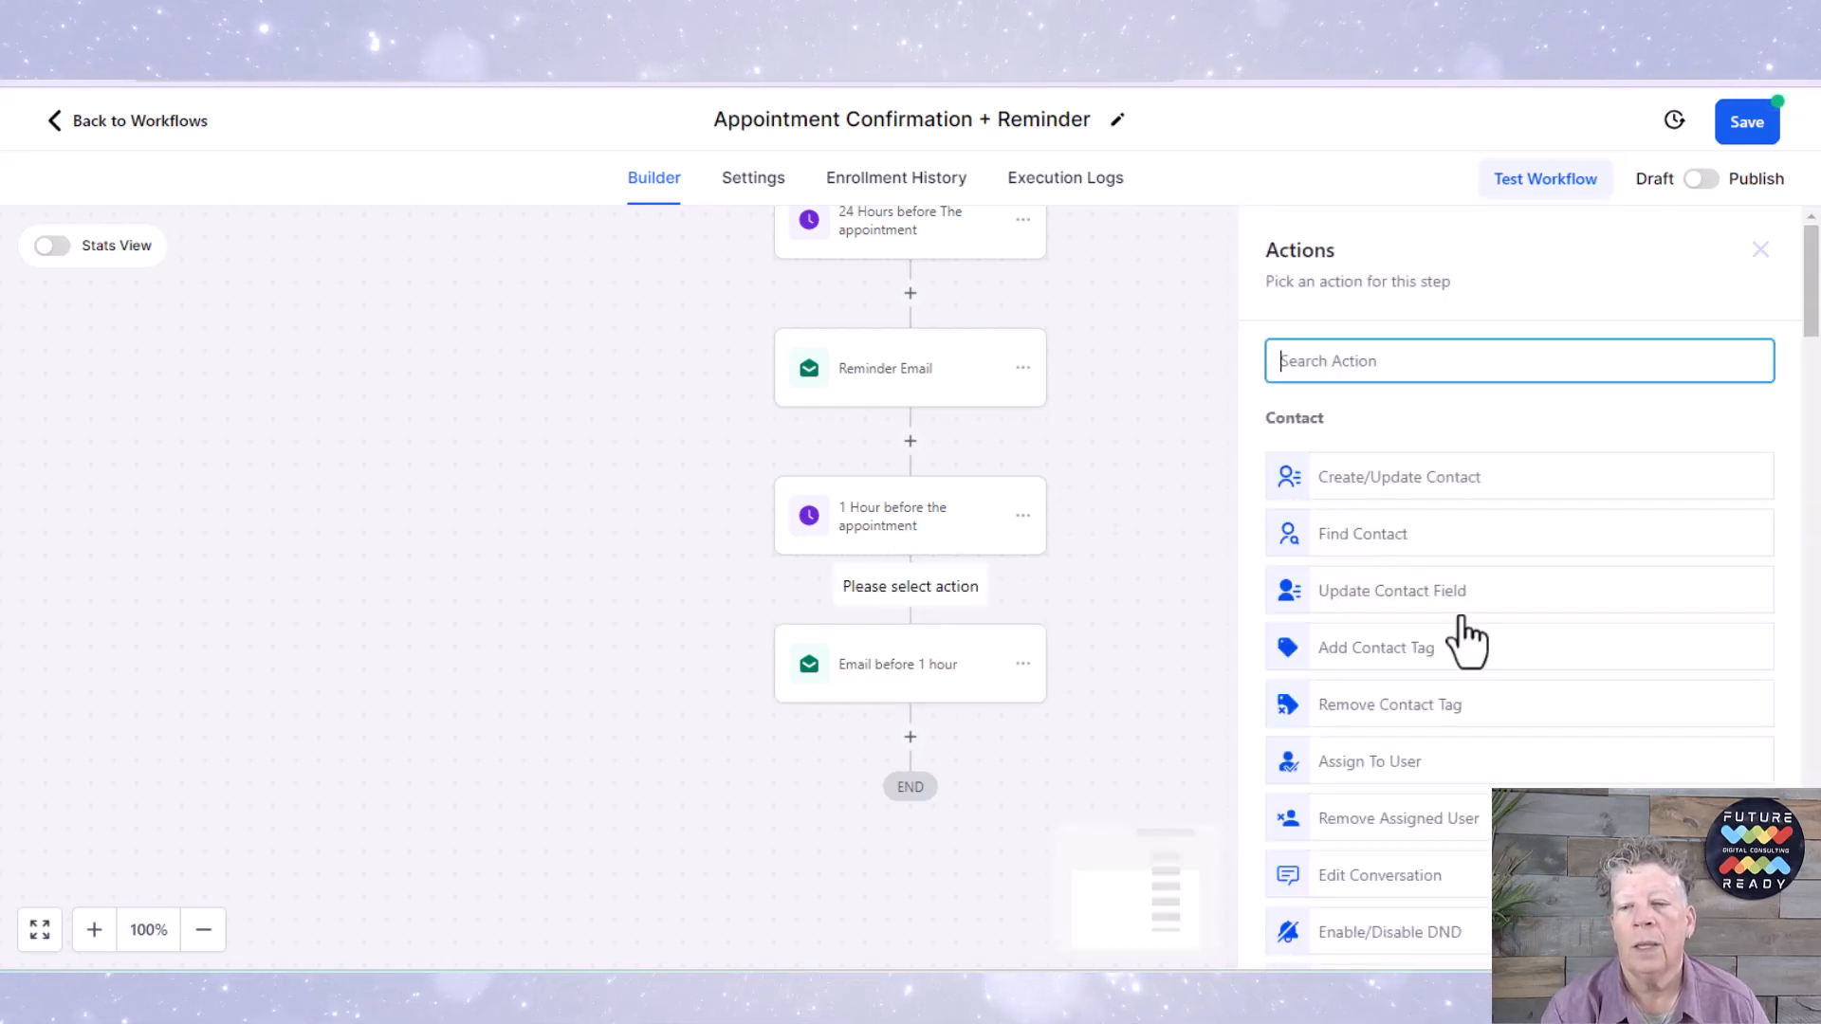
mouse_move(1483, 644)
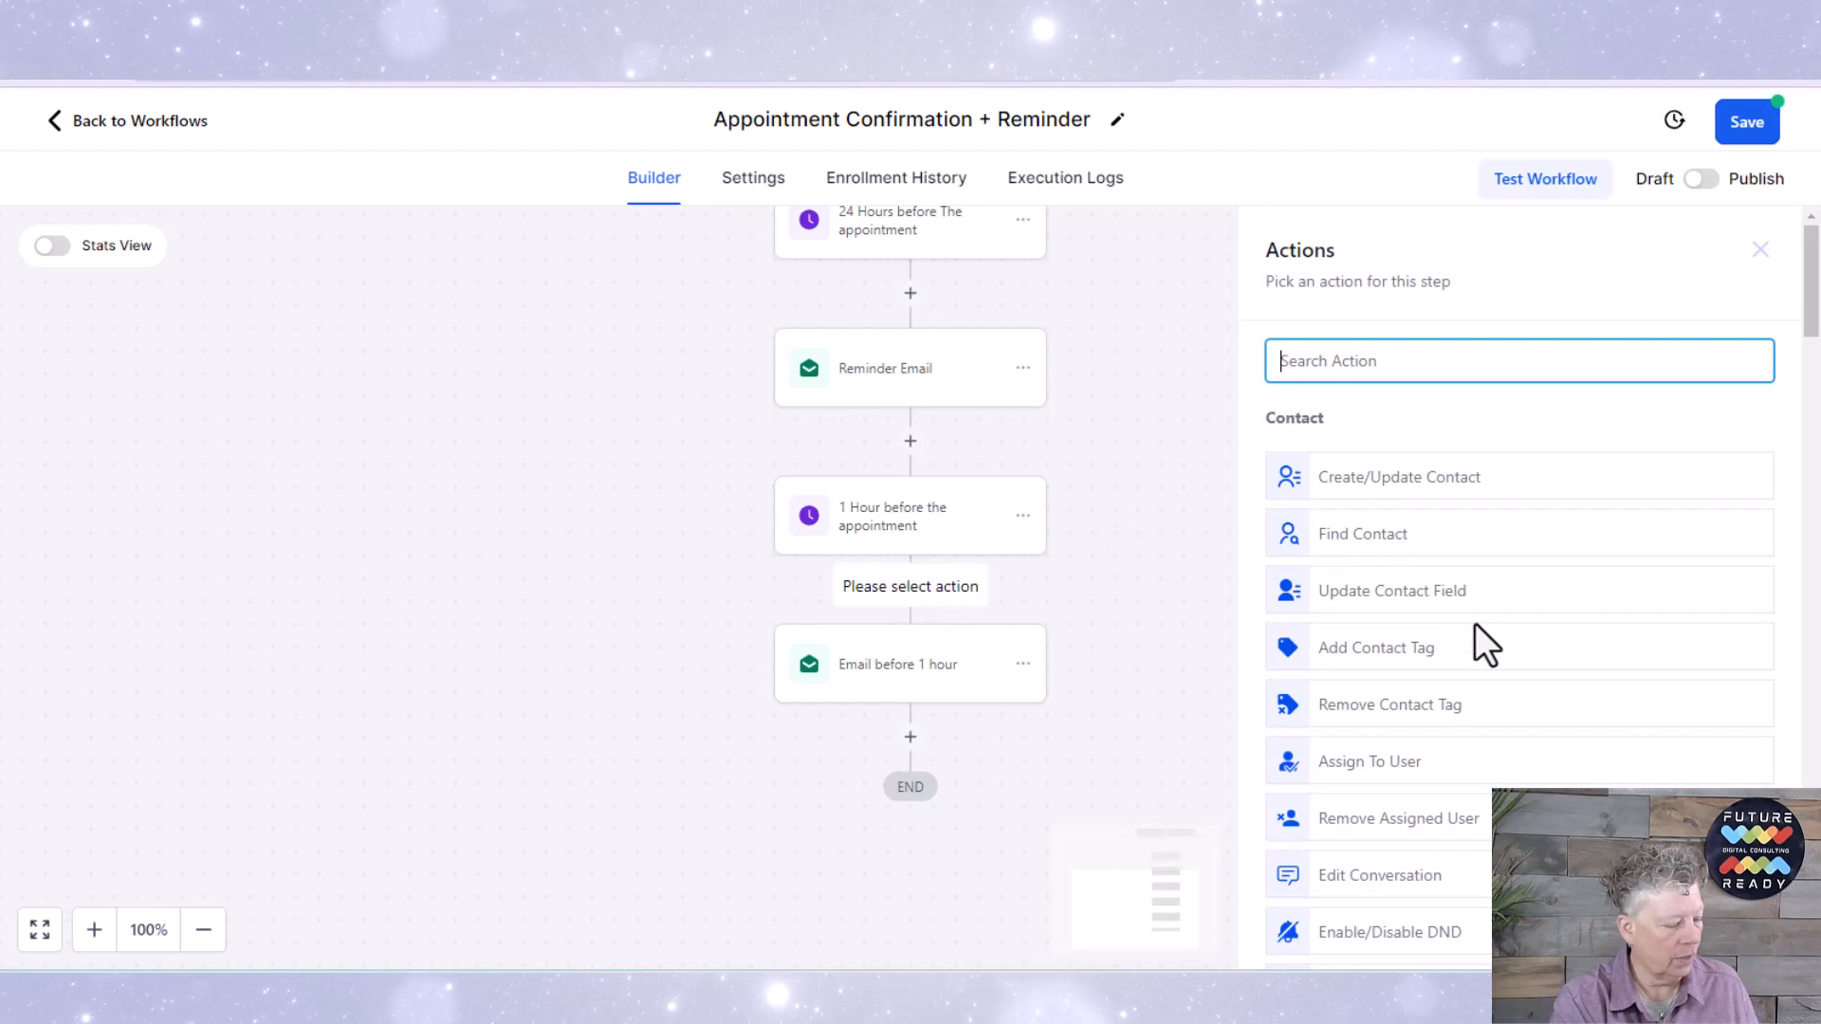
text(sm)
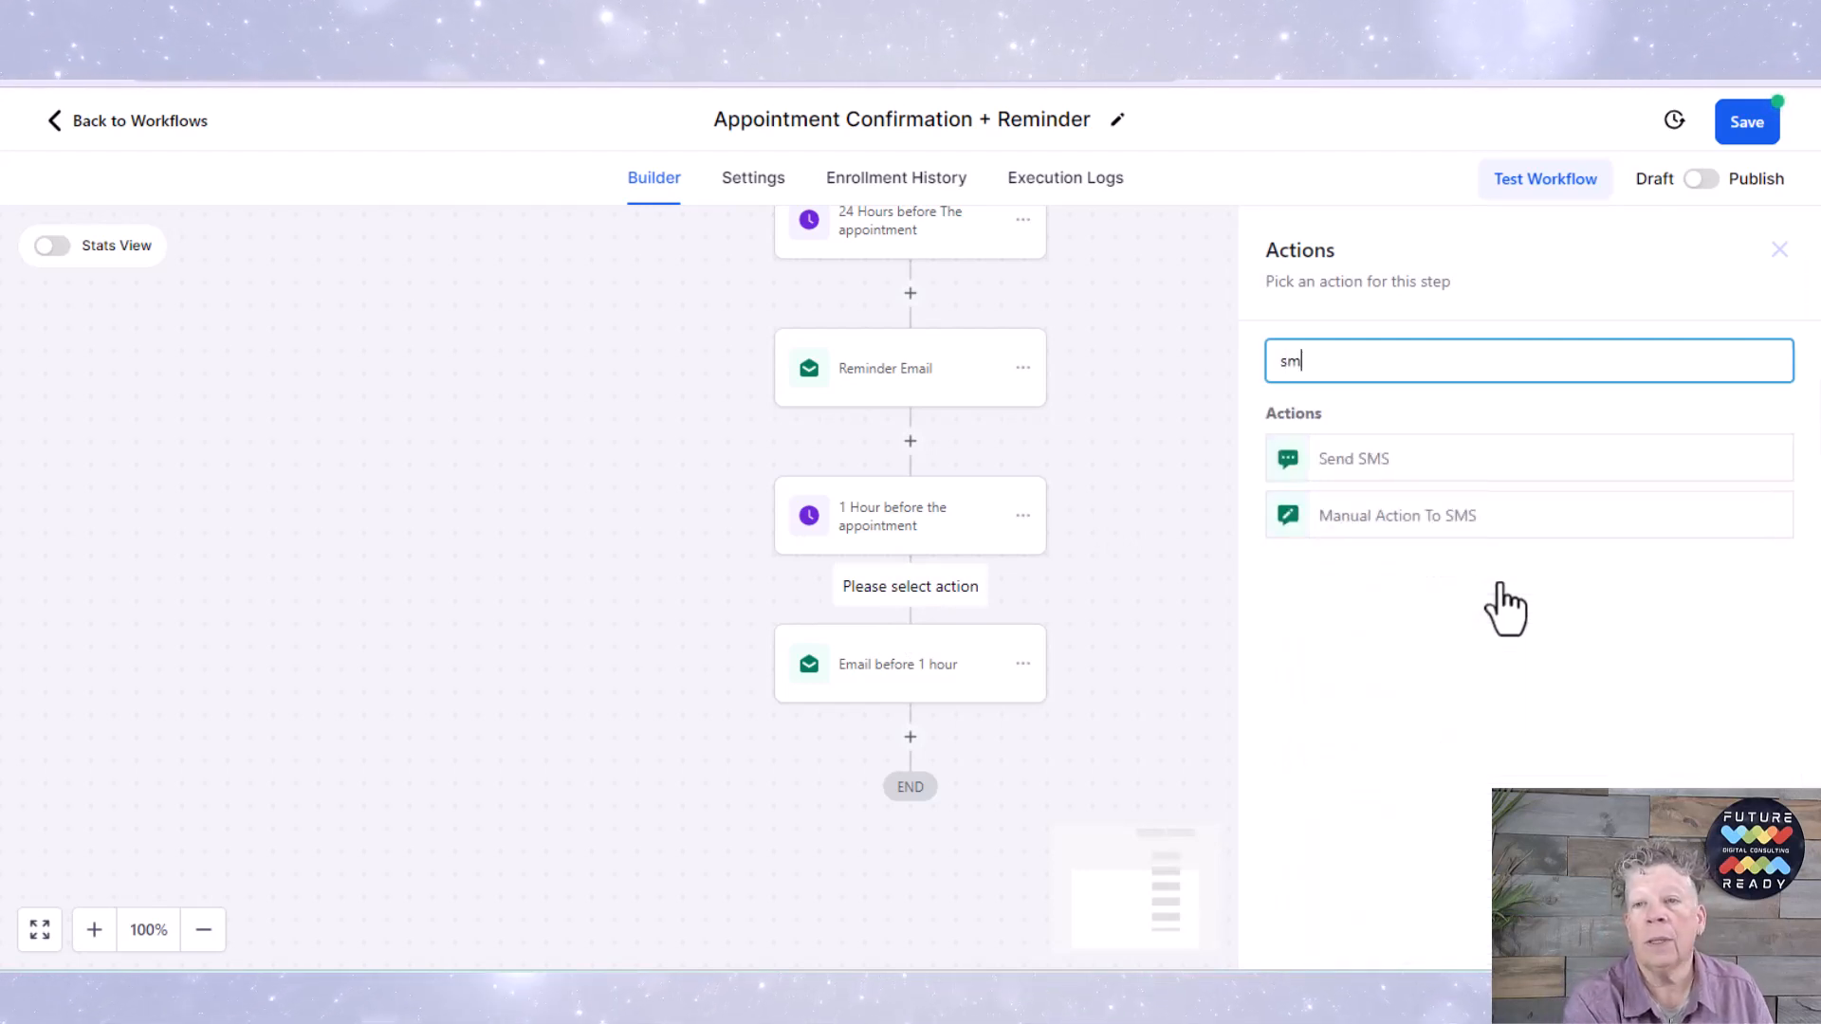
click(1354, 457)
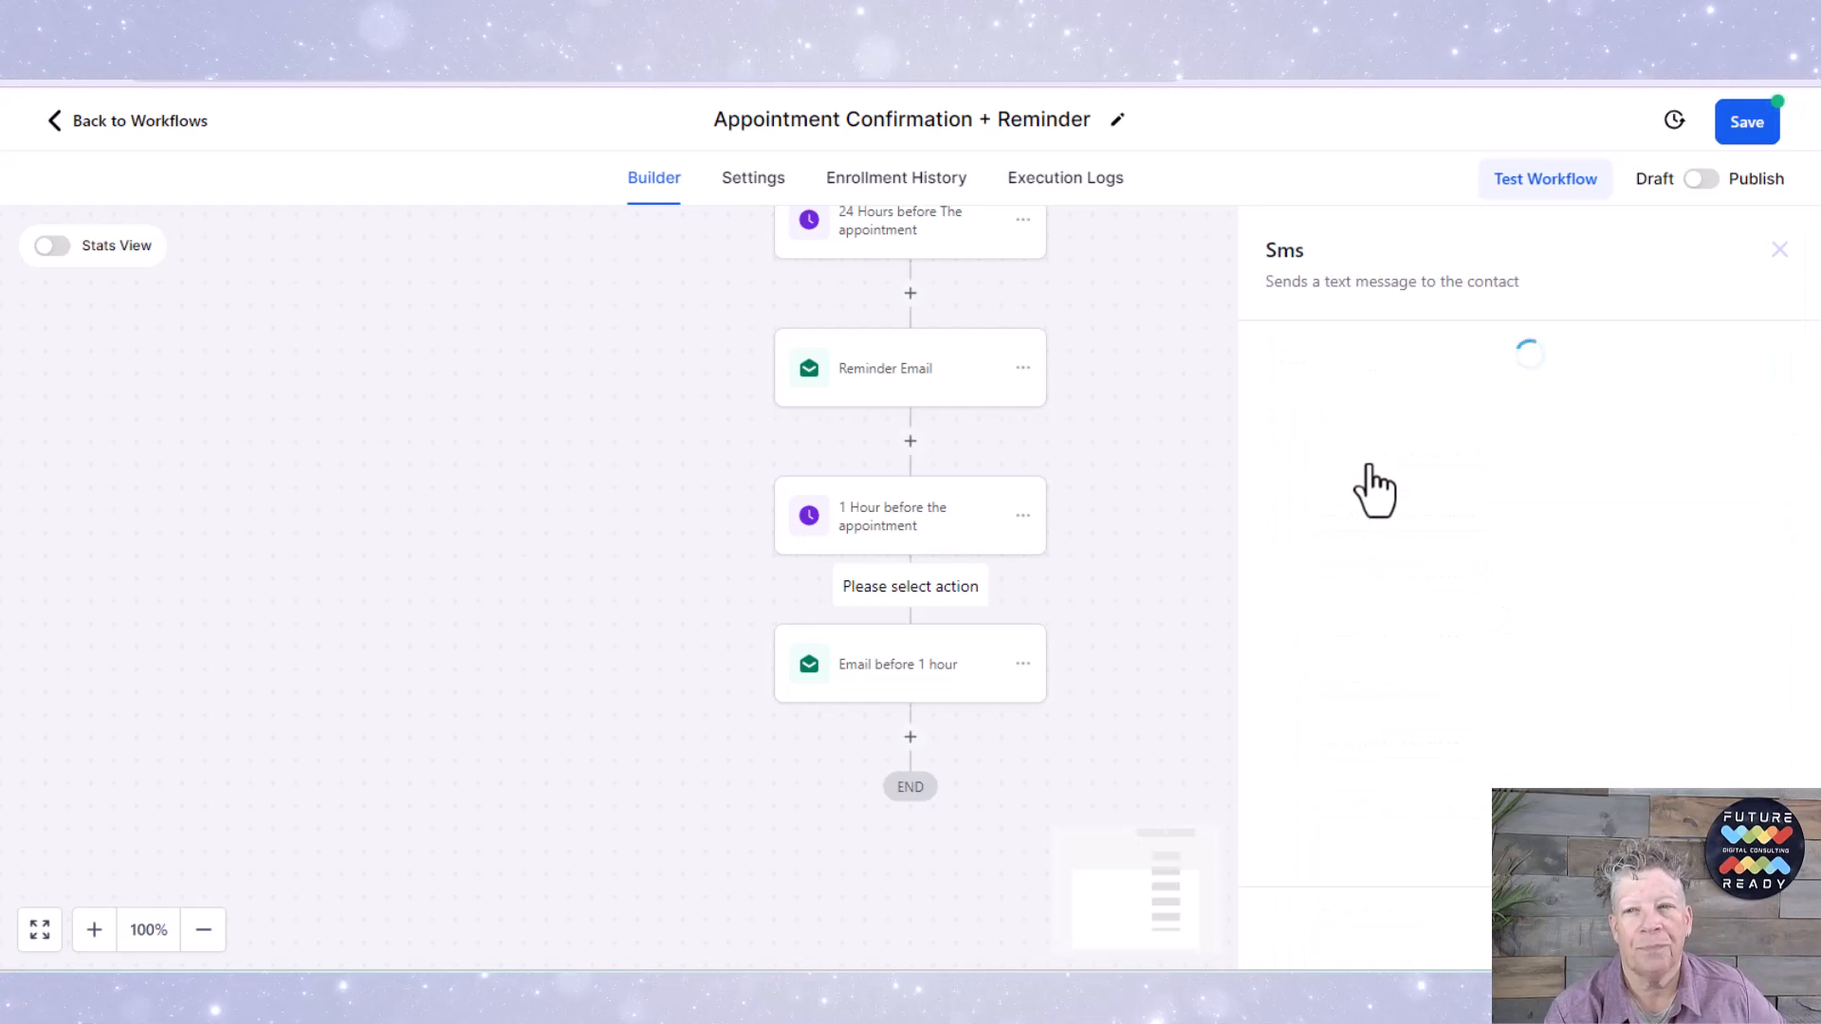
mouse_move(1081, 615)
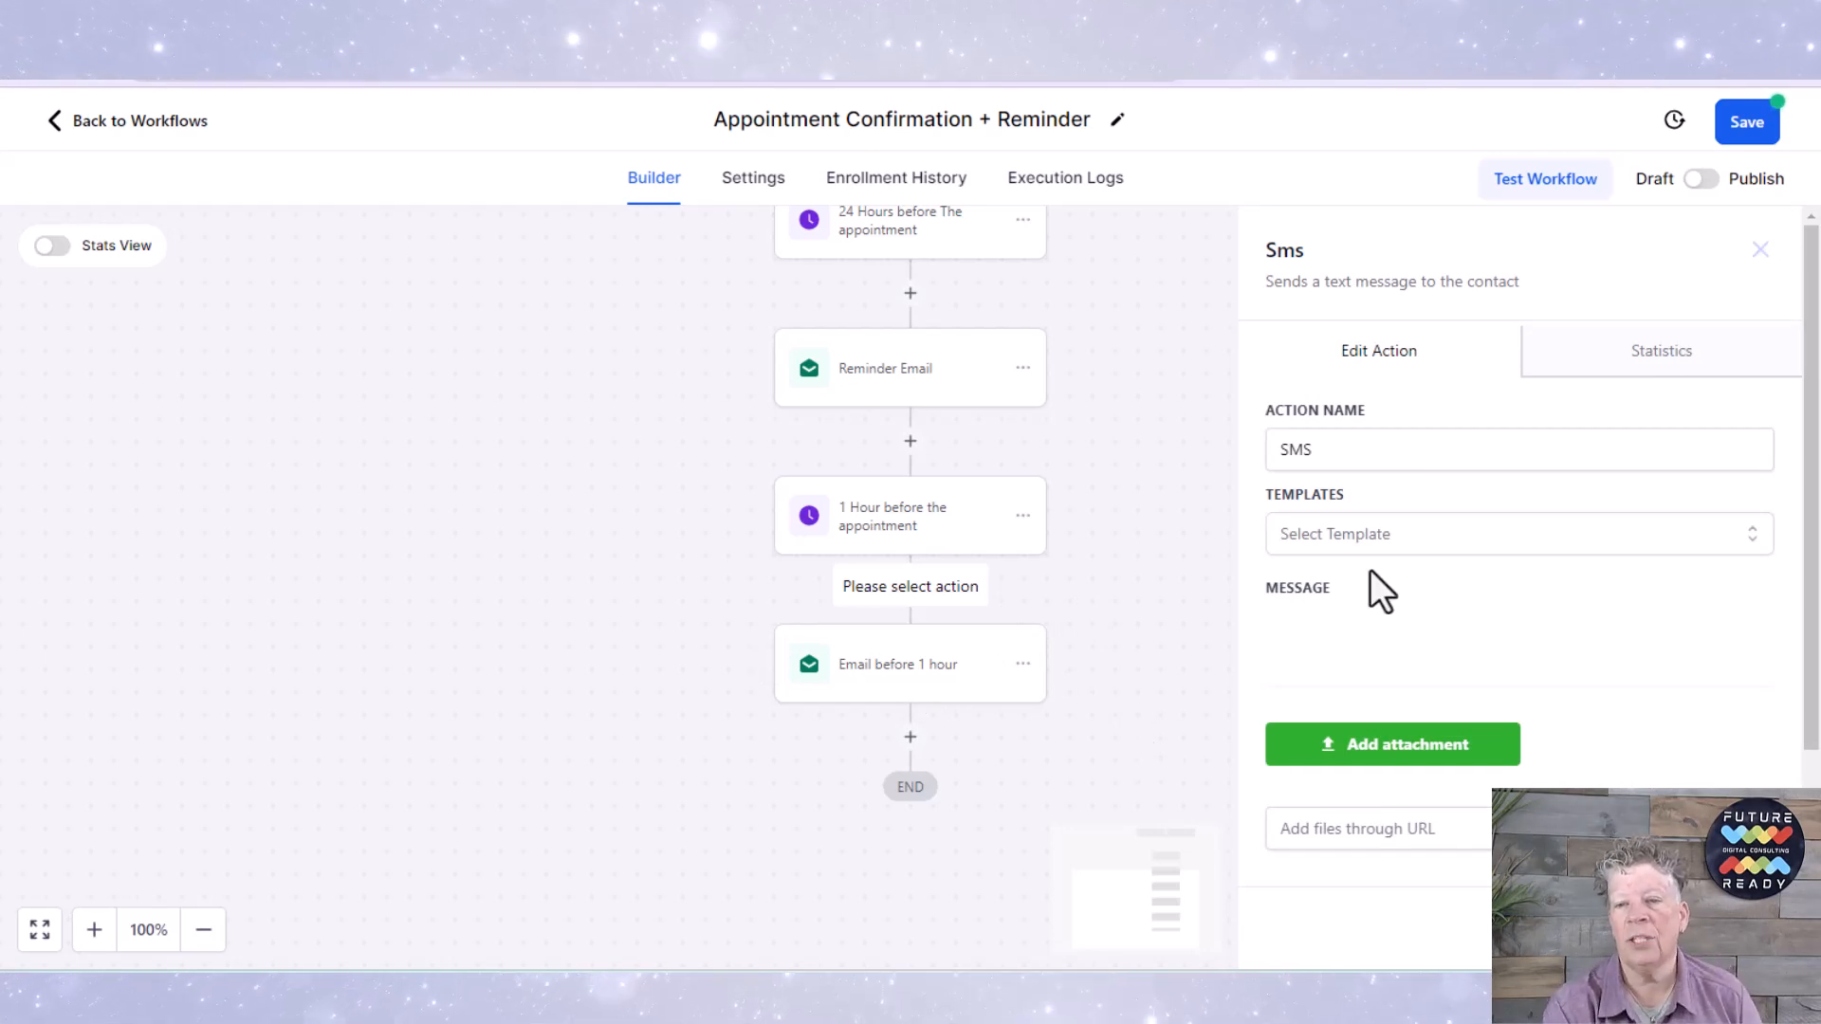
scroll(down, 3)
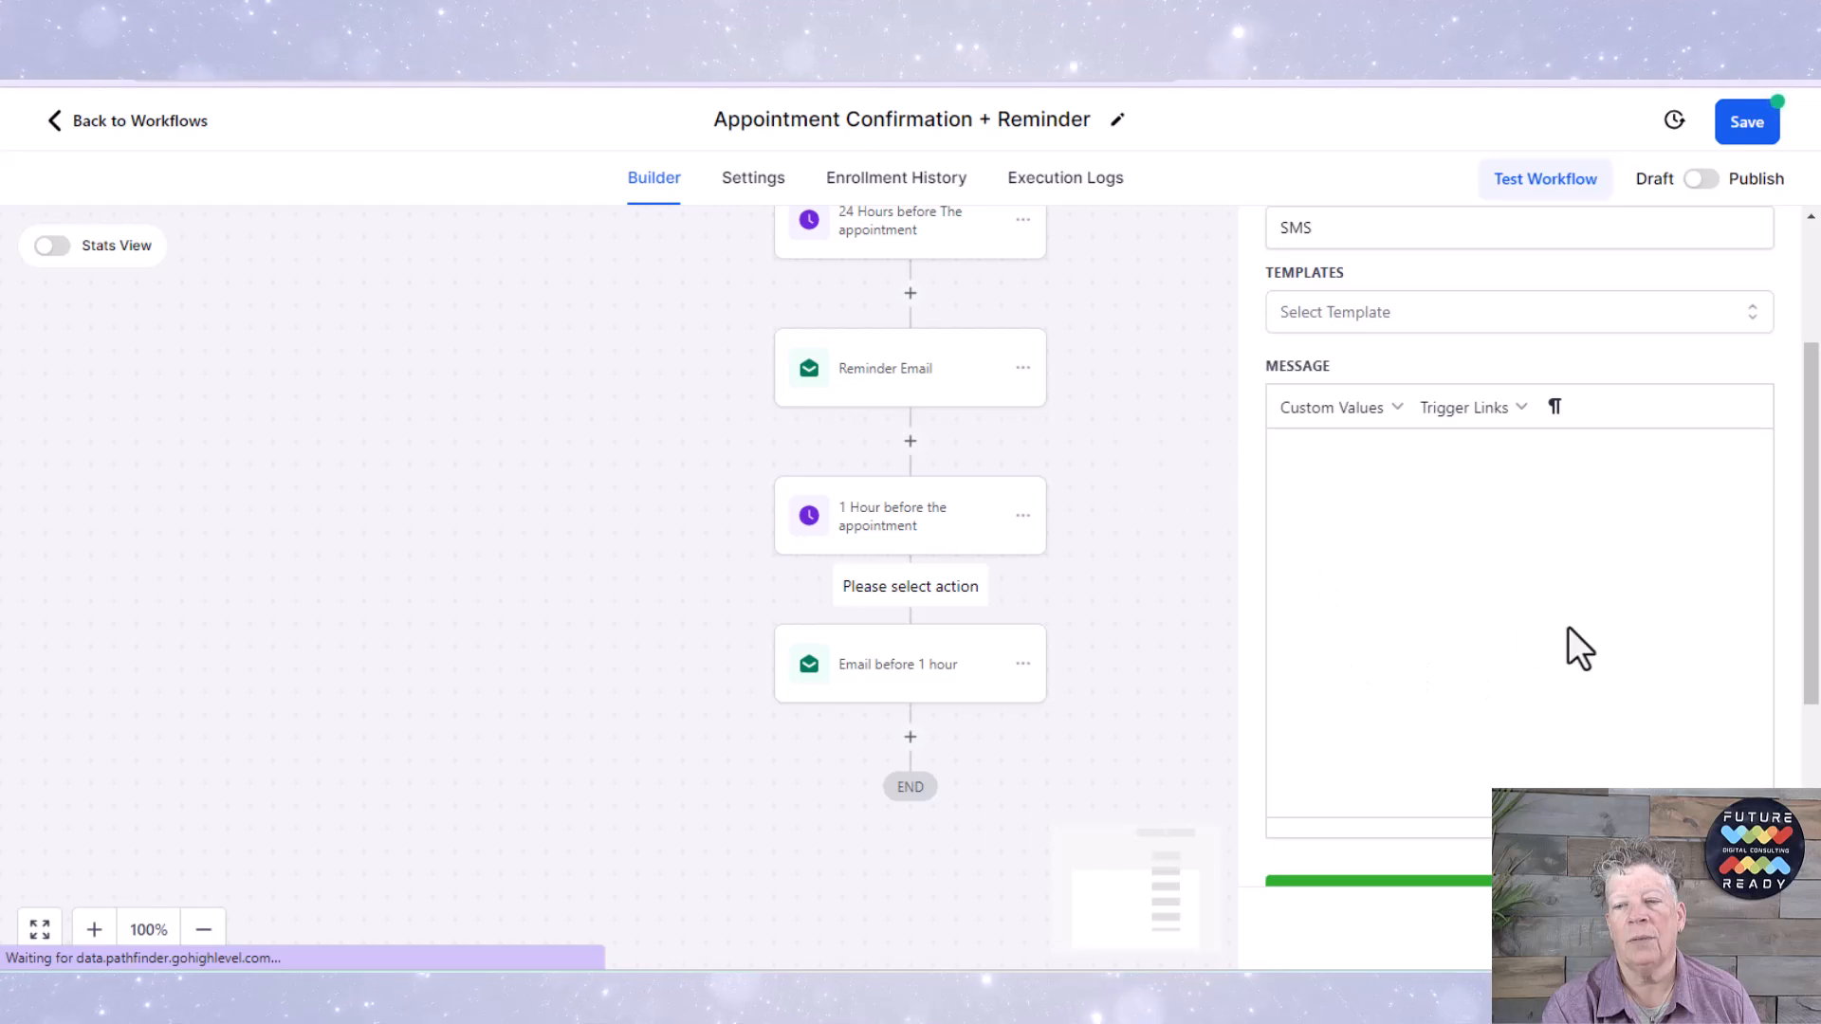
mouse_move(1453, 535)
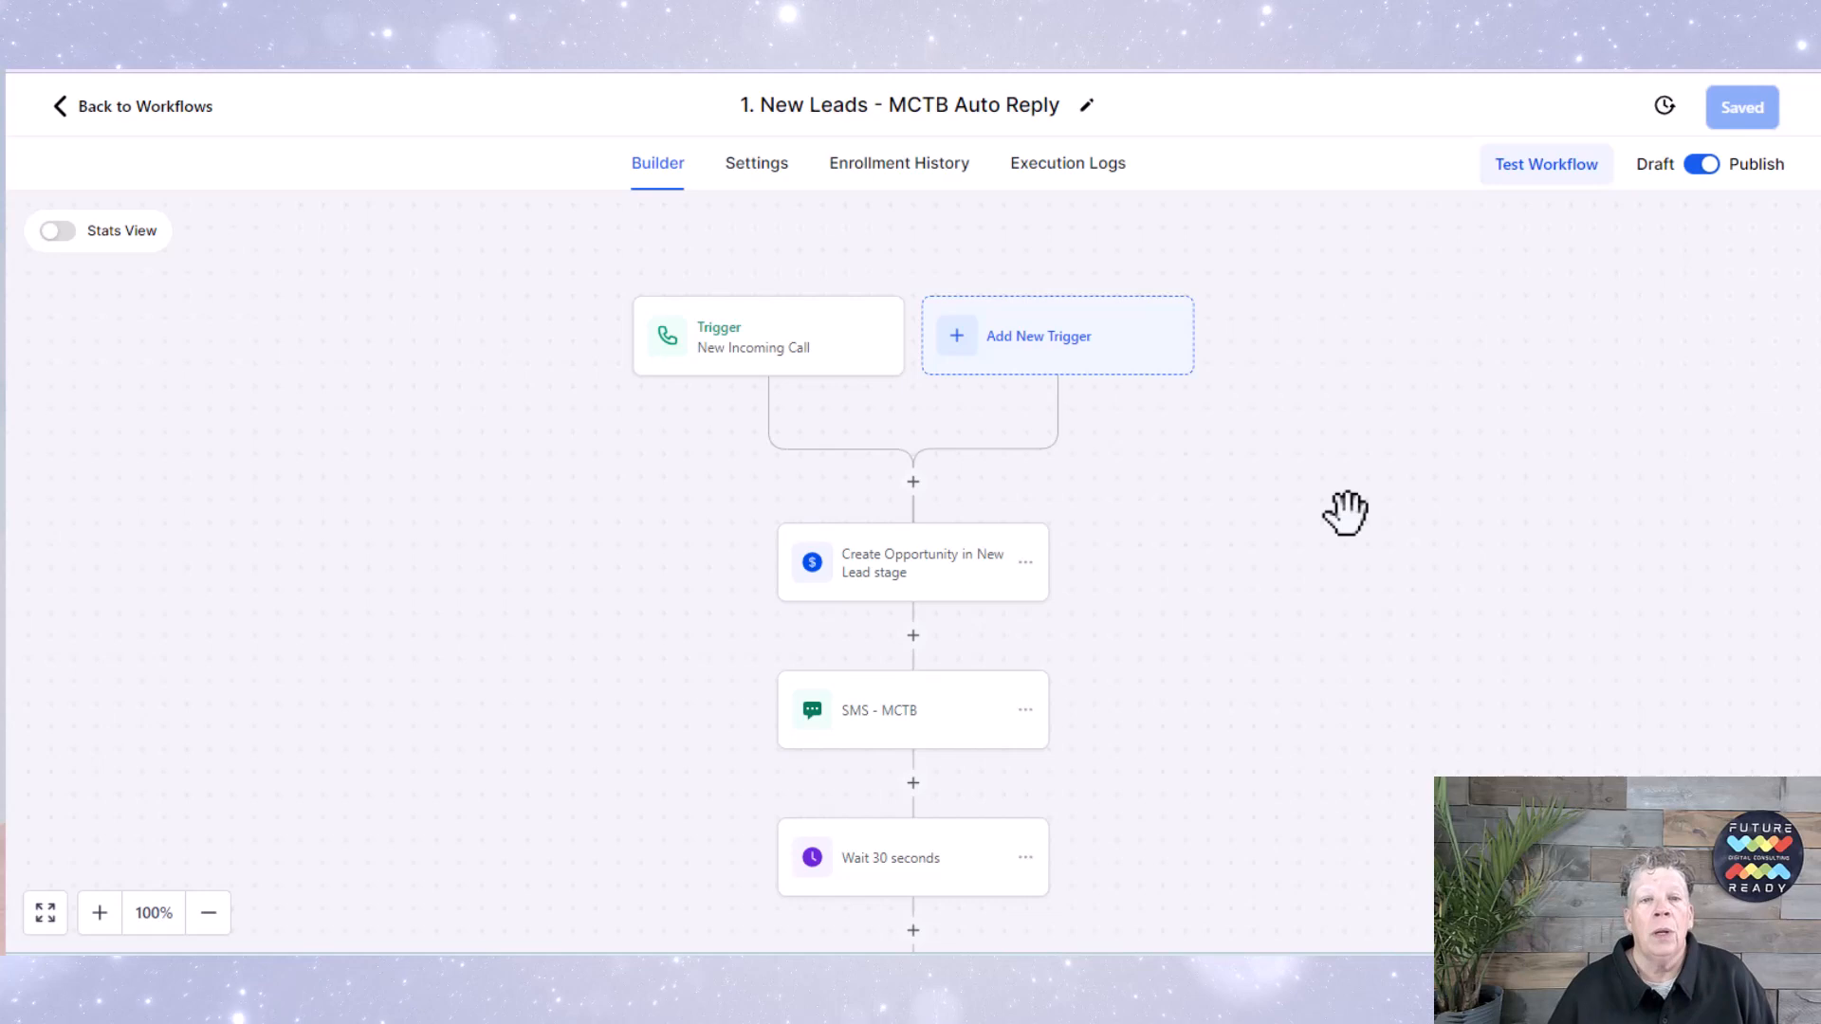
mouse_move(725, 398)
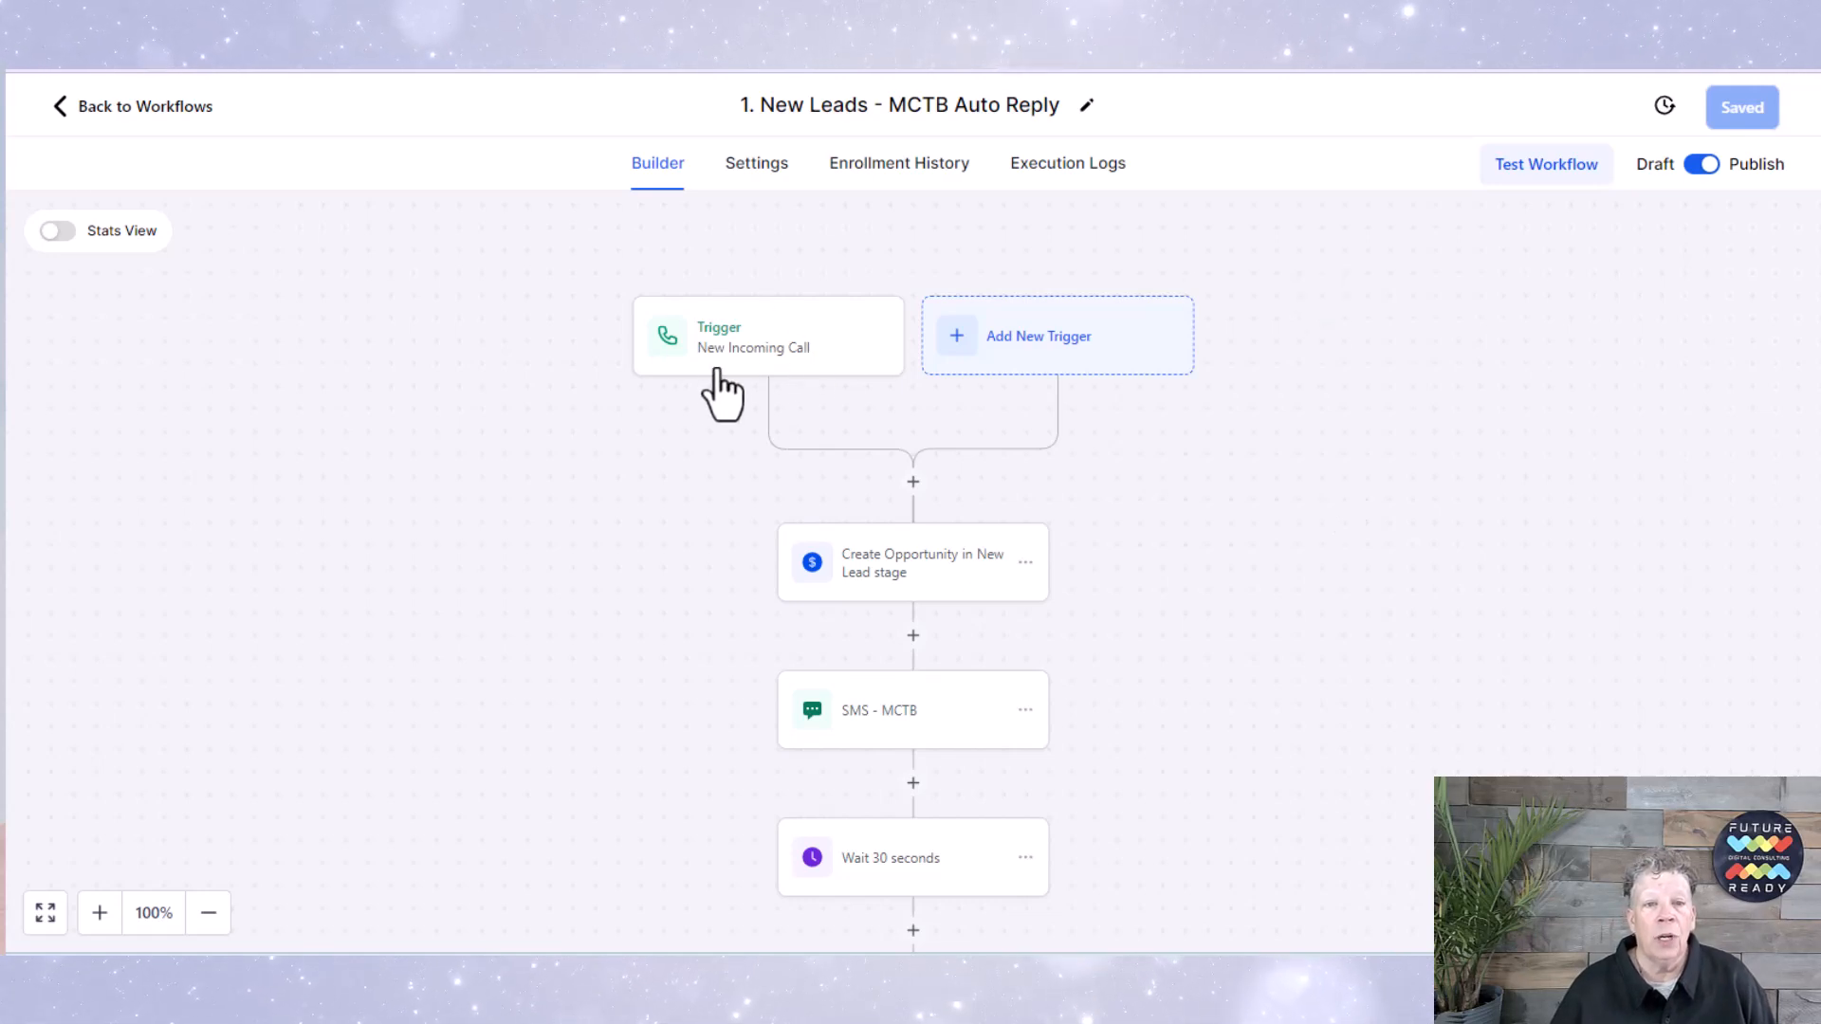
mouse_move(743, 377)
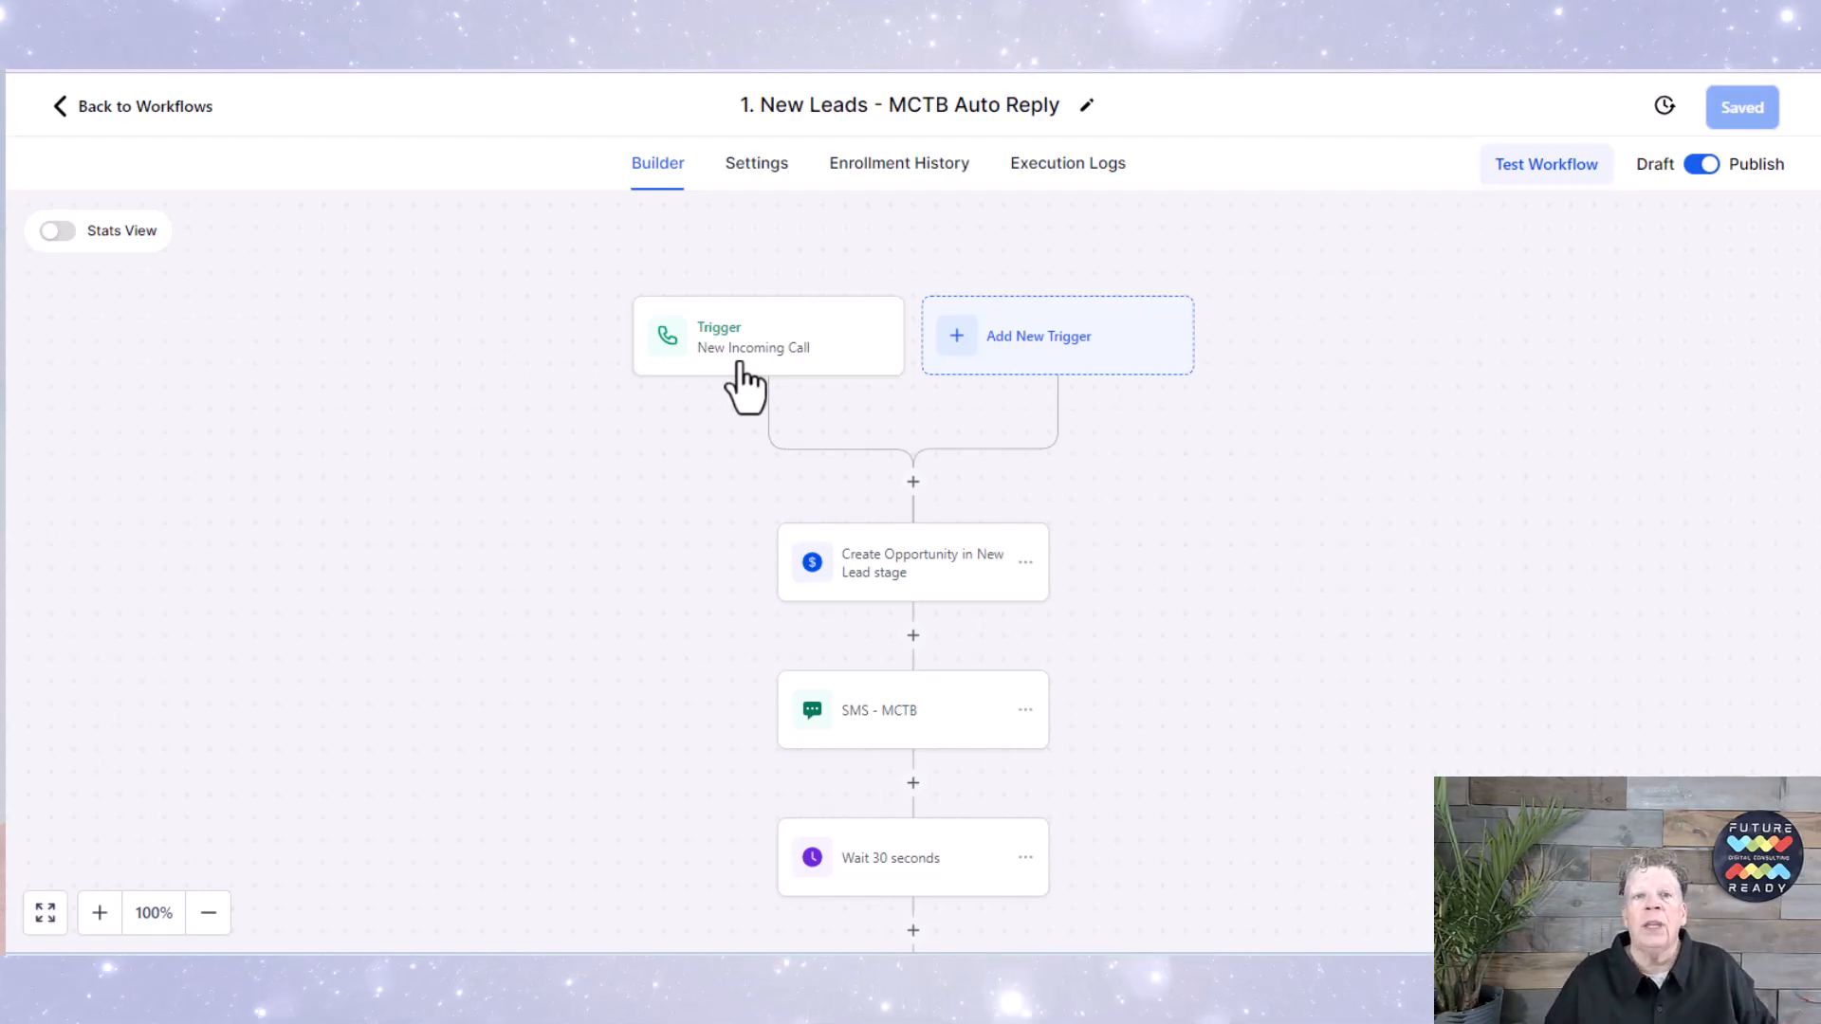
mouse_move(861, 338)
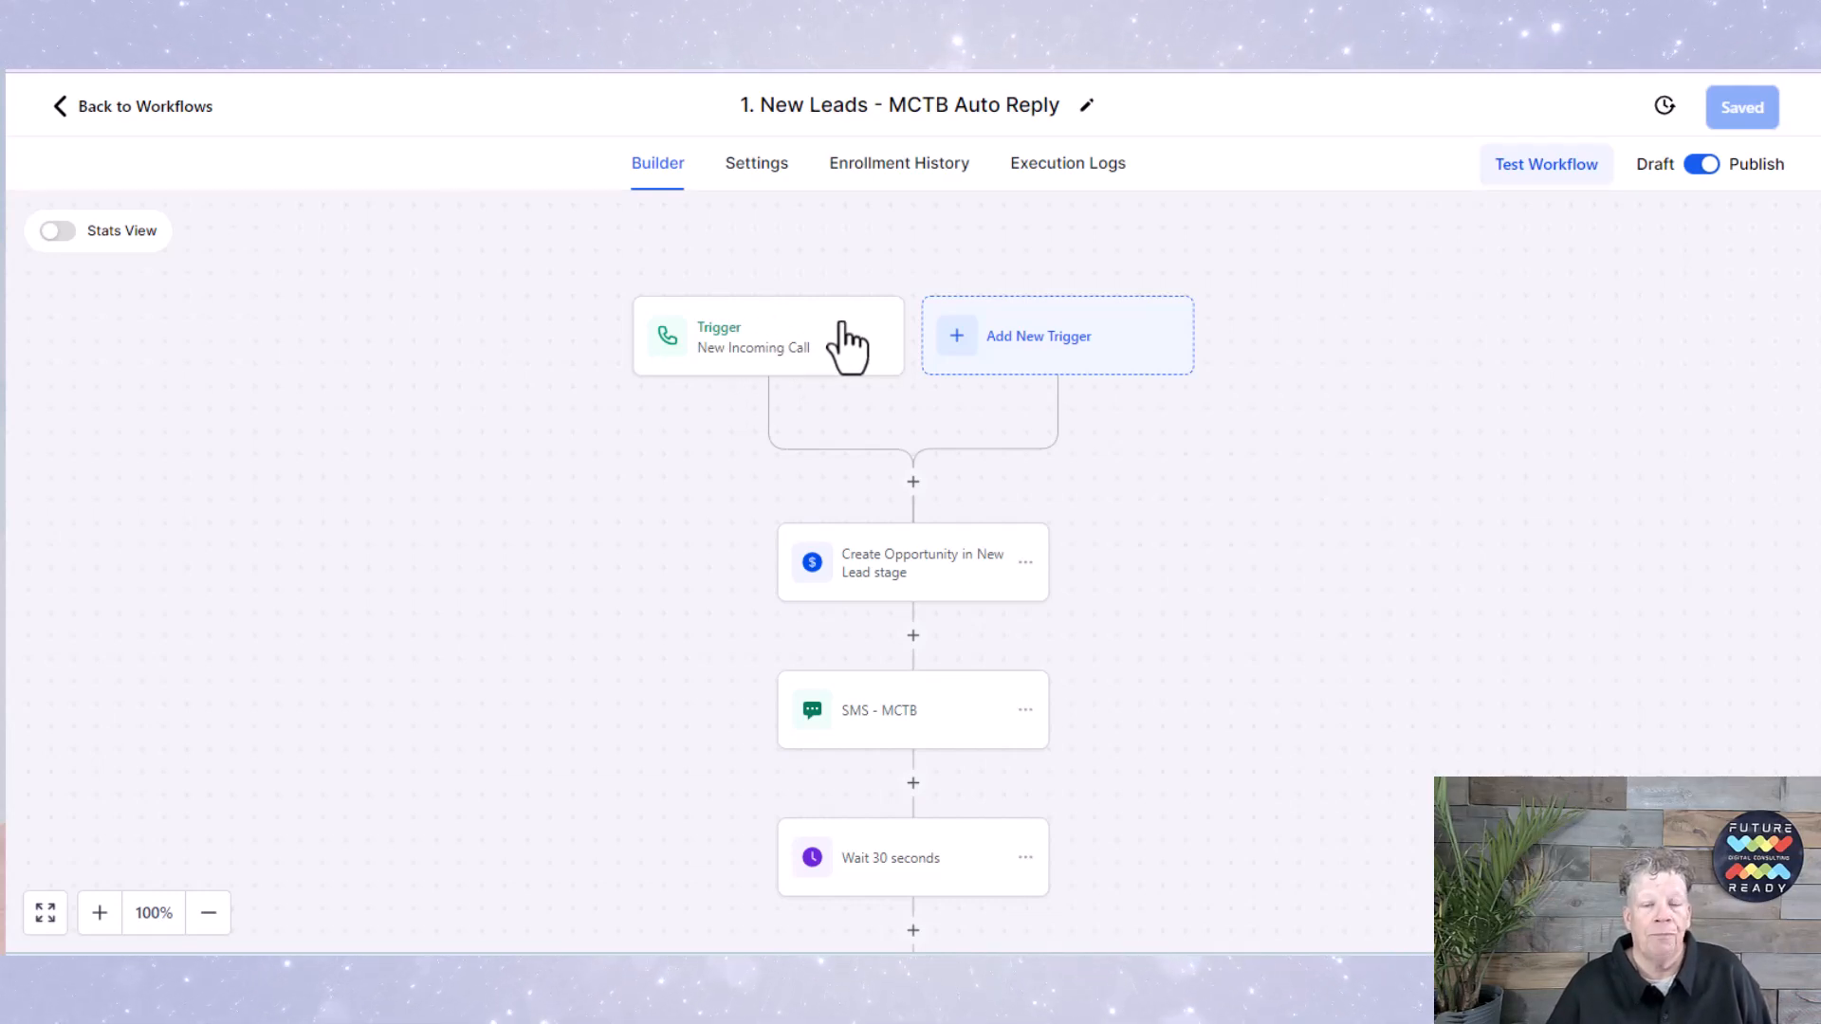
Step: Show the SMS - MCTB step's missed-call reply text with its opt-out note
scroll(down, 3)
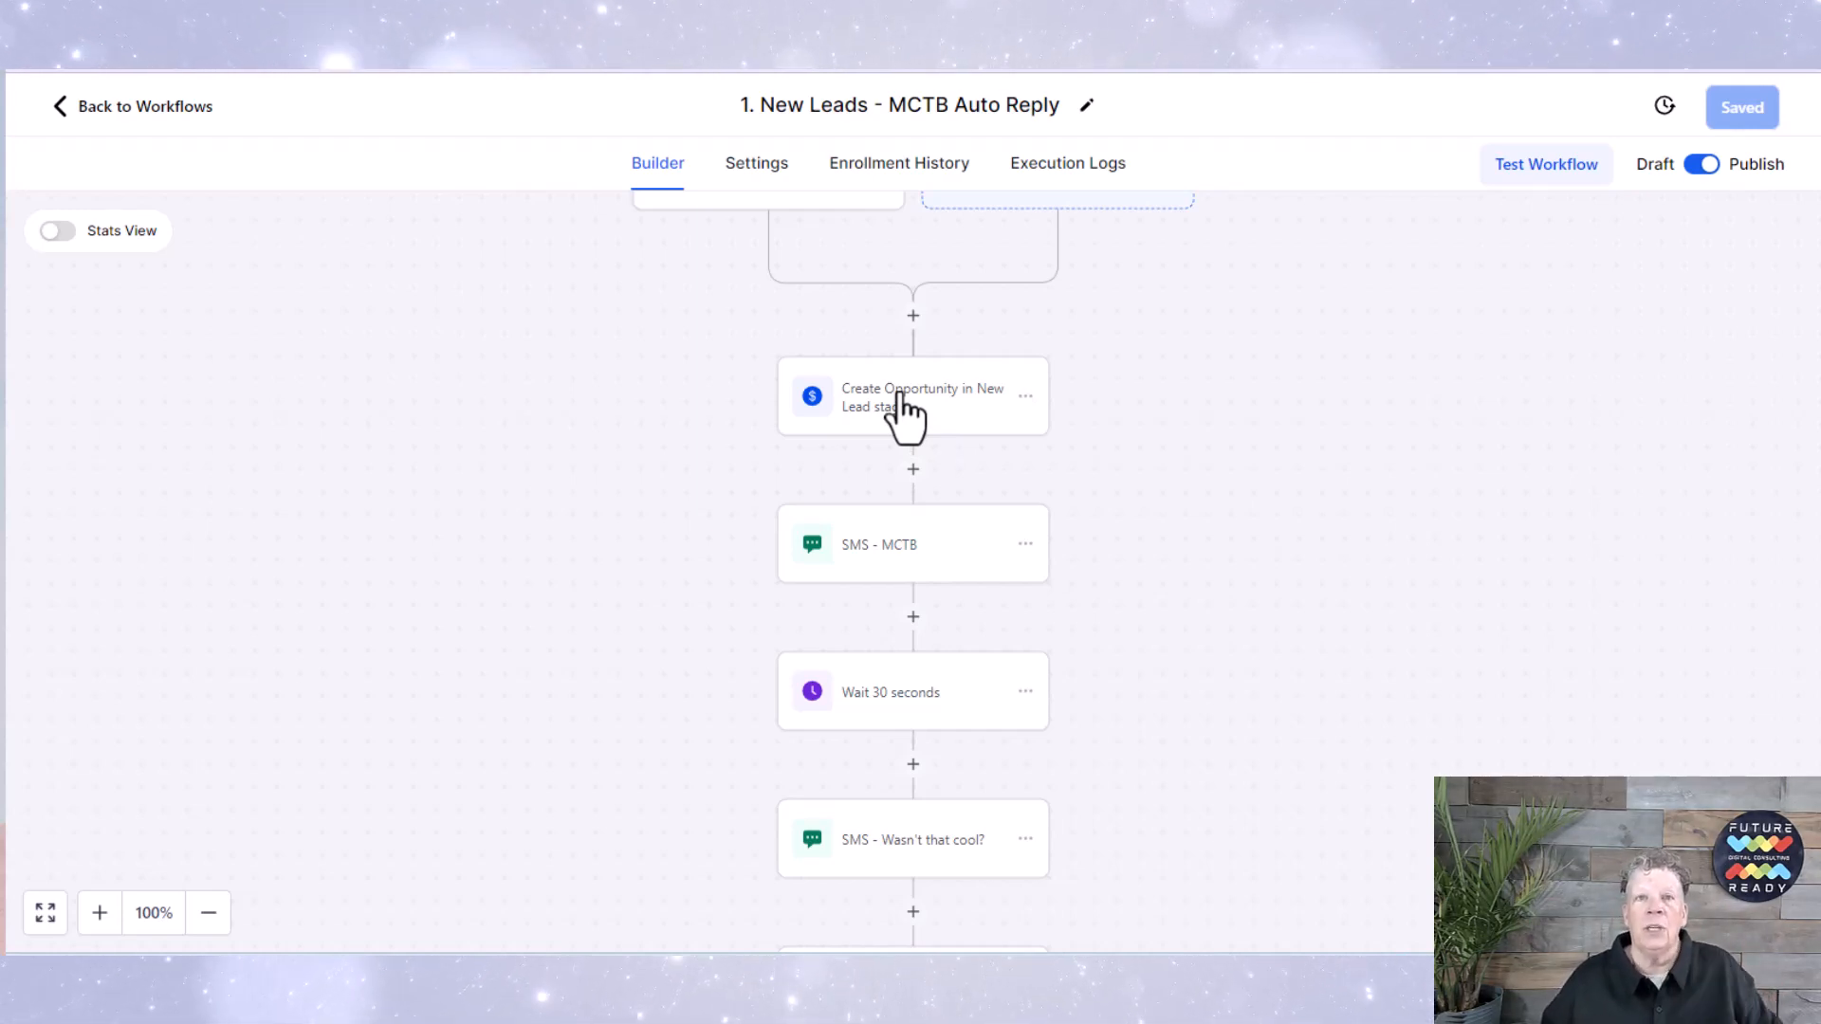
mouse_move(999, 569)
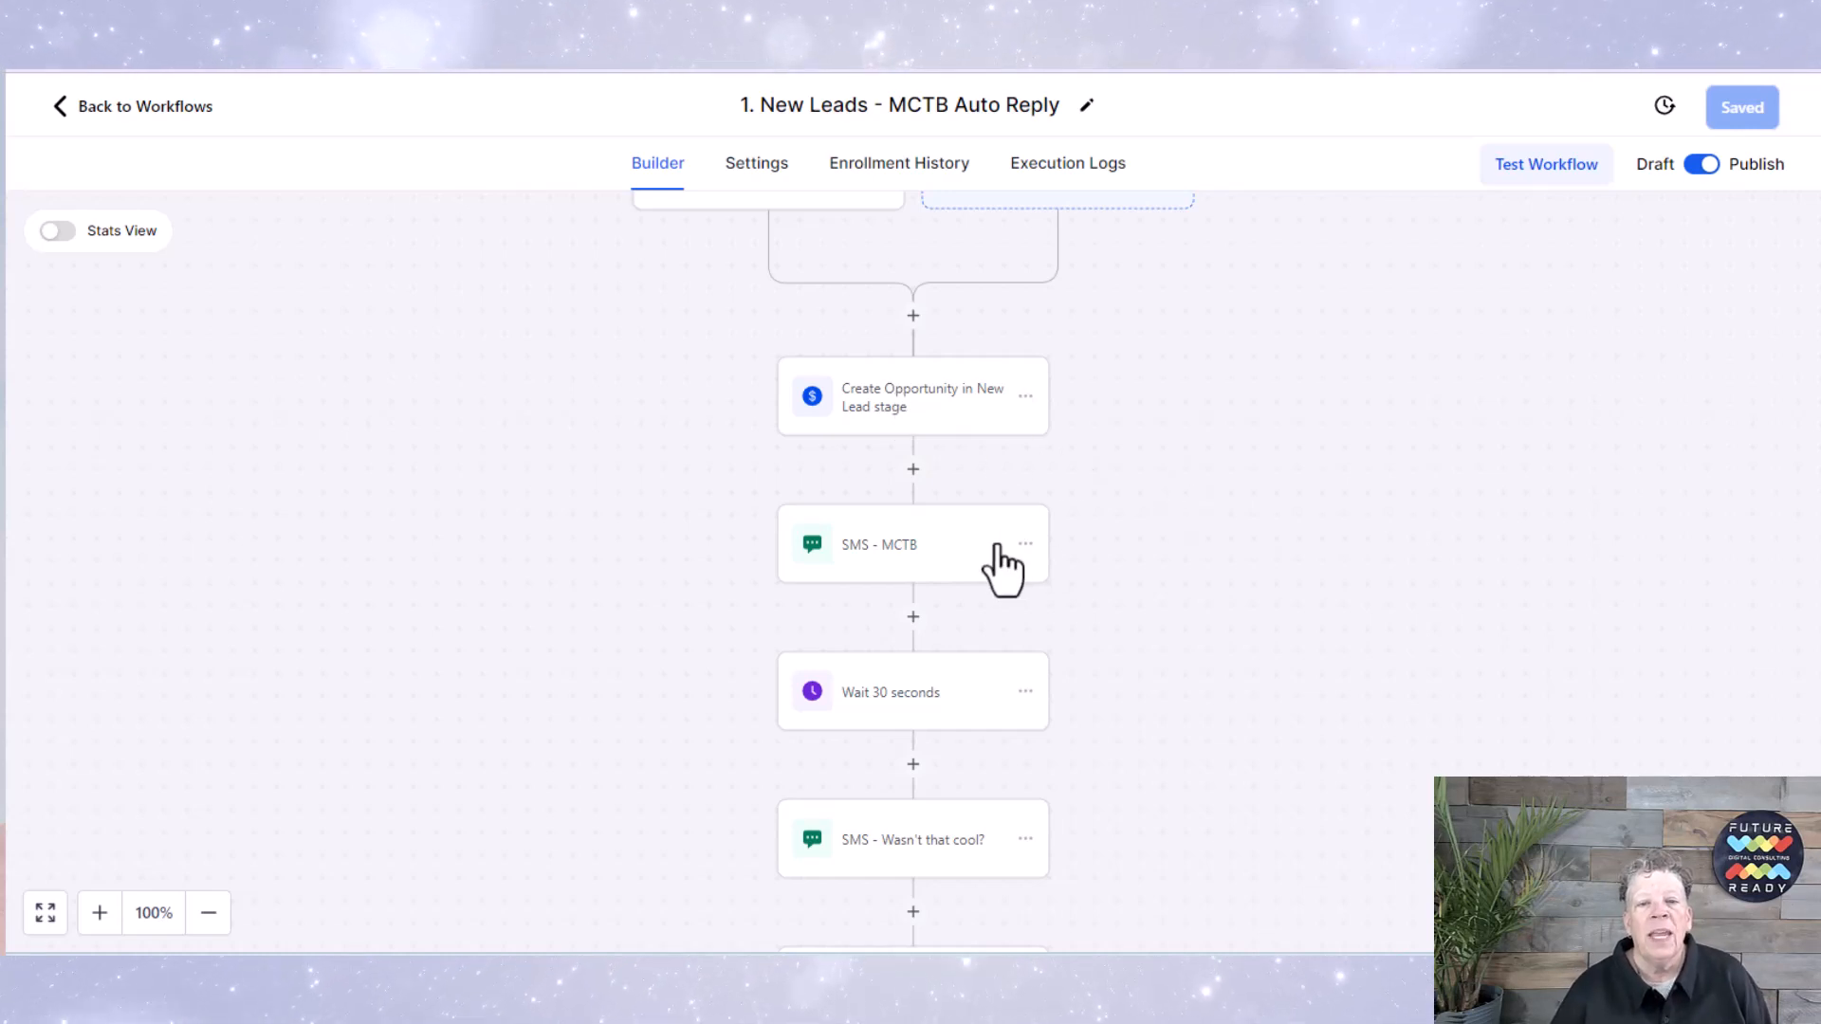
mouse_move(871, 573)
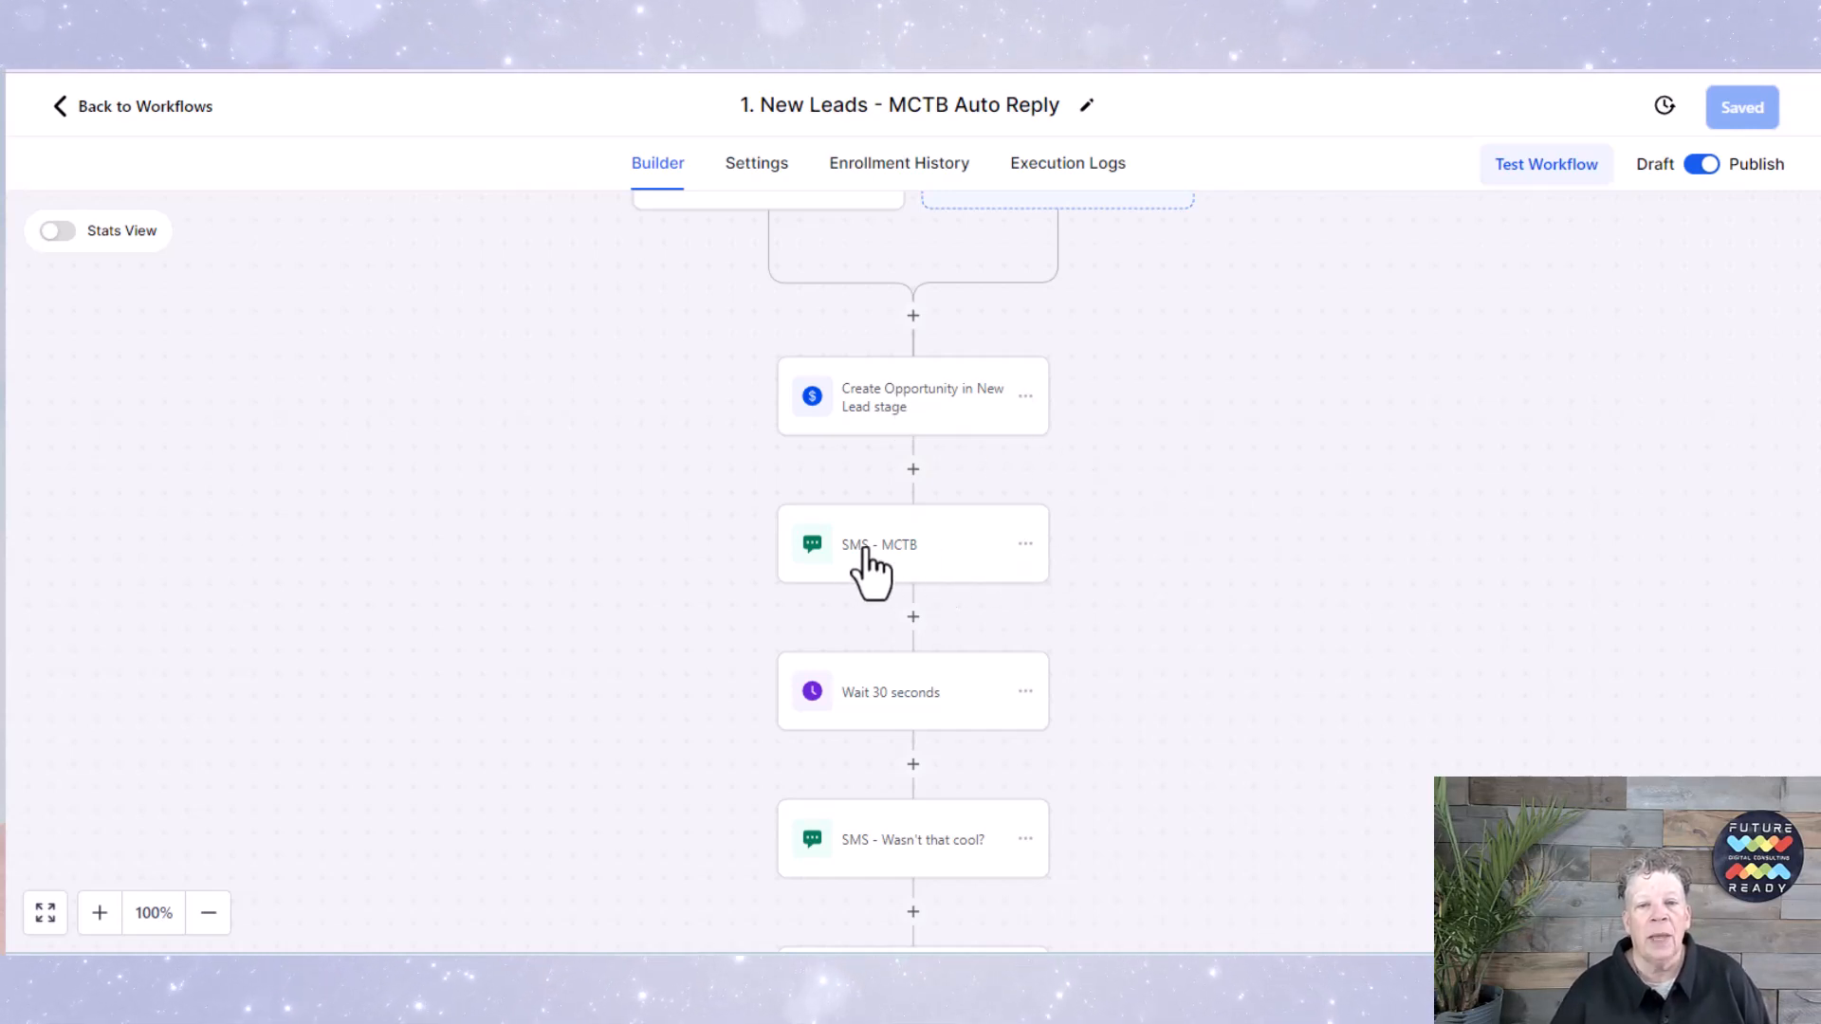
click(892, 544)
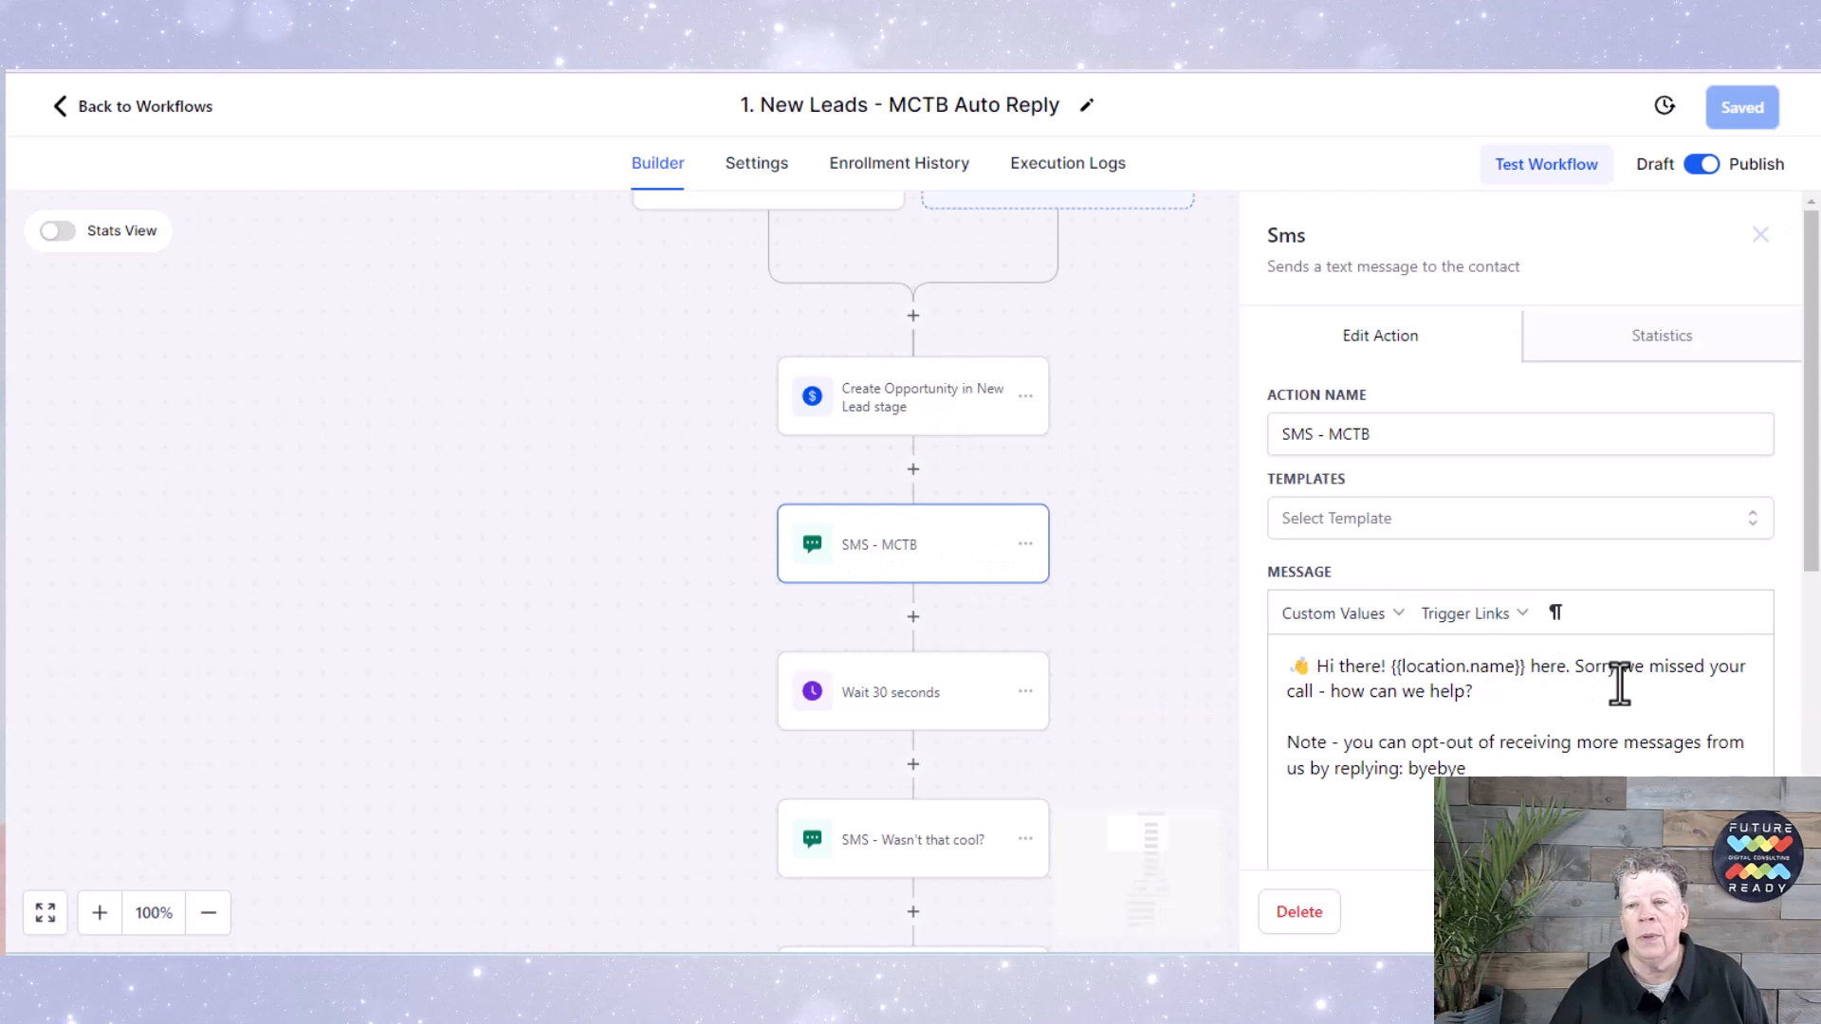
scroll(down, 3)
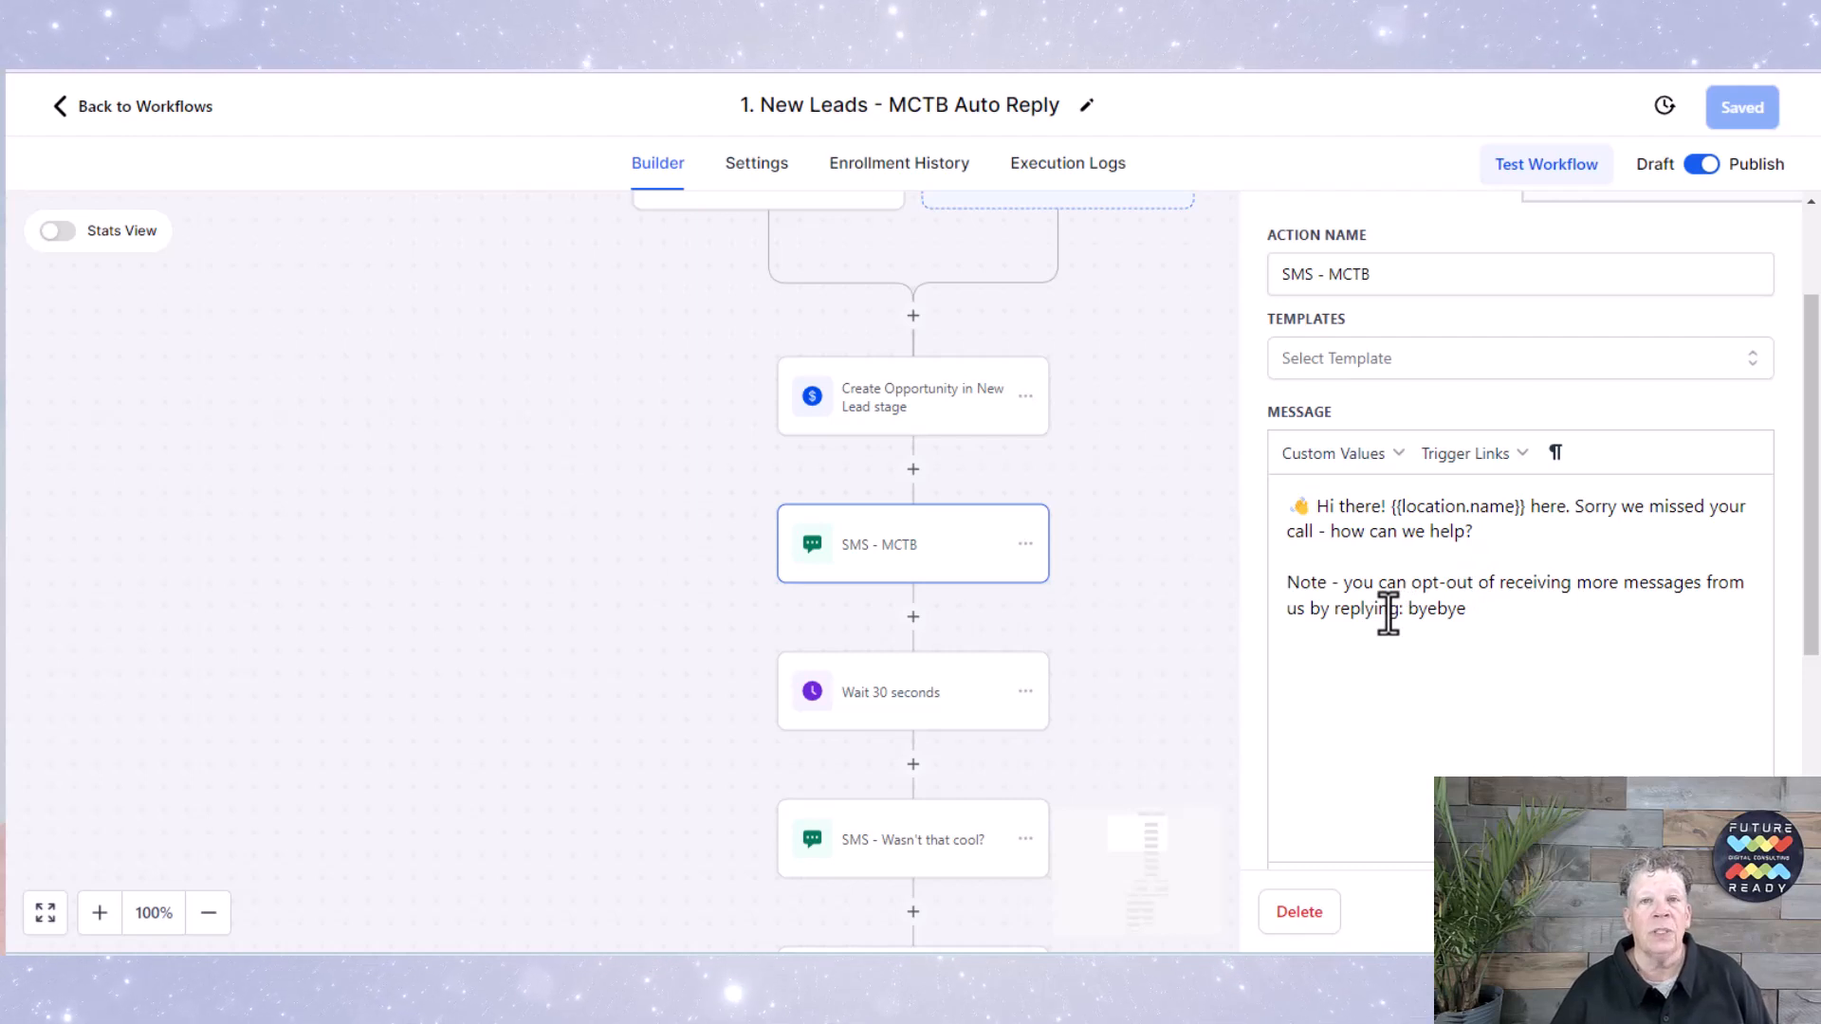
mouse_move(1059, 561)
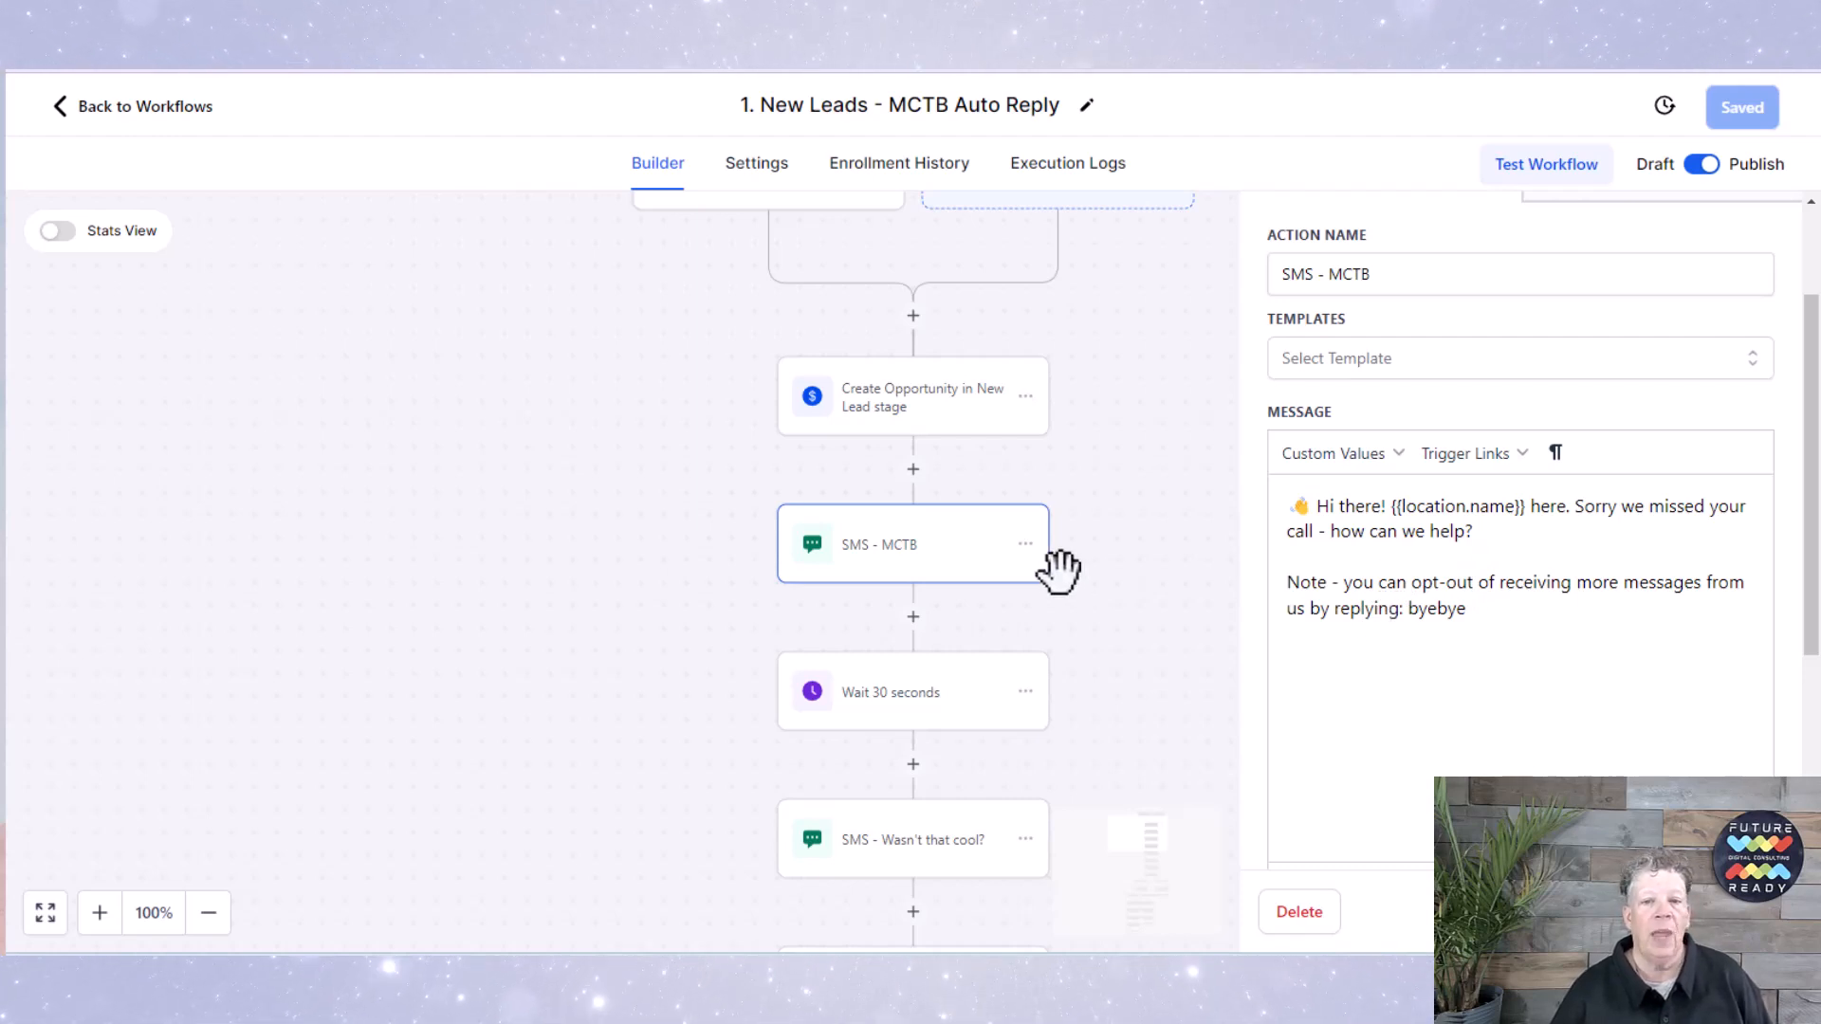
scroll(down, 3)
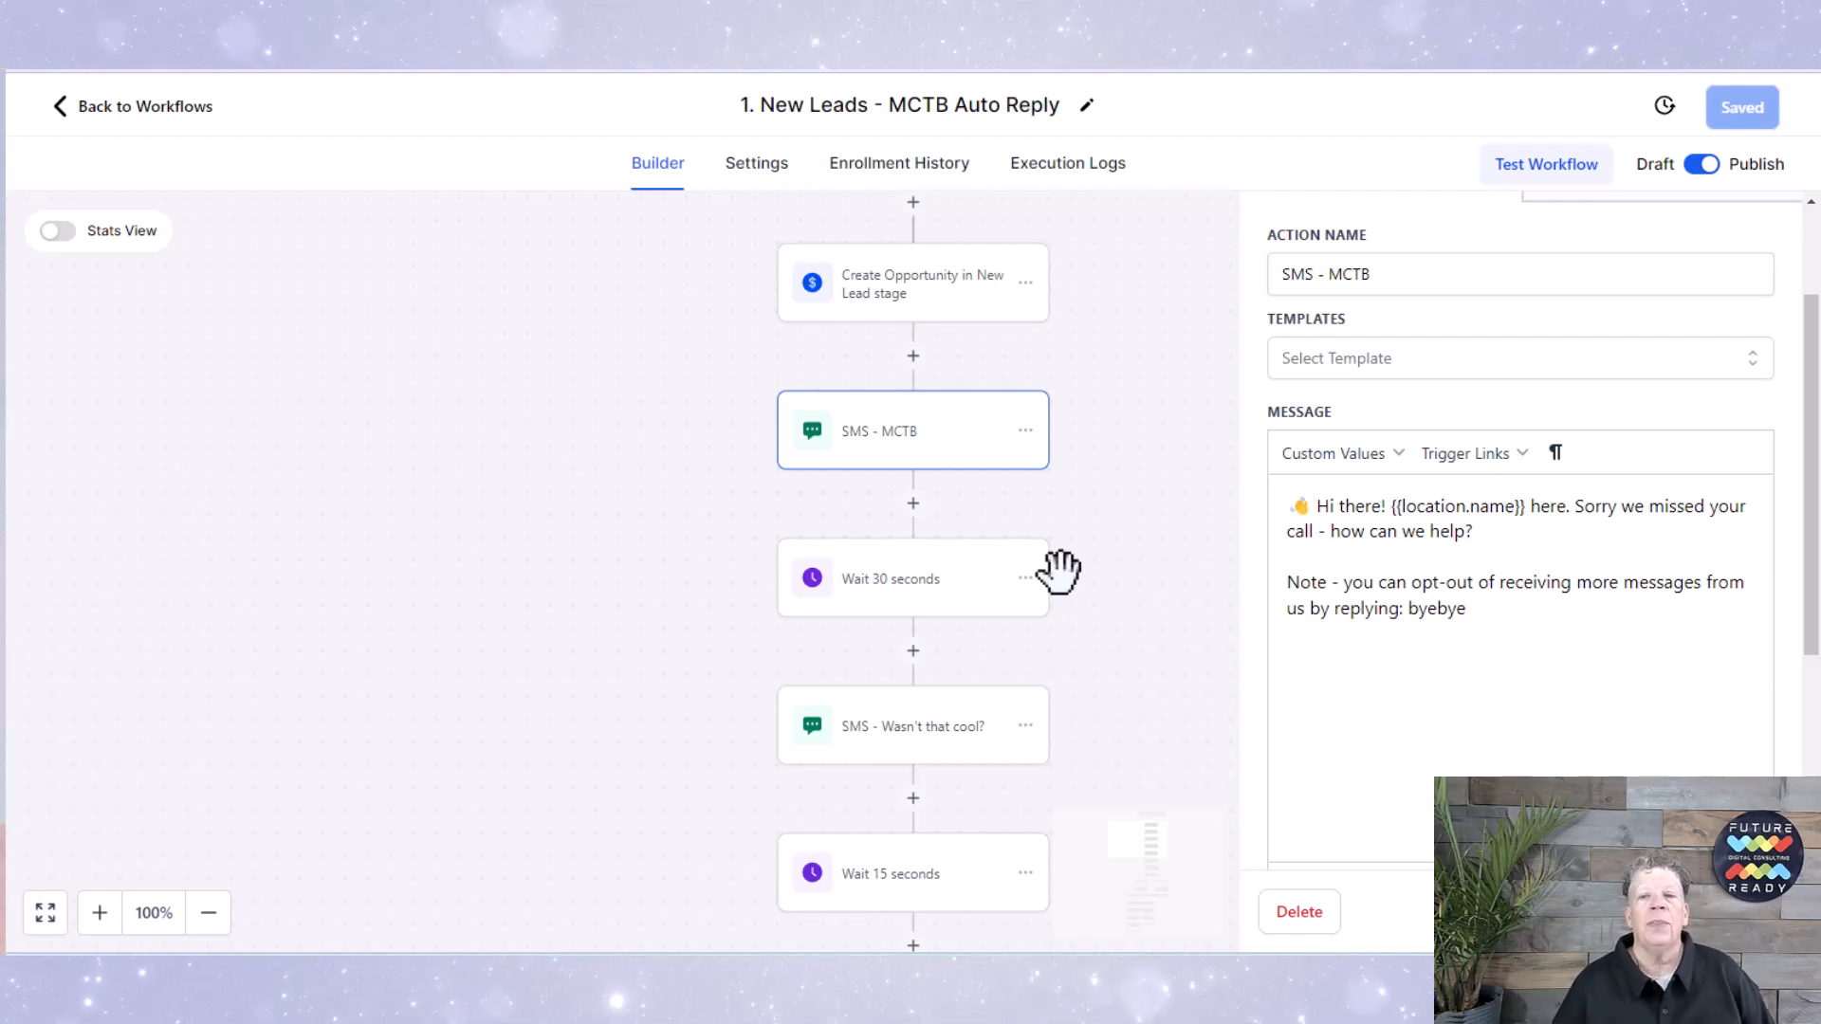
mouse_move(899, 620)
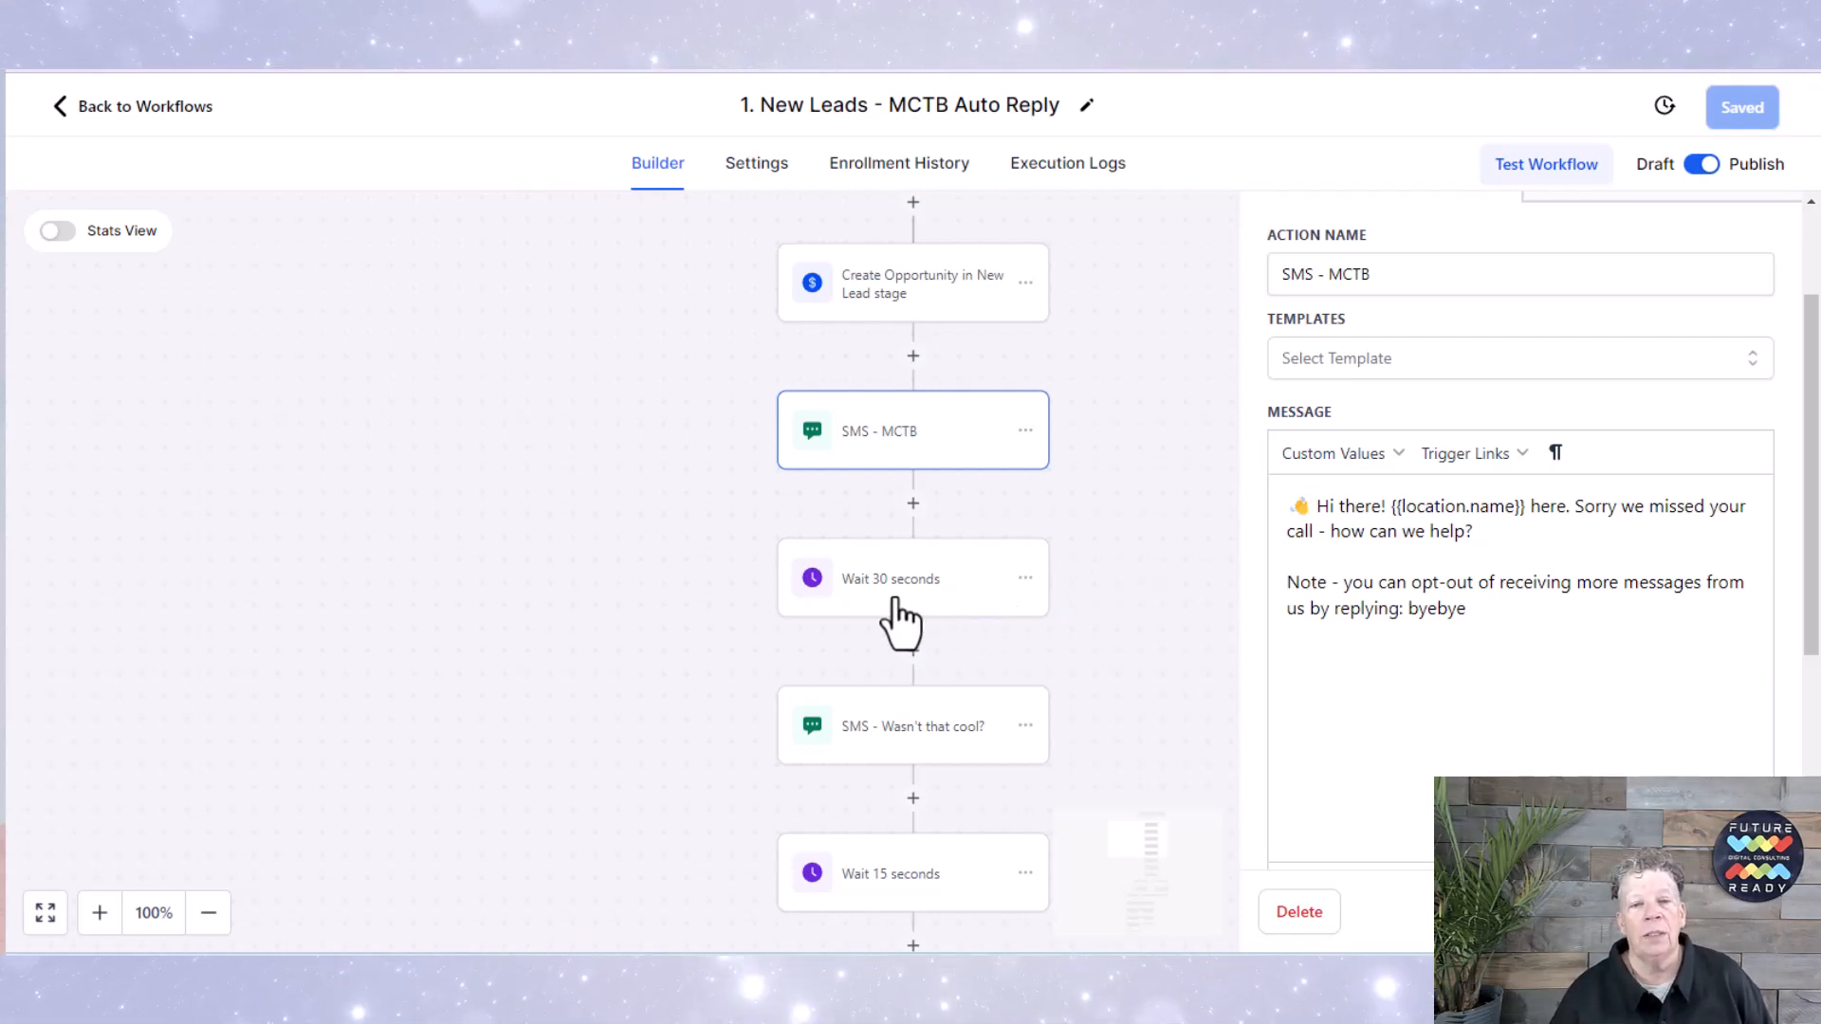
mouse_move(918, 757)
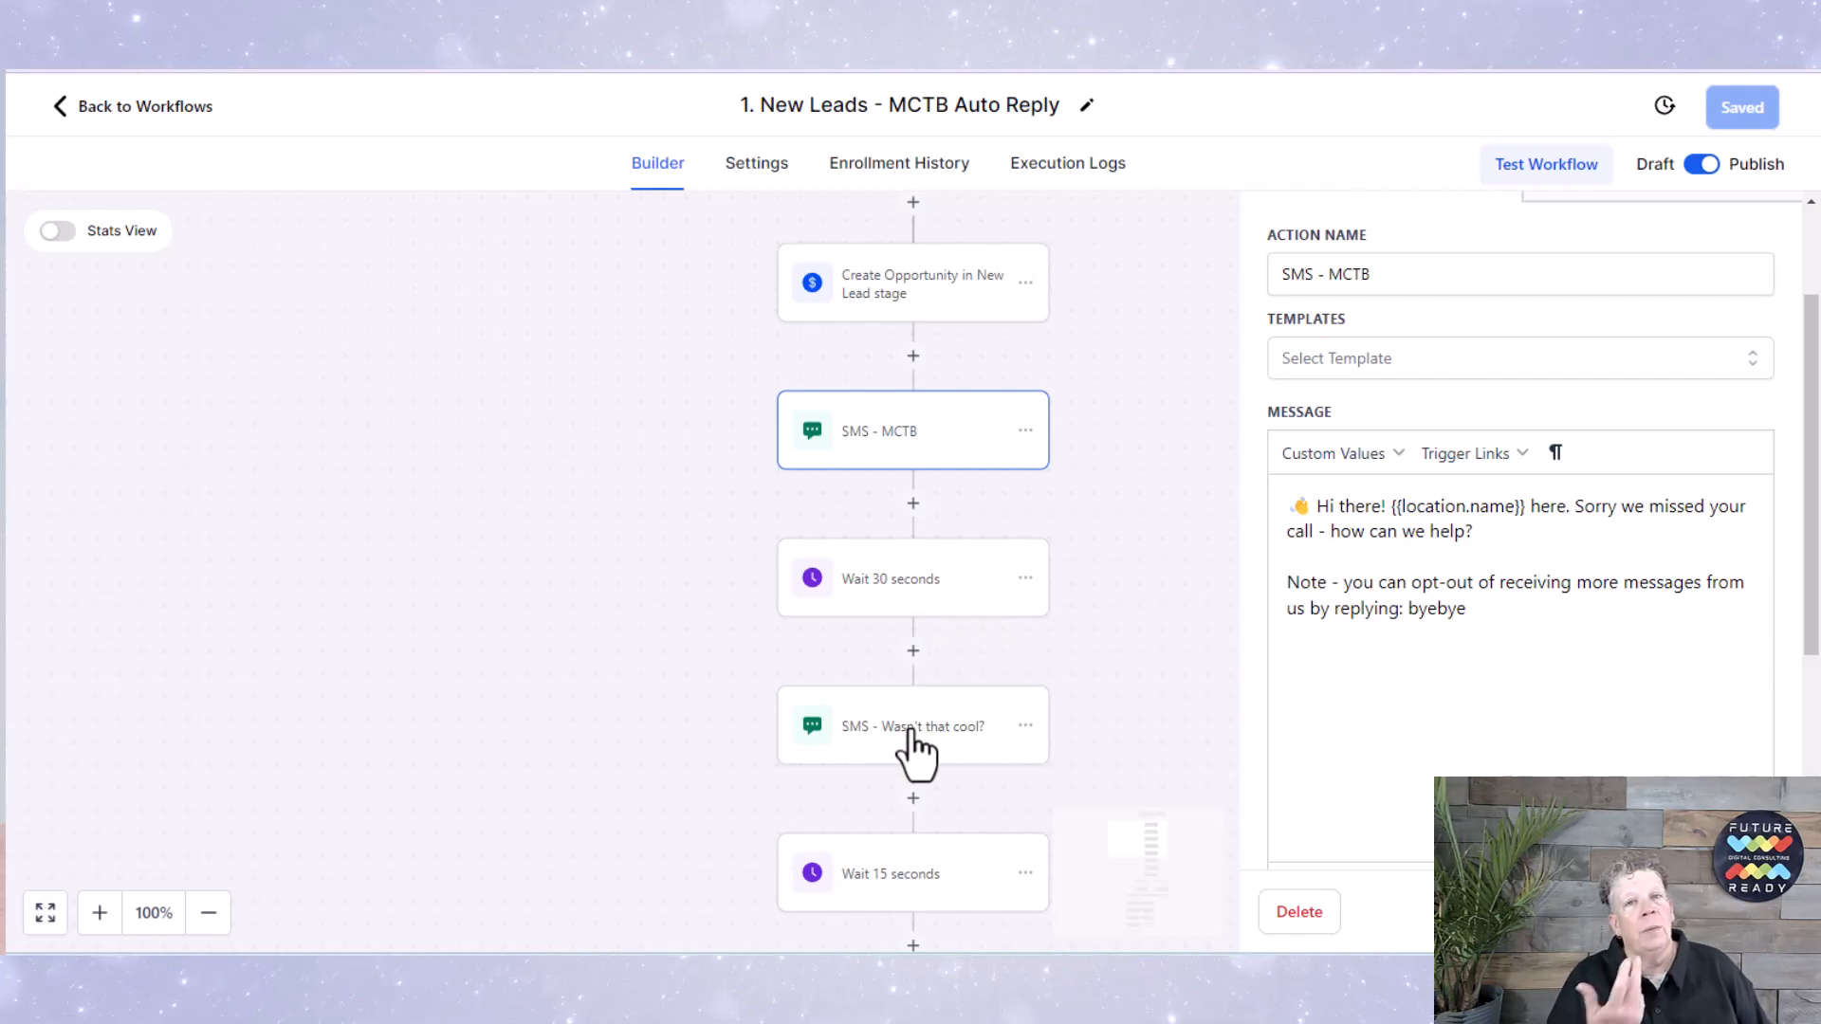
mouse_move(900, 758)
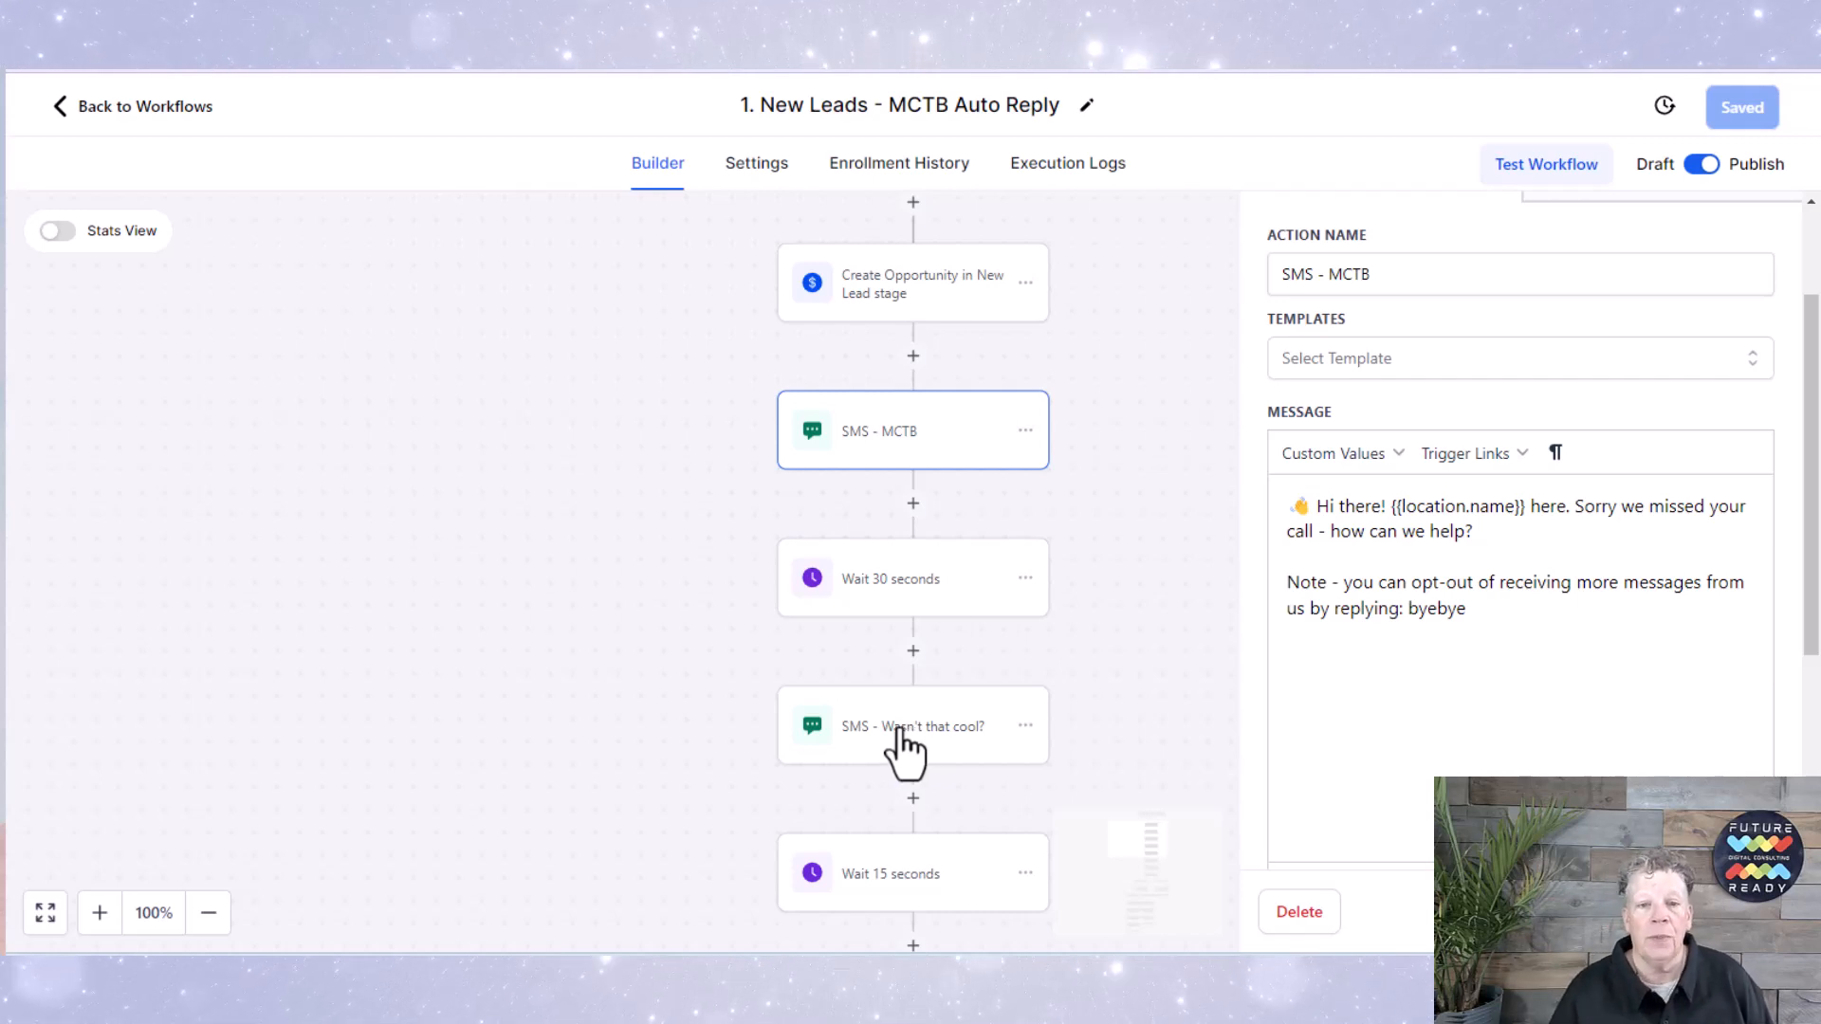
Step: Bring up the 'SMS - Wasn't that cool?' step and its follow-up message
click(910, 725)
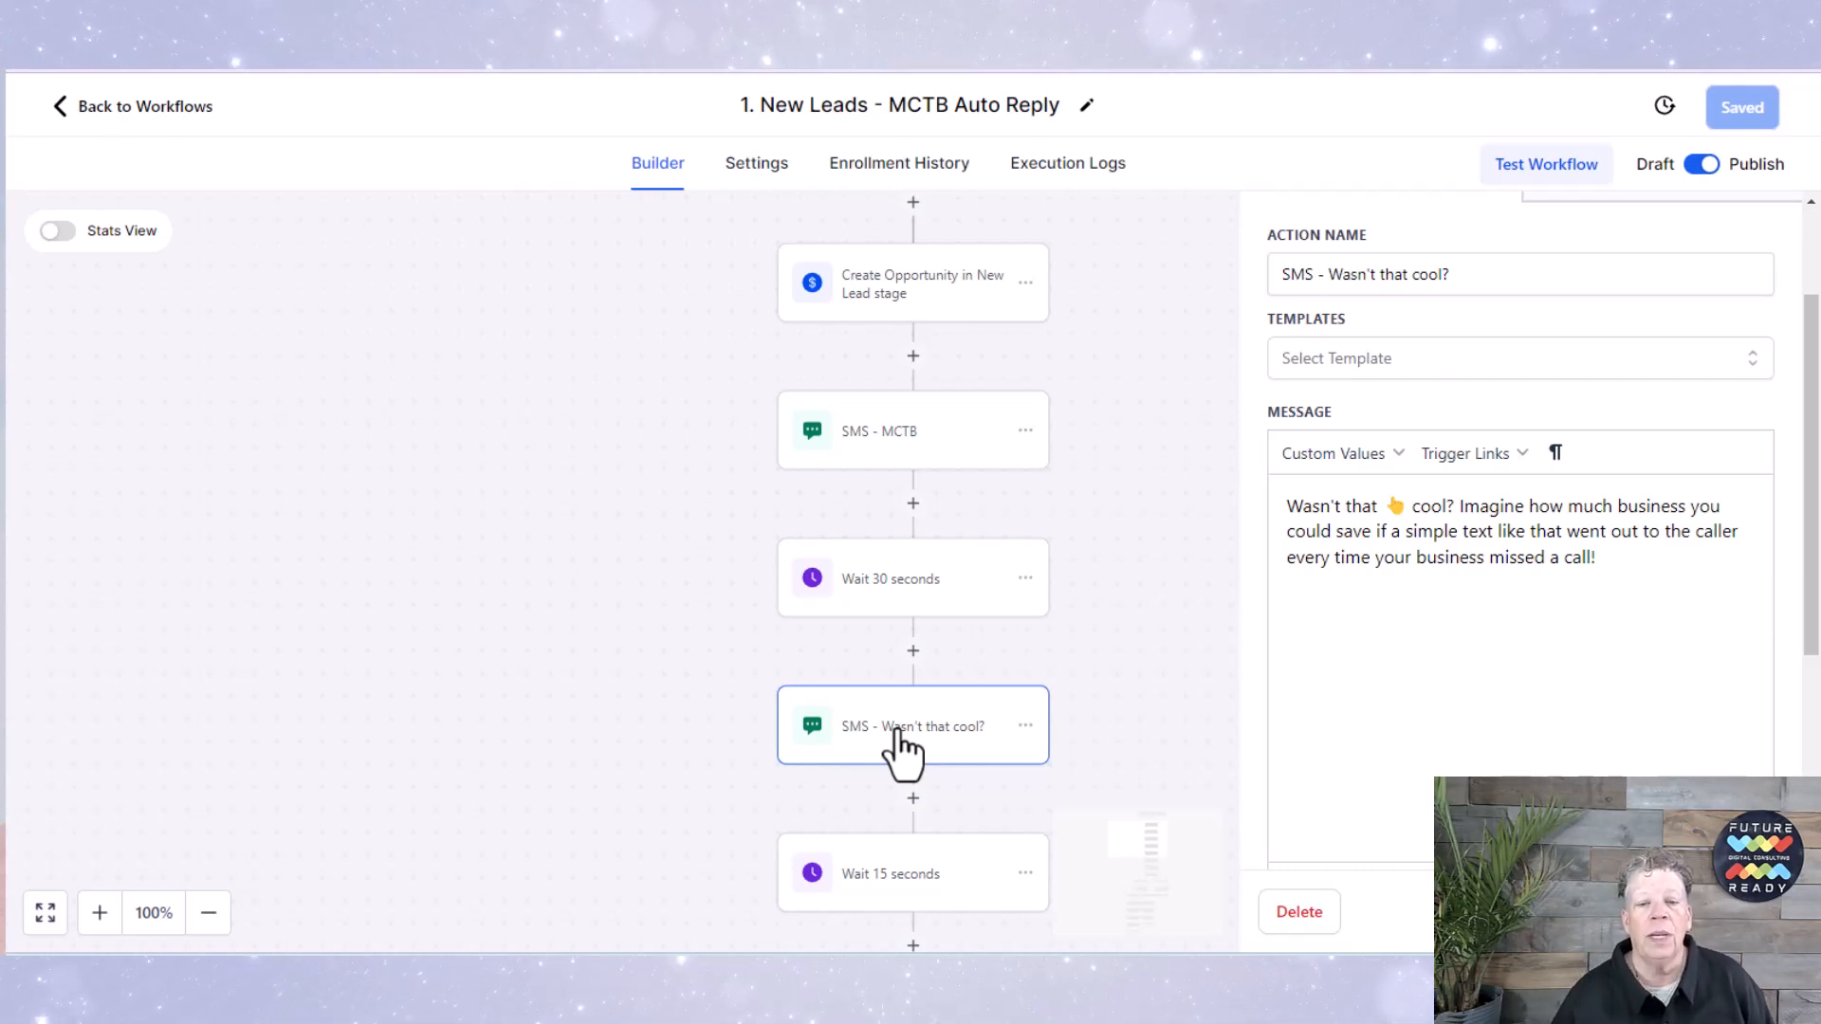
scroll(down, 3)
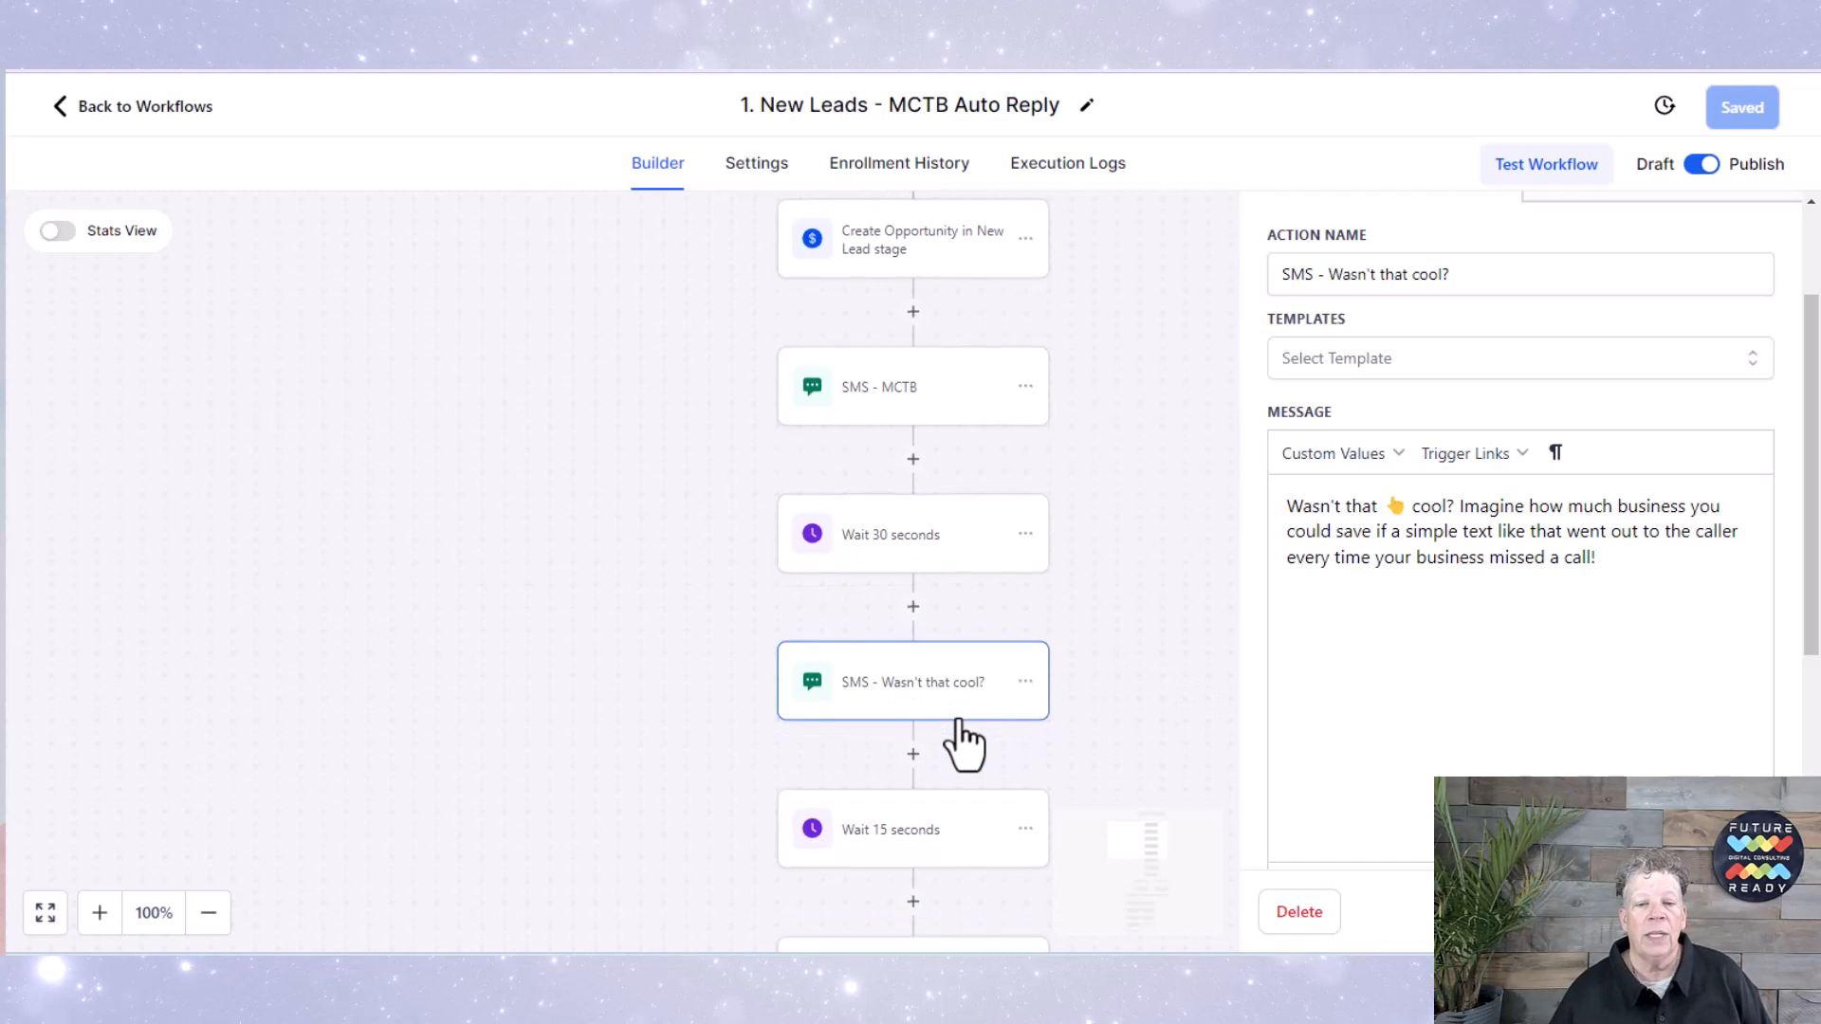
scroll(down, 3)
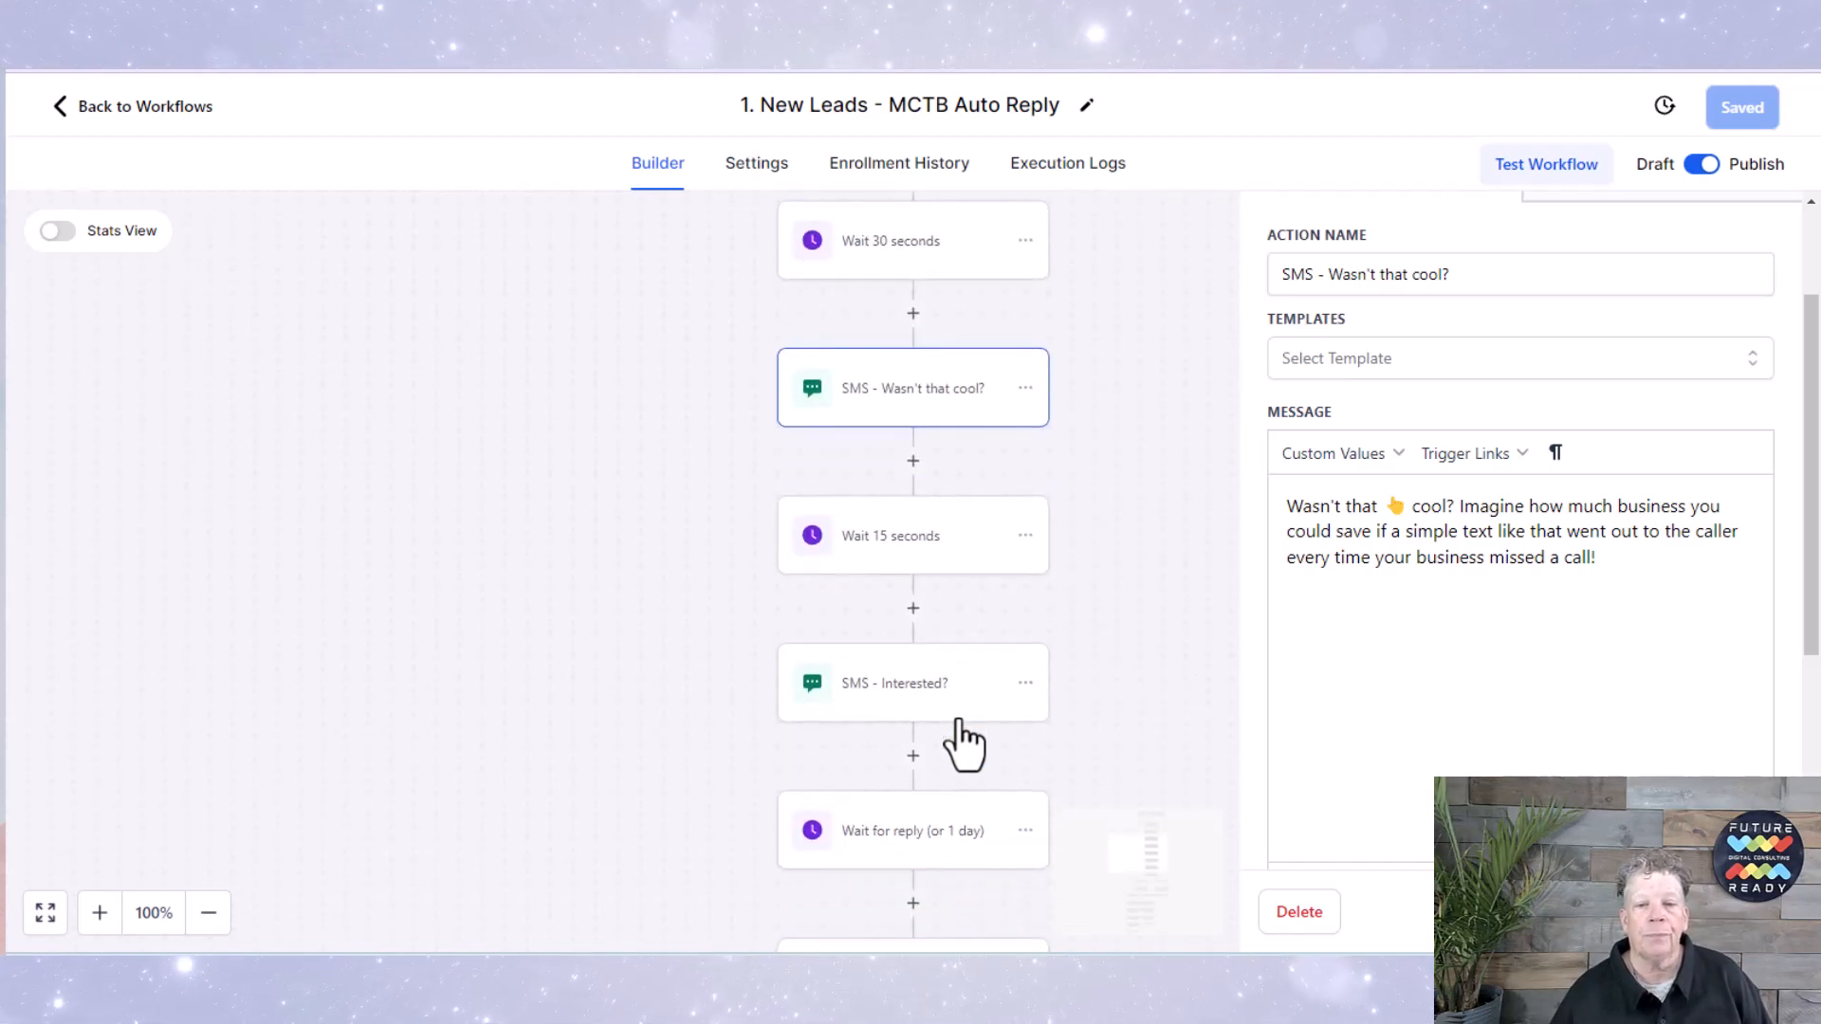
Step: Bring up the 'SMS - Interested?' step offering the 14-day risk-free trial
click(913, 683)
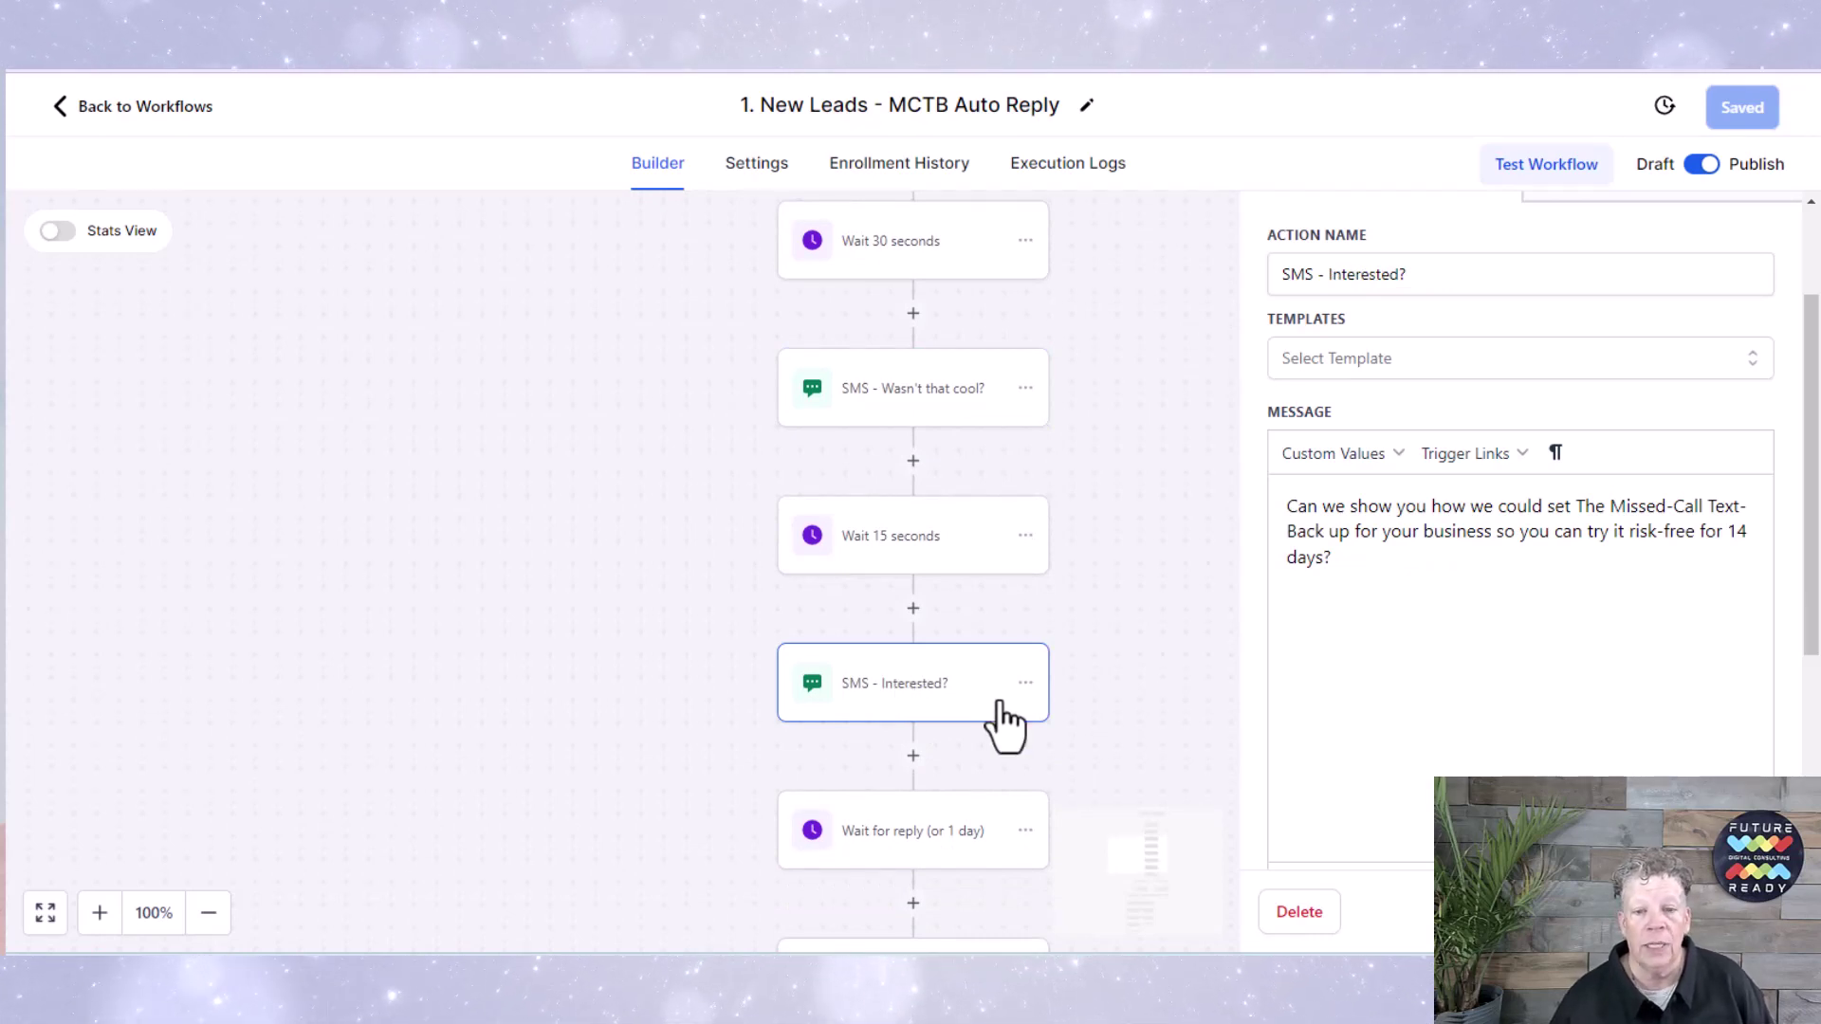
scroll(down, 3)
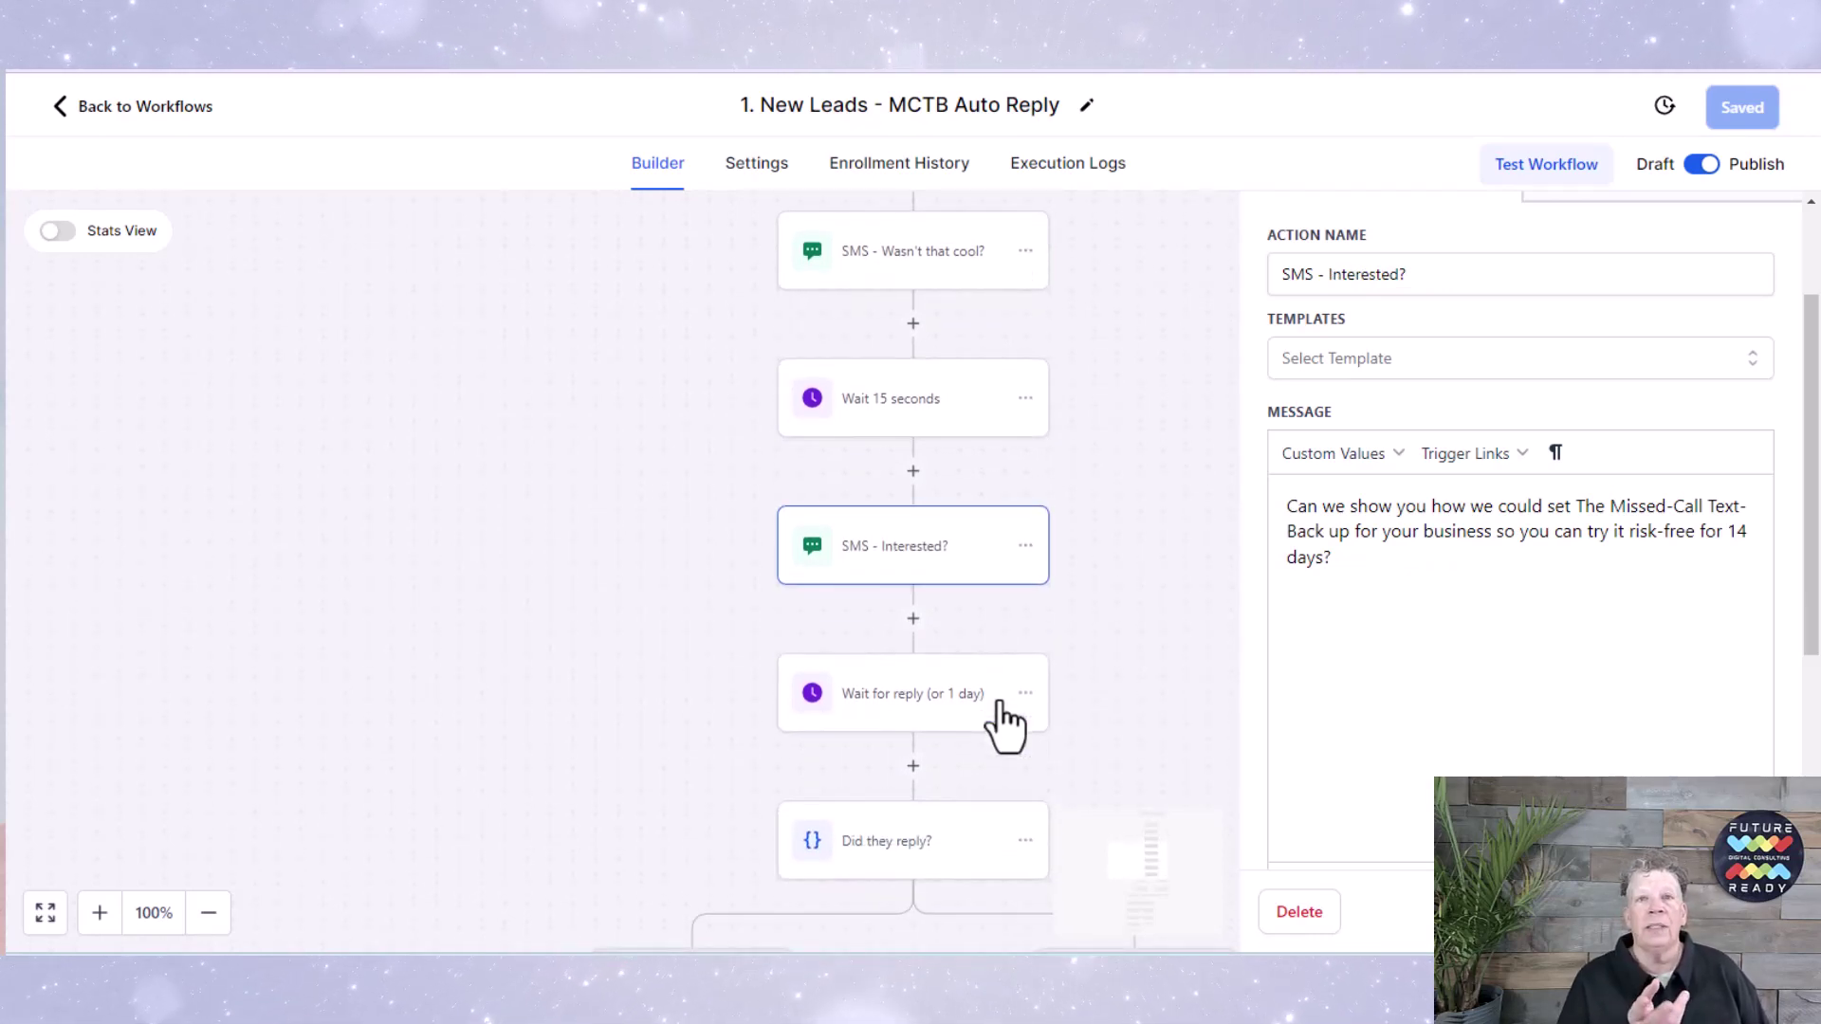
mouse_move(929, 694)
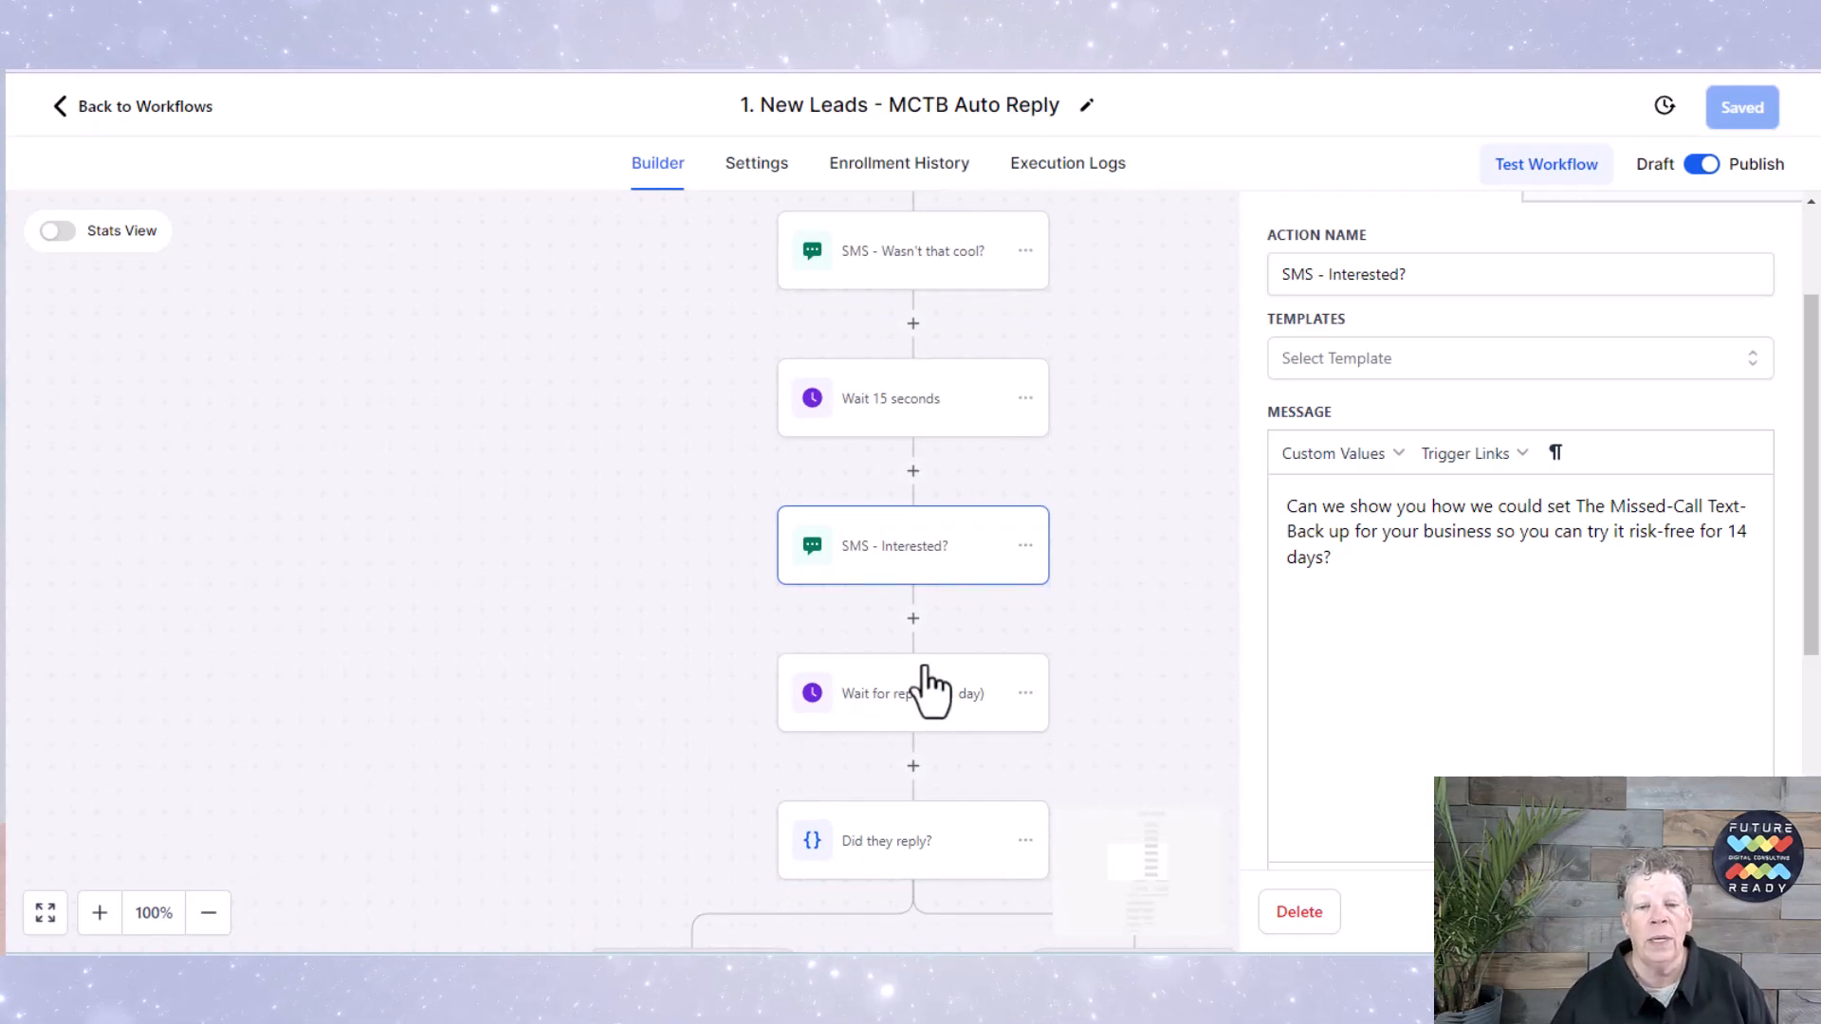
scroll(down, 3)
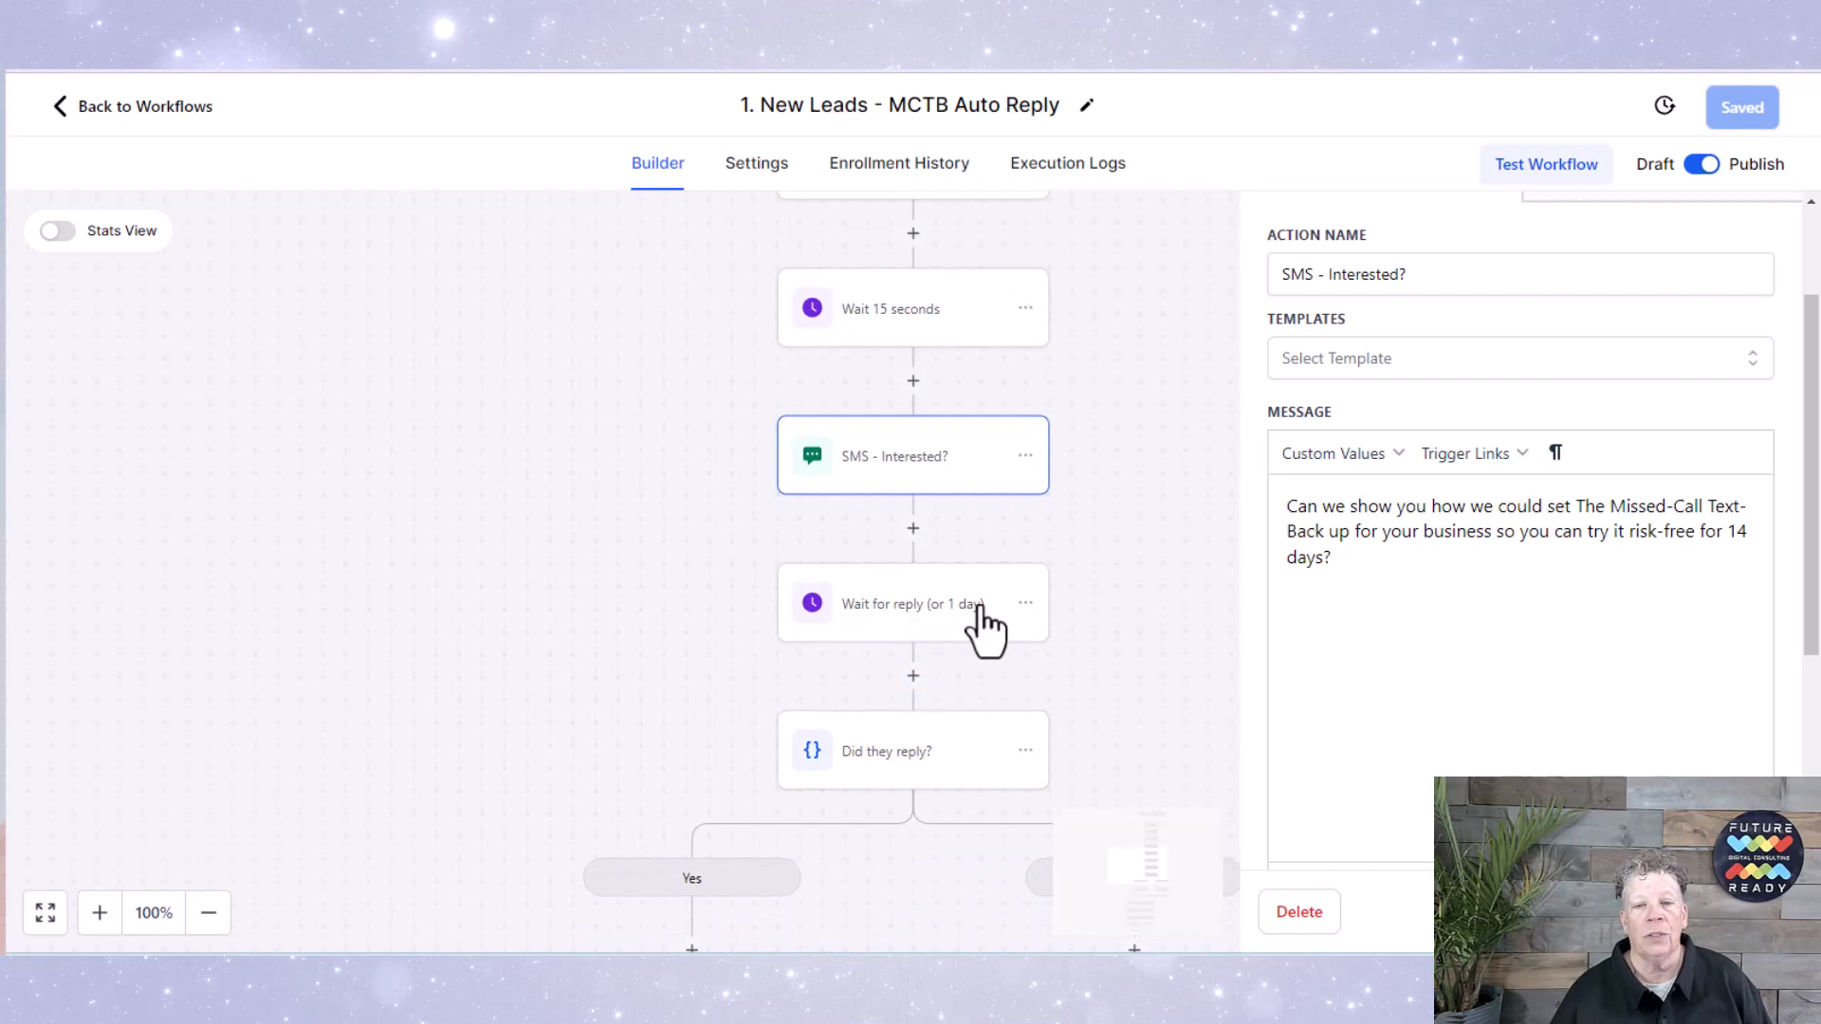
Step: Reach the 'Was reply positive?' branch and show the Sales Call Cal Link SMS
scroll(down, 3)
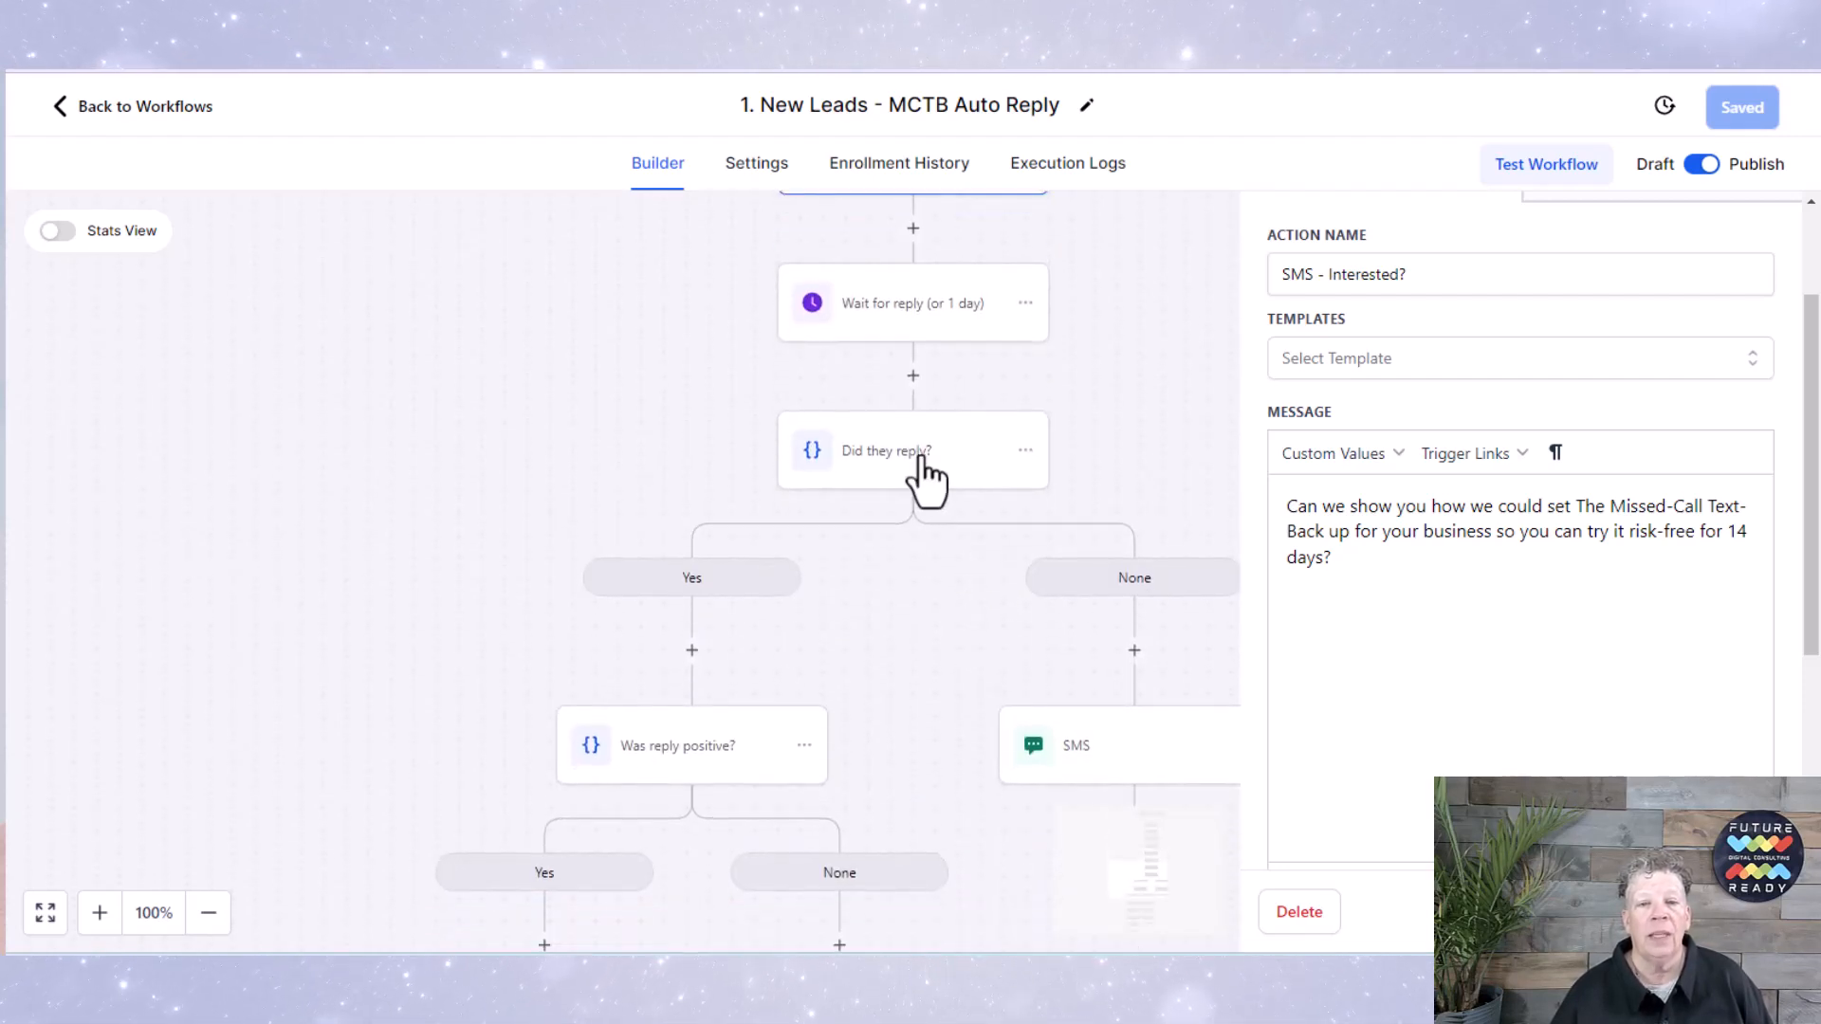
mouse_move(690, 586)
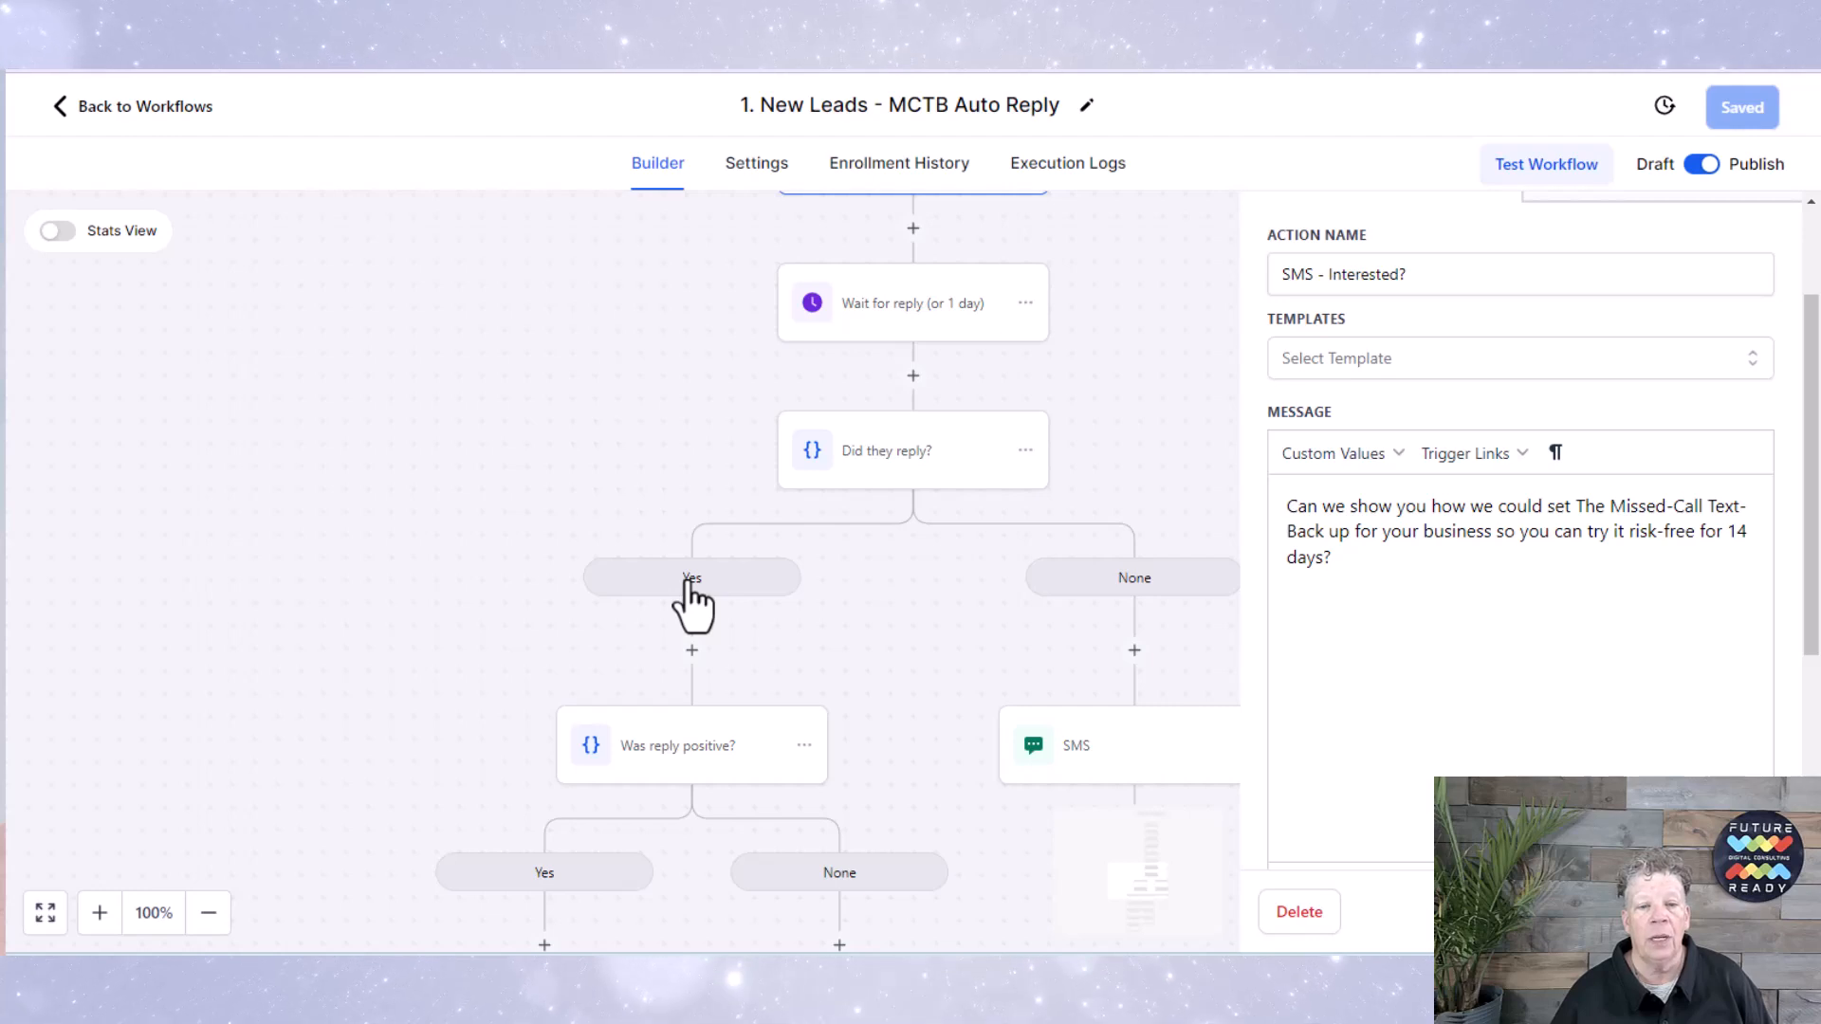
scroll(down, 3)
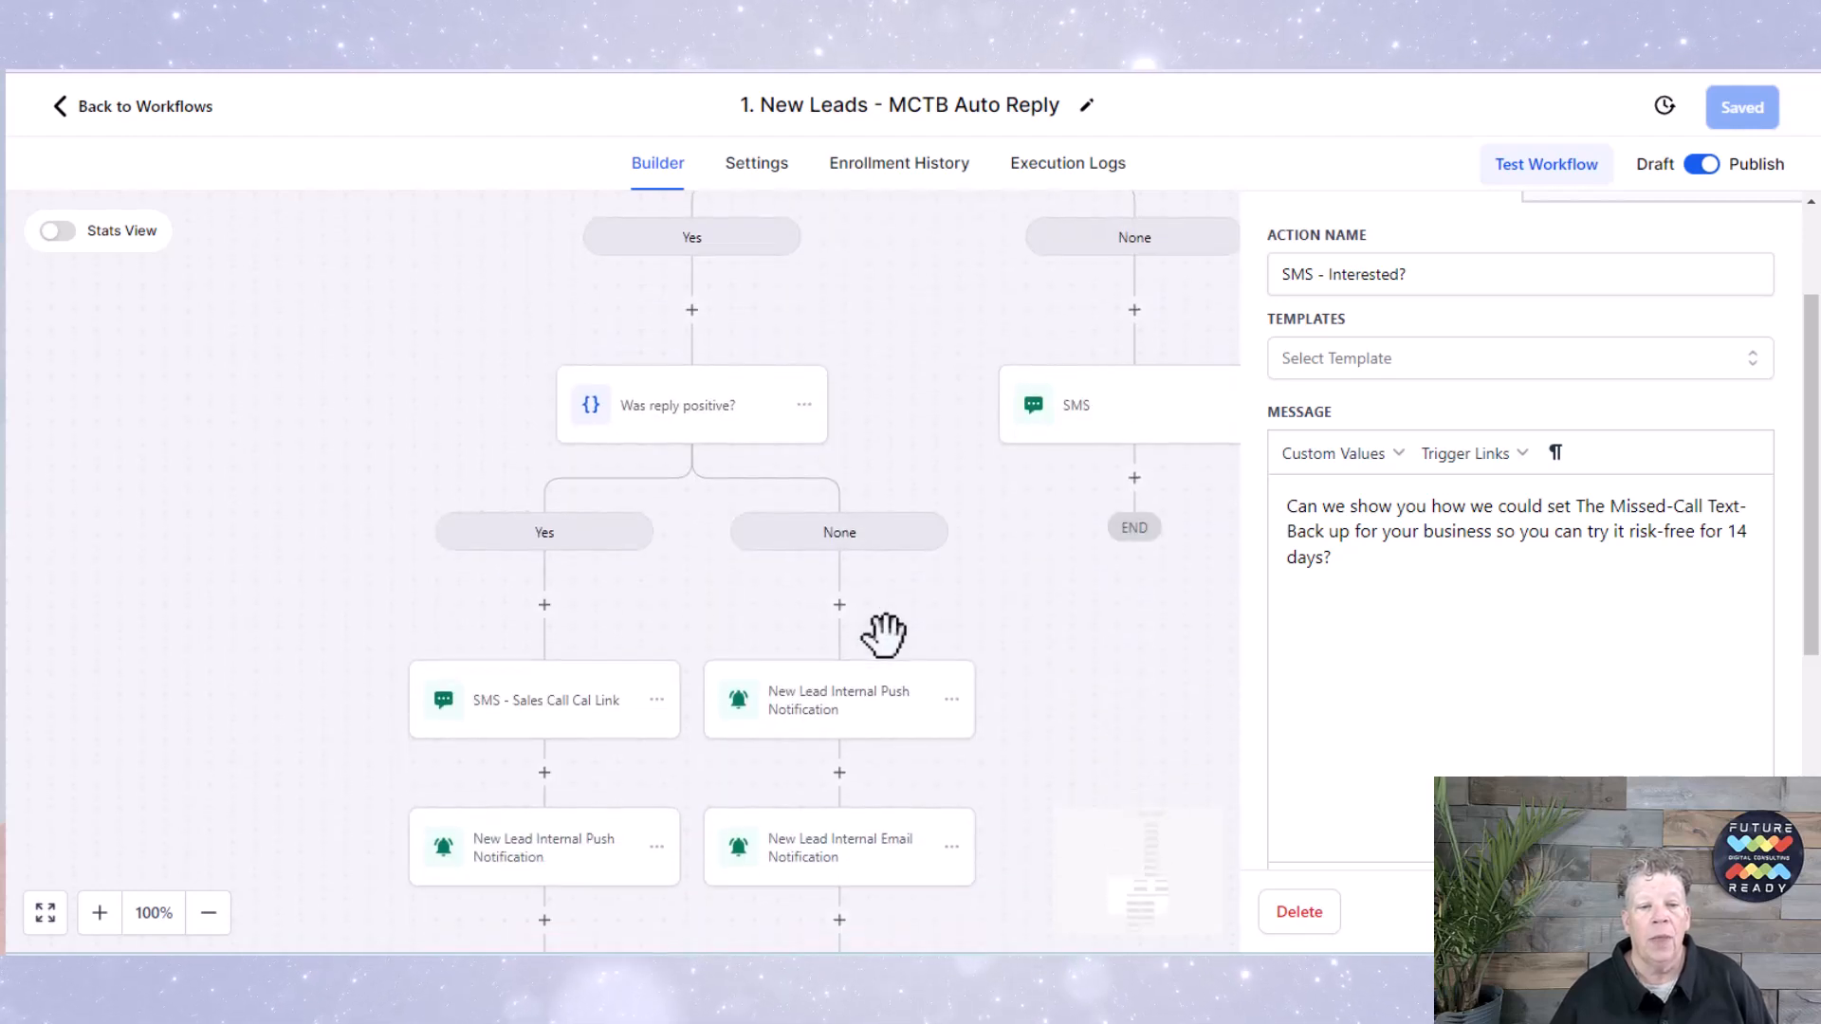
scroll(down, 3)
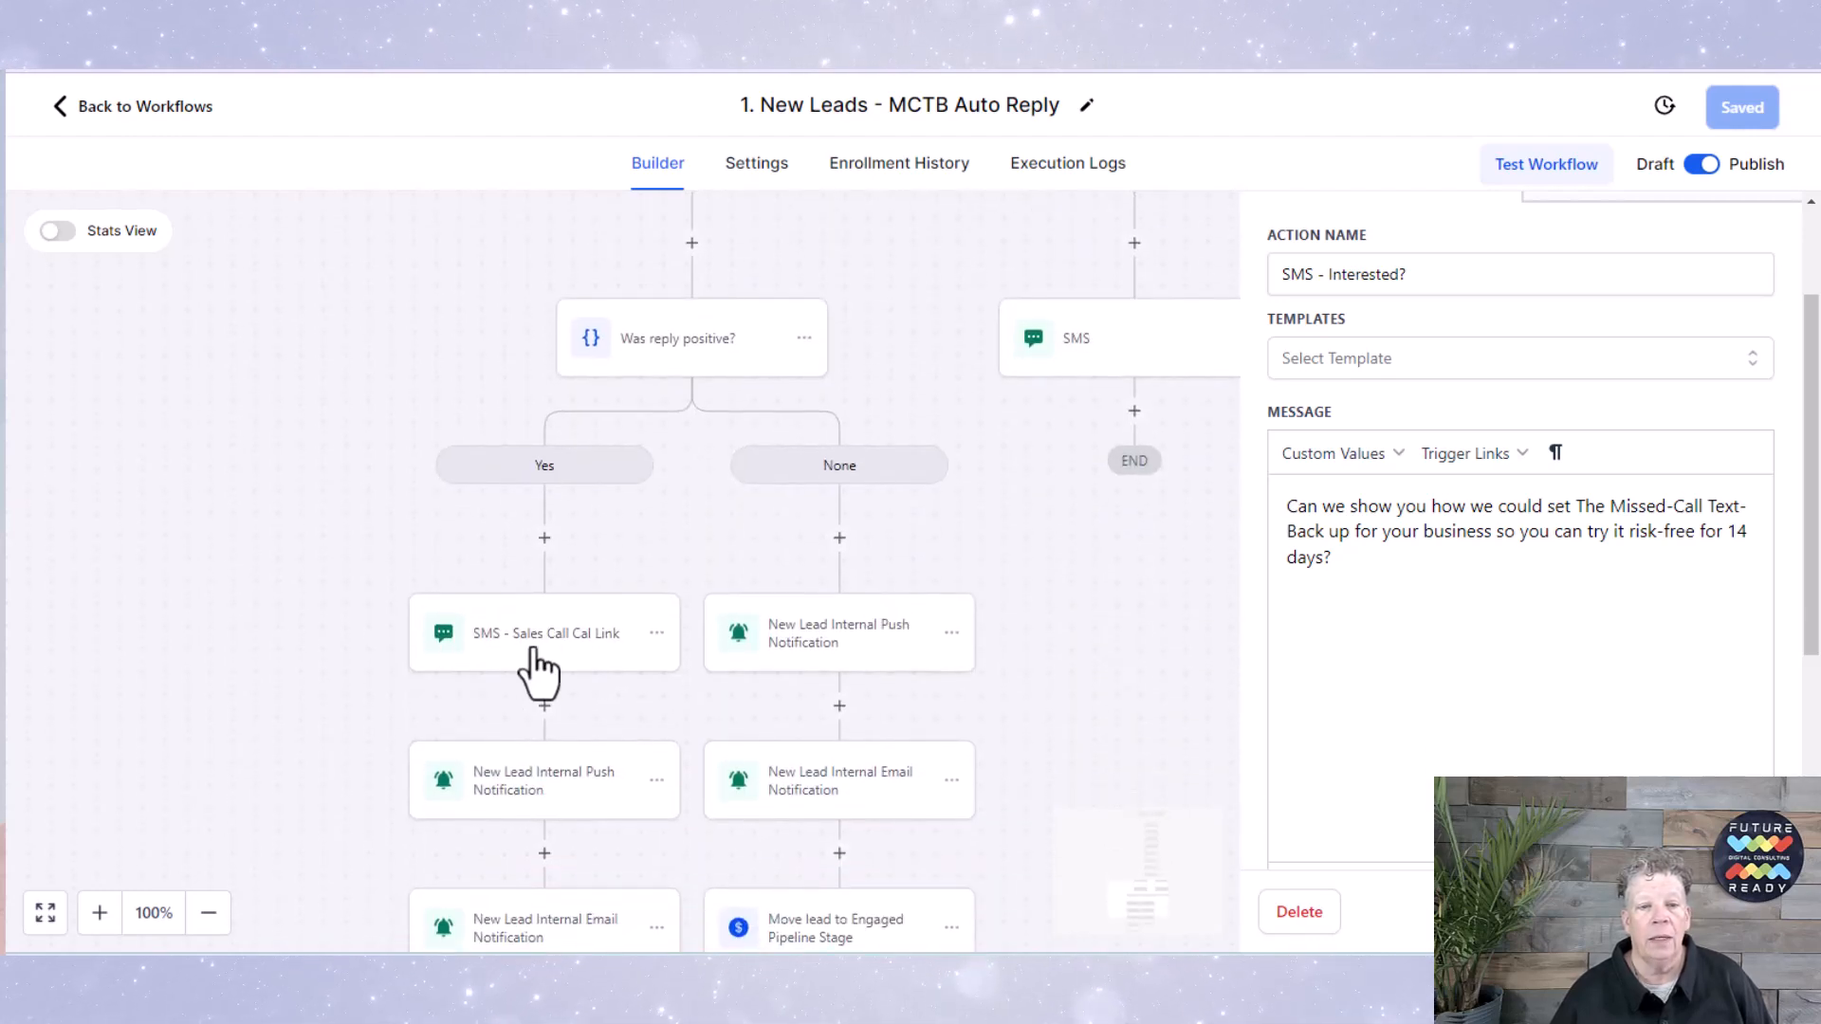
click(544, 634)
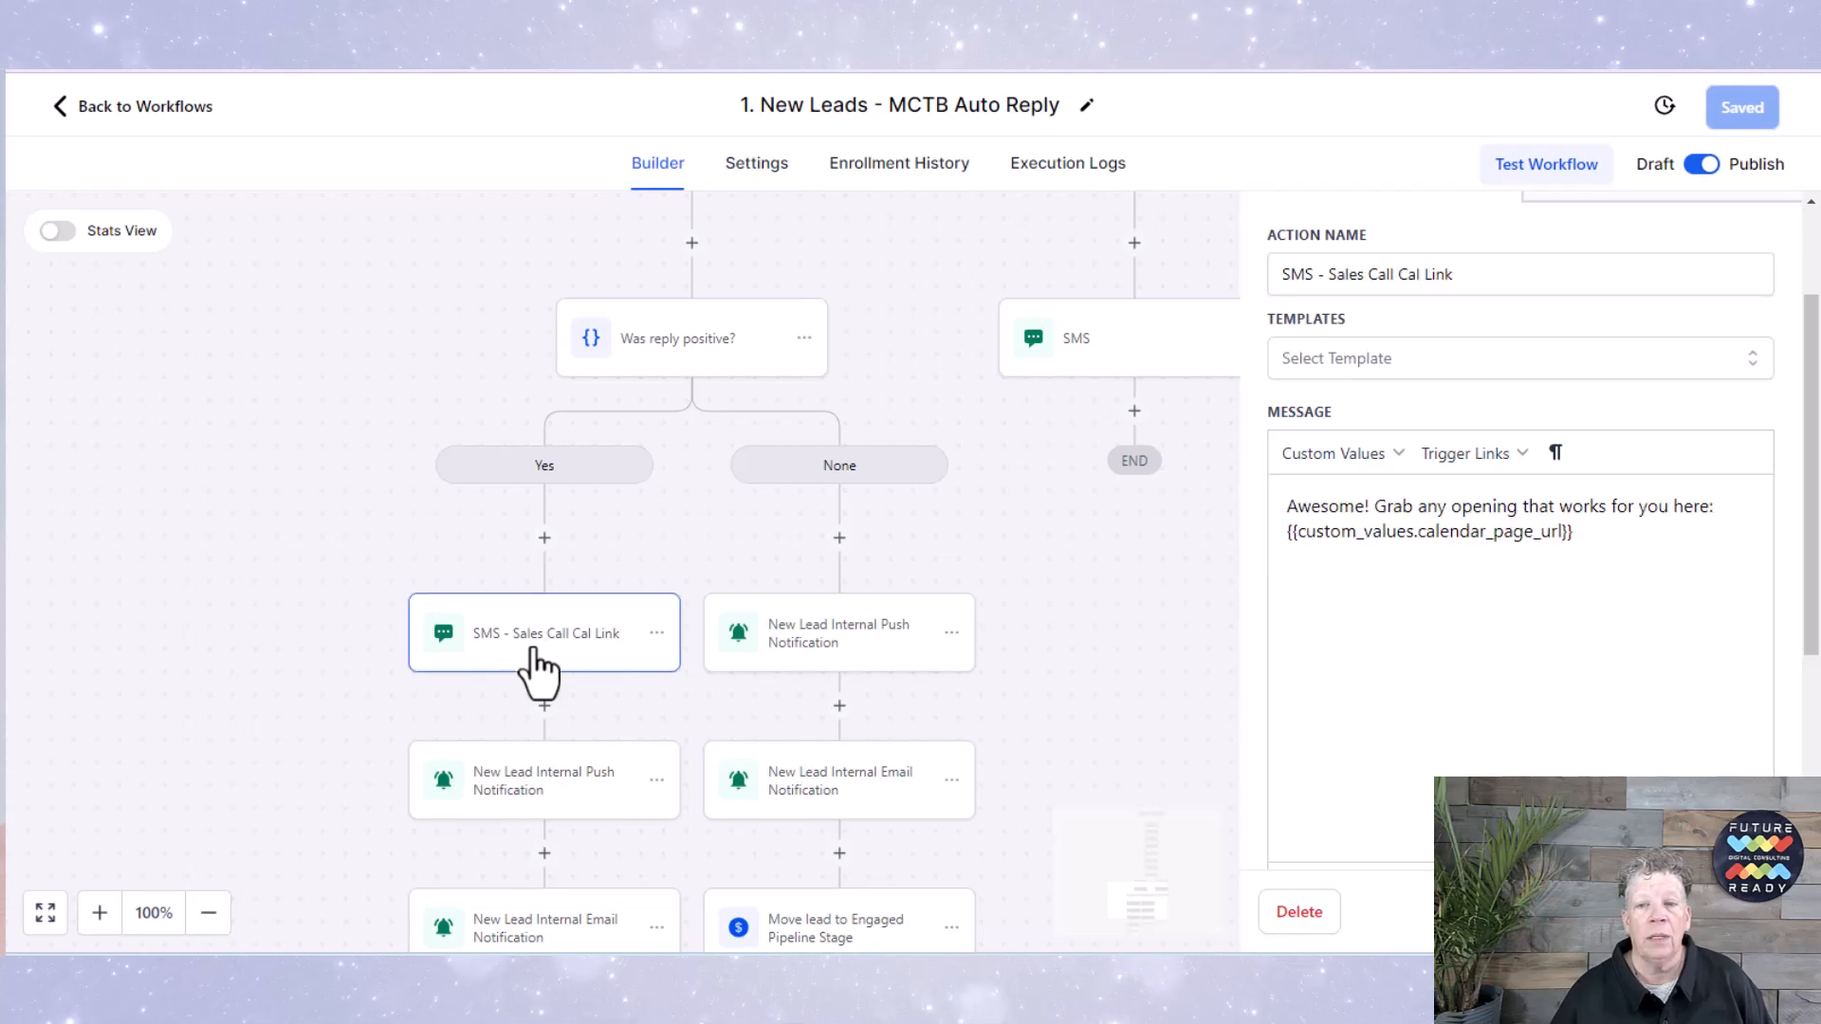
mouse_move(514, 690)
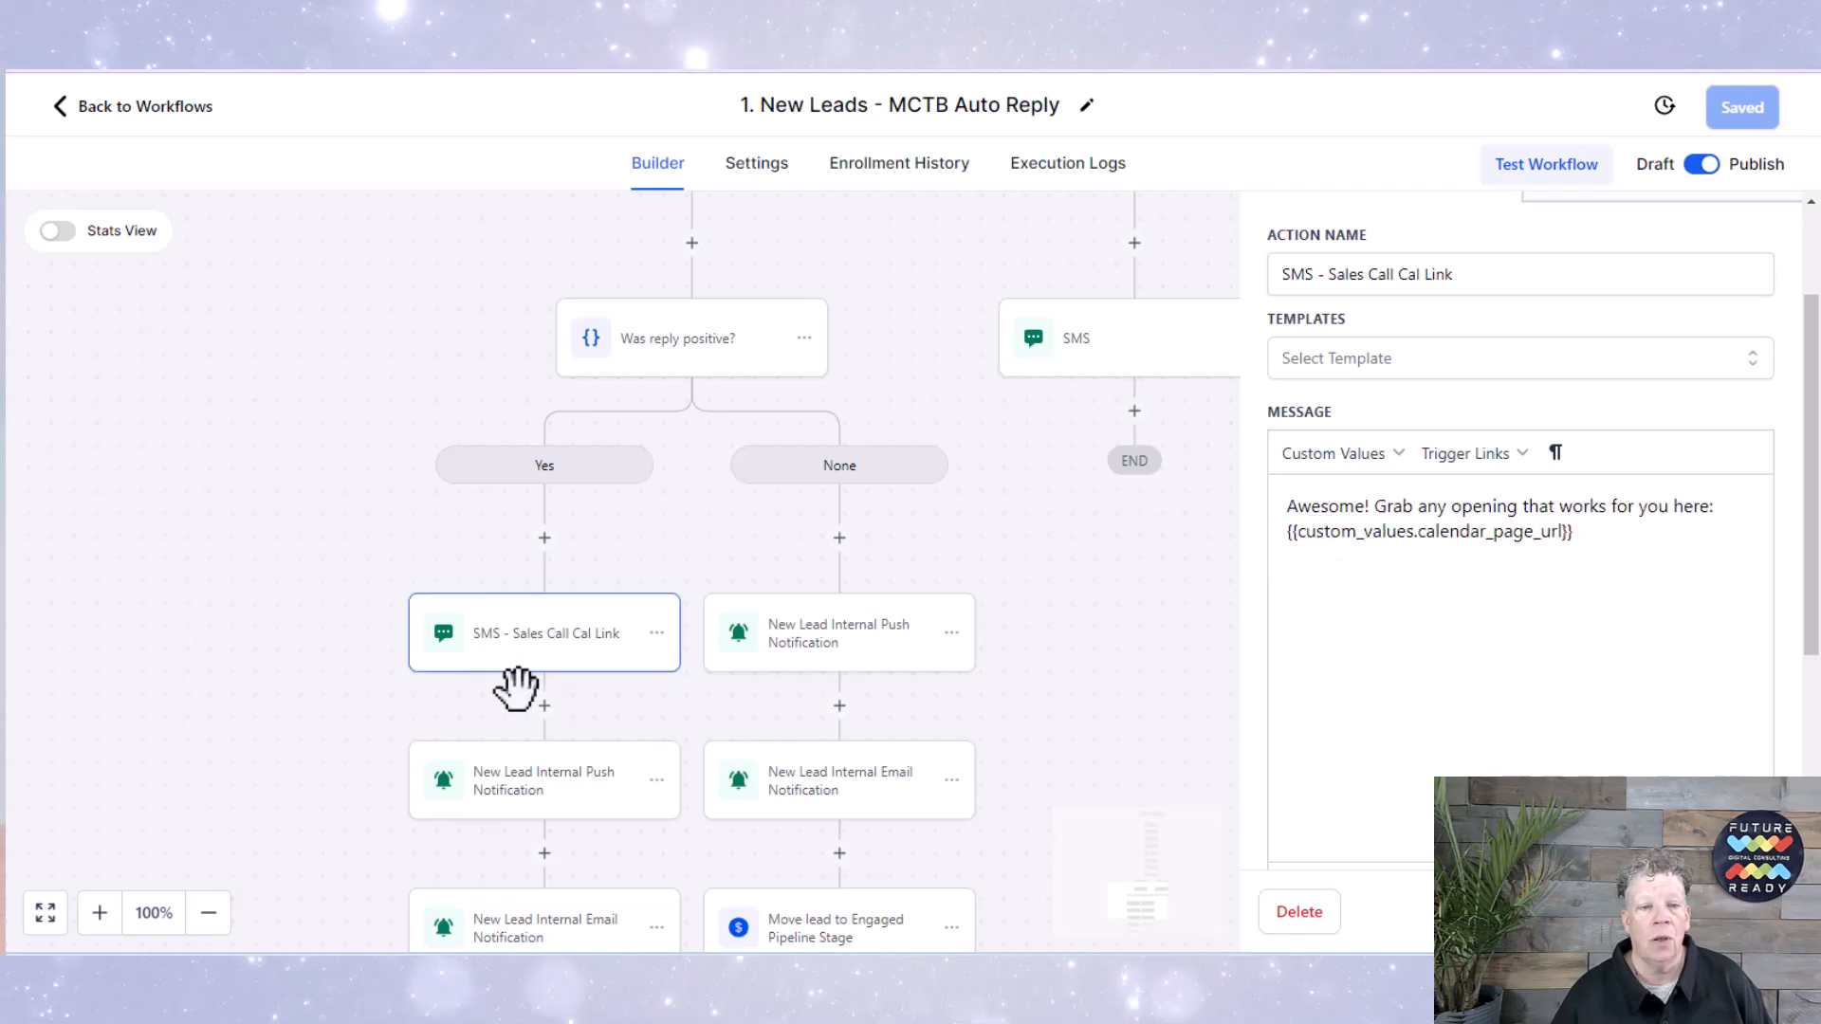
mouse_move(569, 827)
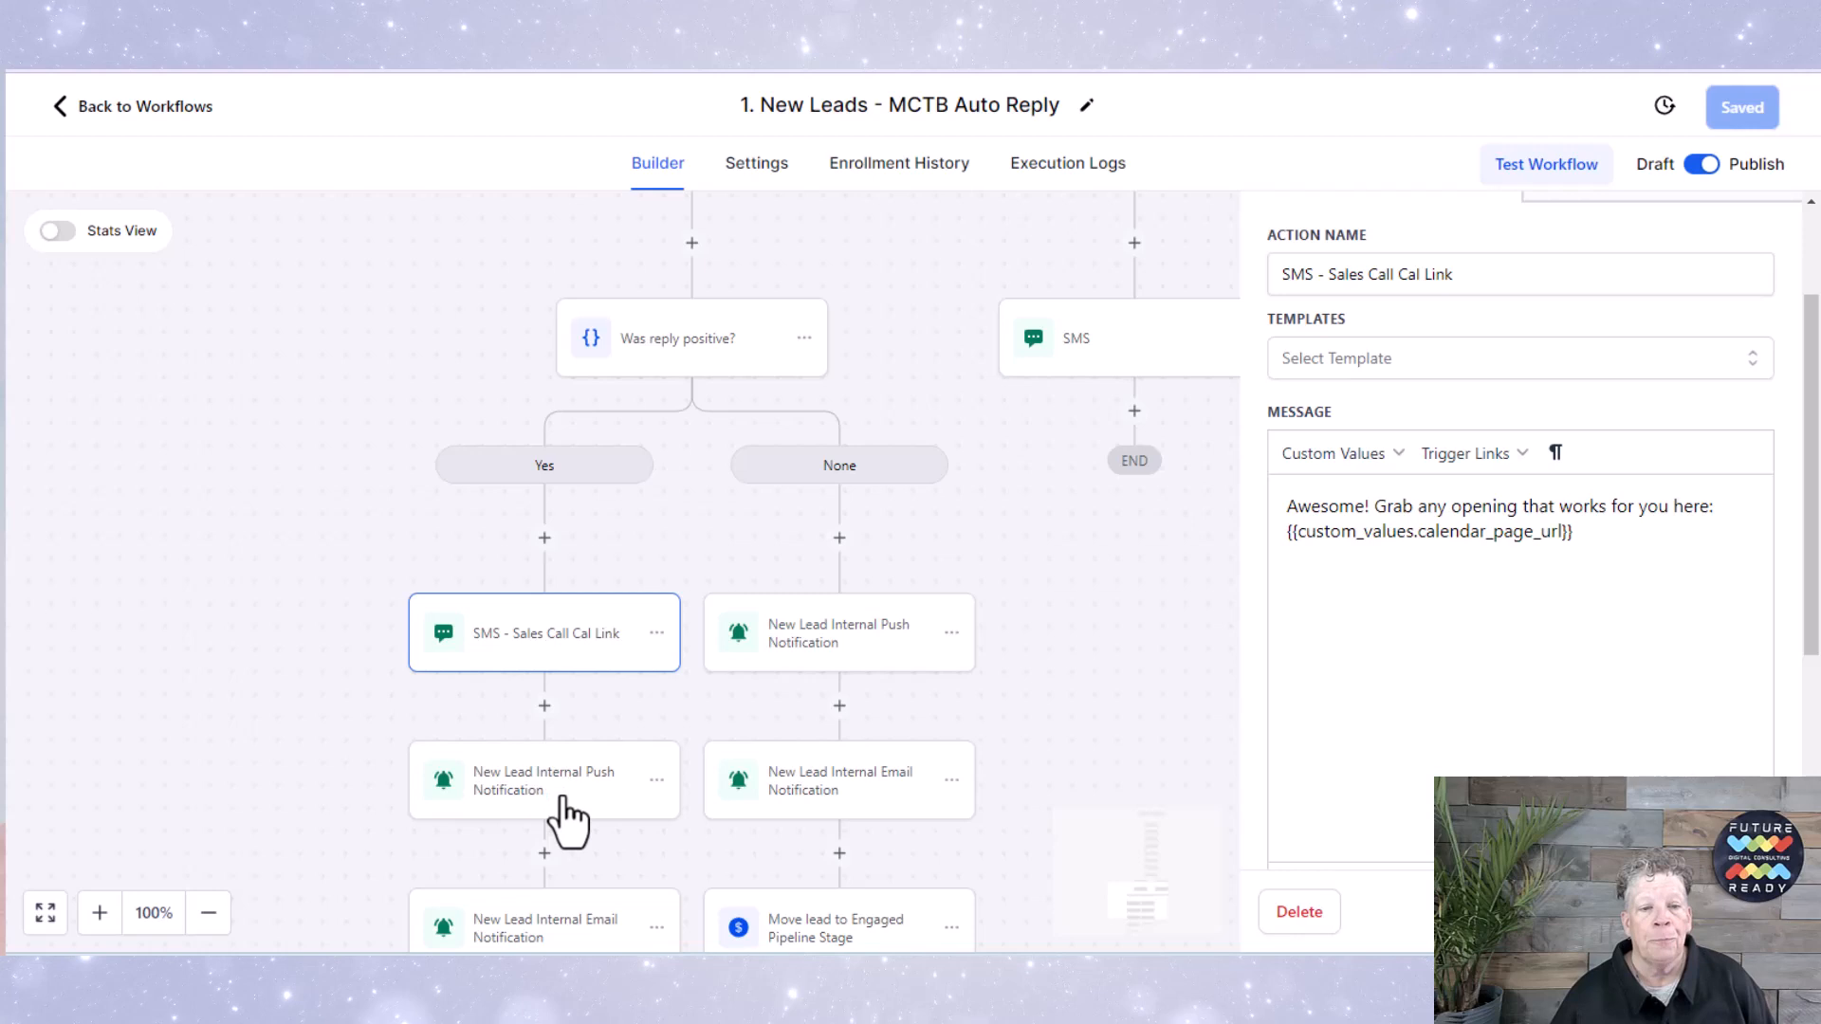
Step: Show the New Lead Internal Push Notification settings, then the no-reply branch's free-call booking SMS
click(542, 782)
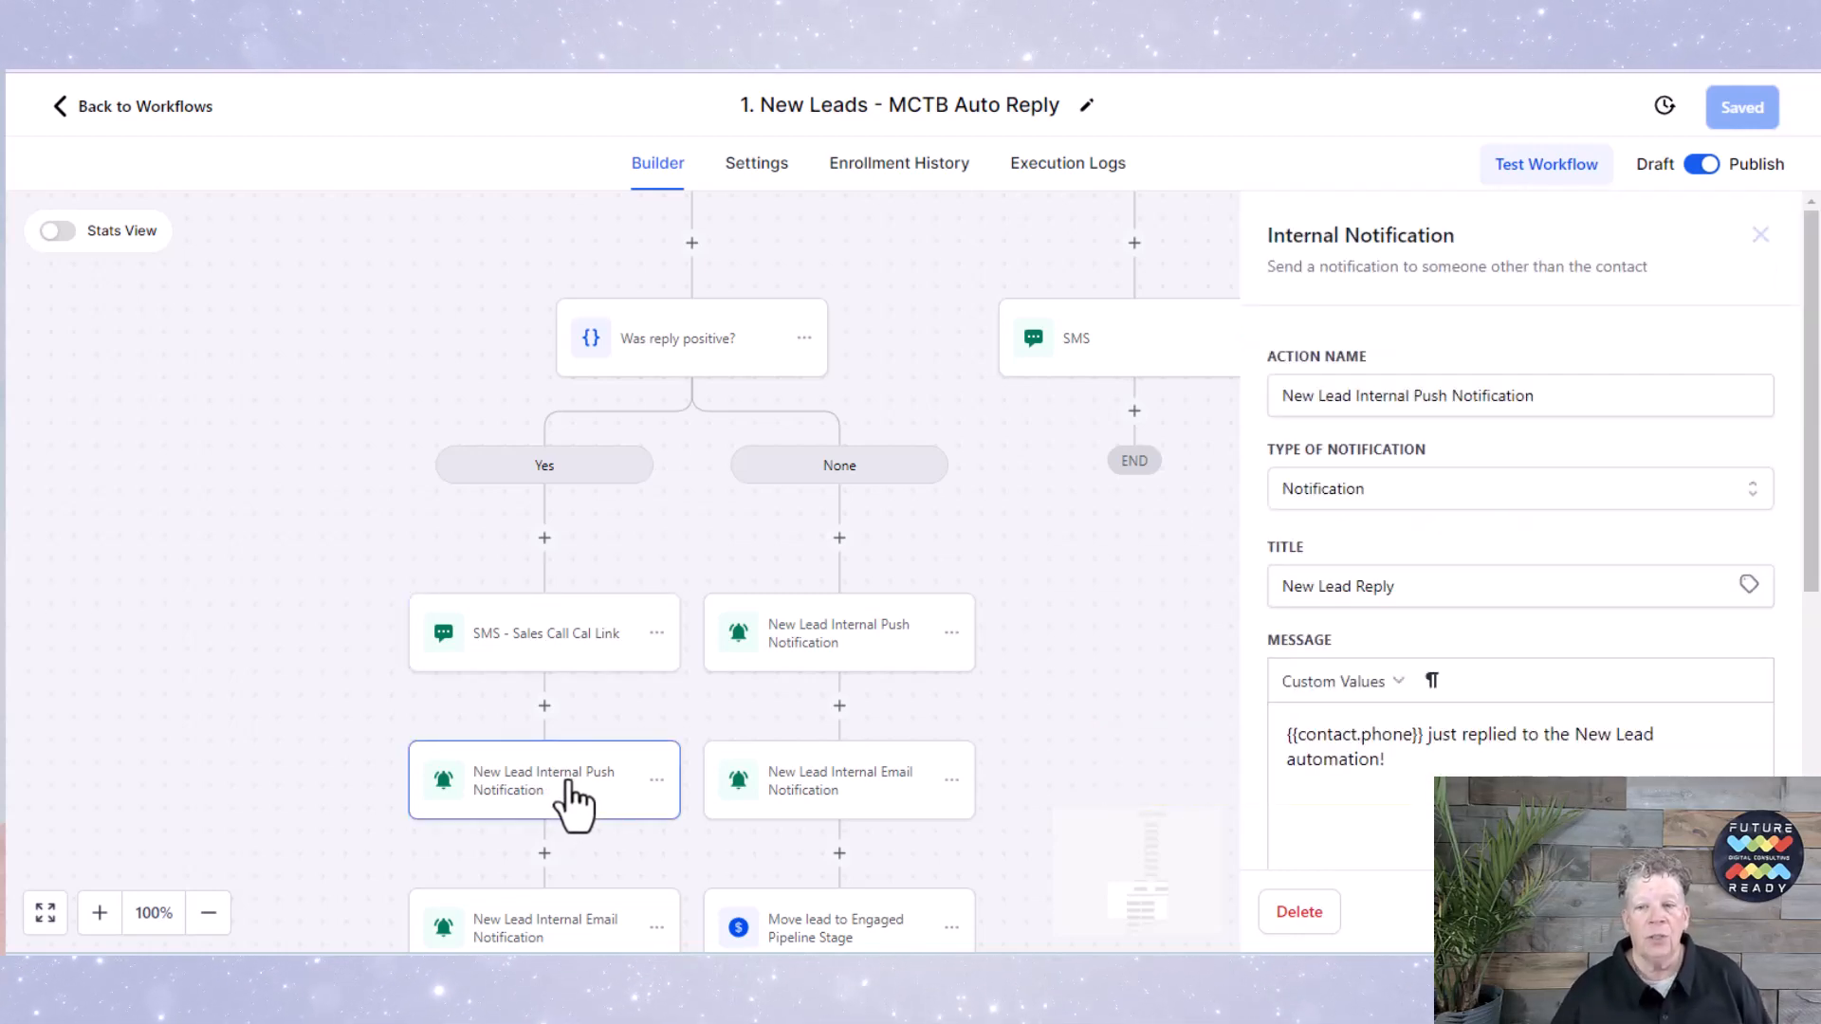
scroll(down, 3)
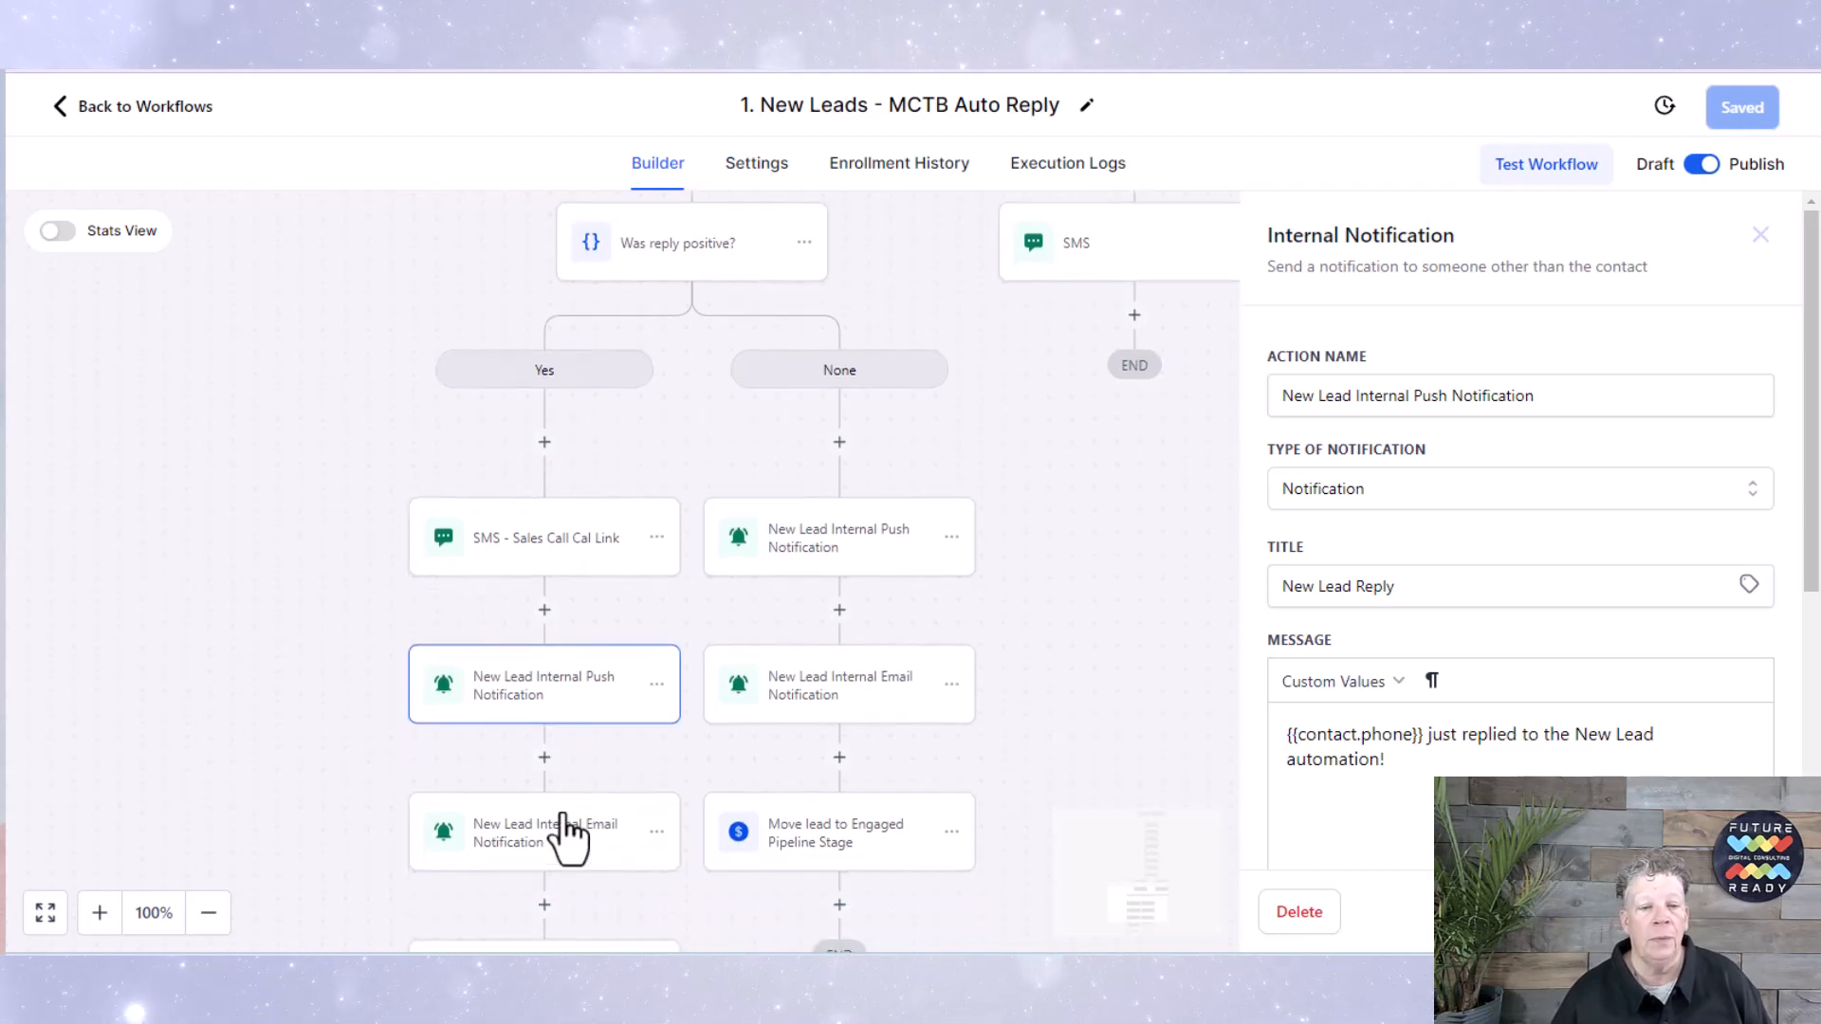
mouse_move(579, 863)
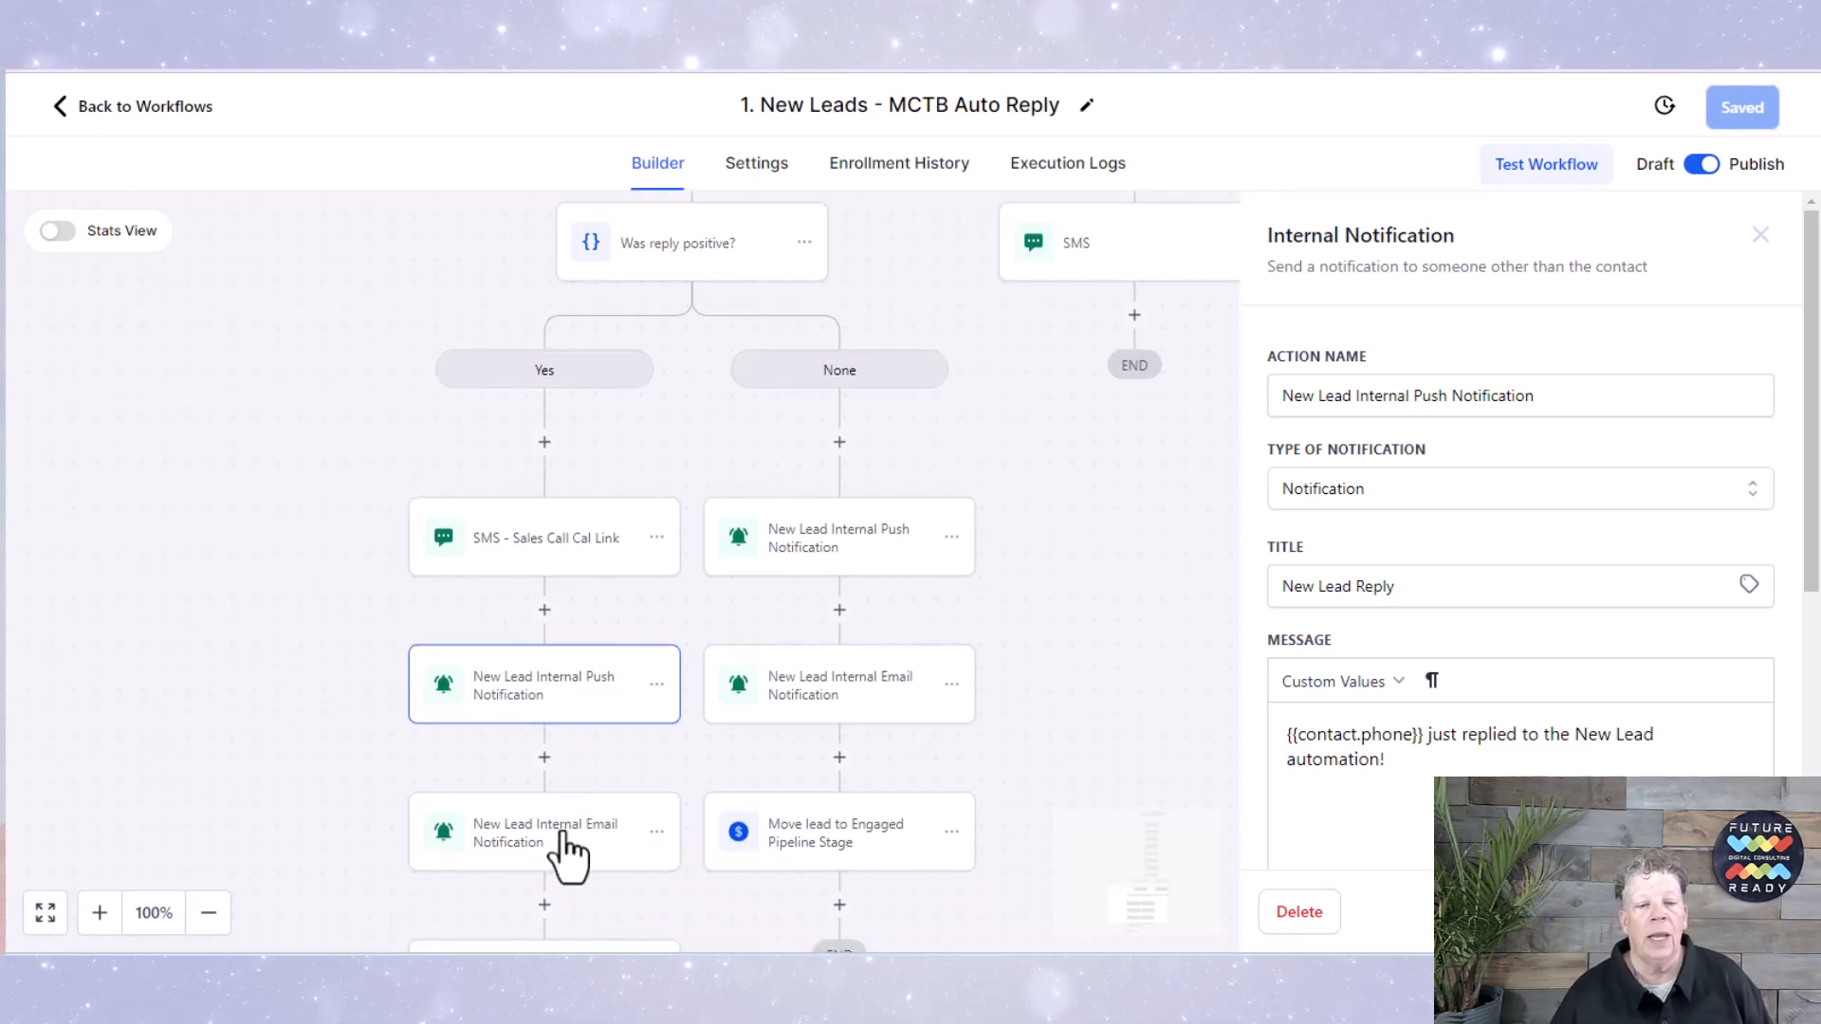
mouse_move(554, 799)
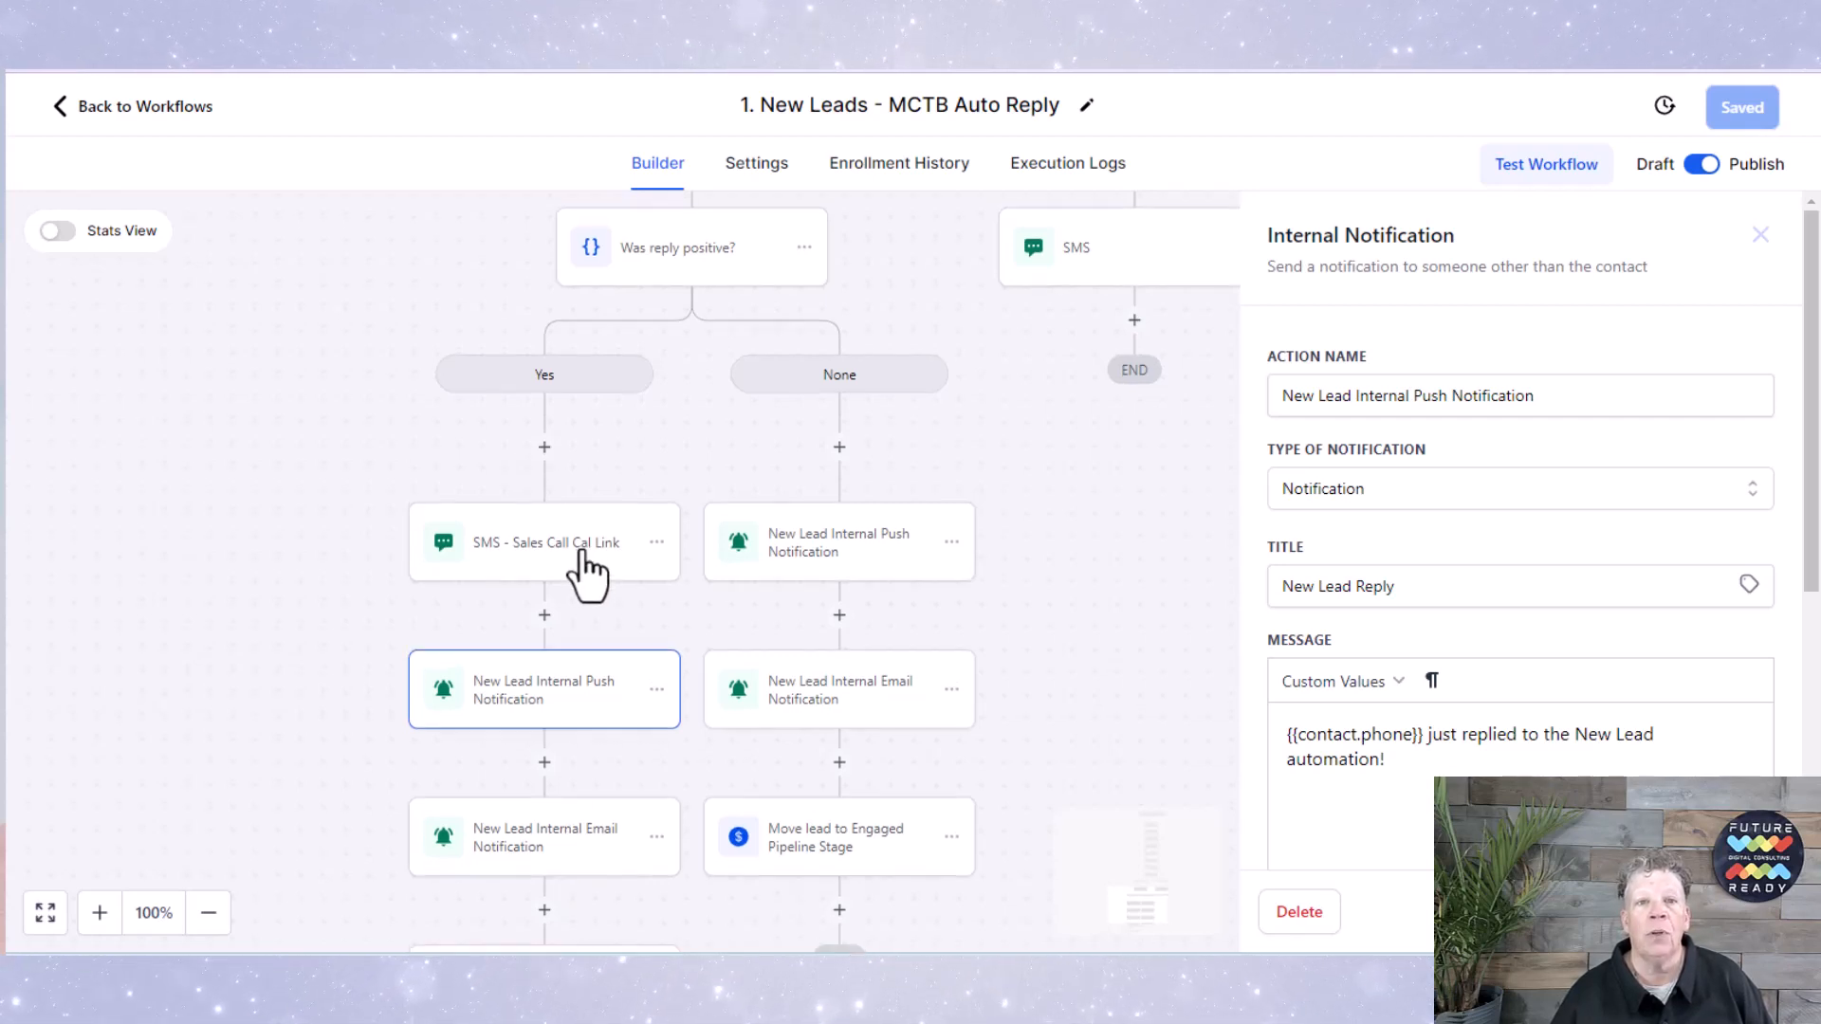
scroll(down, 3)
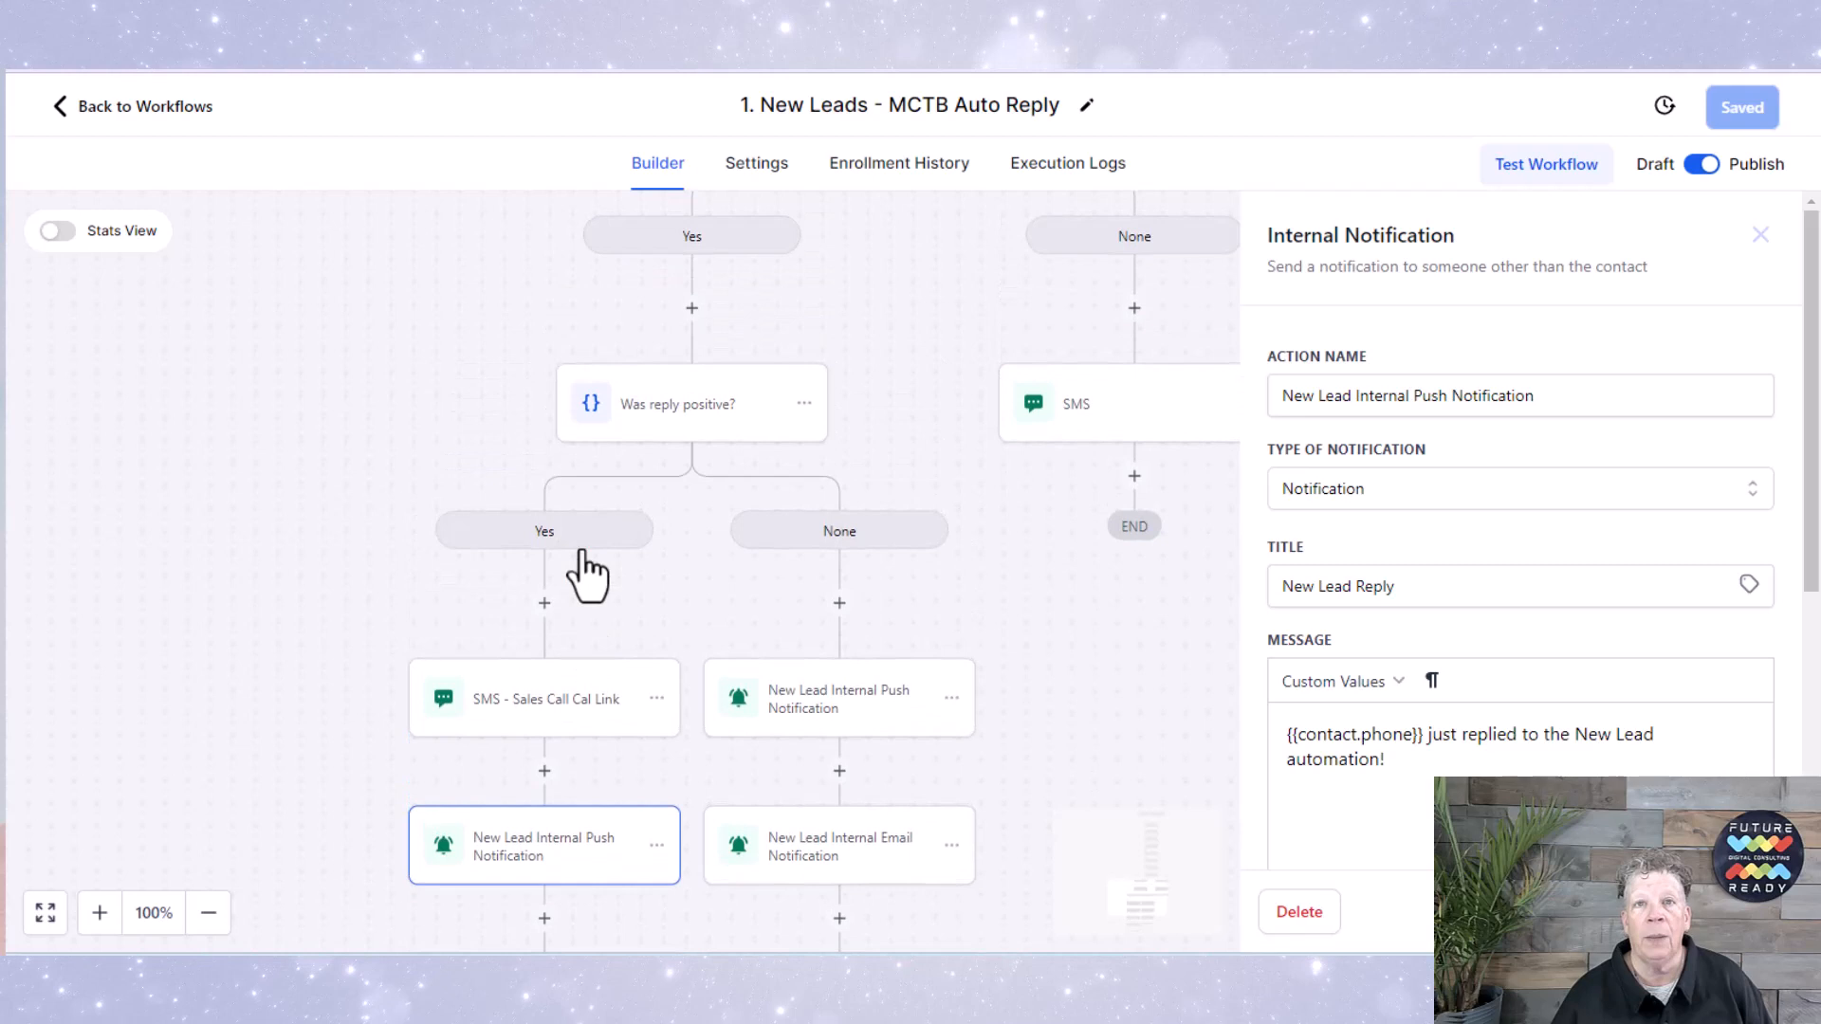
mouse_move(750, 398)
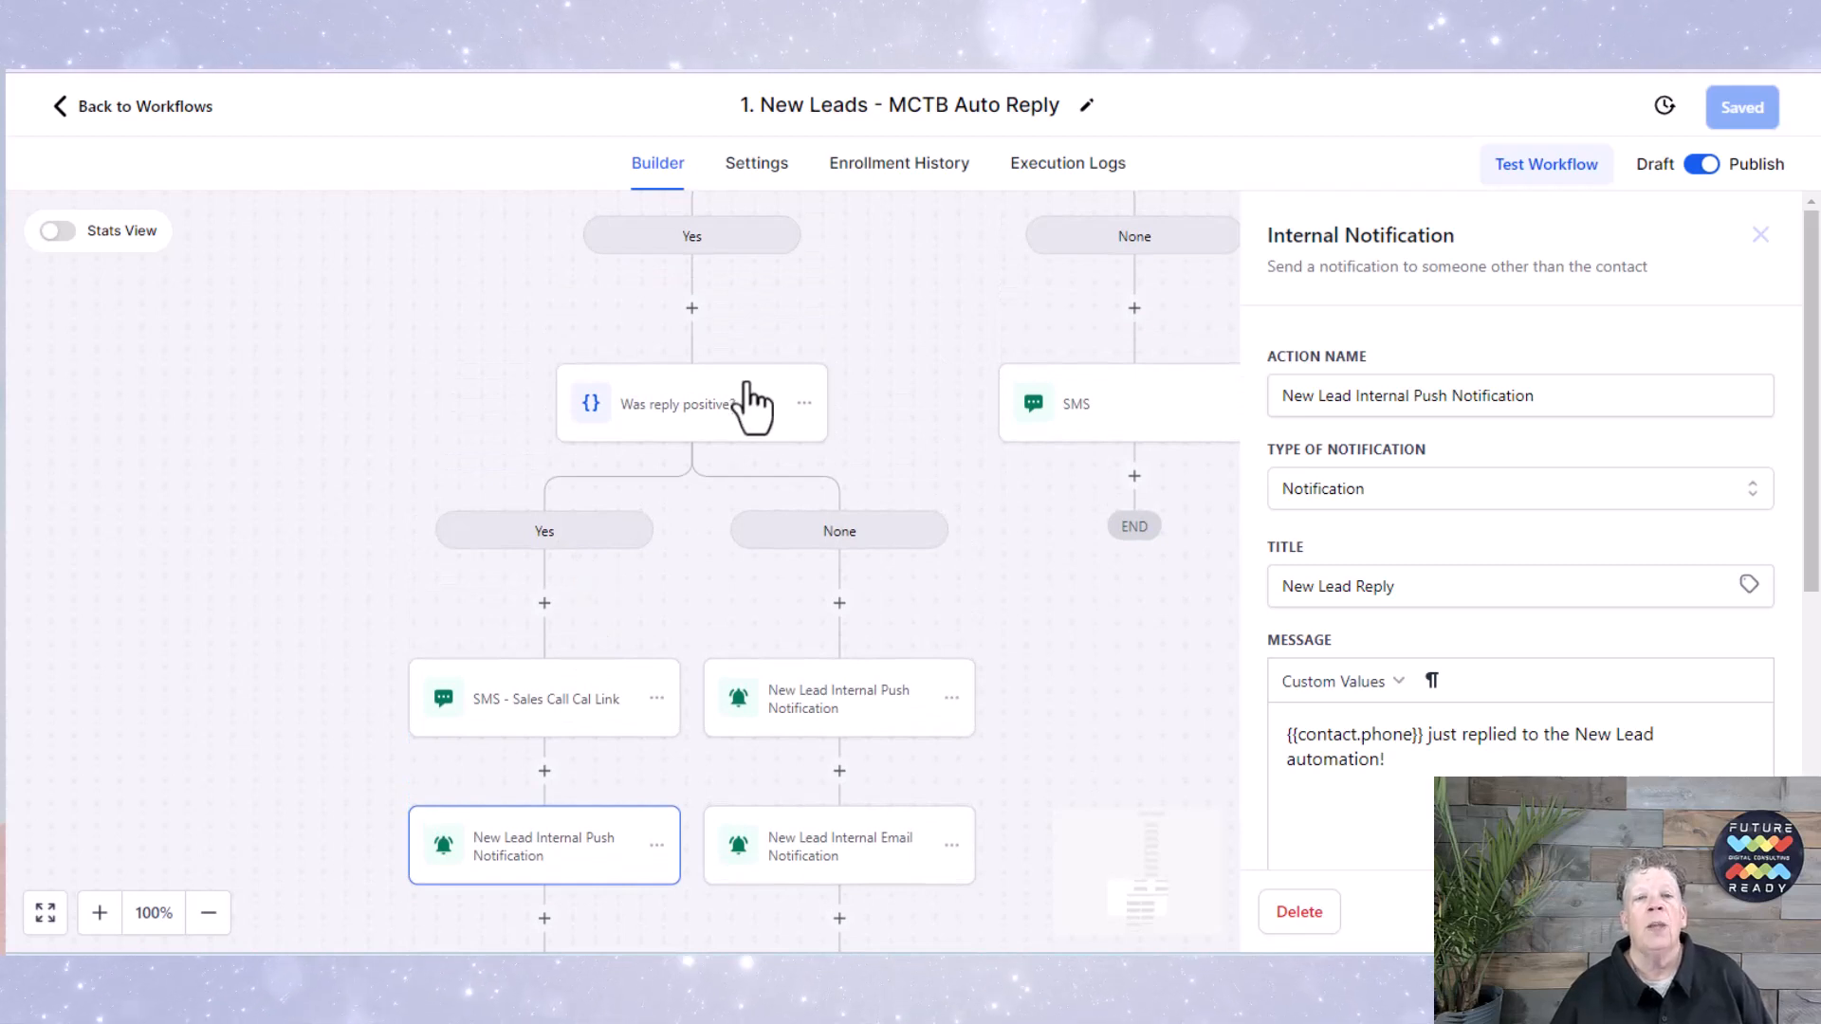
mouse_move(885, 705)
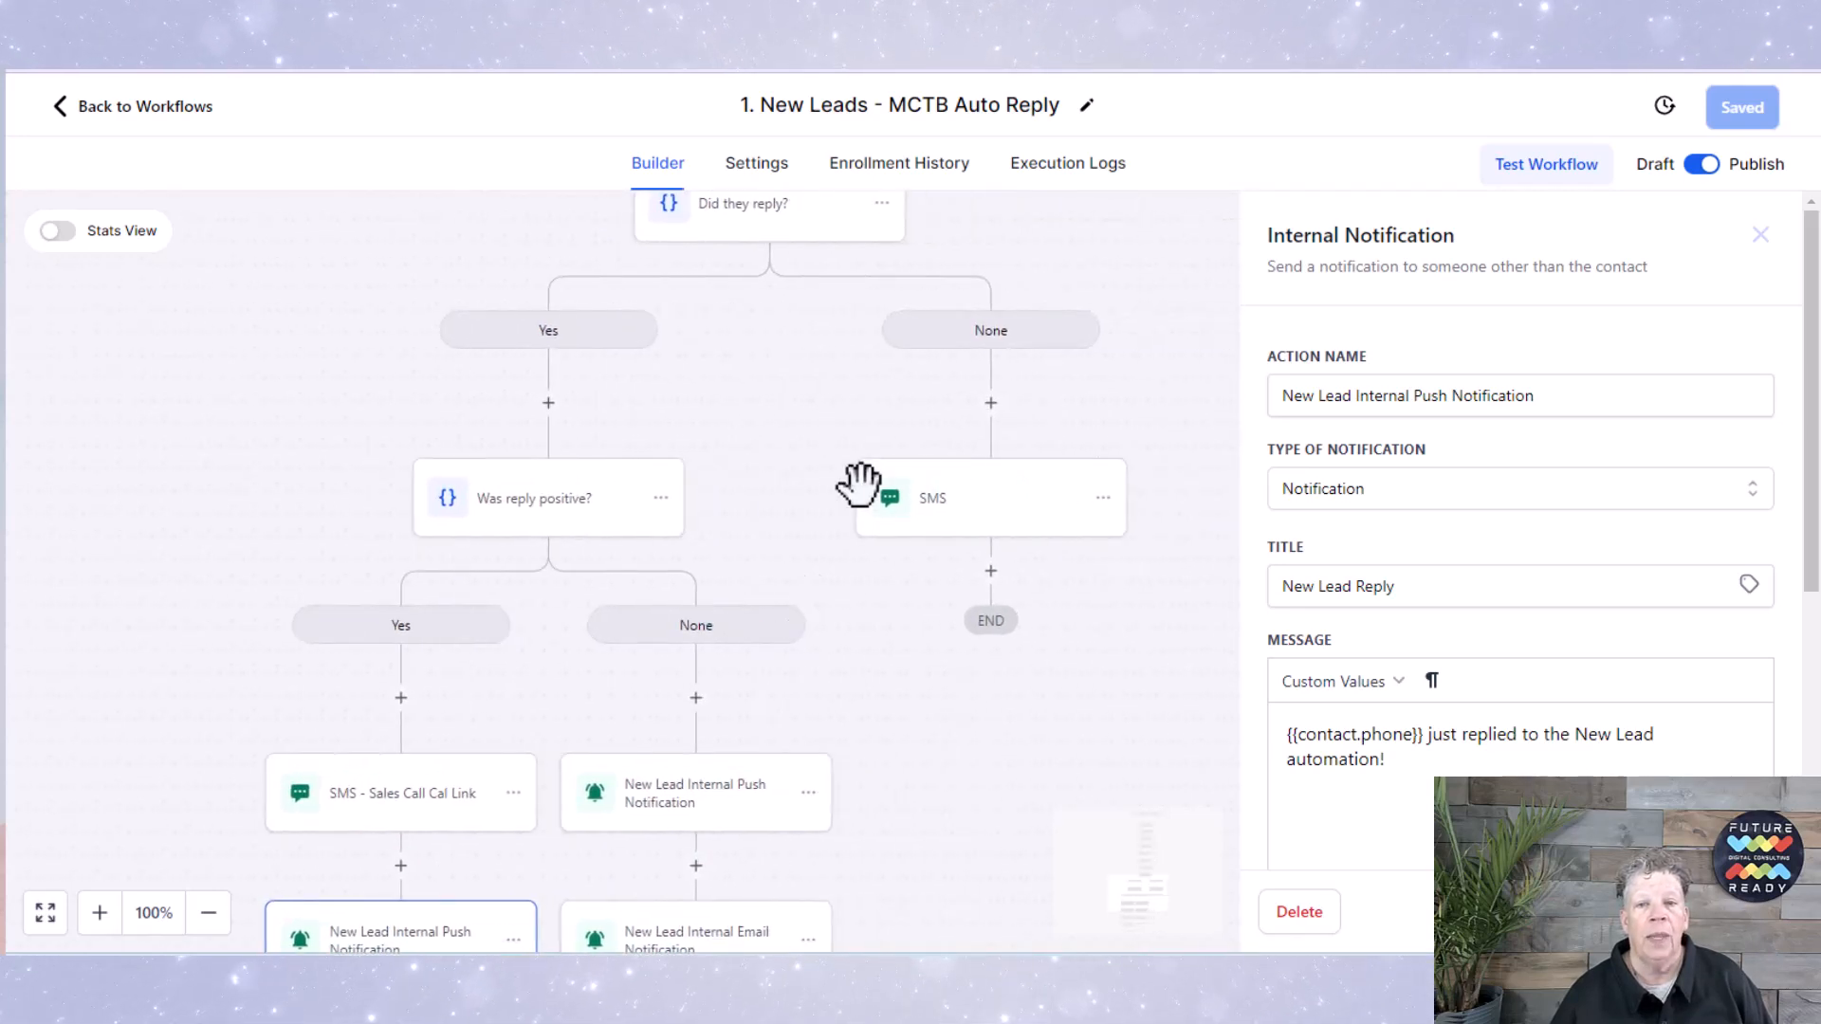
click(990, 497)
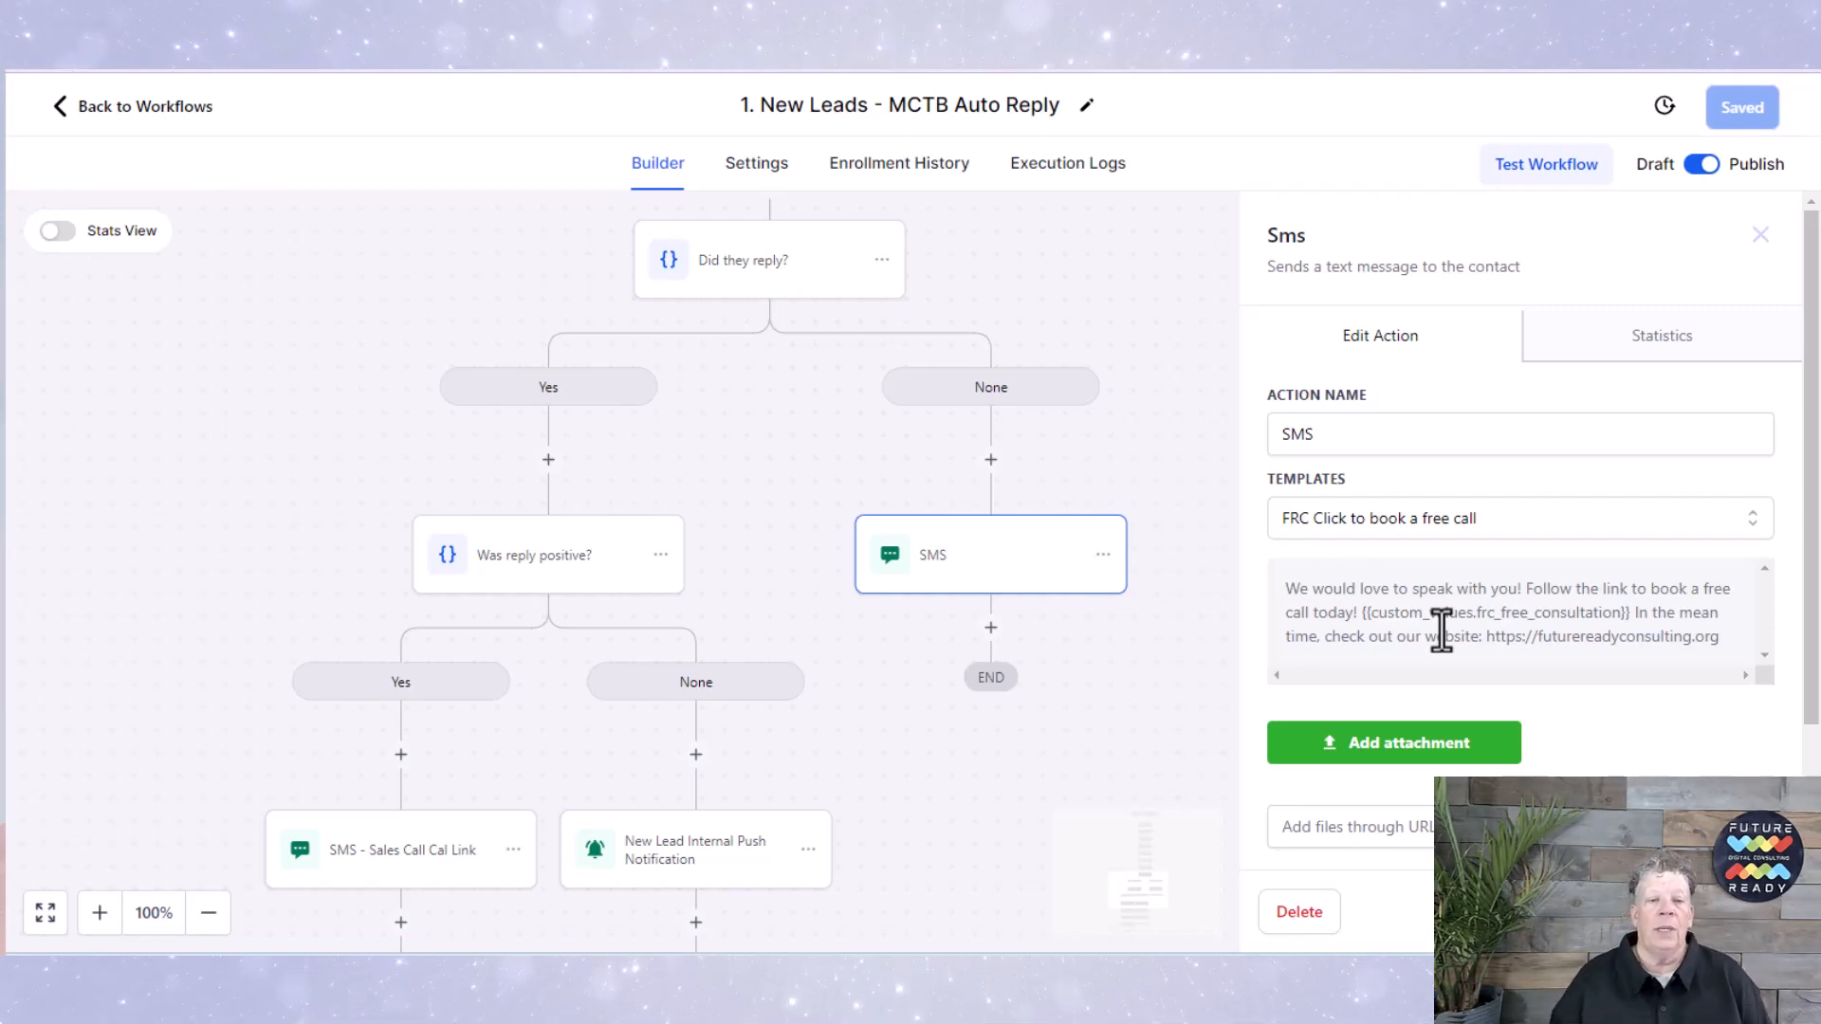
scroll(down, 3)
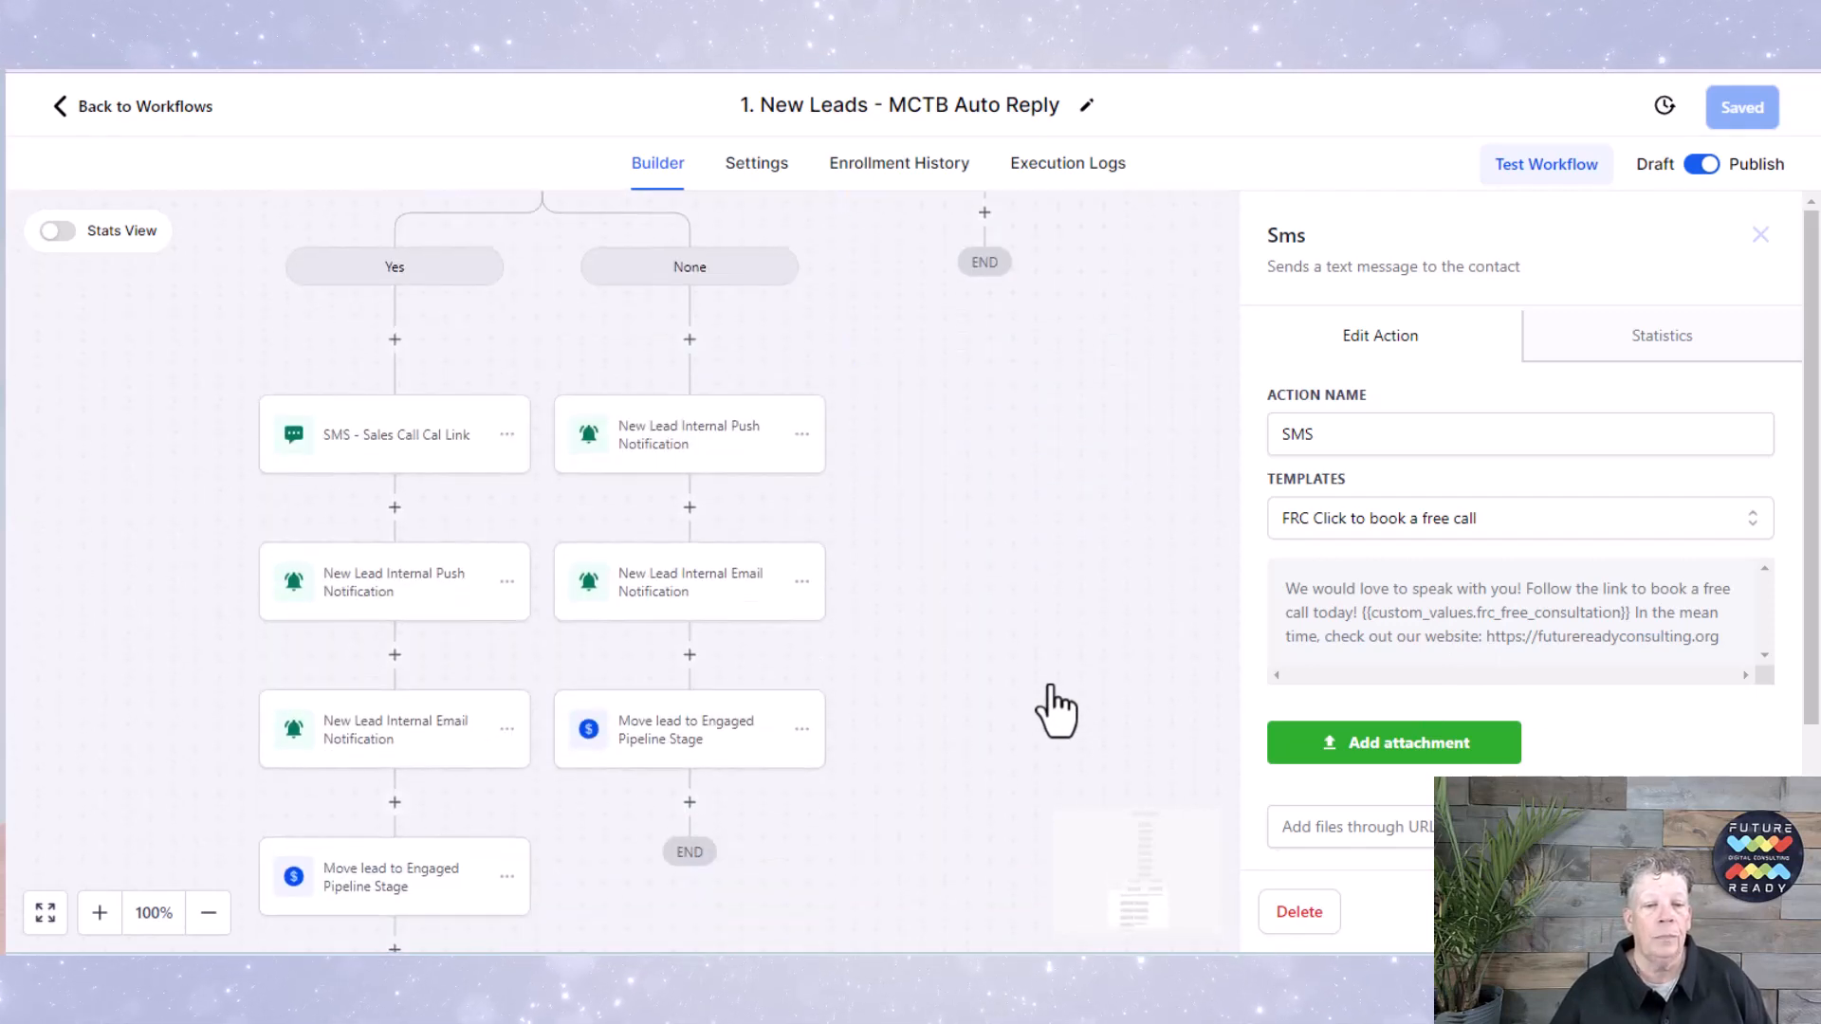
scroll(down, 3)
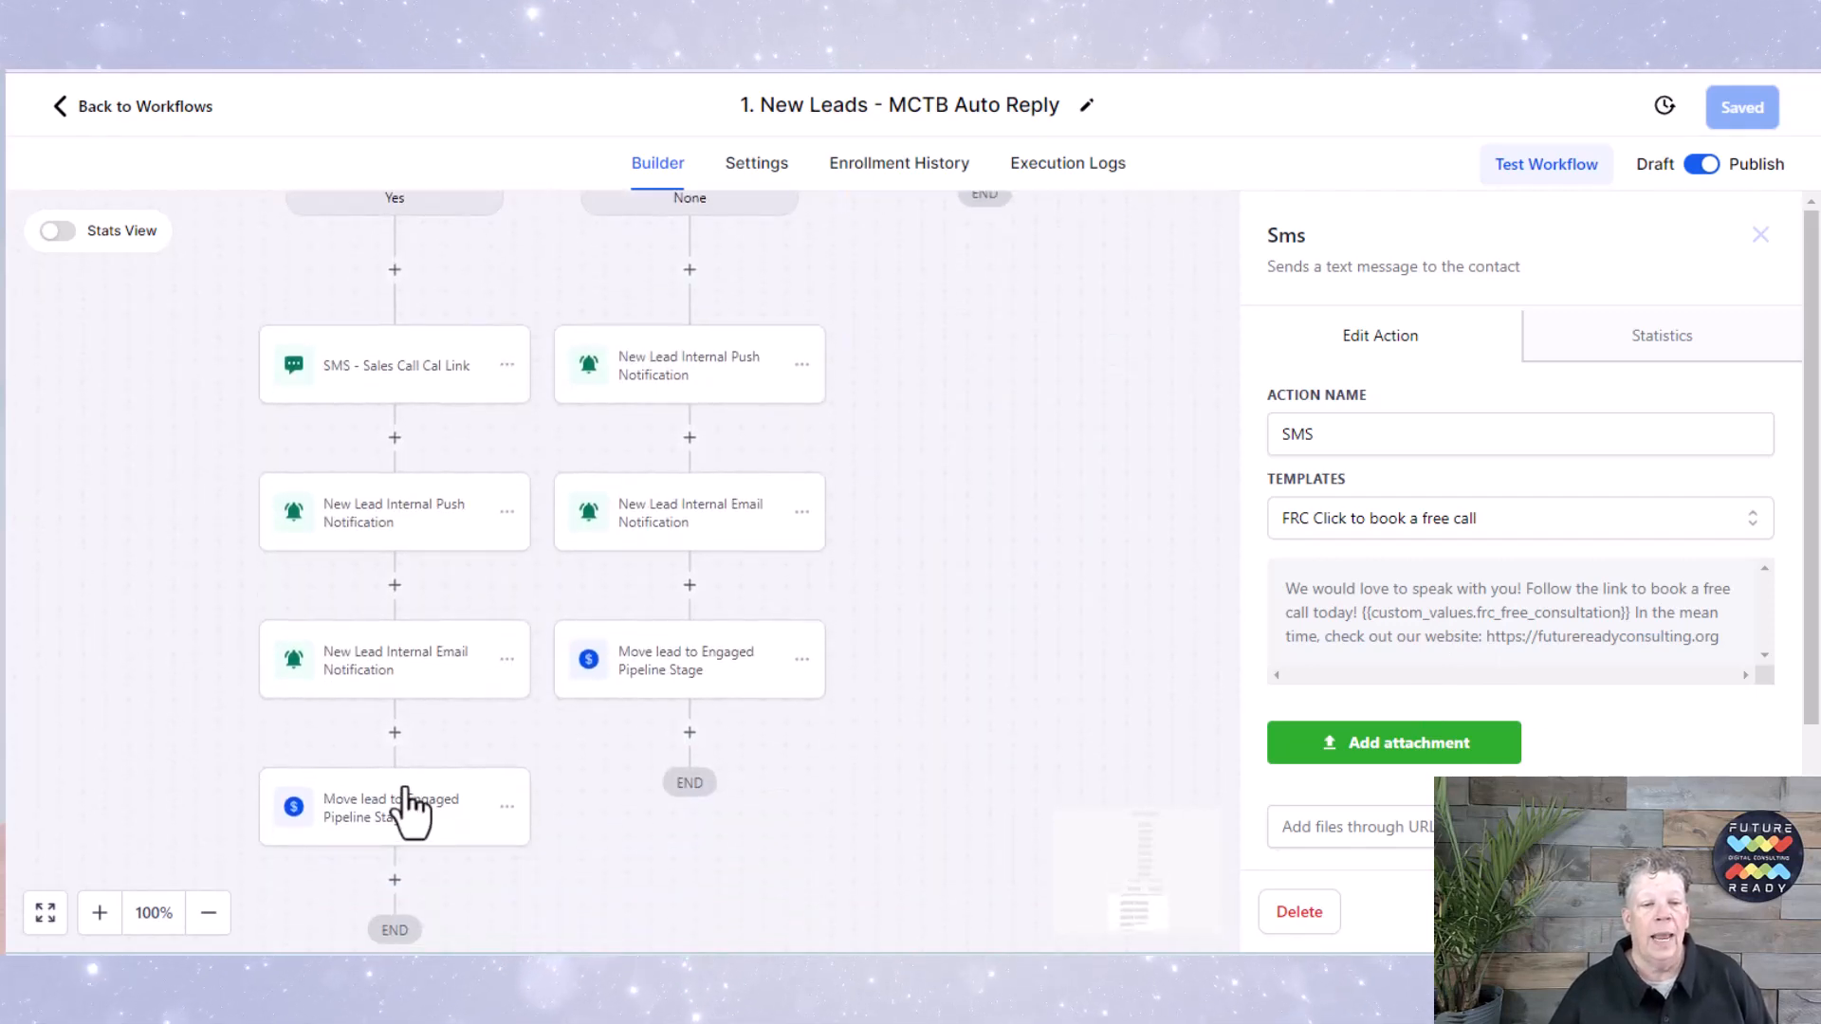
mouse_move(341, 855)
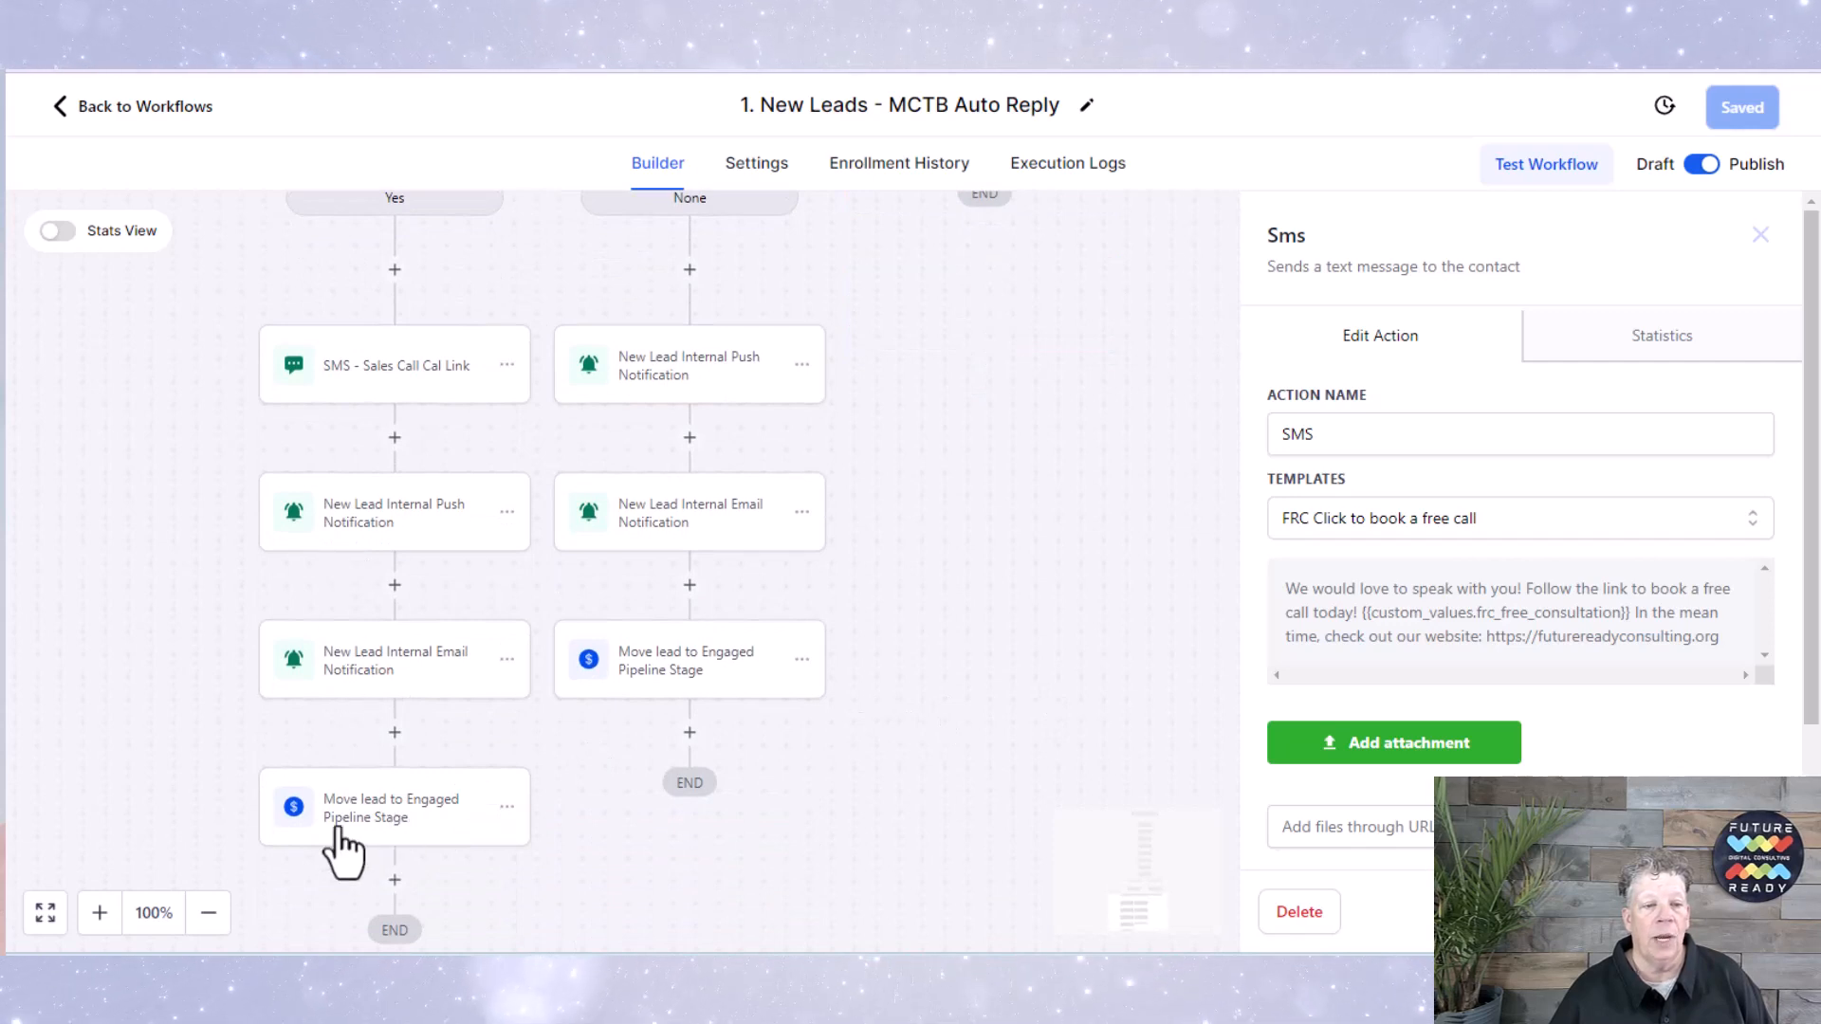
mouse_move(802, 654)
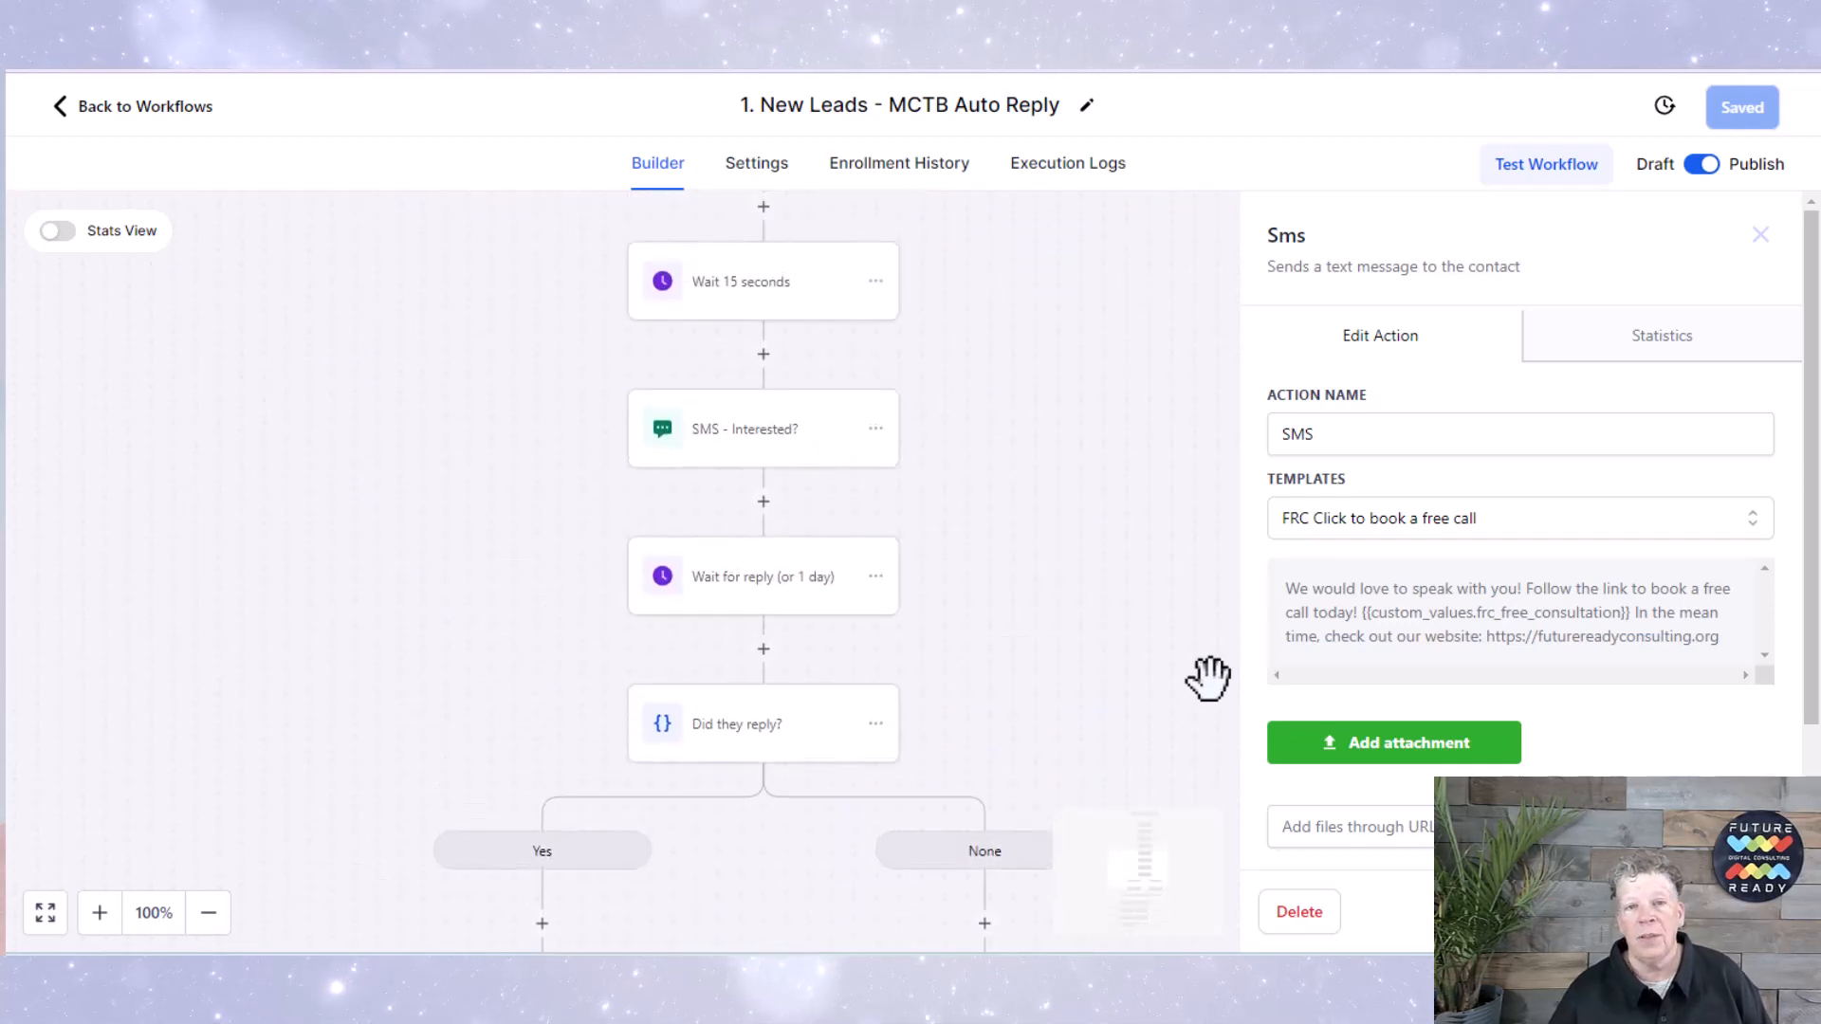
scroll(up, 3)
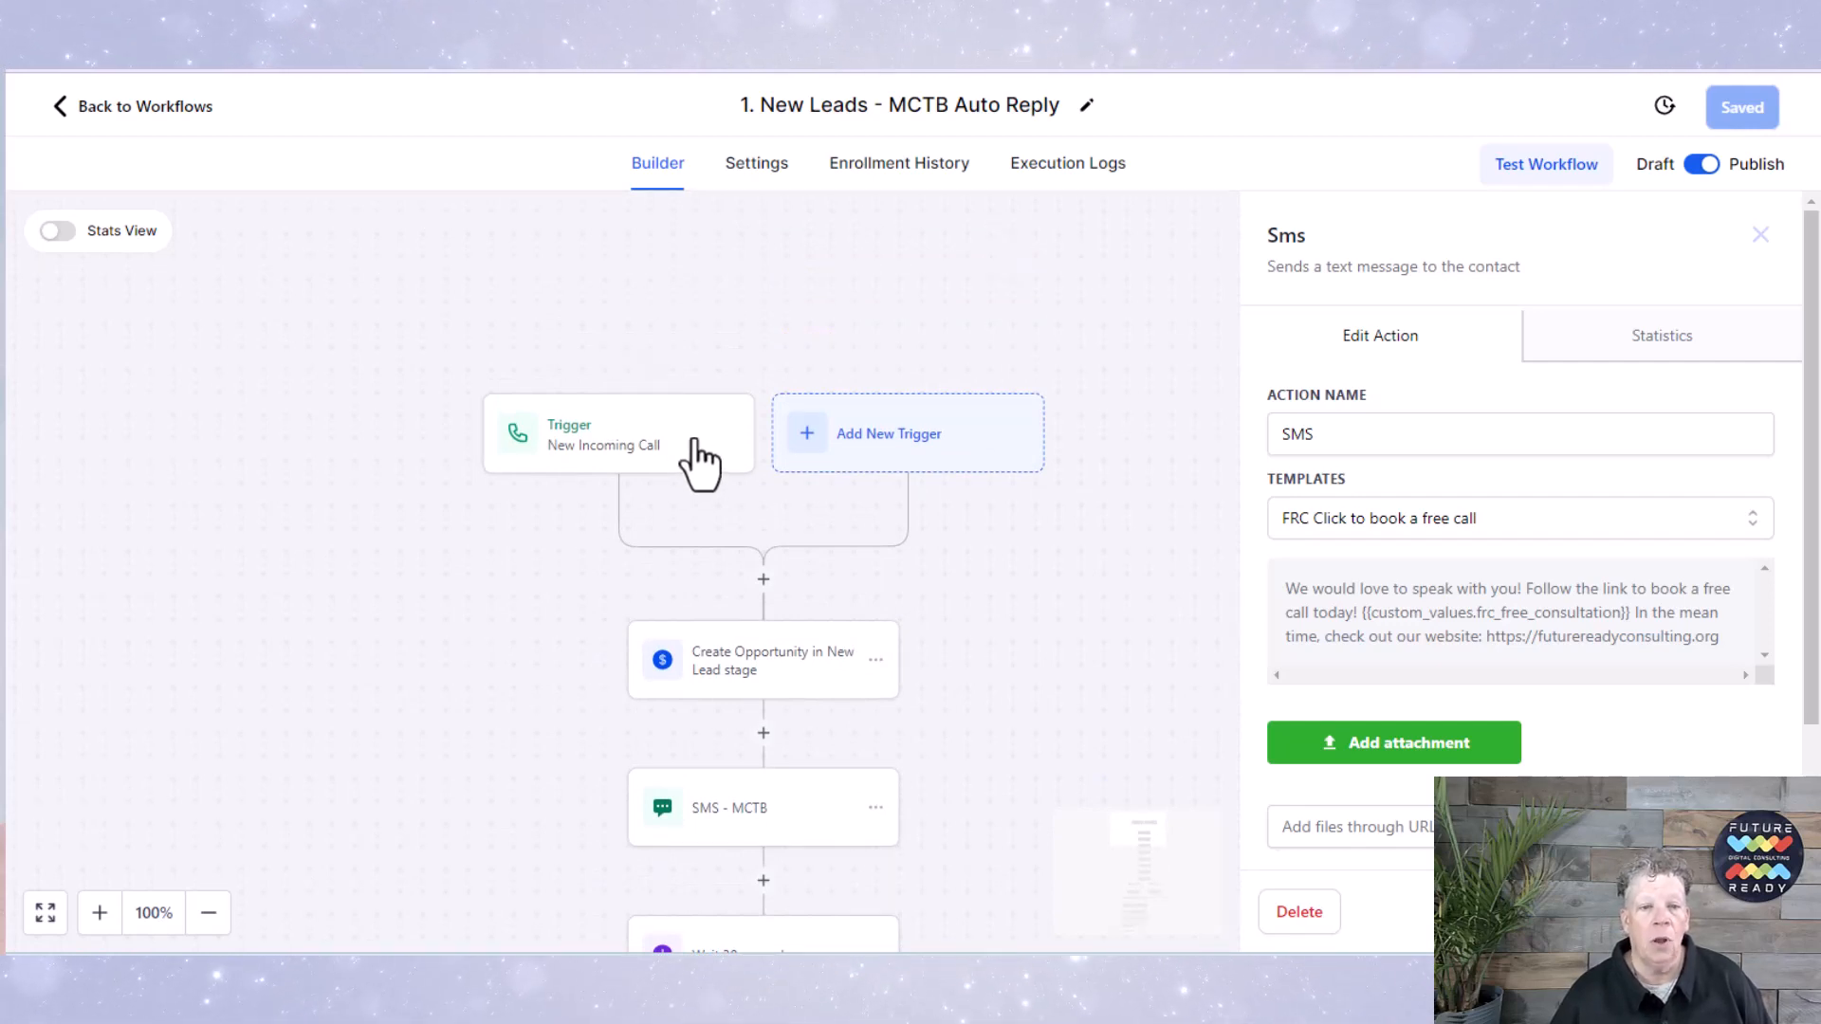
scroll(down, 3)
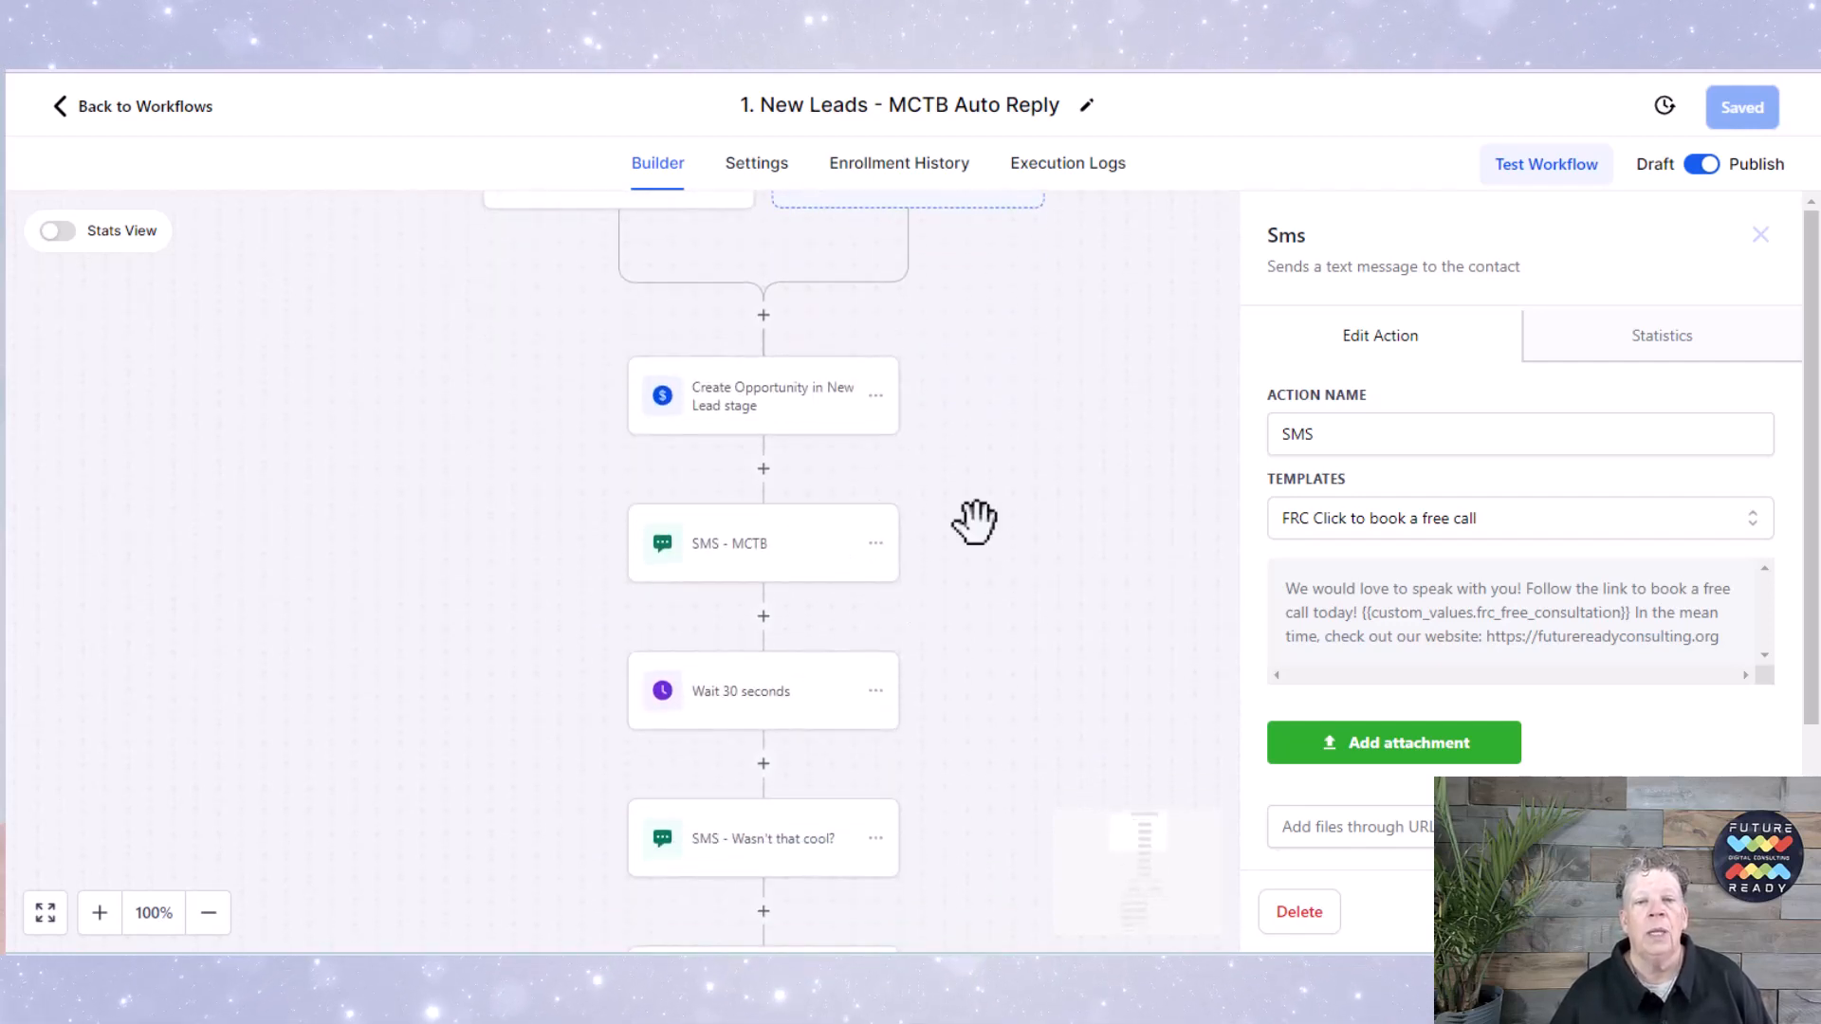
mouse_move(956, 593)
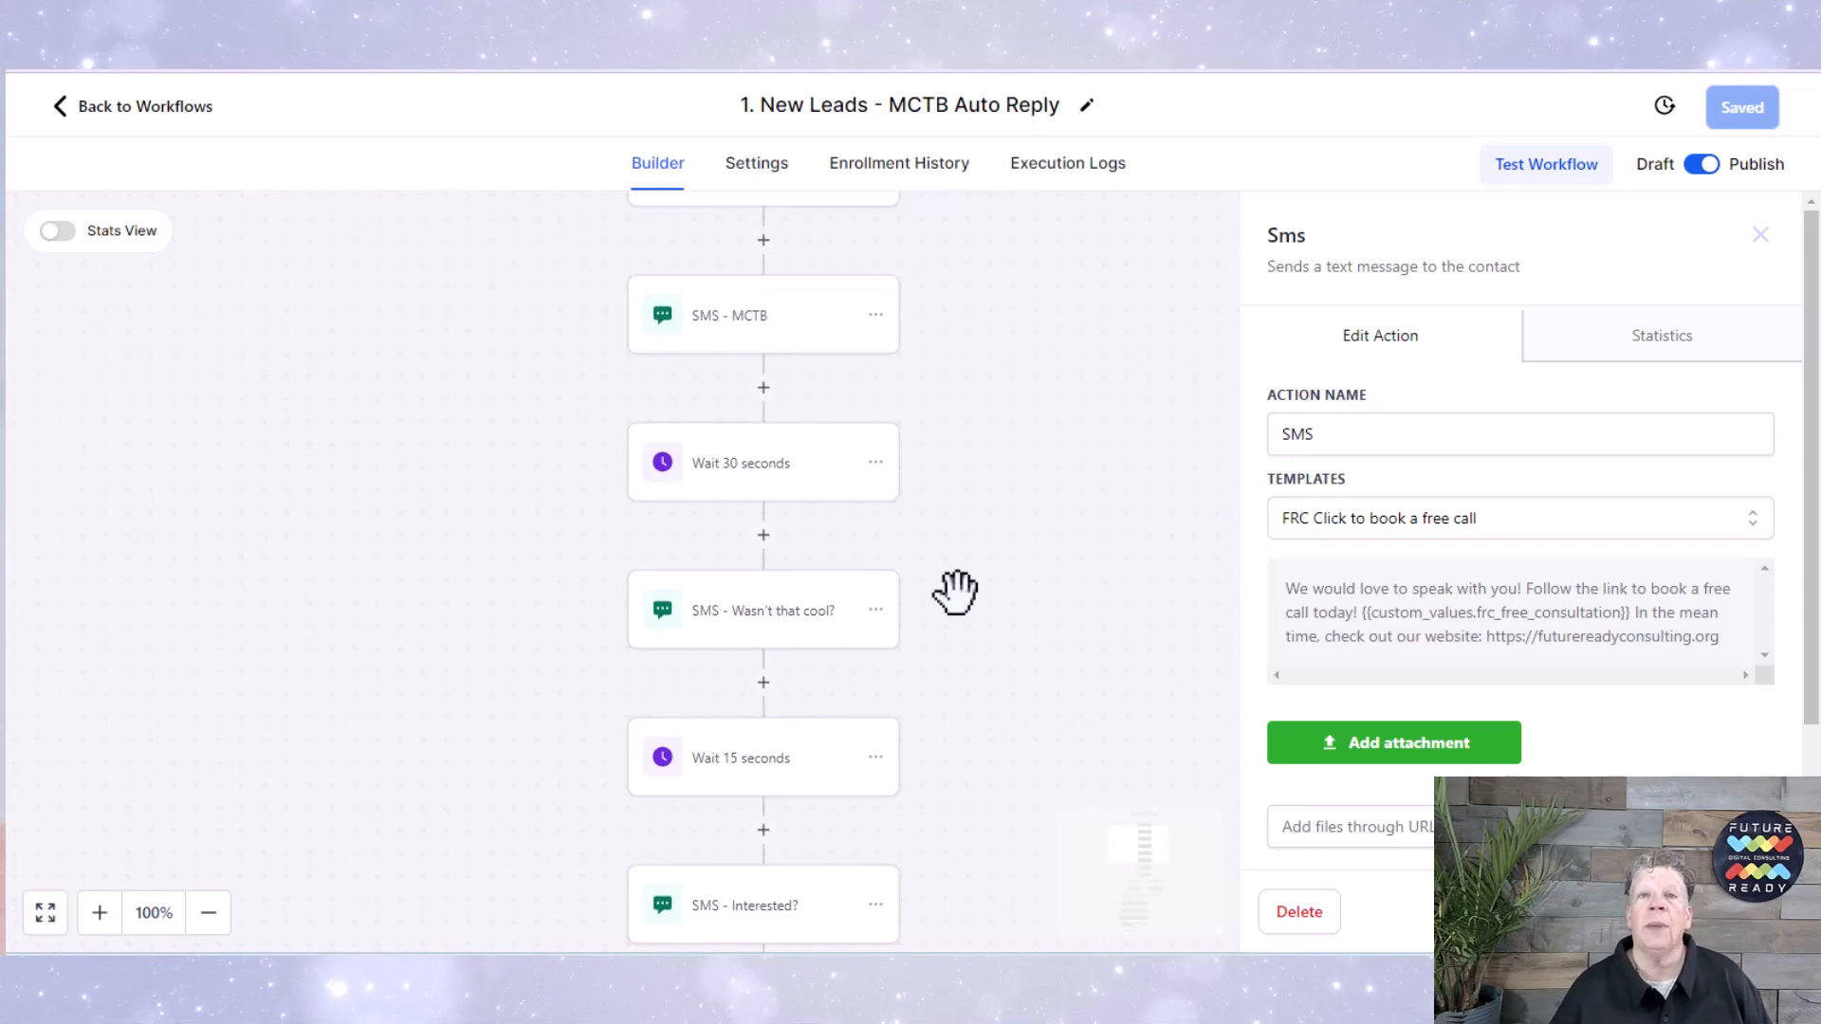
scroll(down, 3)
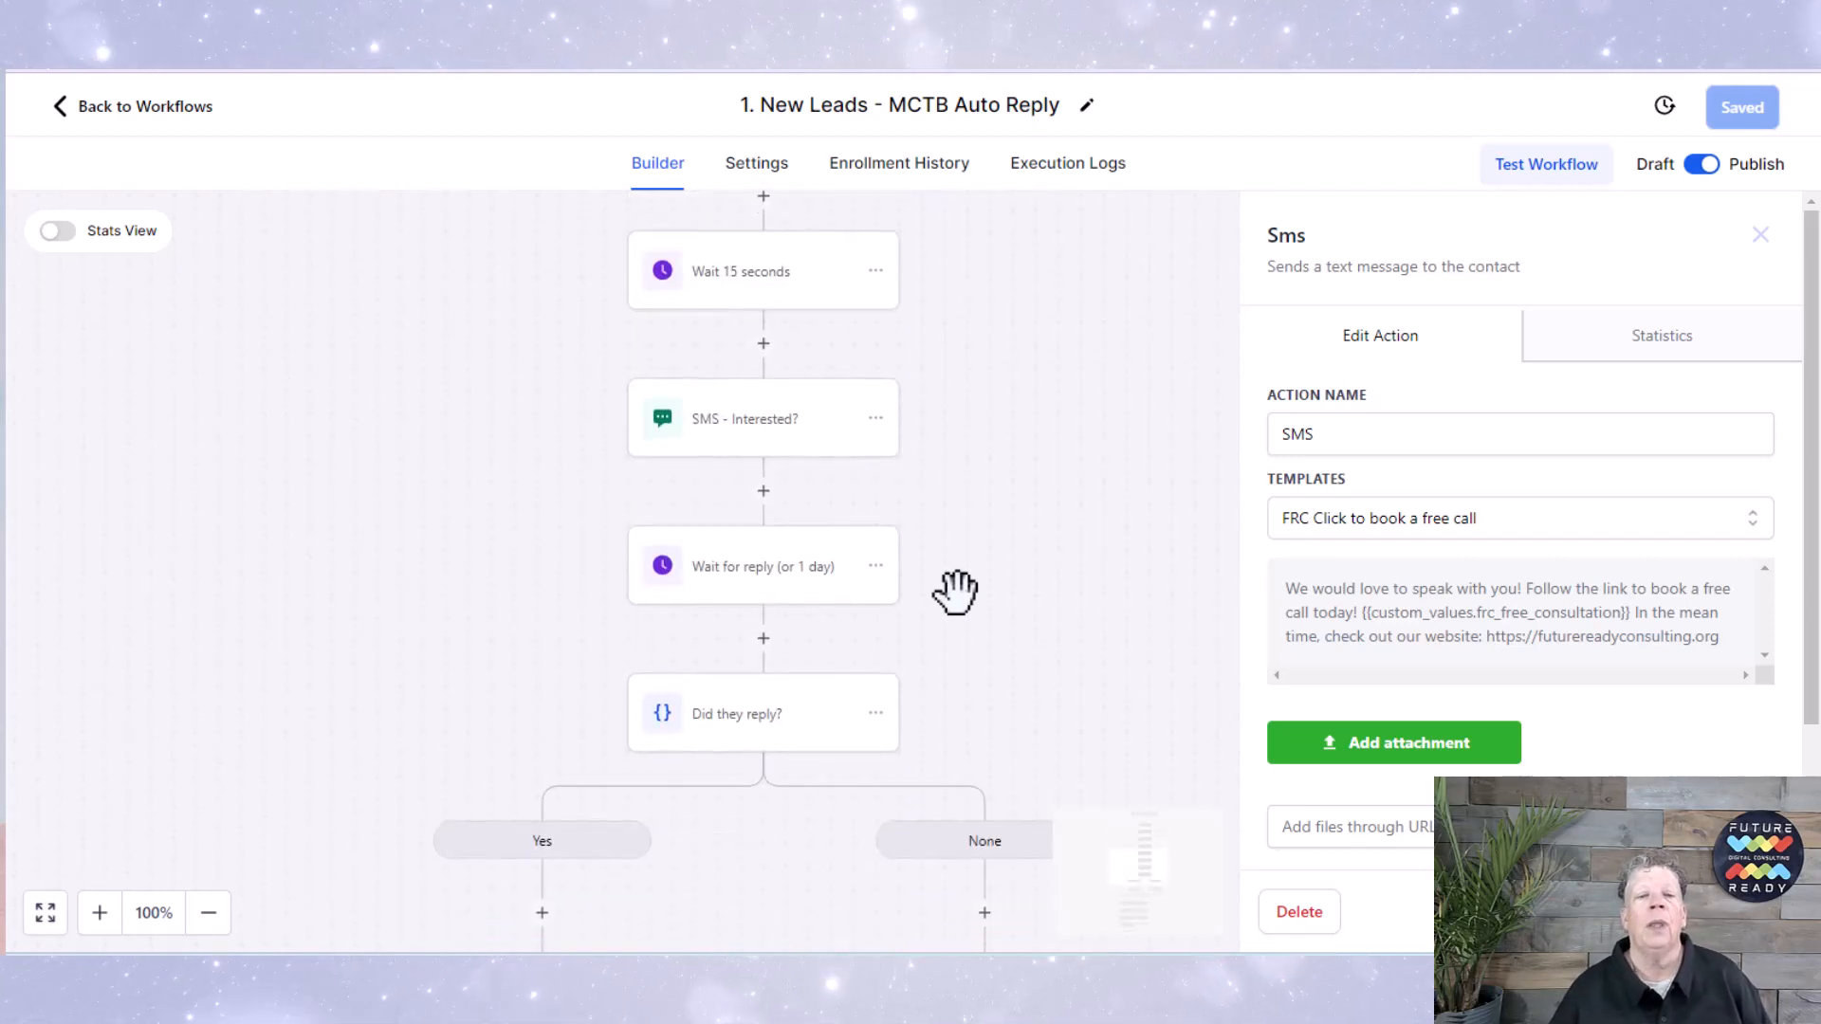
mouse_move(1024, 505)
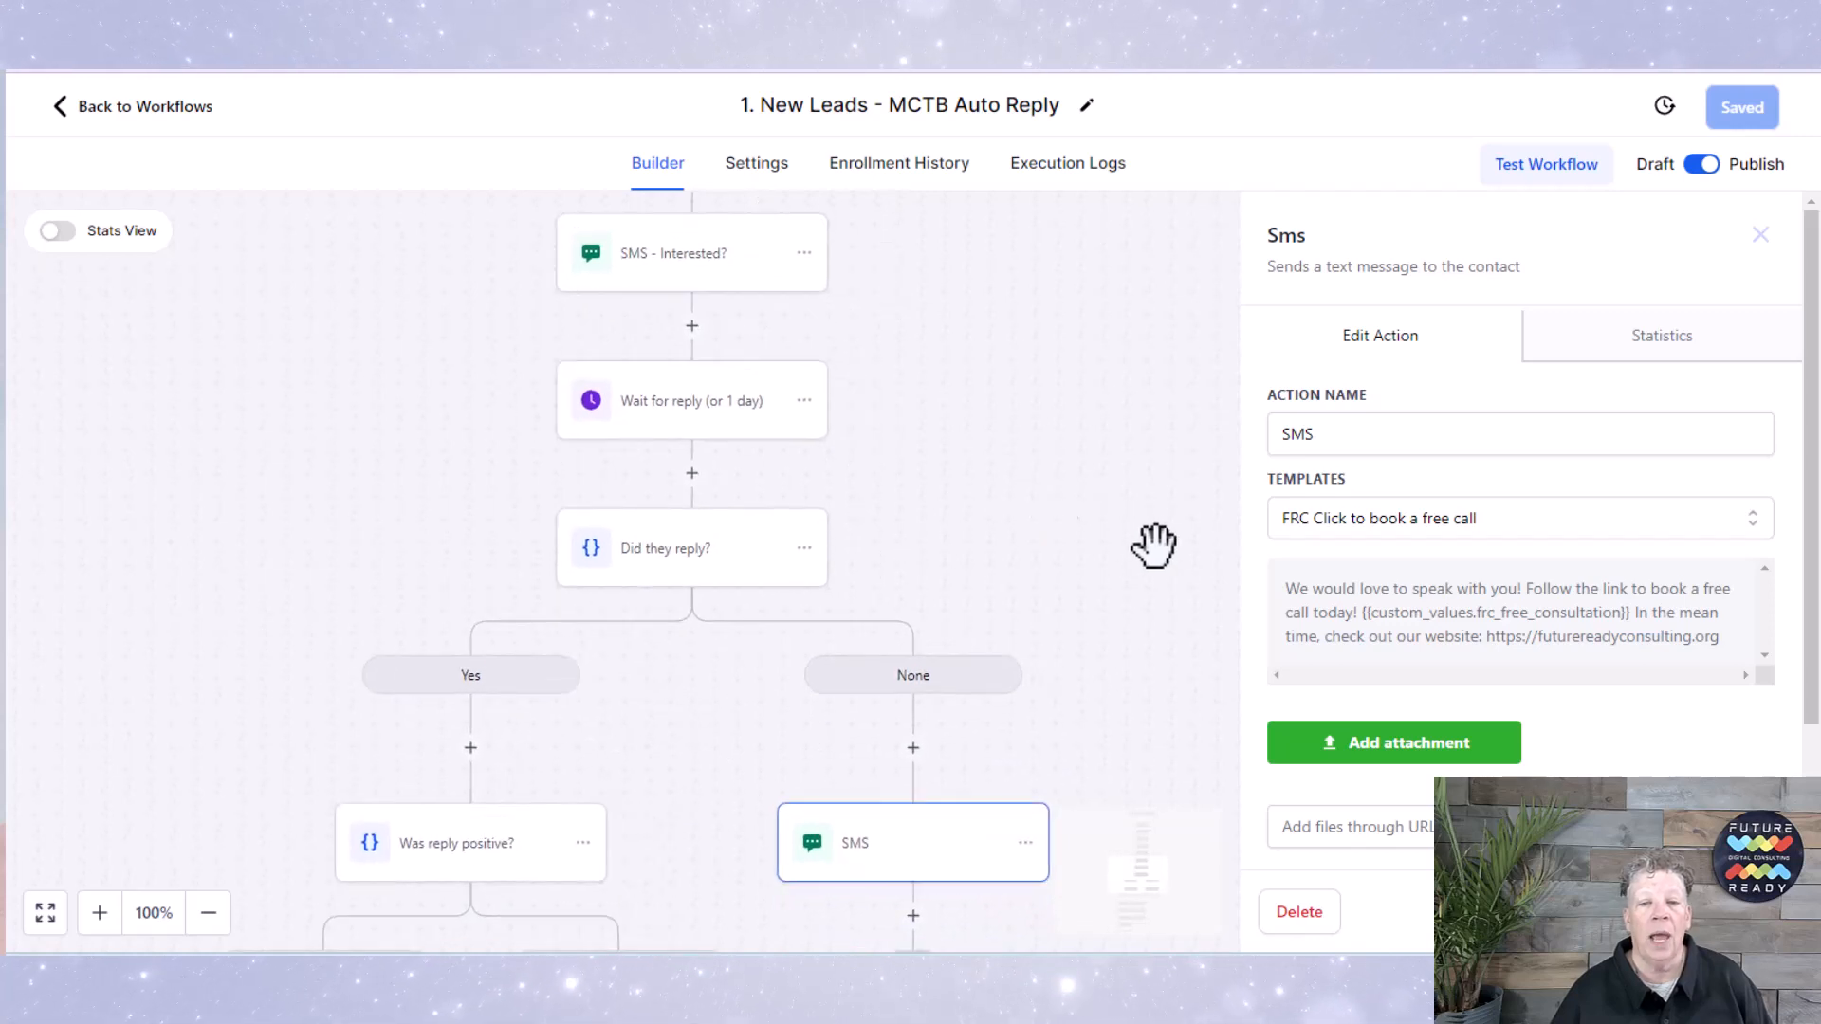
scroll(down, 3)
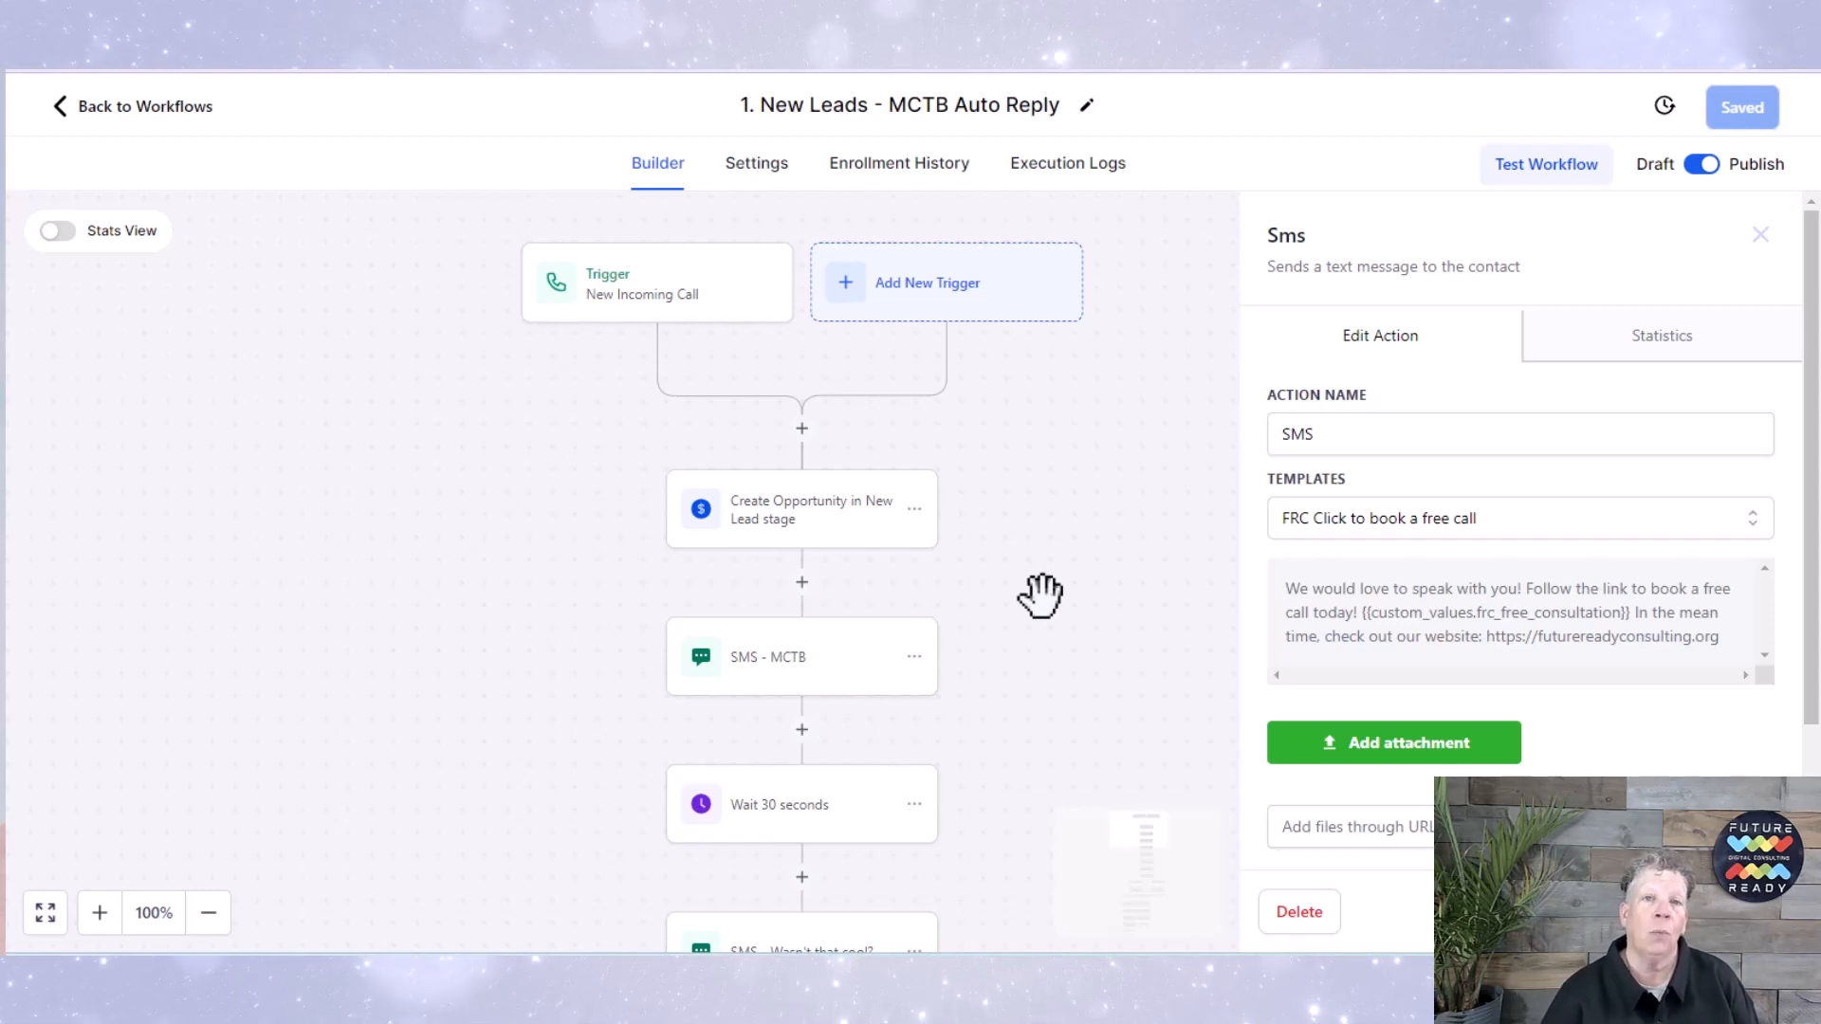
mouse_move(1119, 504)
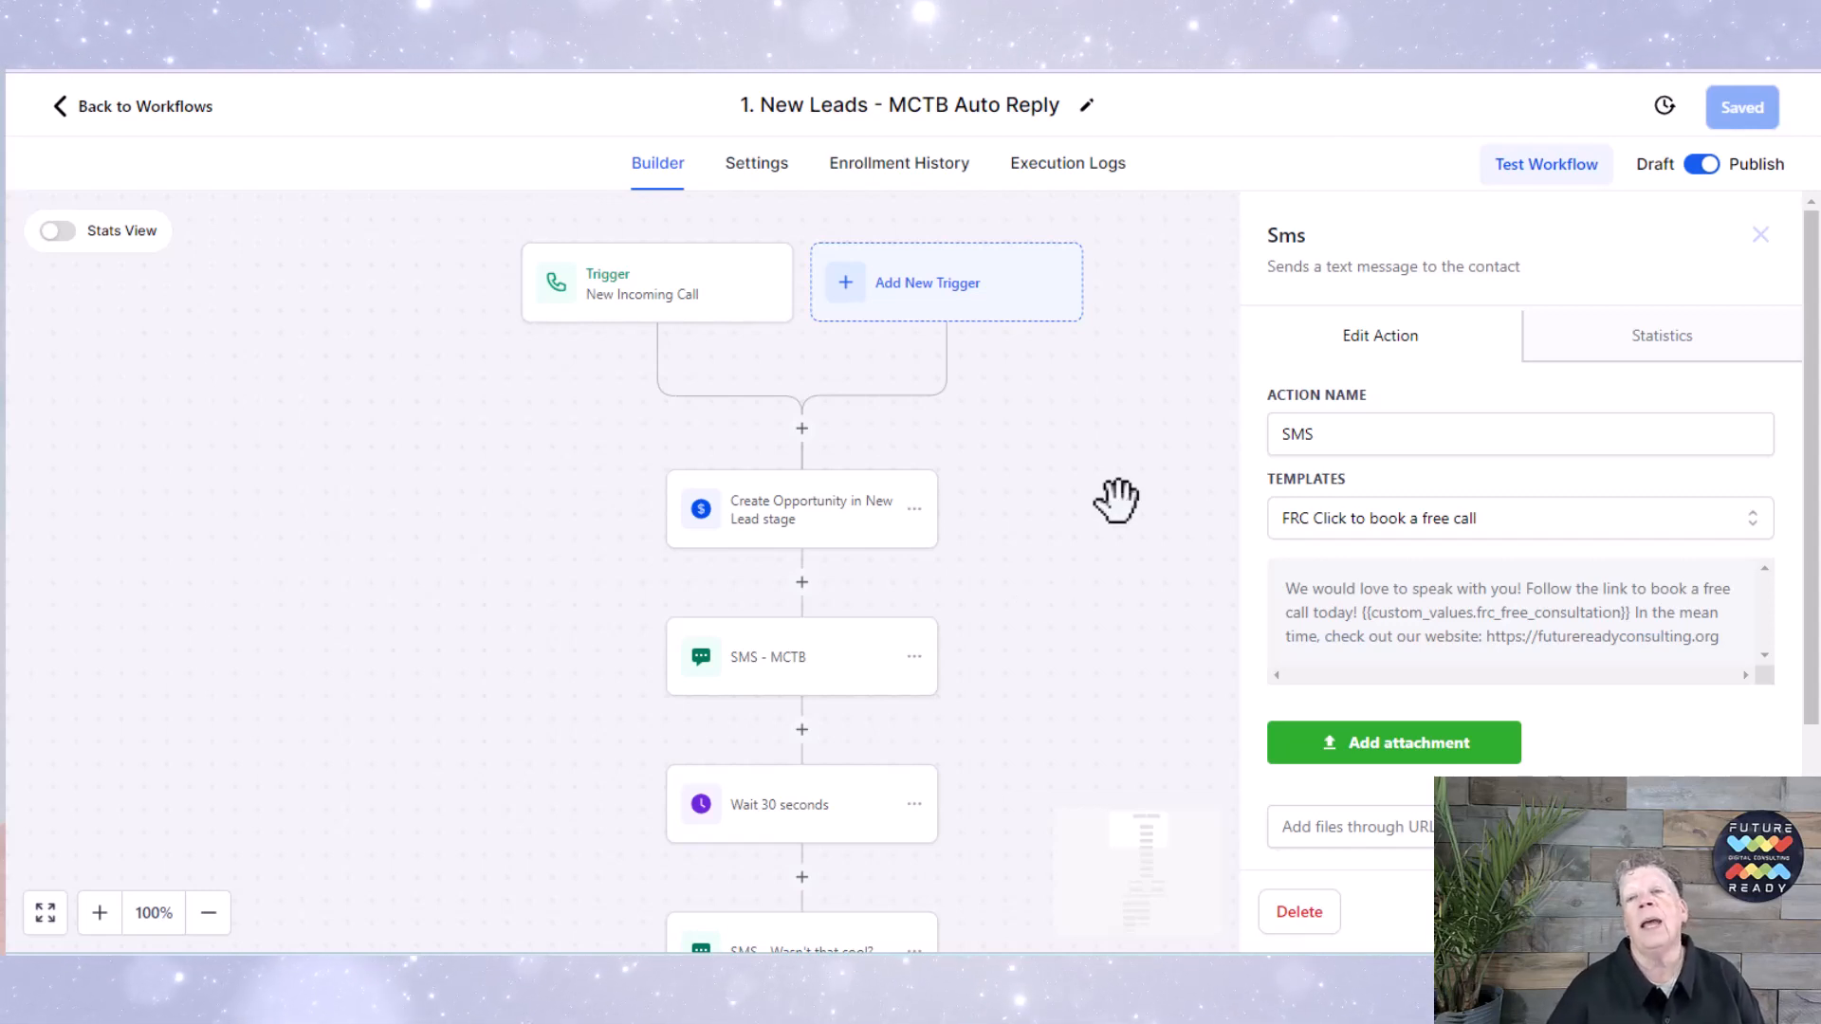
mouse_move(1546, 163)
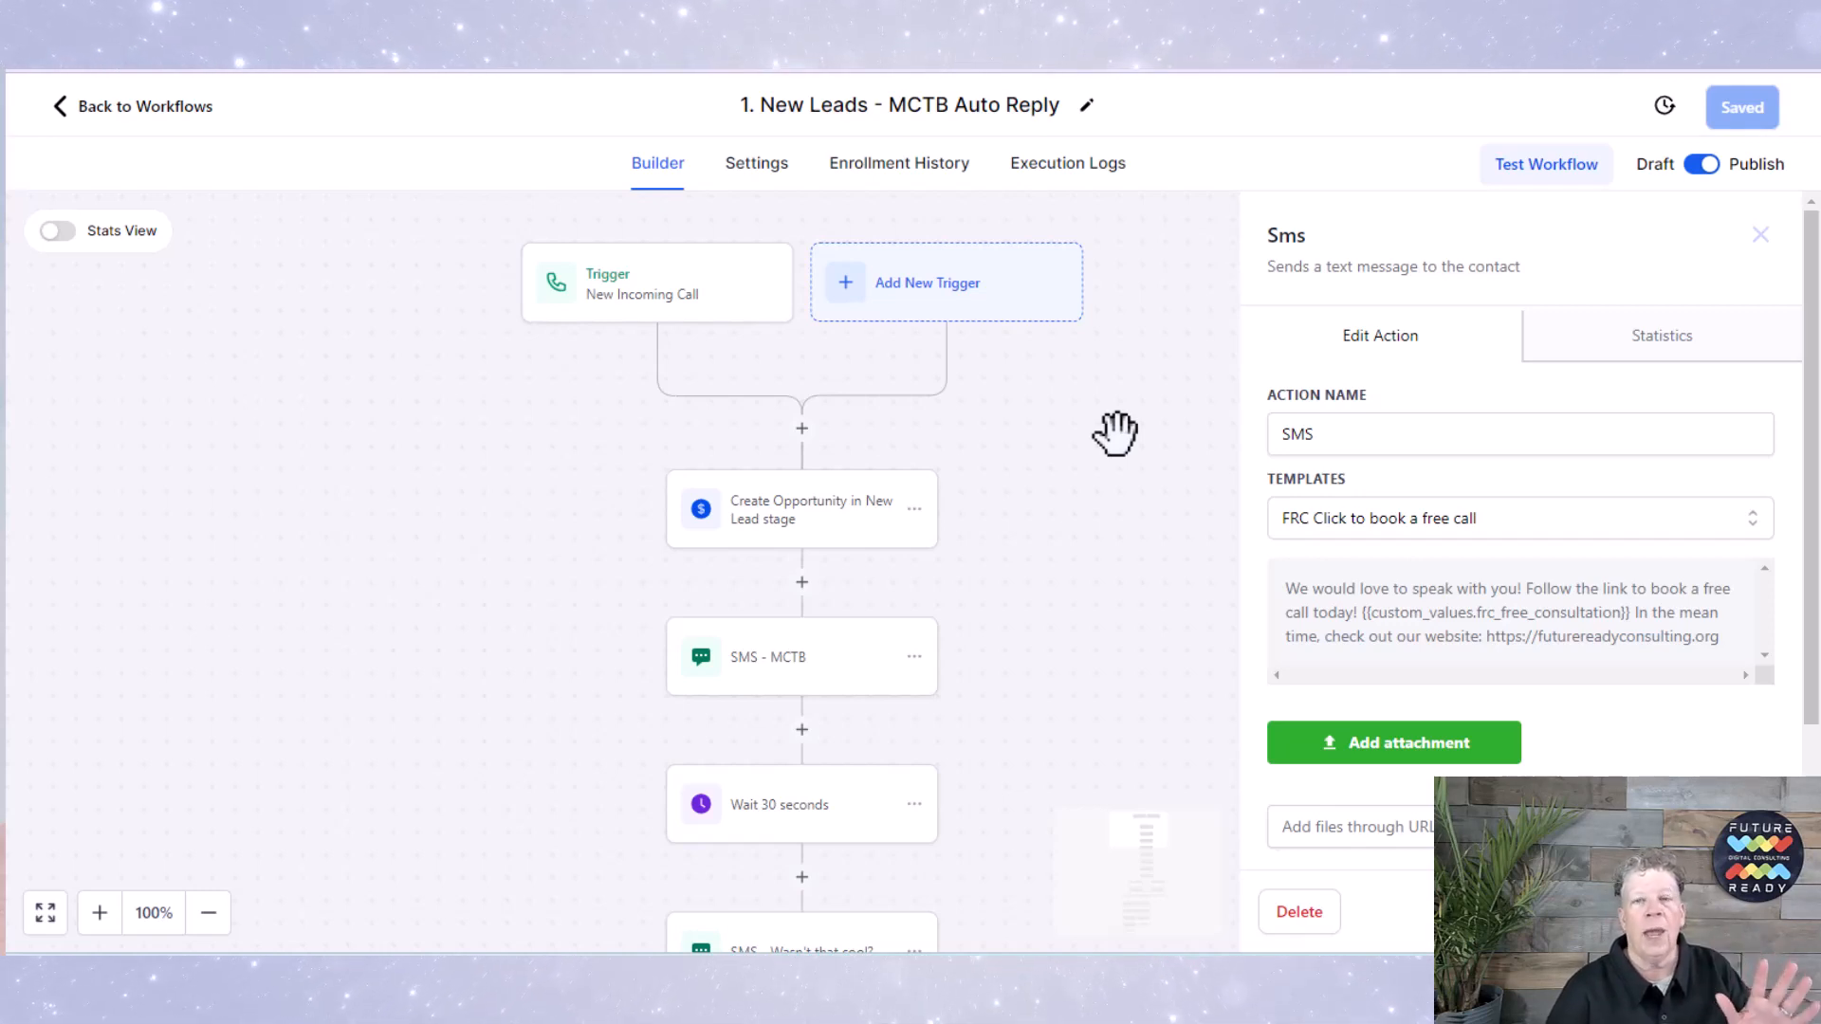
mouse_move(755, 190)
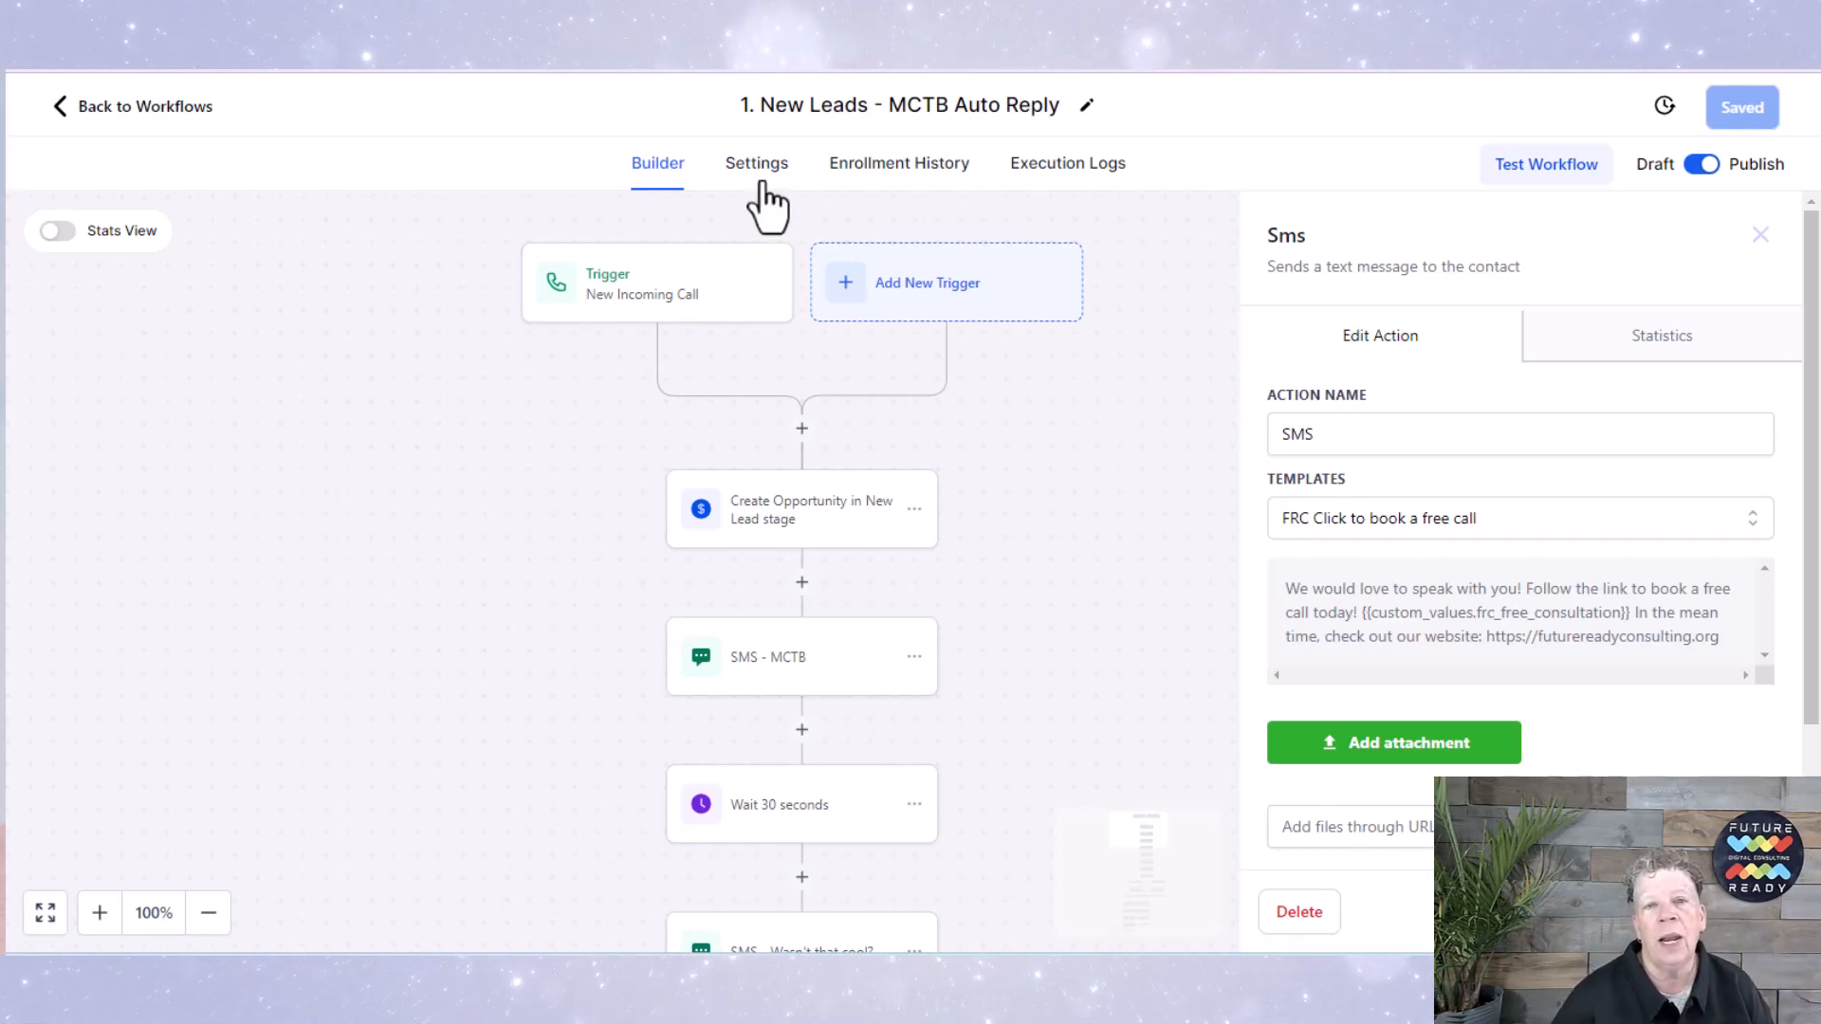
Step: Show the workflow's Settings page with Allow re-entry and Stop on response off and Account Timezone selected
click(757, 163)
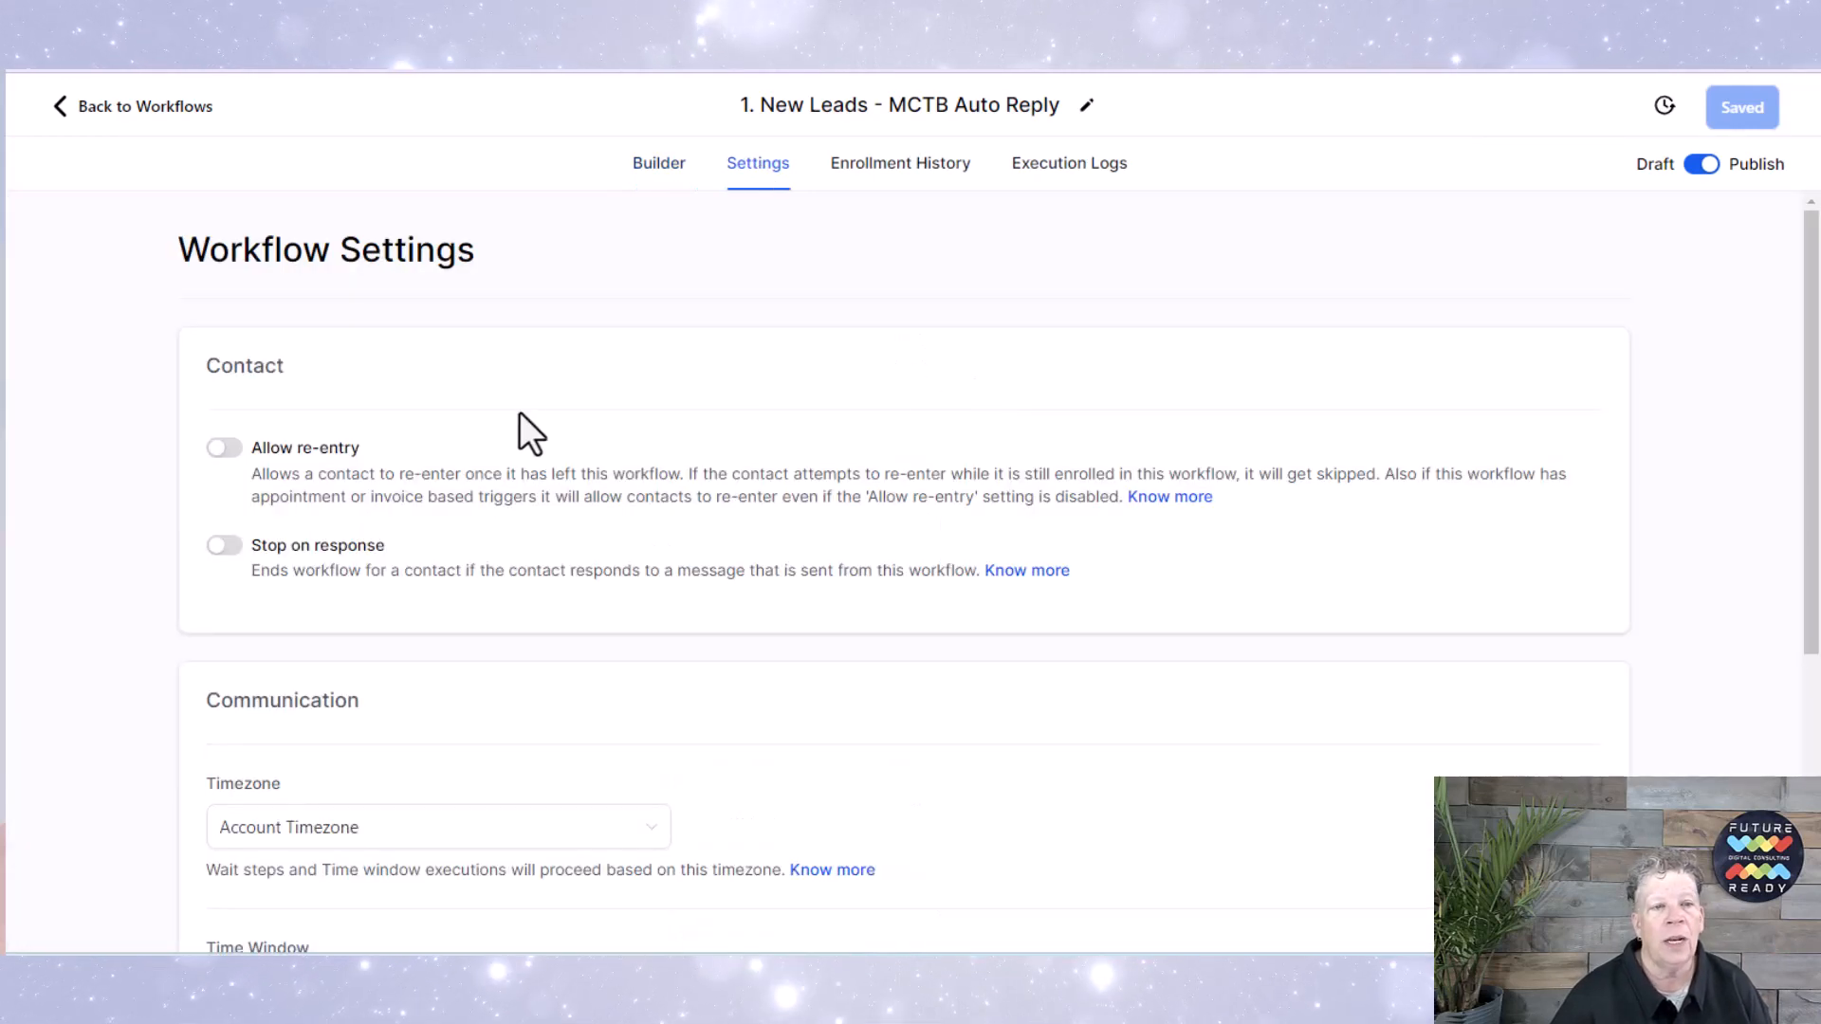
mouse_move(391, 485)
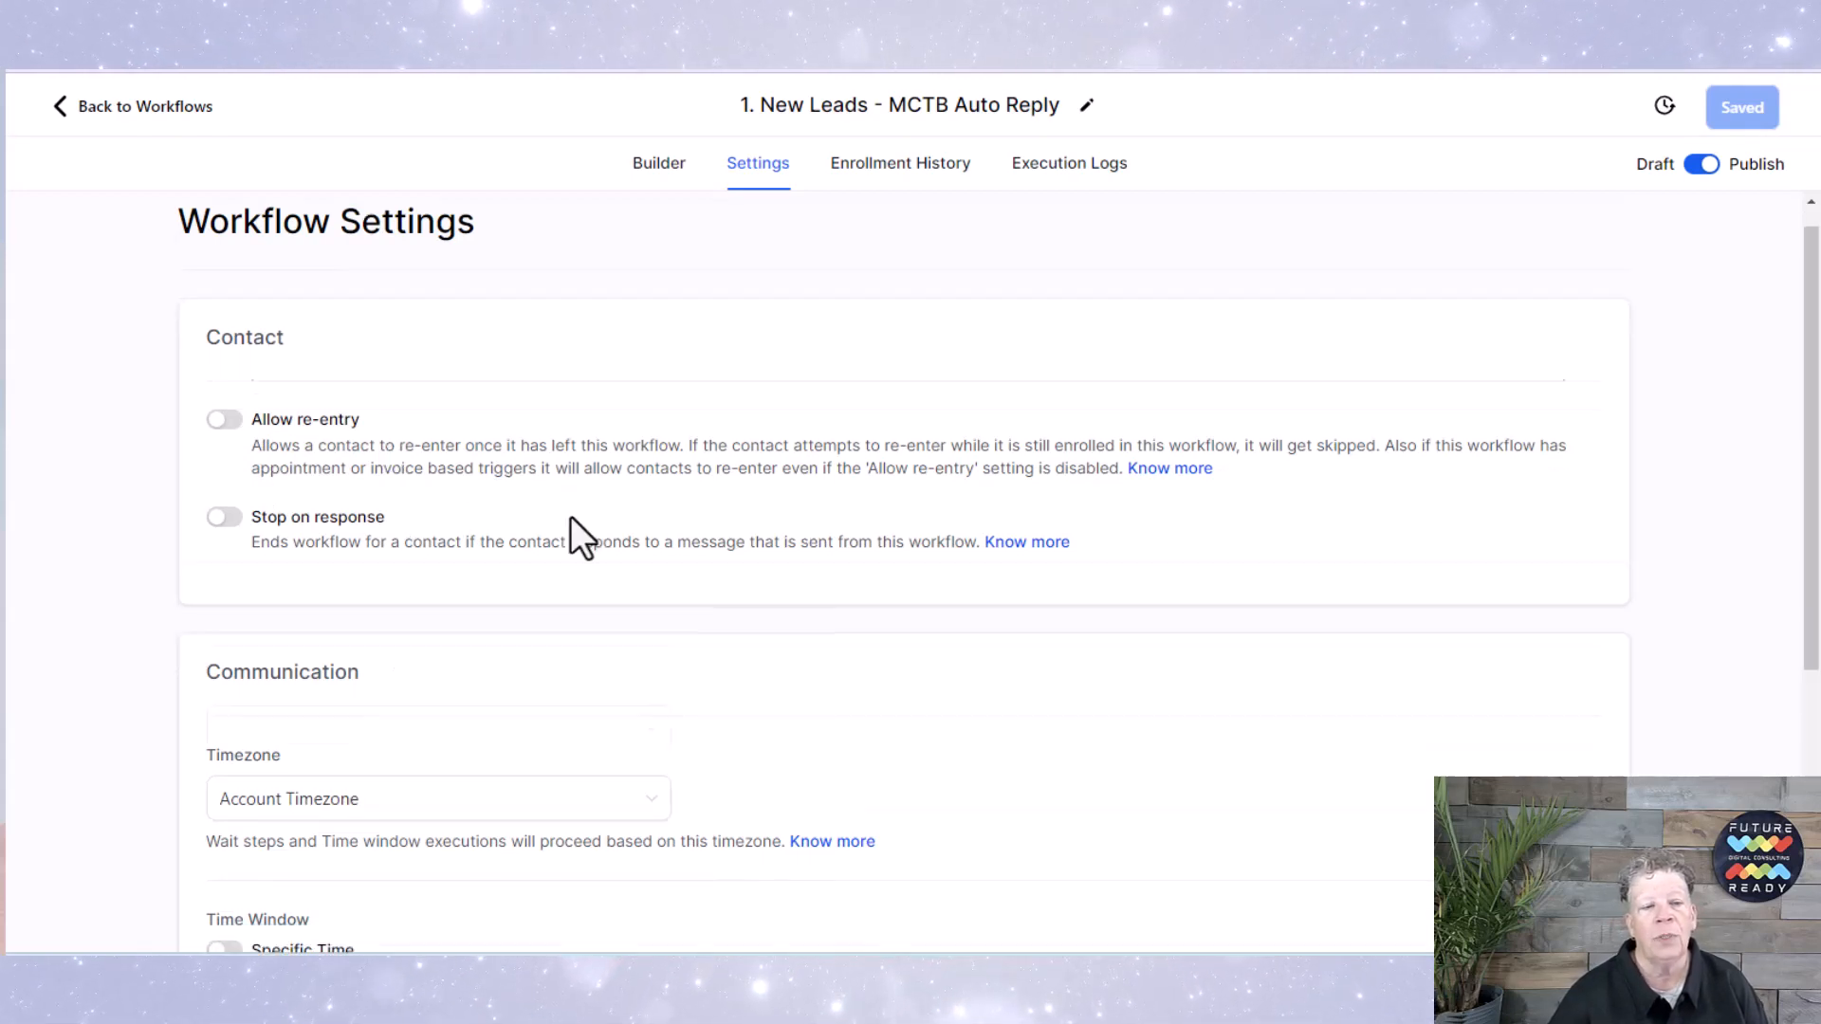
scroll(down, 3)
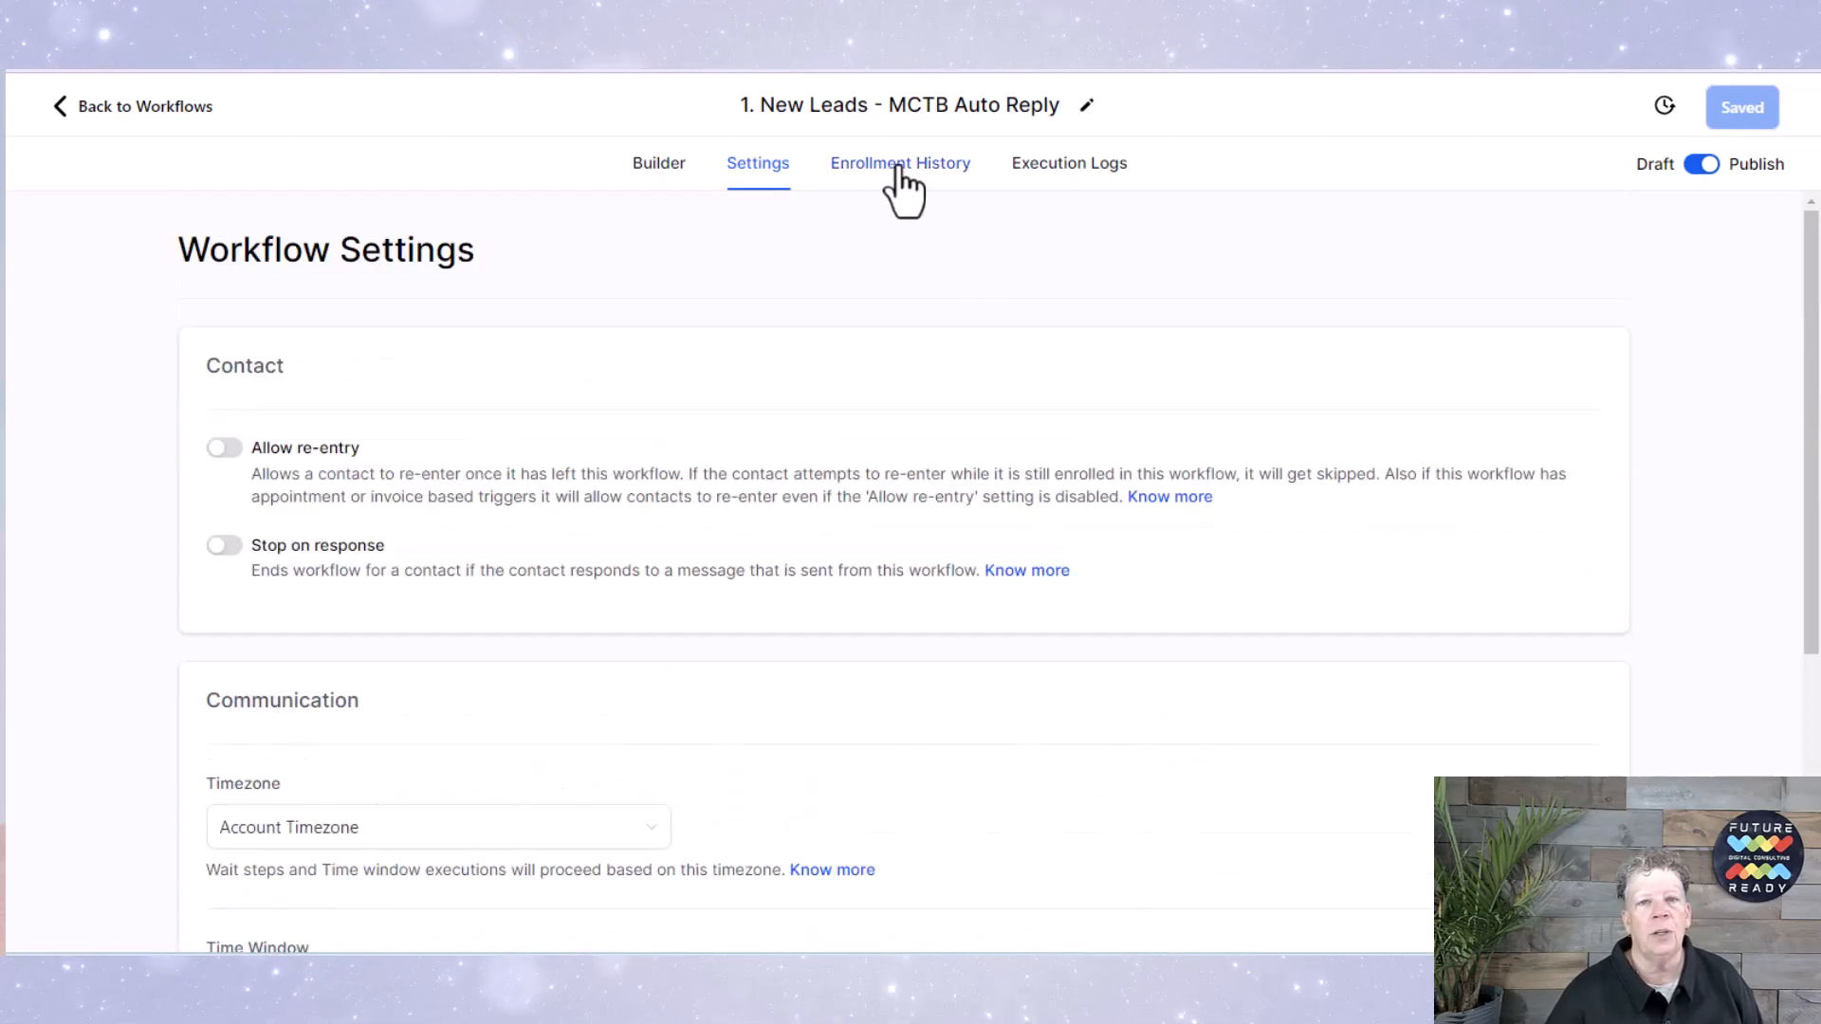
mouse_move(658, 190)
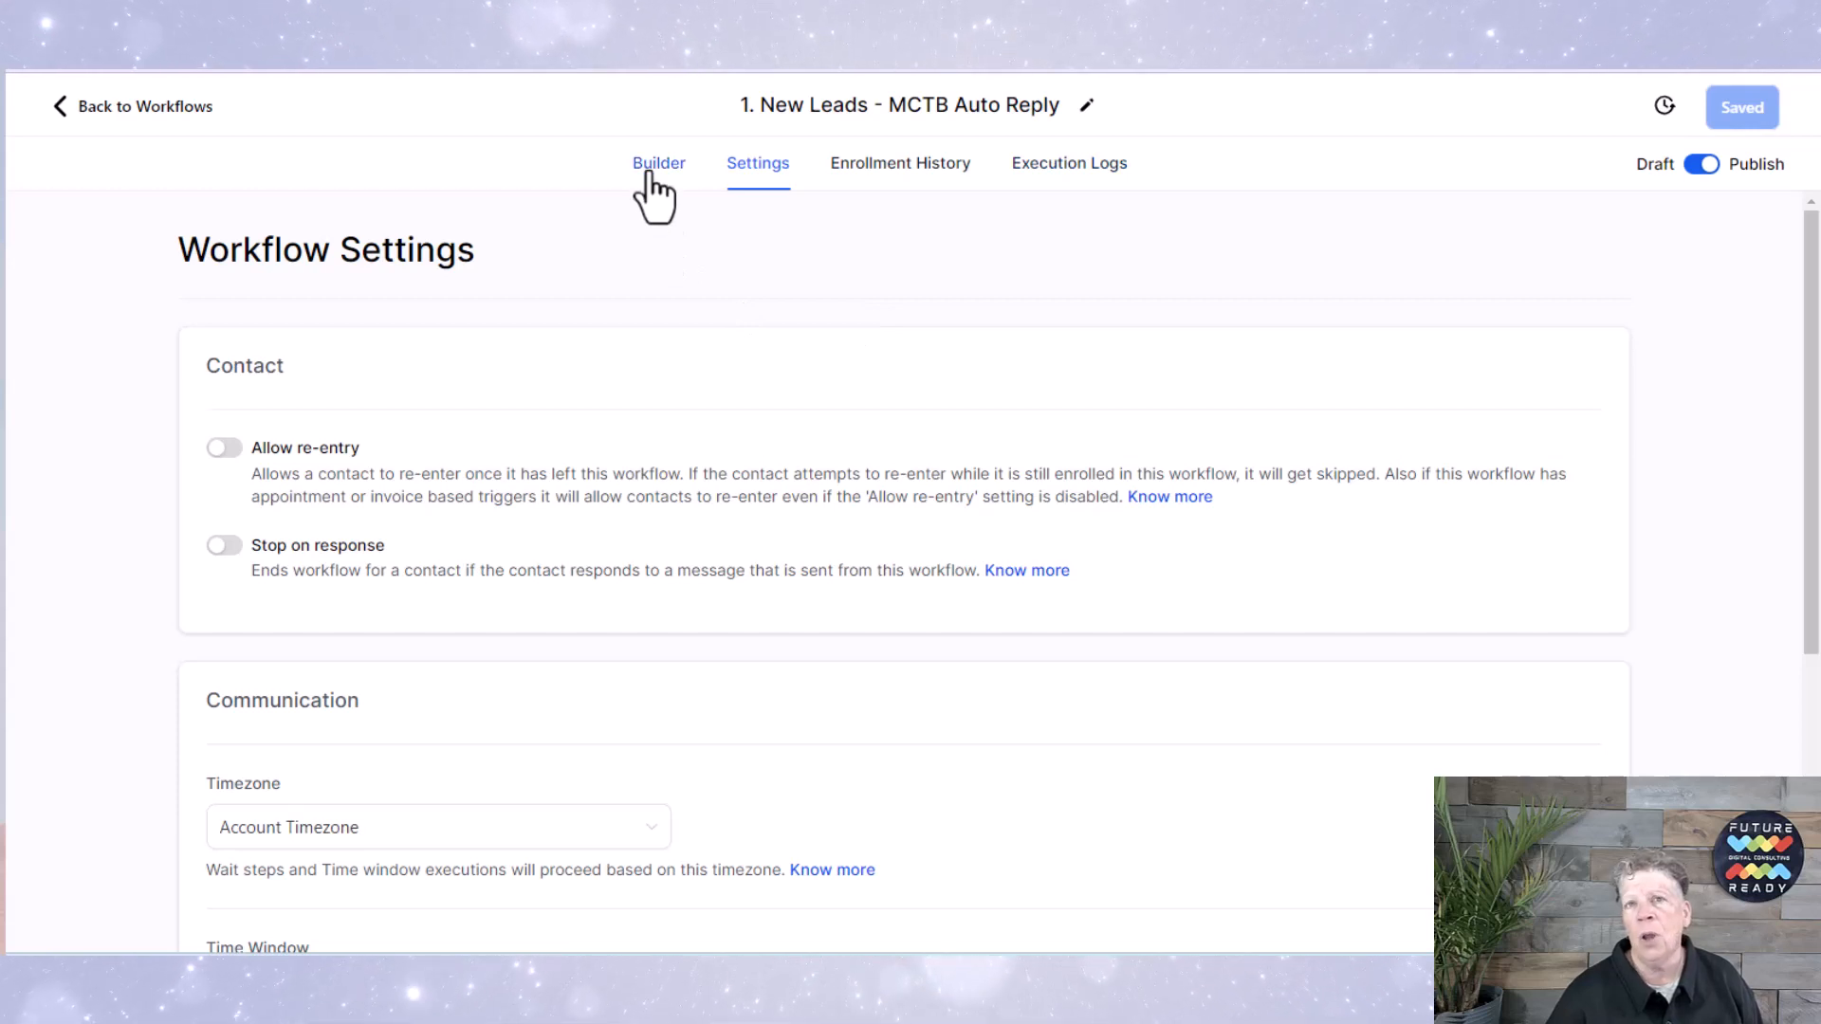
Step: Return to the Builder view before moving to the Mission Vision Offer Form Submit workflow
click(658, 163)
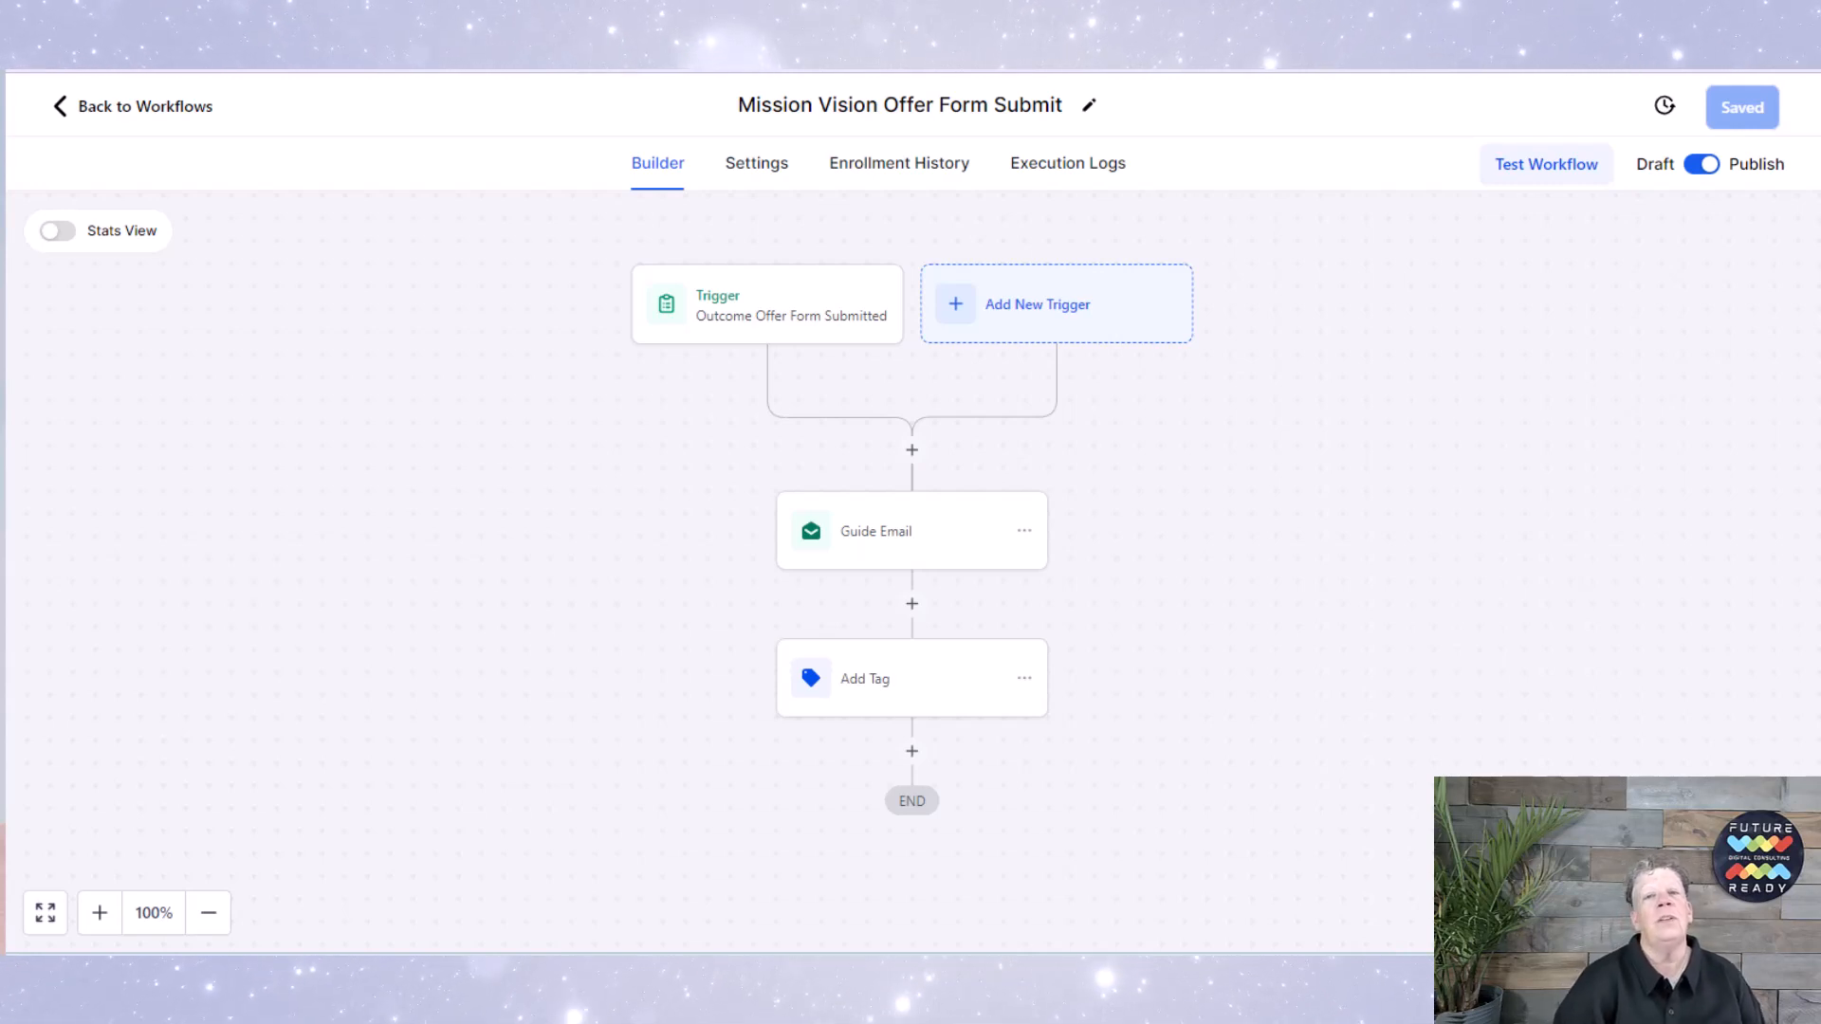
mouse_move(28, 419)
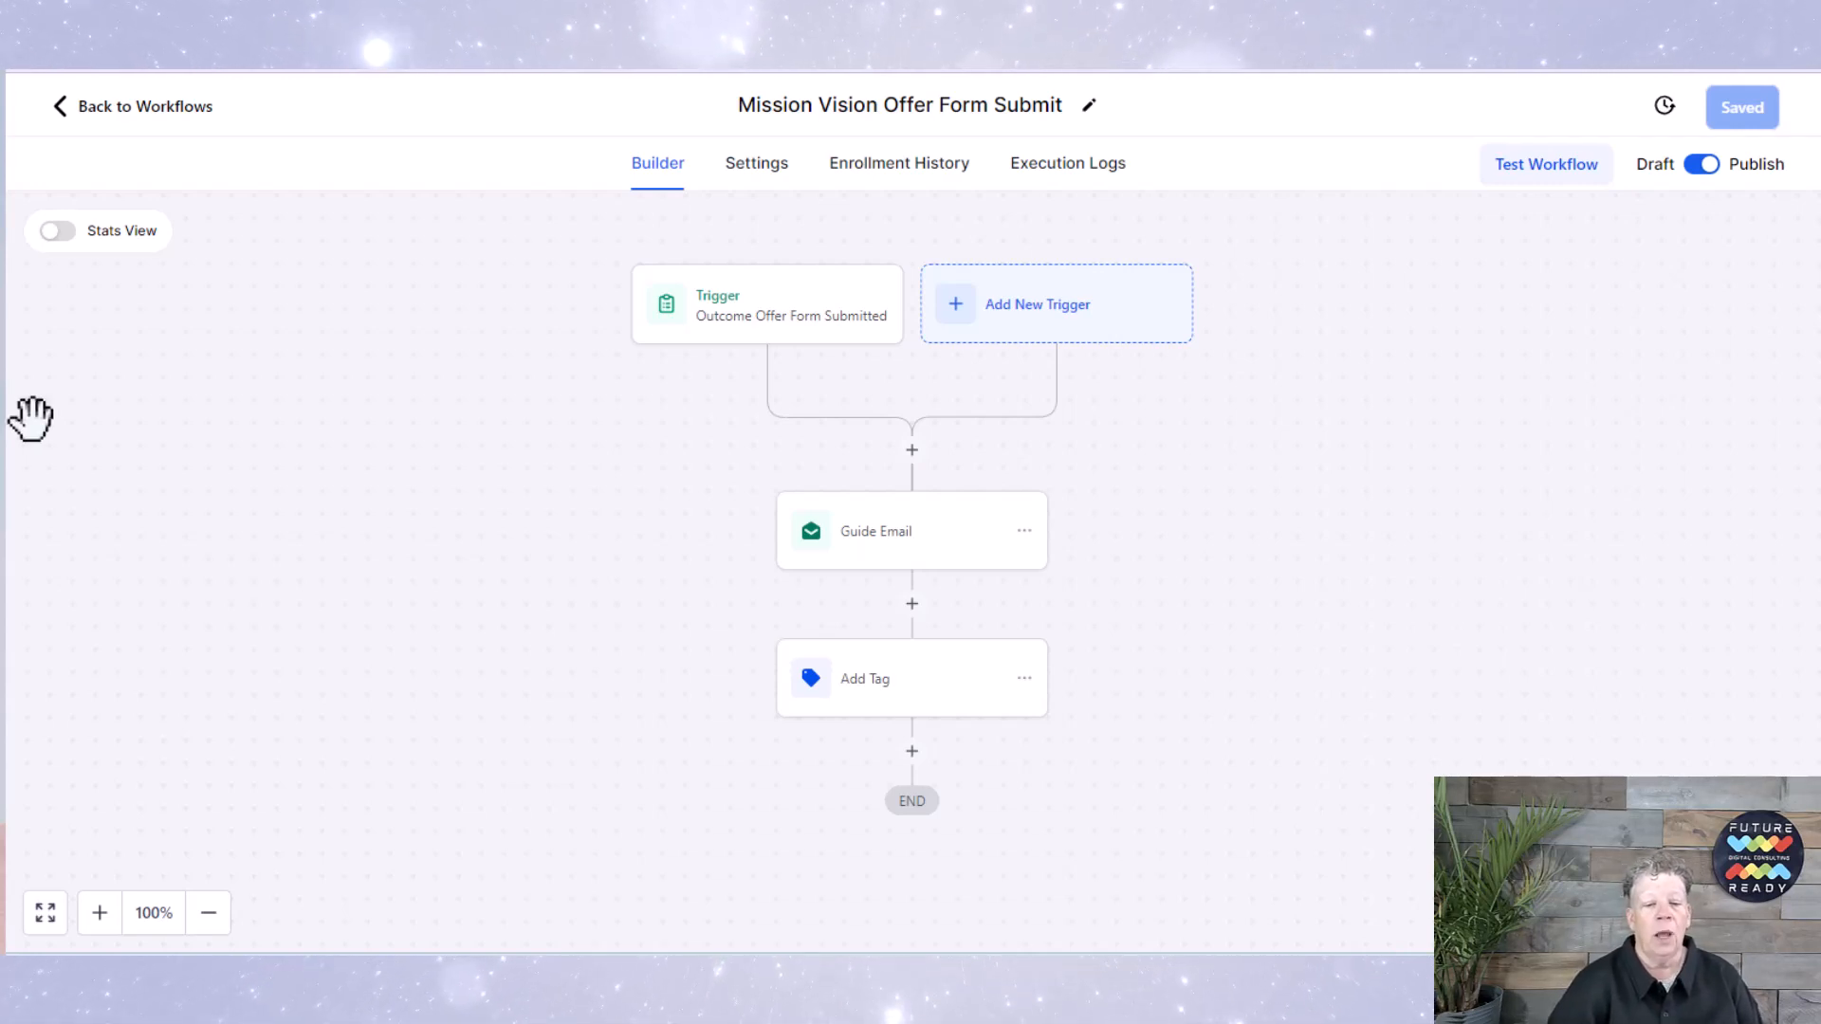
mouse_move(1271, 366)
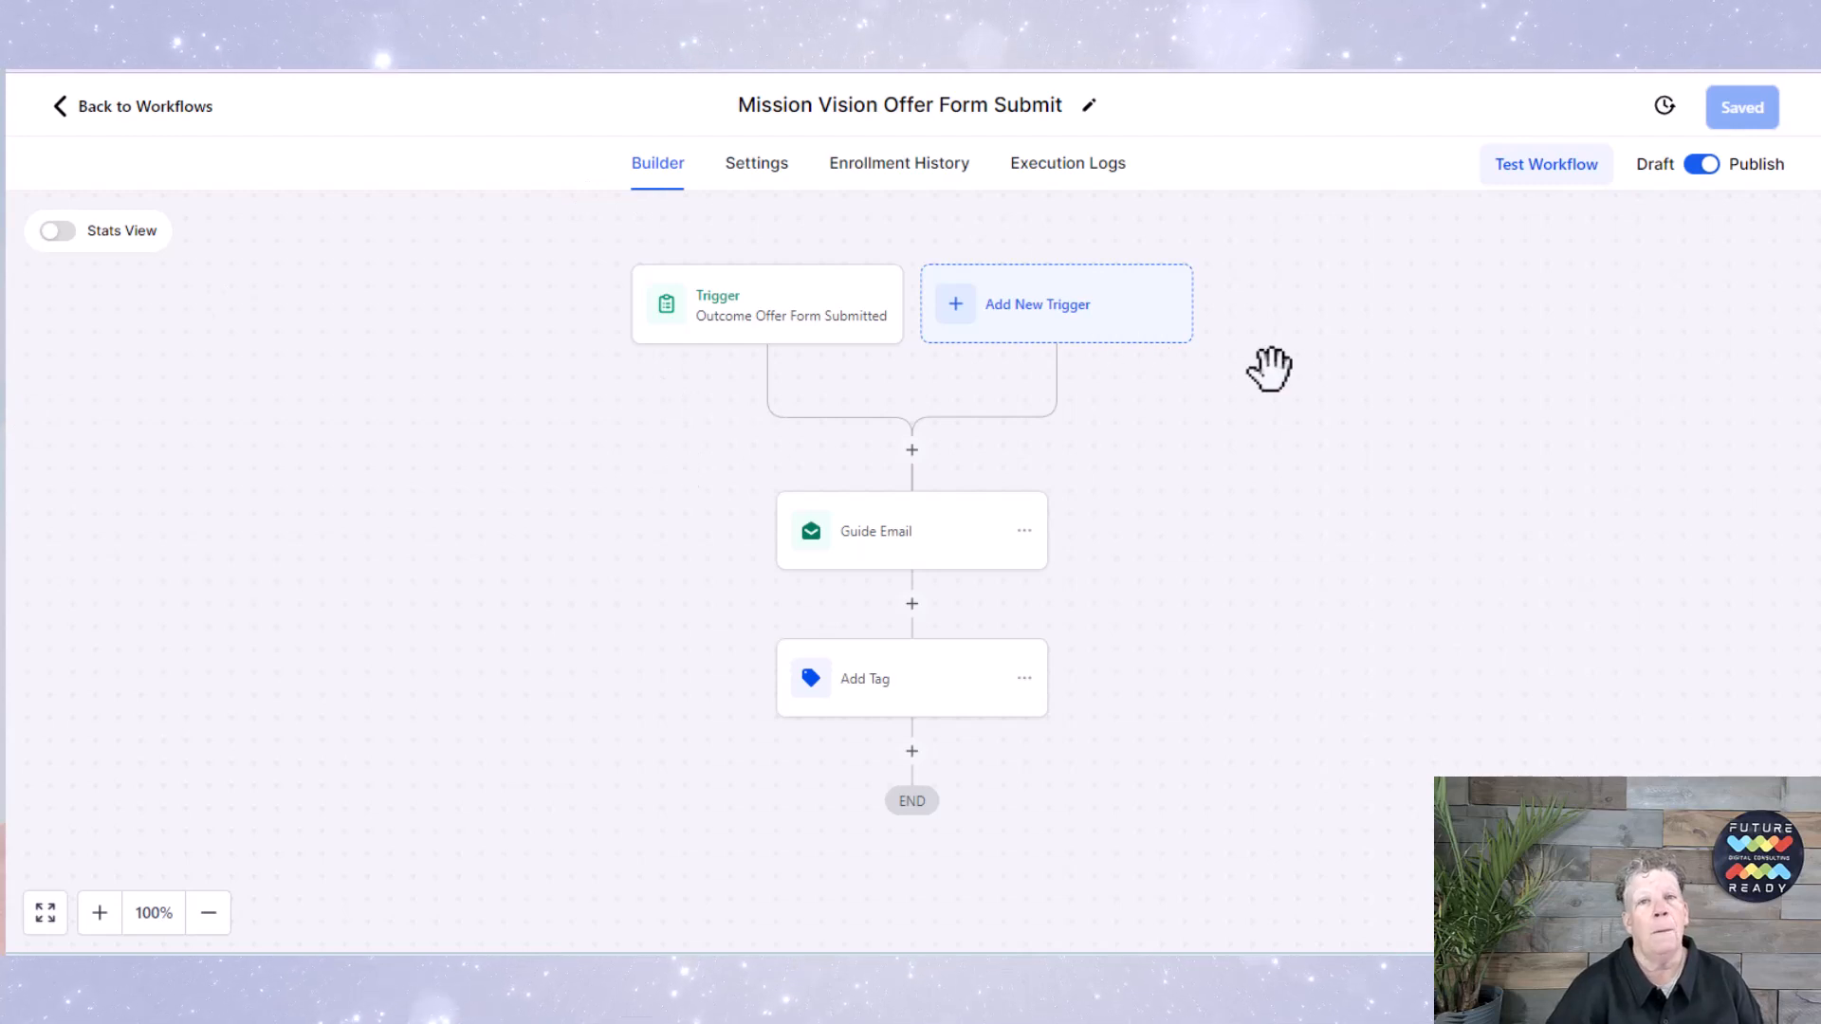
mouse_move(778, 303)
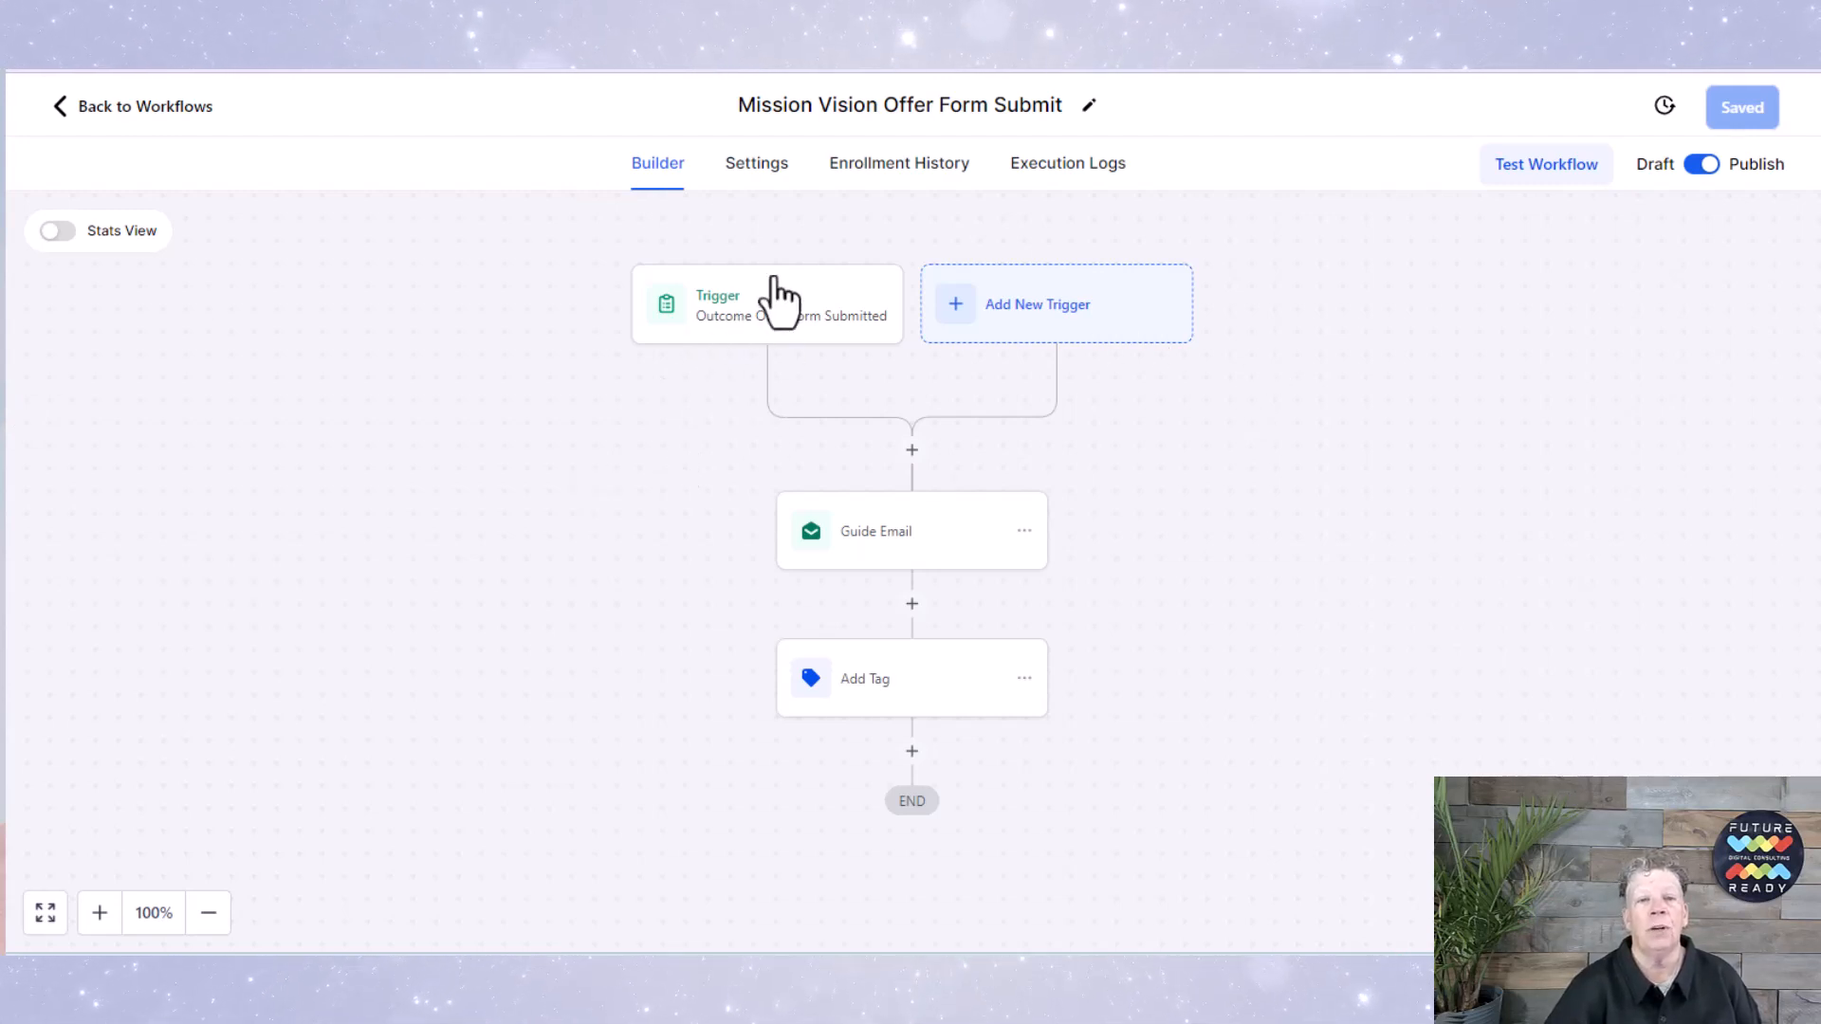
mouse_move(694, 387)
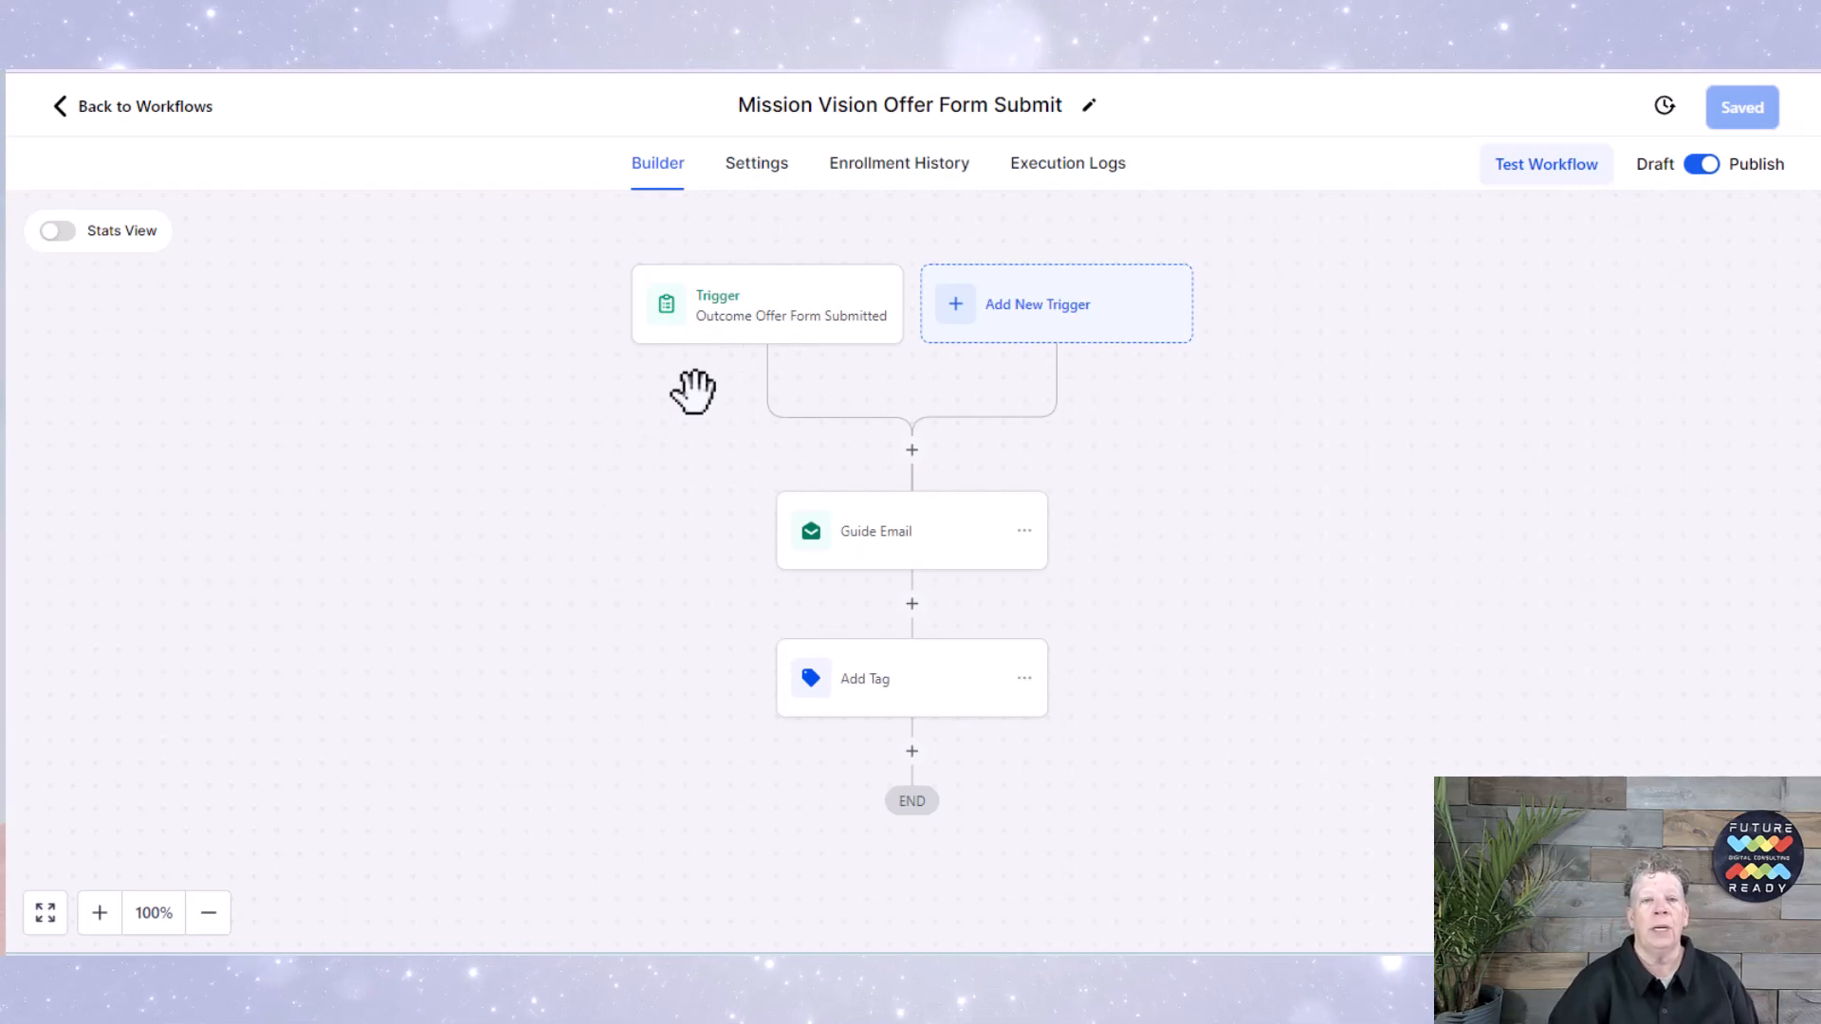
mouse_move(891, 383)
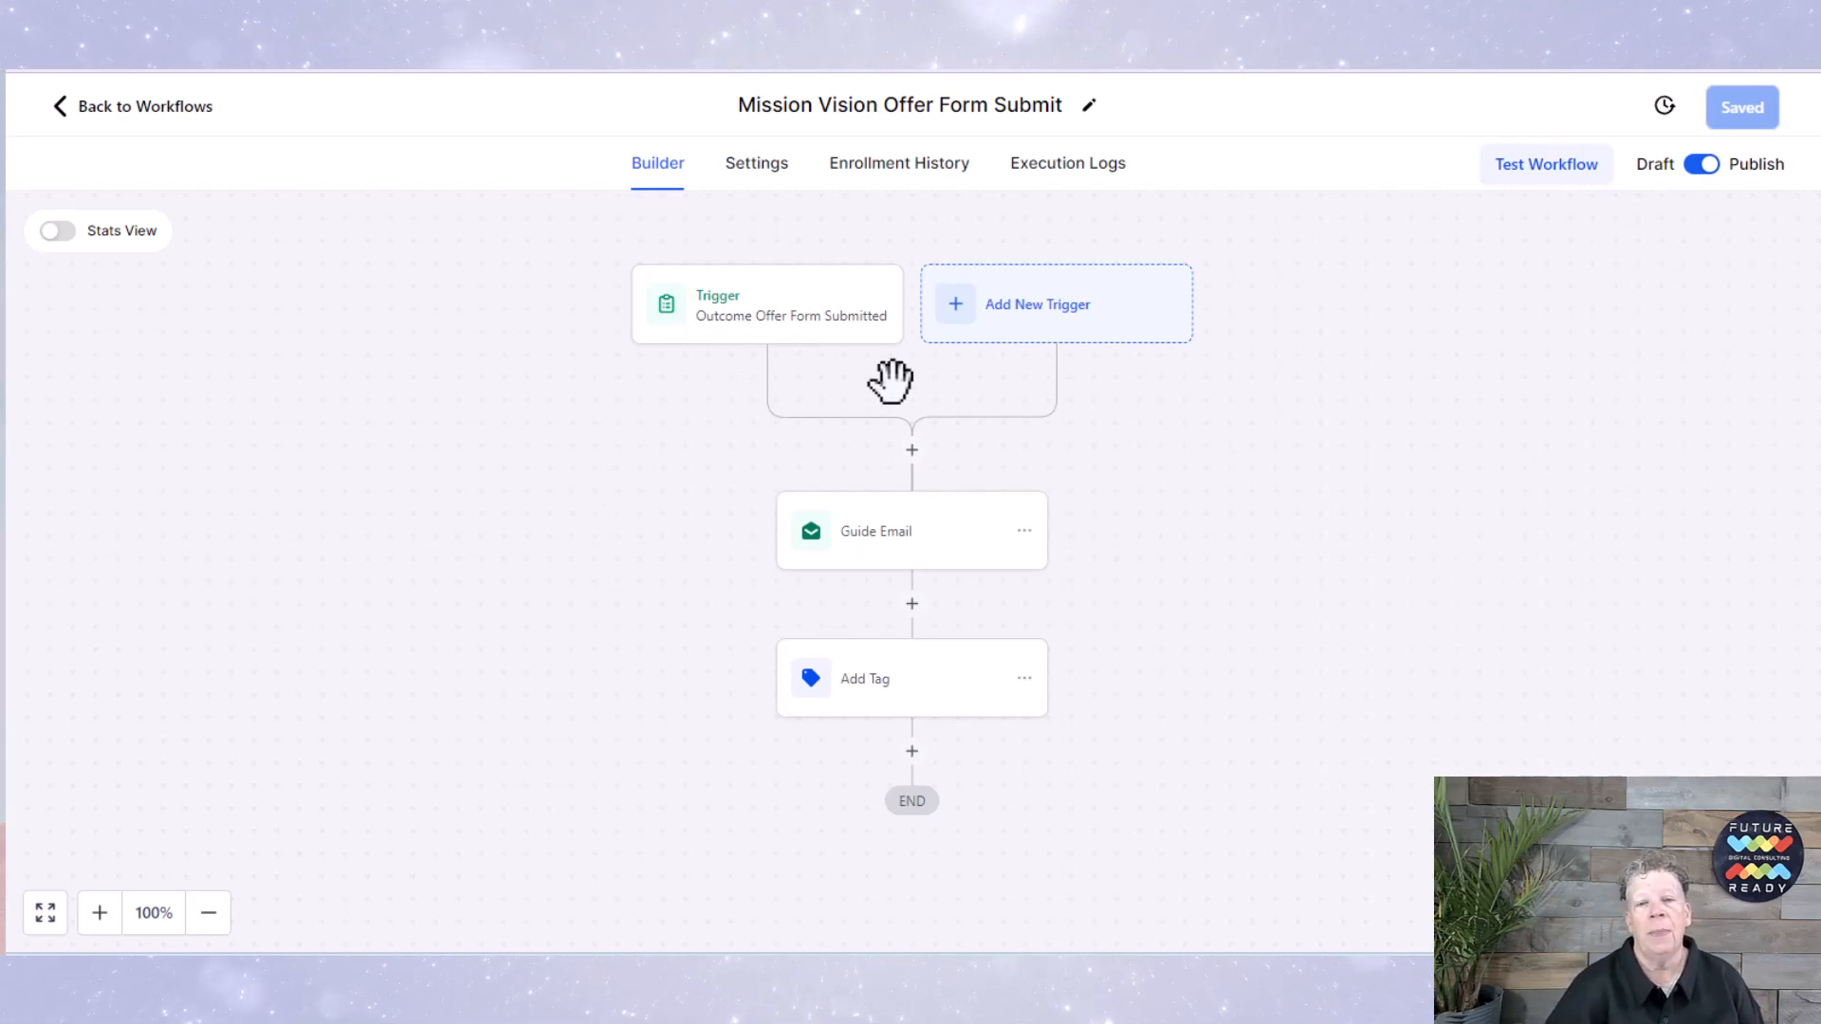
mouse_move(876, 559)
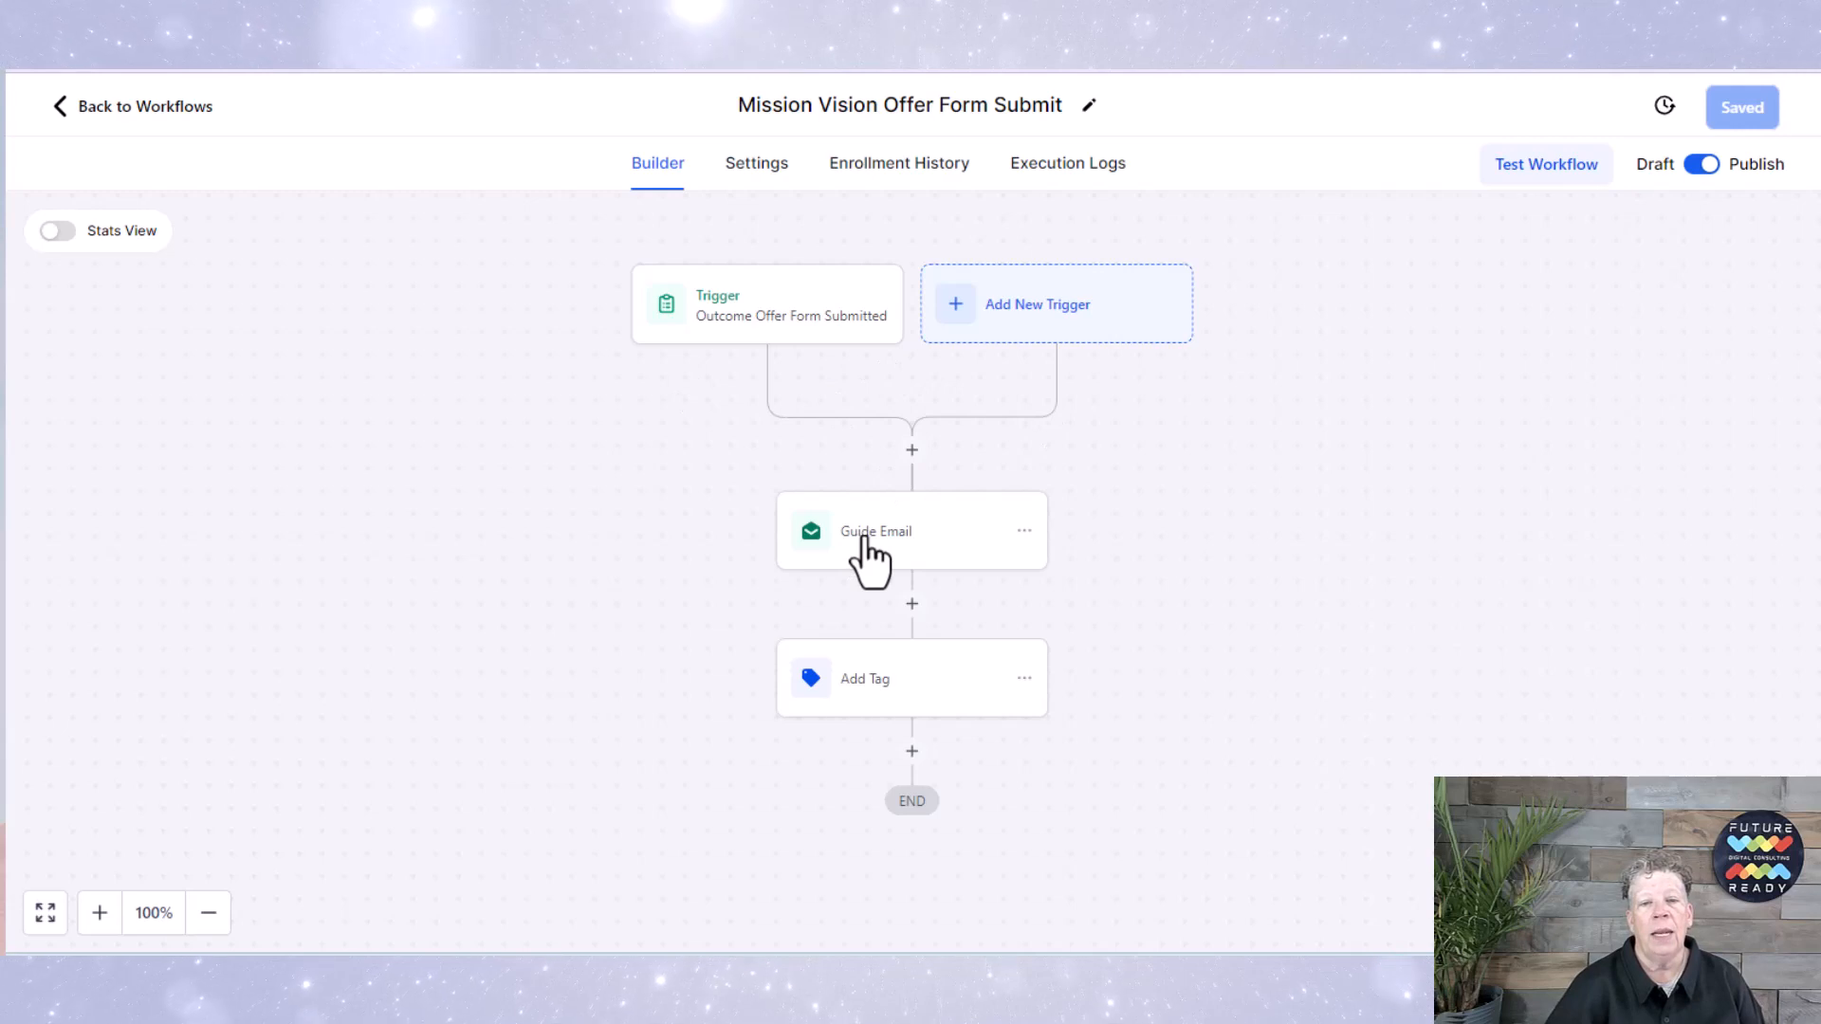
Step: Show the Guide Email step's sender, free mission/vision guide subject and 'Mission Vision Offer Email' template
click(911, 531)
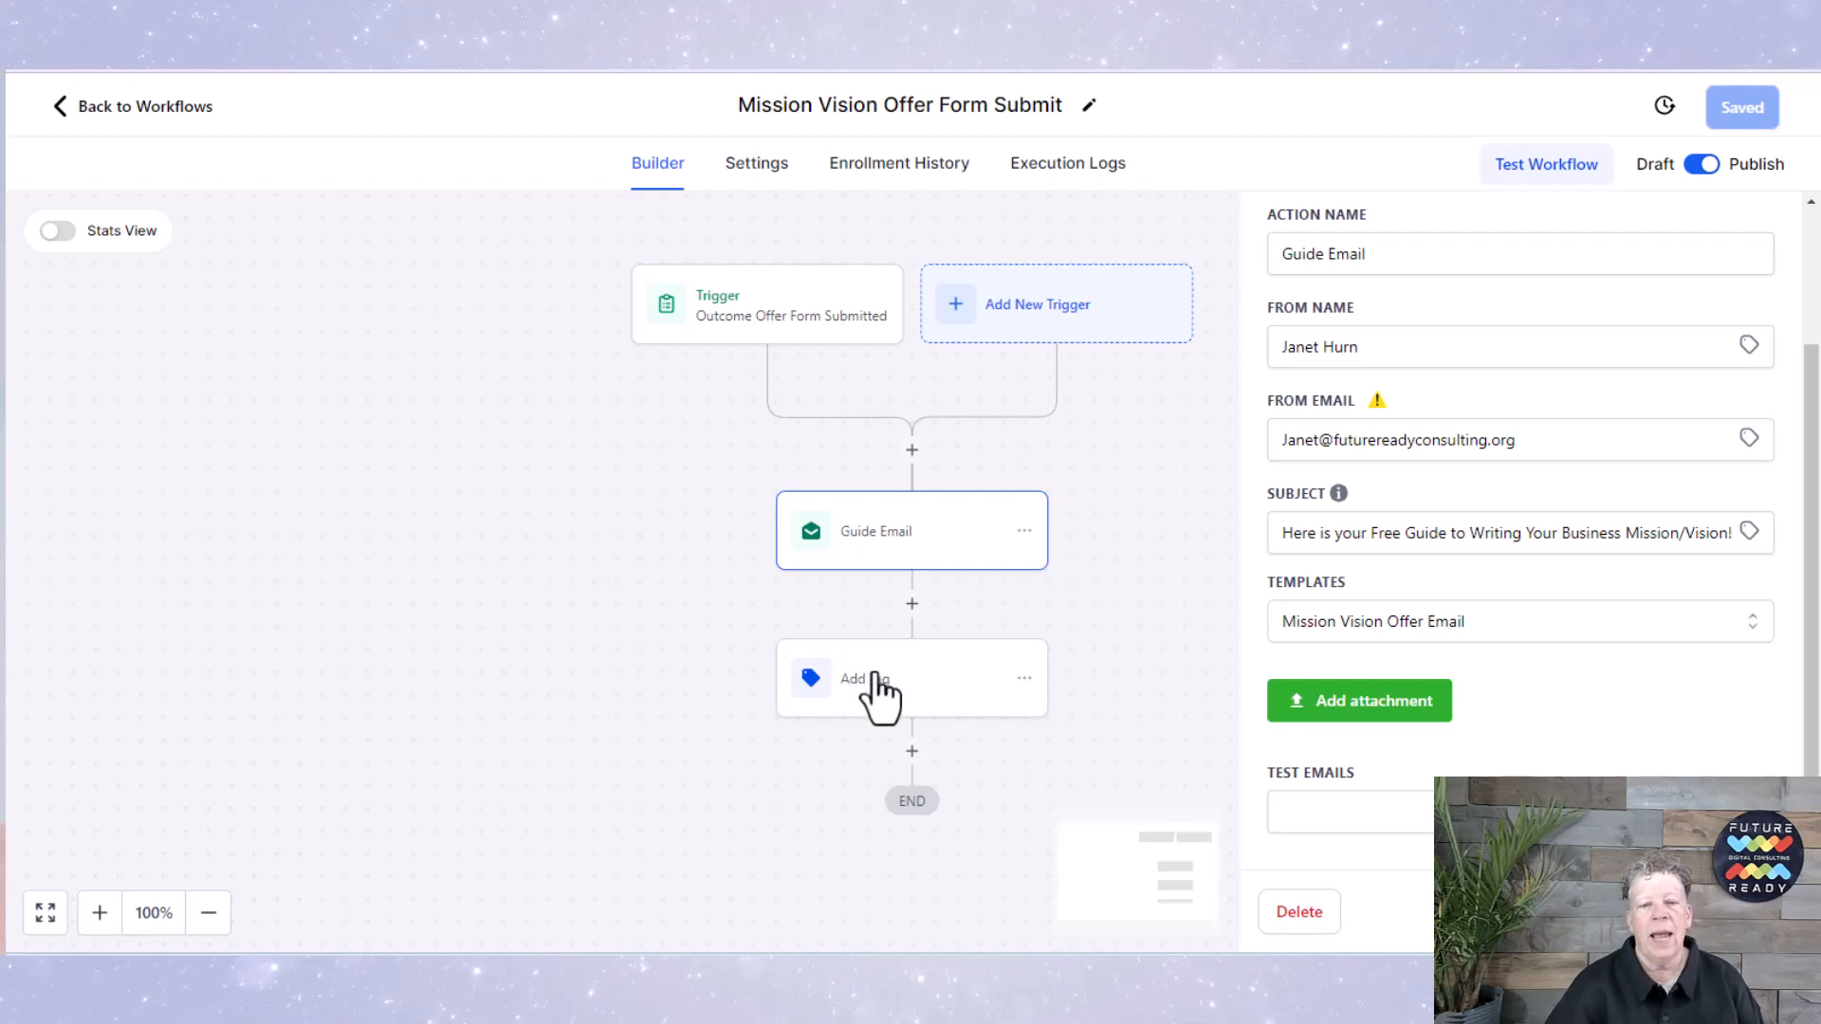
Step: Show the Add Tag step applying the 'mission/vision offer' tag to the contact
click(892, 677)
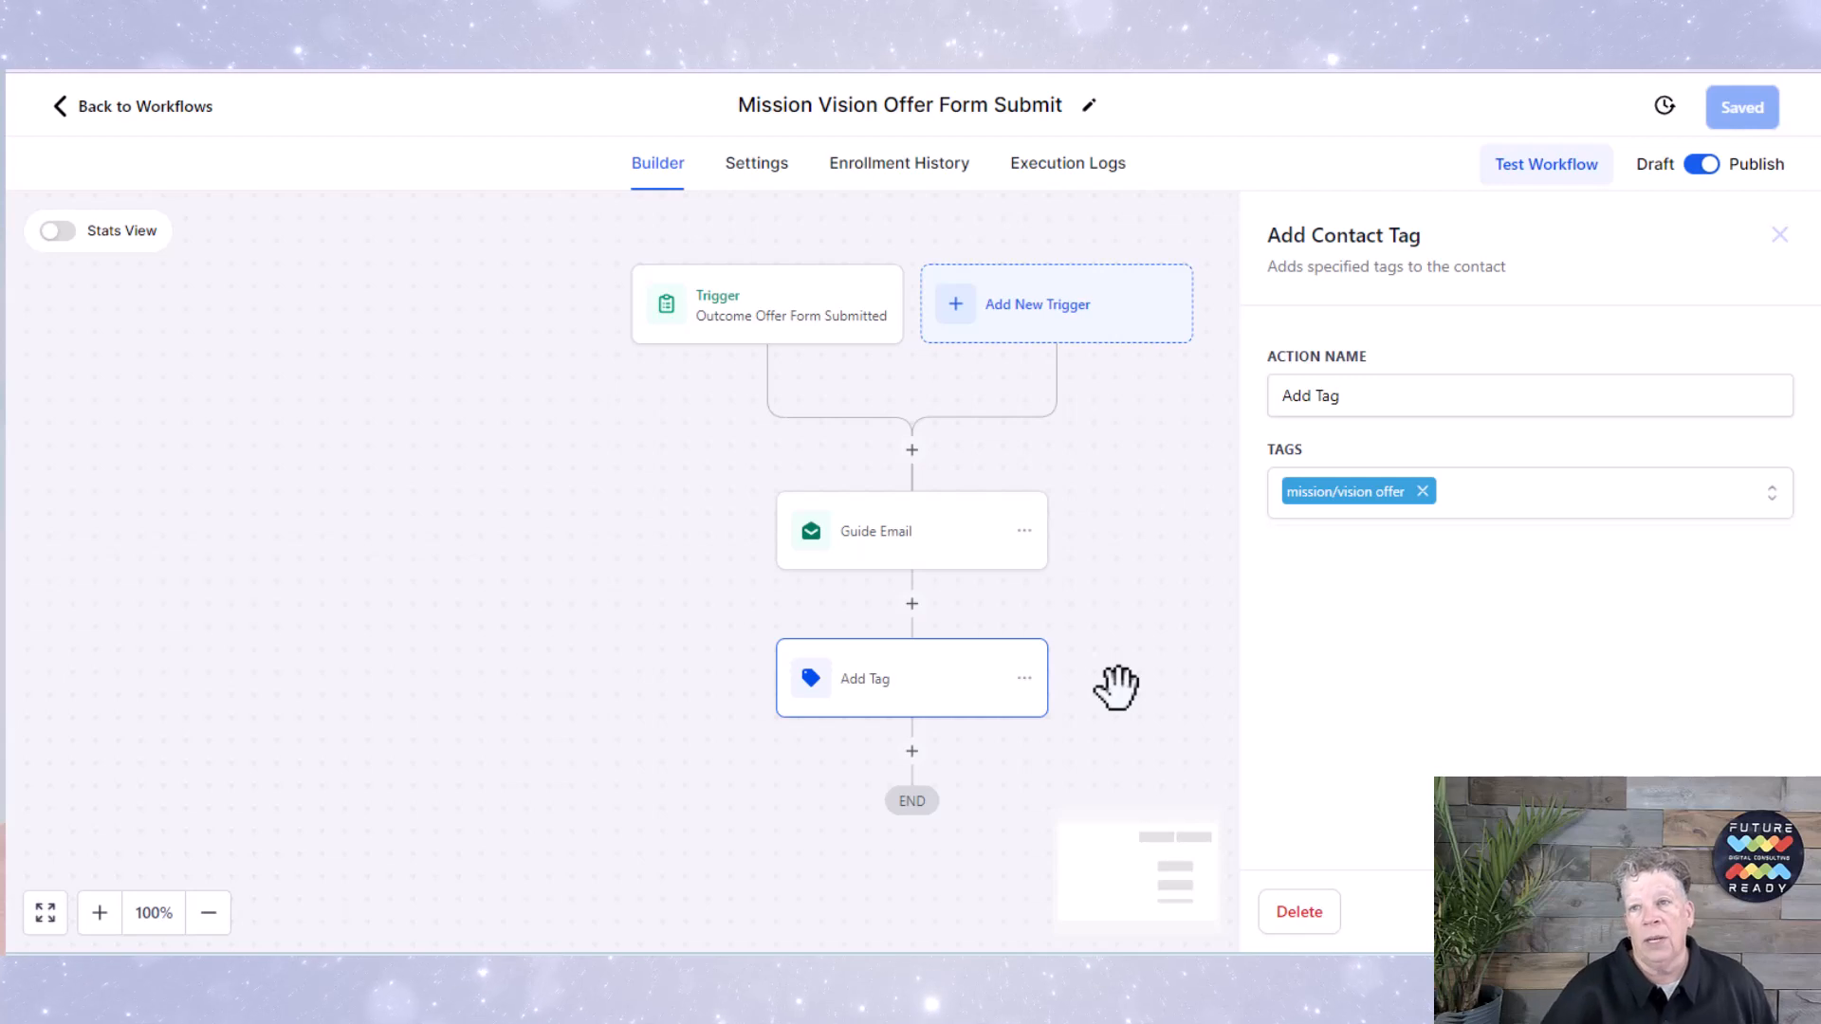
mouse_move(1137, 539)
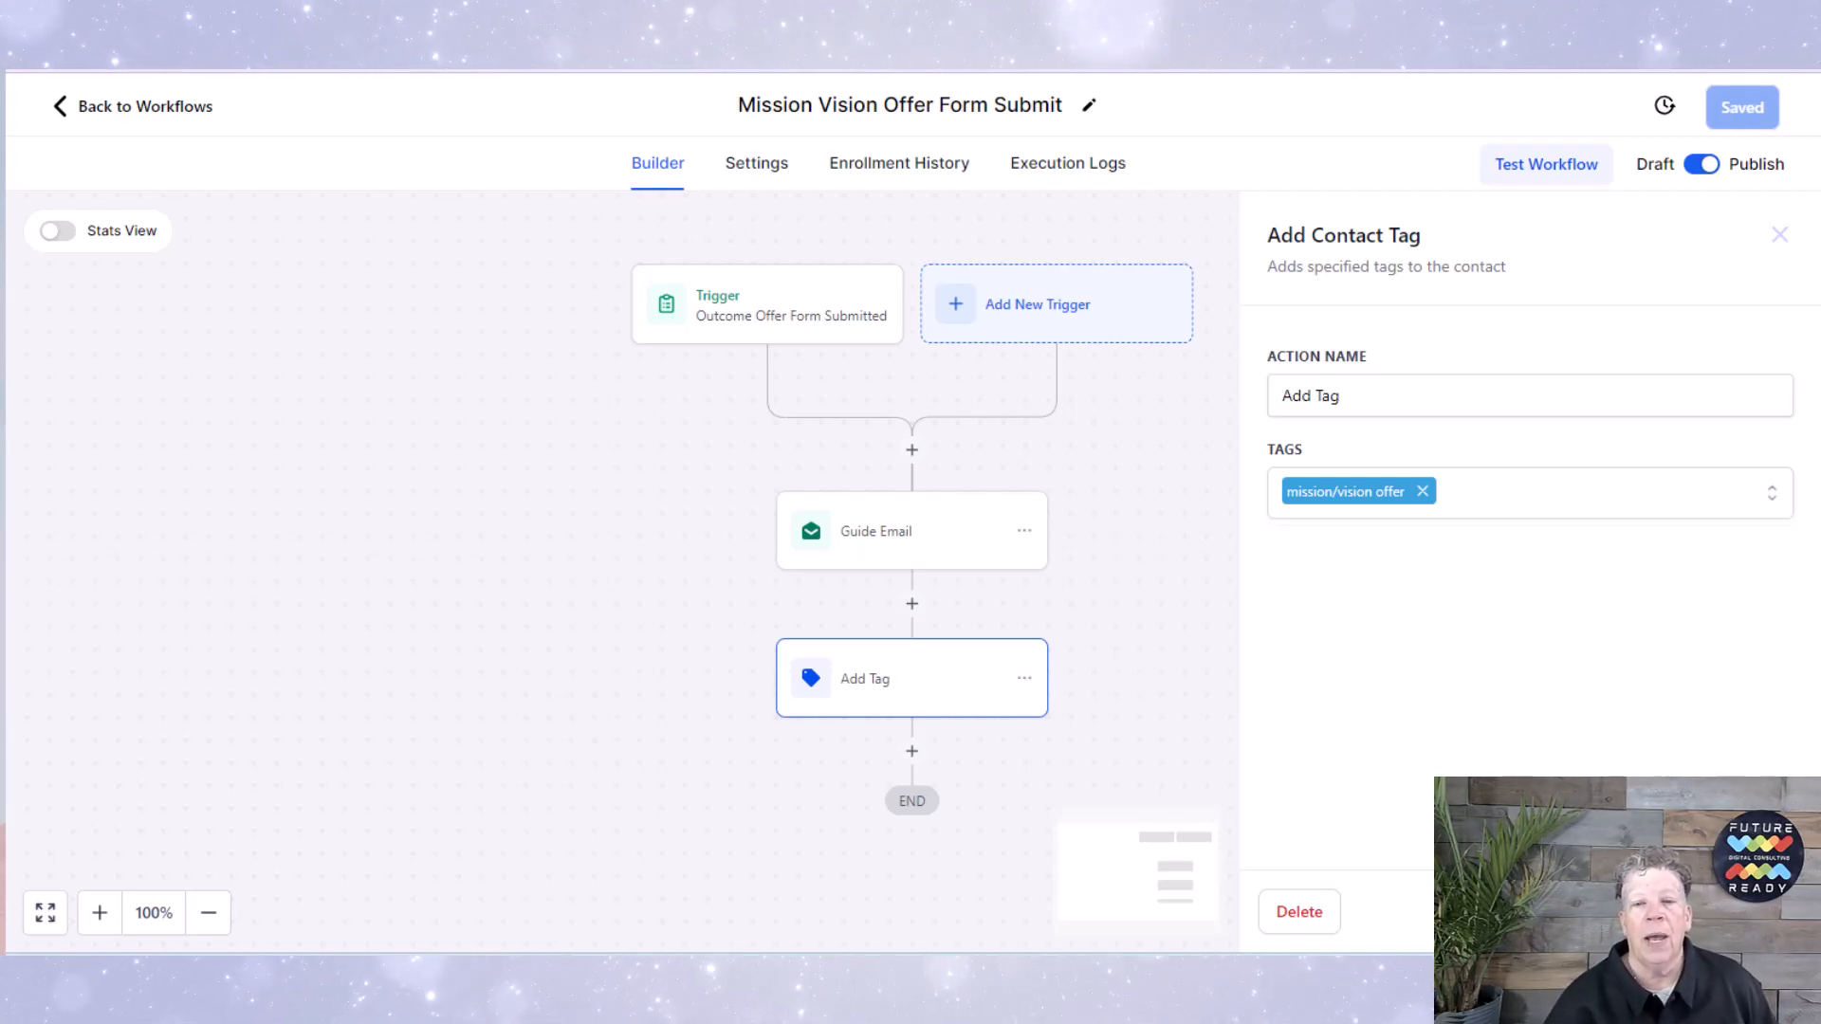
Step: Close the Add Contact Tag panel, leaving the trigger, email and tag steps on the canvas
click(1778, 235)
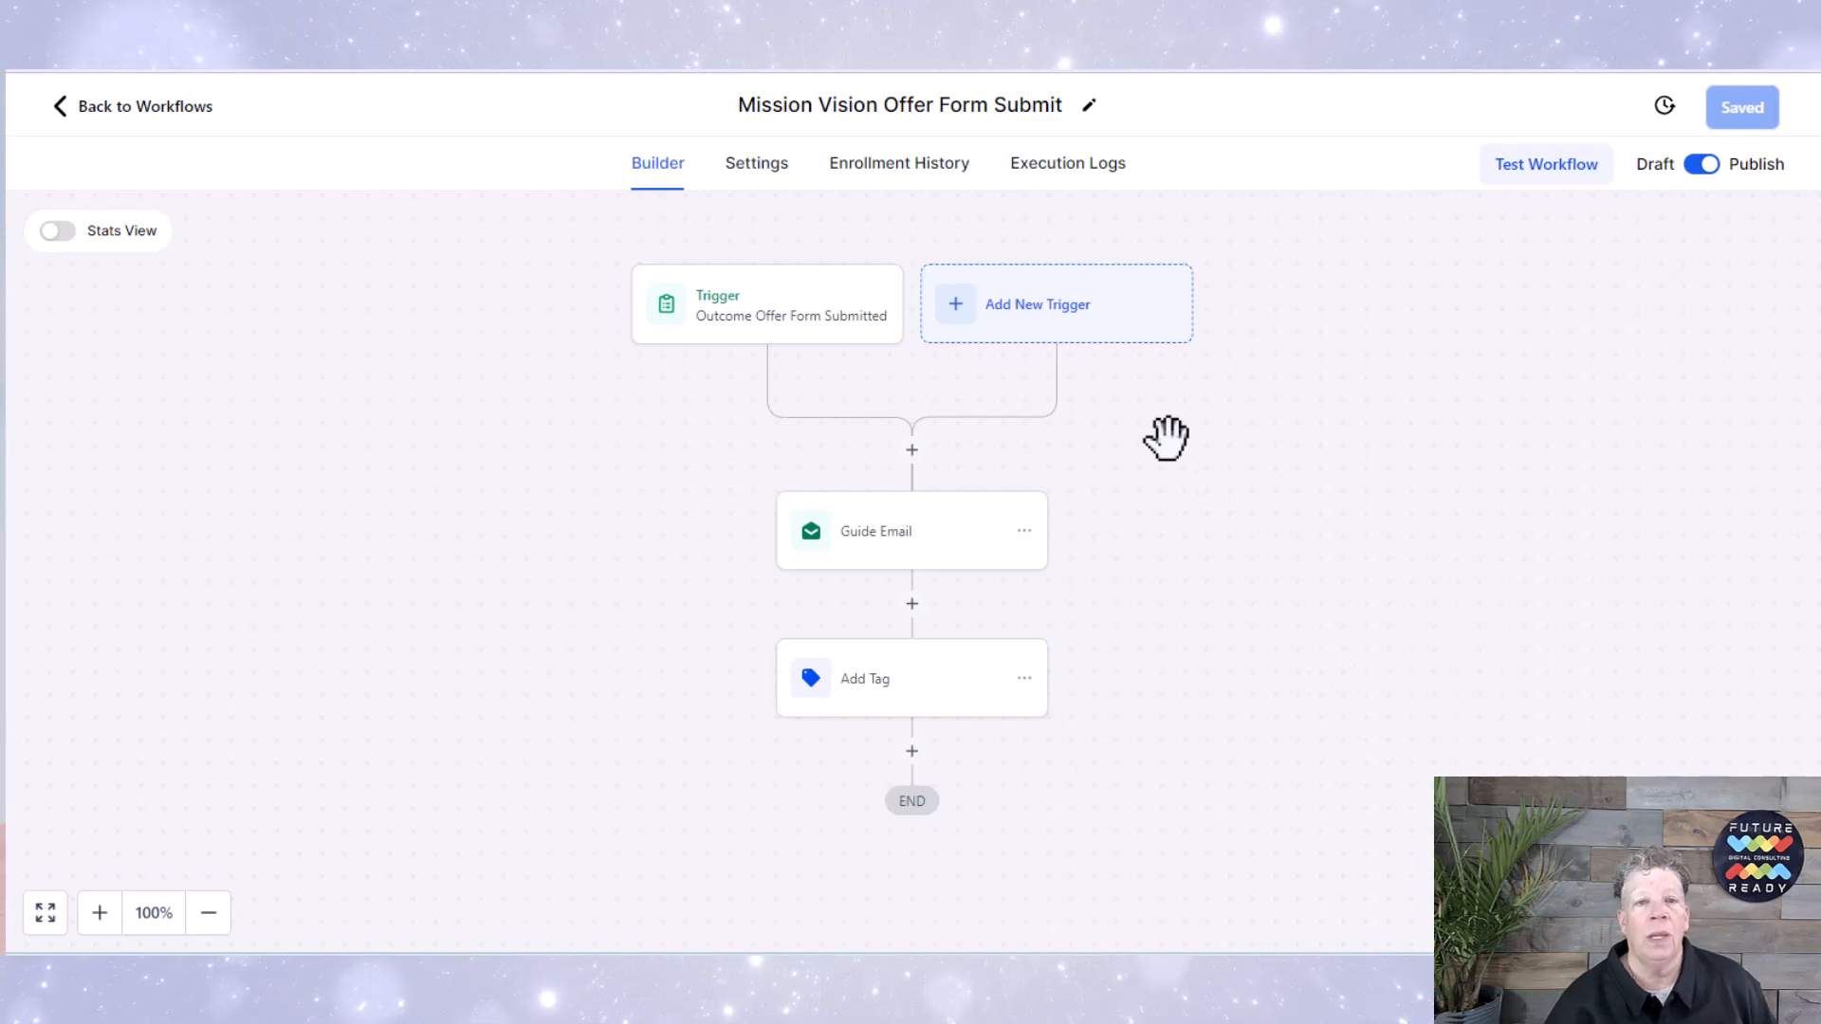
mouse_move(692, 402)
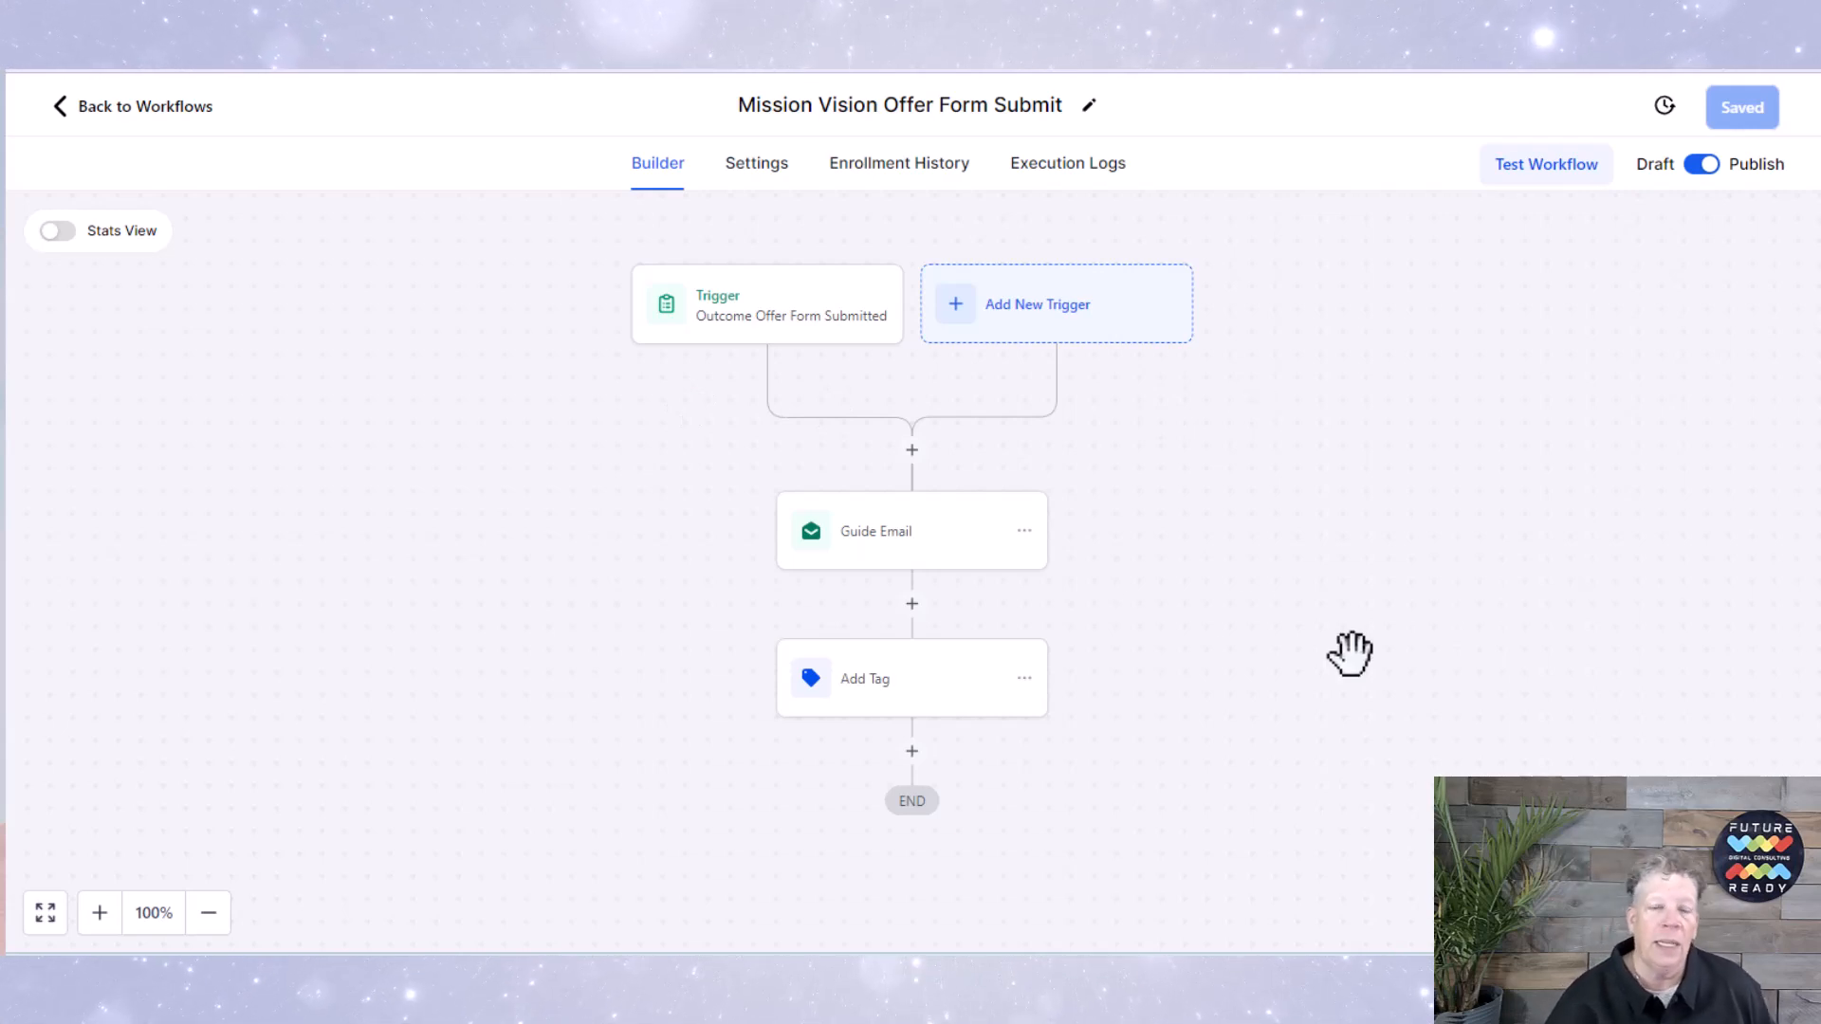
mouse_move(856, 565)
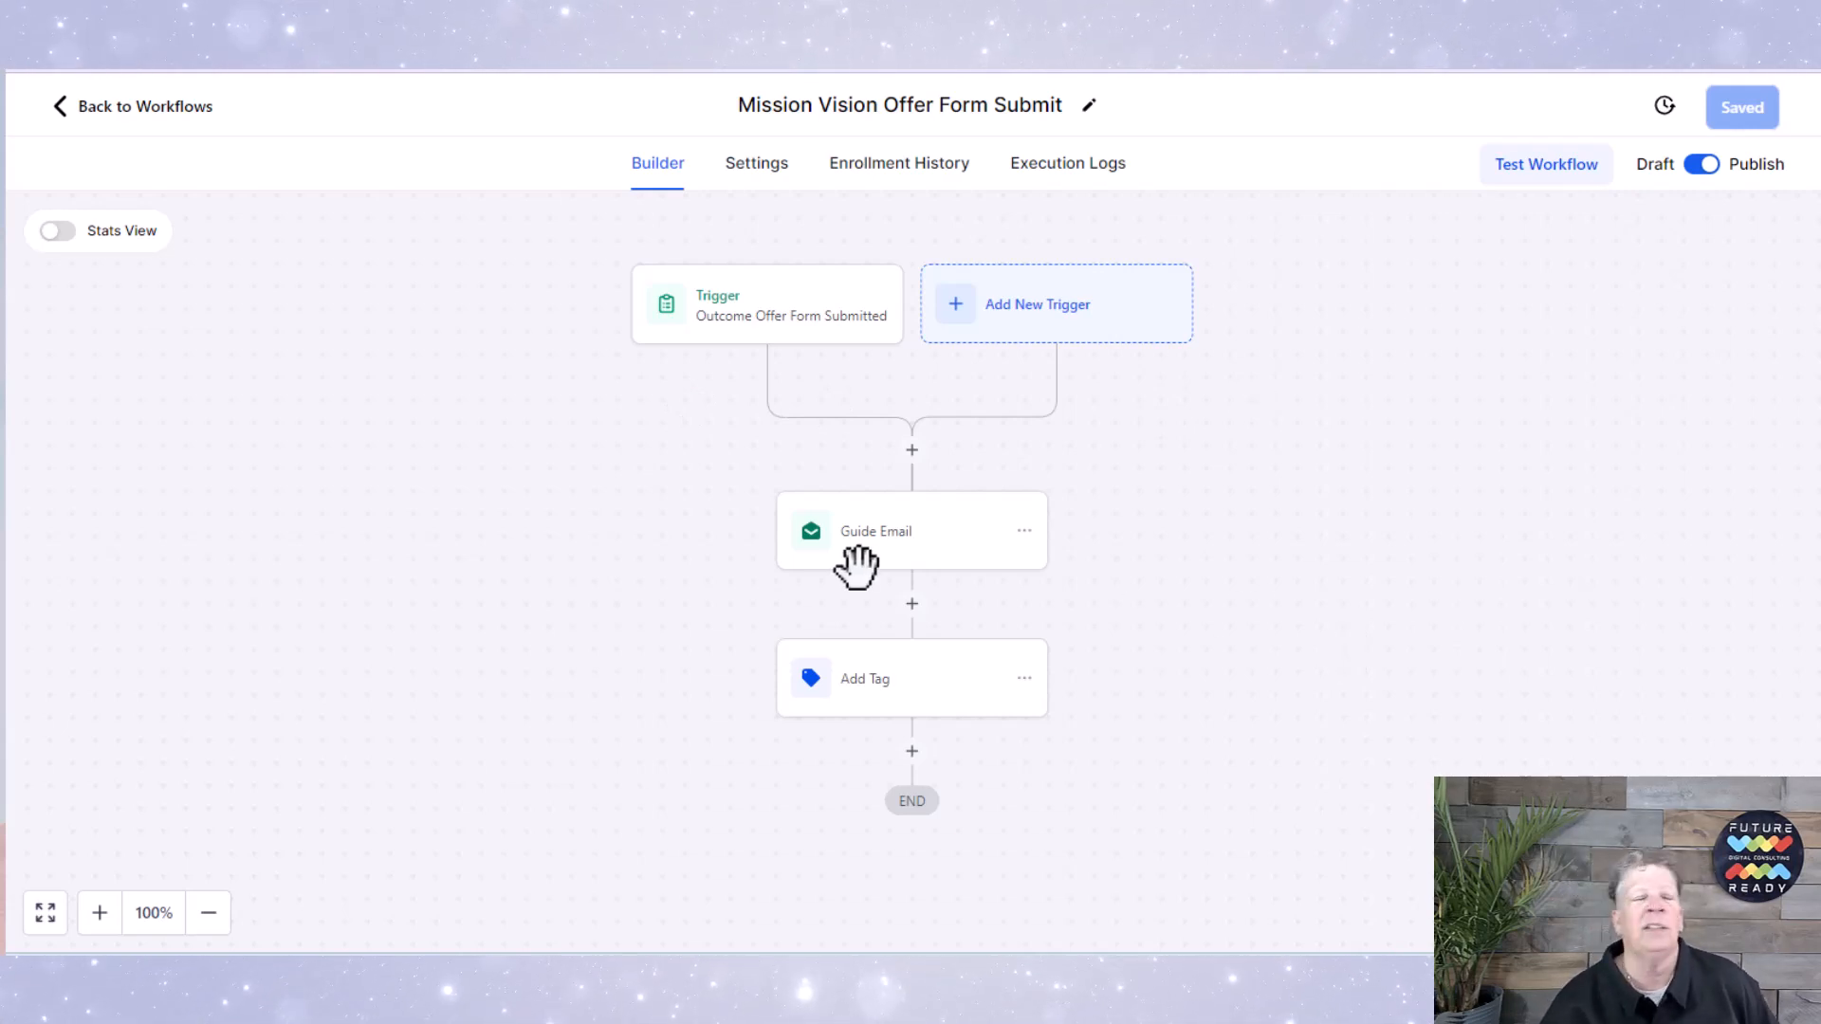
mouse_move(1200, 651)
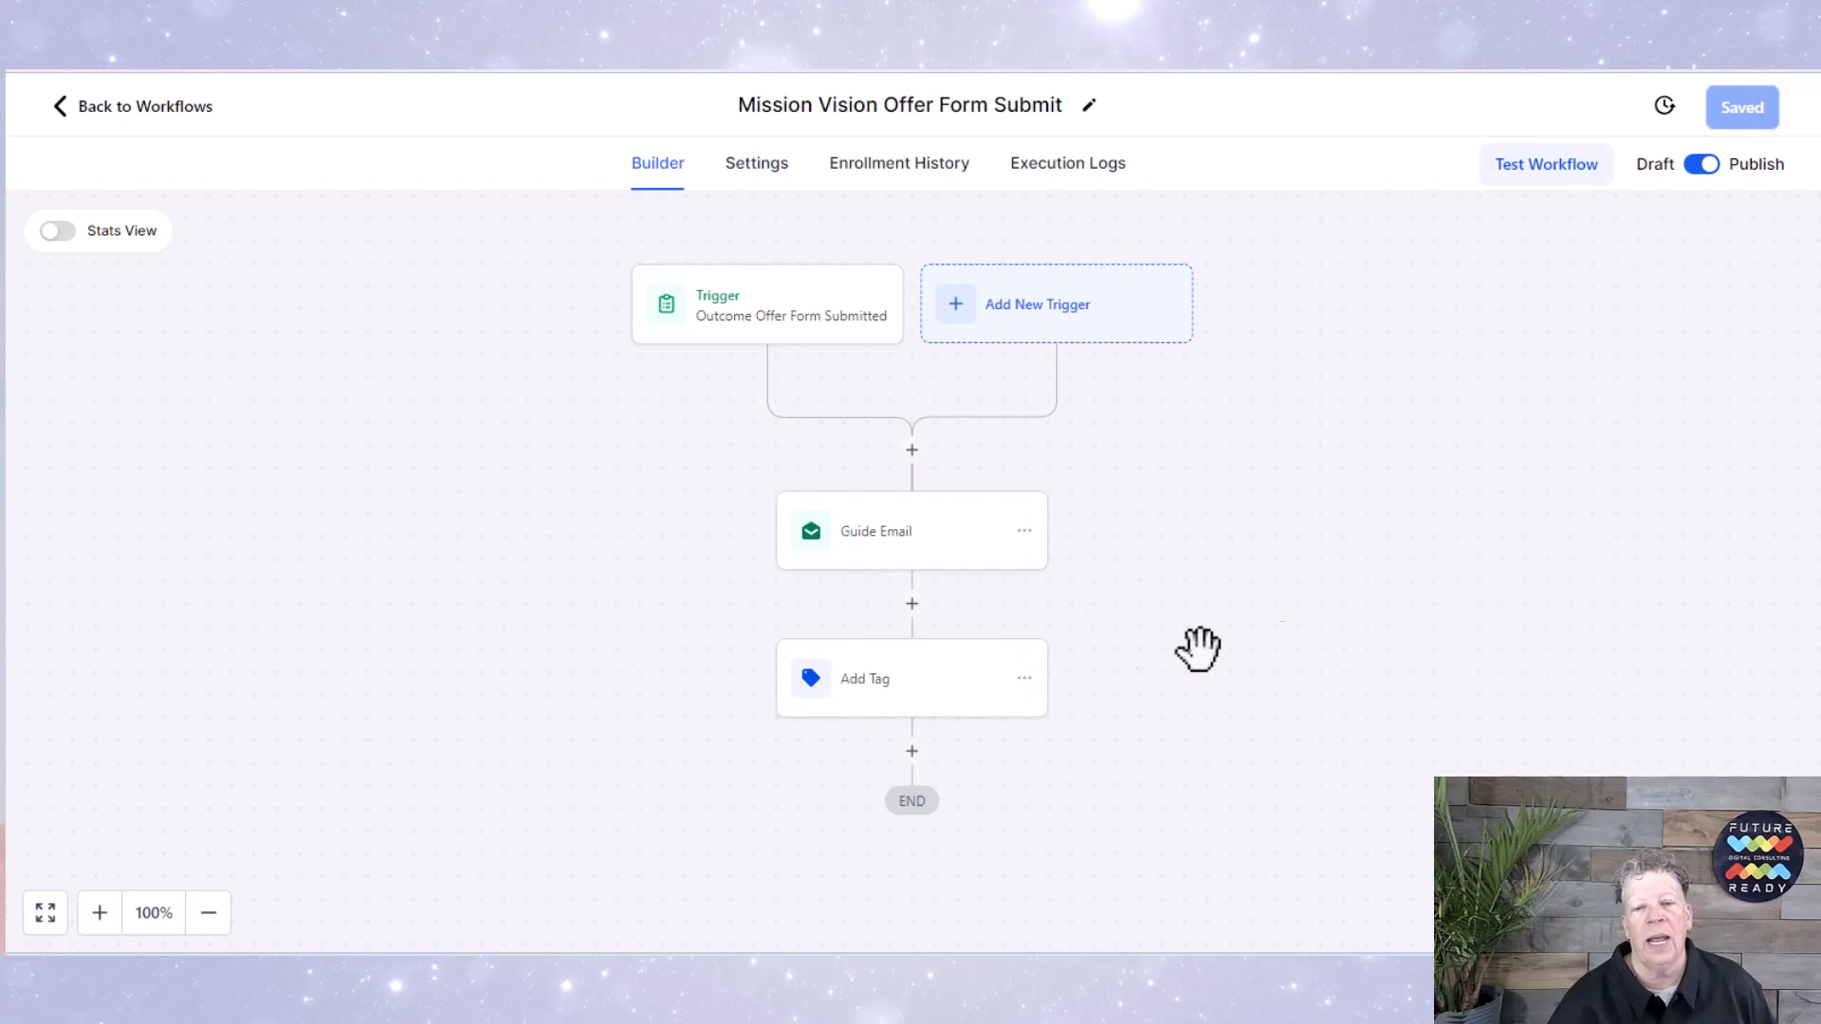
mouse_move(1293, 641)
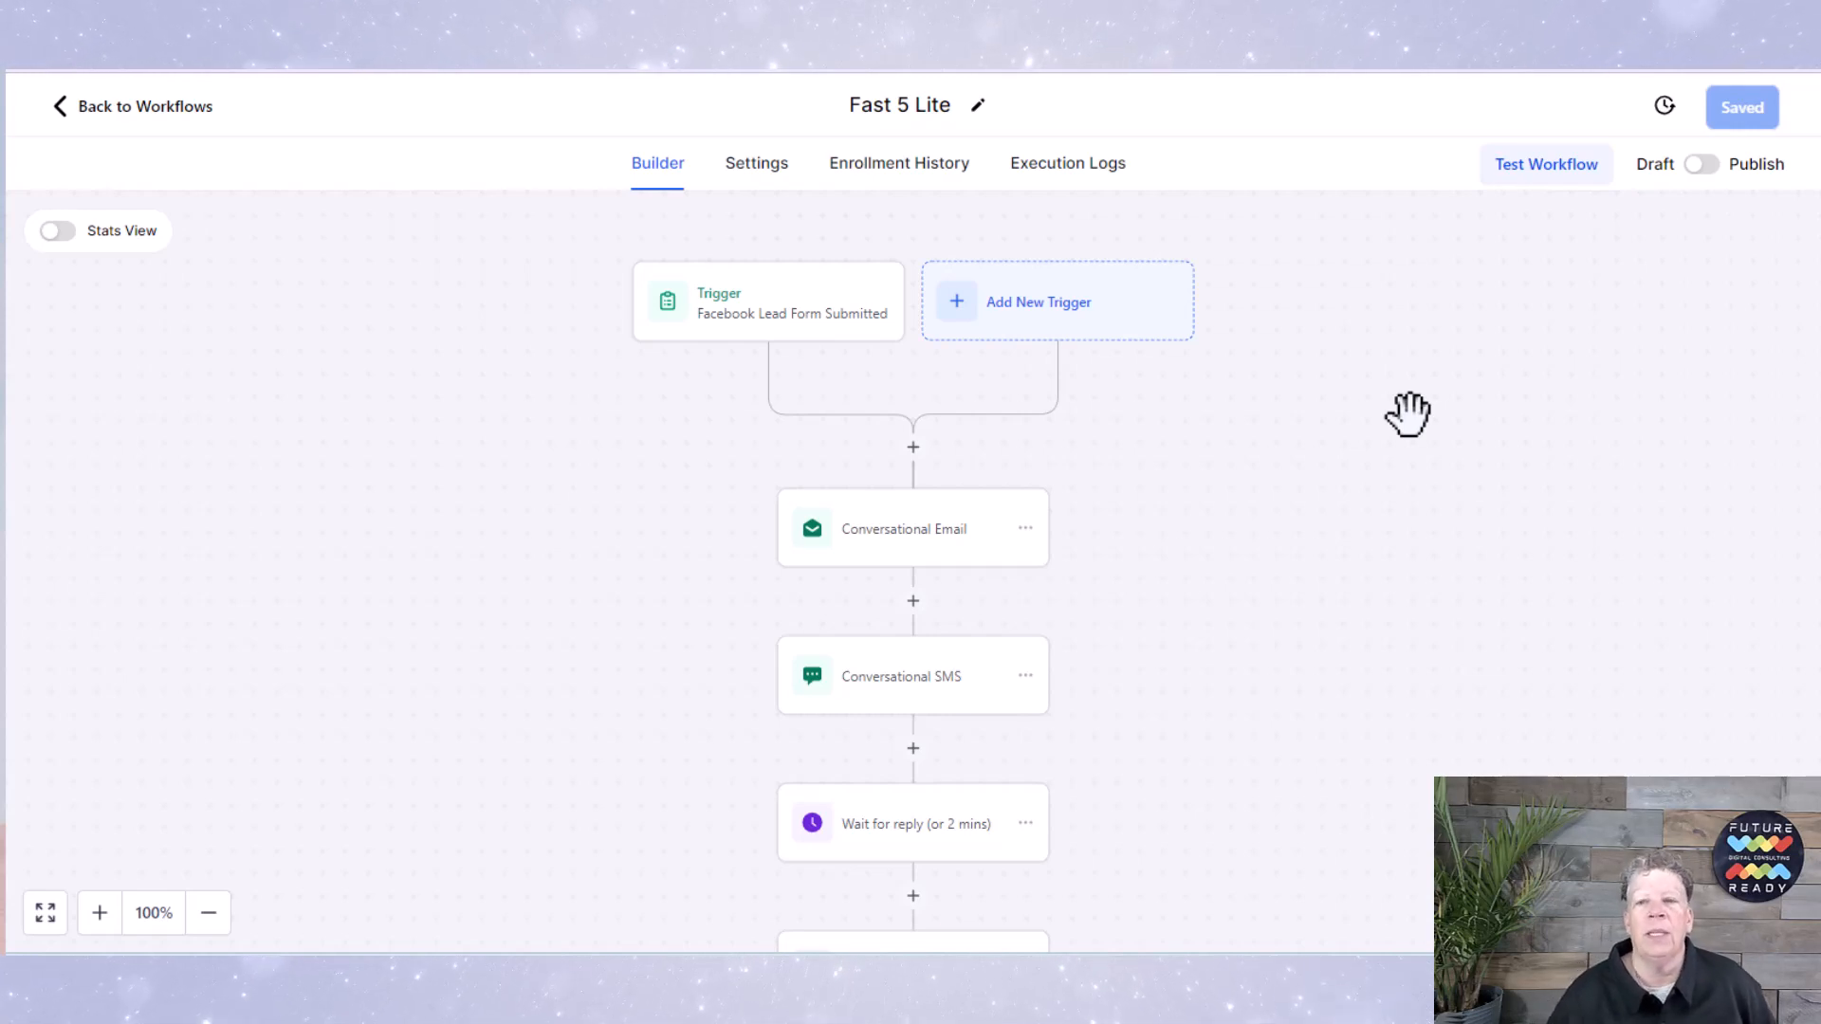
mouse_move(1199, 455)
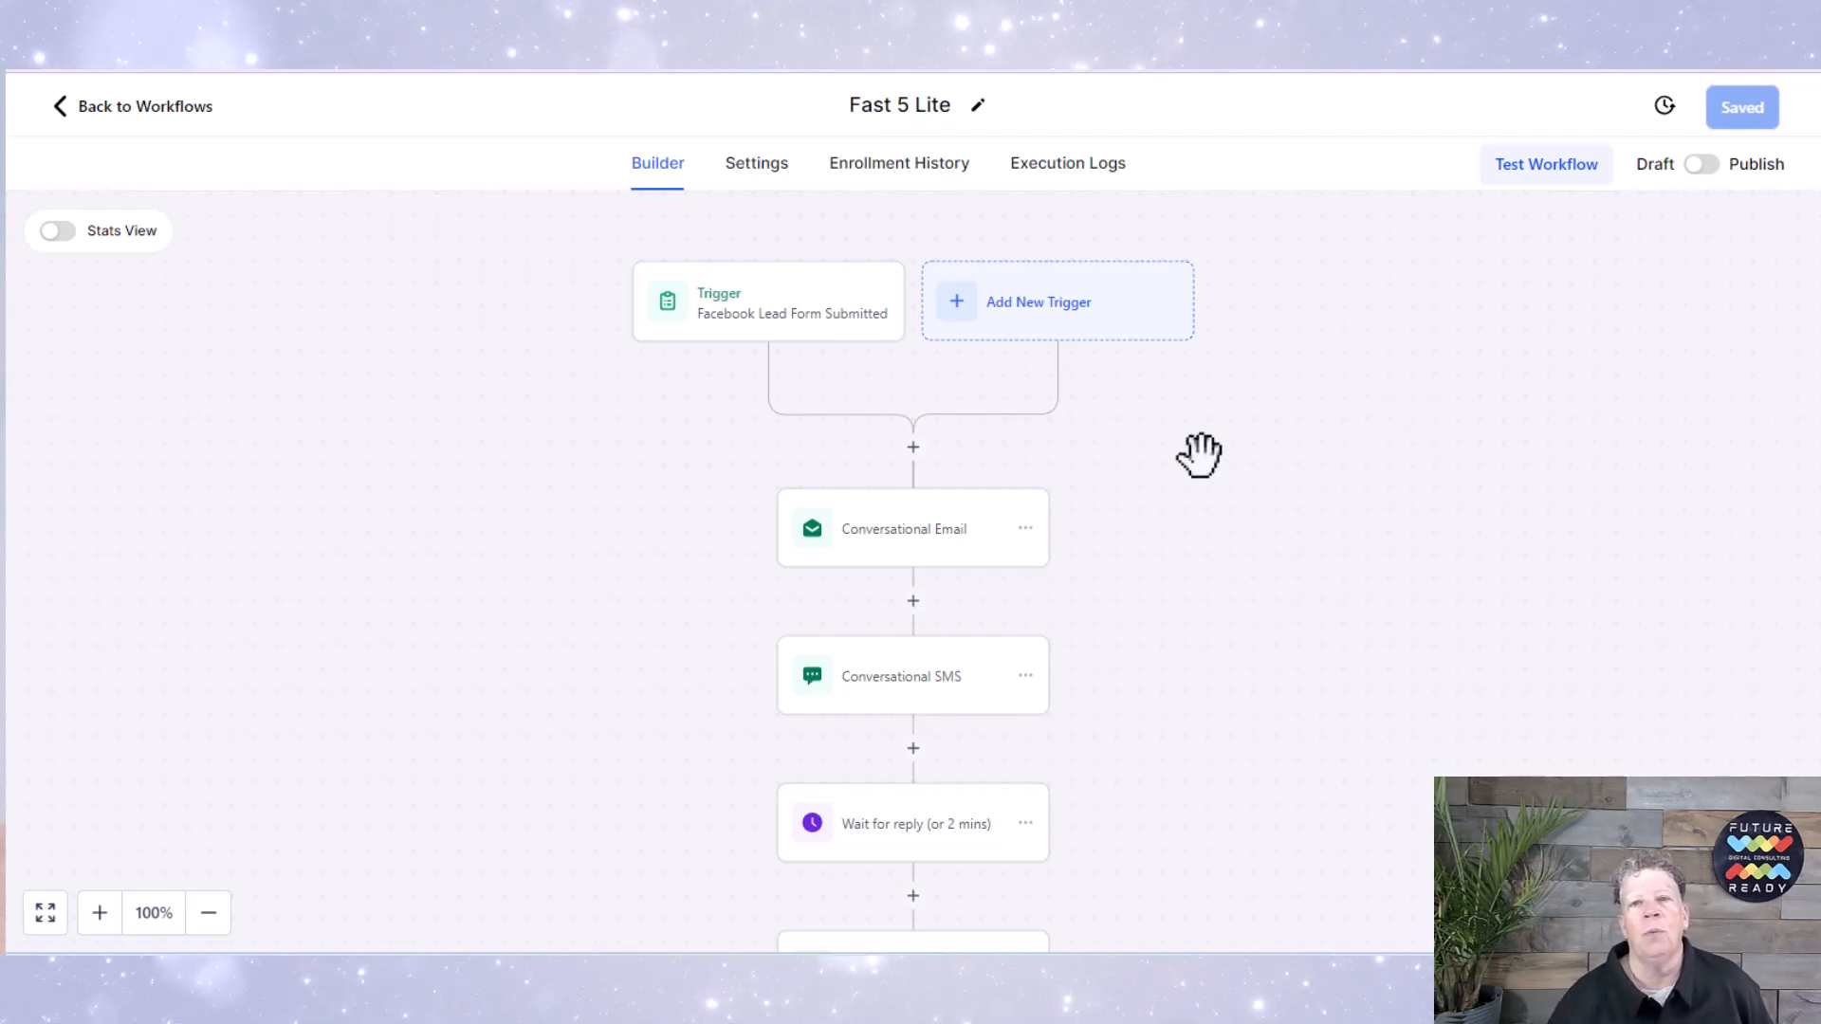
mouse_move(811, 332)
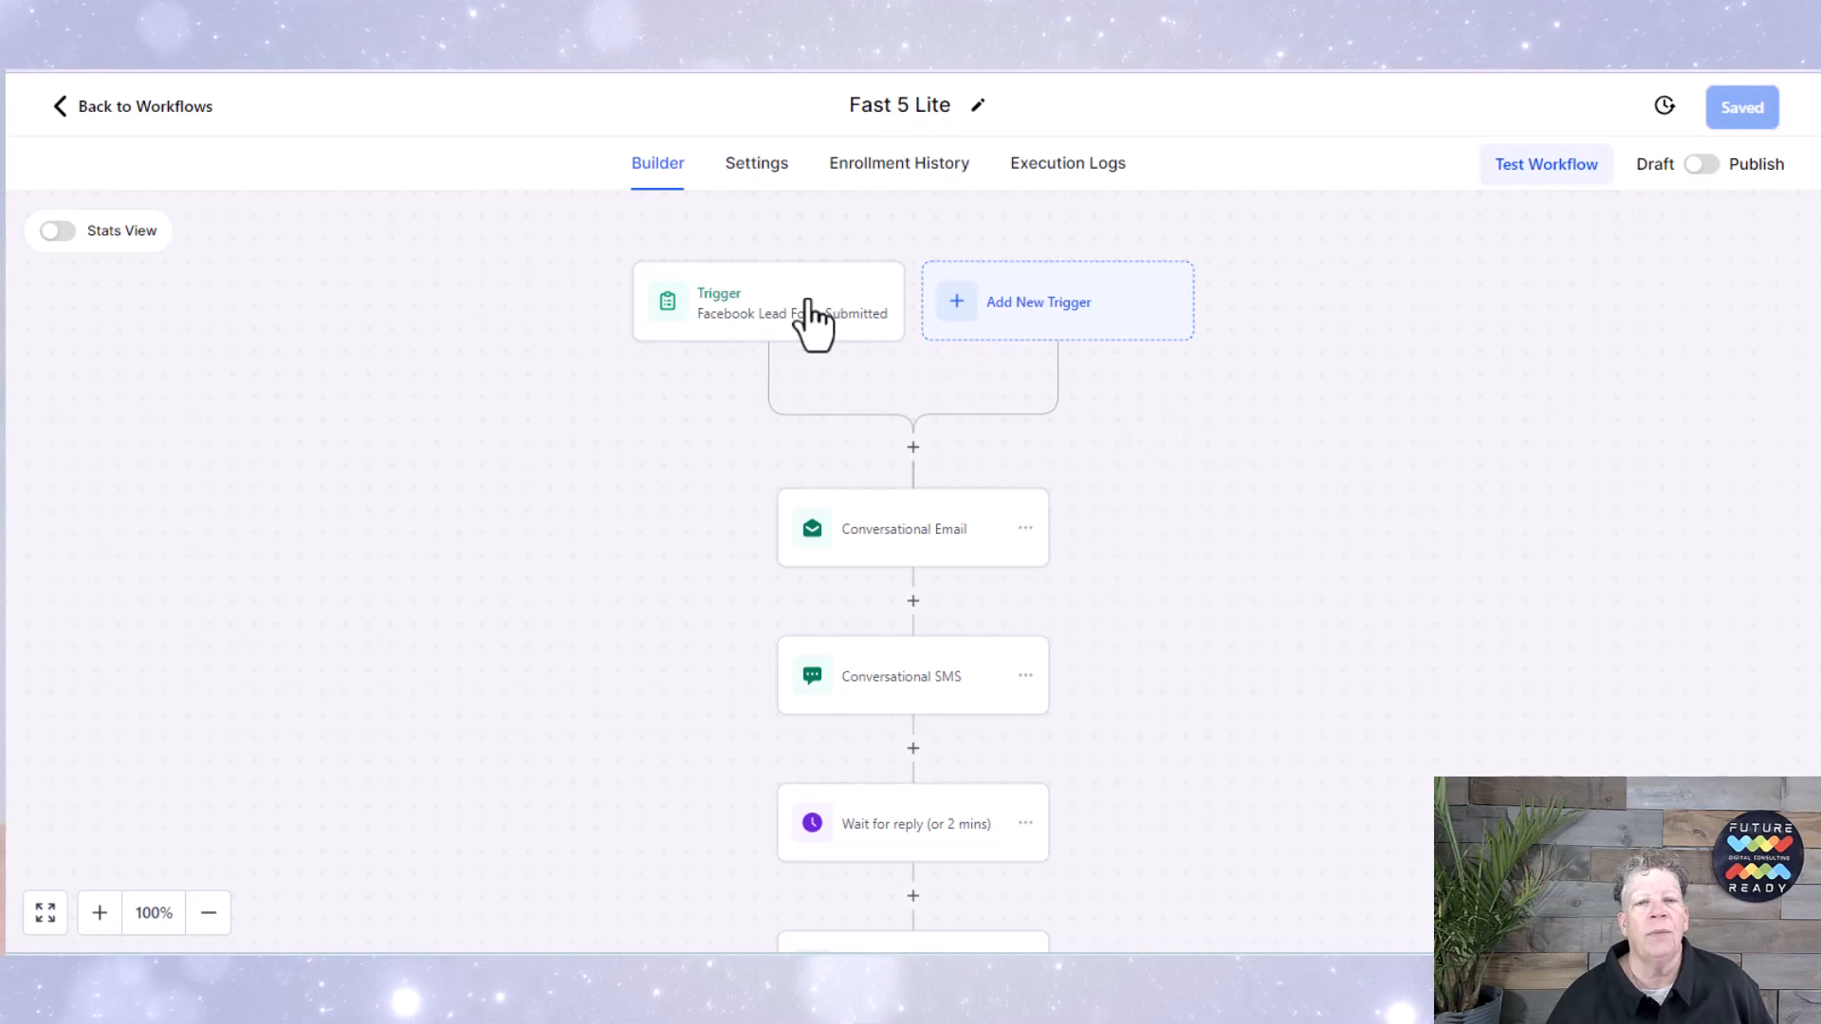
mouse_move(738, 338)
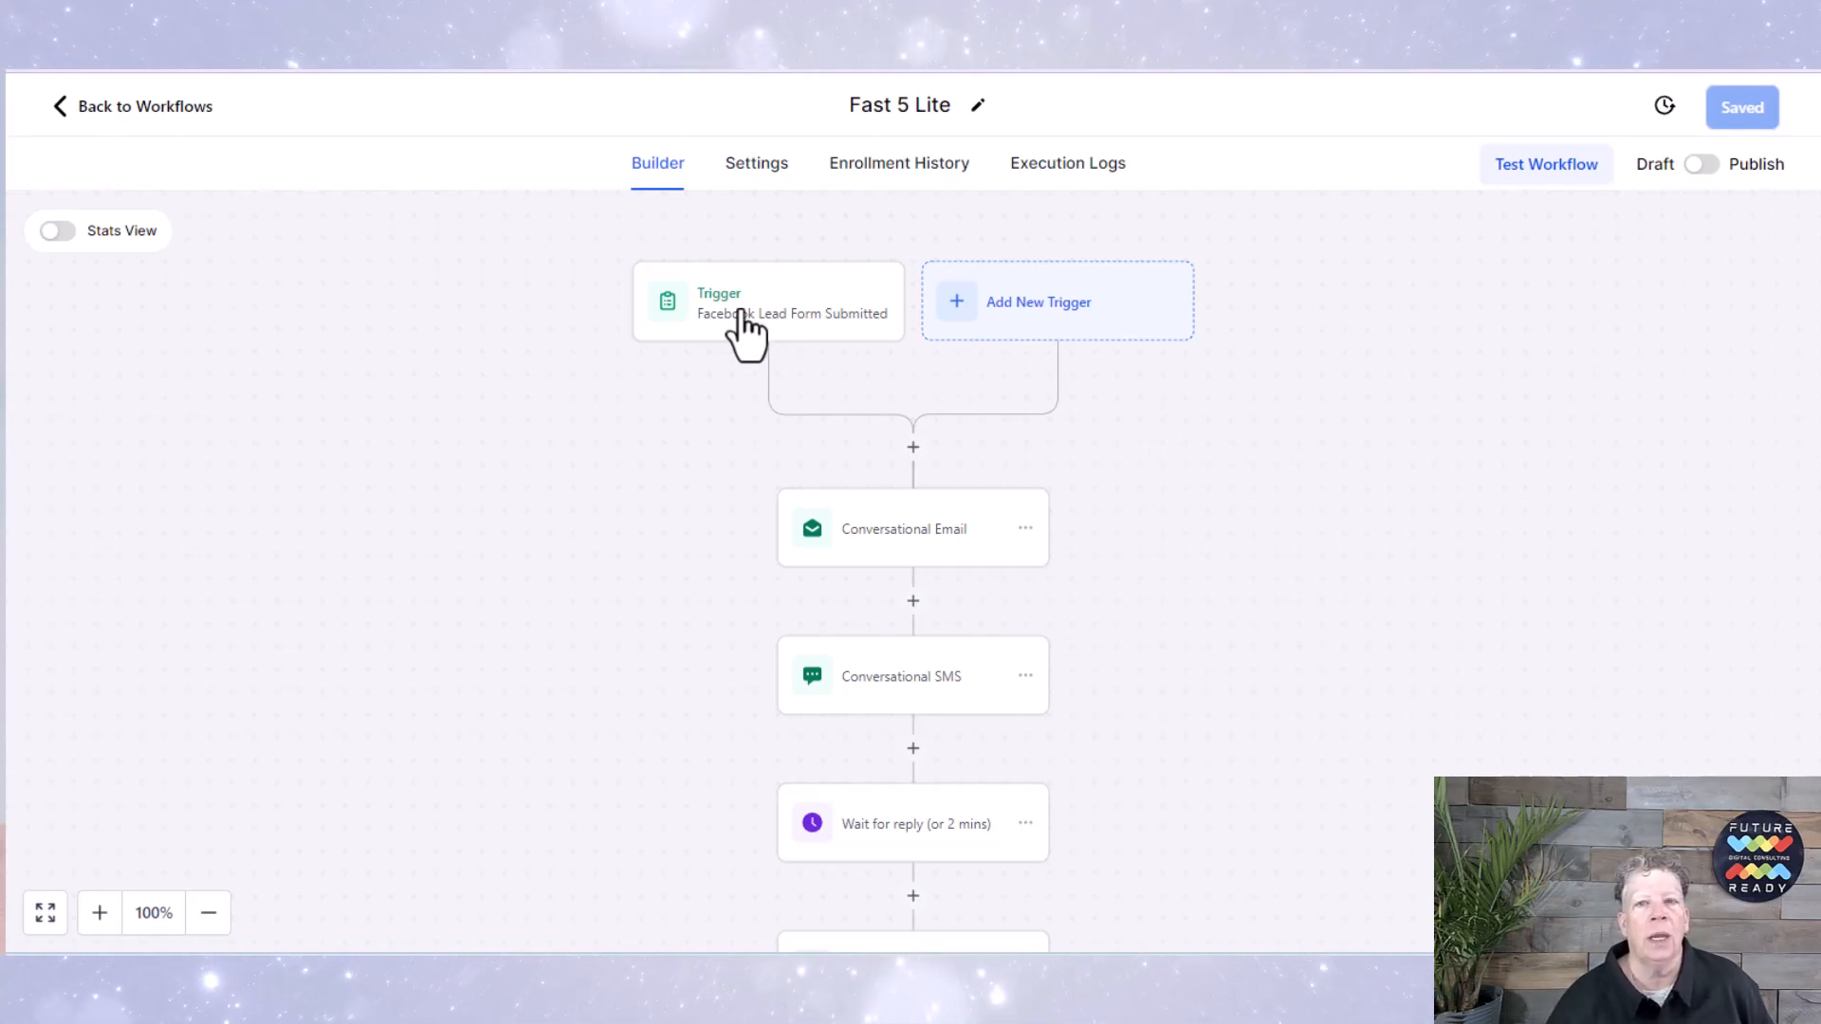
mouse_move(820, 237)
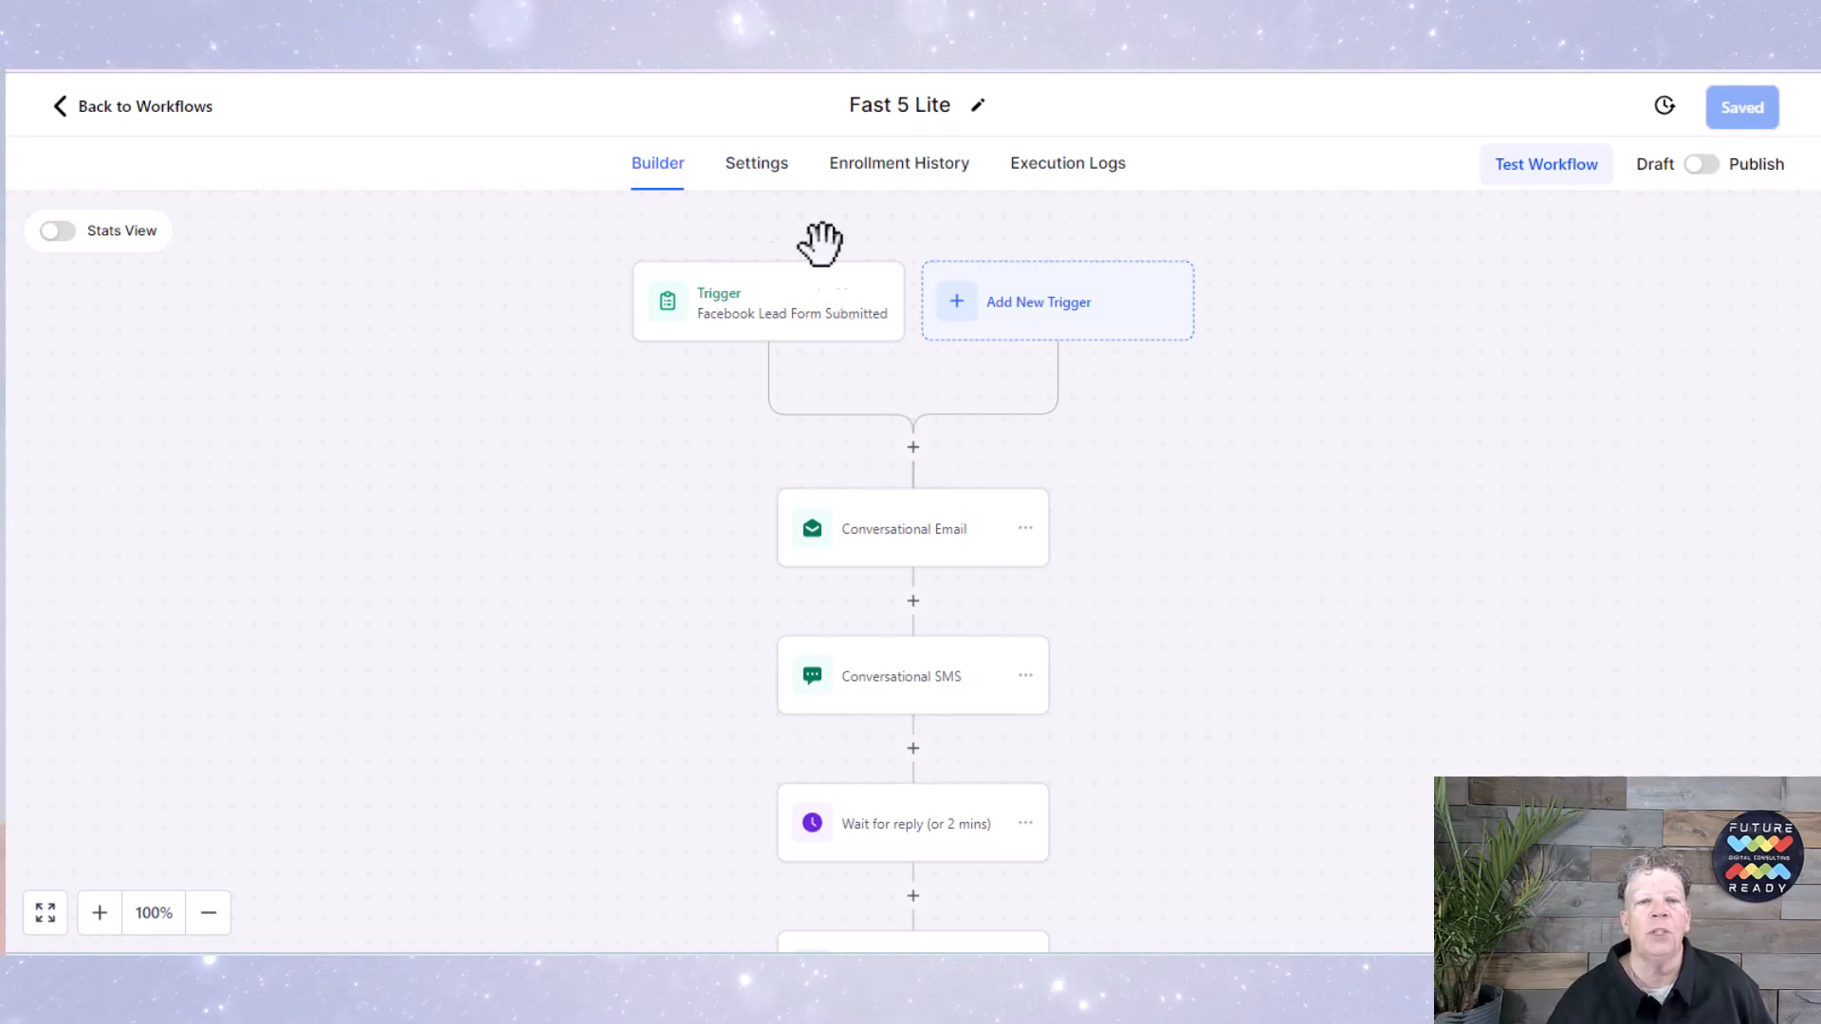
mouse_move(809, 313)
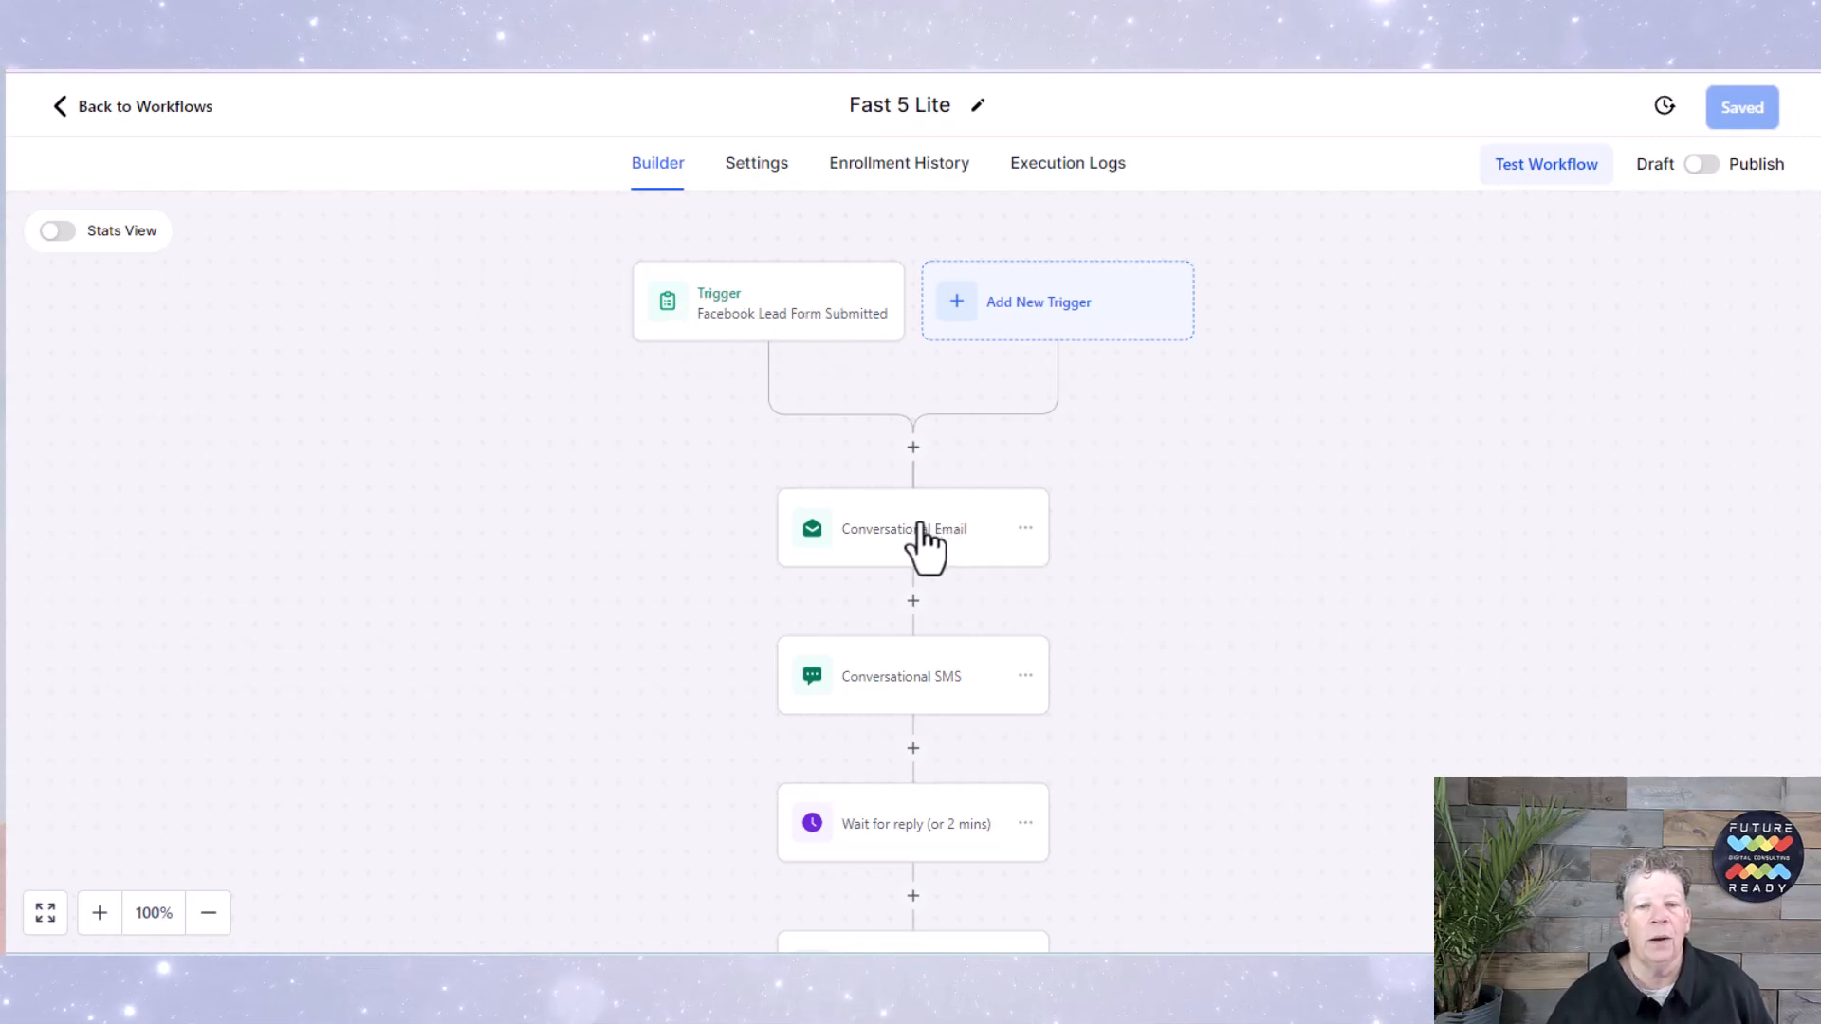
Step: Show the Conversational Email step's subject and message with first-name and location placeholders
click(910, 527)
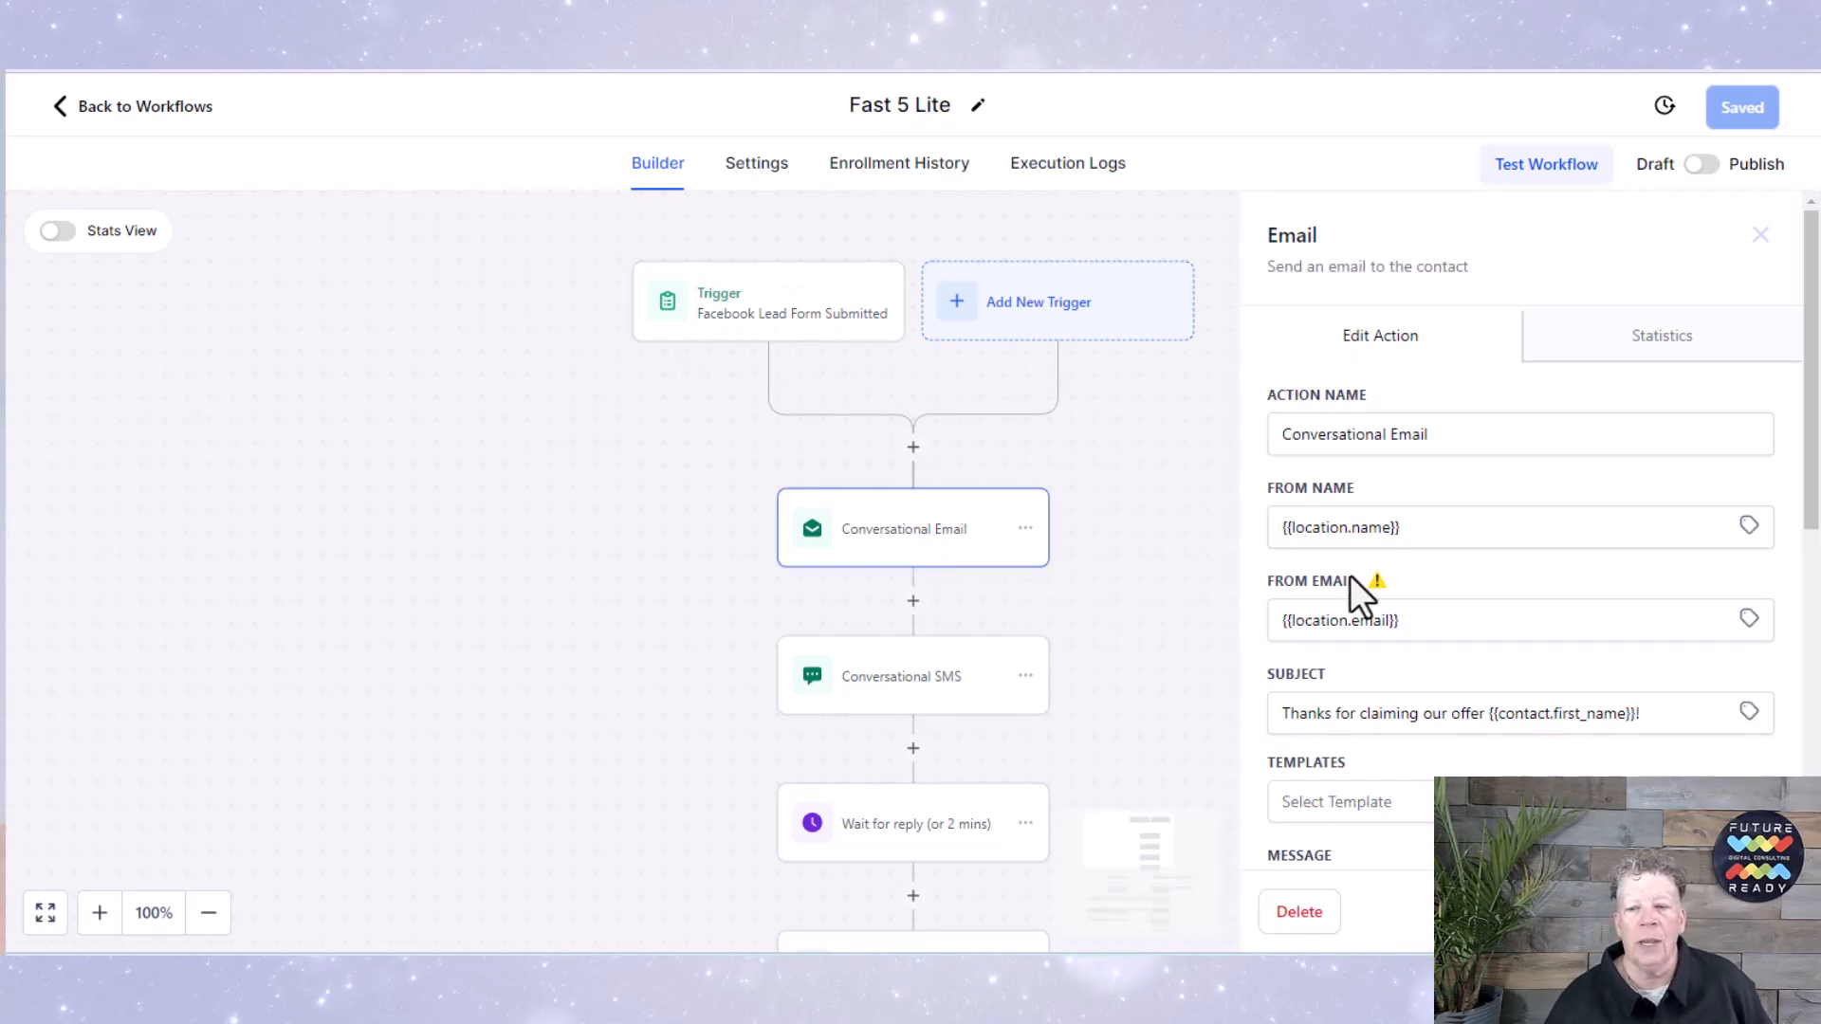
scroll(down, 3)
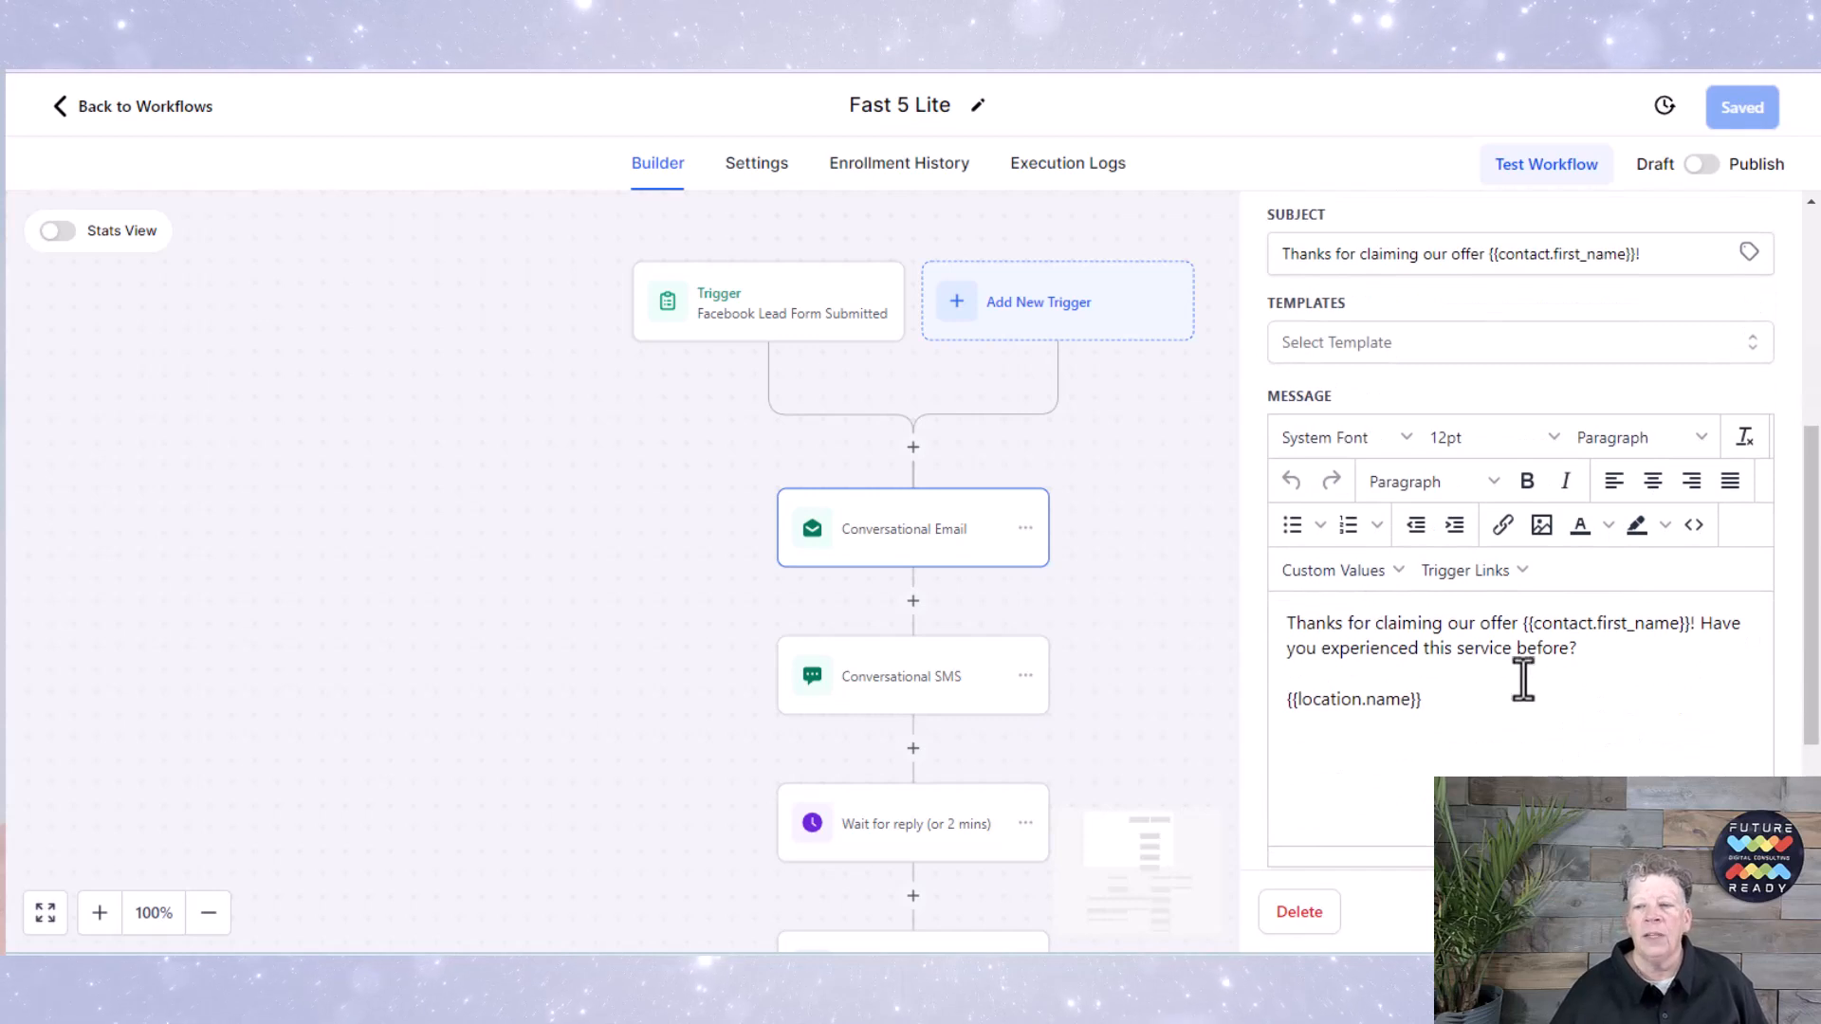
mouse_move(1141, 490)
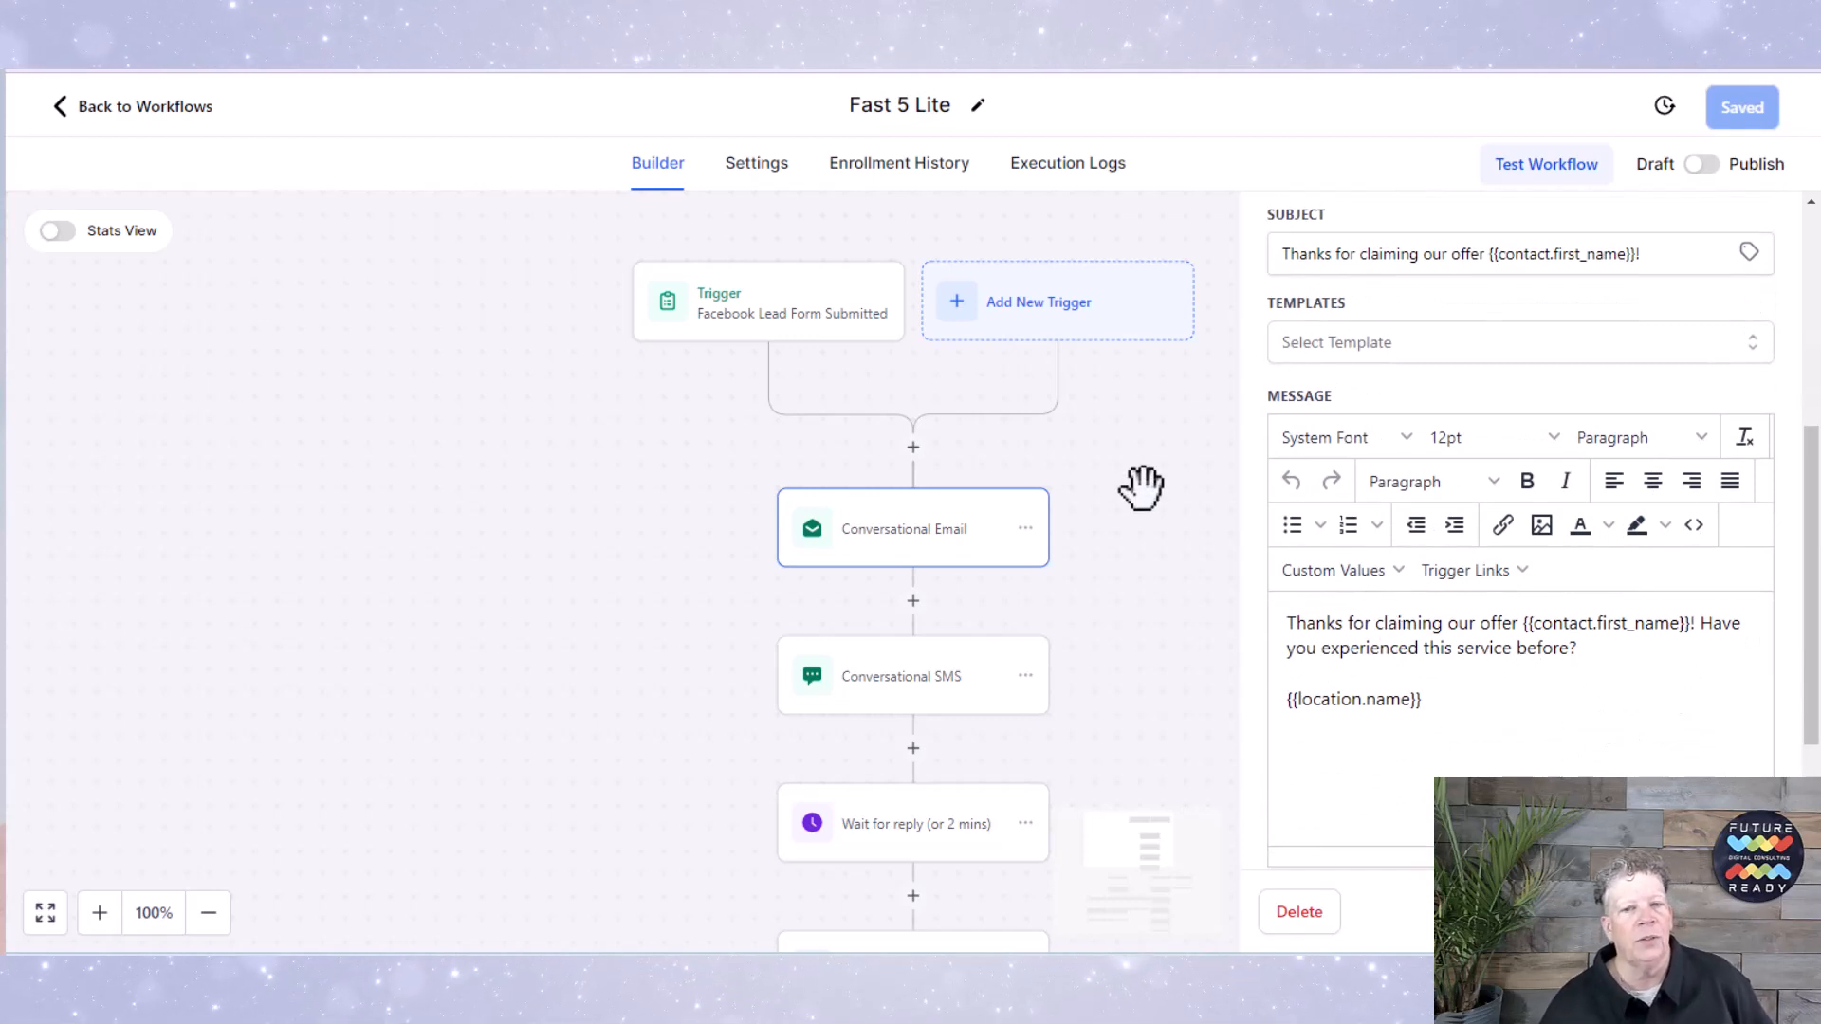
mouse_move(1140, 478)
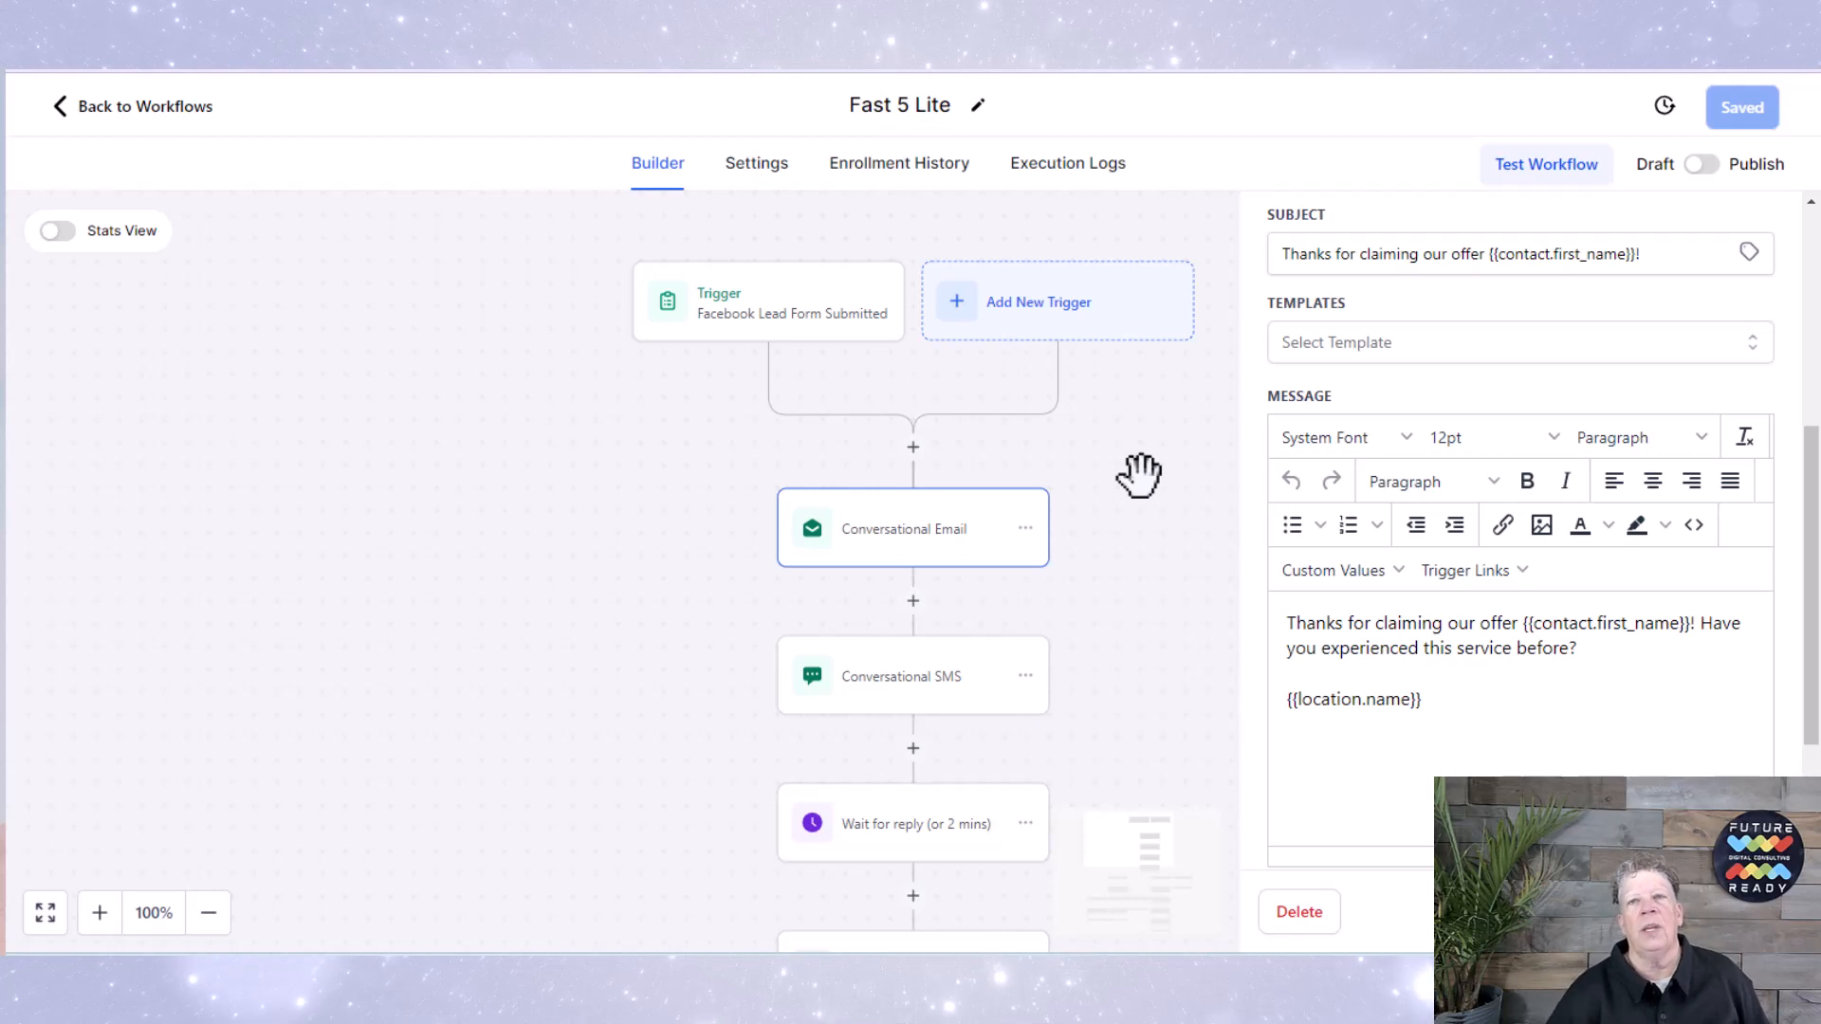
mouse_move(1612, 656)
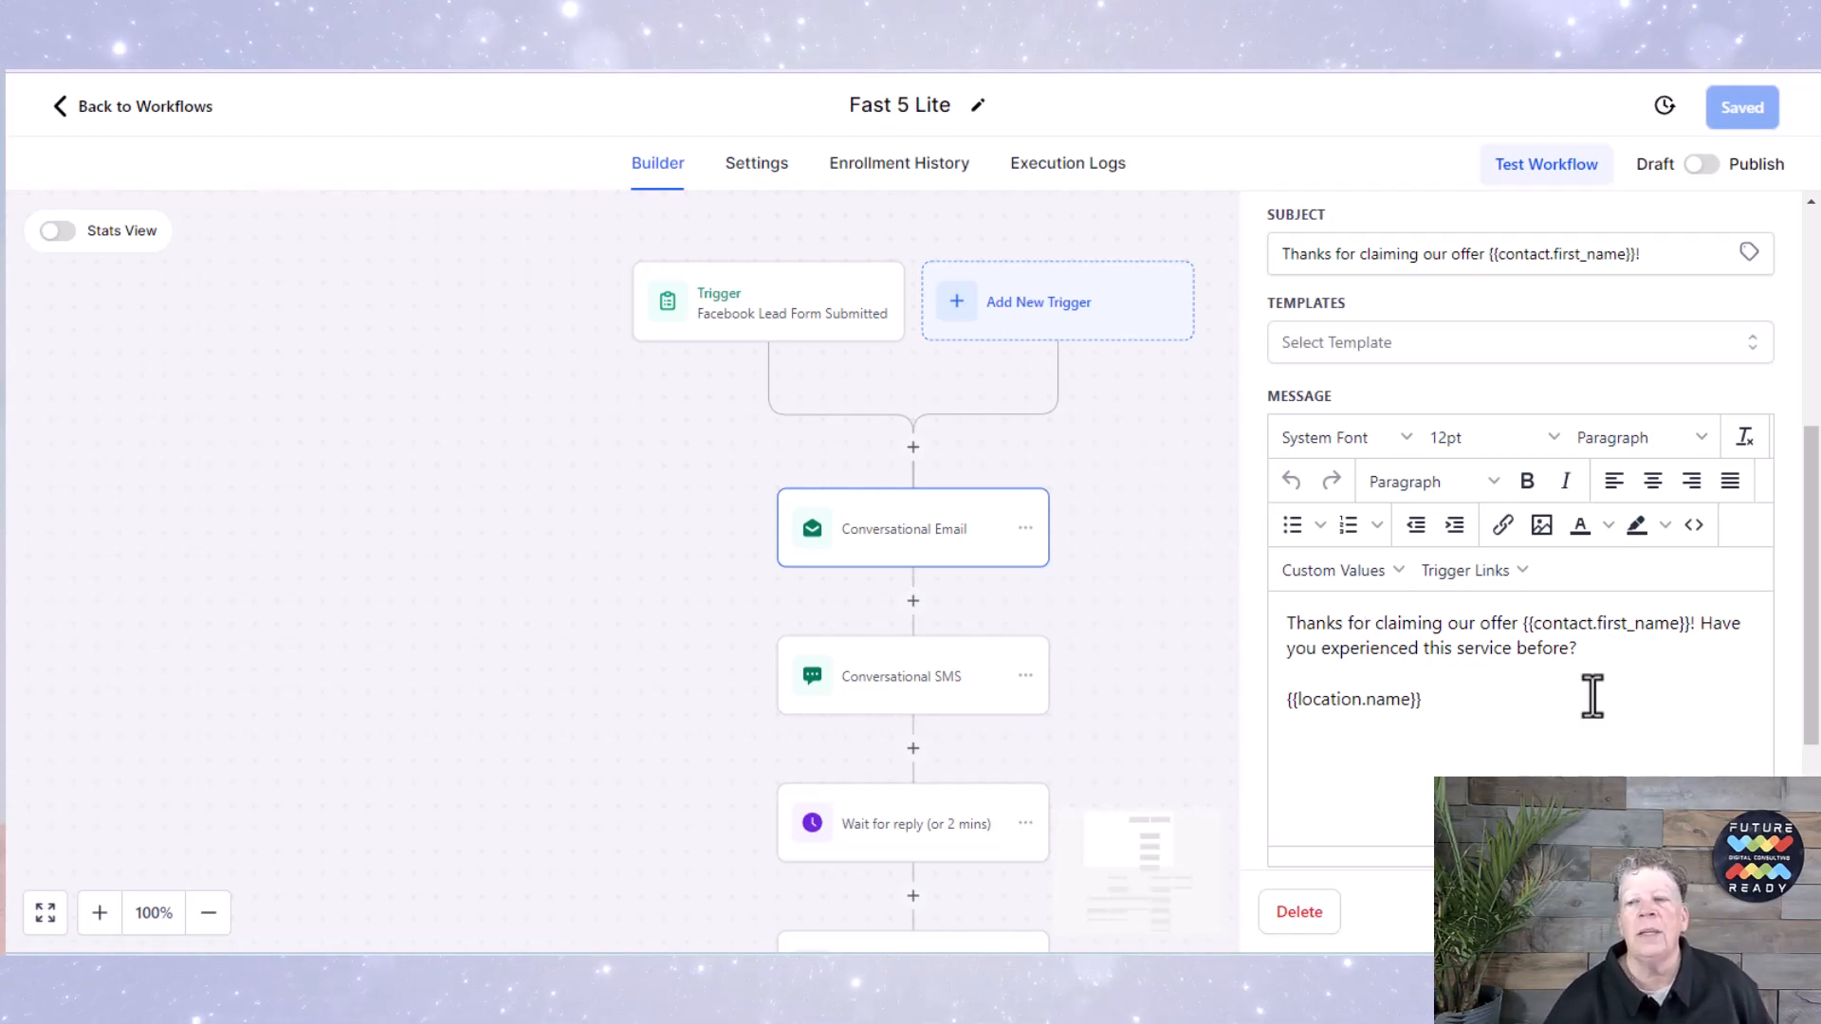
mouse_move(1491, 694)
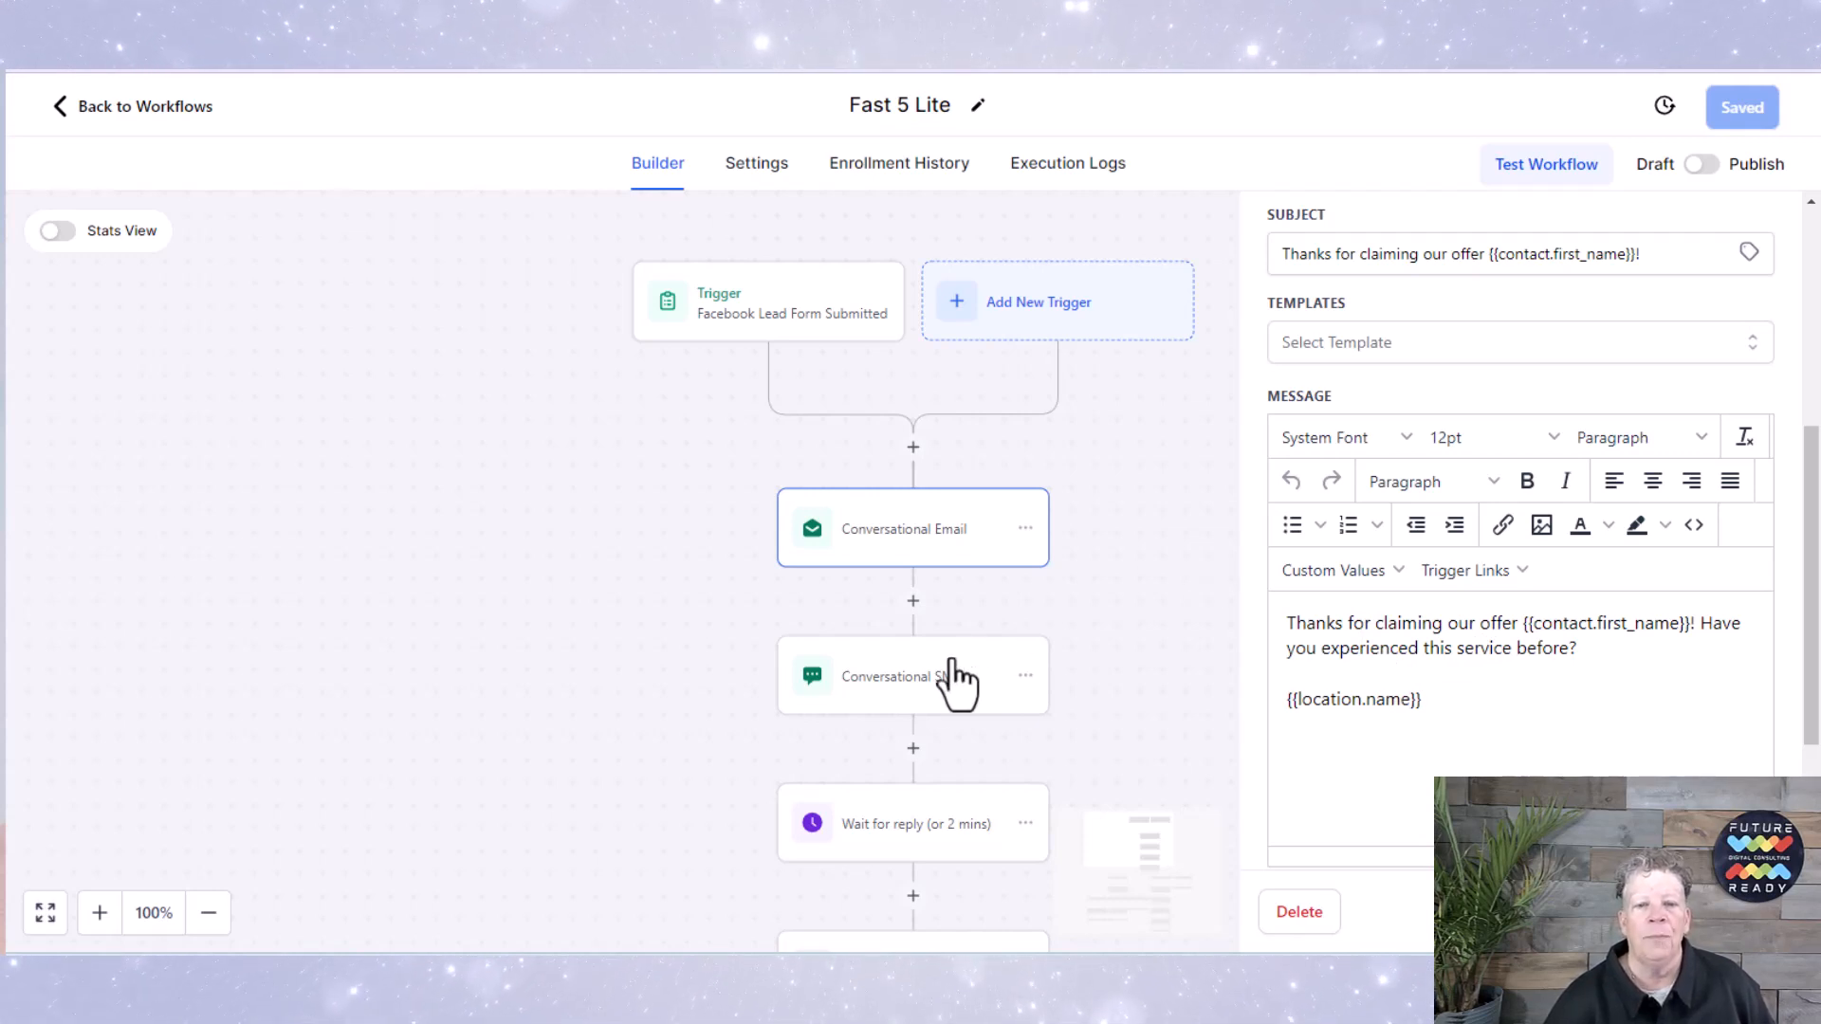
Step: Show the Conversational SMS offer message, then the 'Did the contact reply?' branches with booking, survey and follow-up texts
click(912, 675)
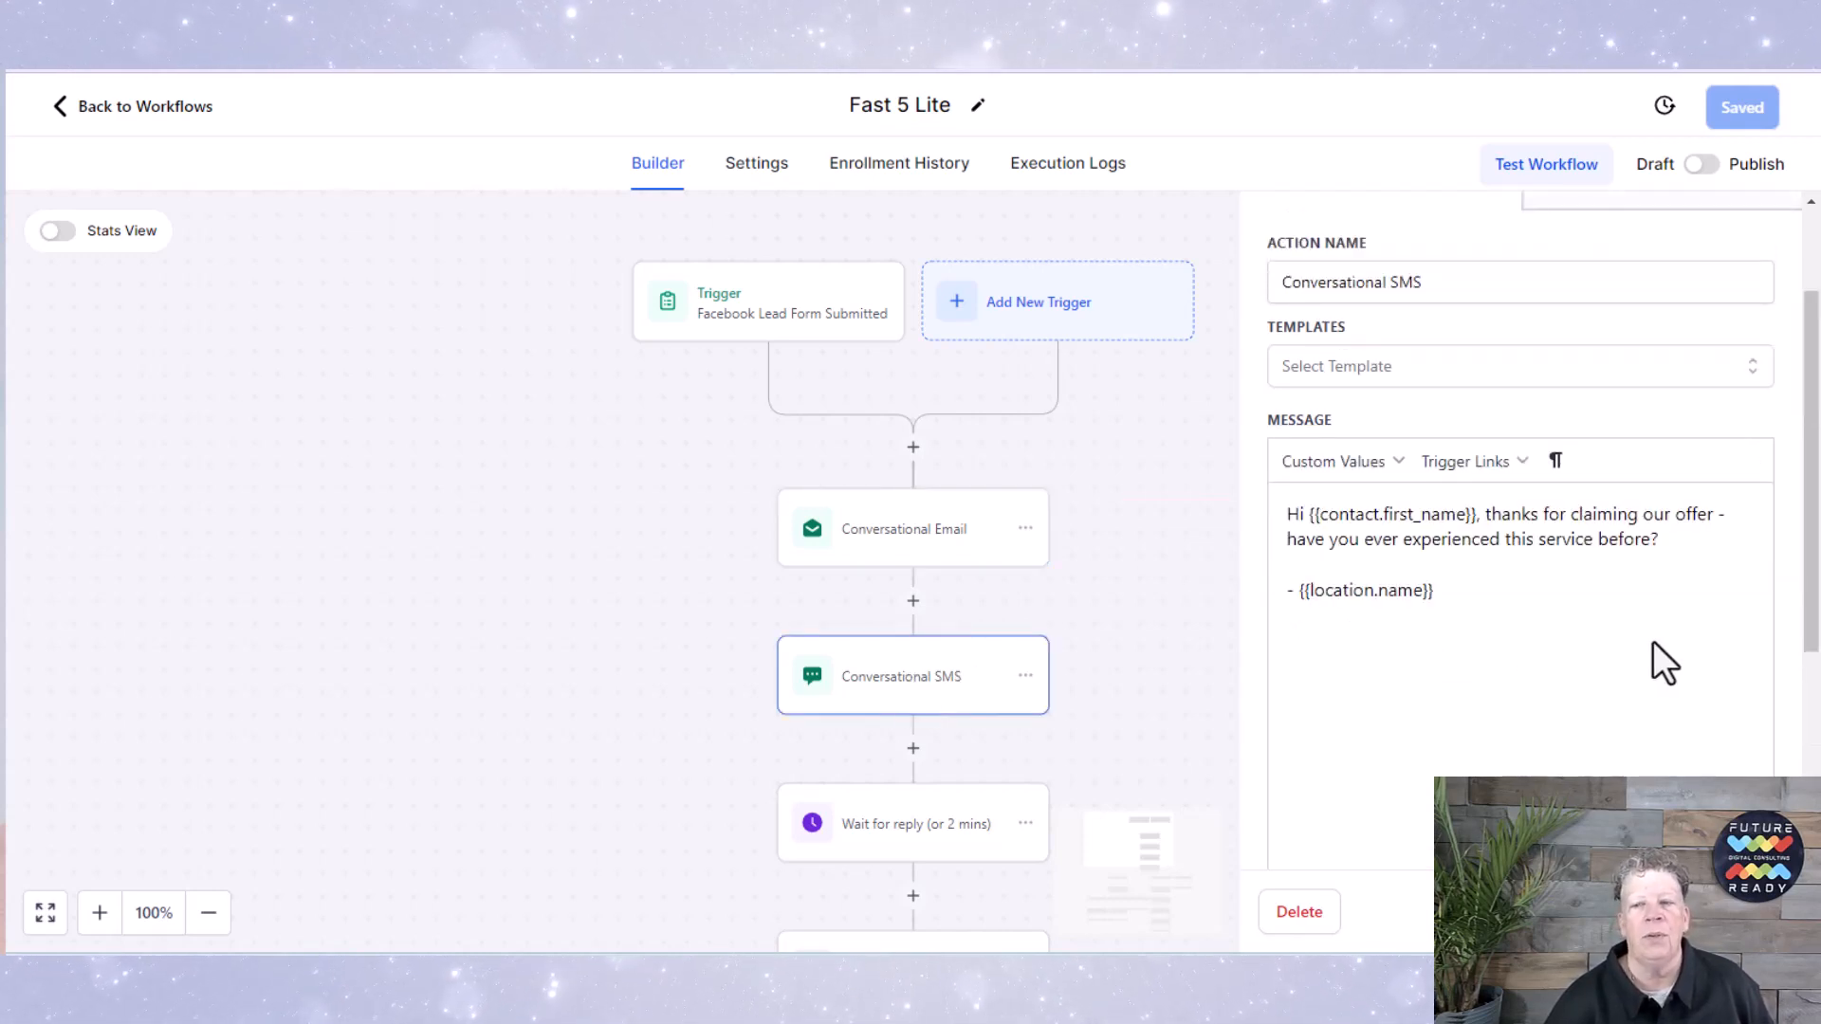
scroll(down, 3)
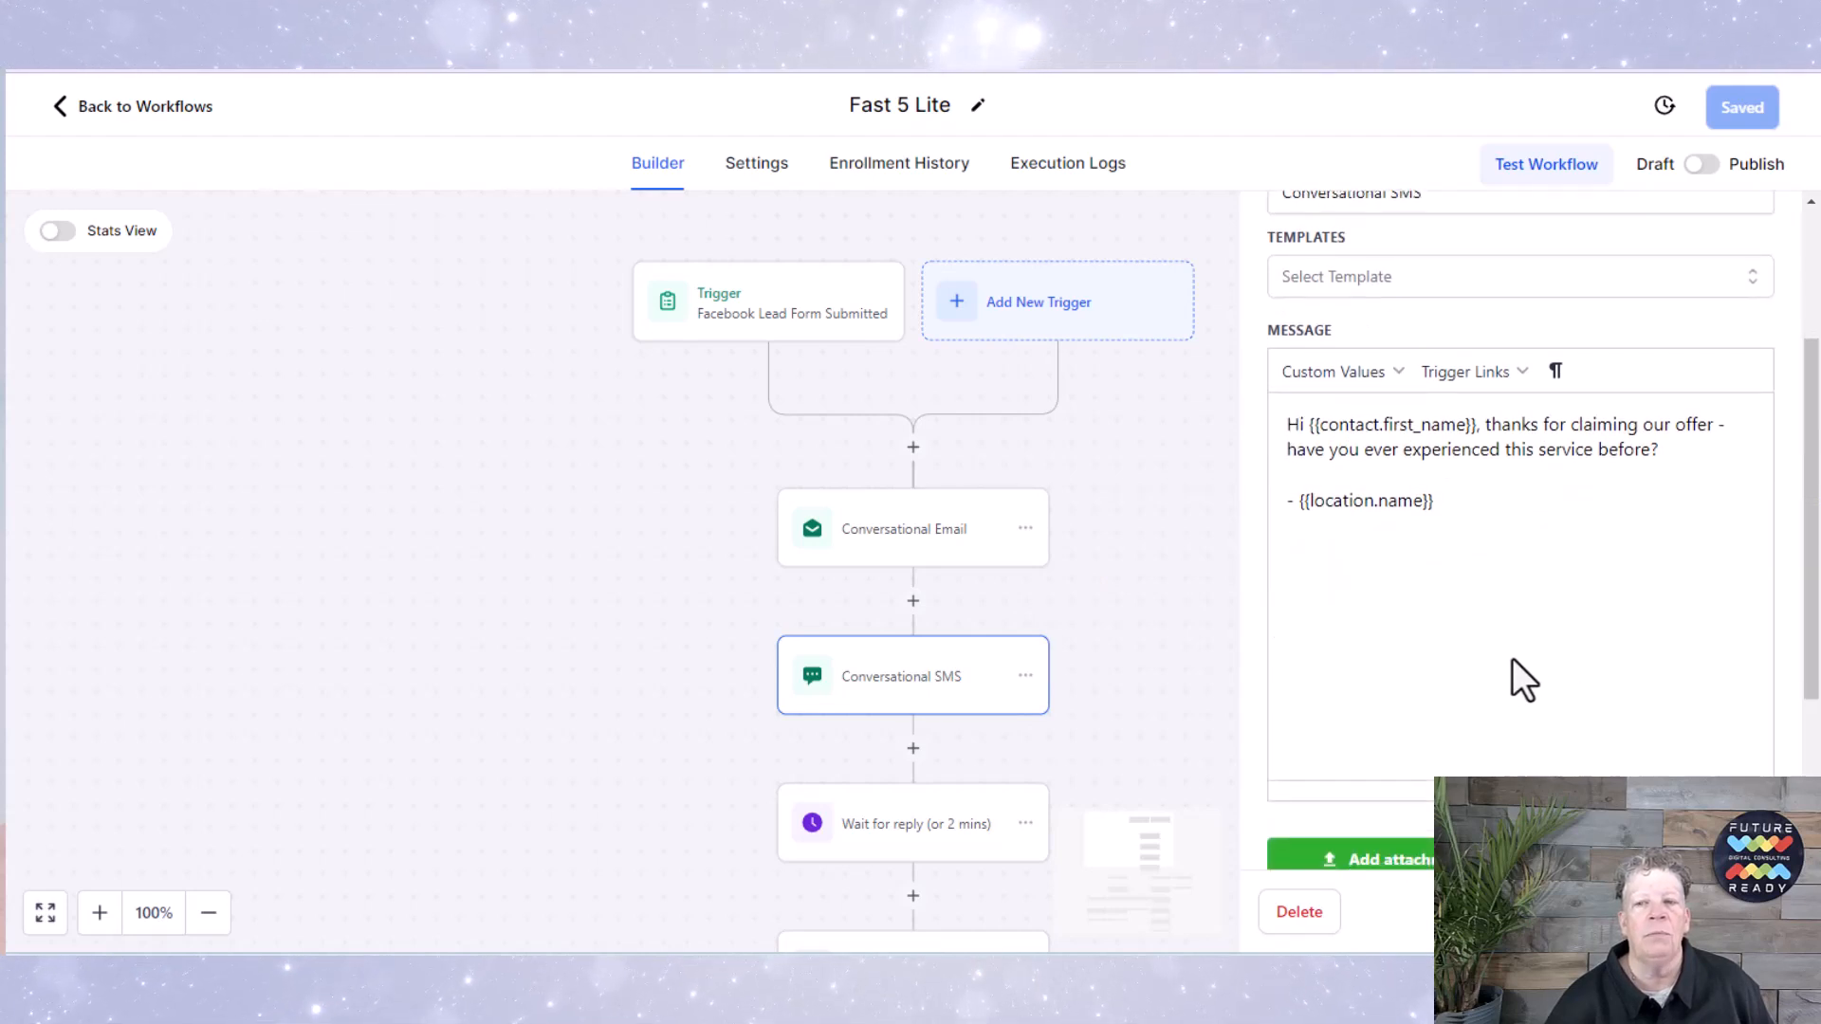
mouse_move(1170, 581)
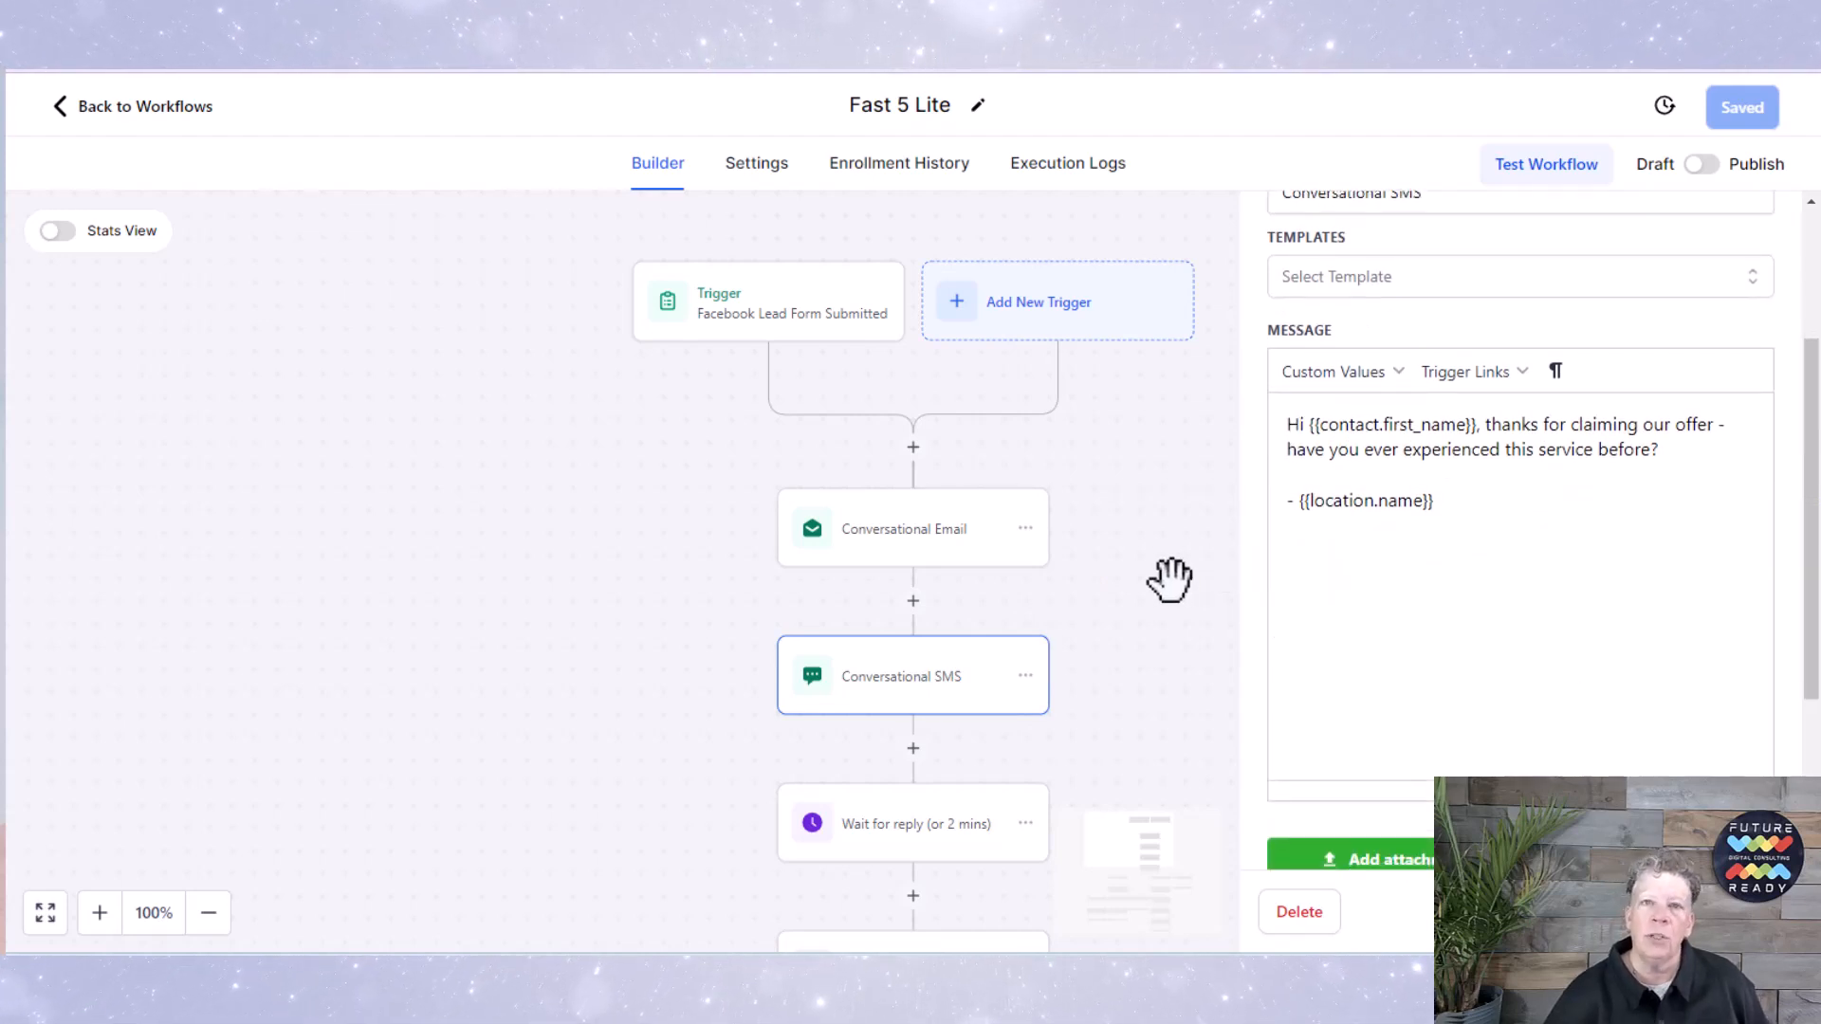
scroll(down, 3)
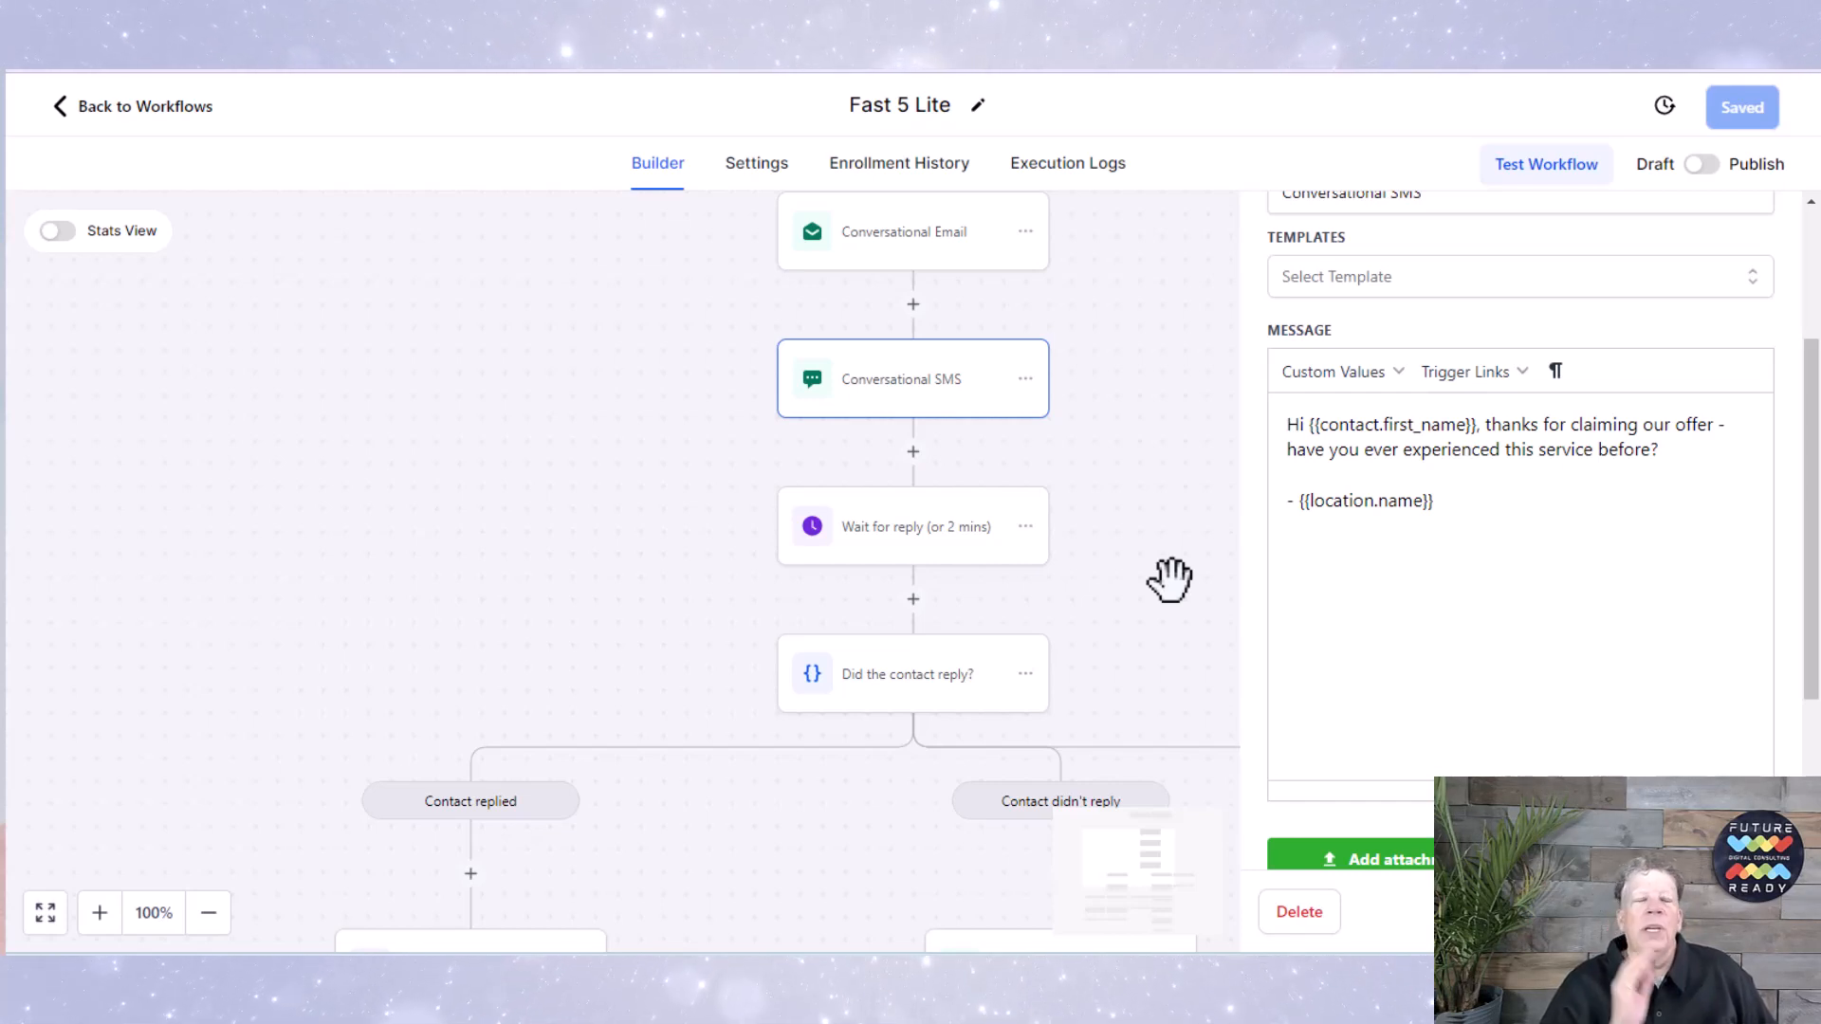
mouse_move(1174, 603)
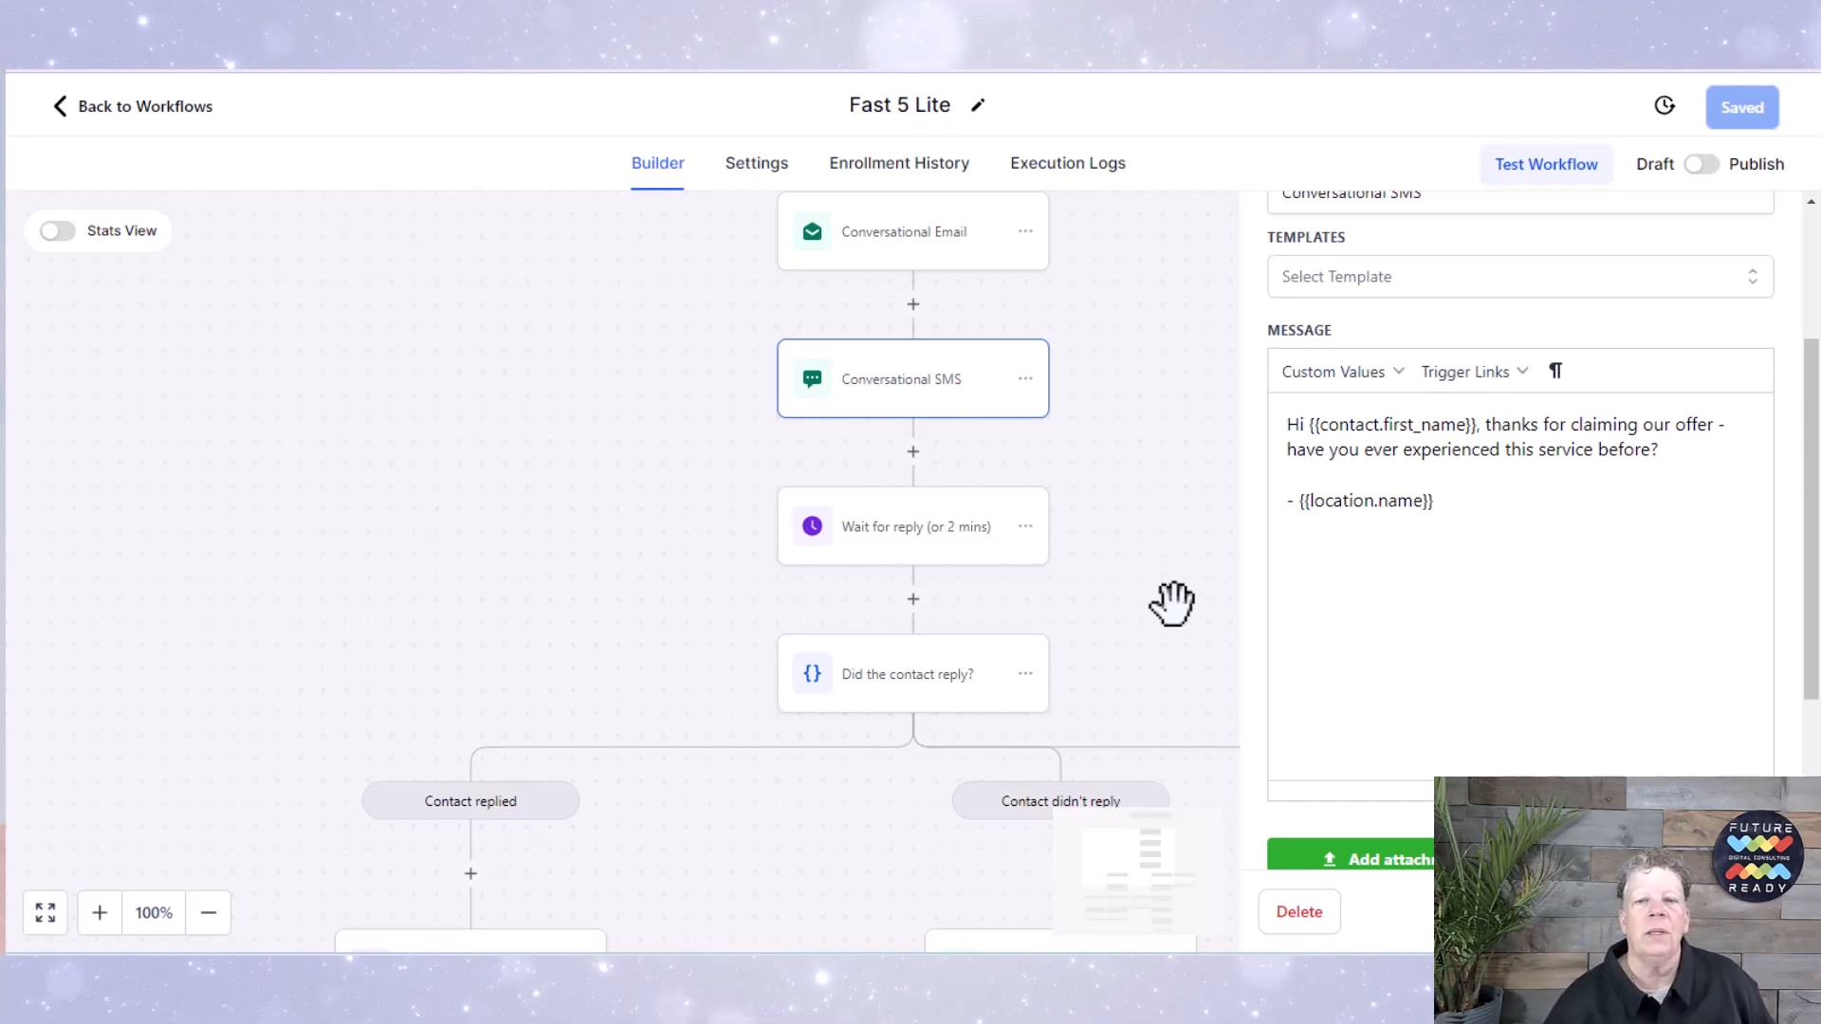
scroll(down, 3)
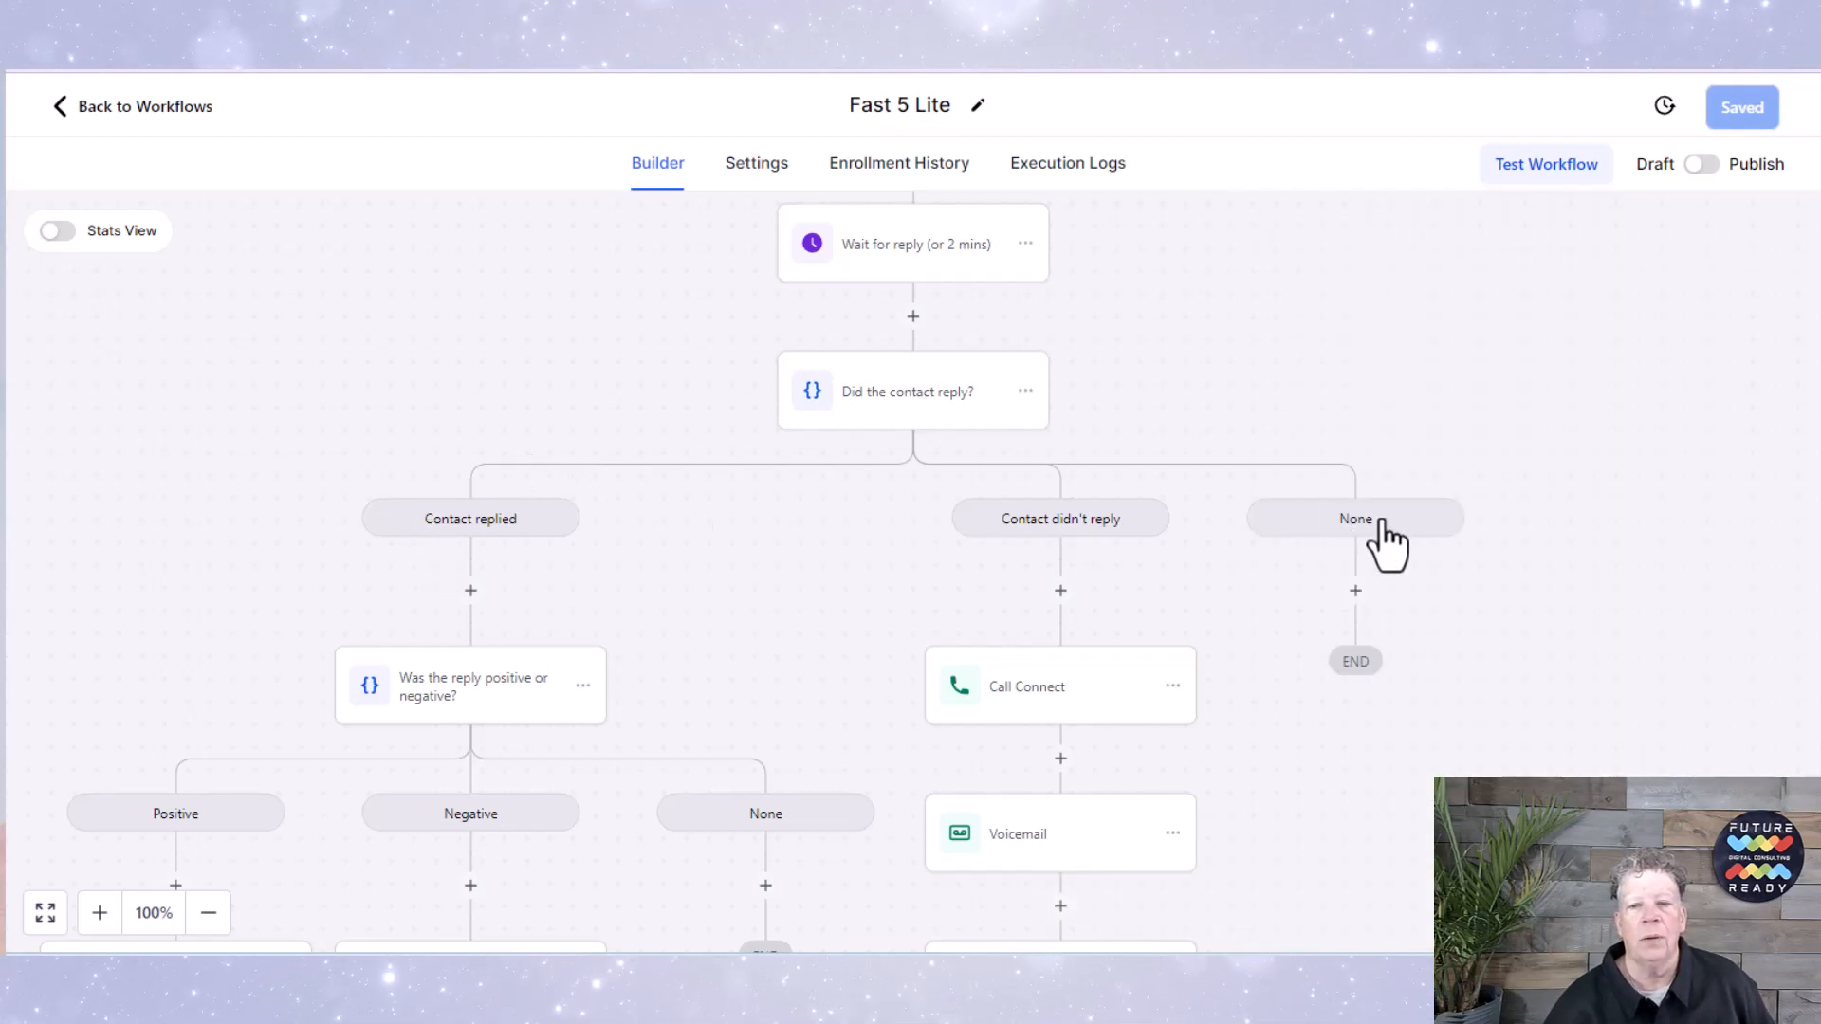
scroll(down, 3)
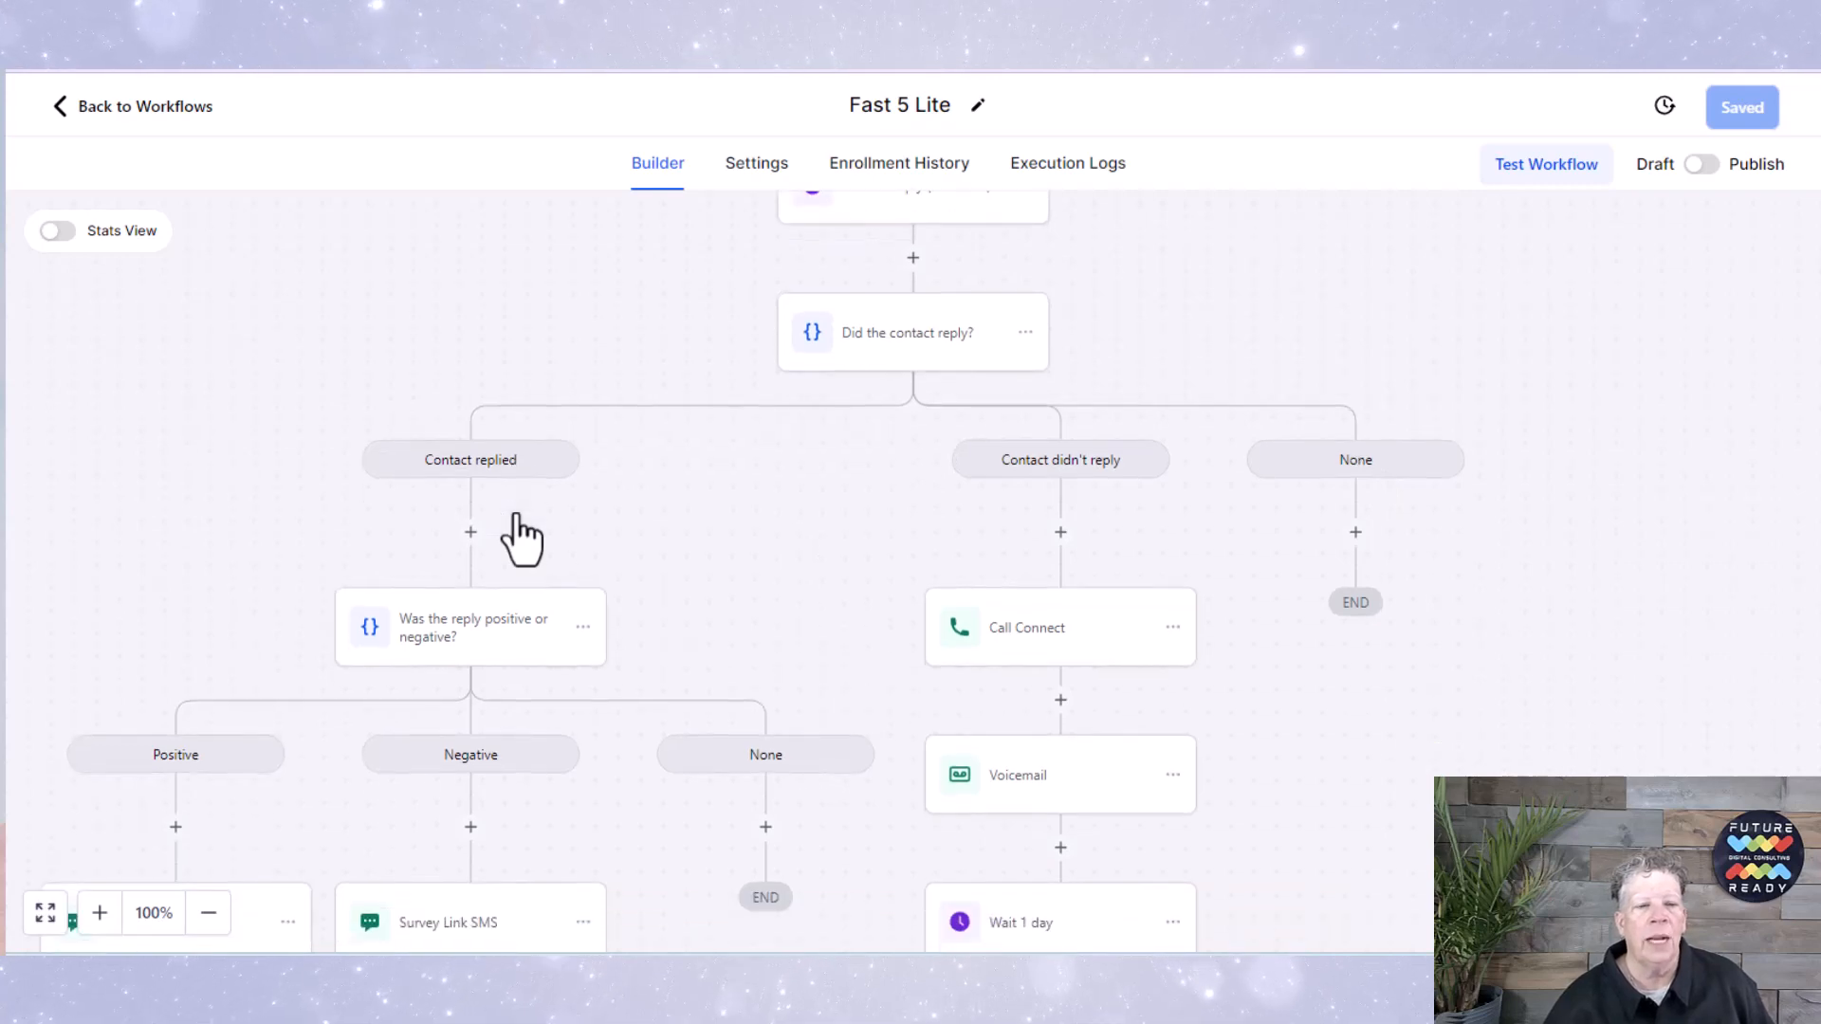
scroll(down, 3)
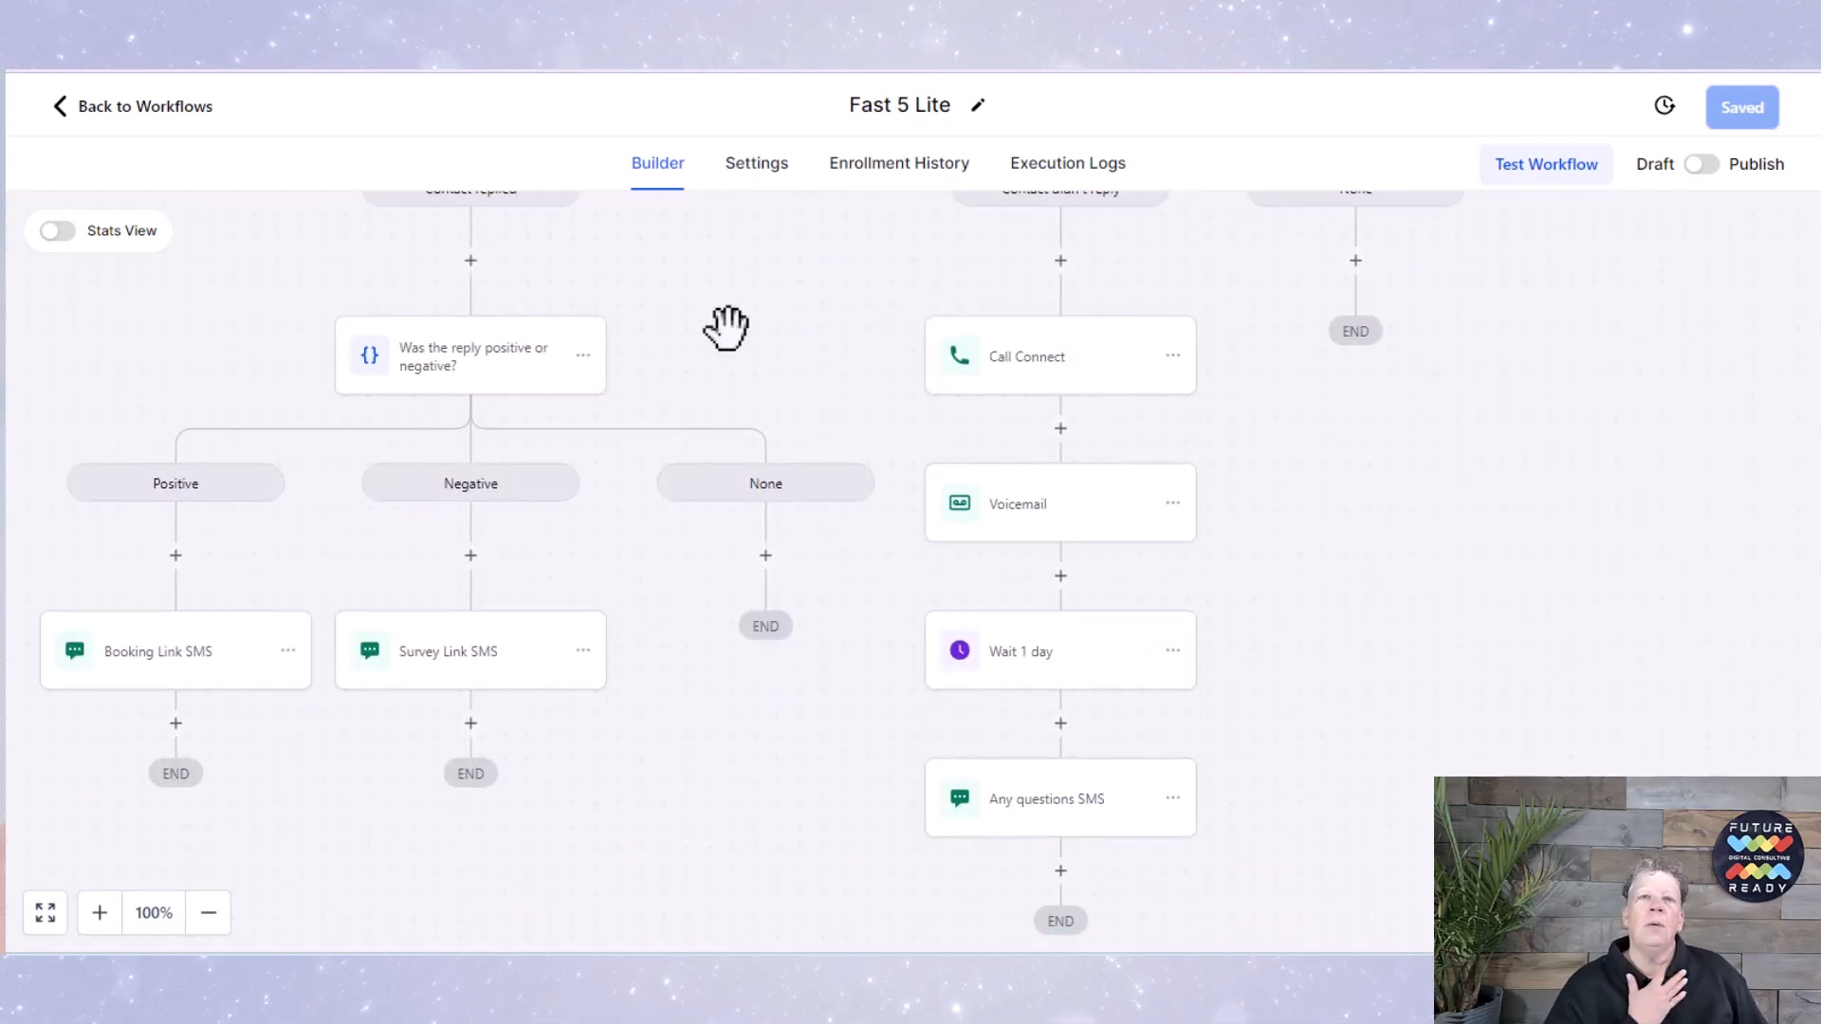
mouse_move(630, 275)
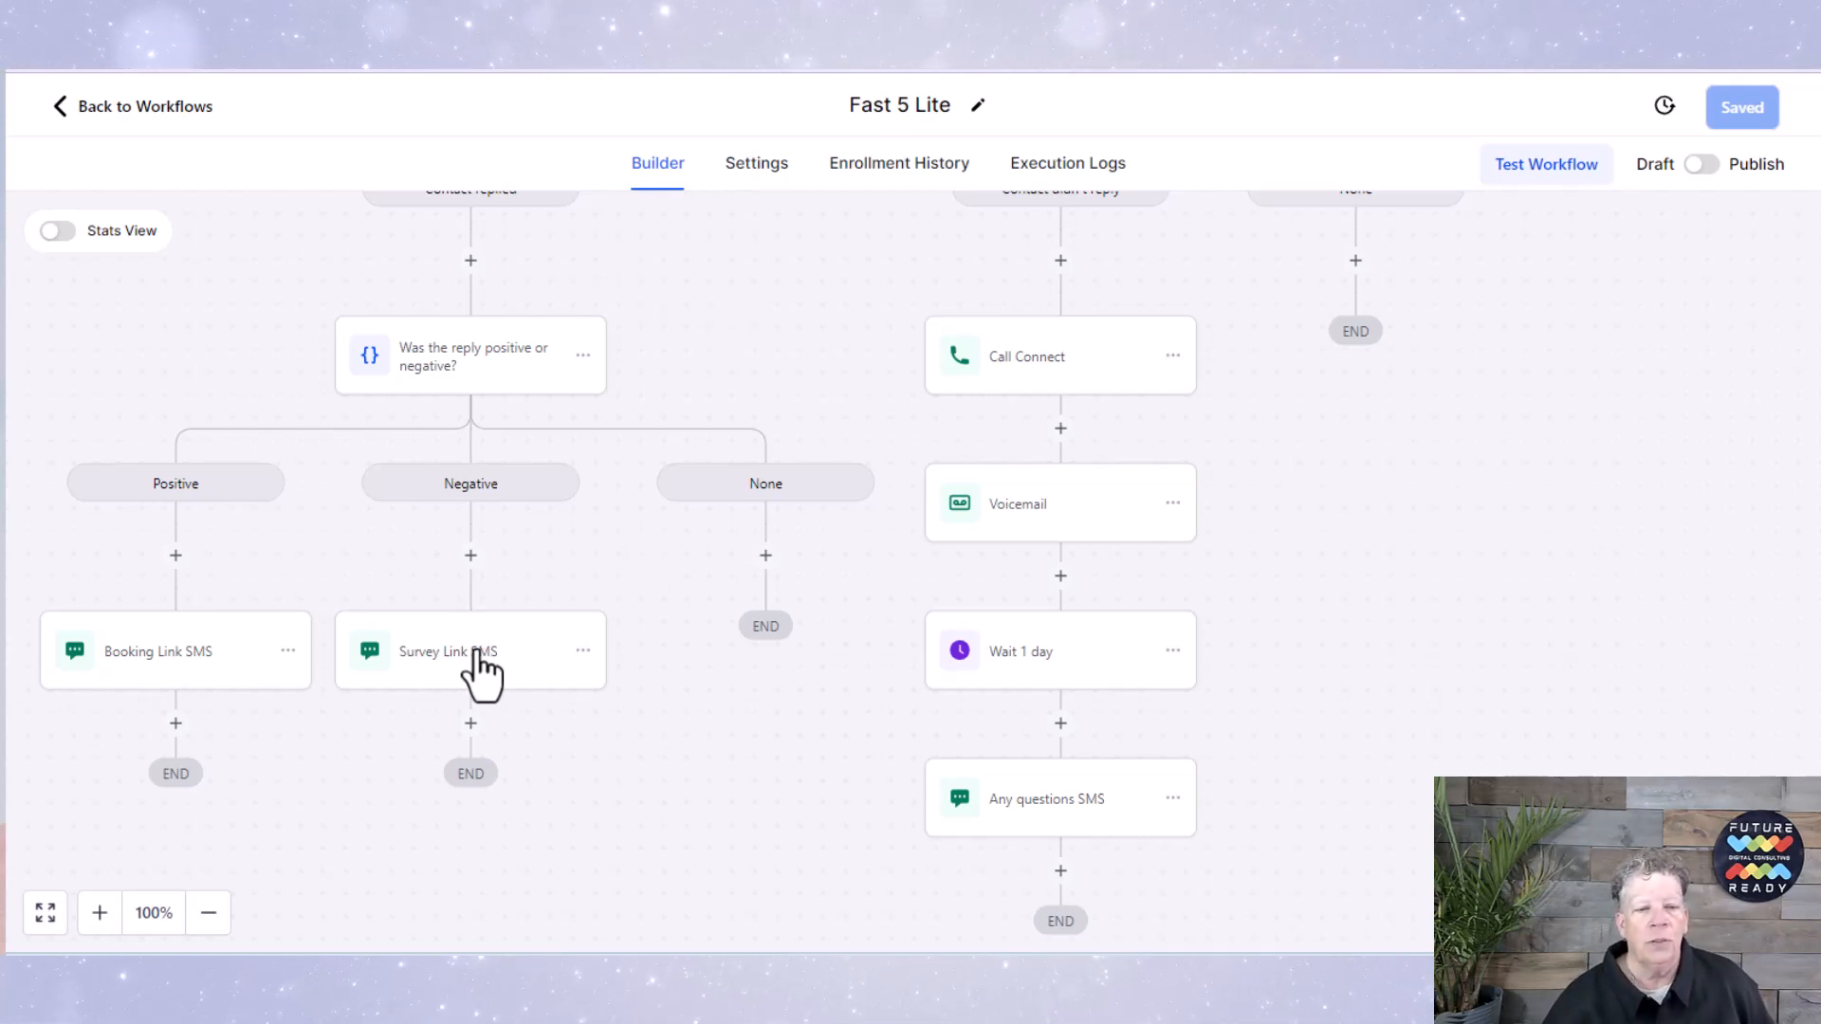
Step: Show the Survey Link SMS questionnaire message and the Booking Link SMS service-booking link
click(470, 652)
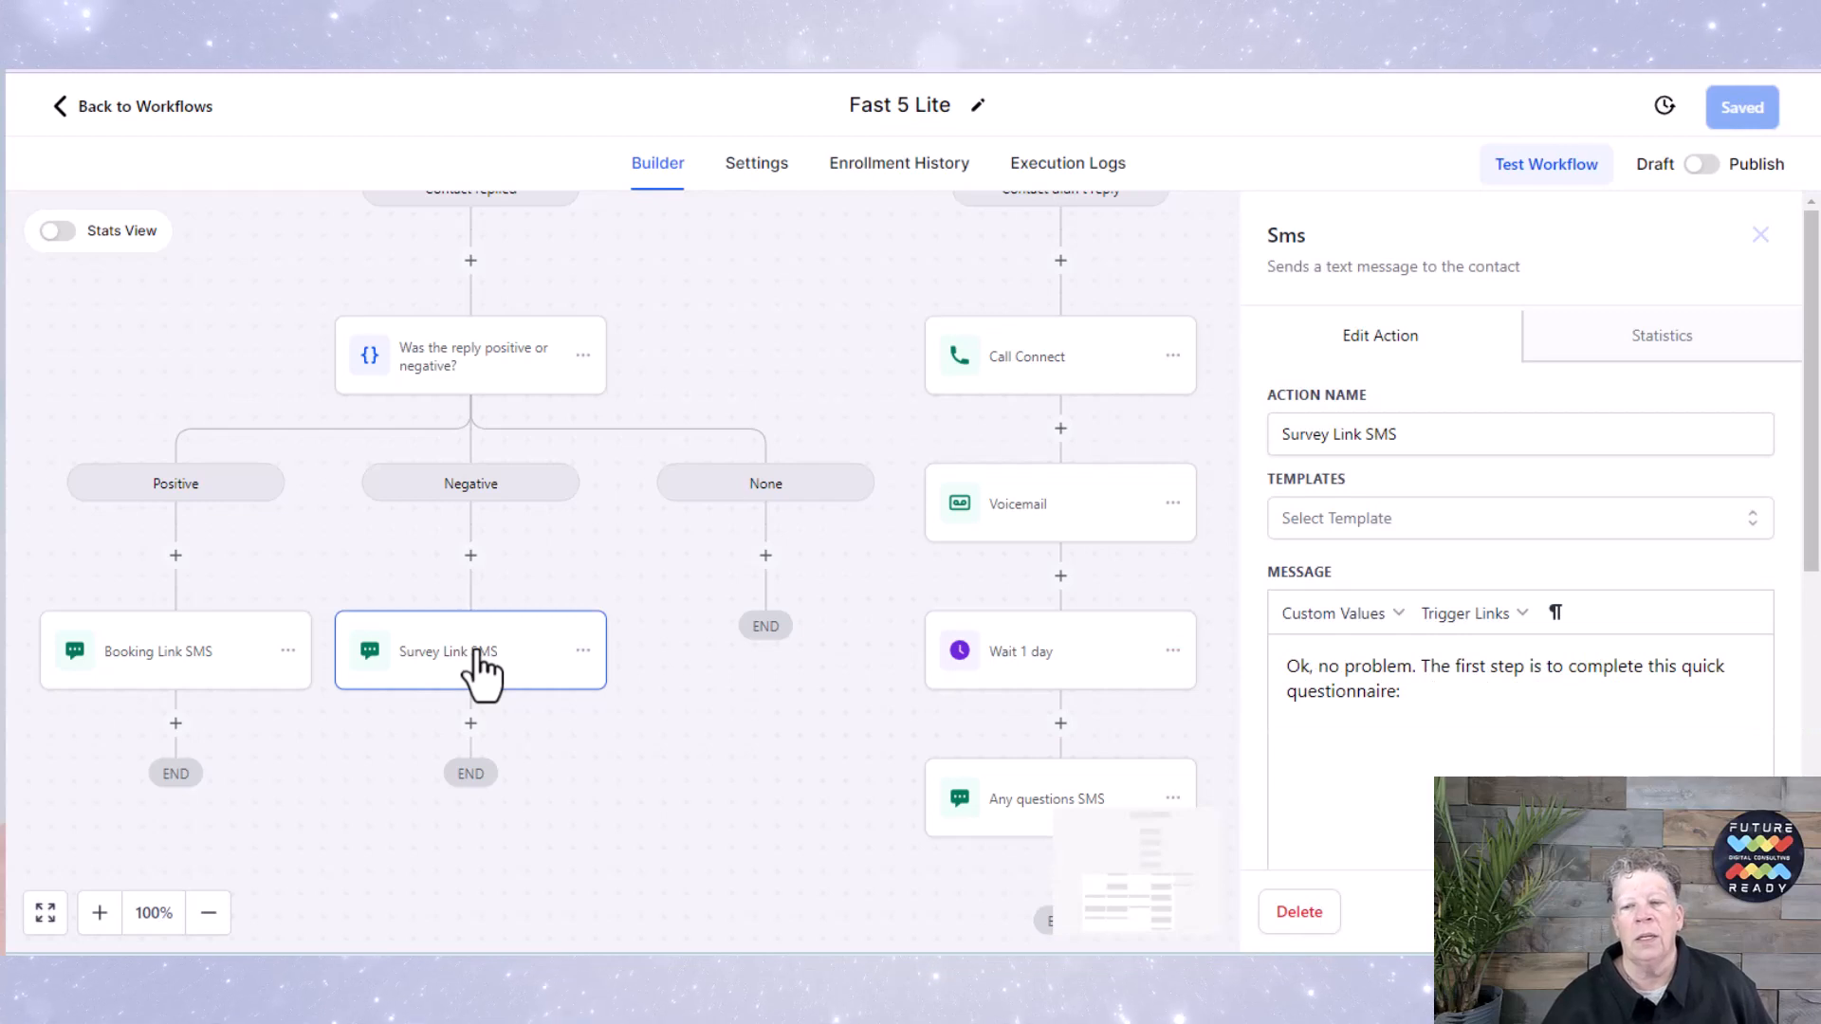
mouse_move(1195, 794)
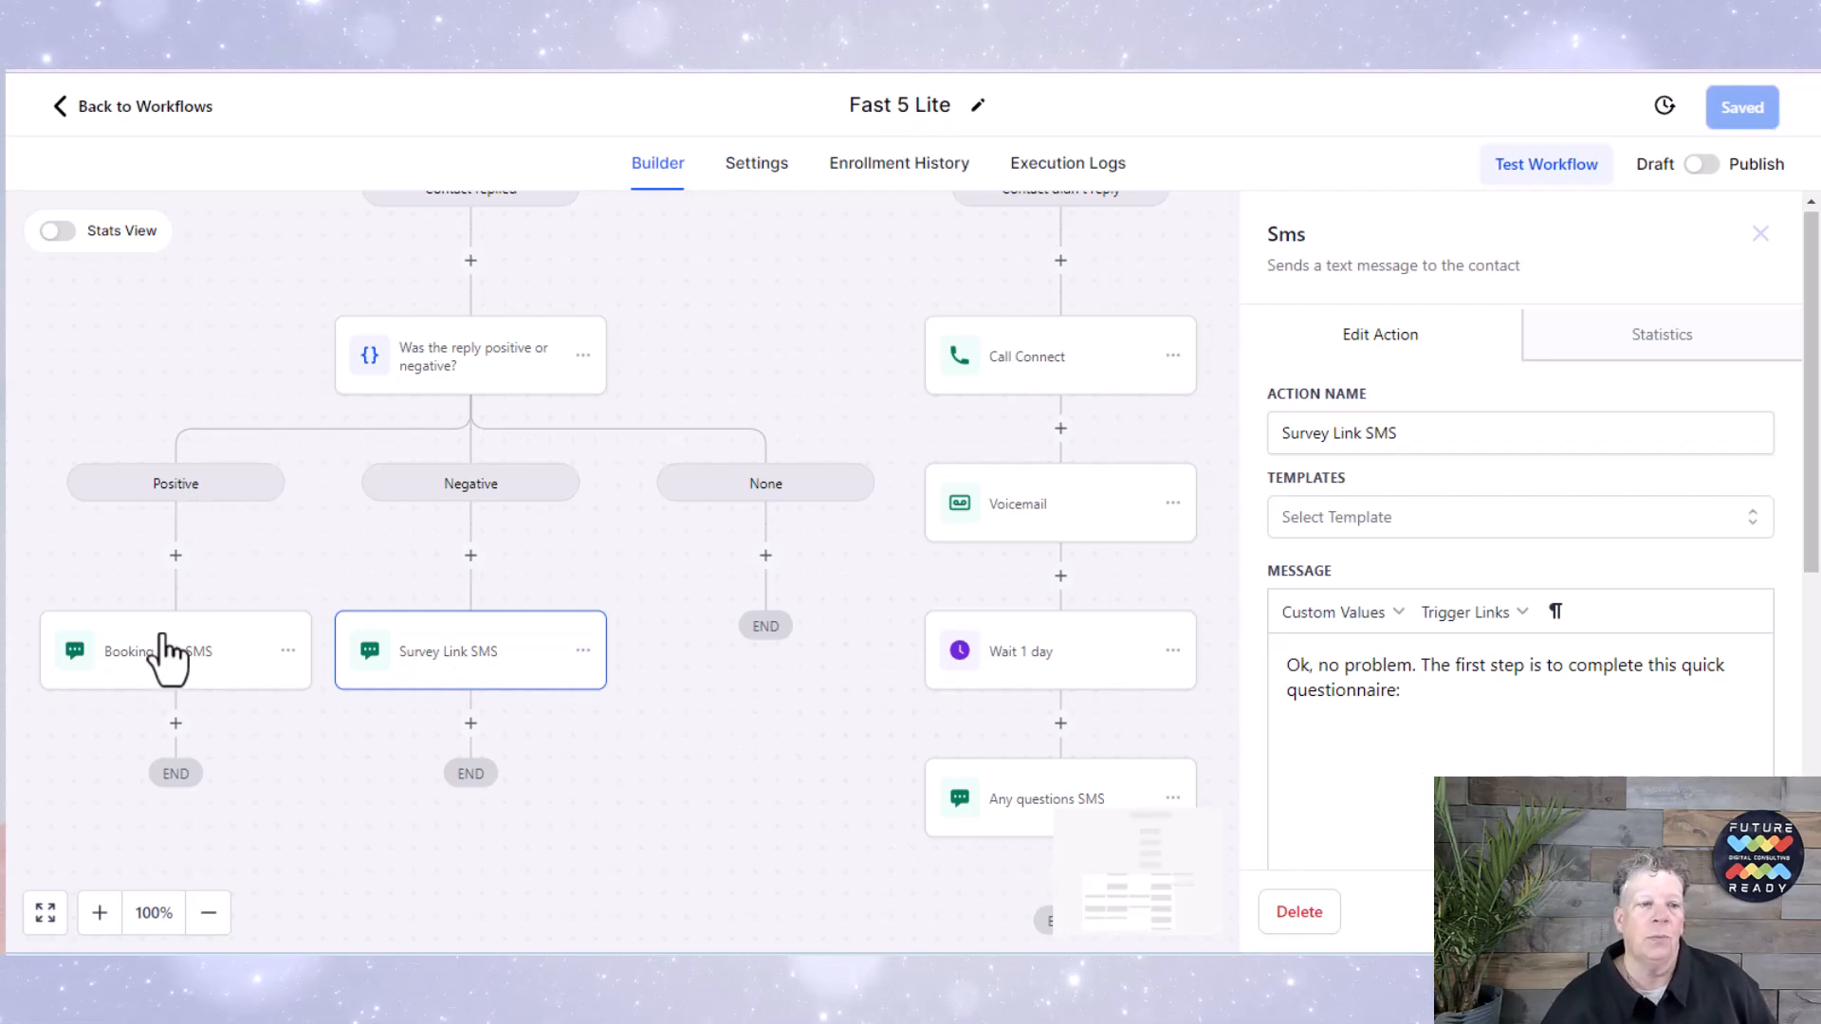
click(159, 651)
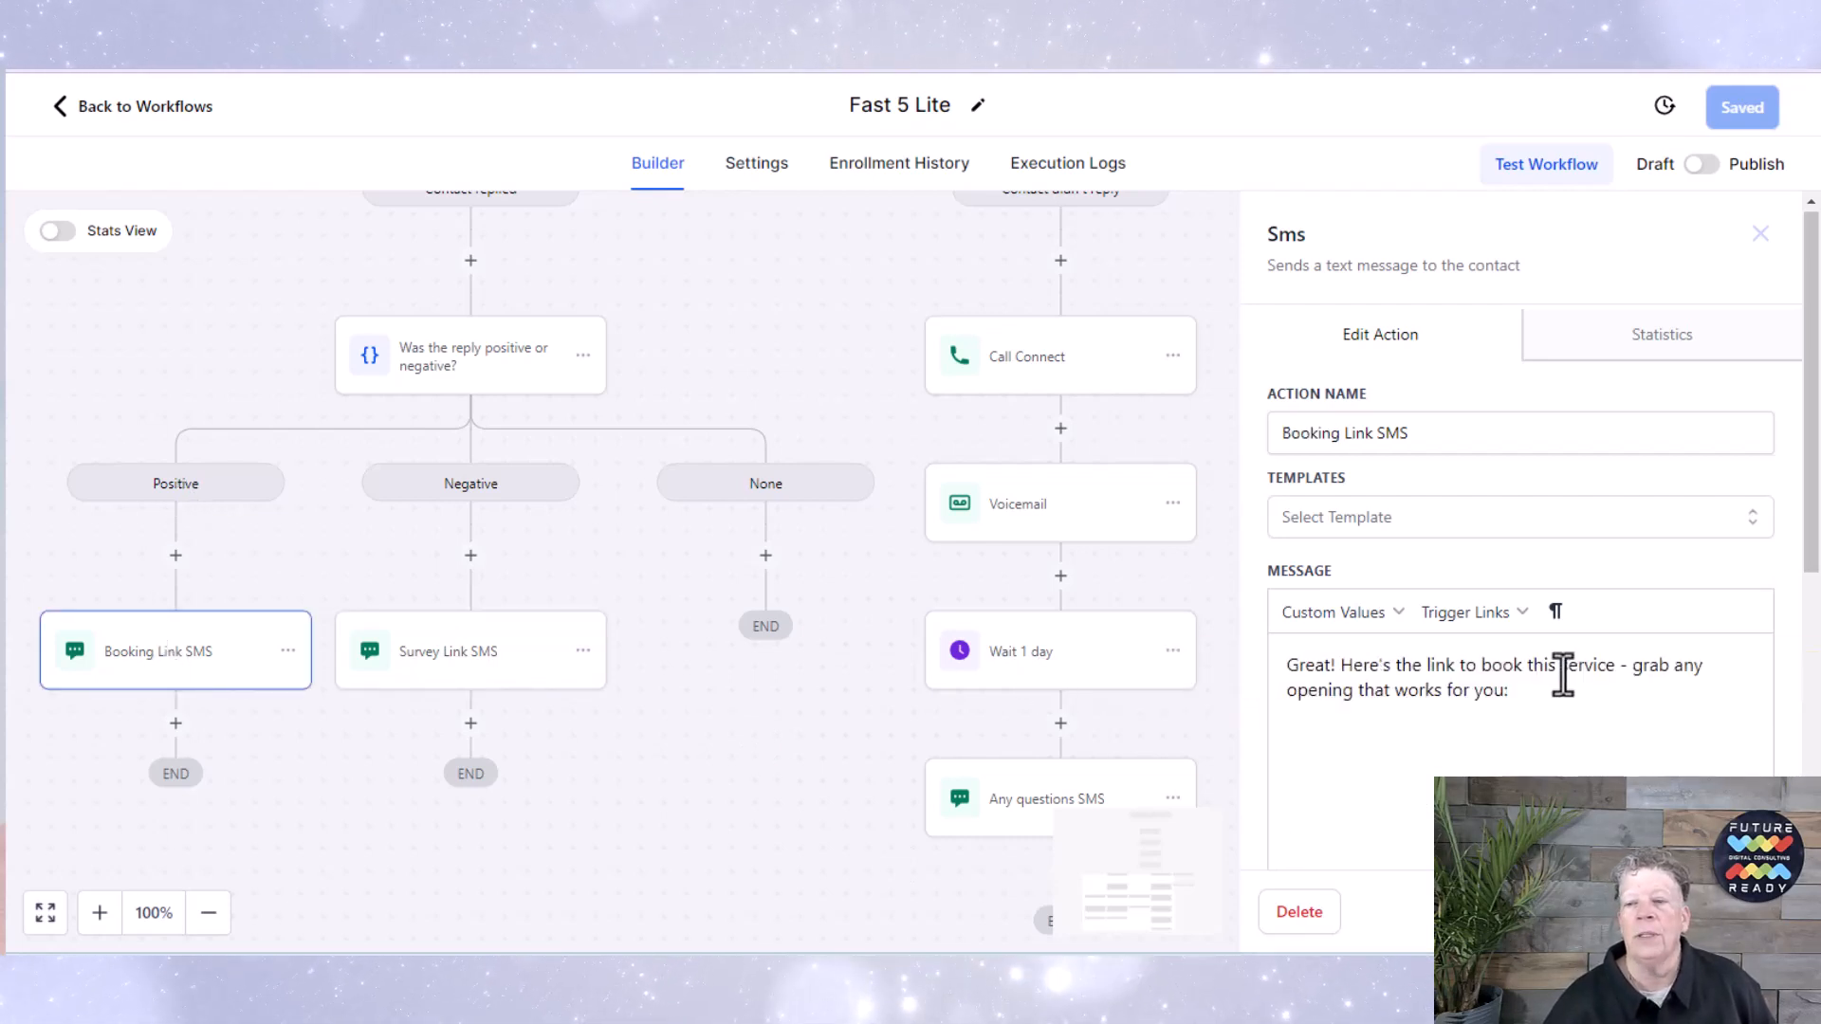
mouse_move(1490, 754)
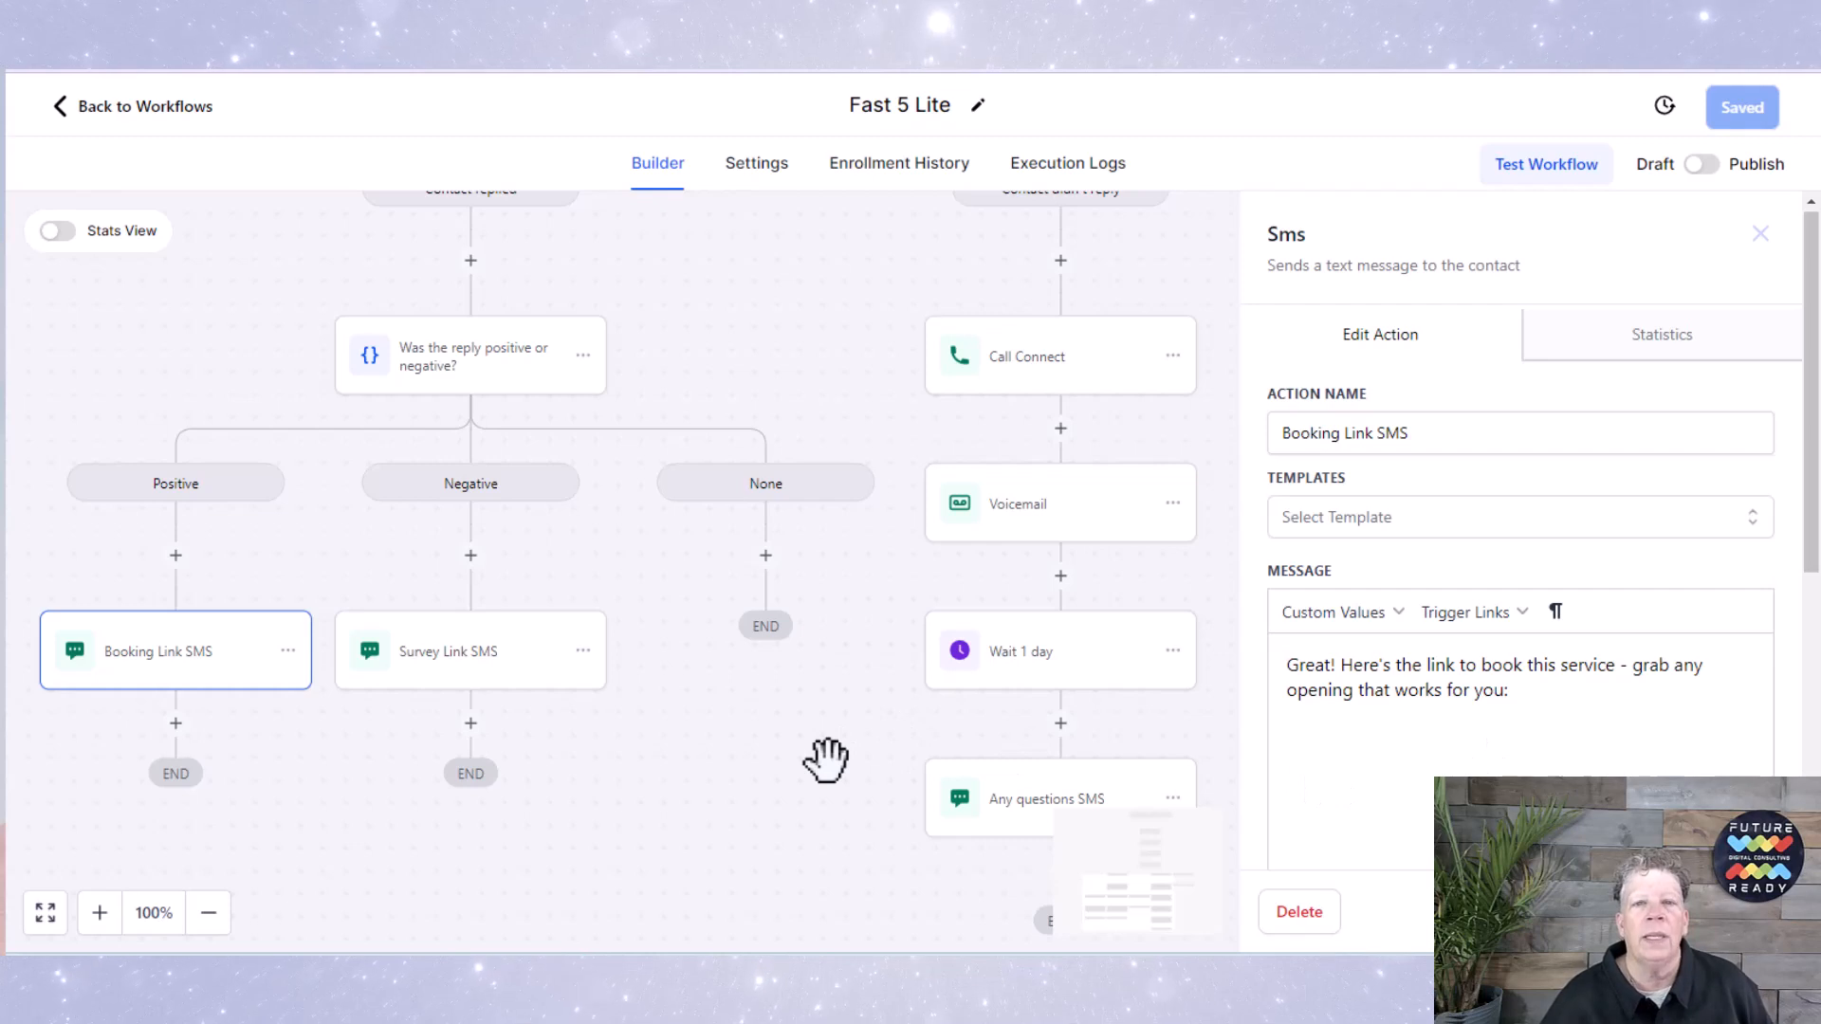
scroll(down, 3)
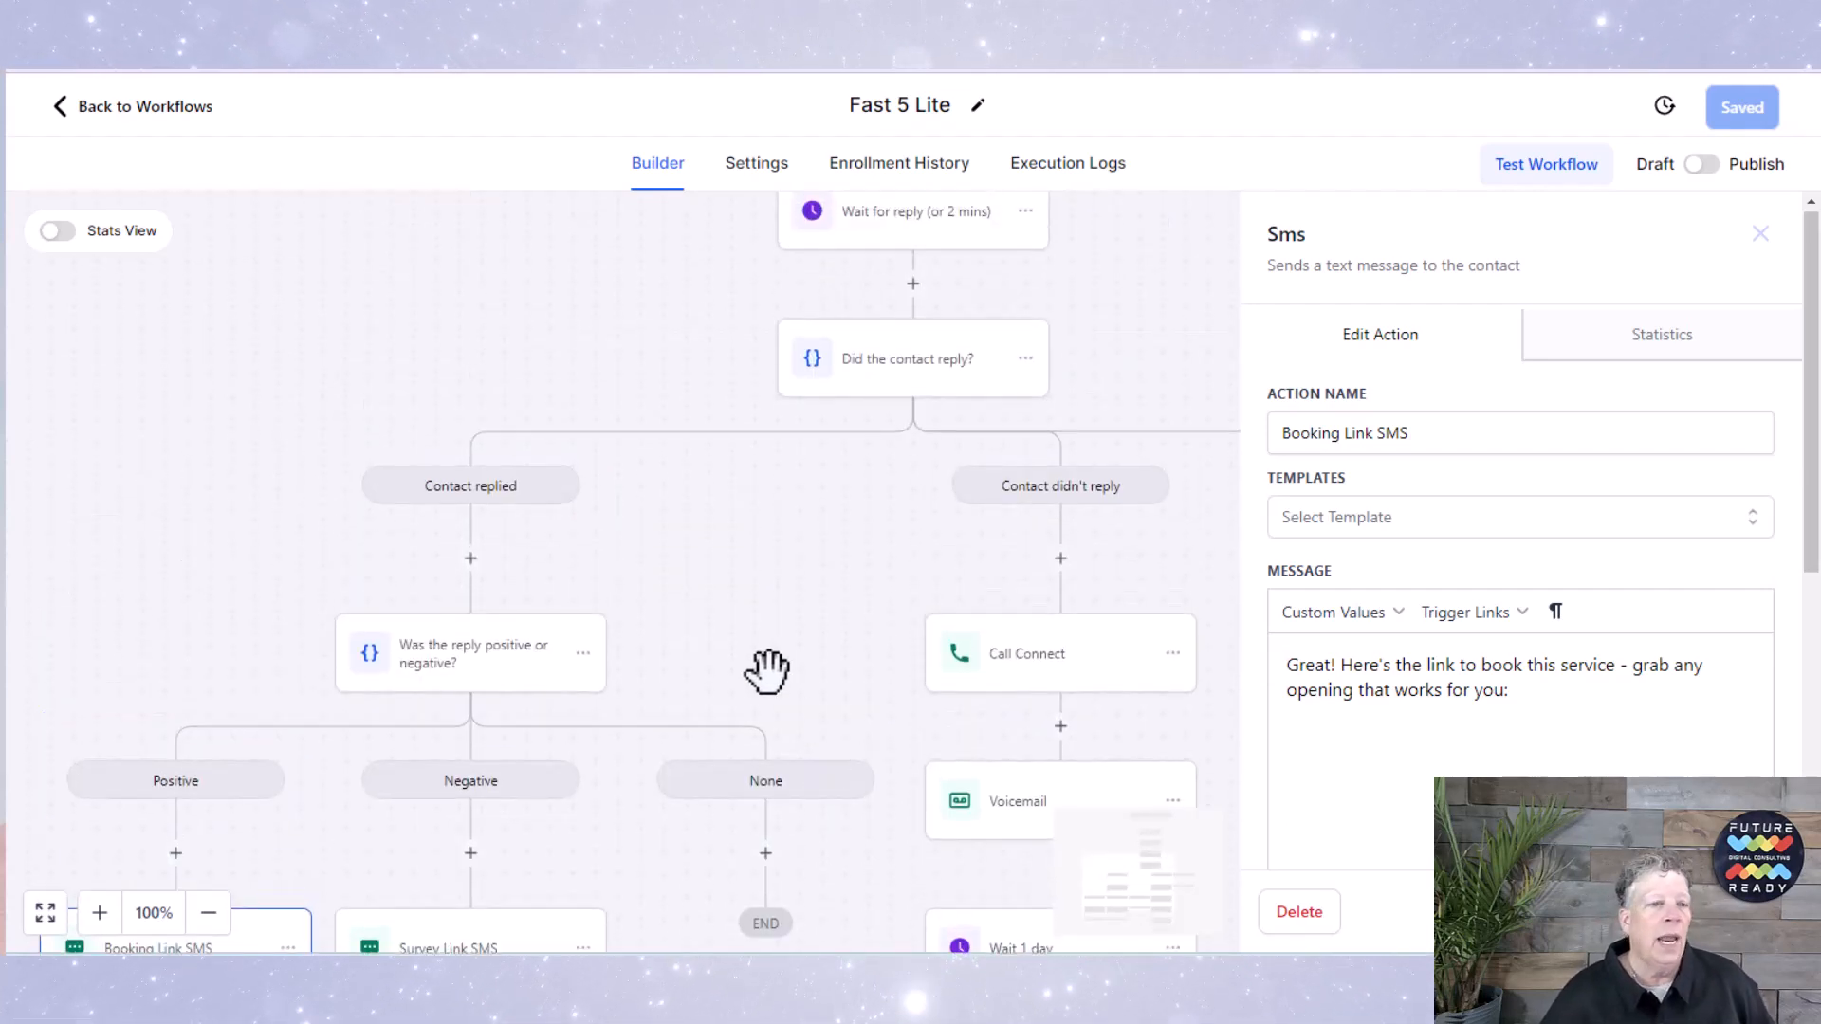
mouse_move(1138, 514)
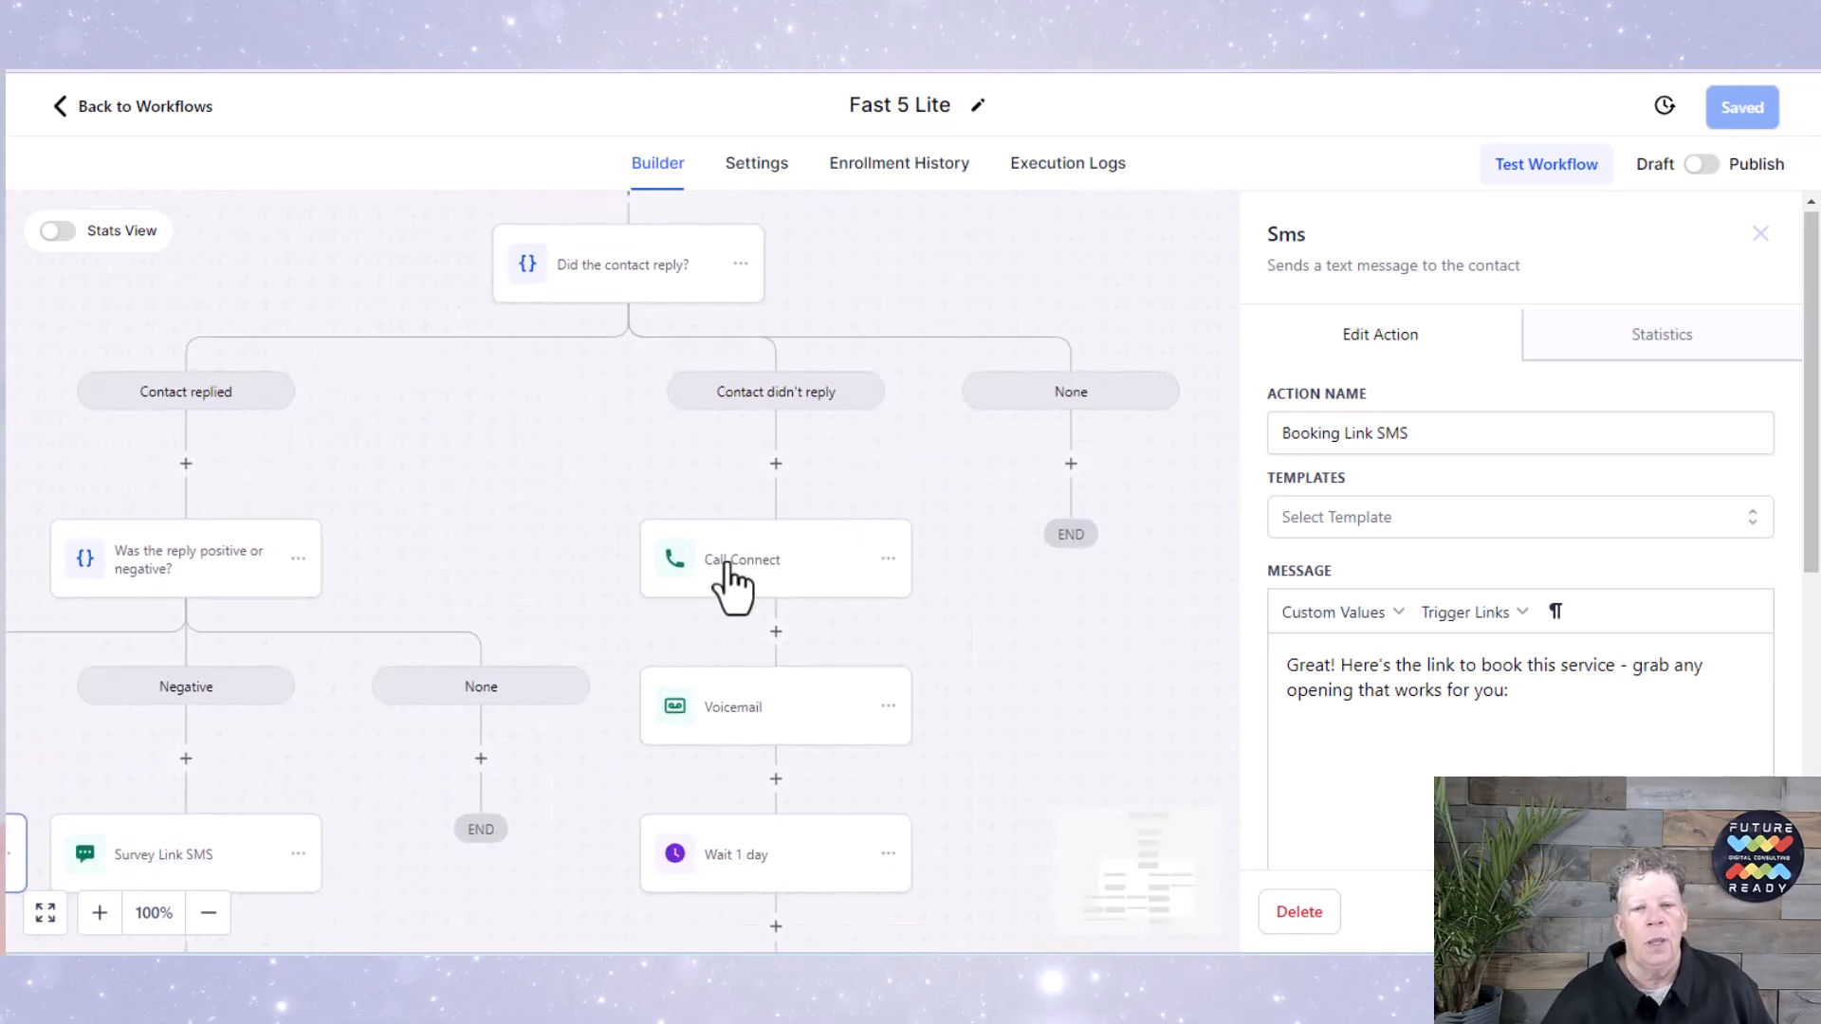
Step: Review the Call Connect step's new-lead whisper message and 10-second call timeout
click(741, 560)
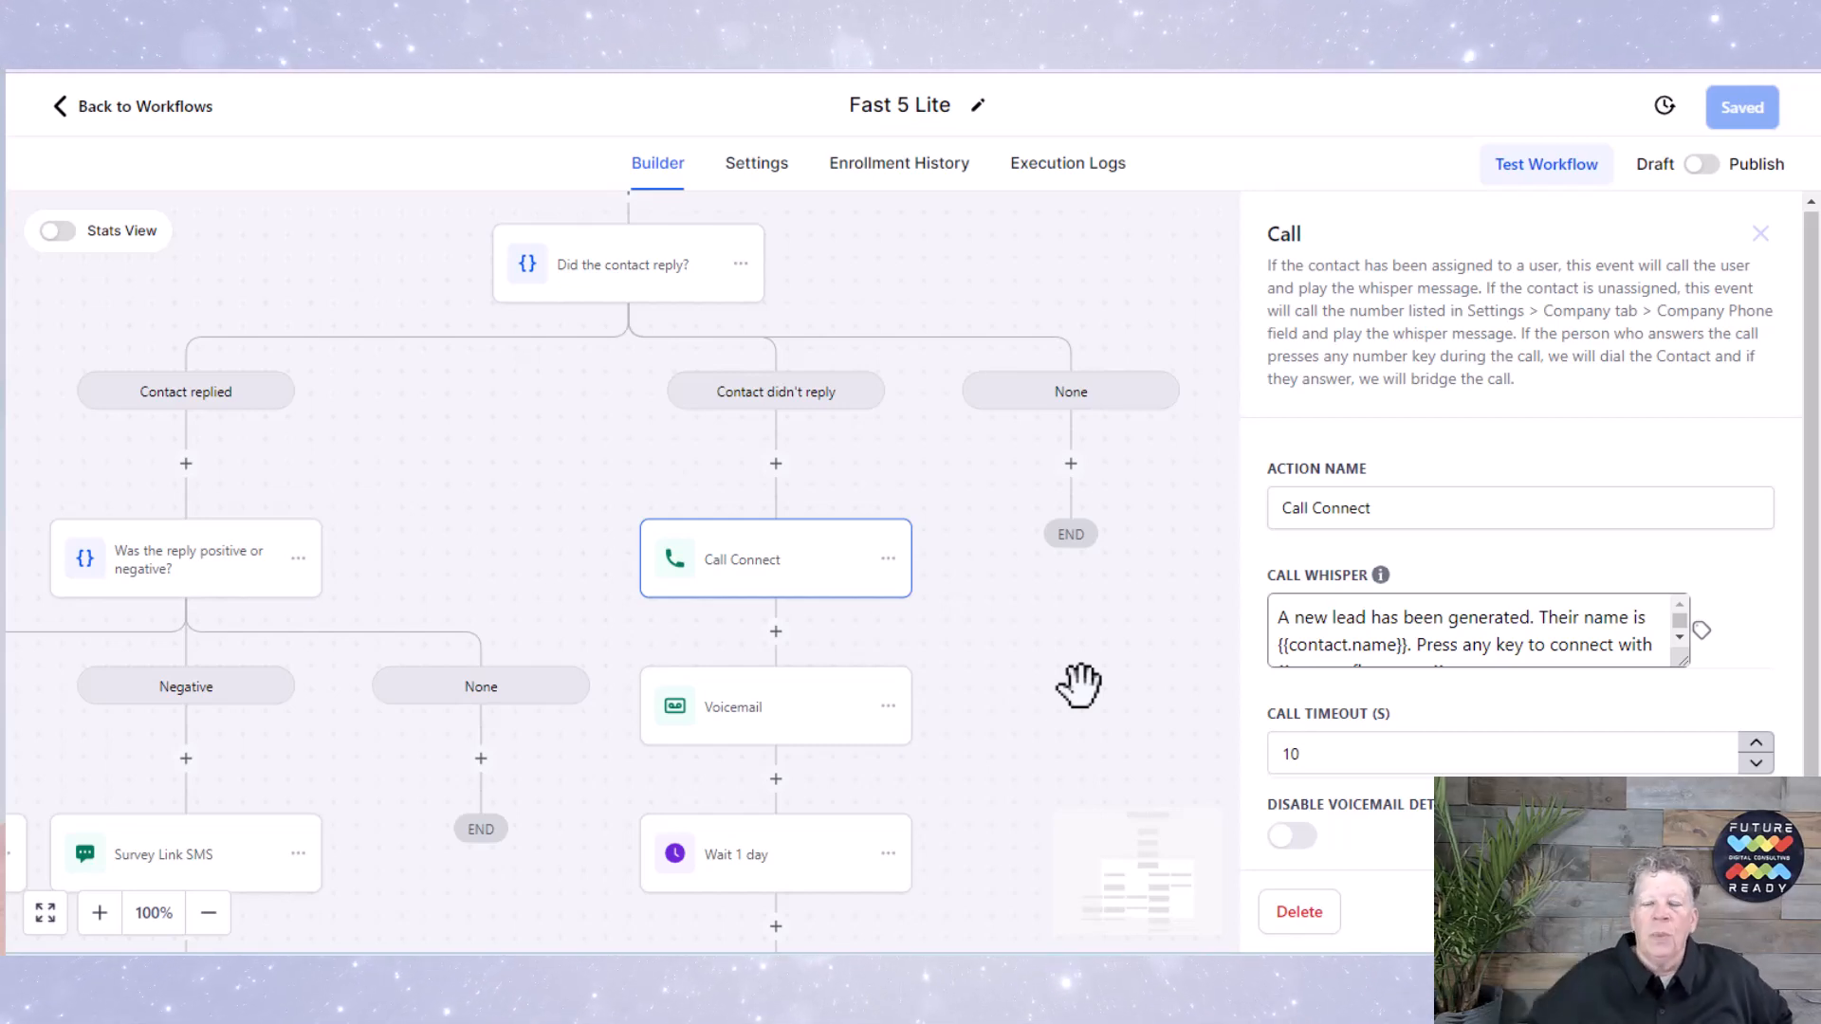
mouse_move(1560, 557)
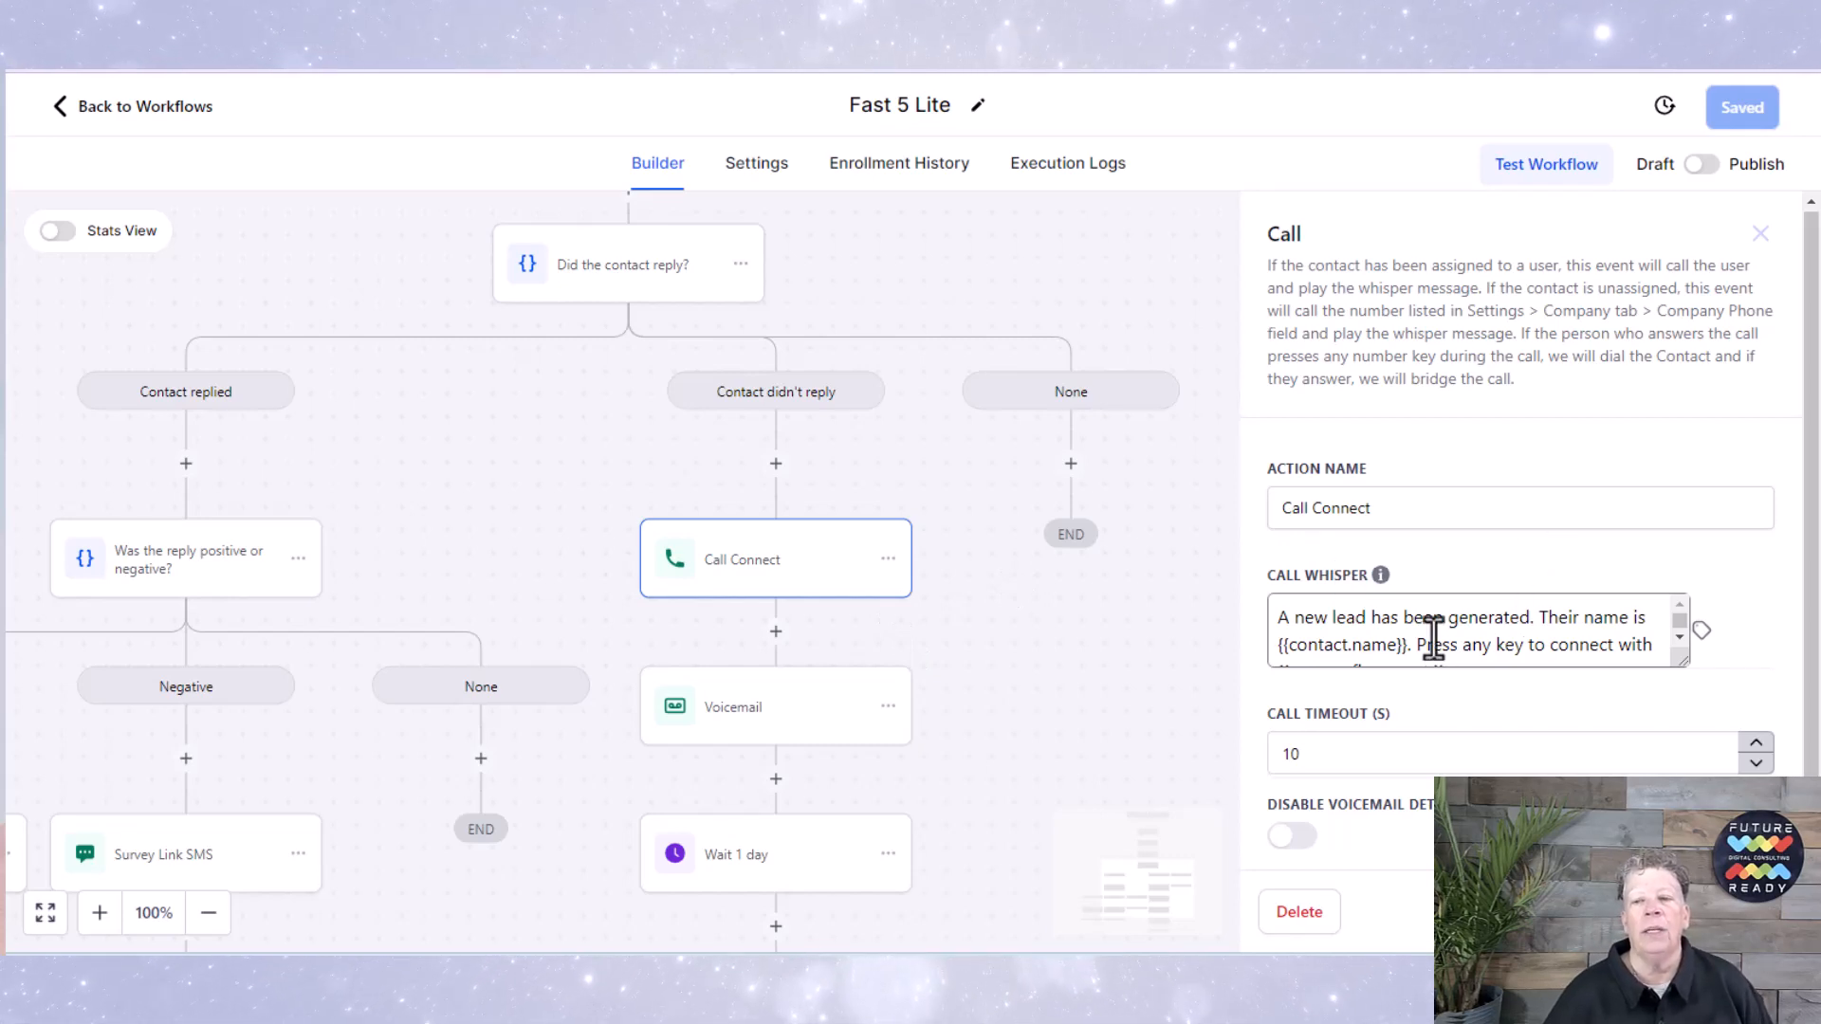
mouse_move(736, 592)
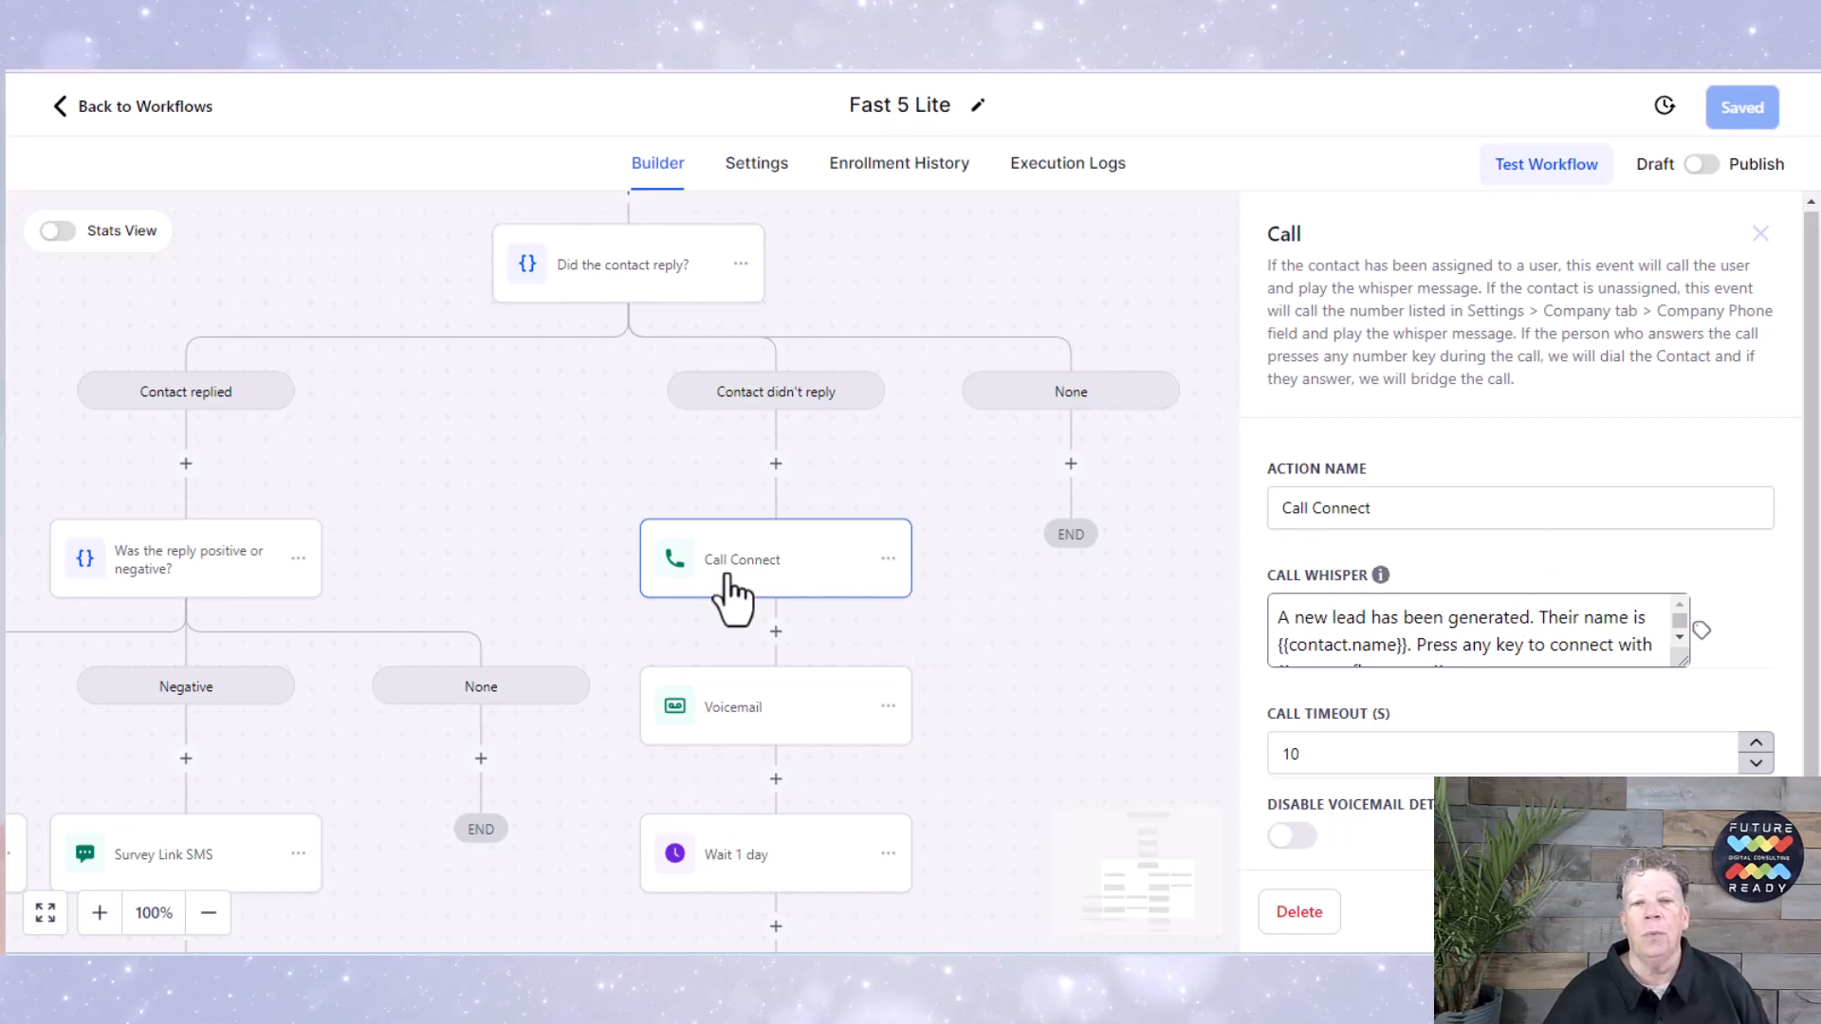
mouse_move(1521, 436)
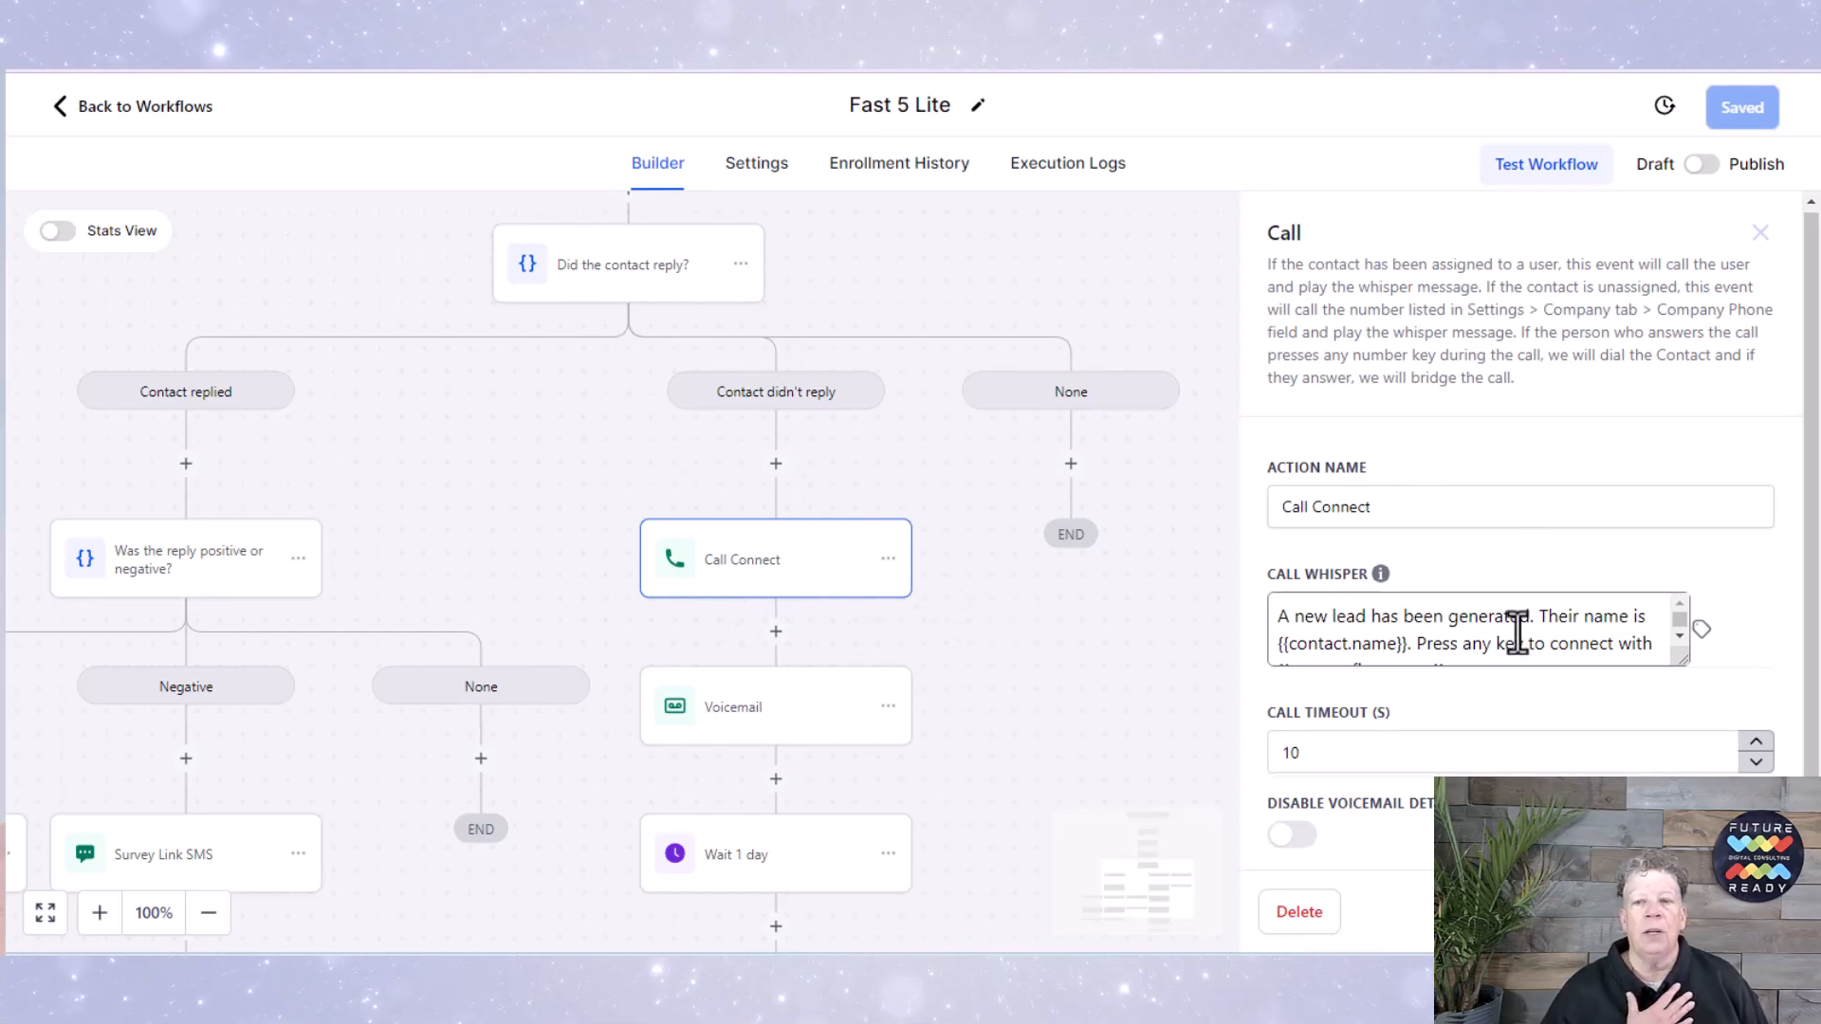
click(1513, 630)
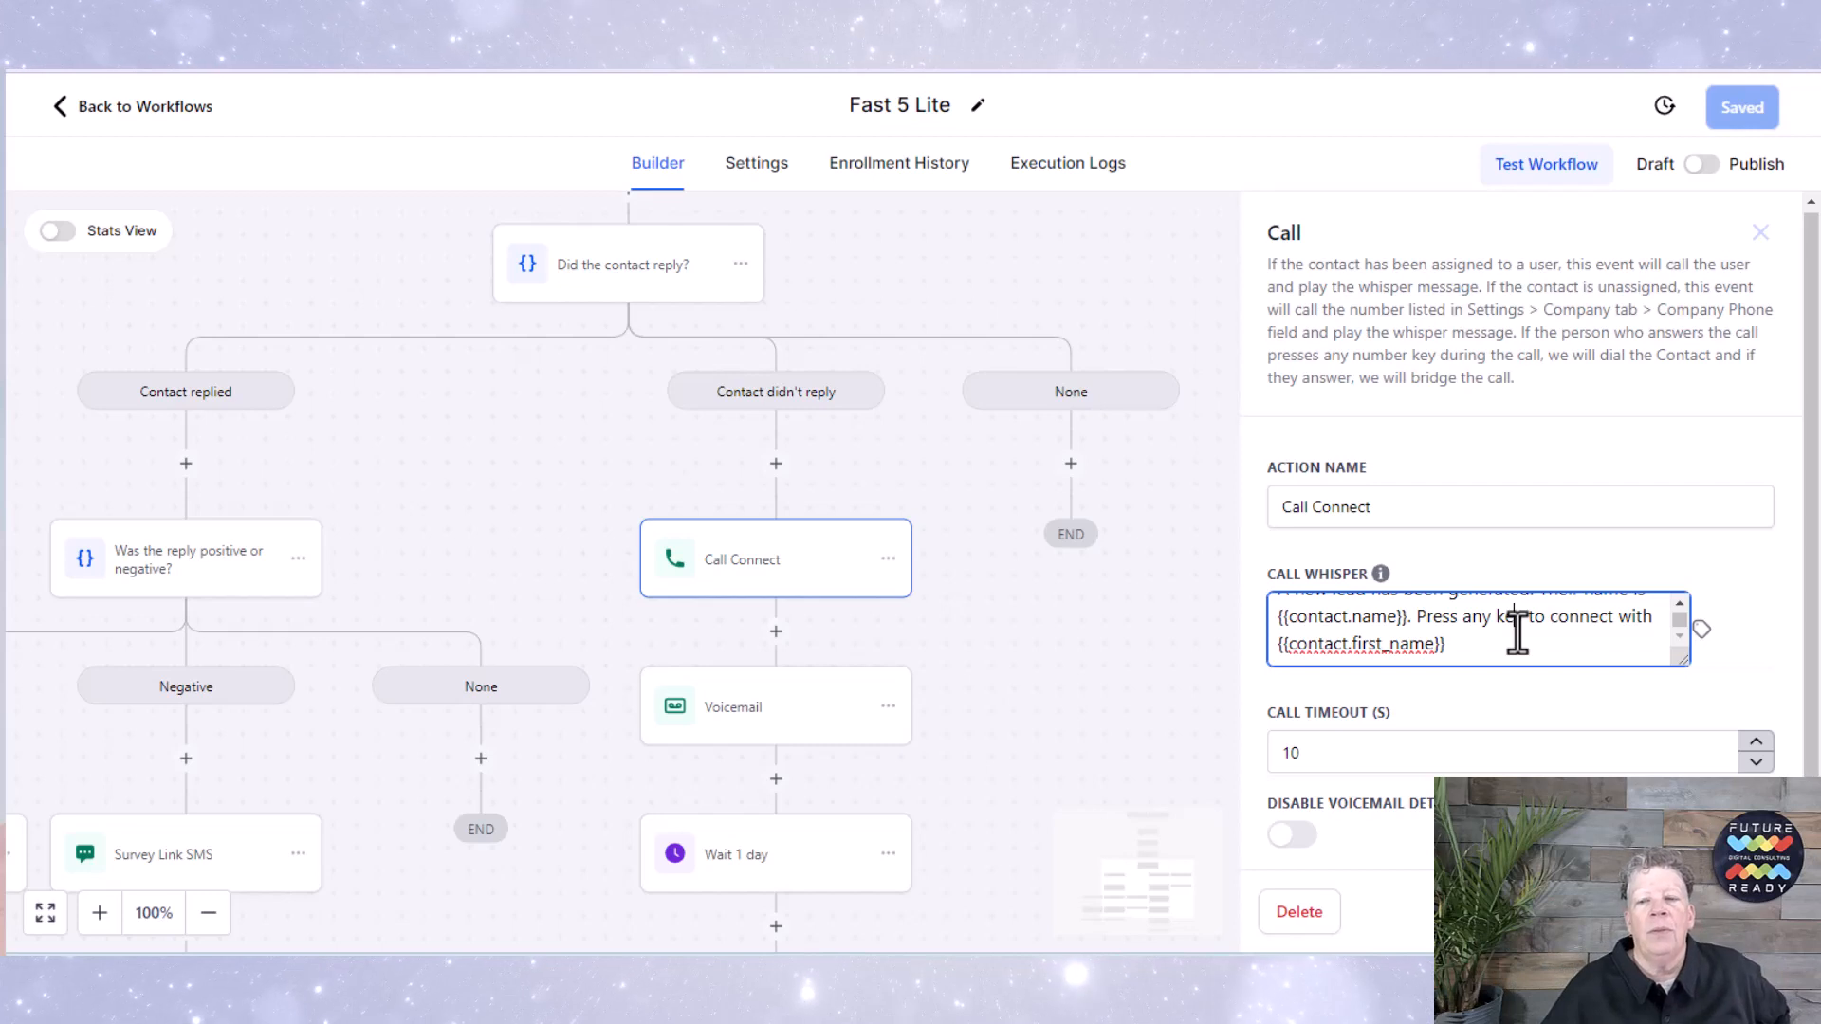
mouse_move(1033, 594)
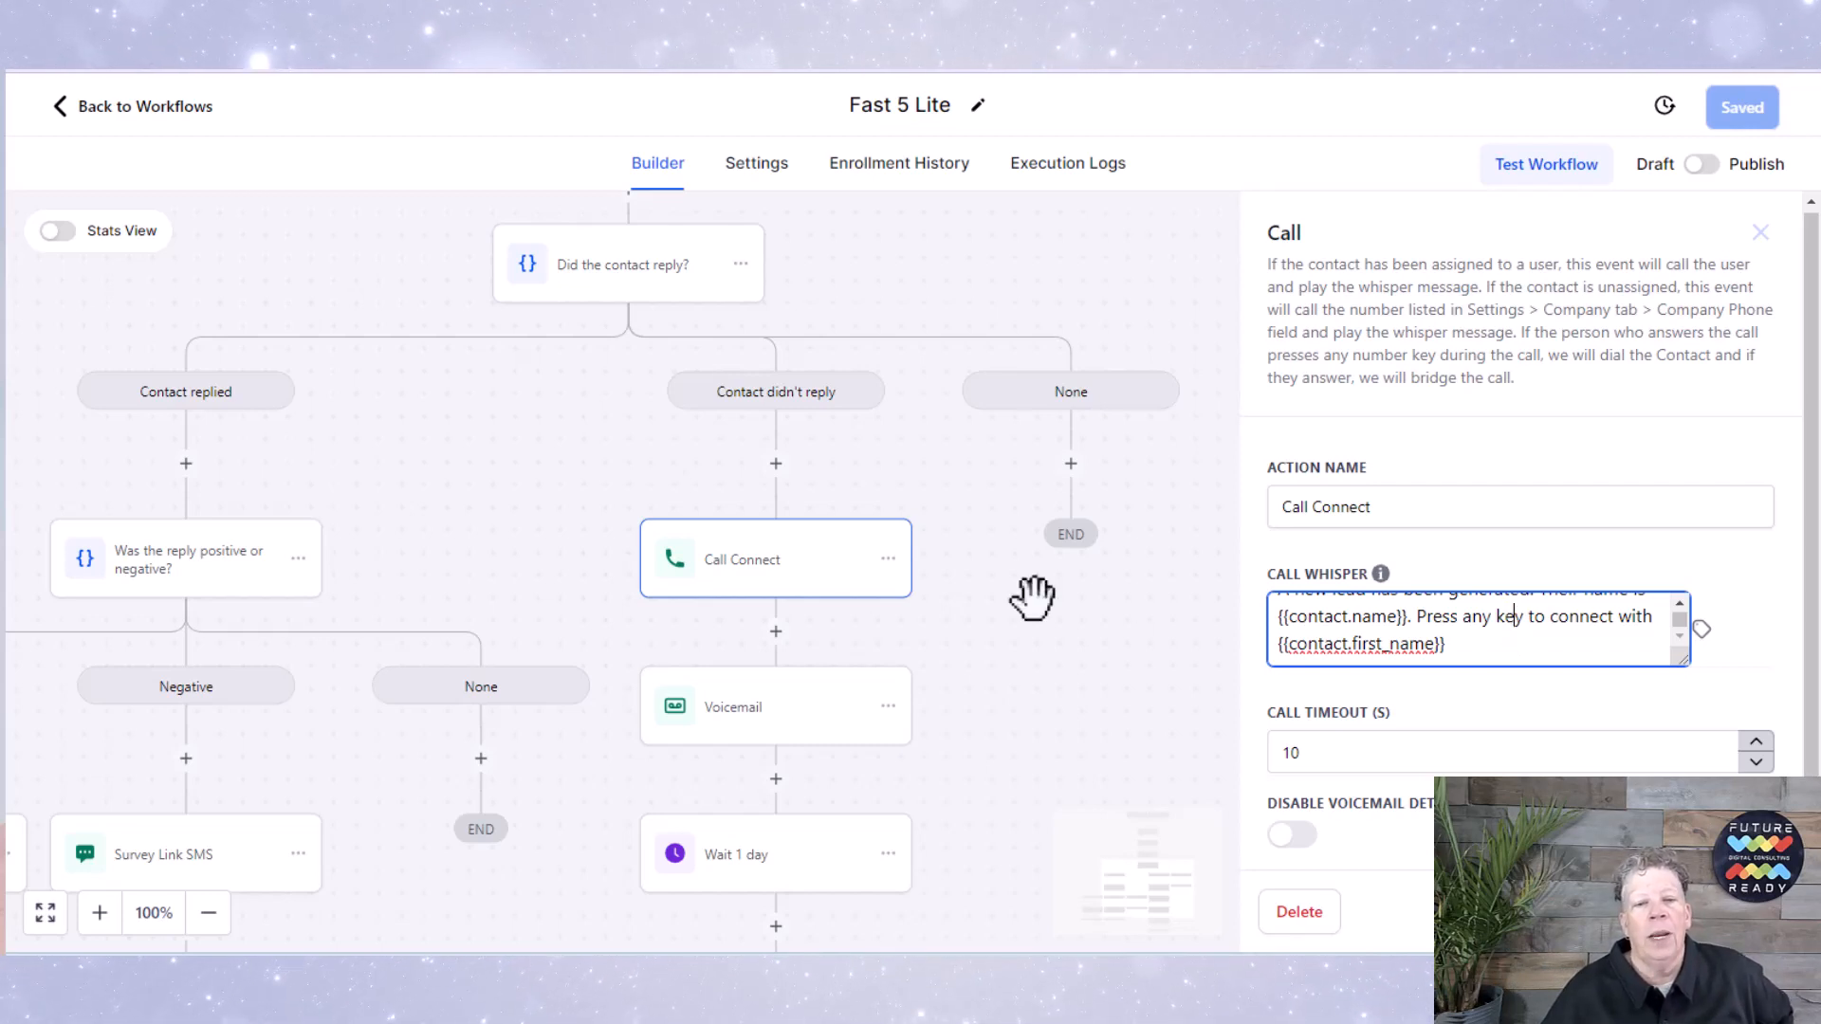
mouse_move(1060, 649)
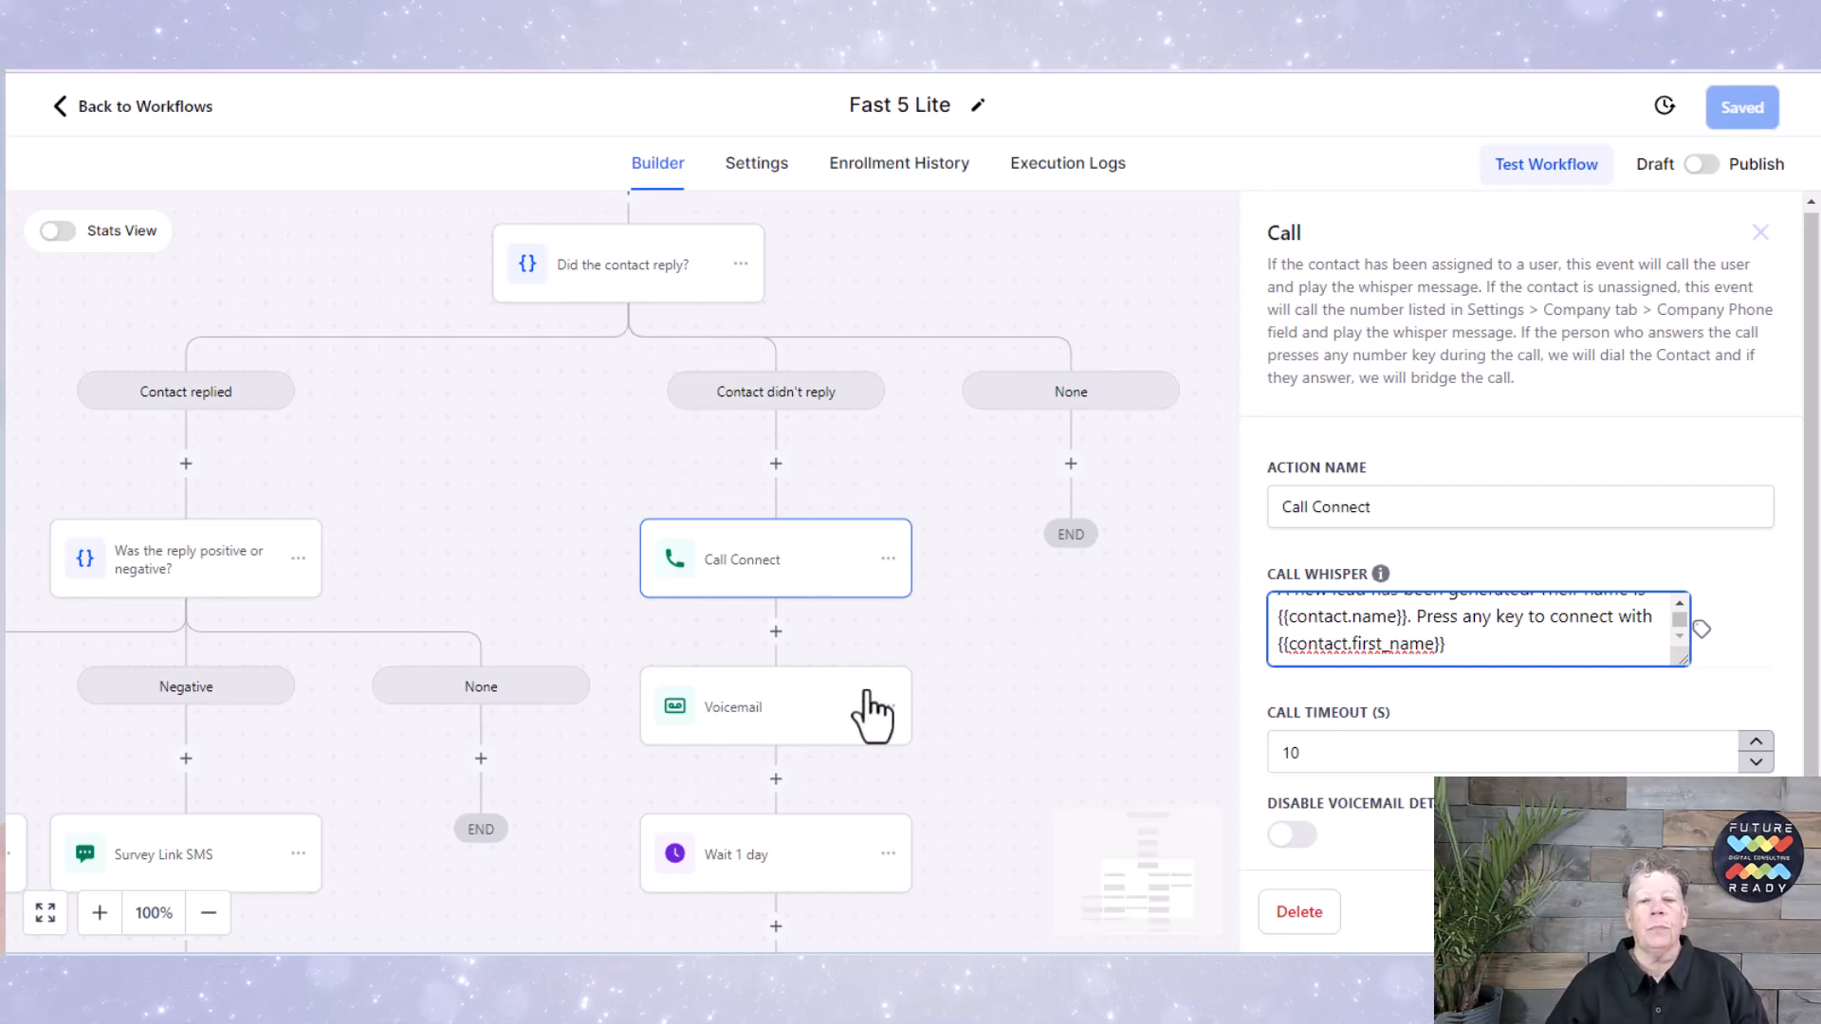
Step: Review the Voicemail step's attached 27-second pre-recorded MP3 file
click(751, 706)
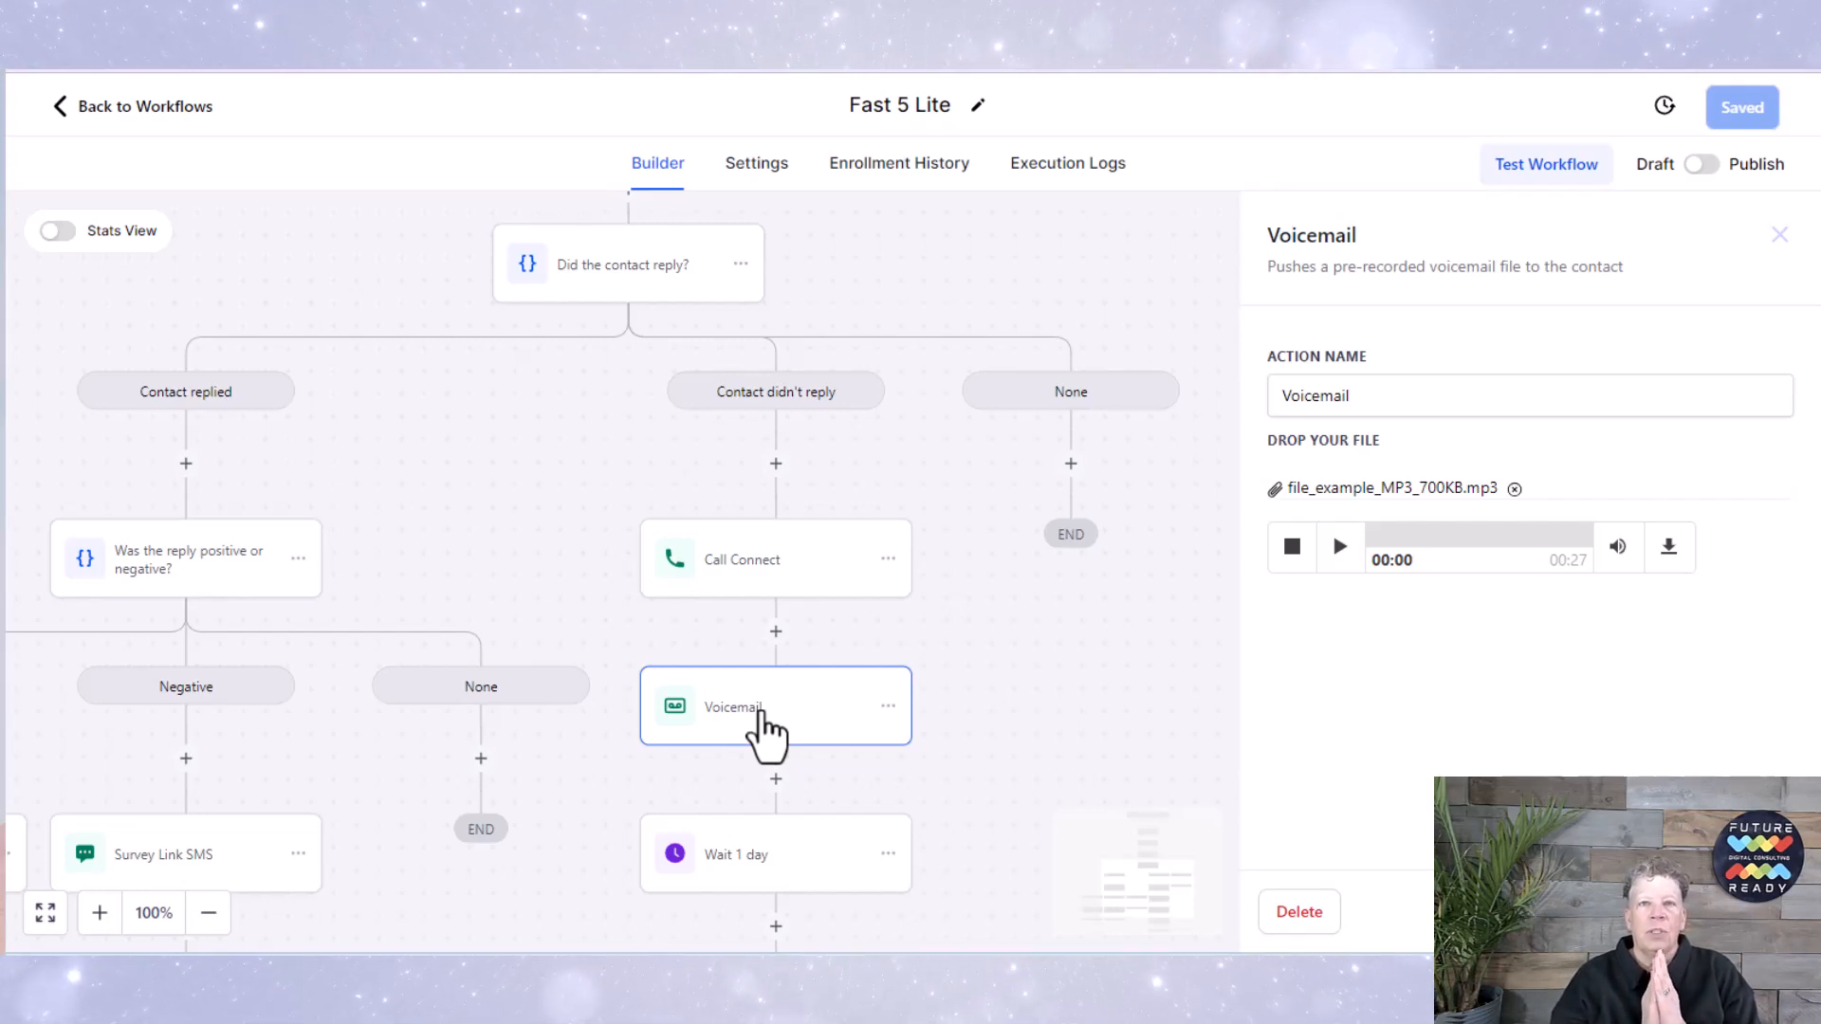
mouse_move(842, 880)
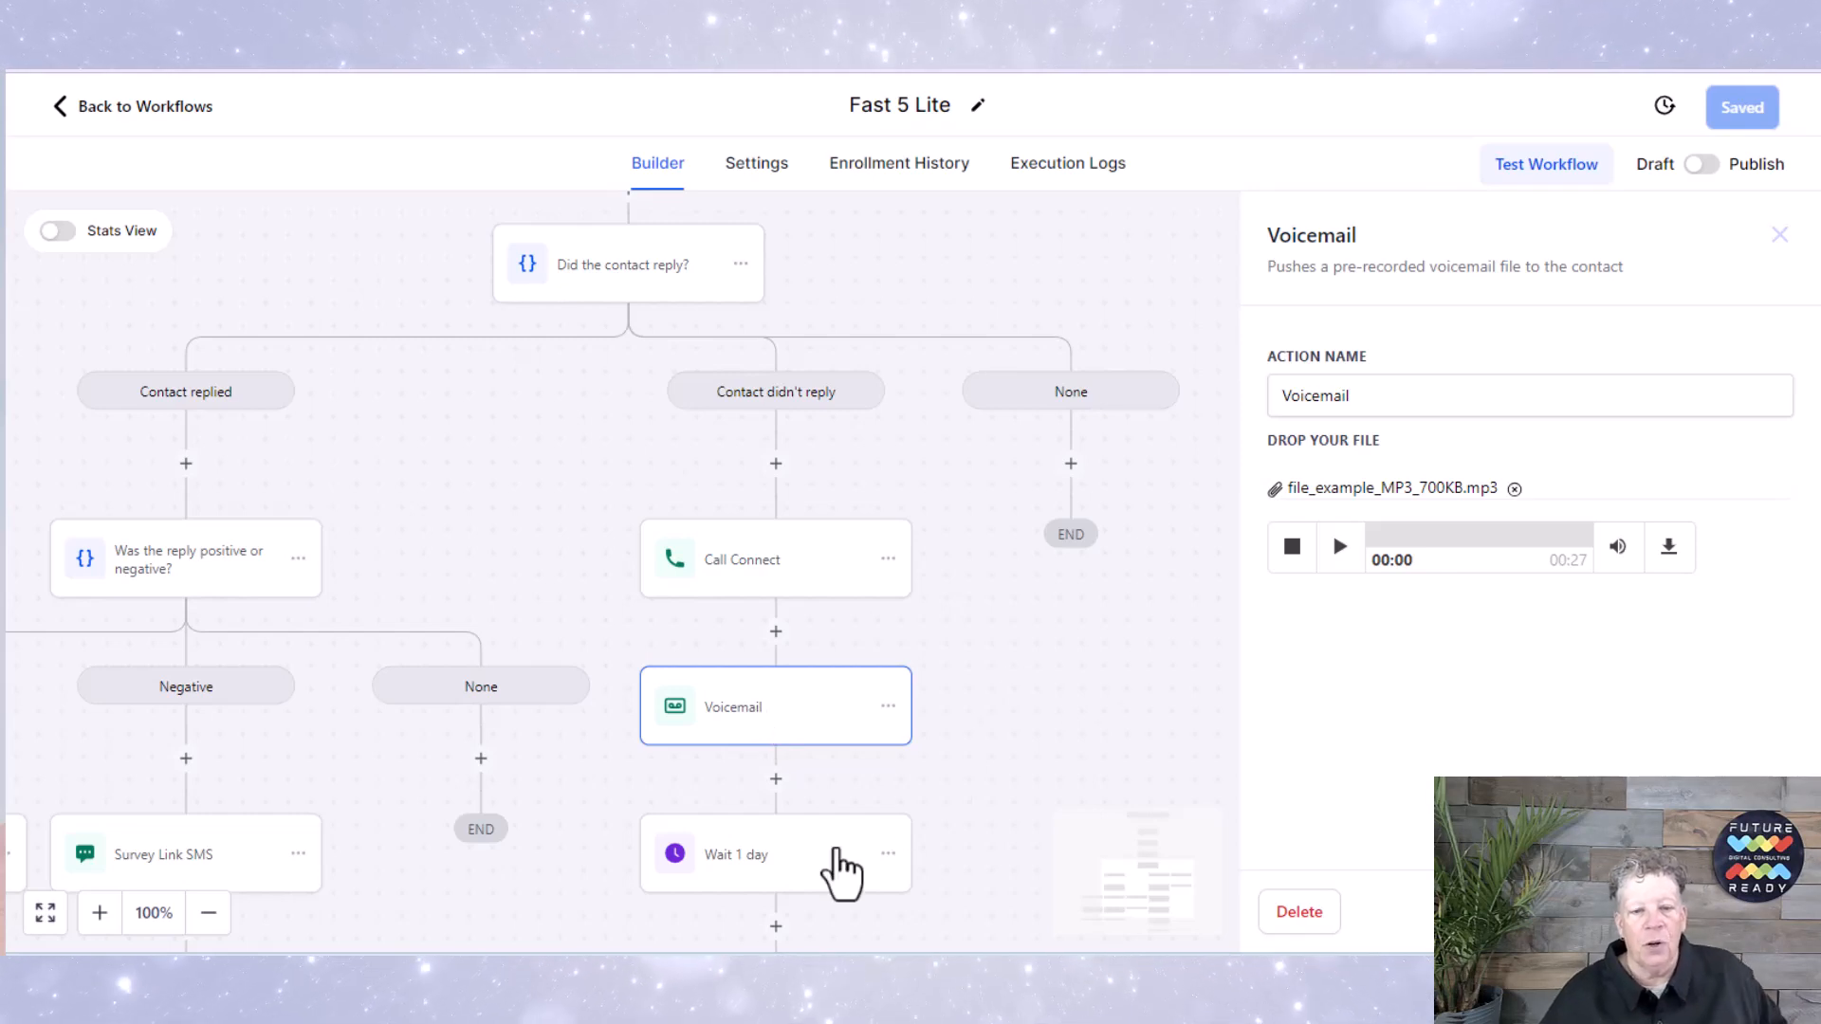
scroll(down, 3)
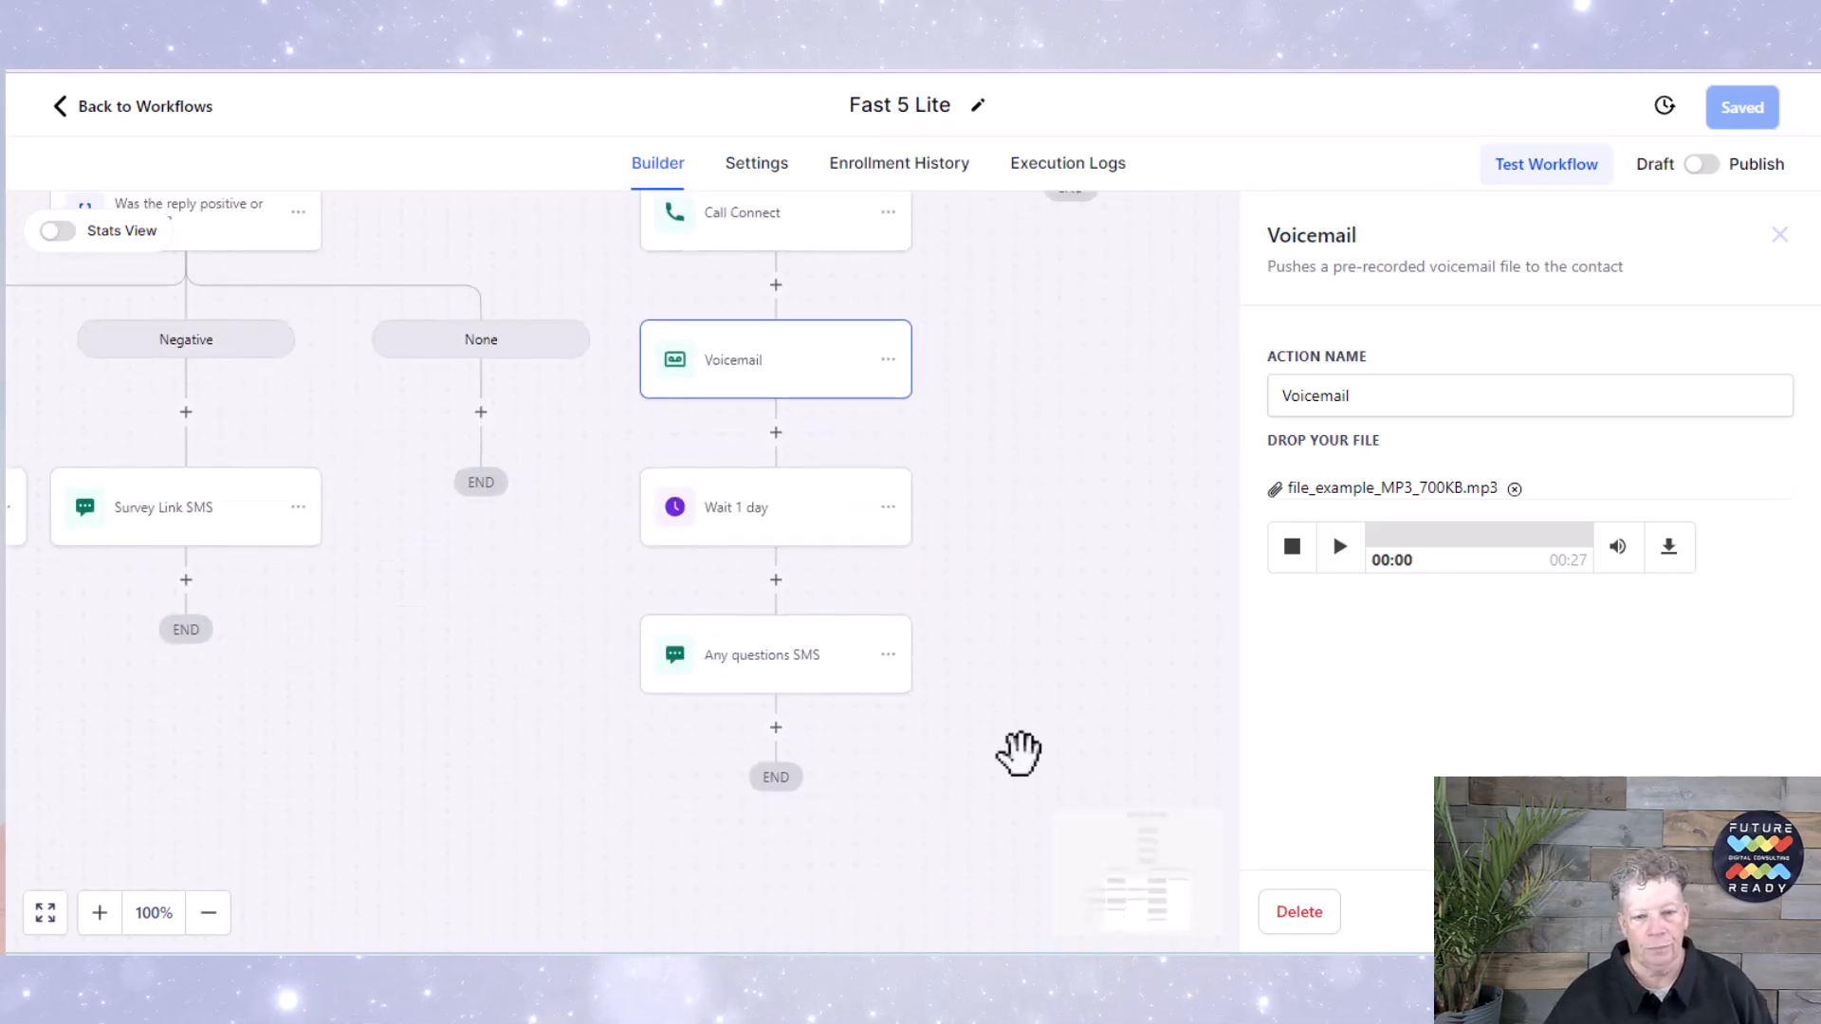
Step: Read the Any questions SMS follow-up message sent after the 1-day wait
click(762, 654)
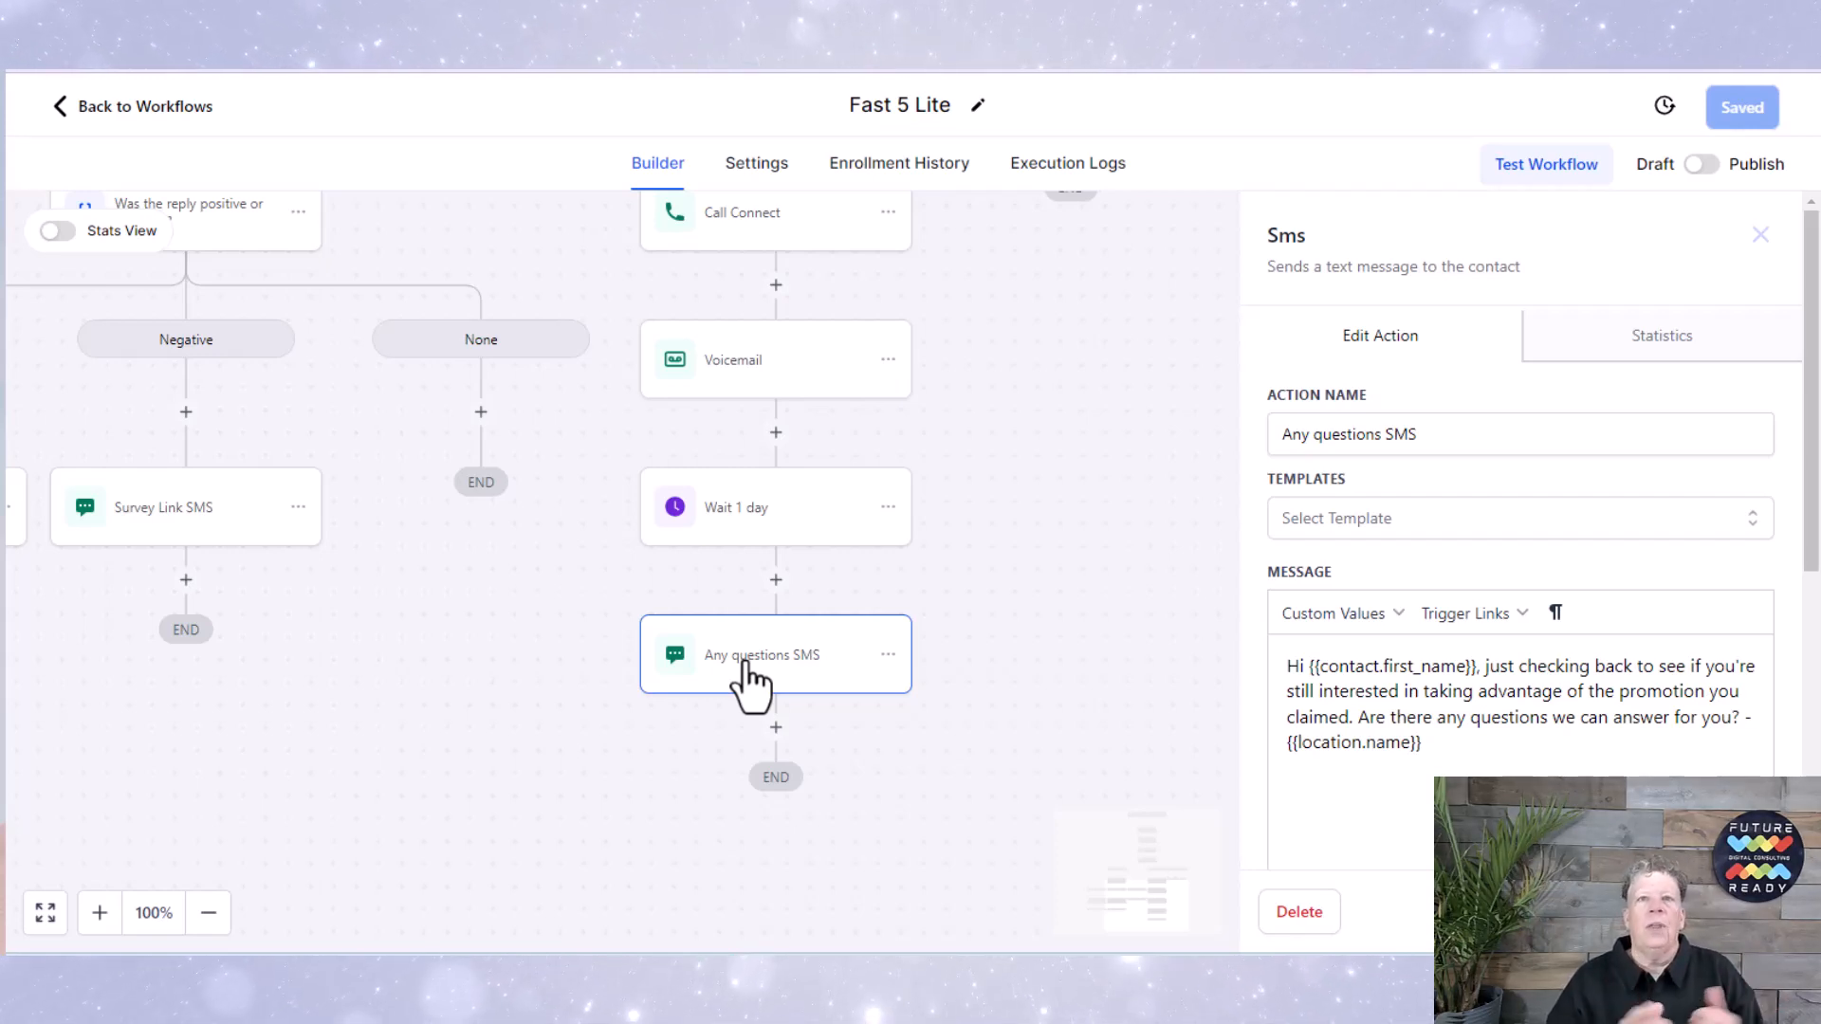
mouse_move(1039, 614)
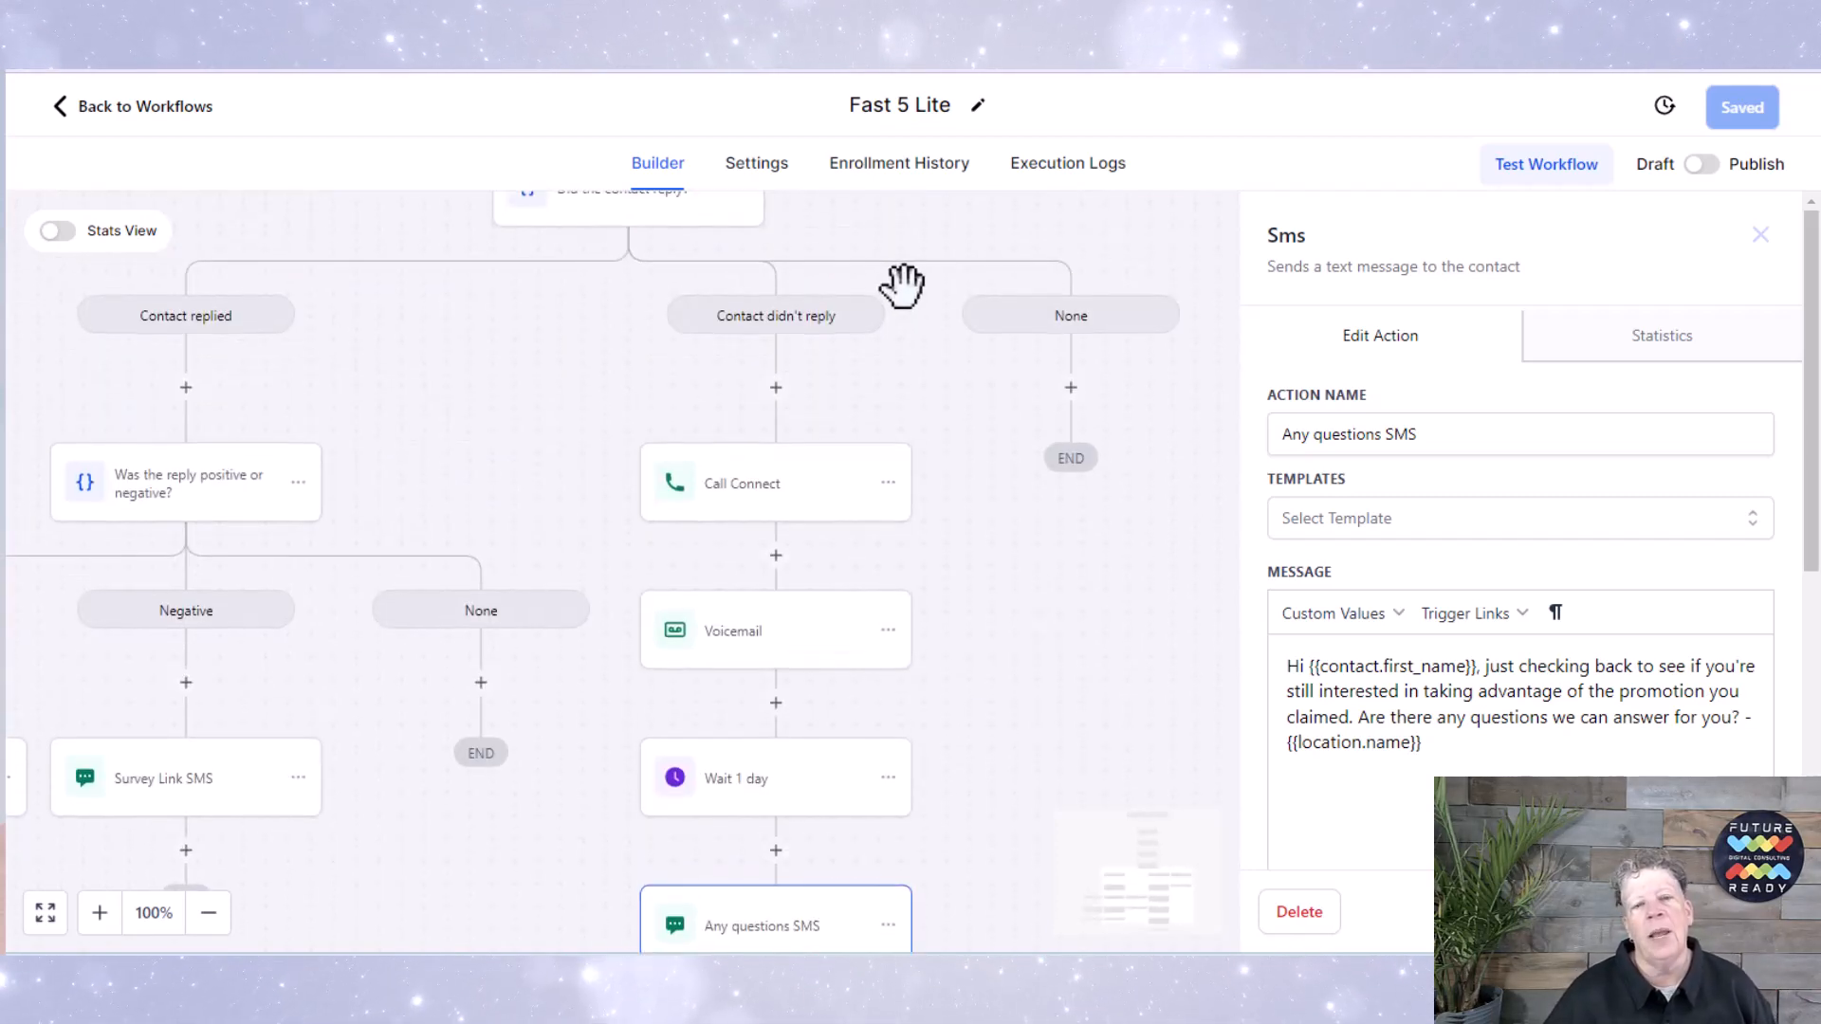
scroll(down, 3)
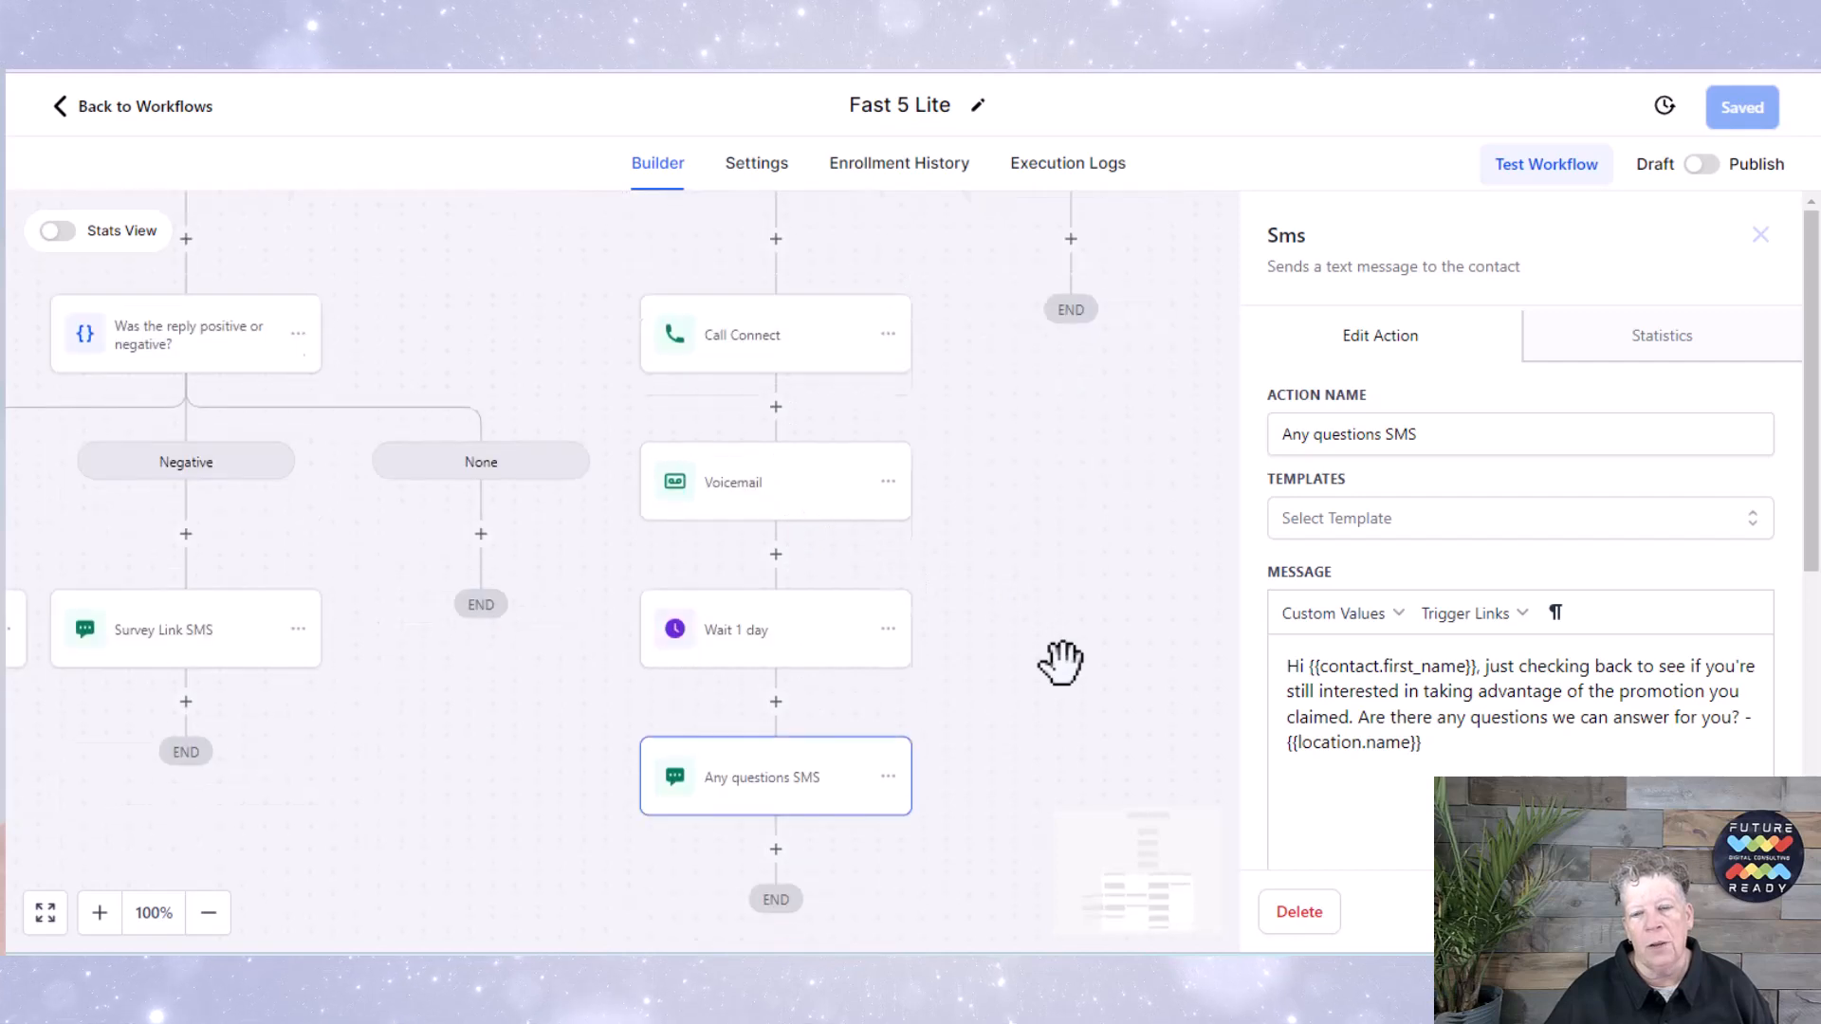
scroll(down, 3)
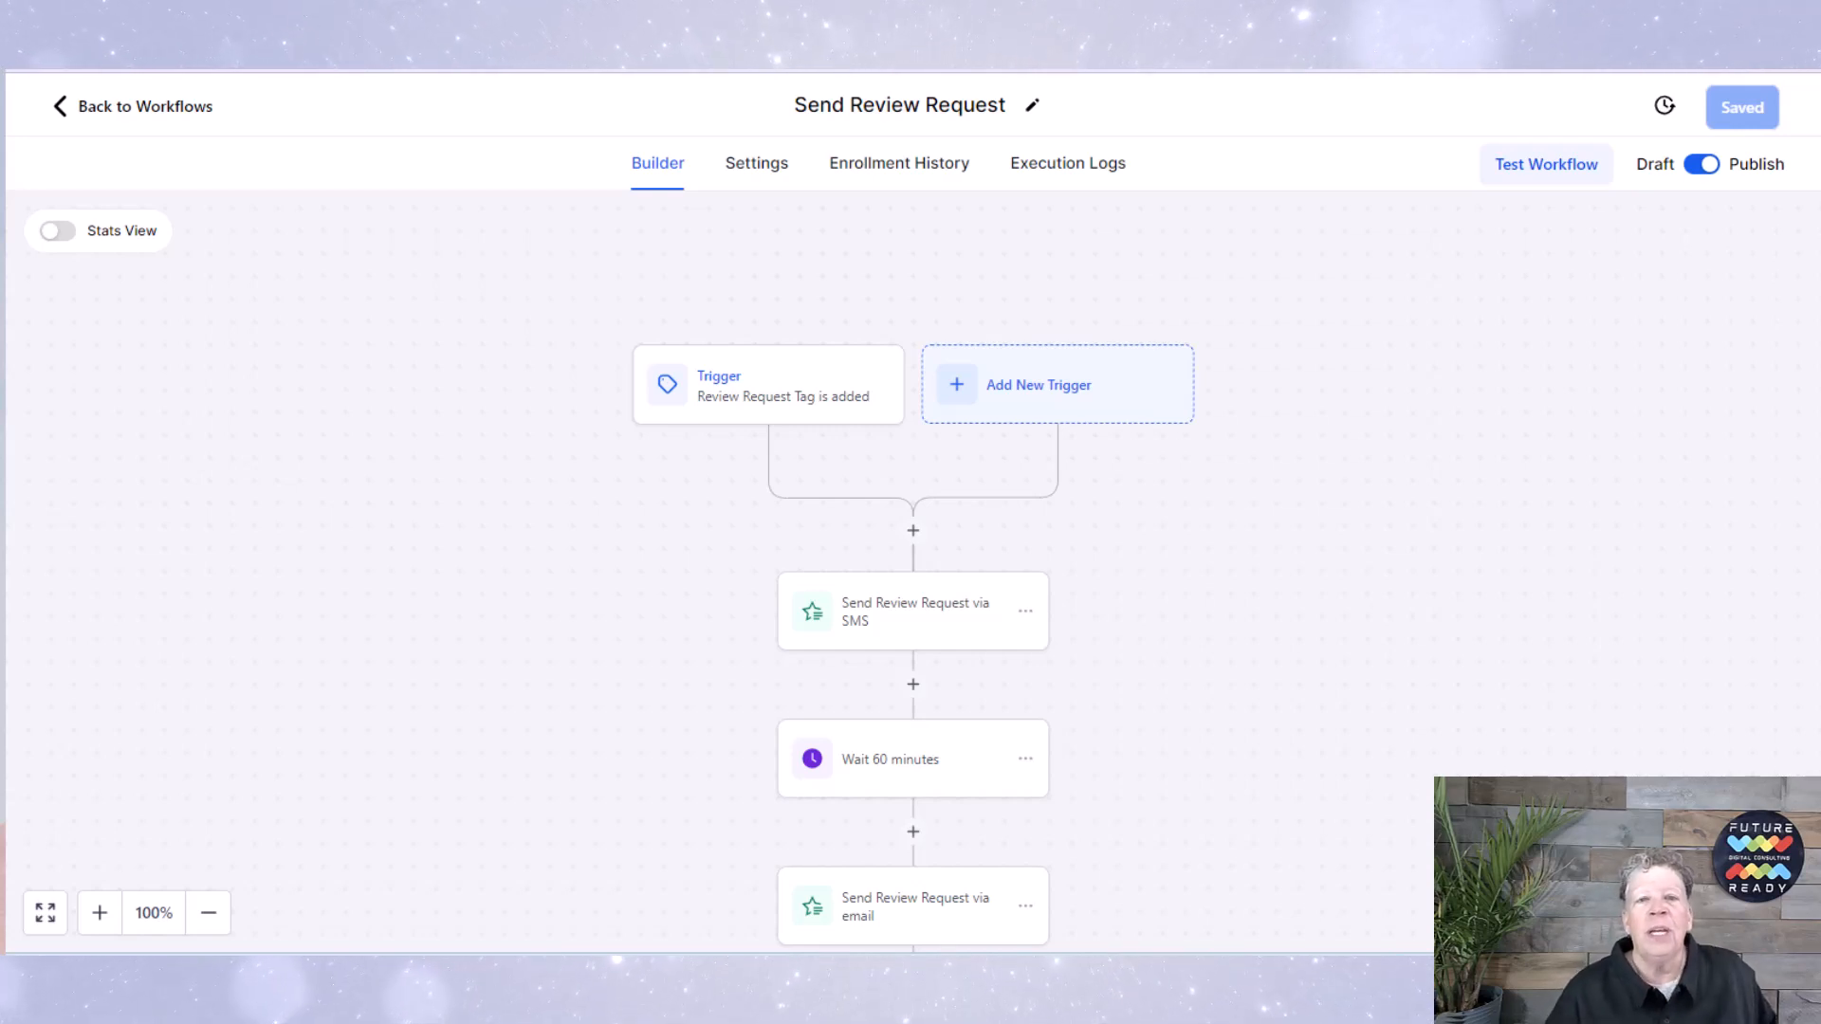
mouse_move(174, 457)
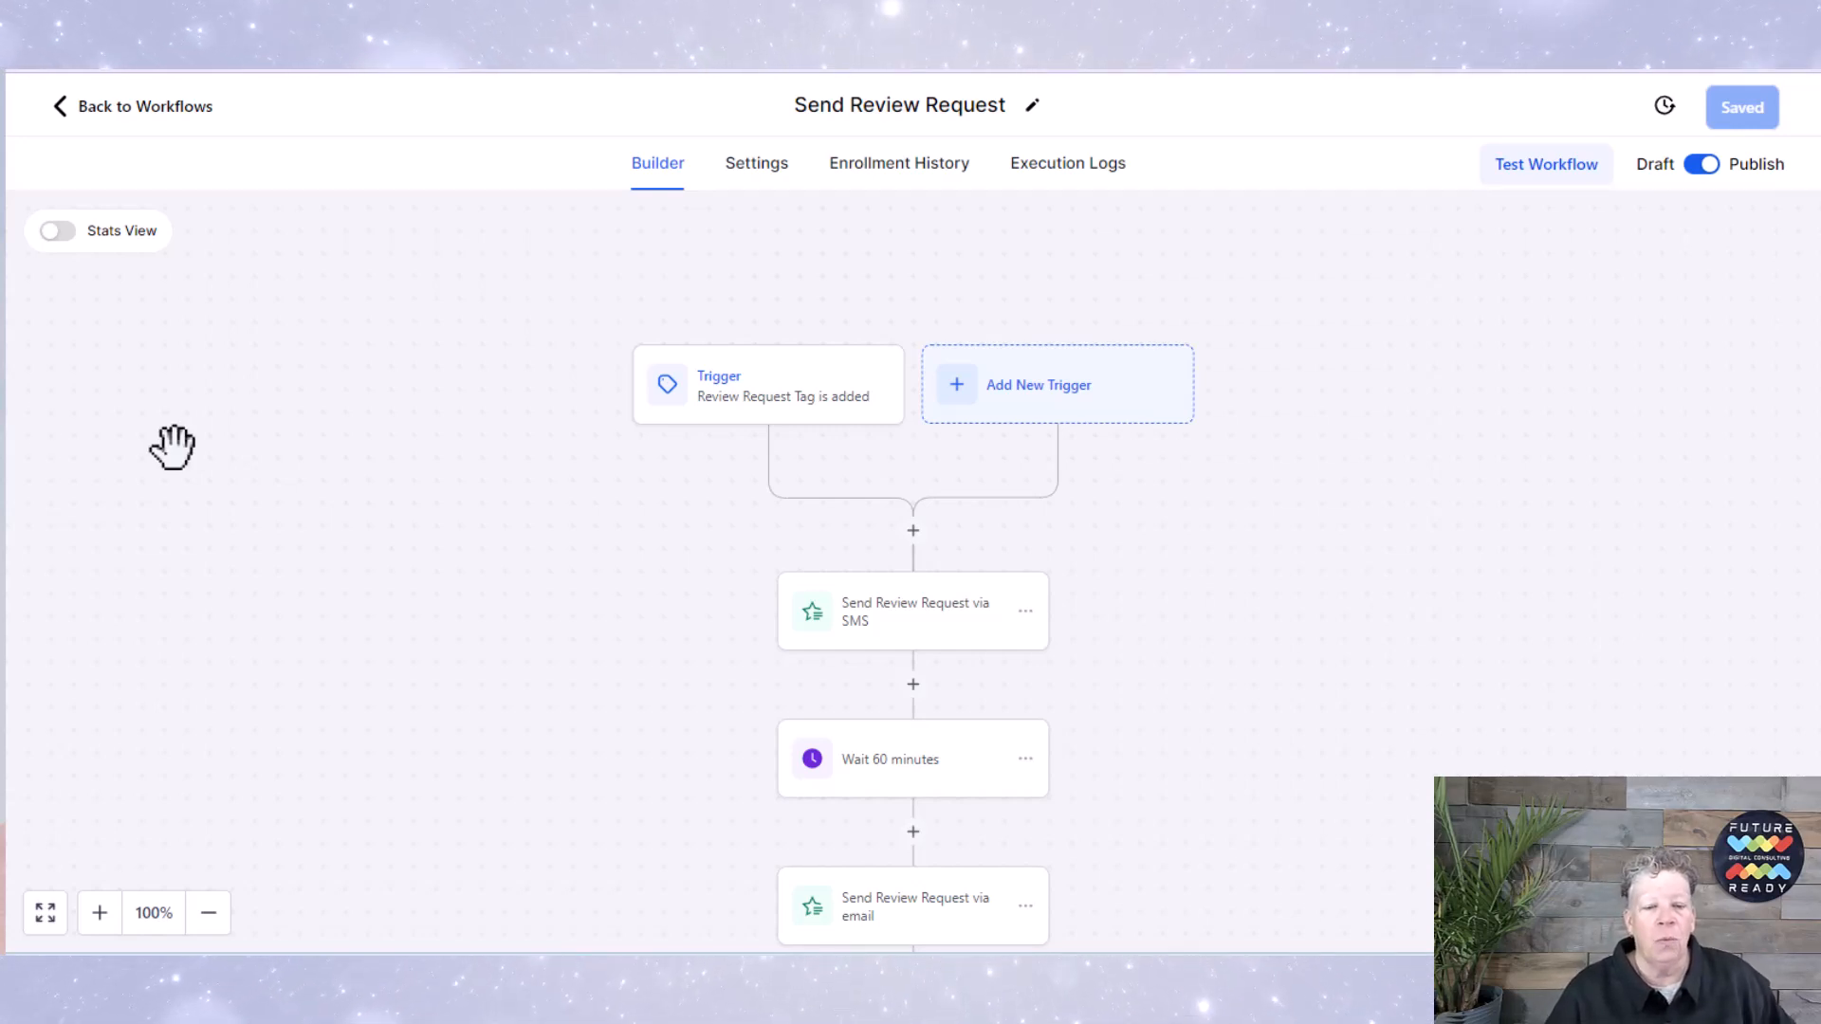
mouse_move(682, 451)
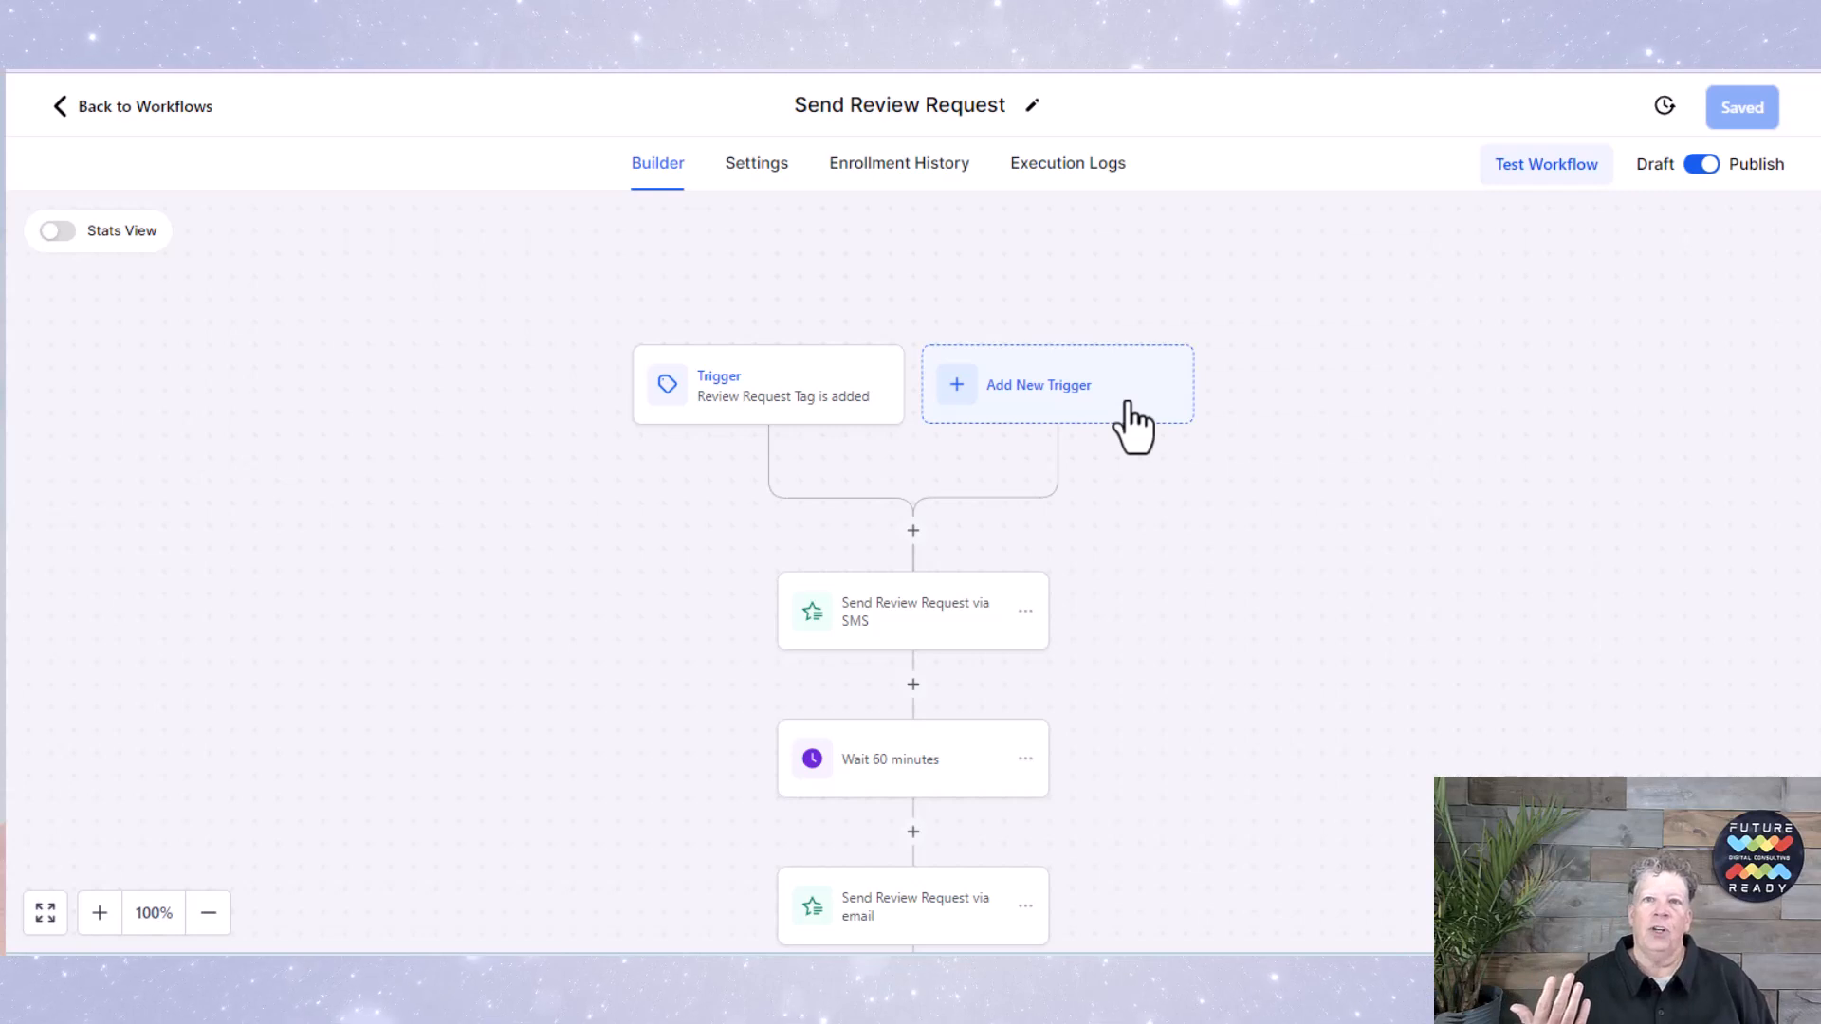
mouse_move(616, 563)
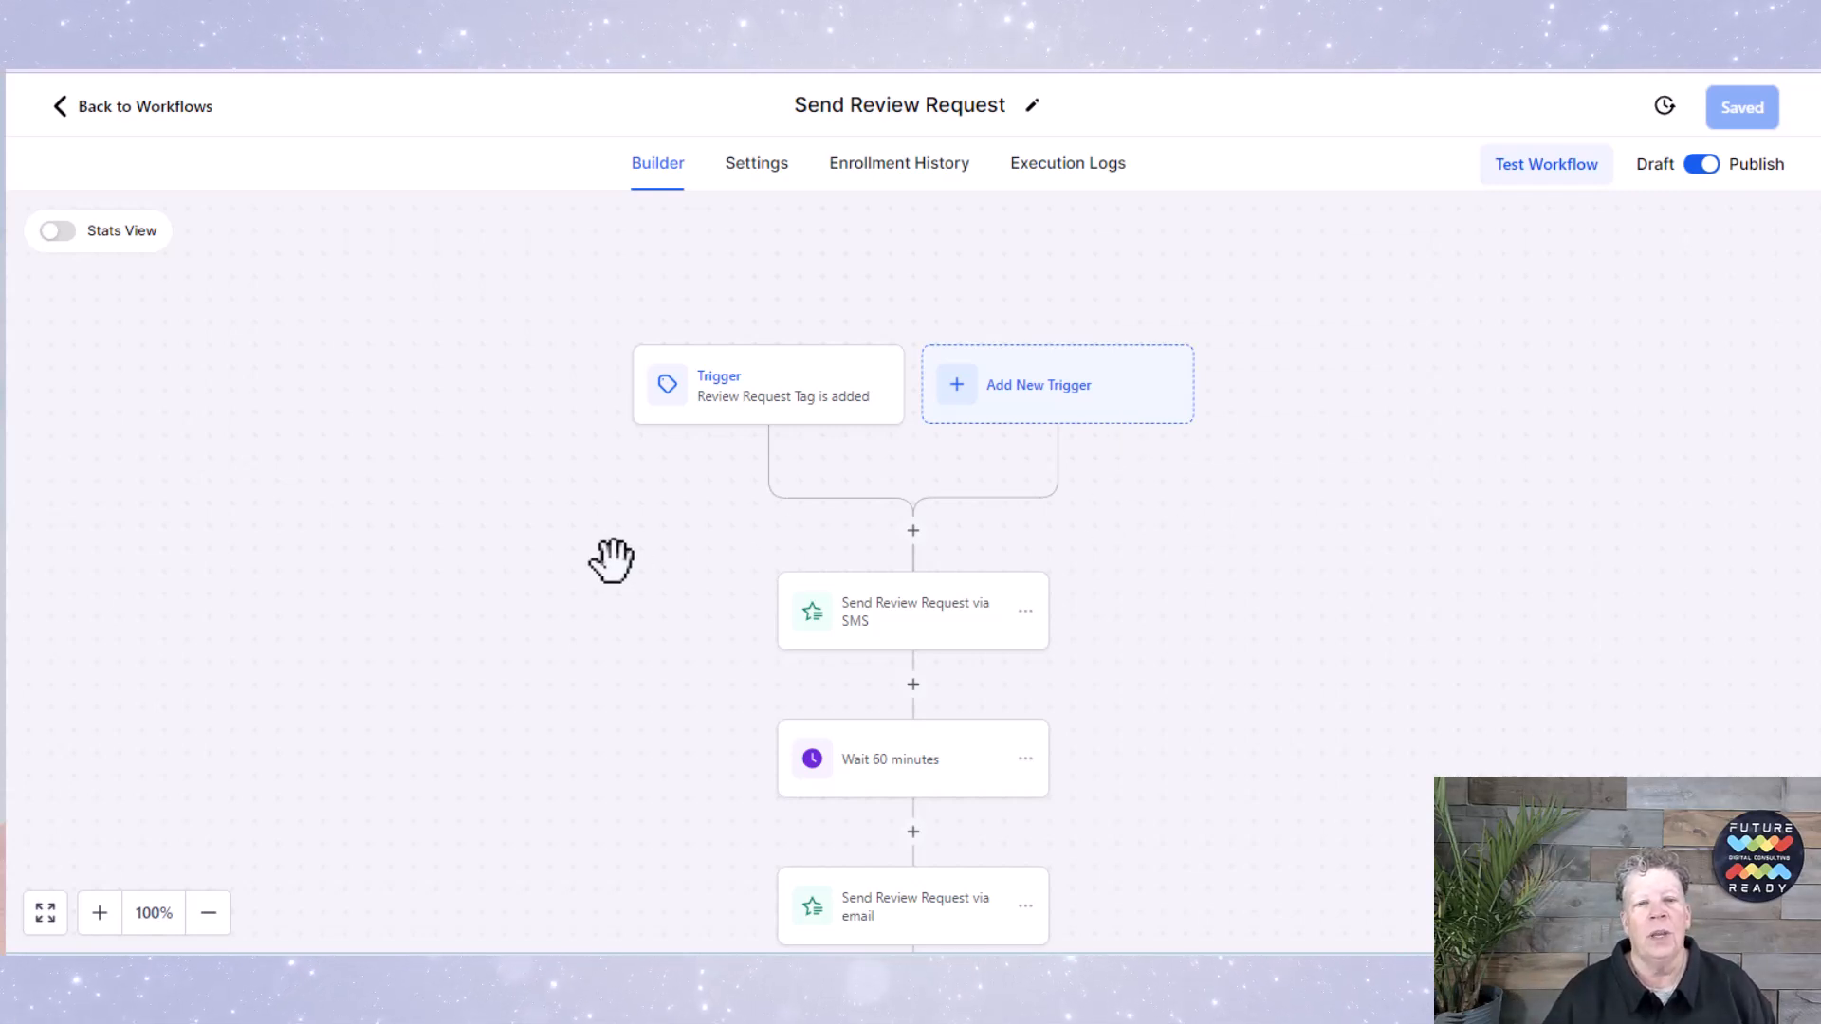
mouse_move(680, 523)
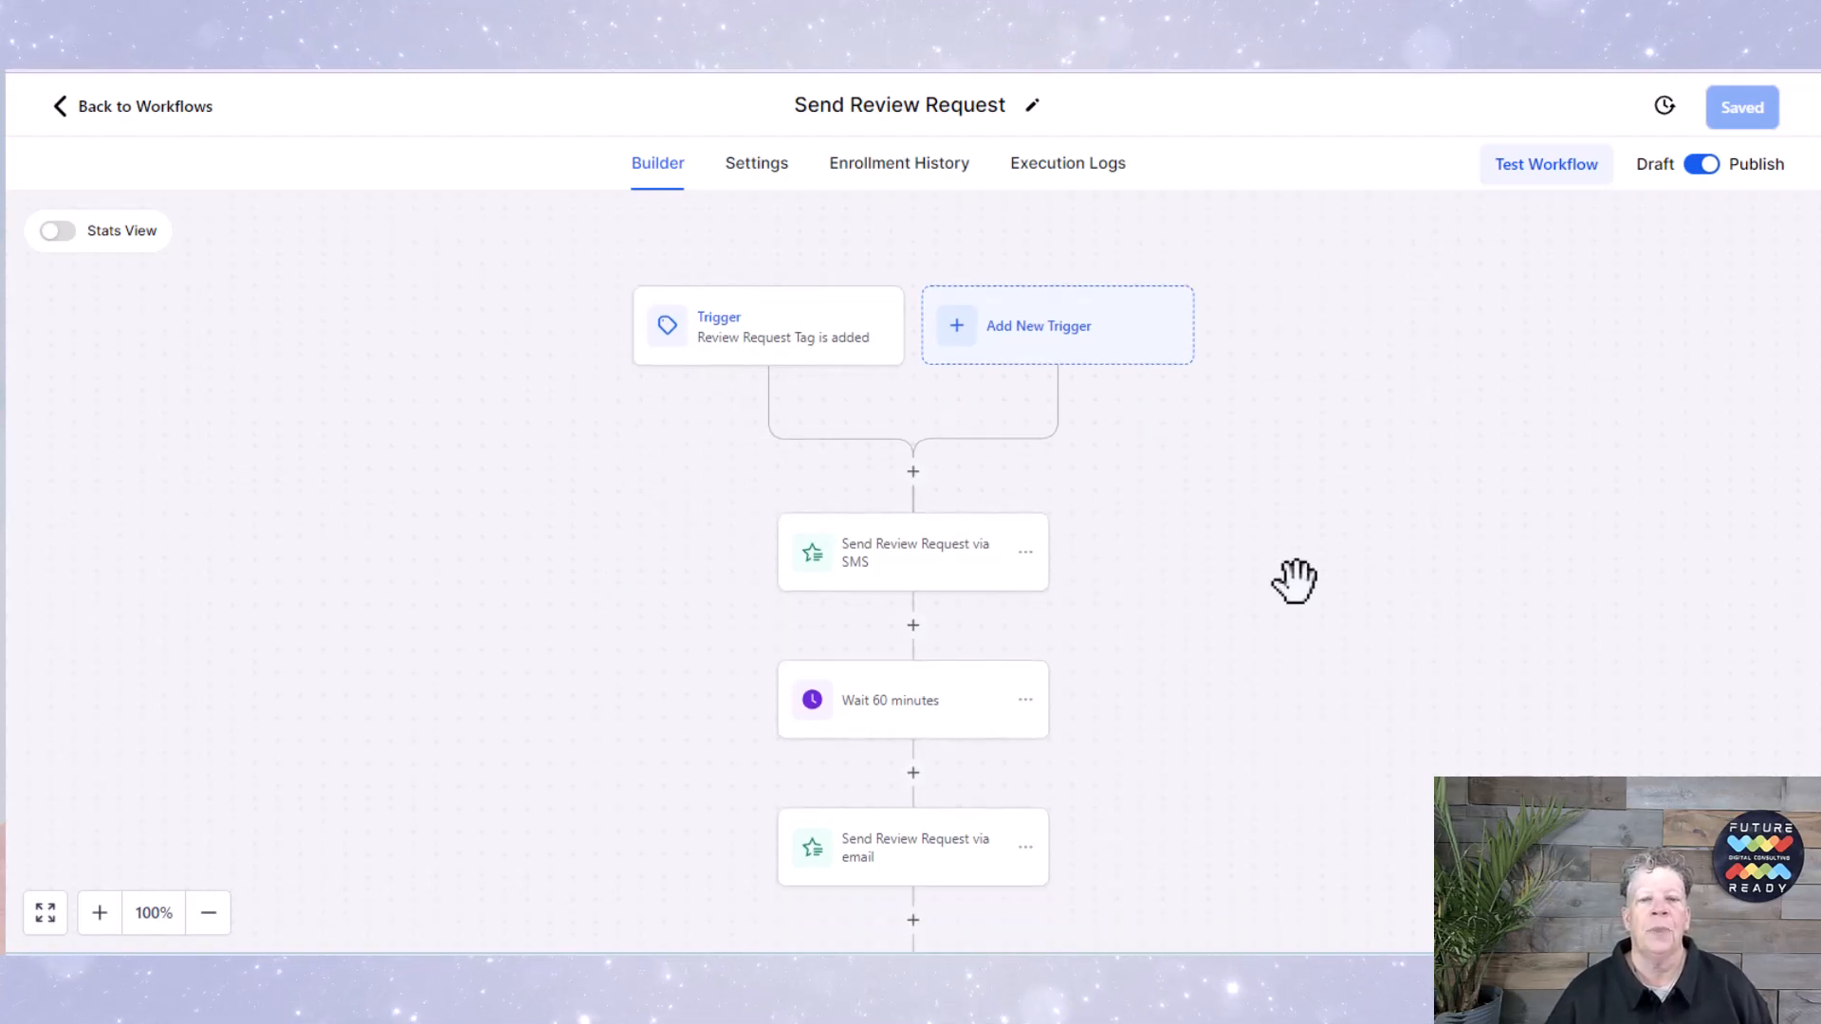
Step: Review the SMS review request step, then the email step with review type E-mail
click(912, 550)
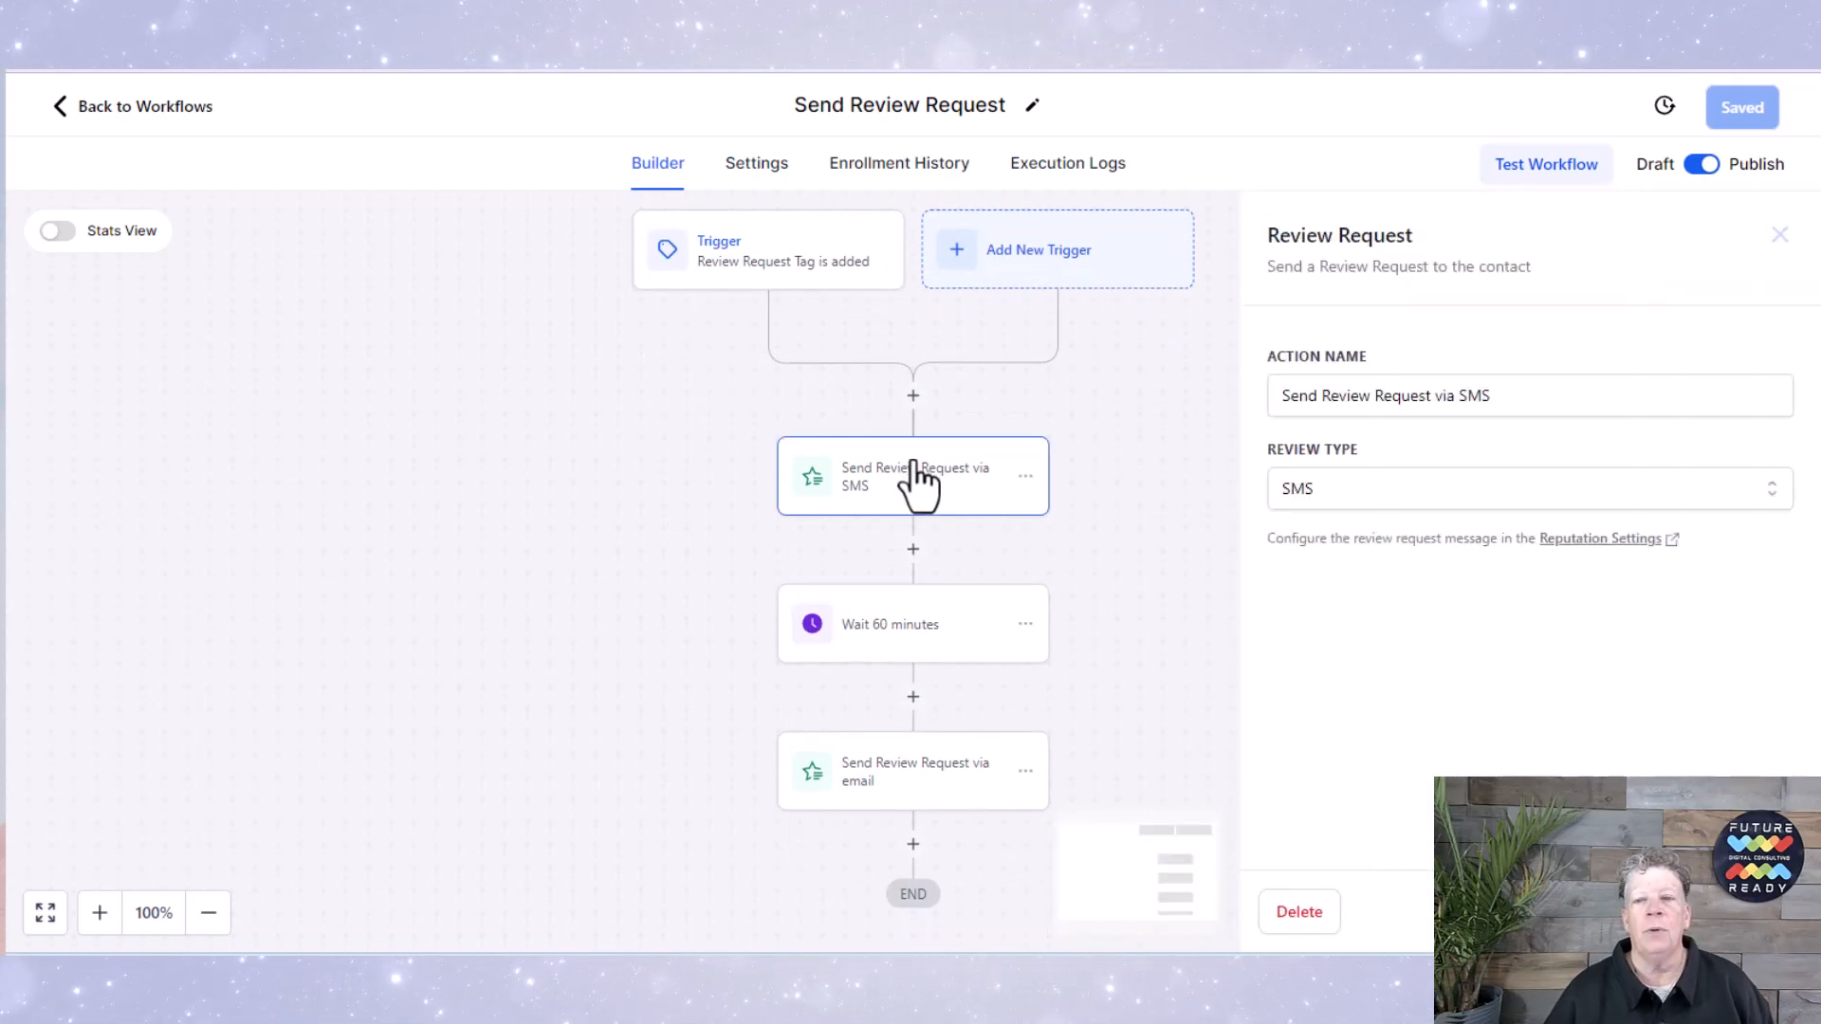
mouse_move(1414, 668)
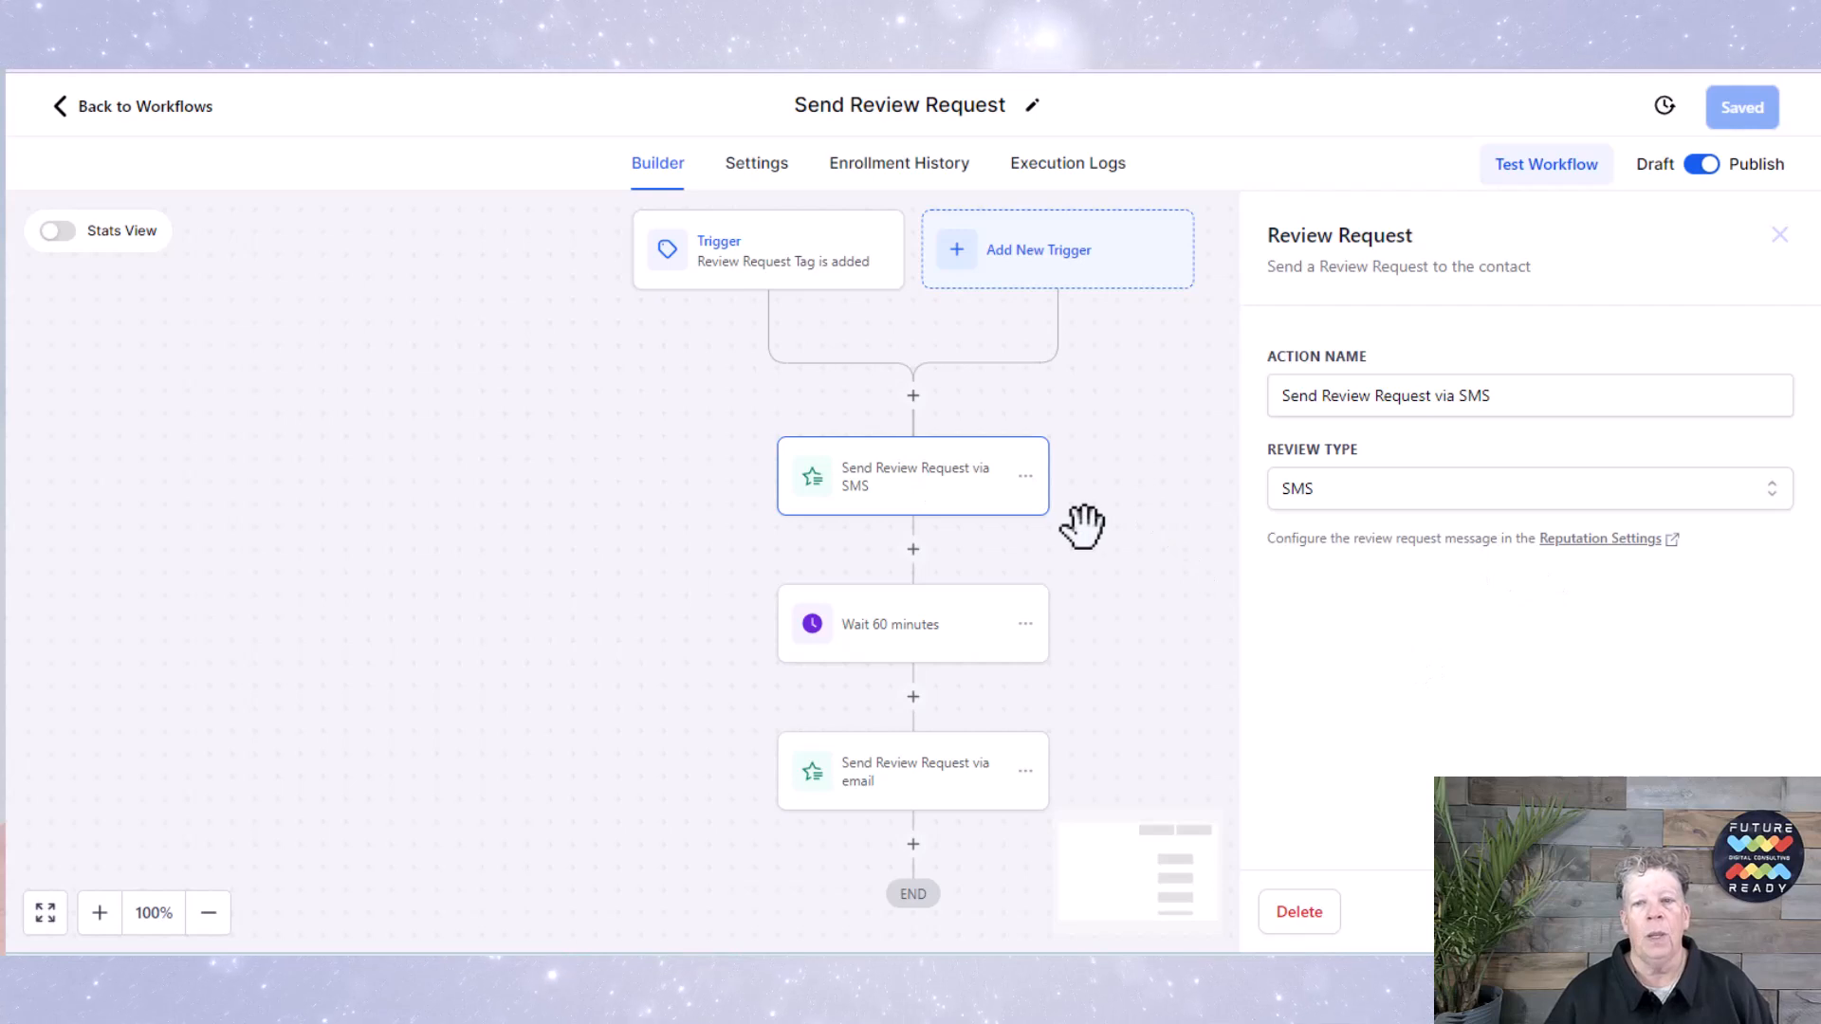
mouse_move(1297, 642)
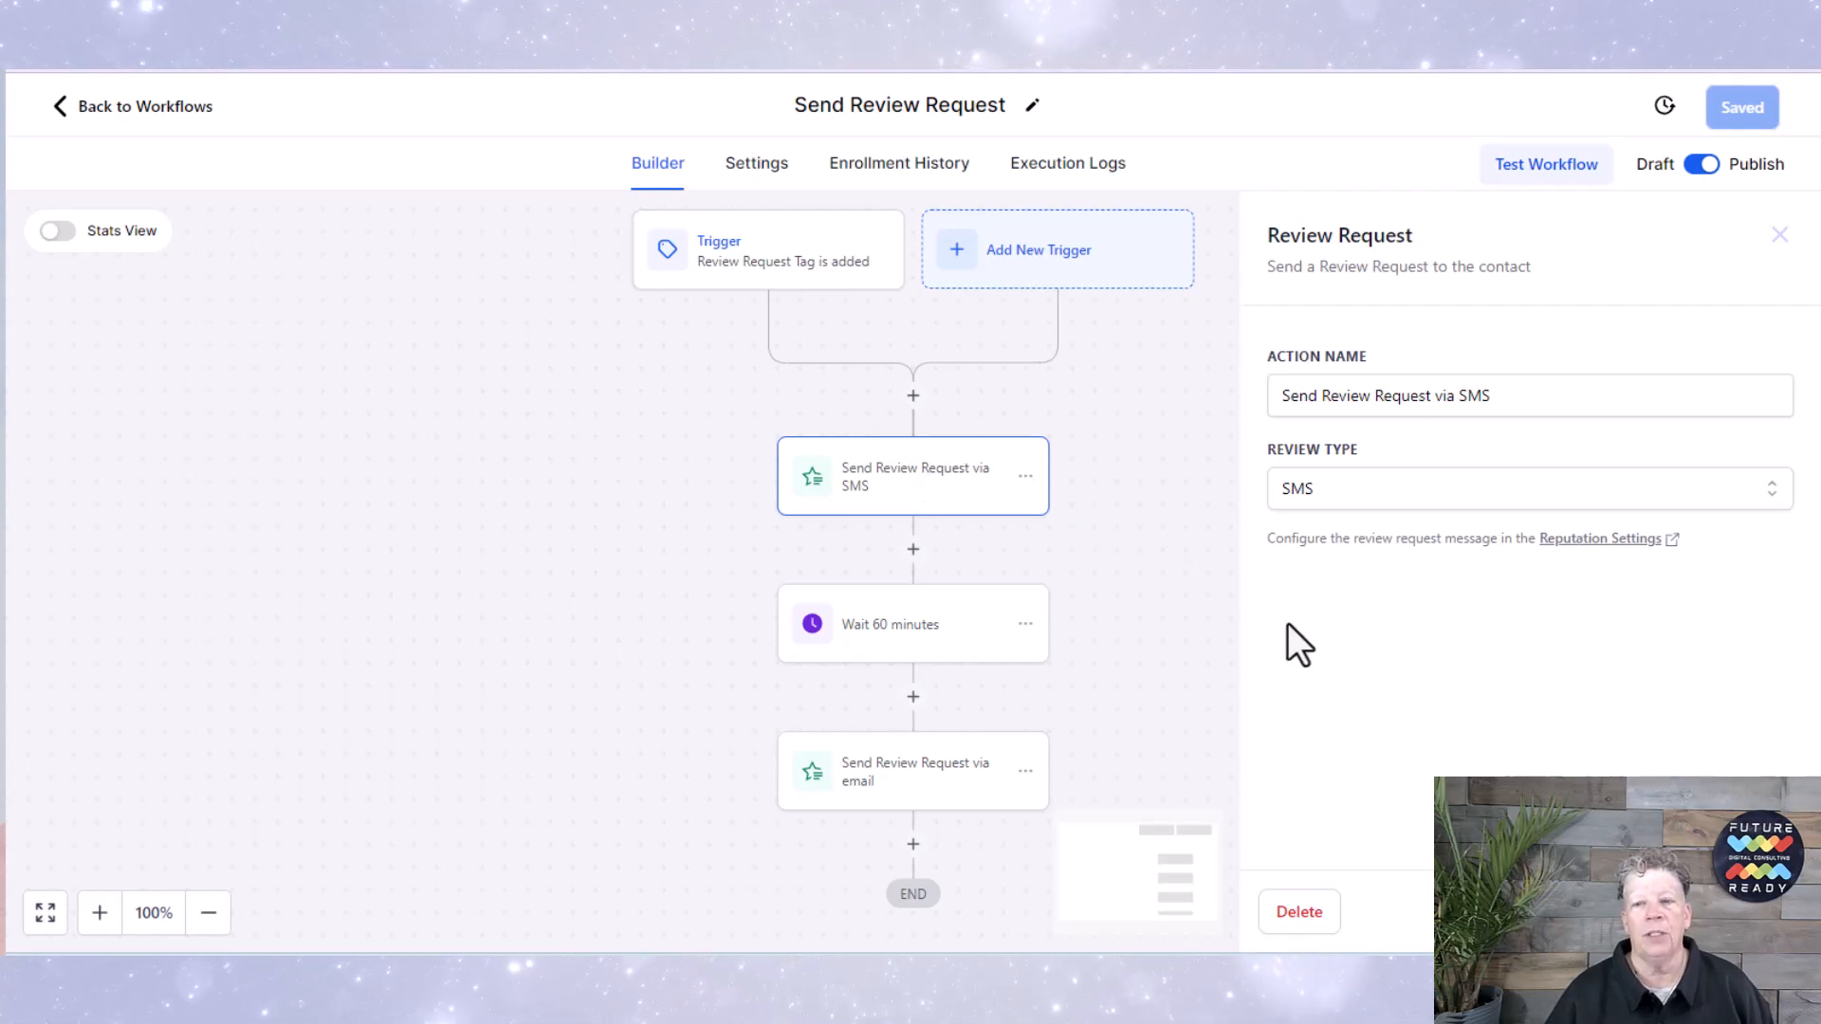
mouse_move(918, 663)
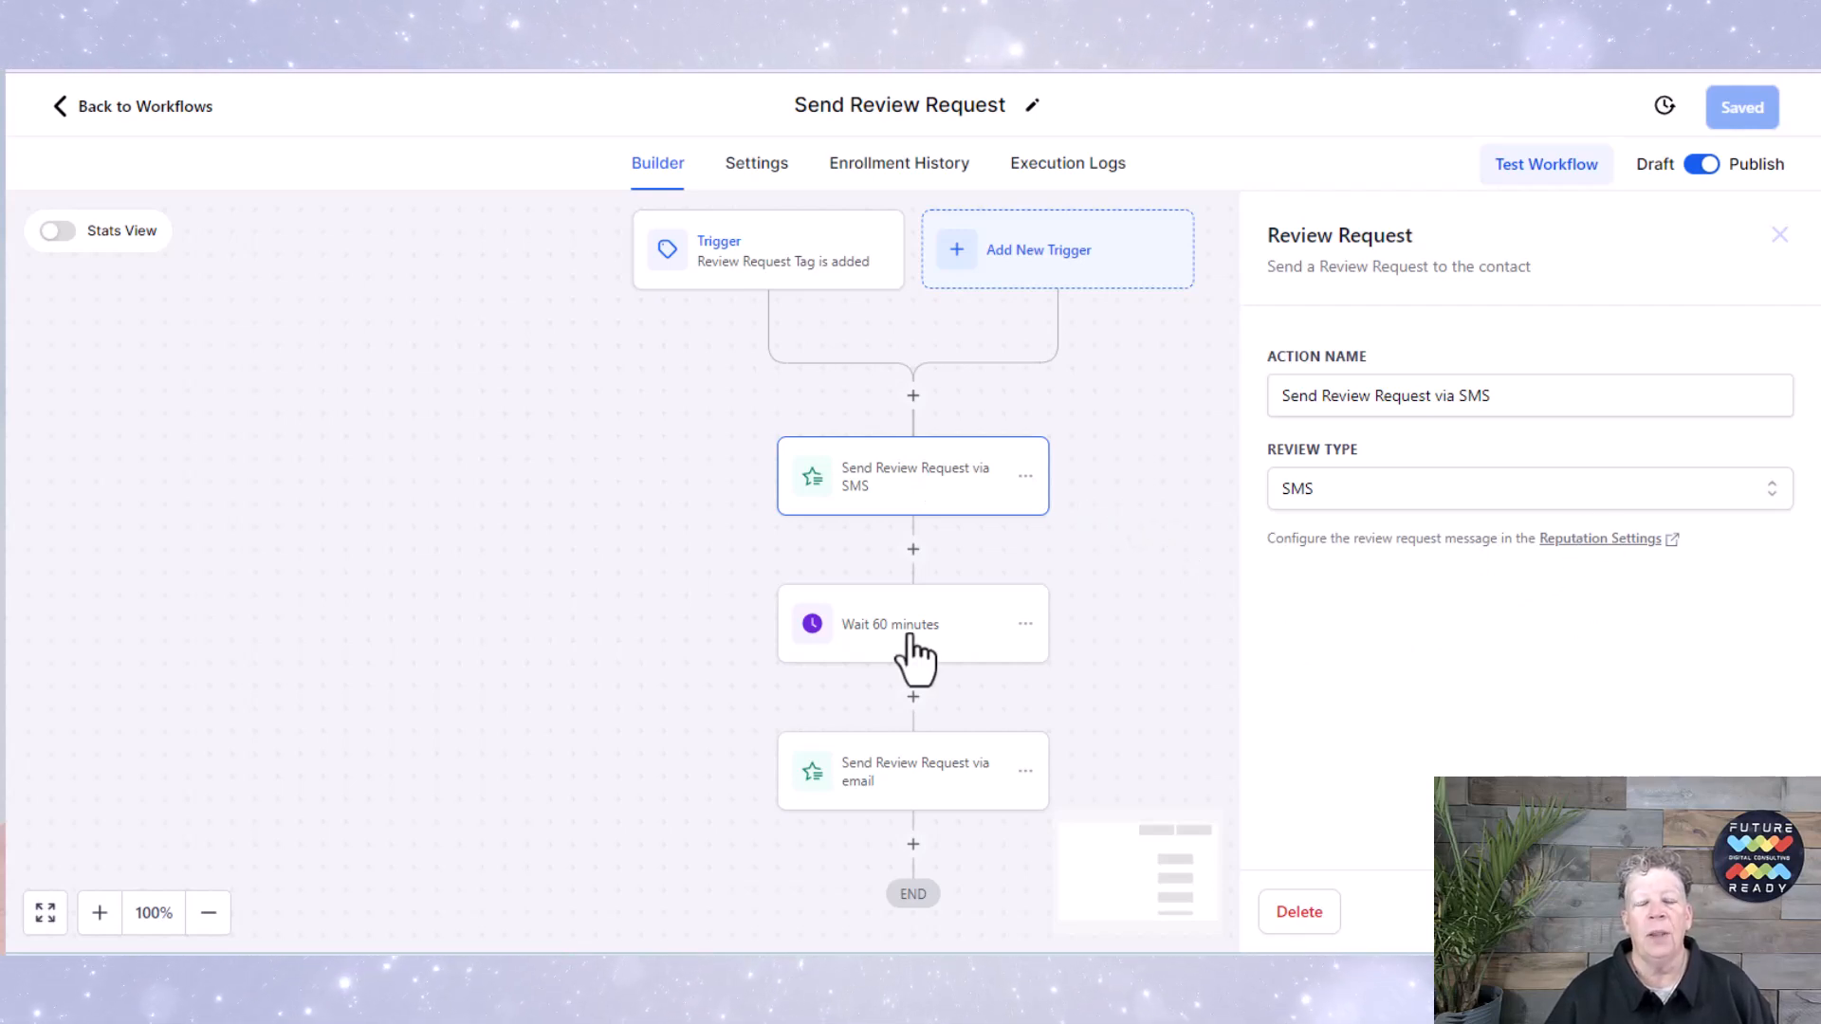
click(912, 770)
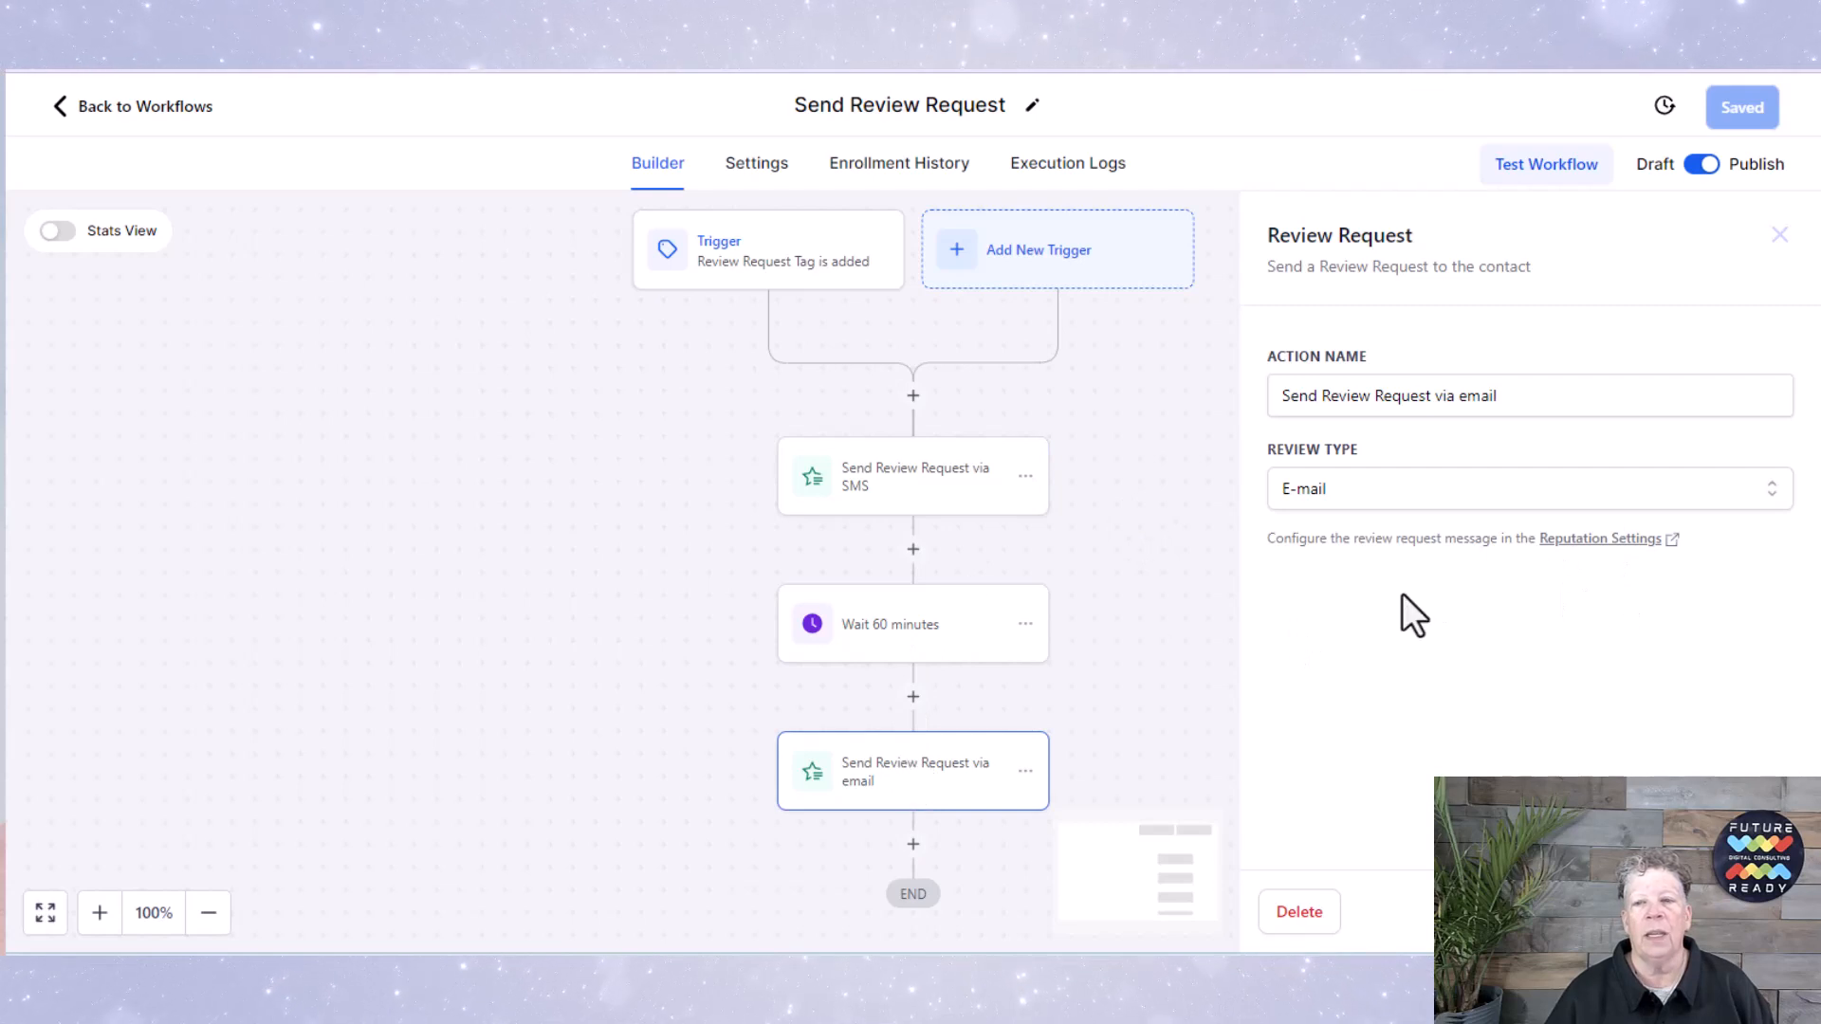
mouse_move(1483, 675)
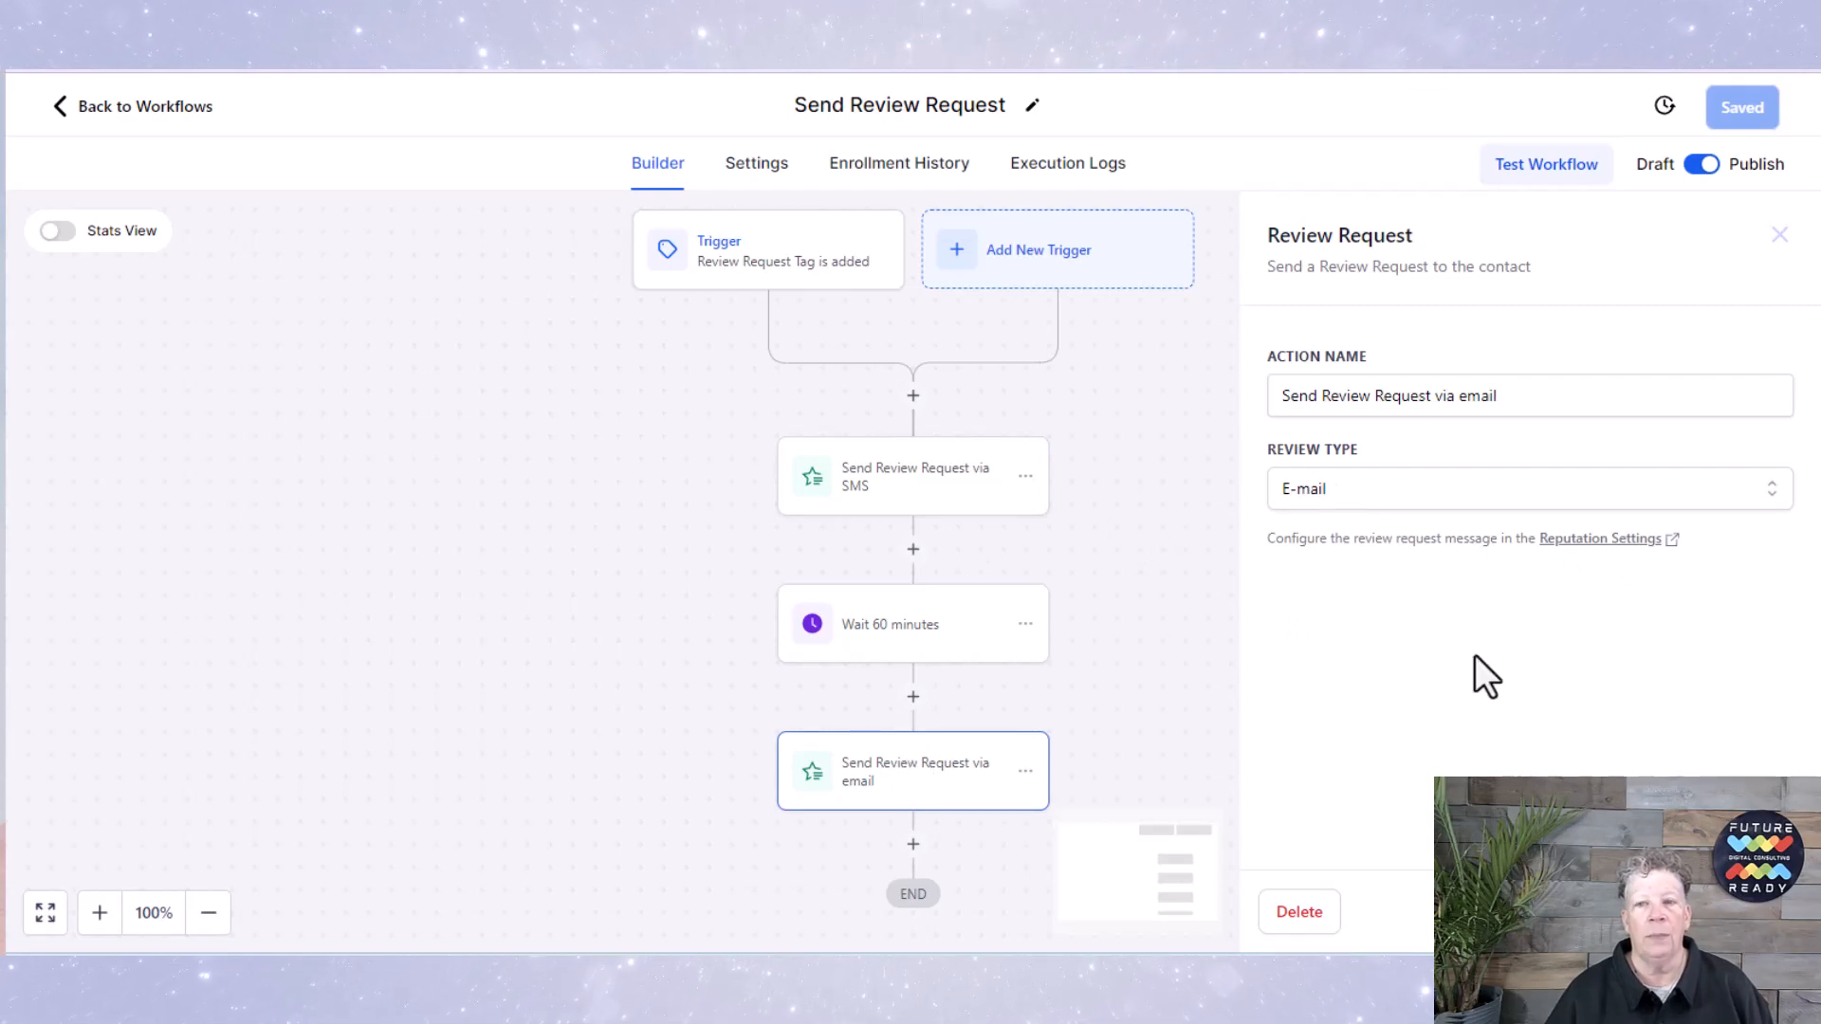